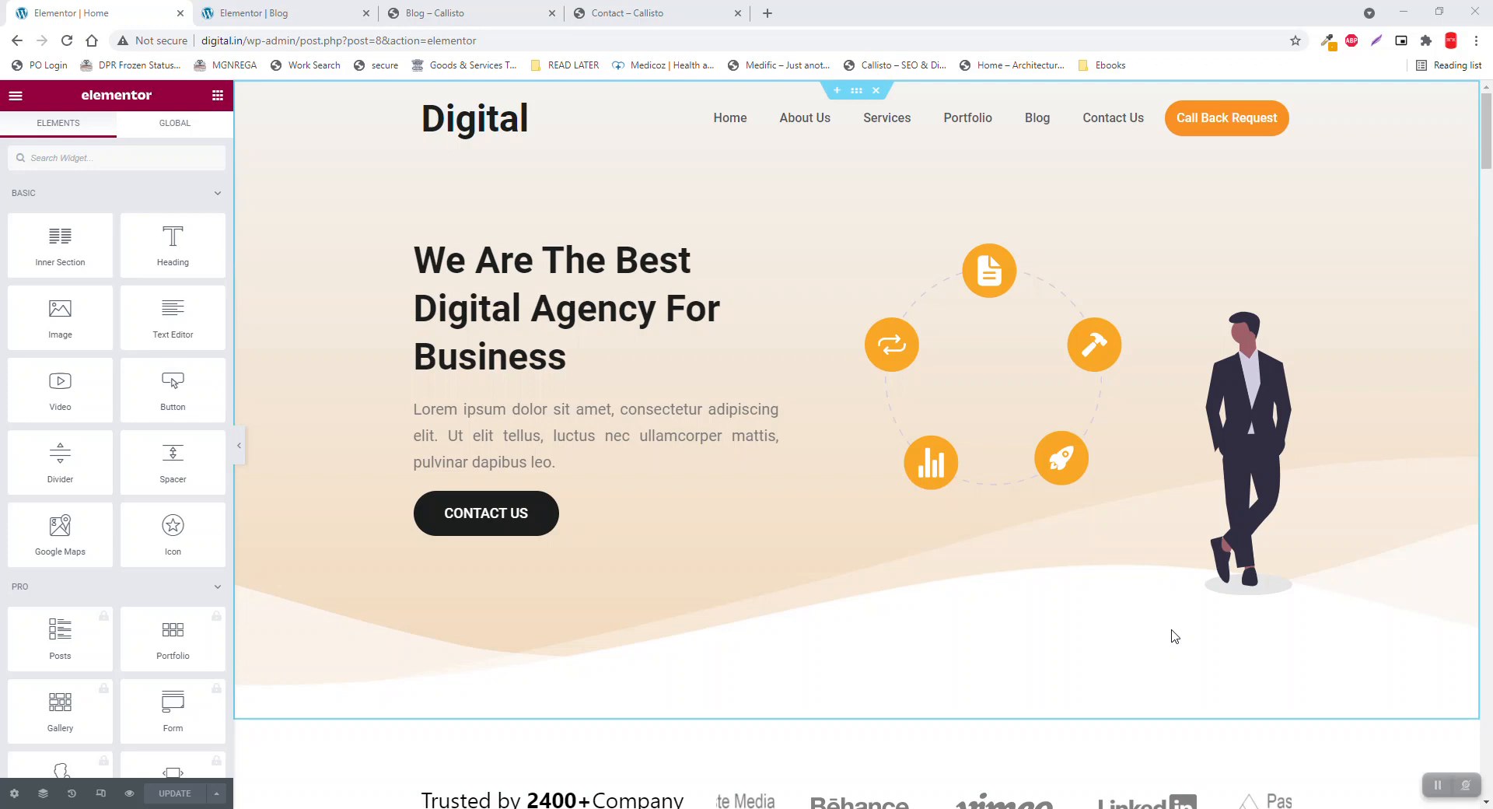
- Paste the copied 'Read our recent articles' section with its posts carousel into the Blog page
click(1077, 409)
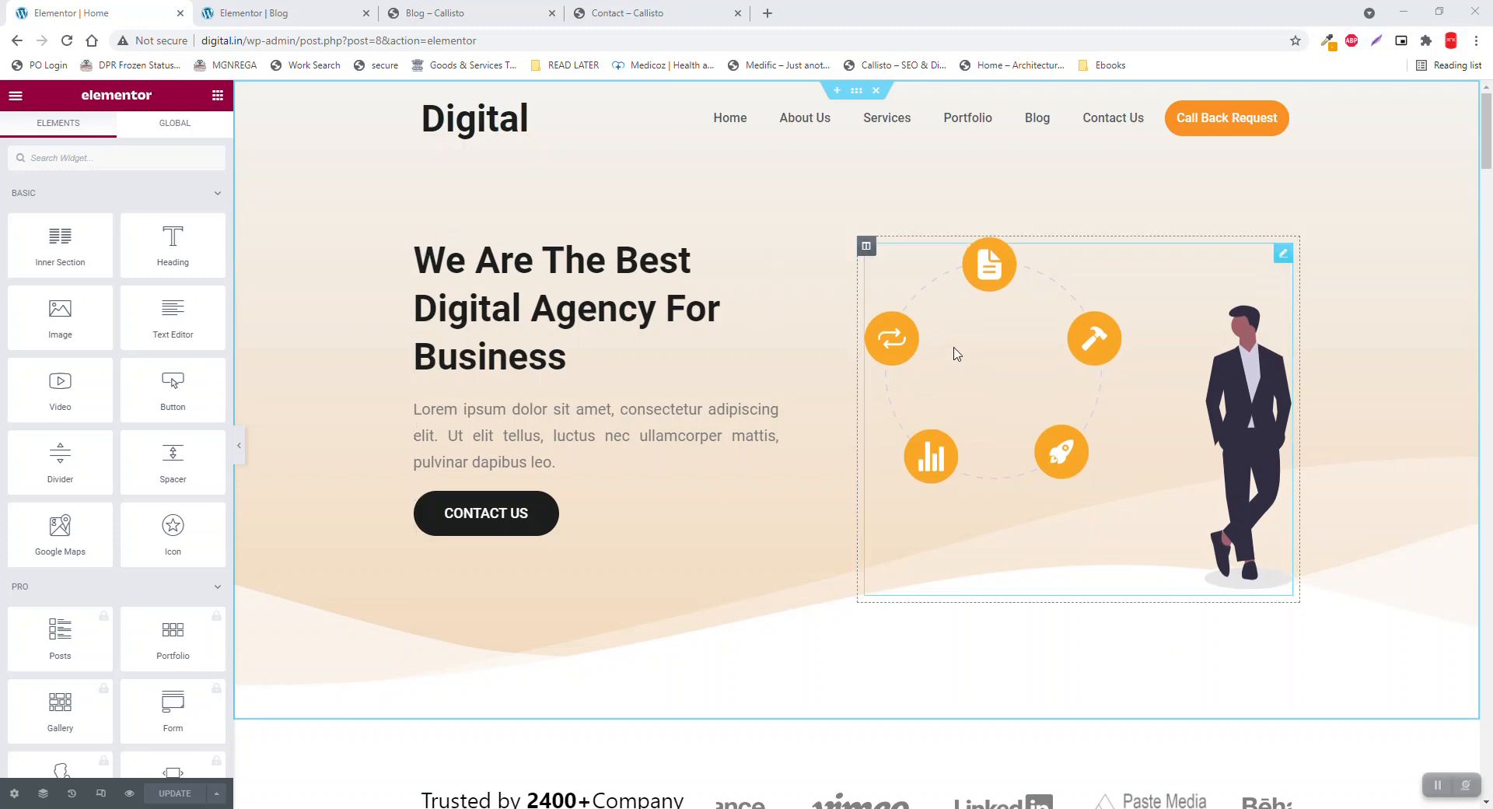
click(448, 13)
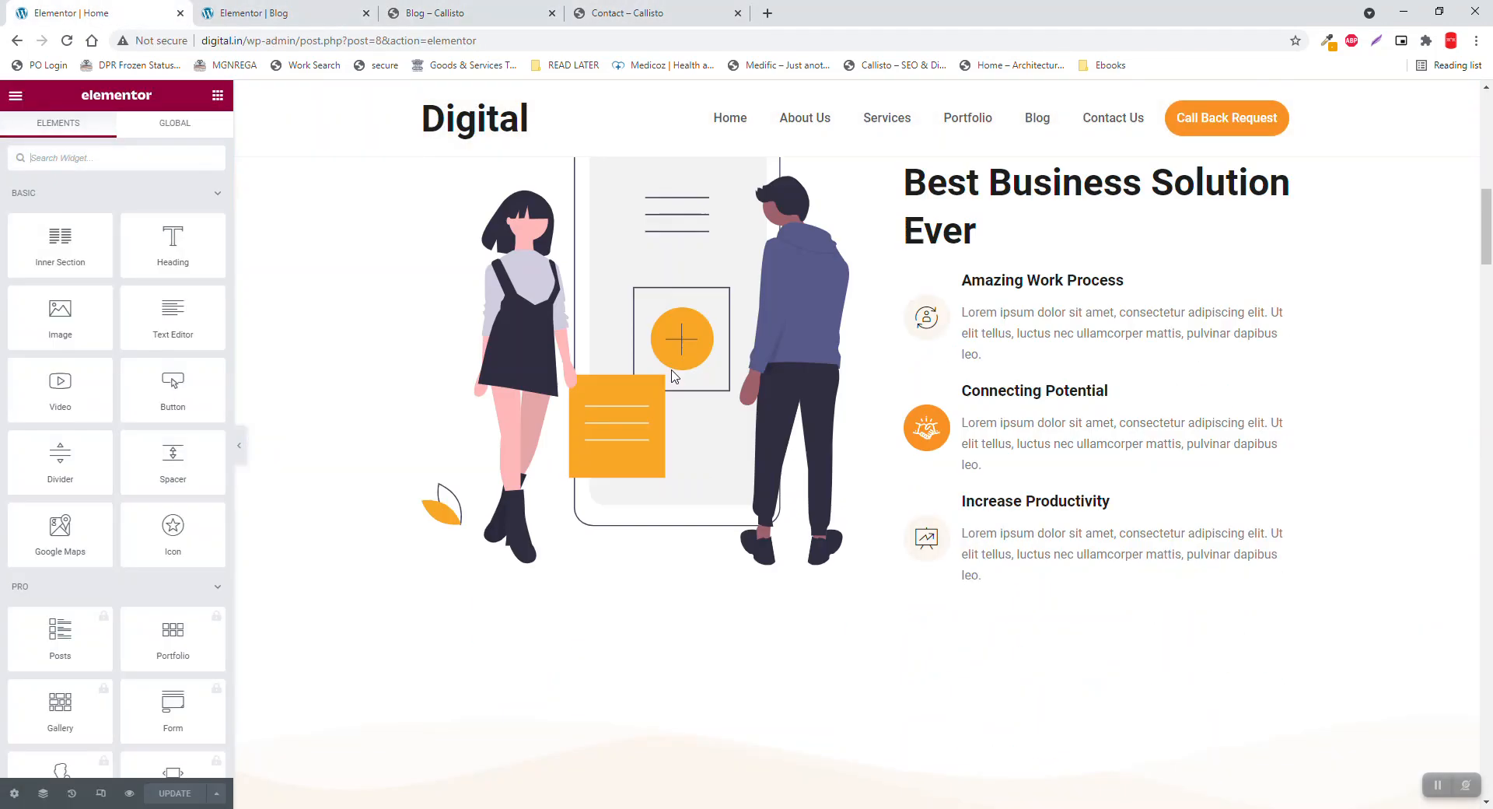
scroll(down, 3)
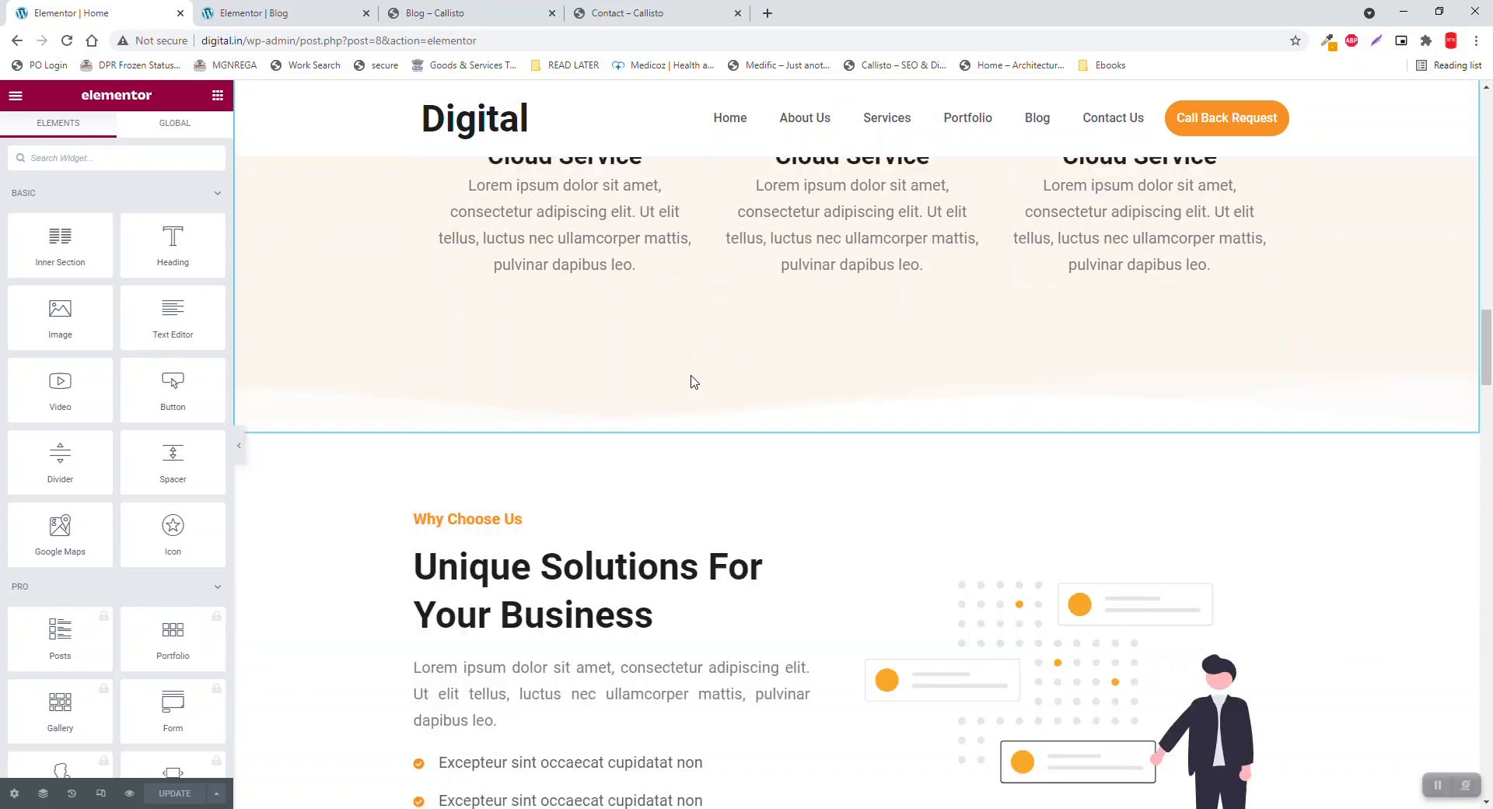
scroll(down, 3)
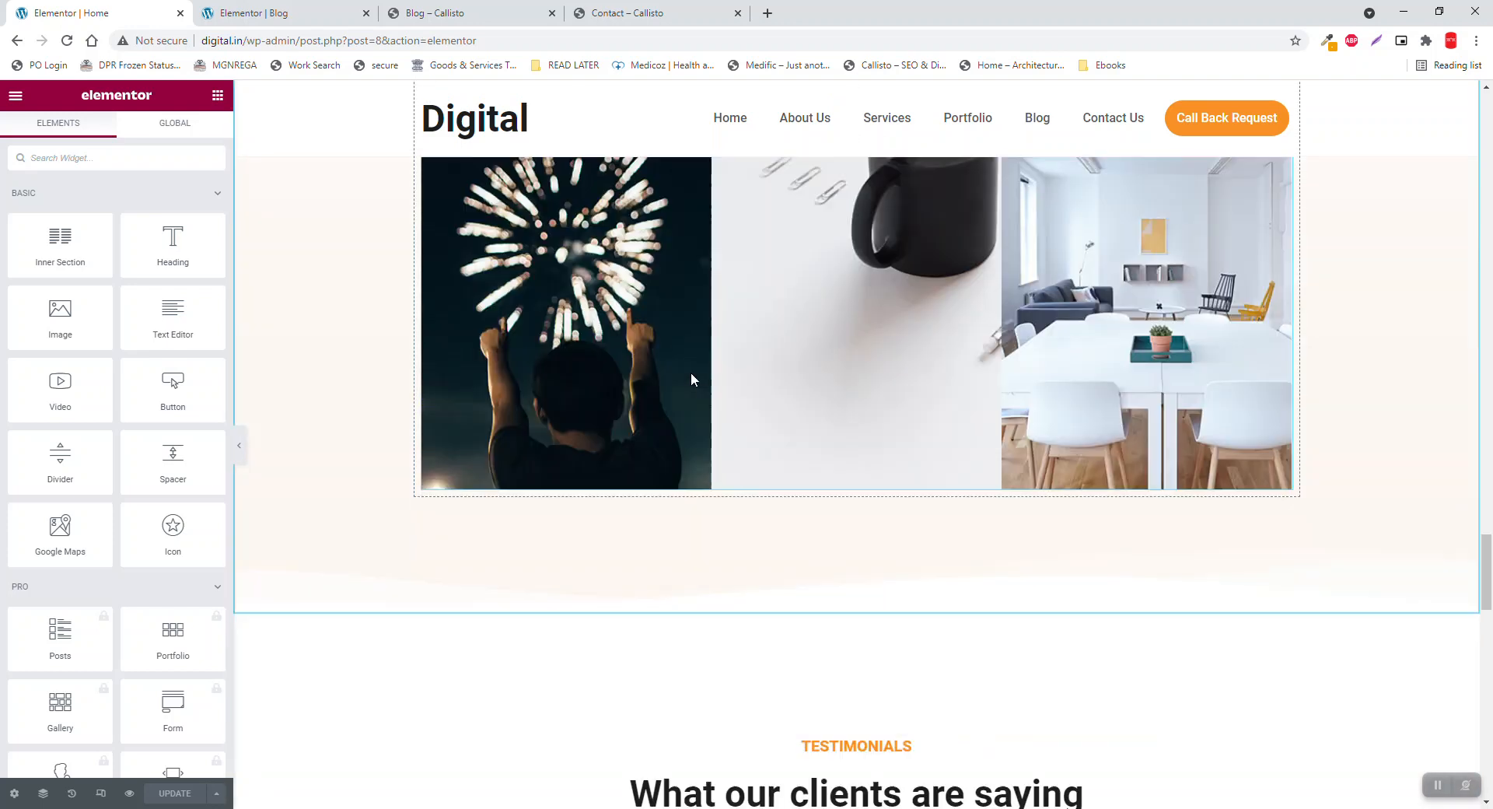
scroll(down, 3)
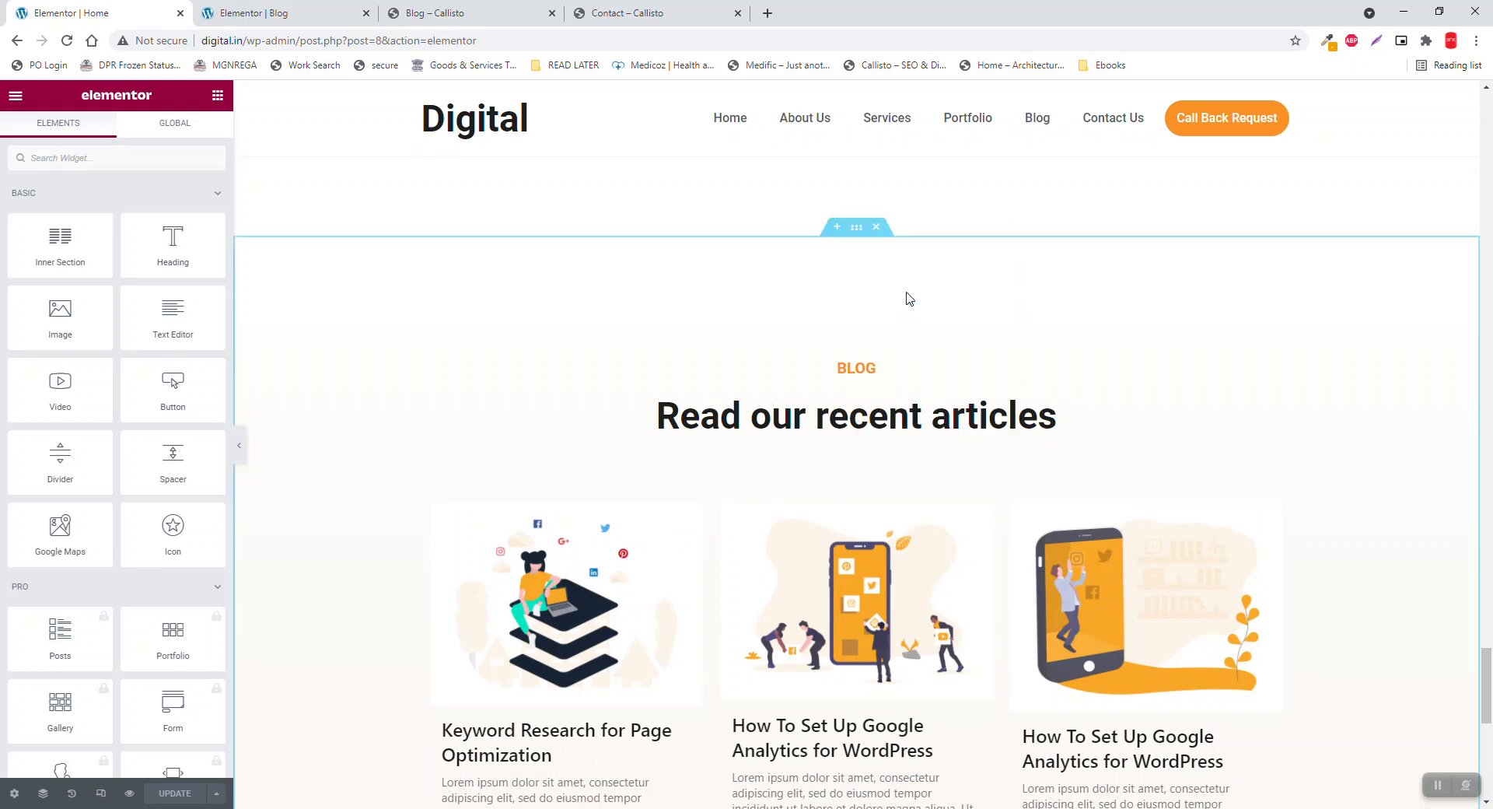
scroll(down, 3)
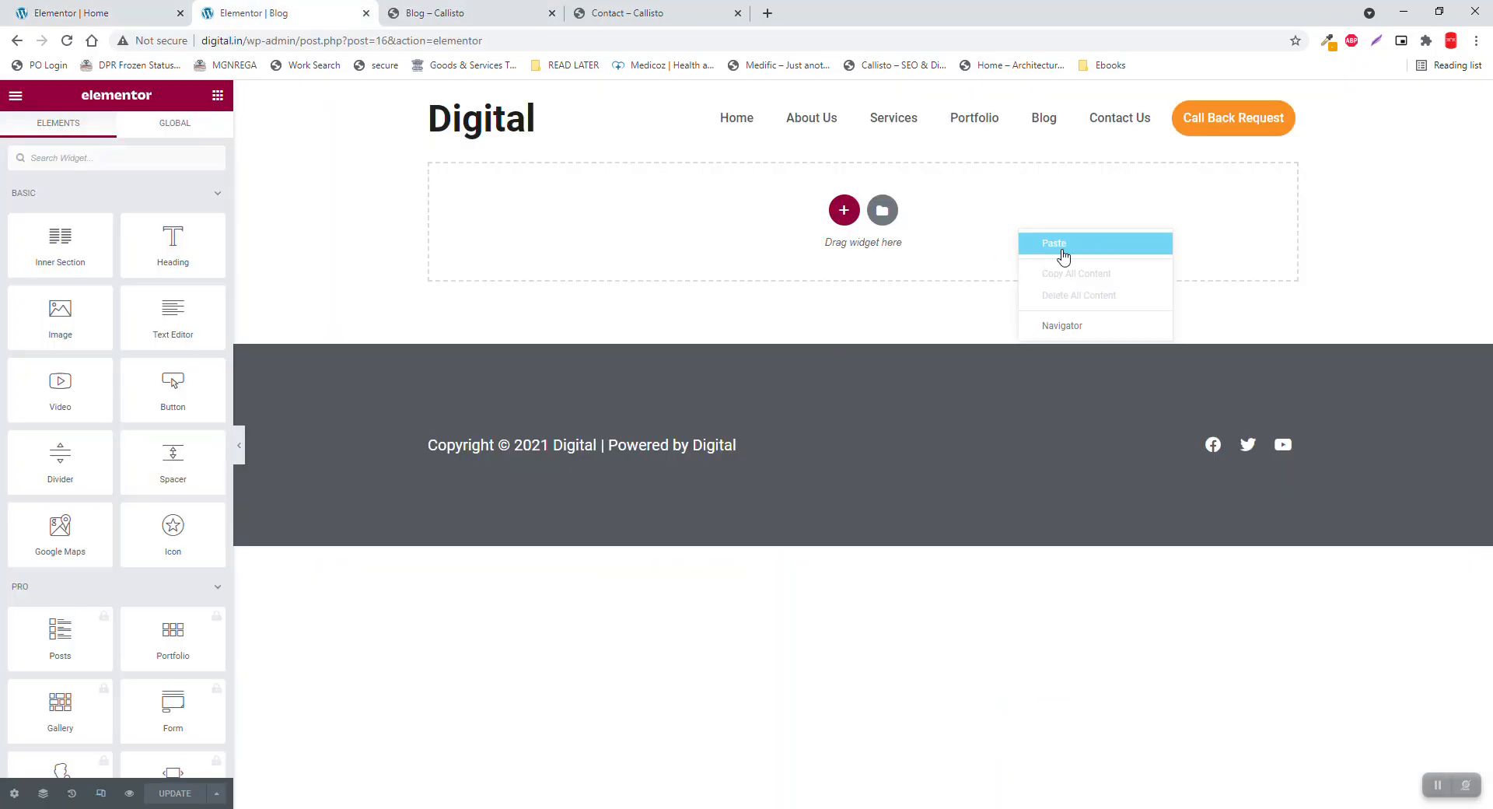
click(1055, 243)
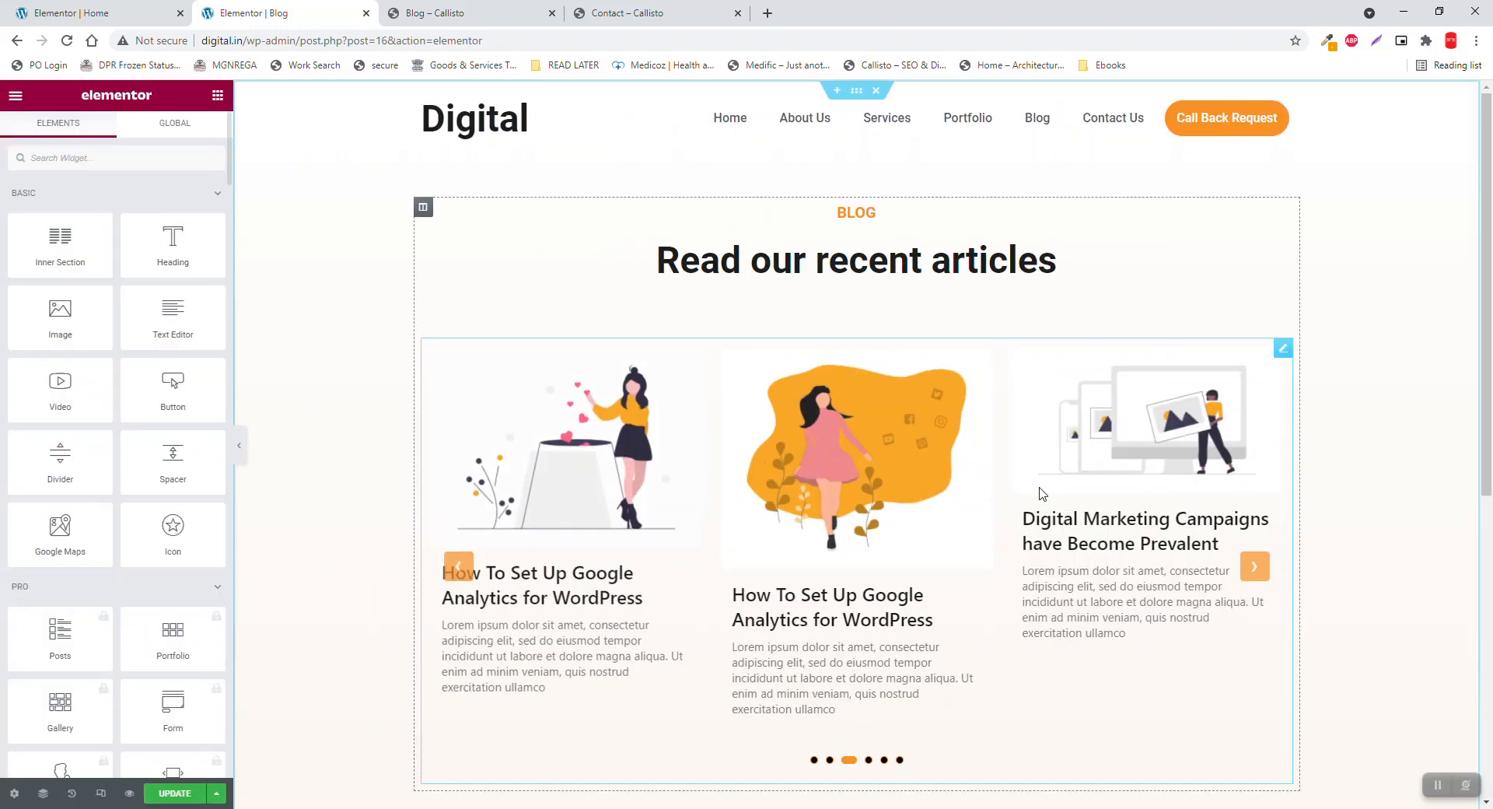
scroll(down, 3)
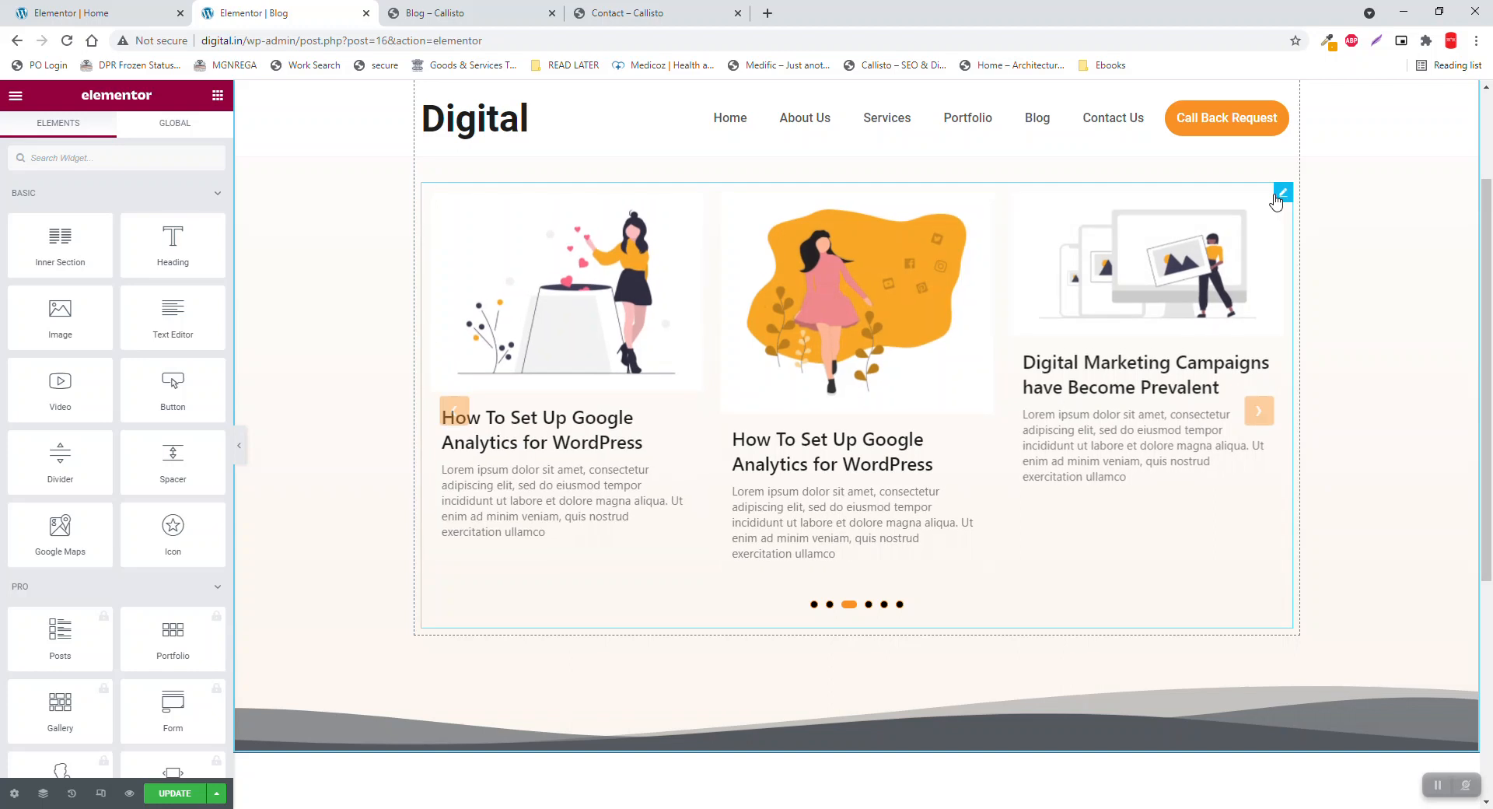
- Open the posts carousel settings, then search the Elements panel for 'post' widgets
click(1282, 192)
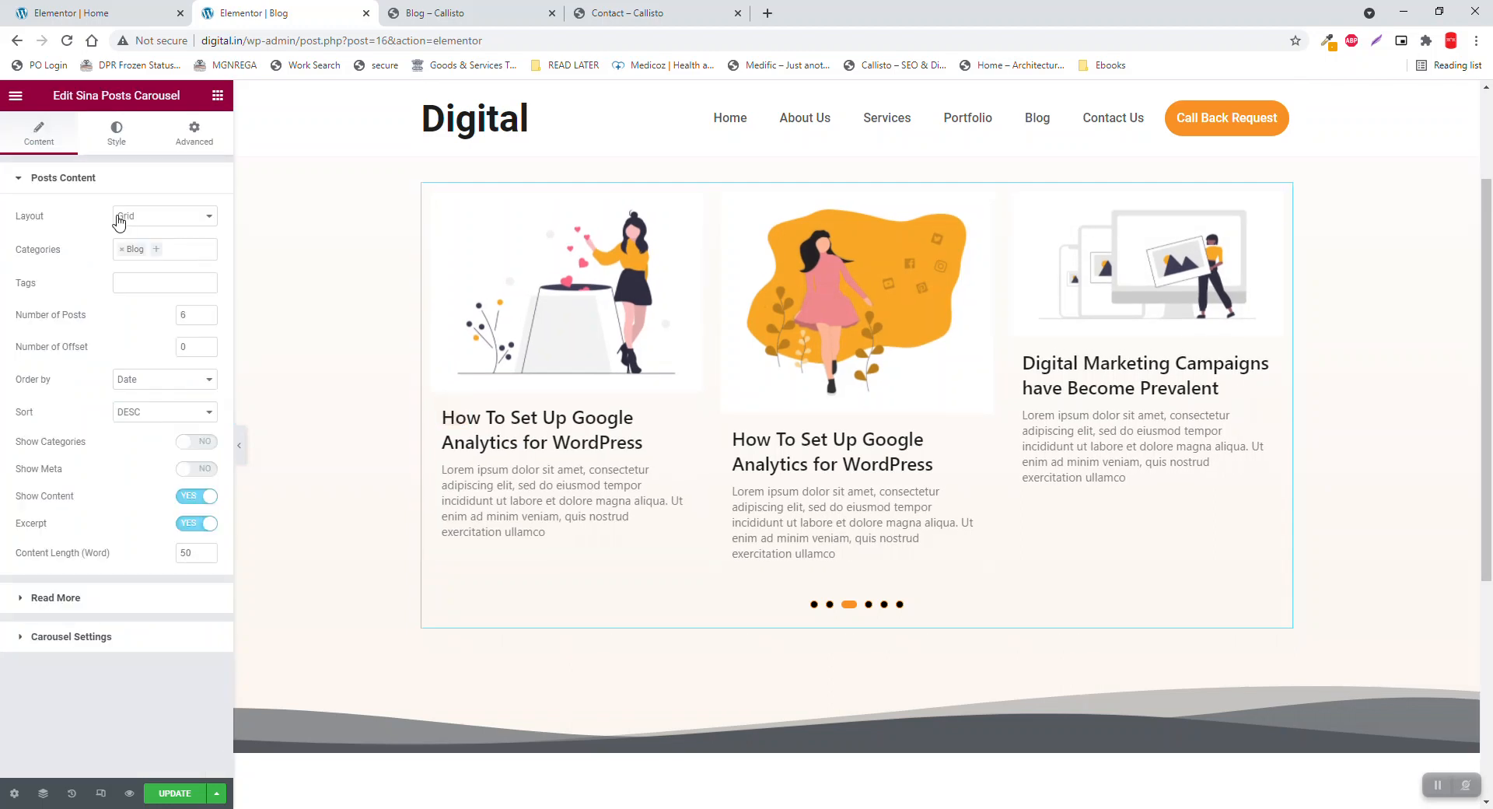
click(164, 215)
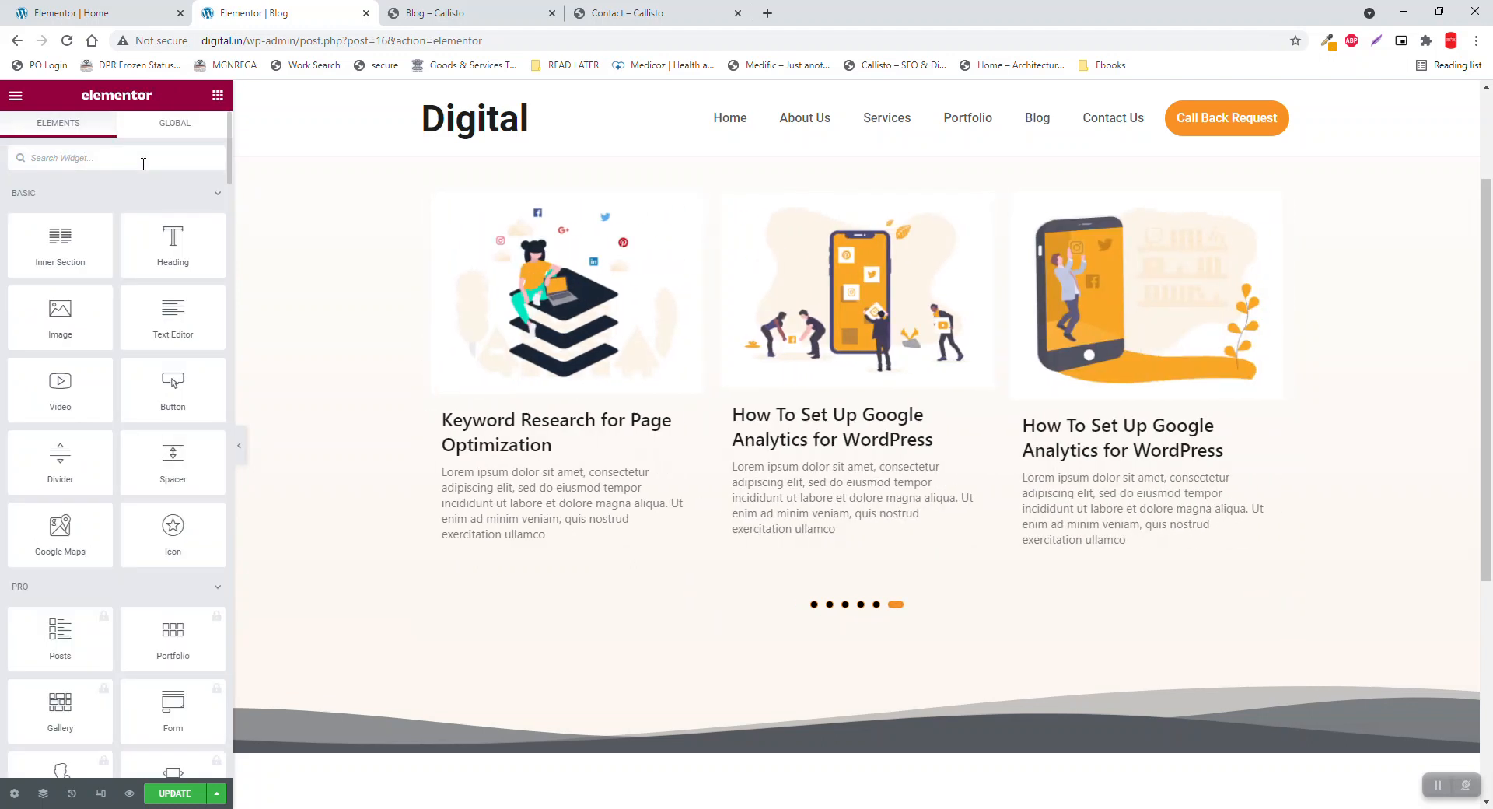
text(post)
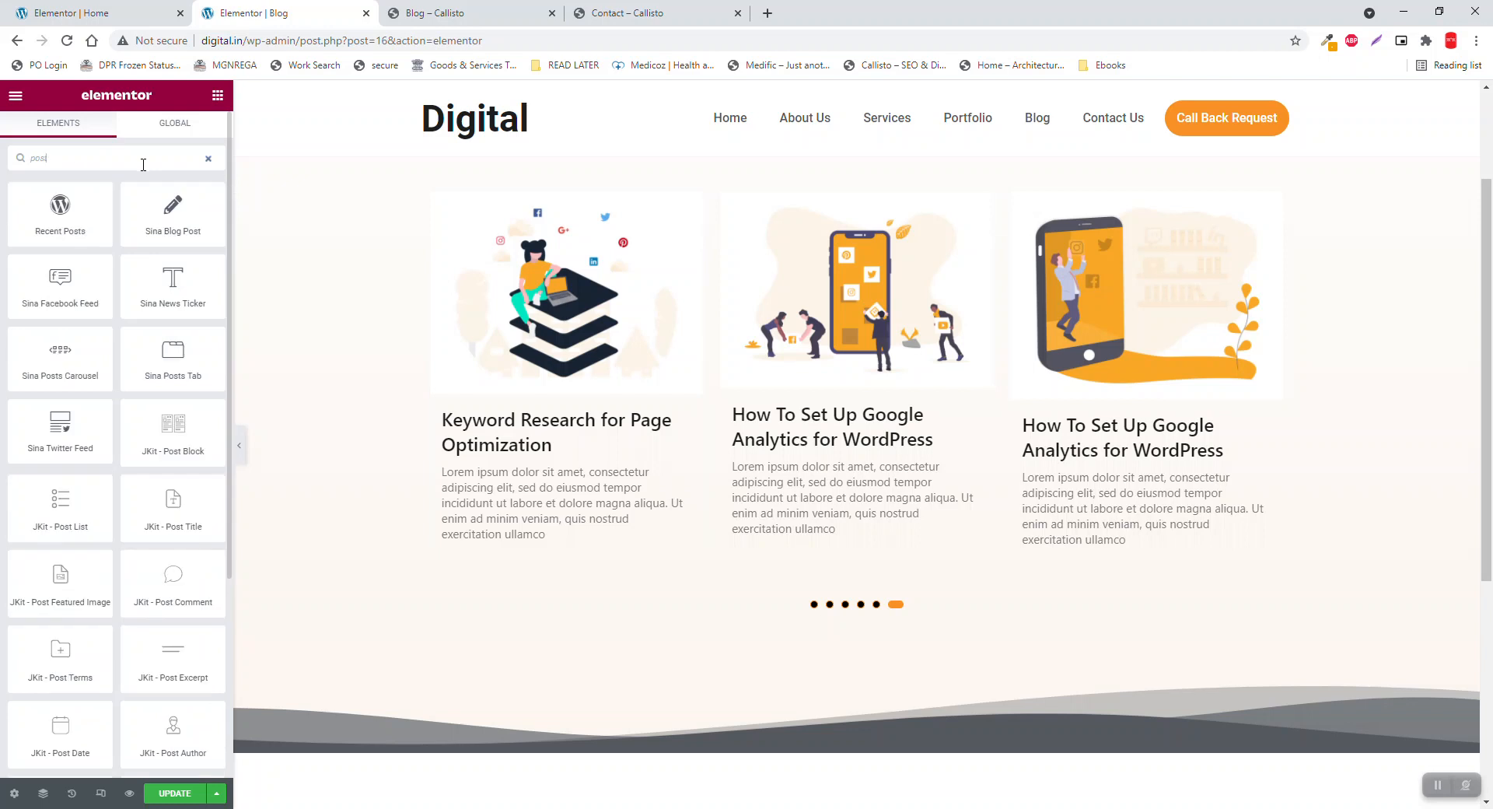
mouse_move(173, 212)
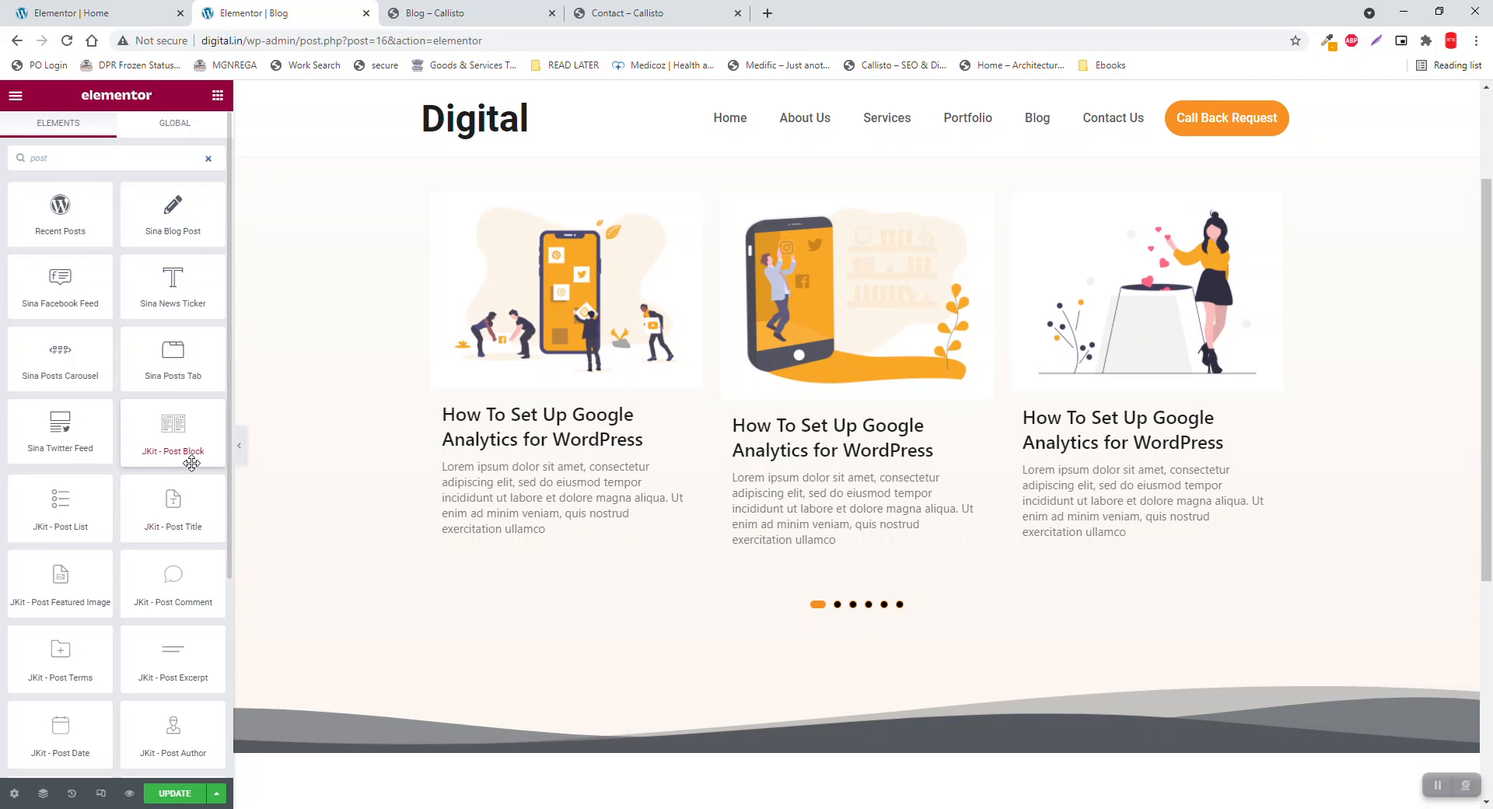
mouse_move(173, 213)
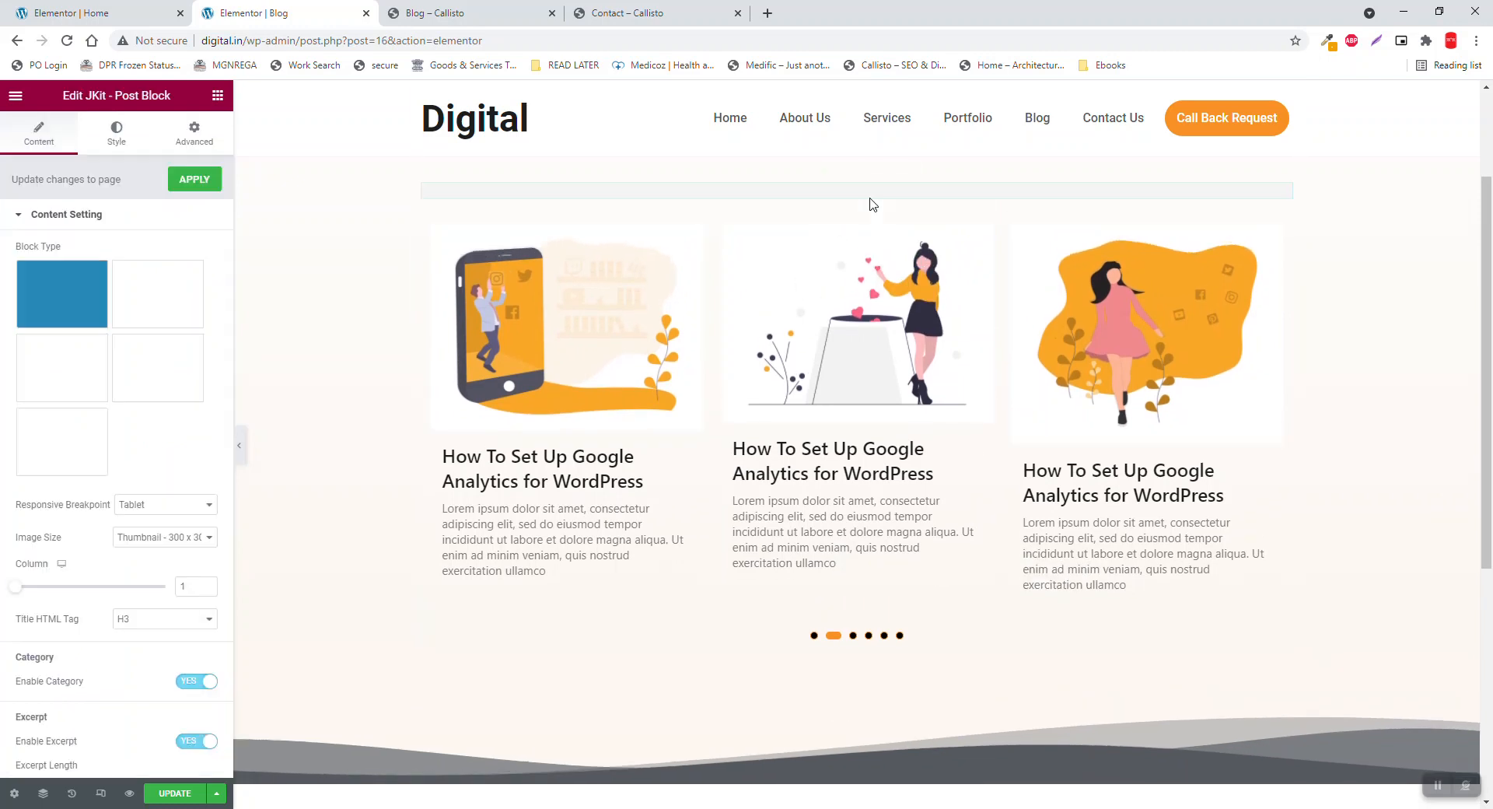
- Switch the post block to the Style 3 three-column layout and clear the Read More icon
click(61, 293)
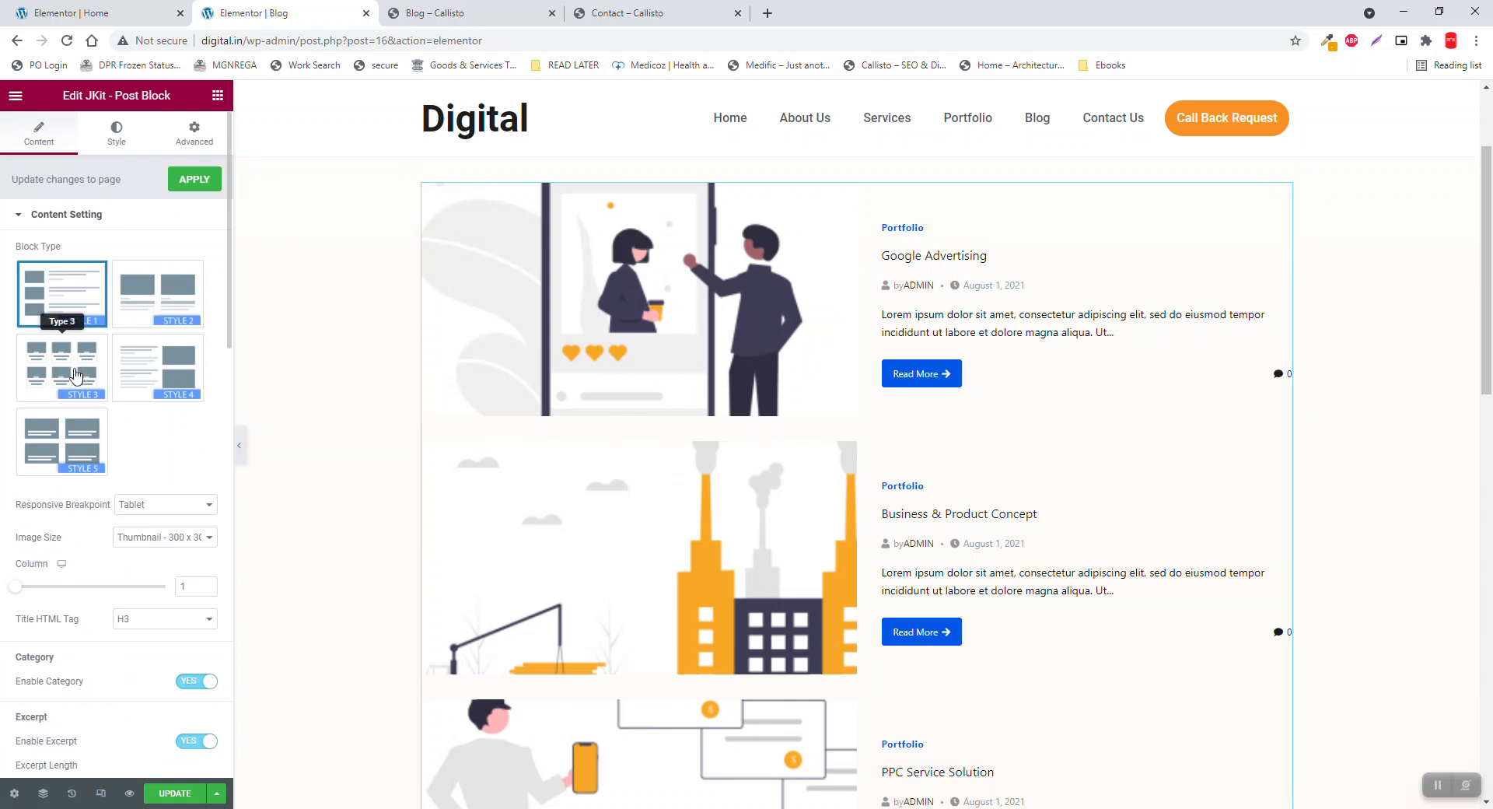
click(63, 368)
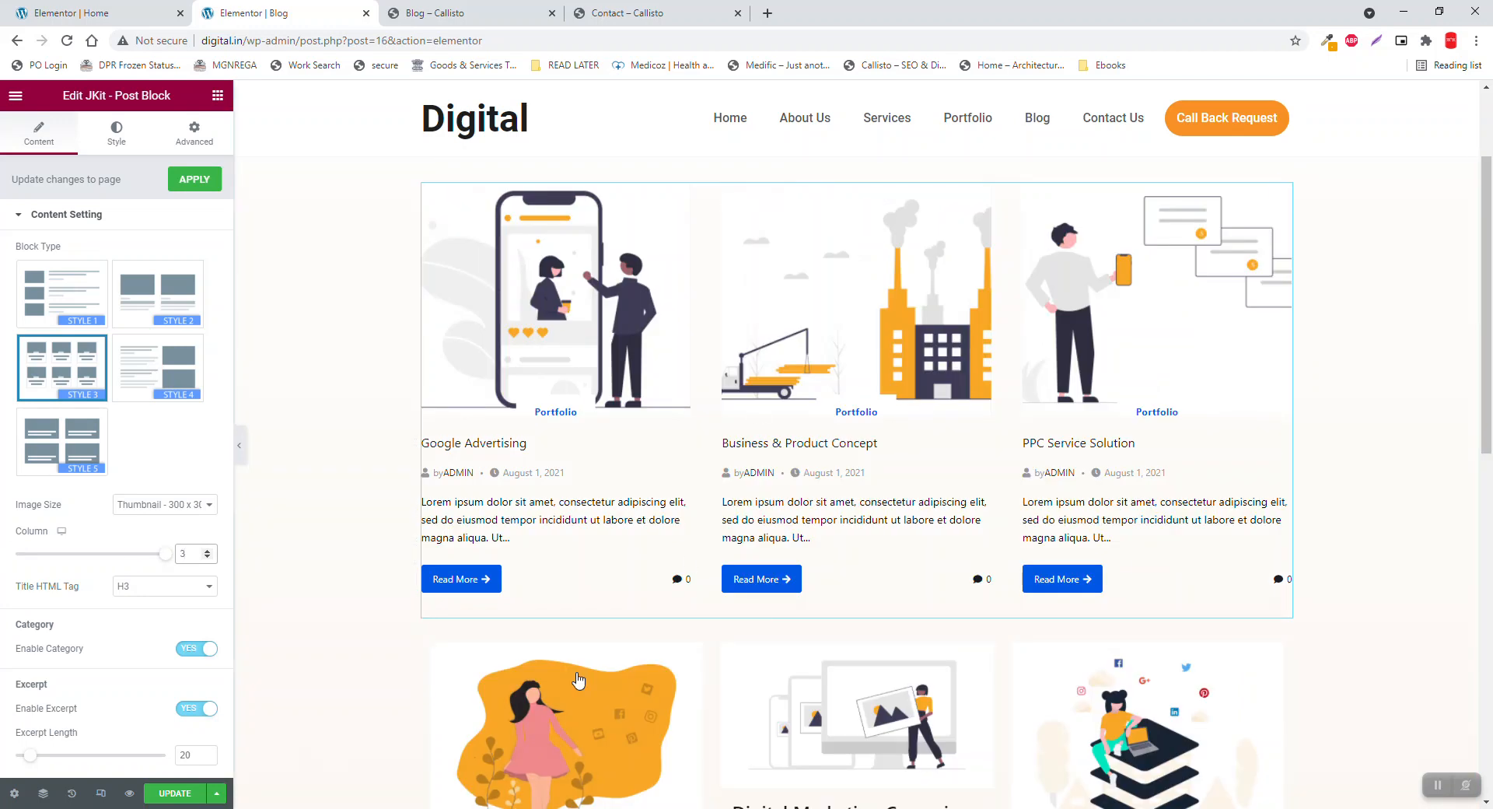
scroll(down, 3)
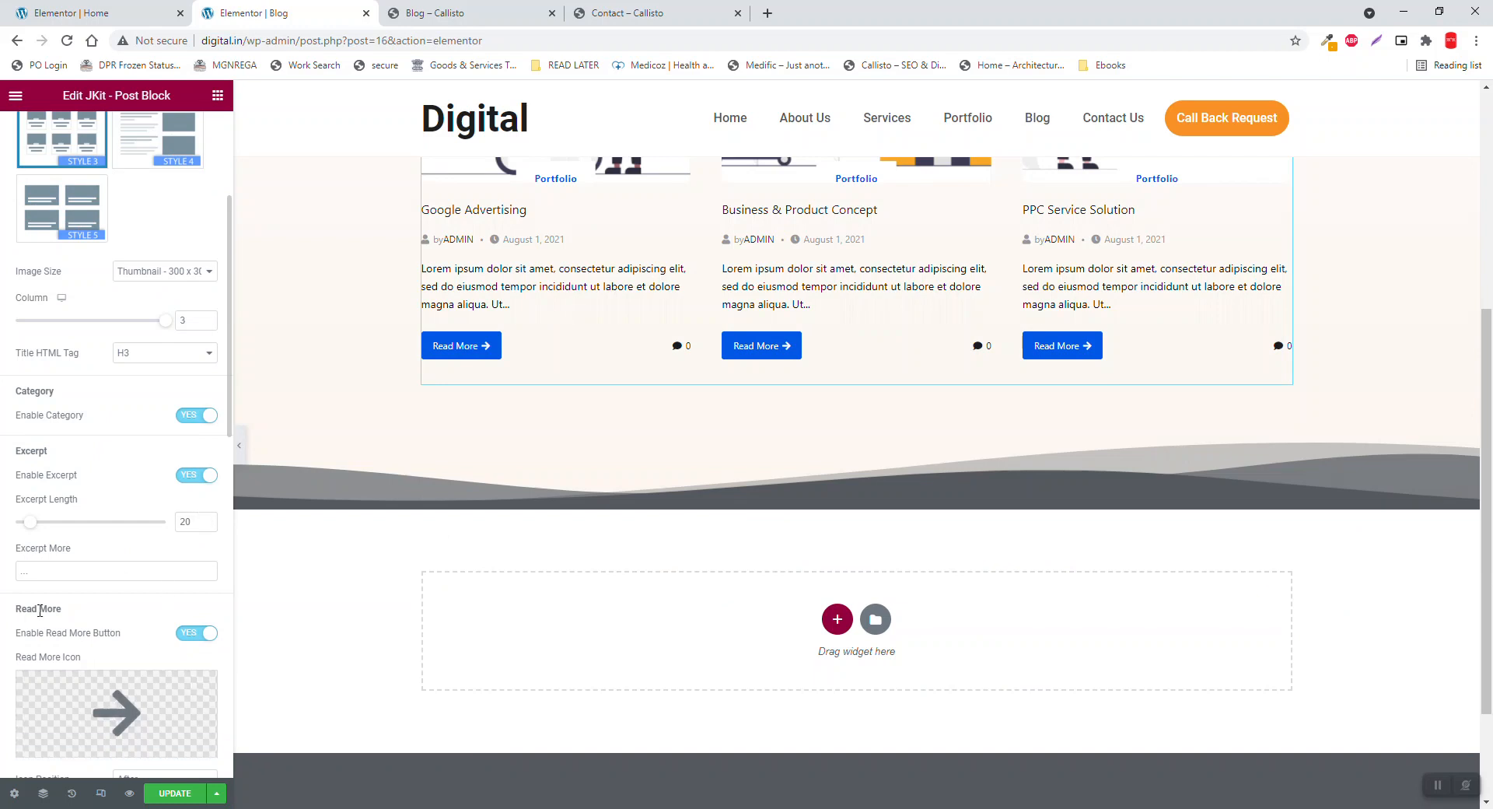
scroll(down, 3)
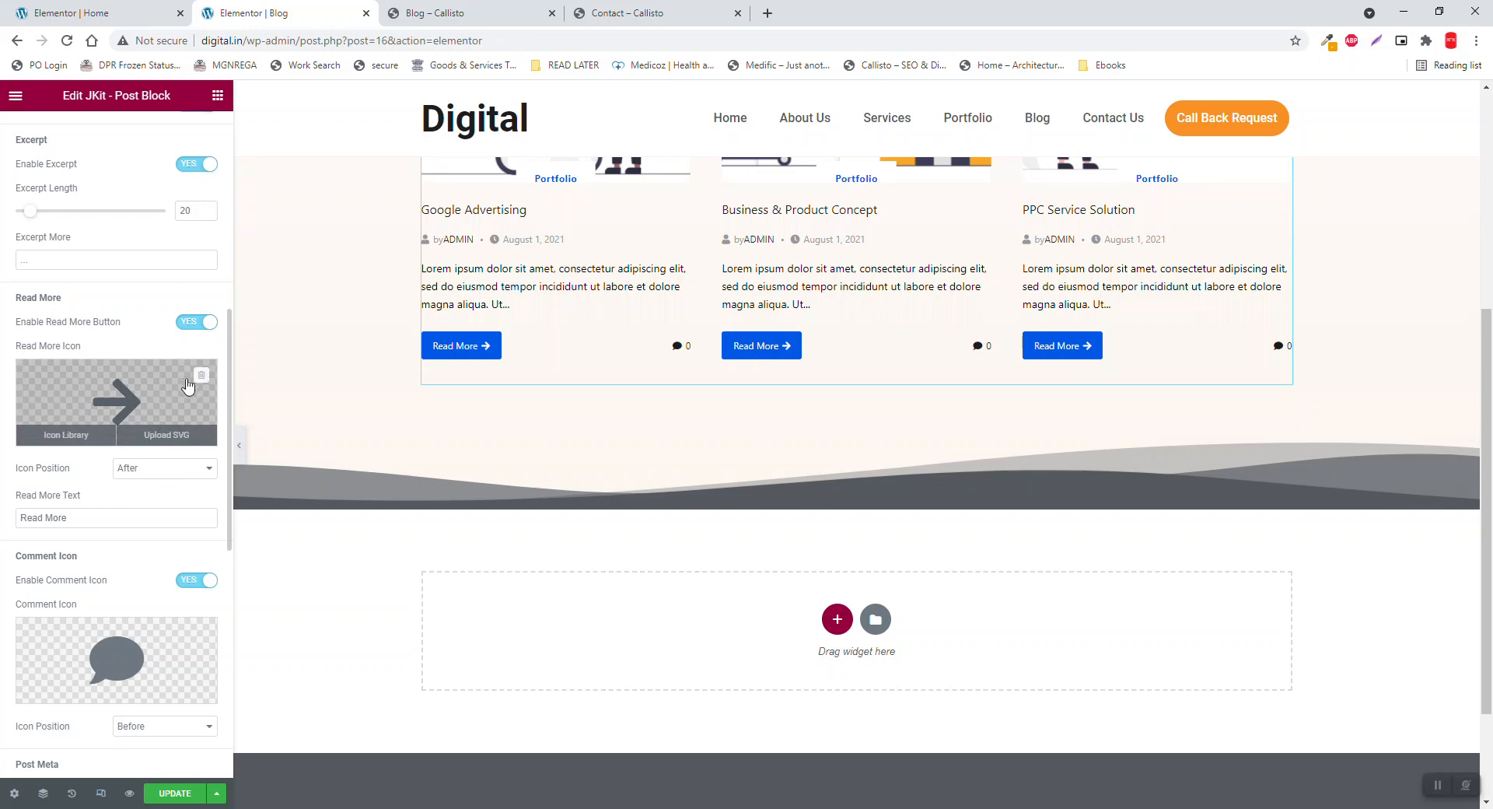
click(65, 435)
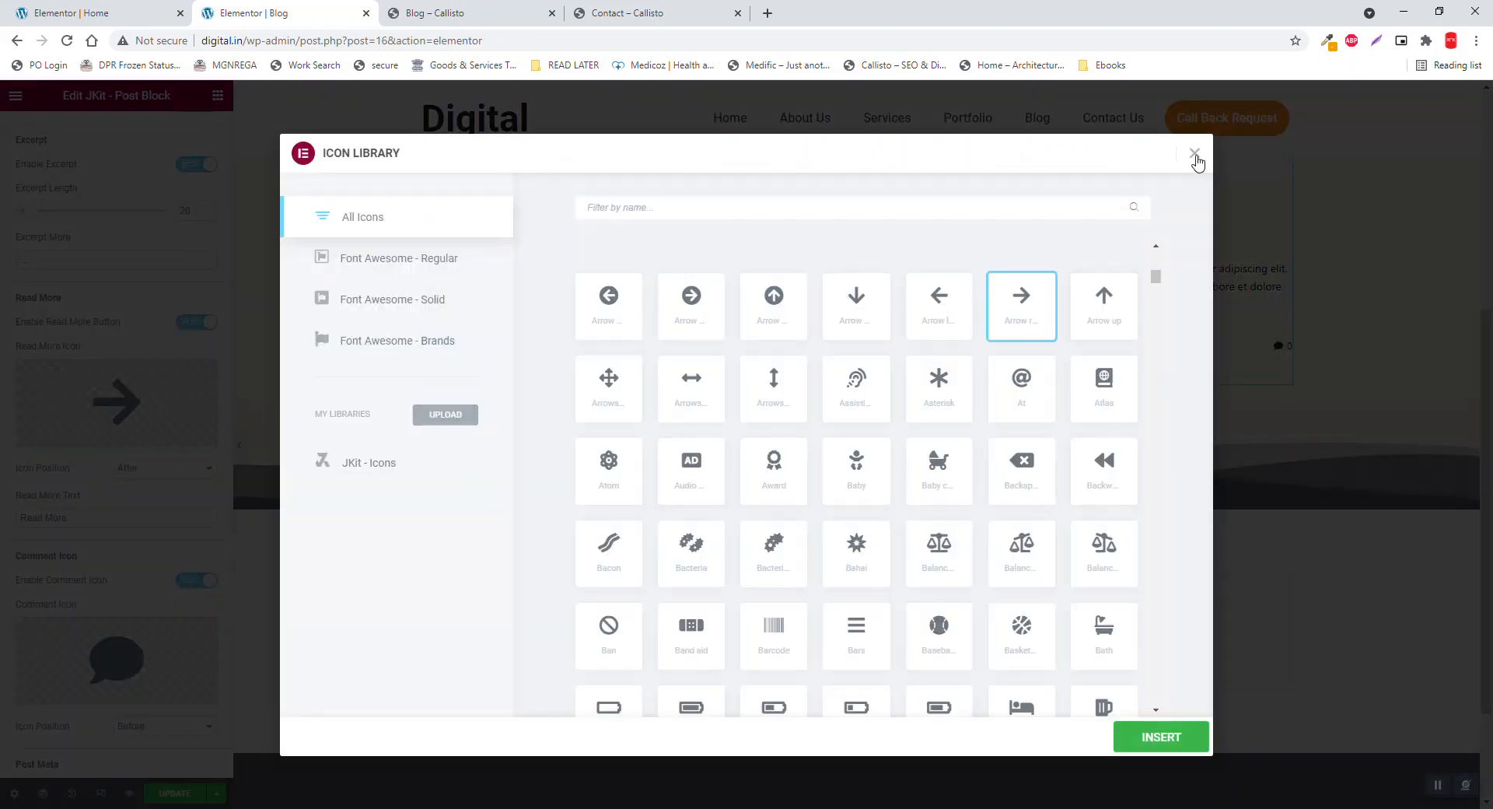
click(1197, 153)
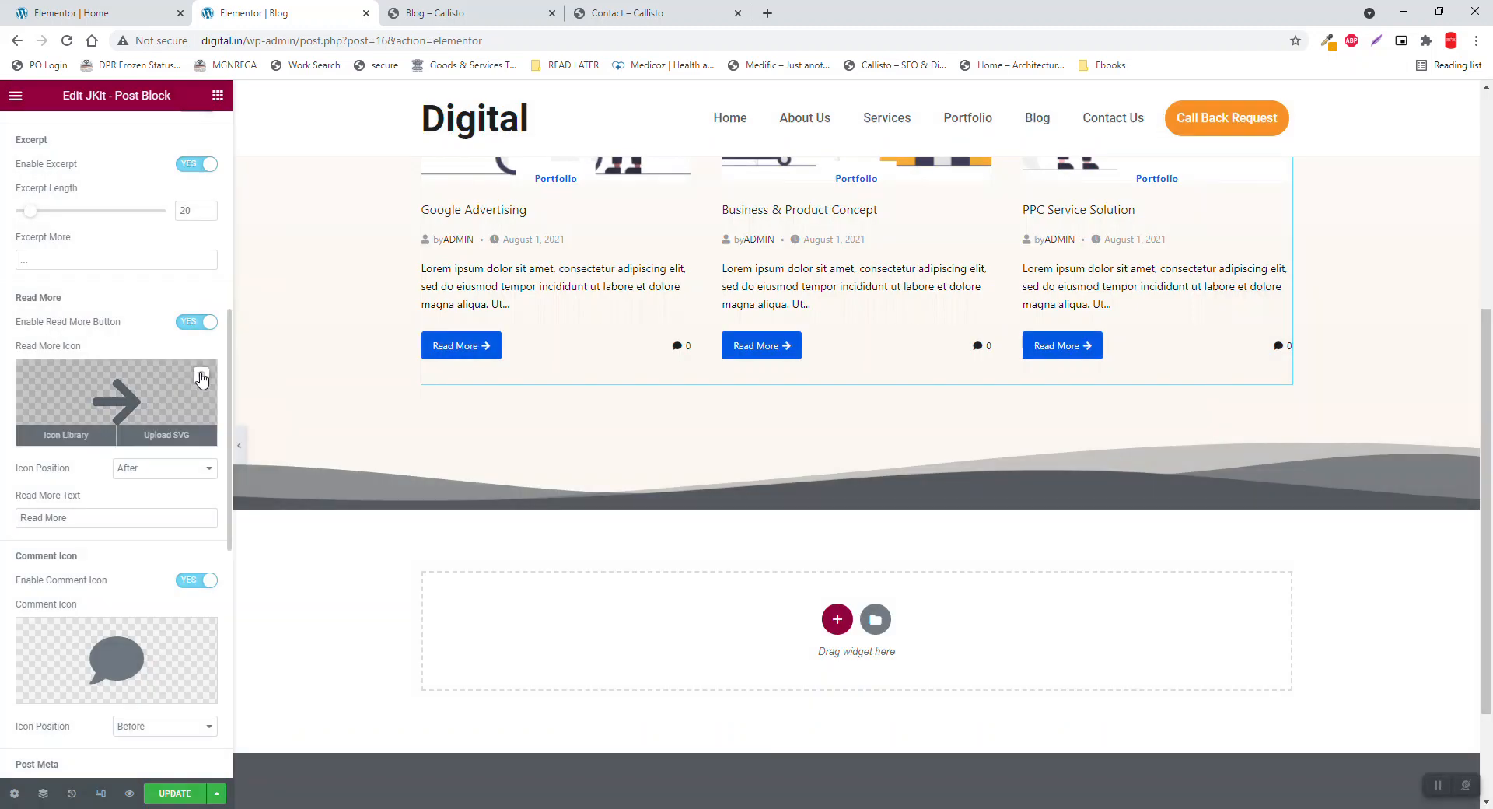
- Turn off the Comment Icon, Post Meta and Category toggles
scroll(down, 3)
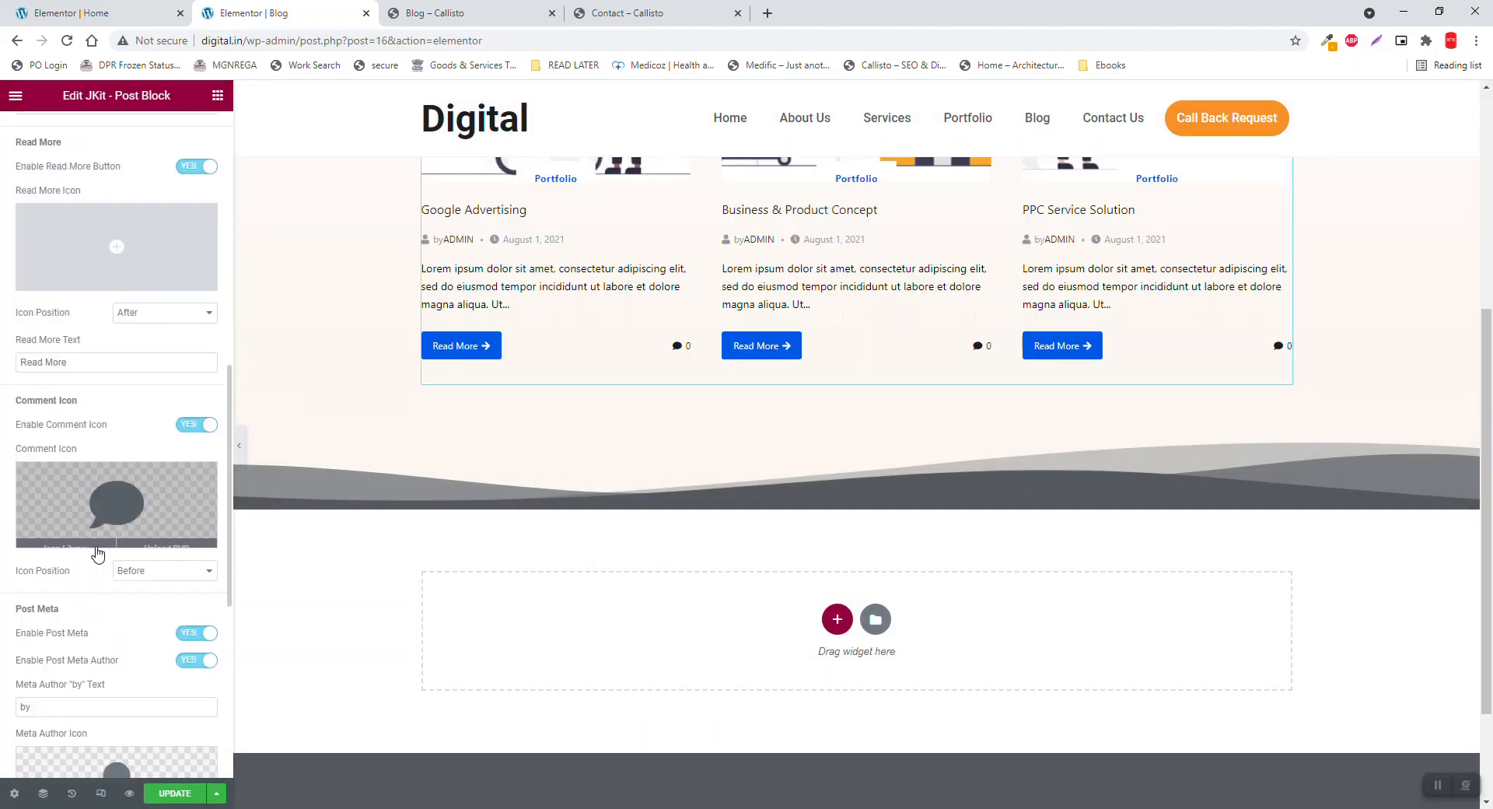
click(196, 424)
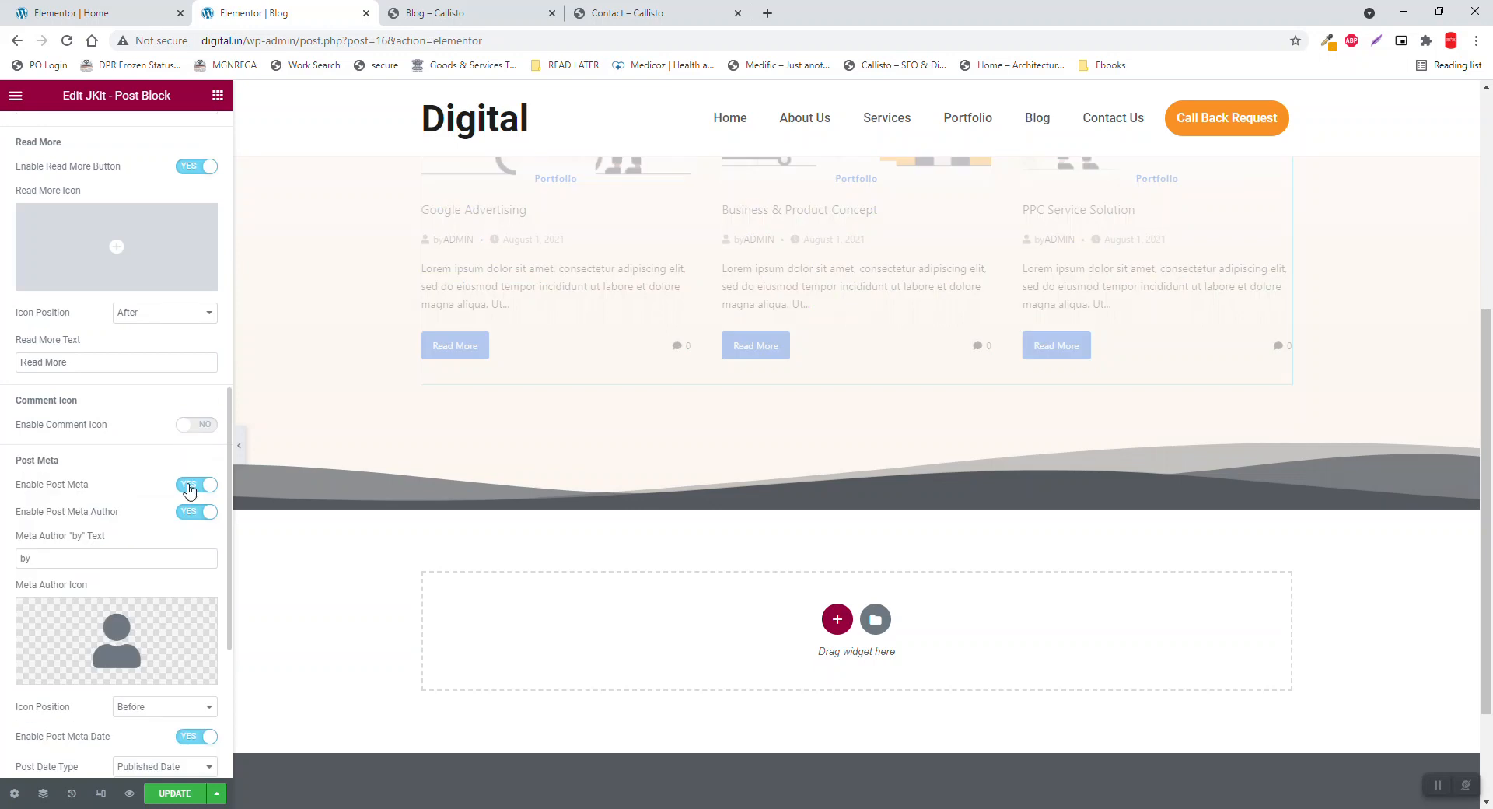
click(195, 484)
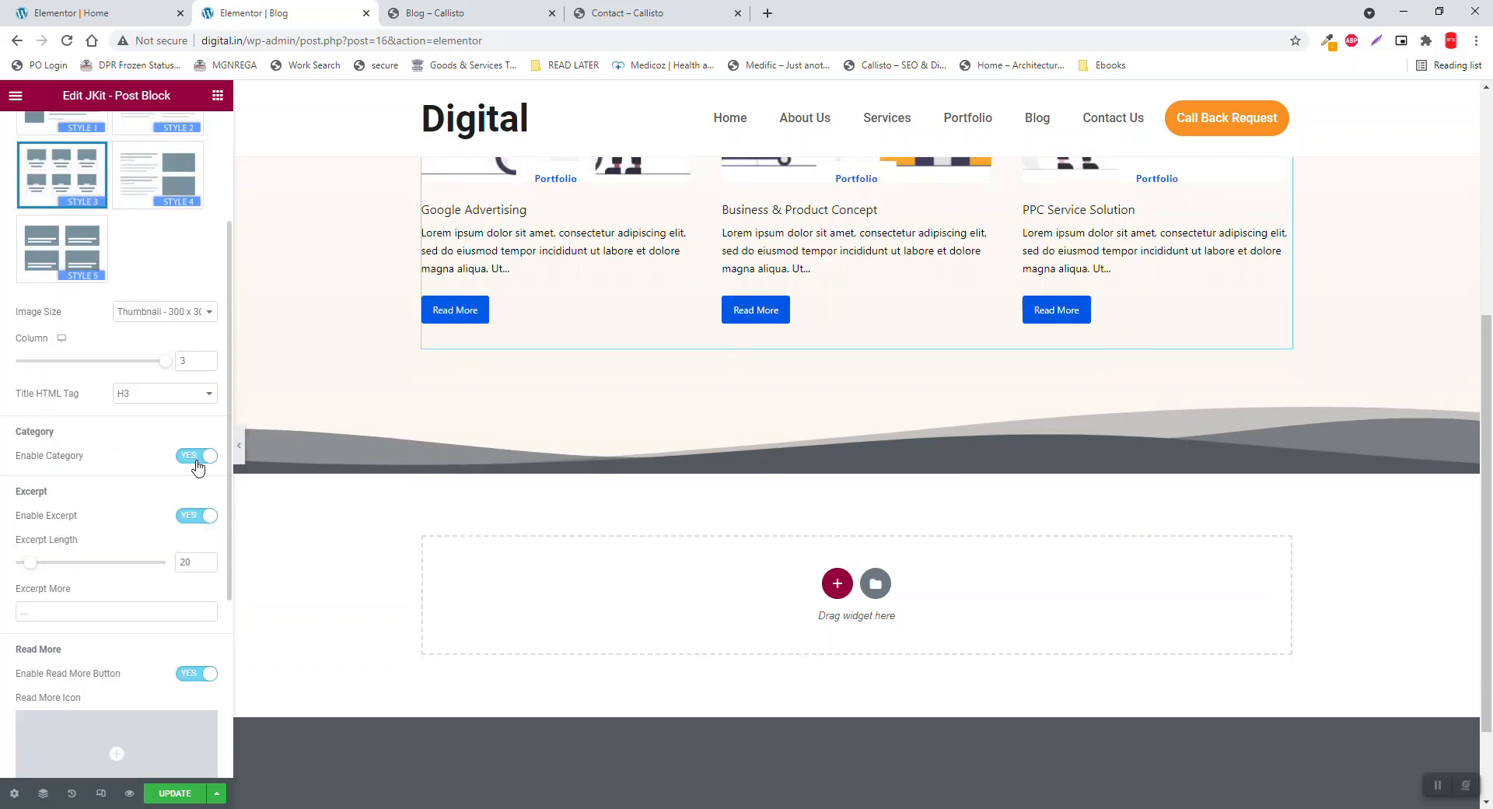
click(196, 456)
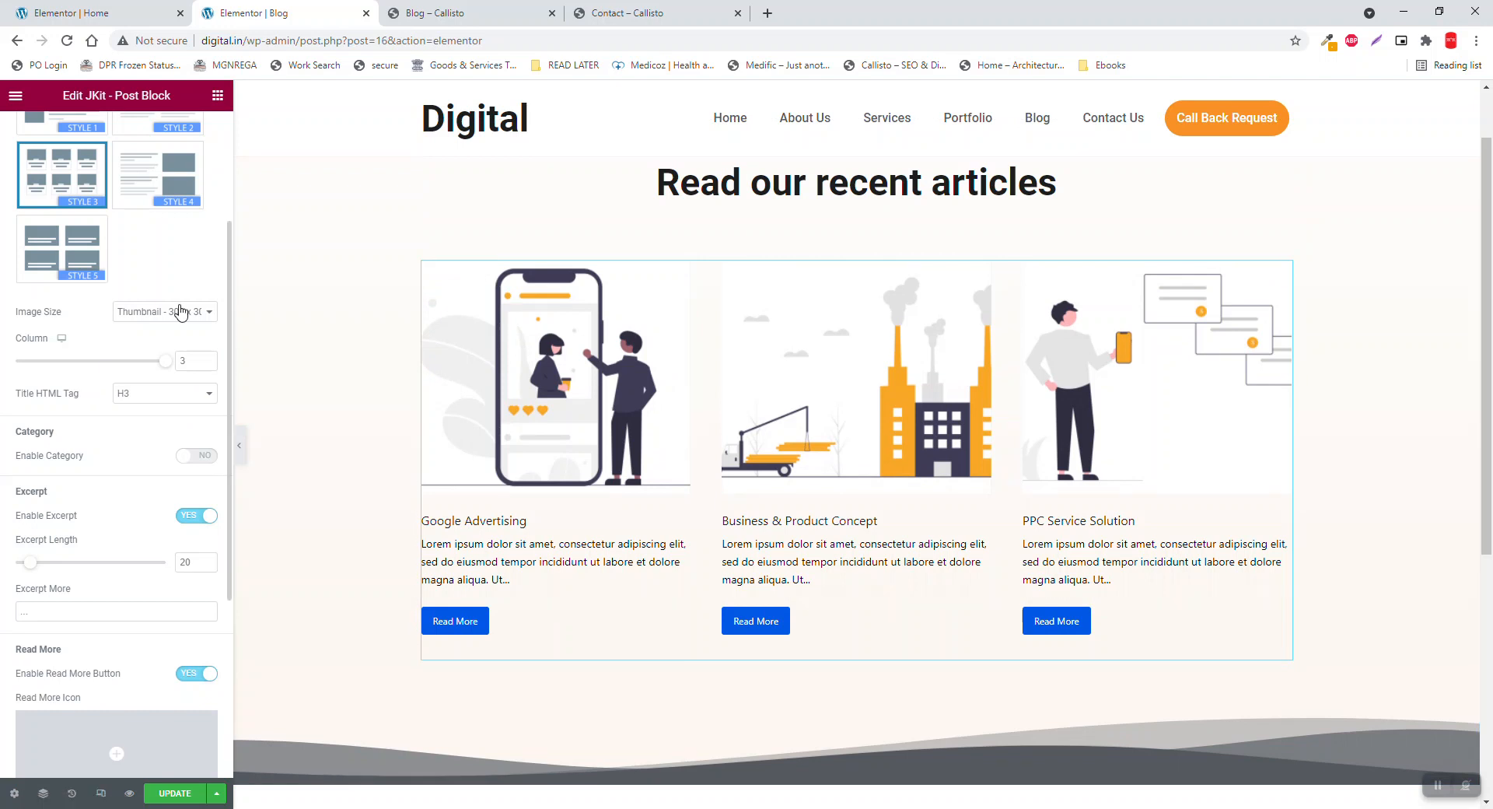
- Use Medium 640 x 640 post images and raise Number of Post to six
click(164, 311)
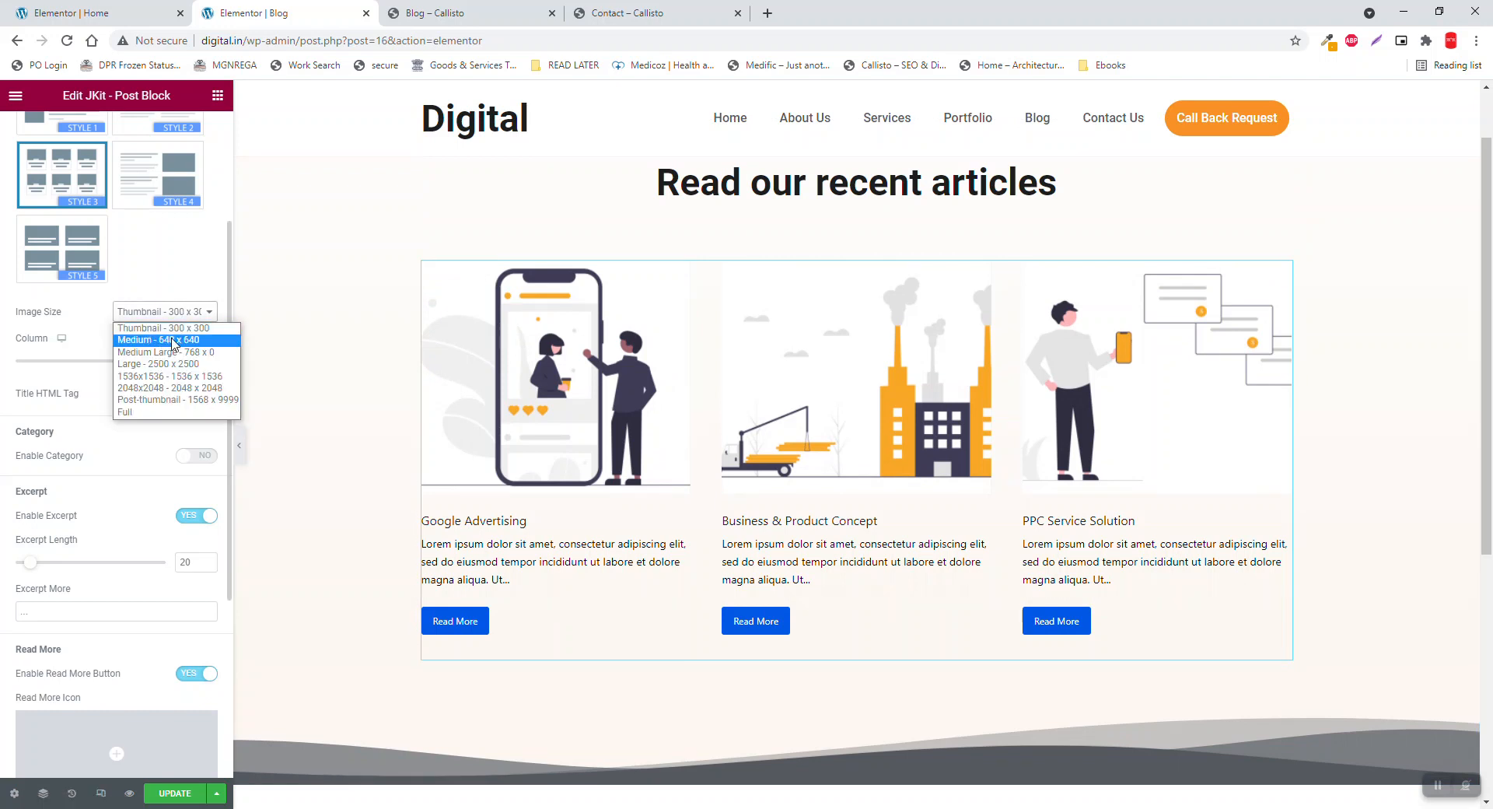
click(157, 340)
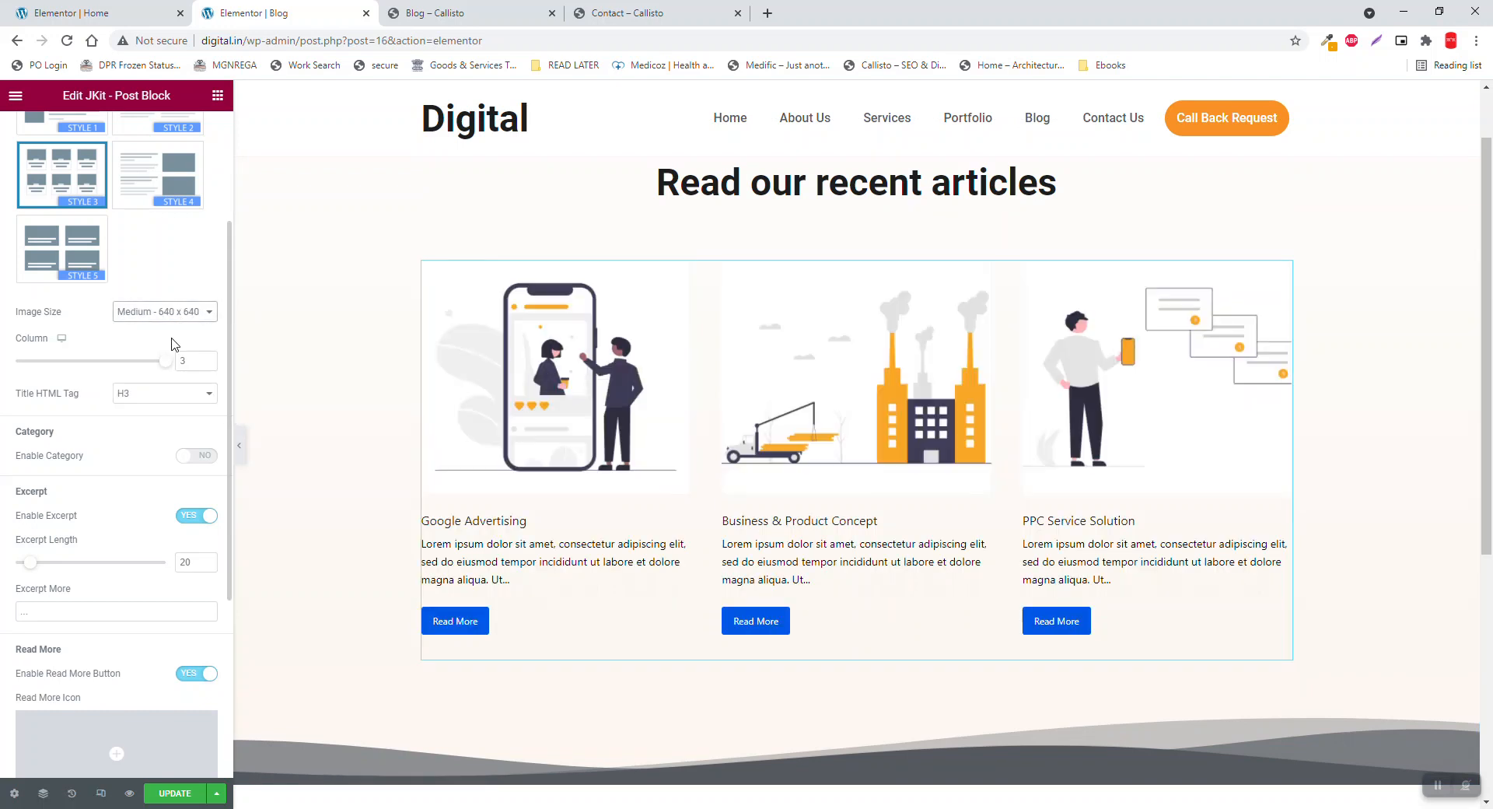
mouse_move(1142, 483)
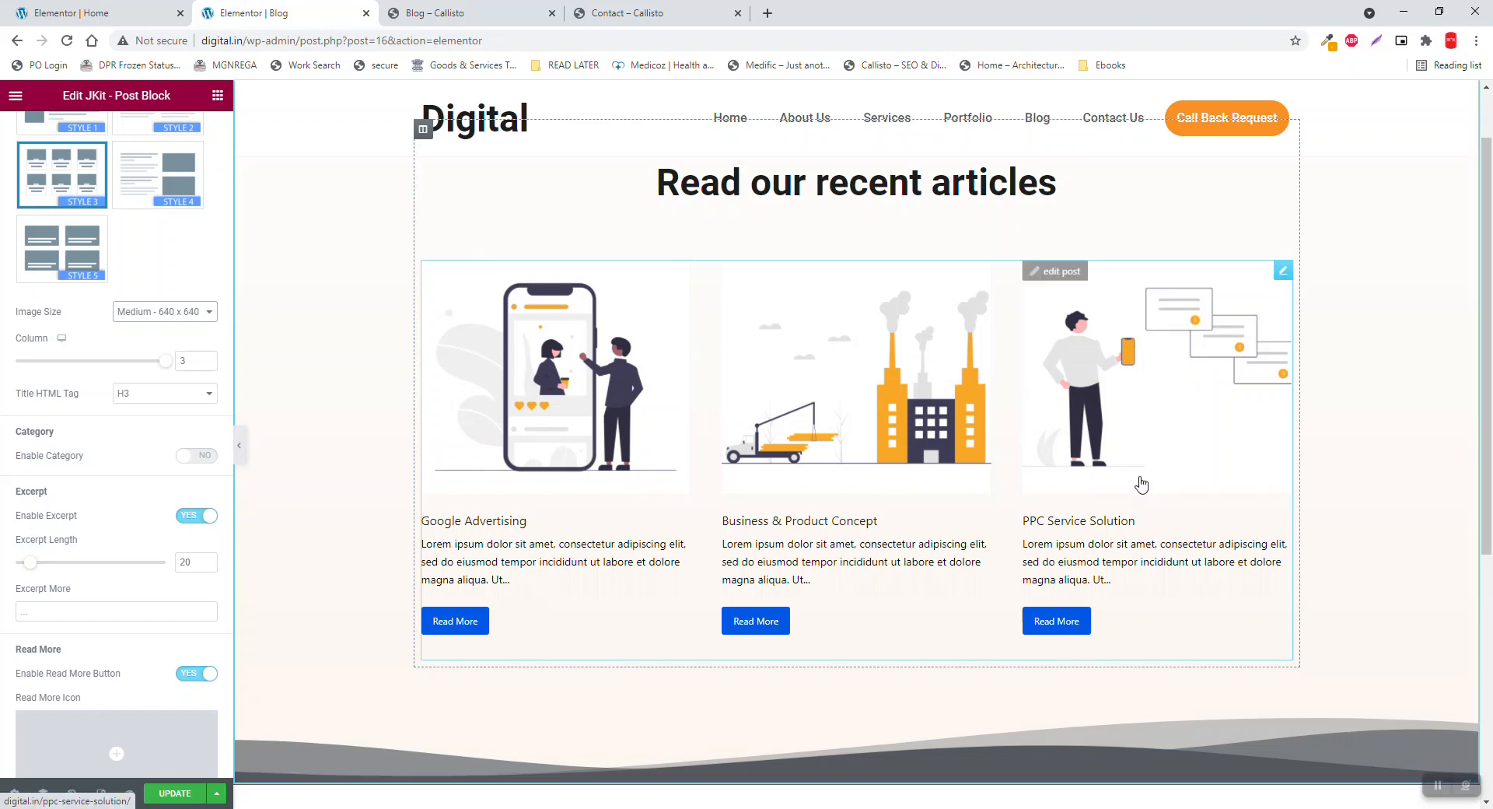
scroll(down, 3)
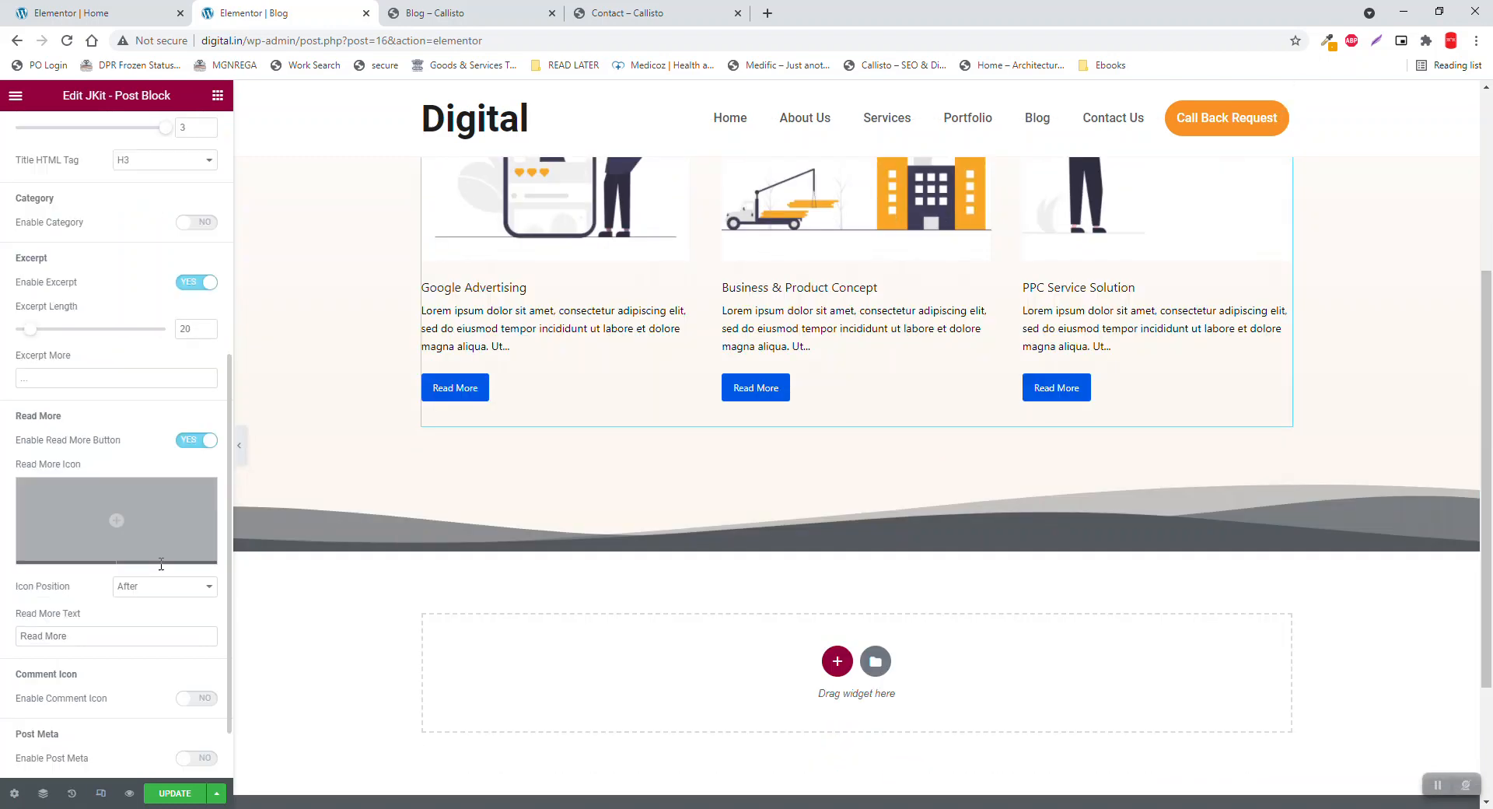
scroll(down, 3)
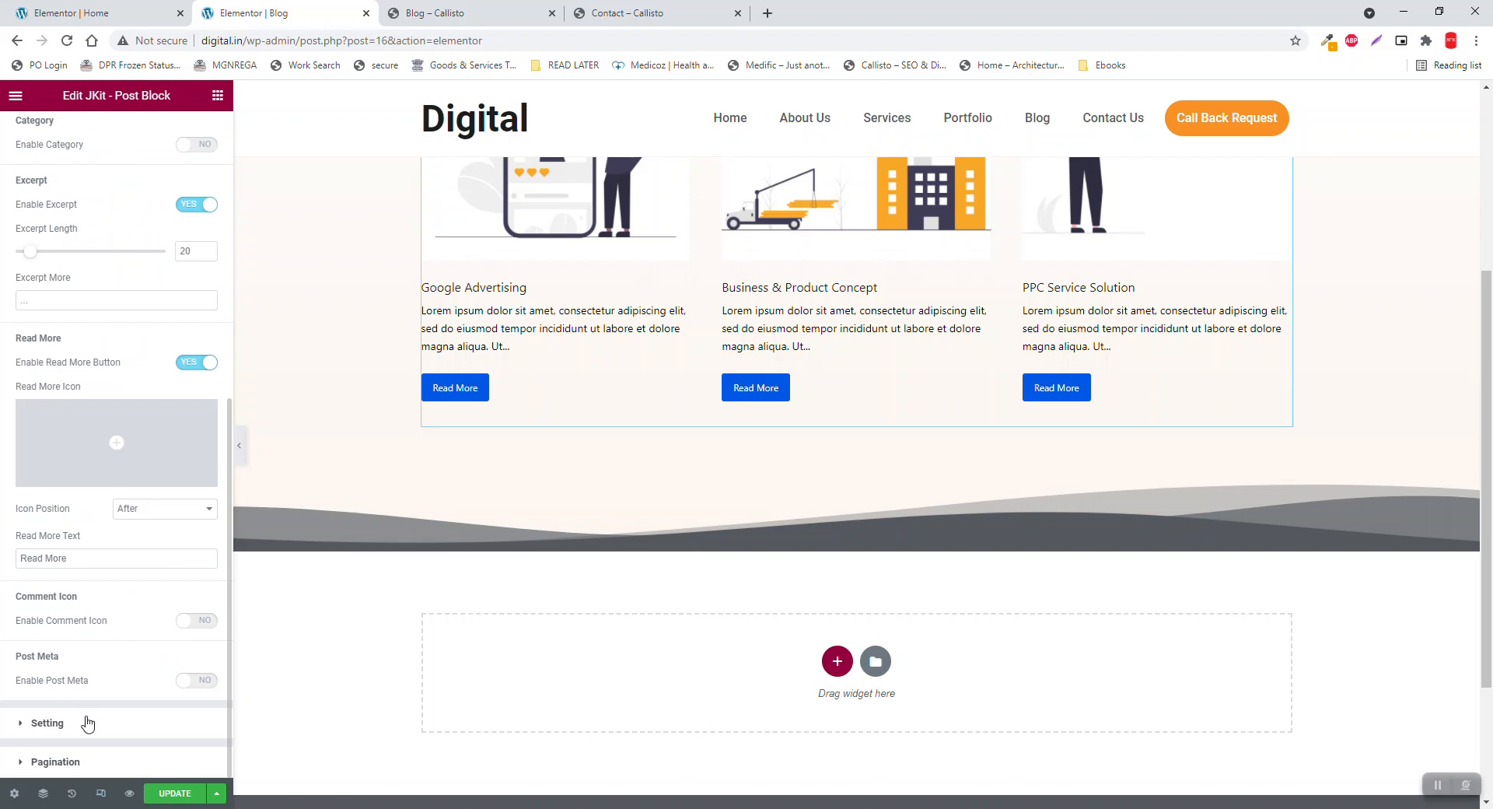
click(47, 722)
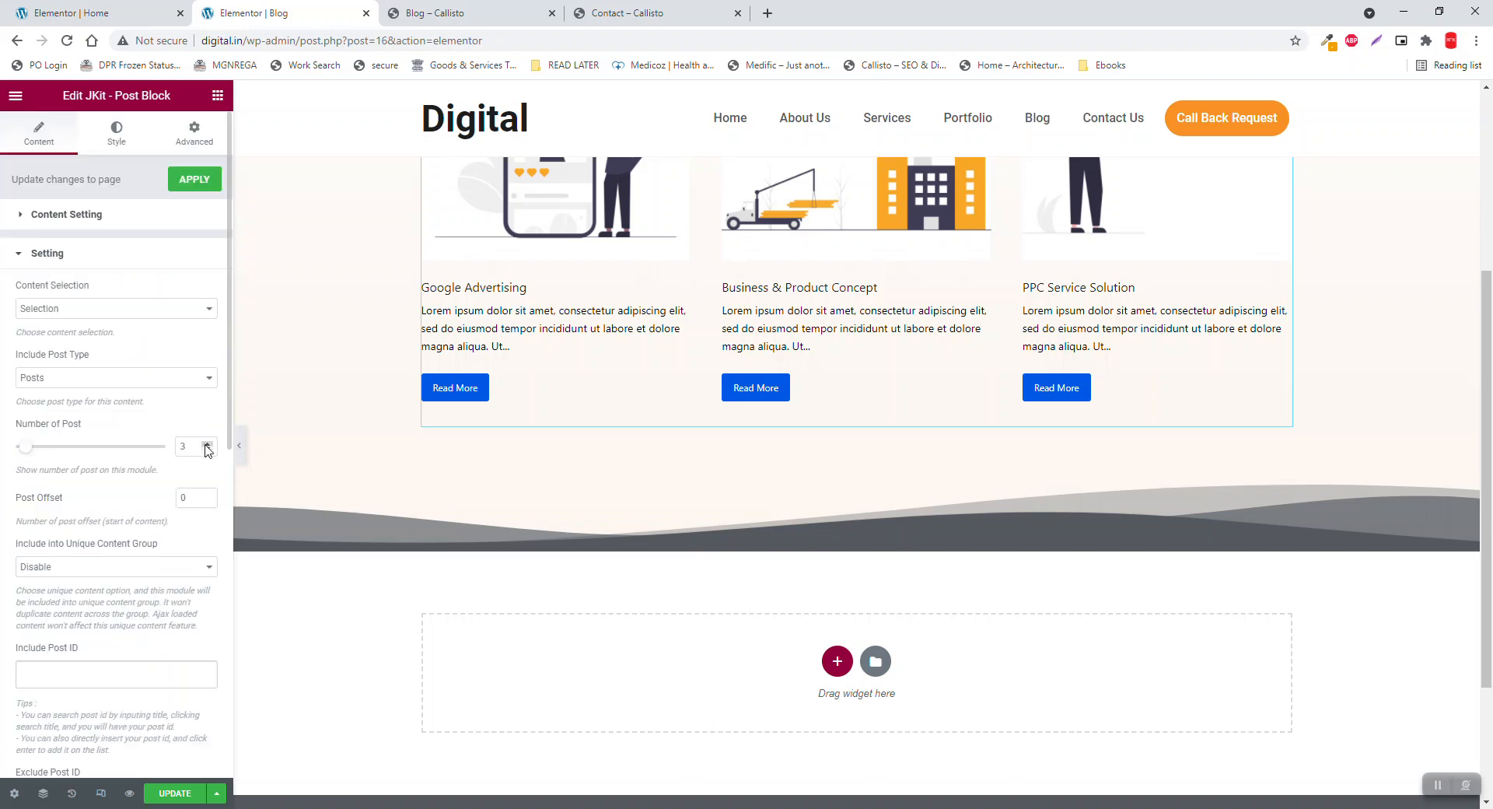
click(195, 446)
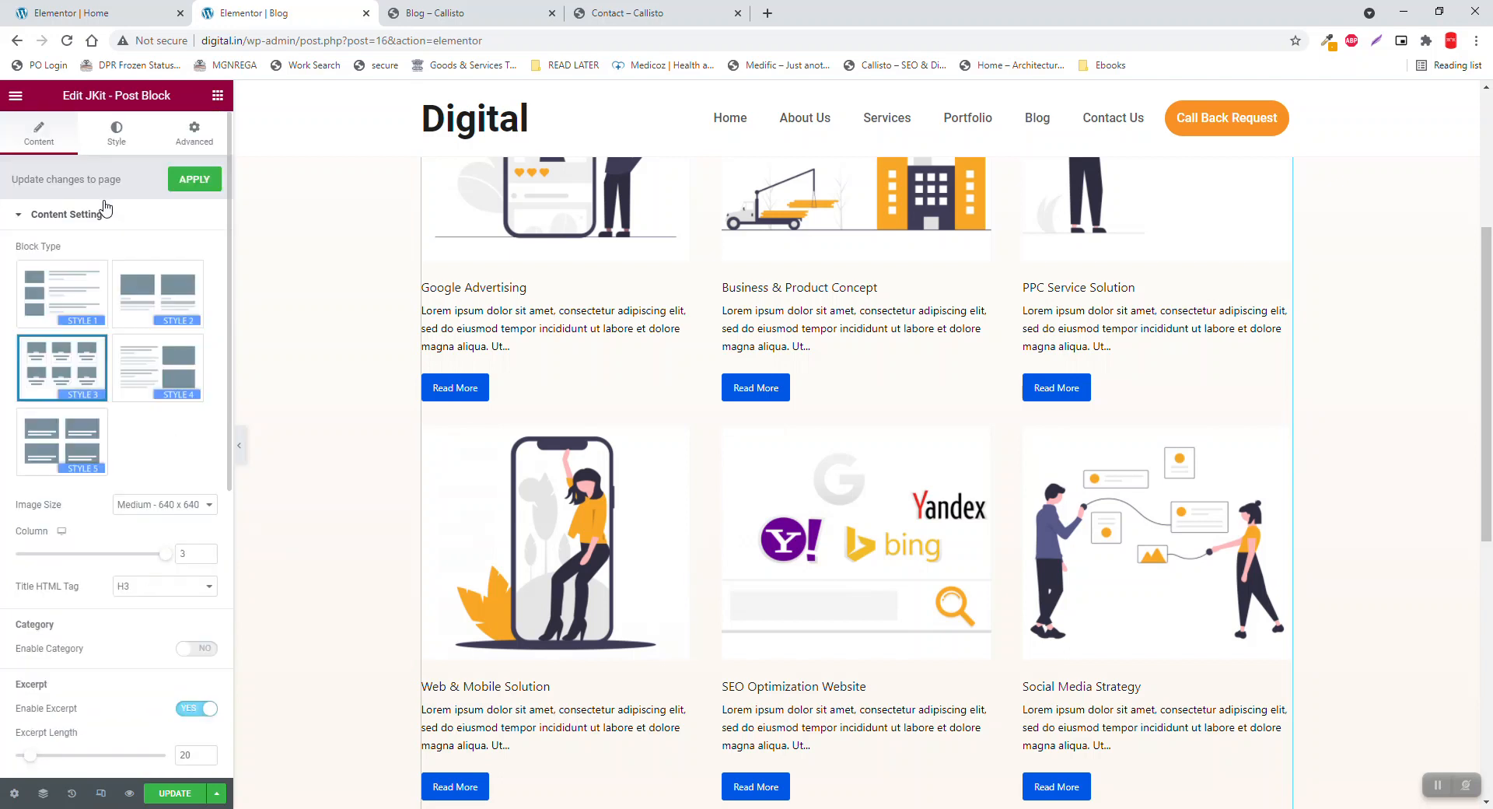
scroll(down, 3)
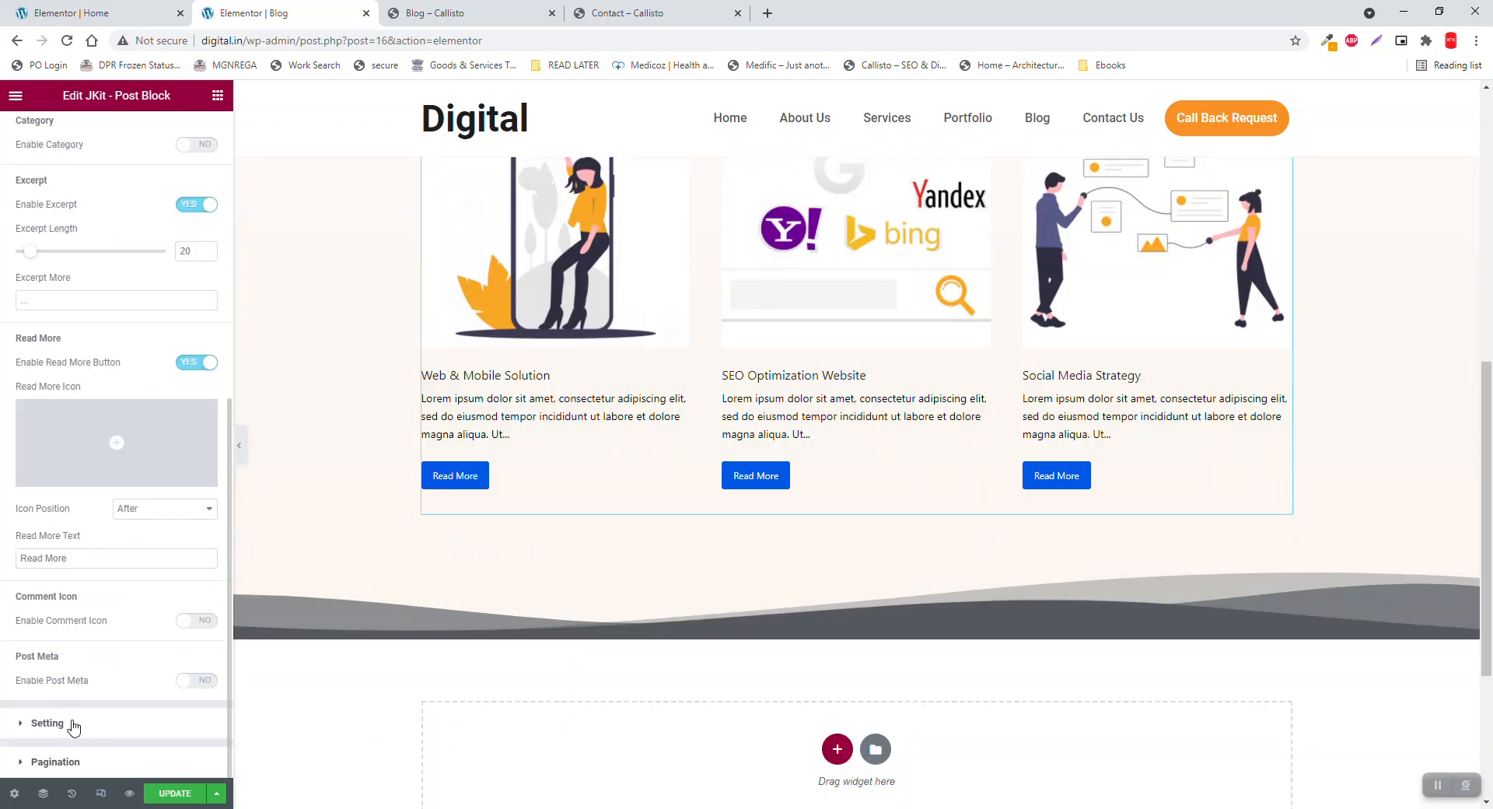
- Keep Content Selection on Selection, include the Blog category and exclude Portfolio
click(46, 724)
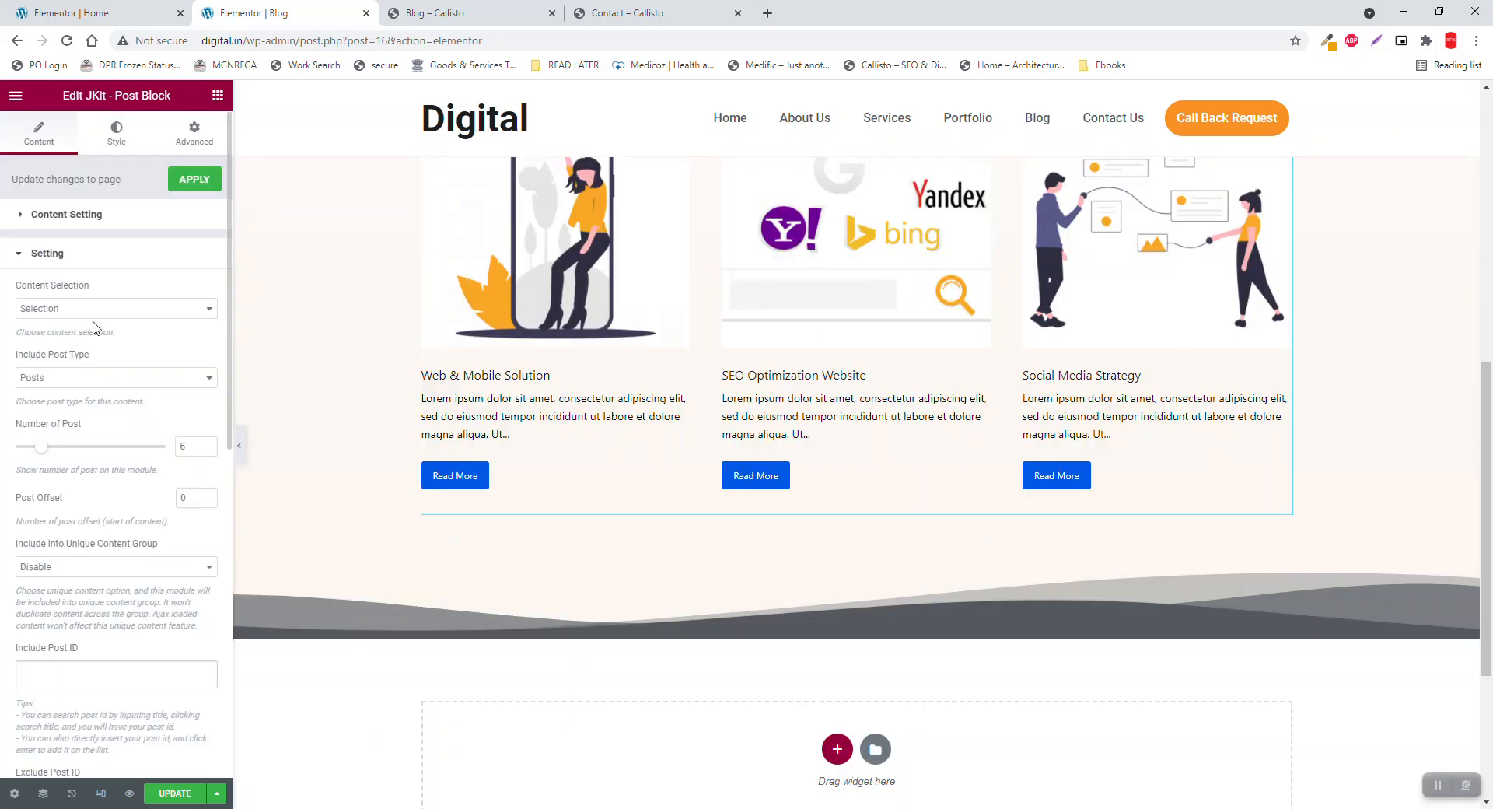
click(114, 308)
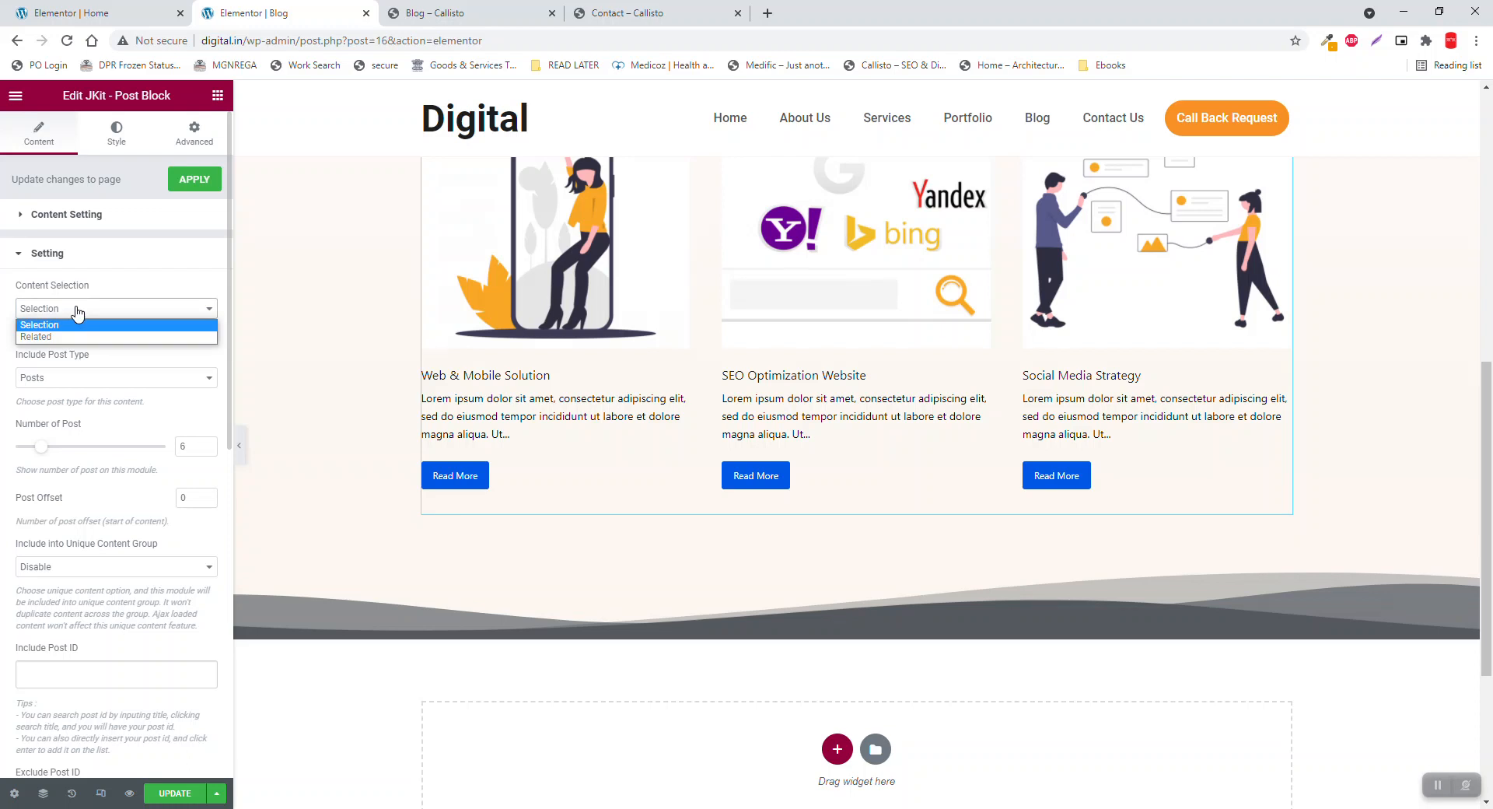
click(39, 324)
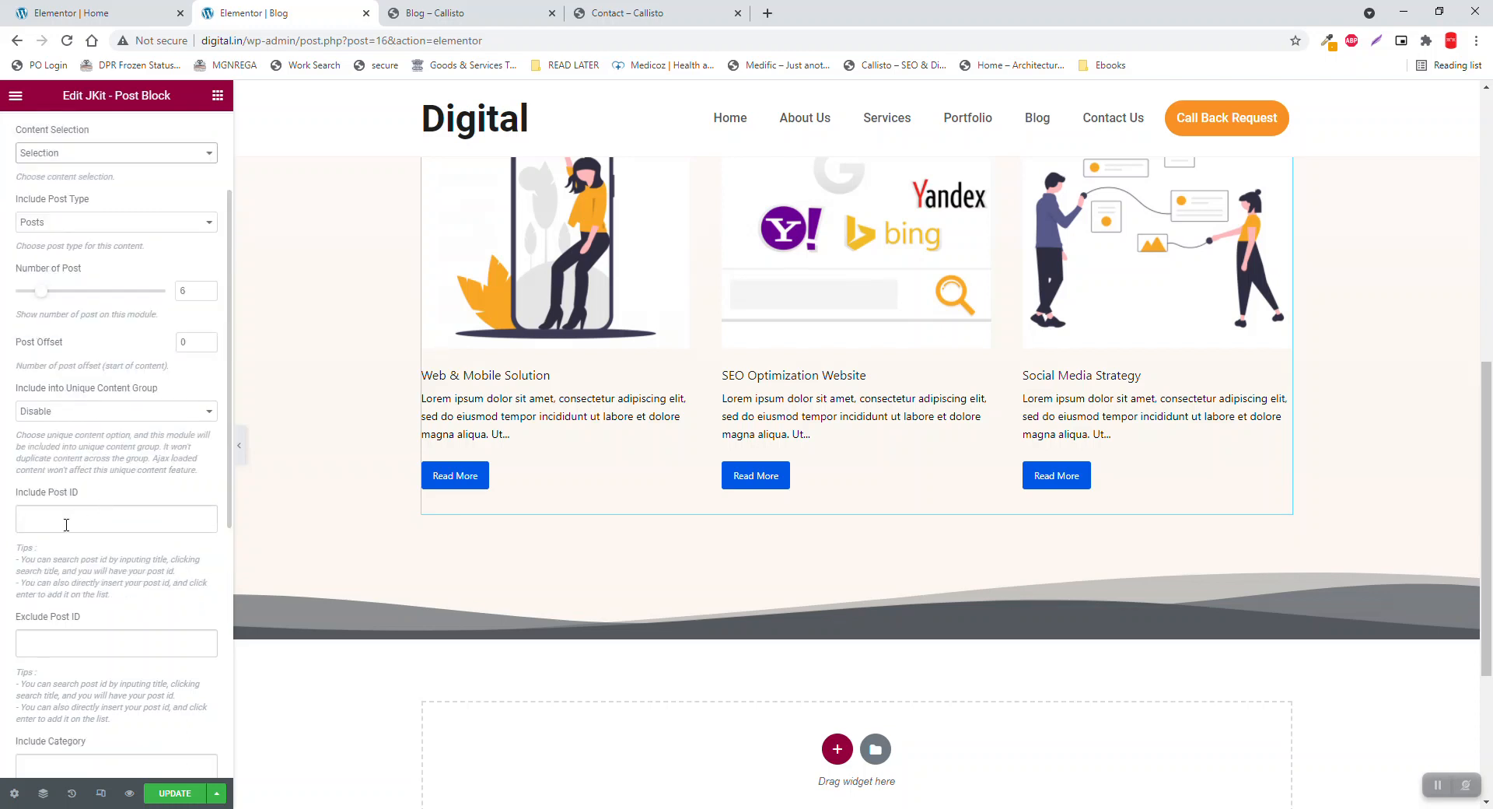
scroll(down, 3)
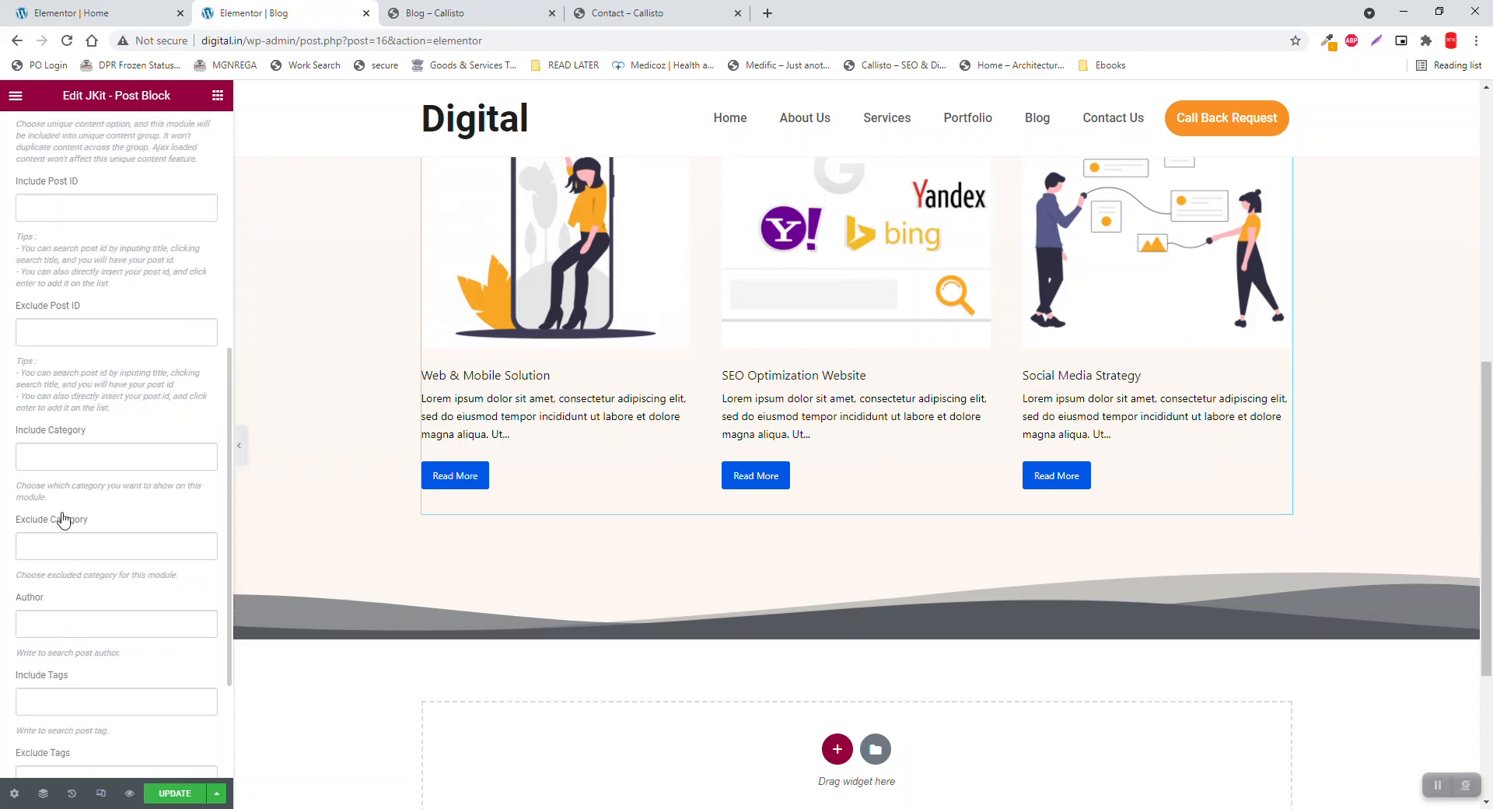
click(116, 456)
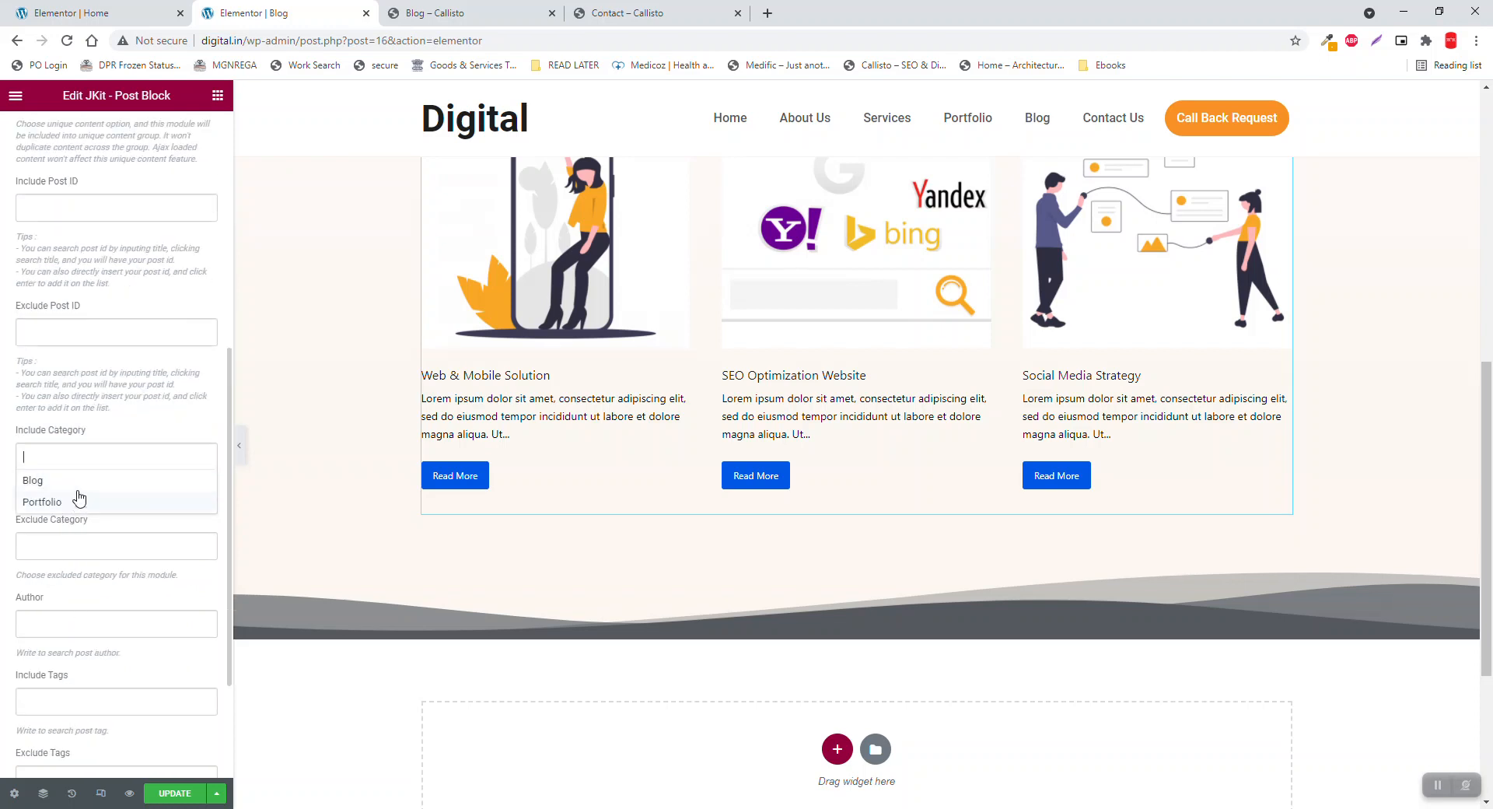
click(32, 480)
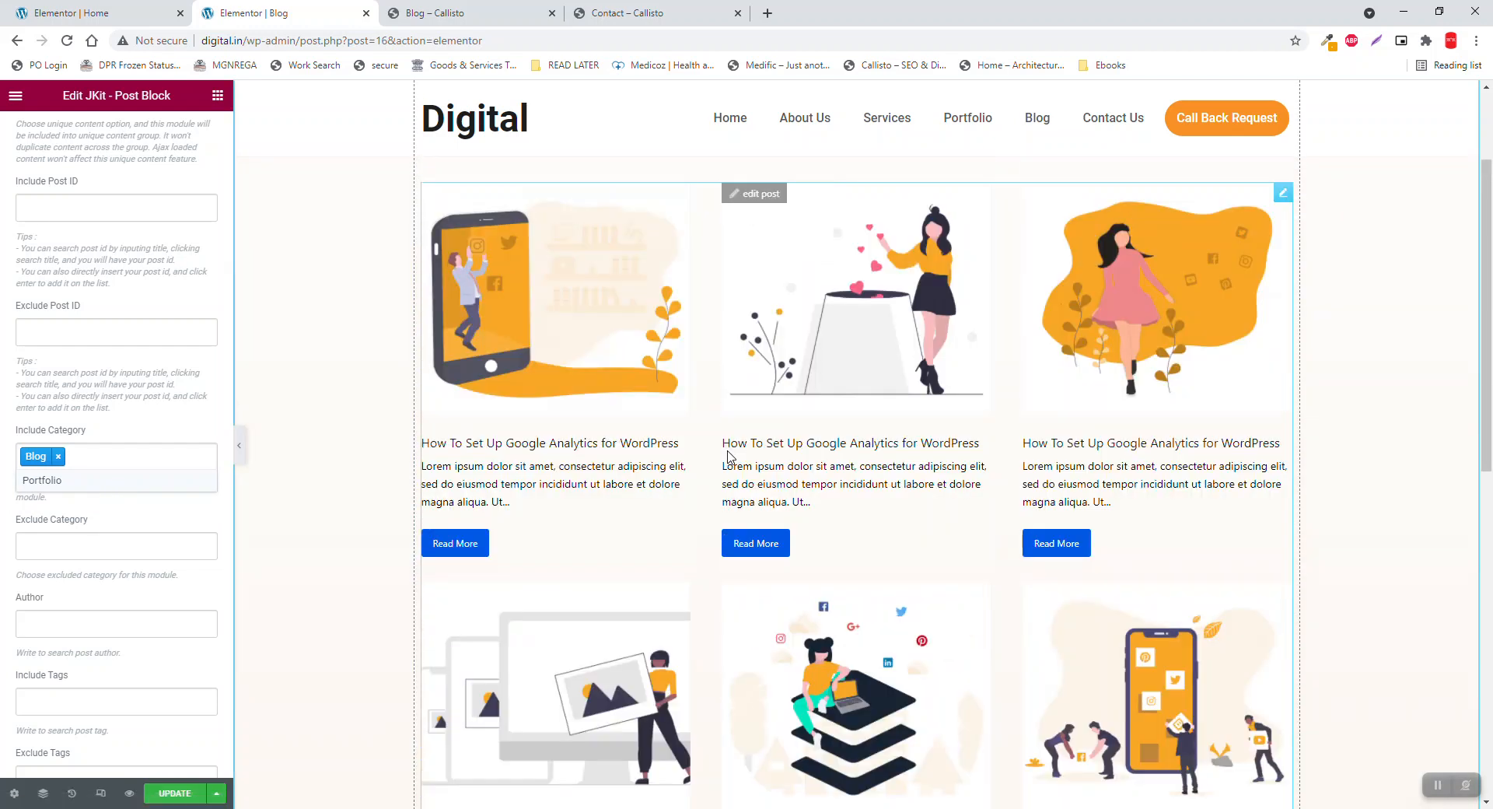
click(114, 545)
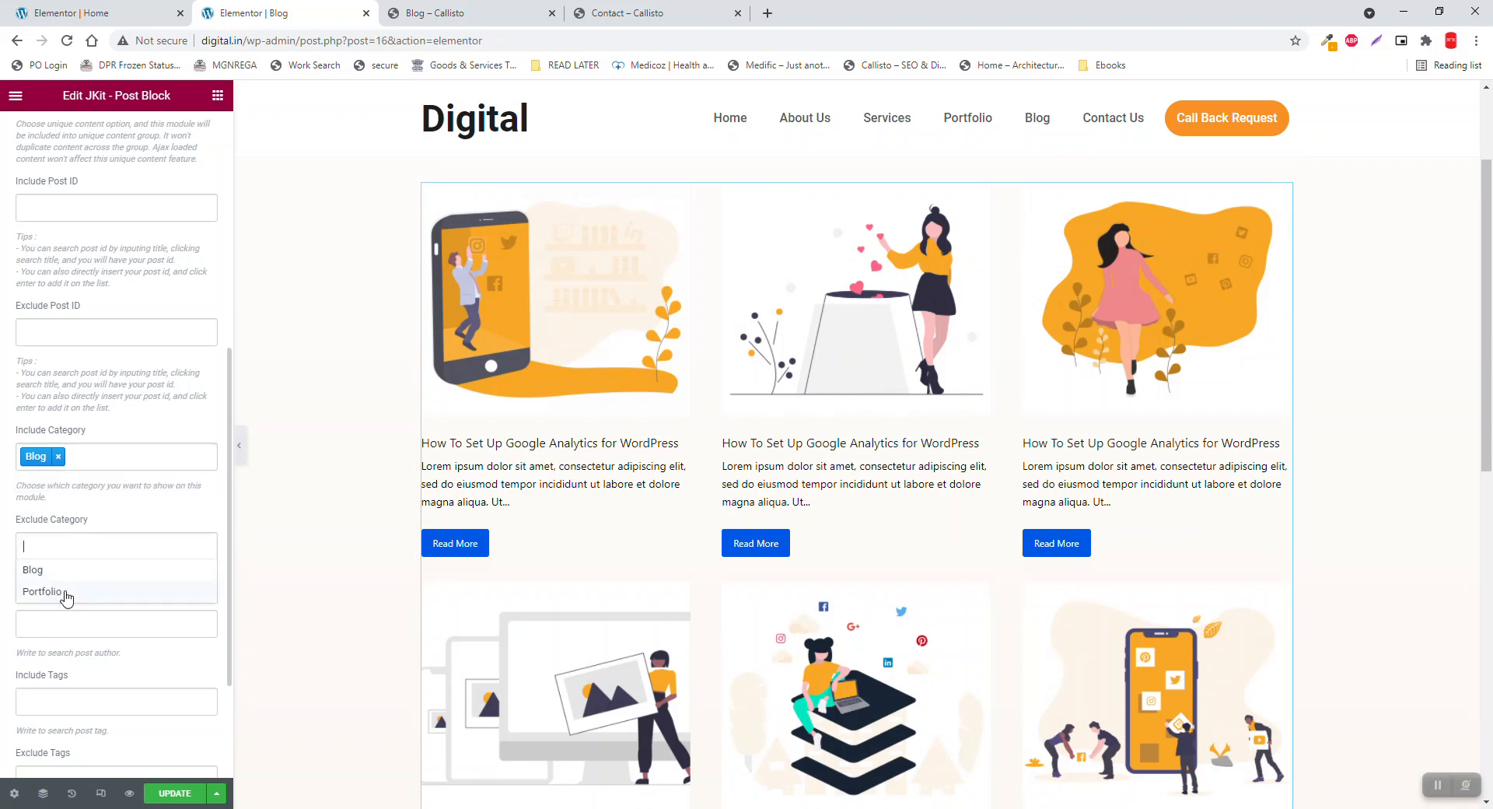
click(42, 591)
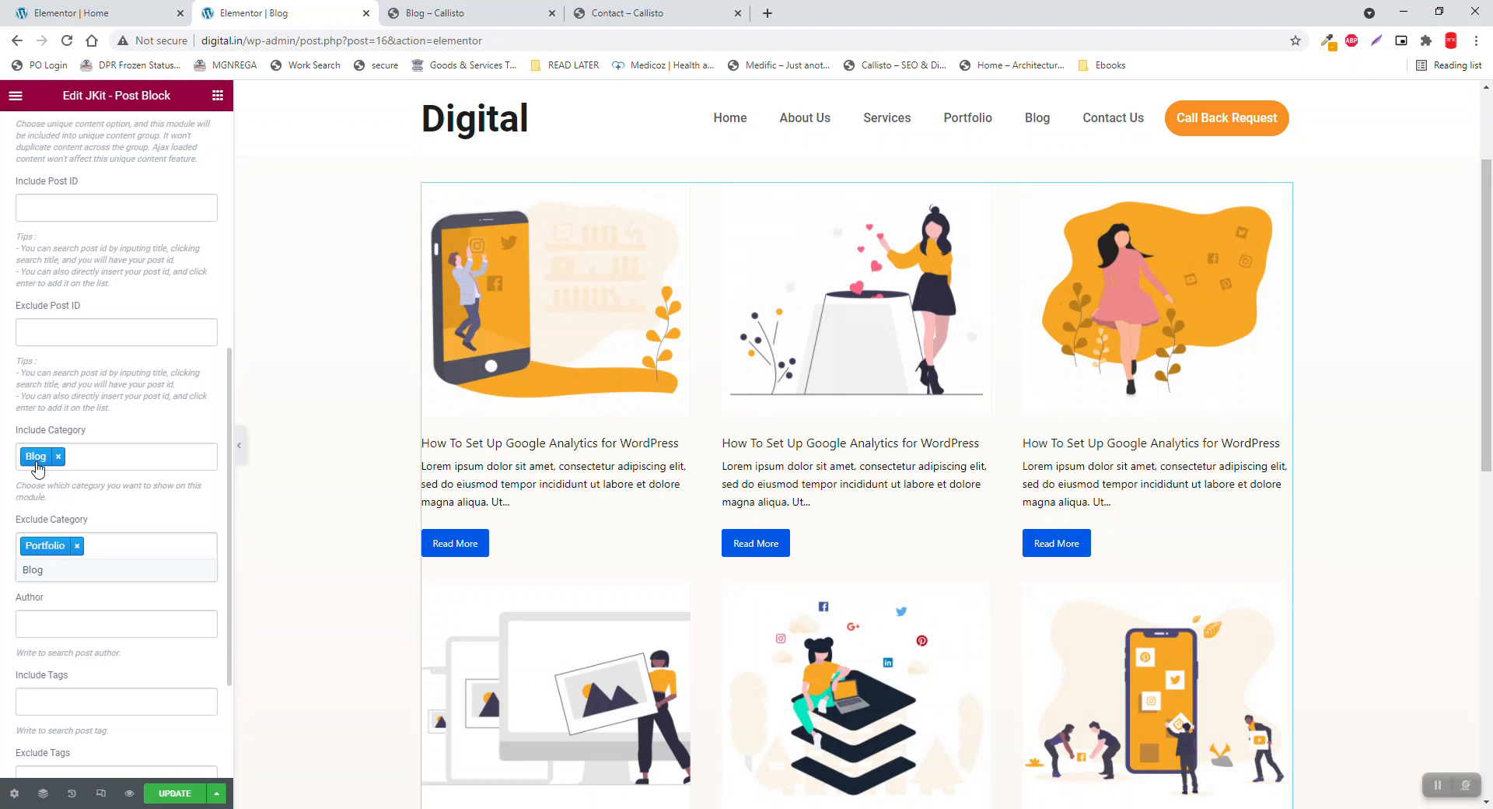
scroll(down, 3)
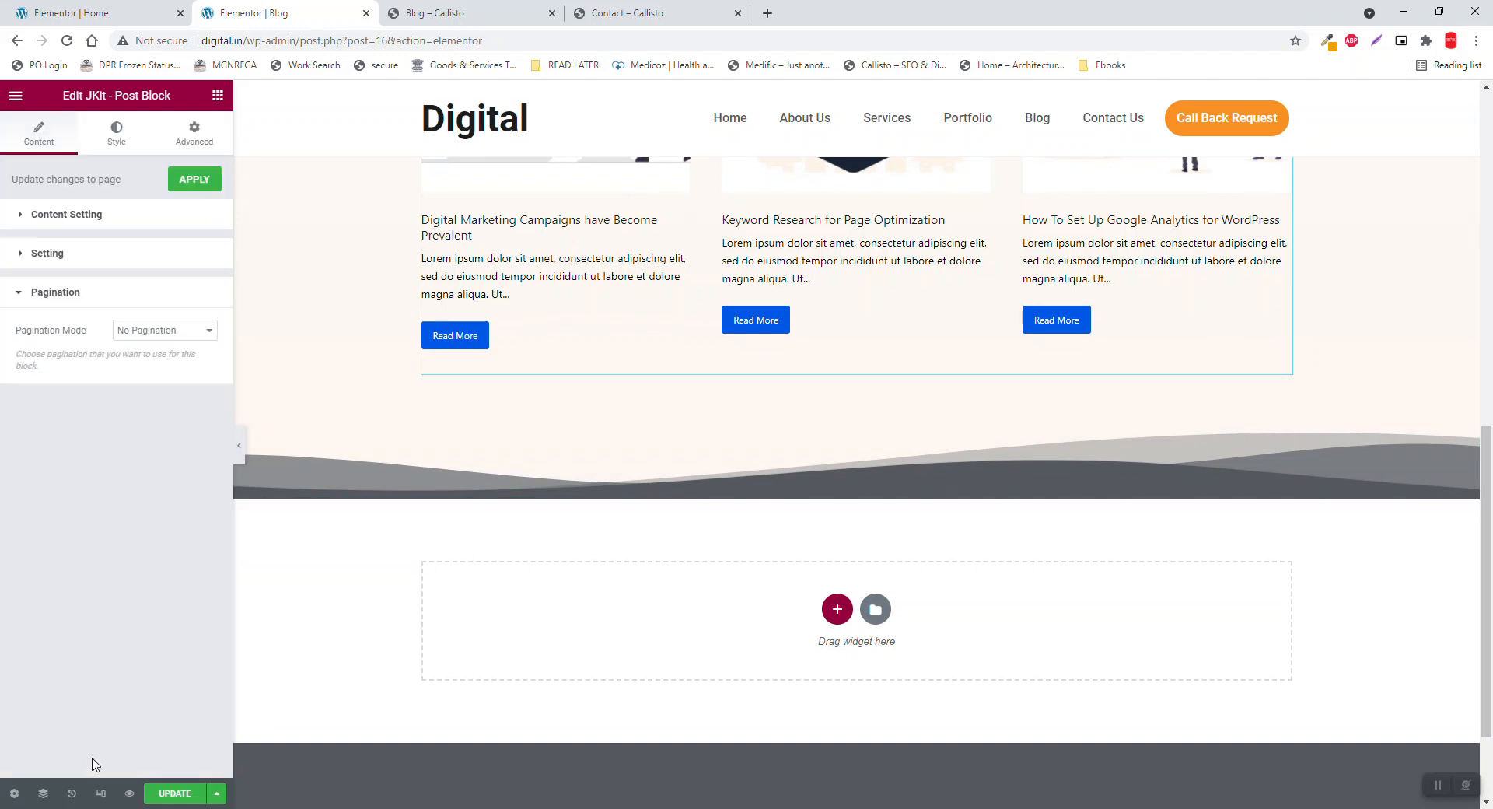
- Set the post block's Pagination Mode to Load More
click(164, 330)
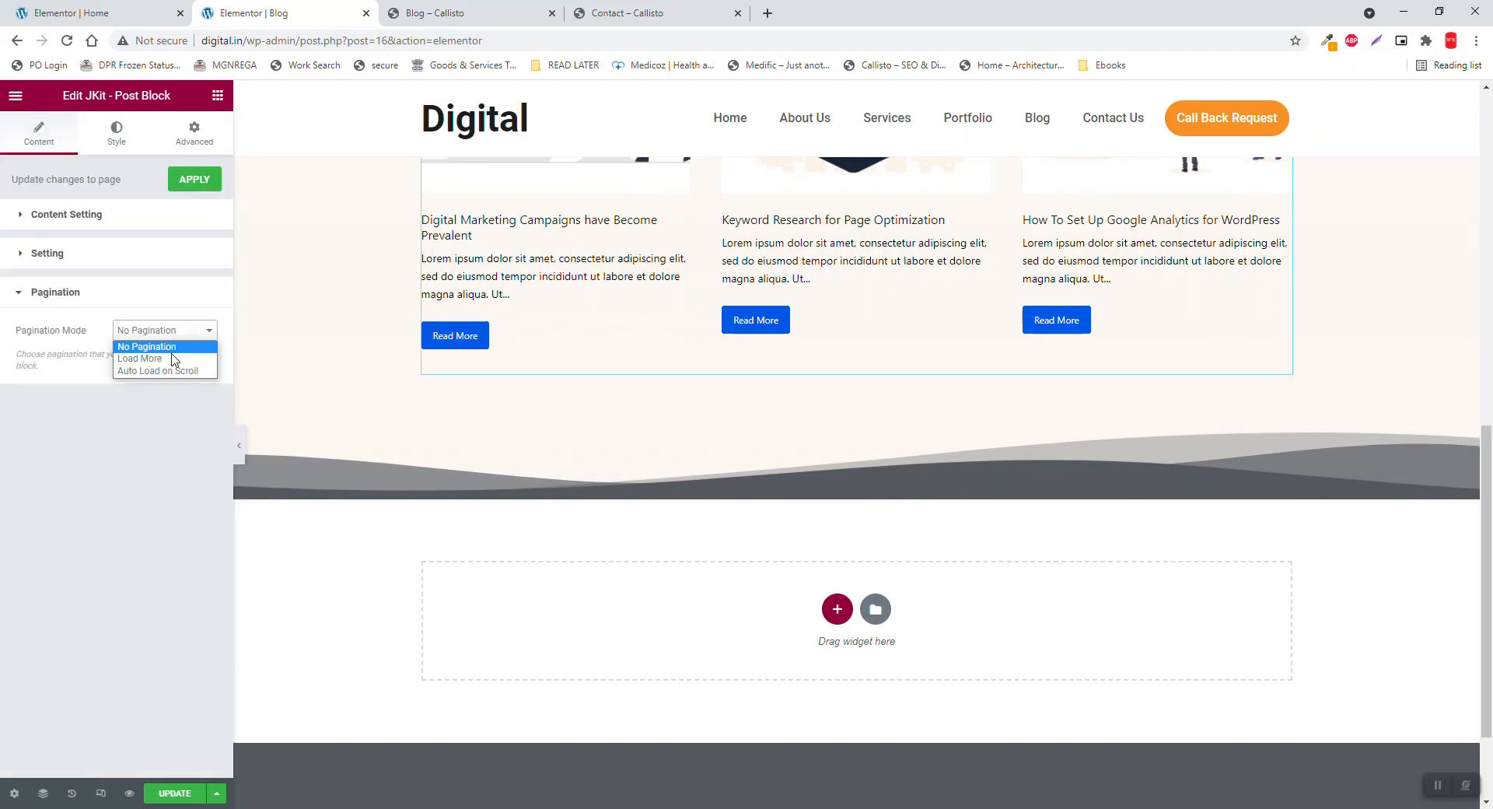
mouse_move(140, 358)
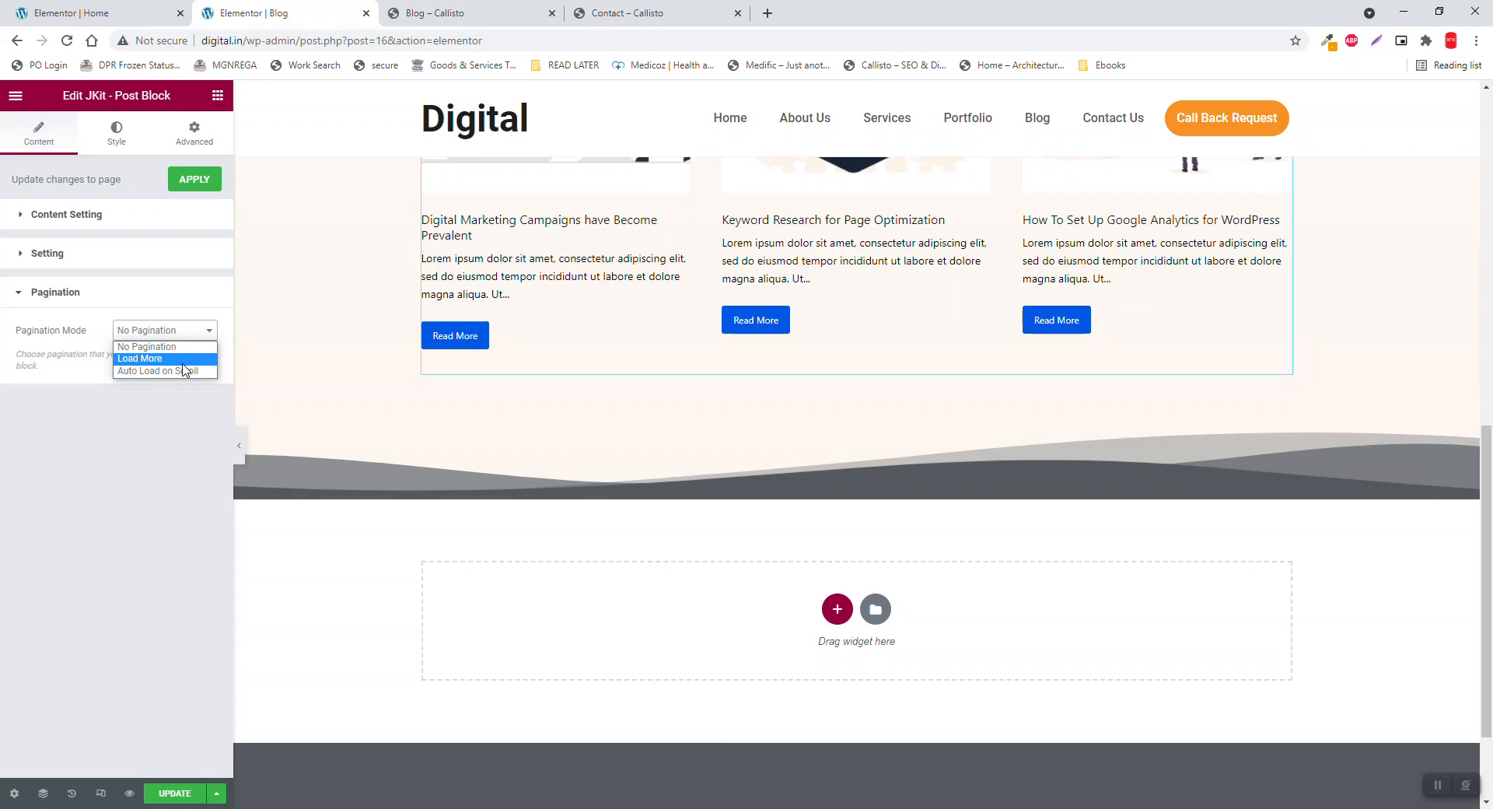
click(140, 359)
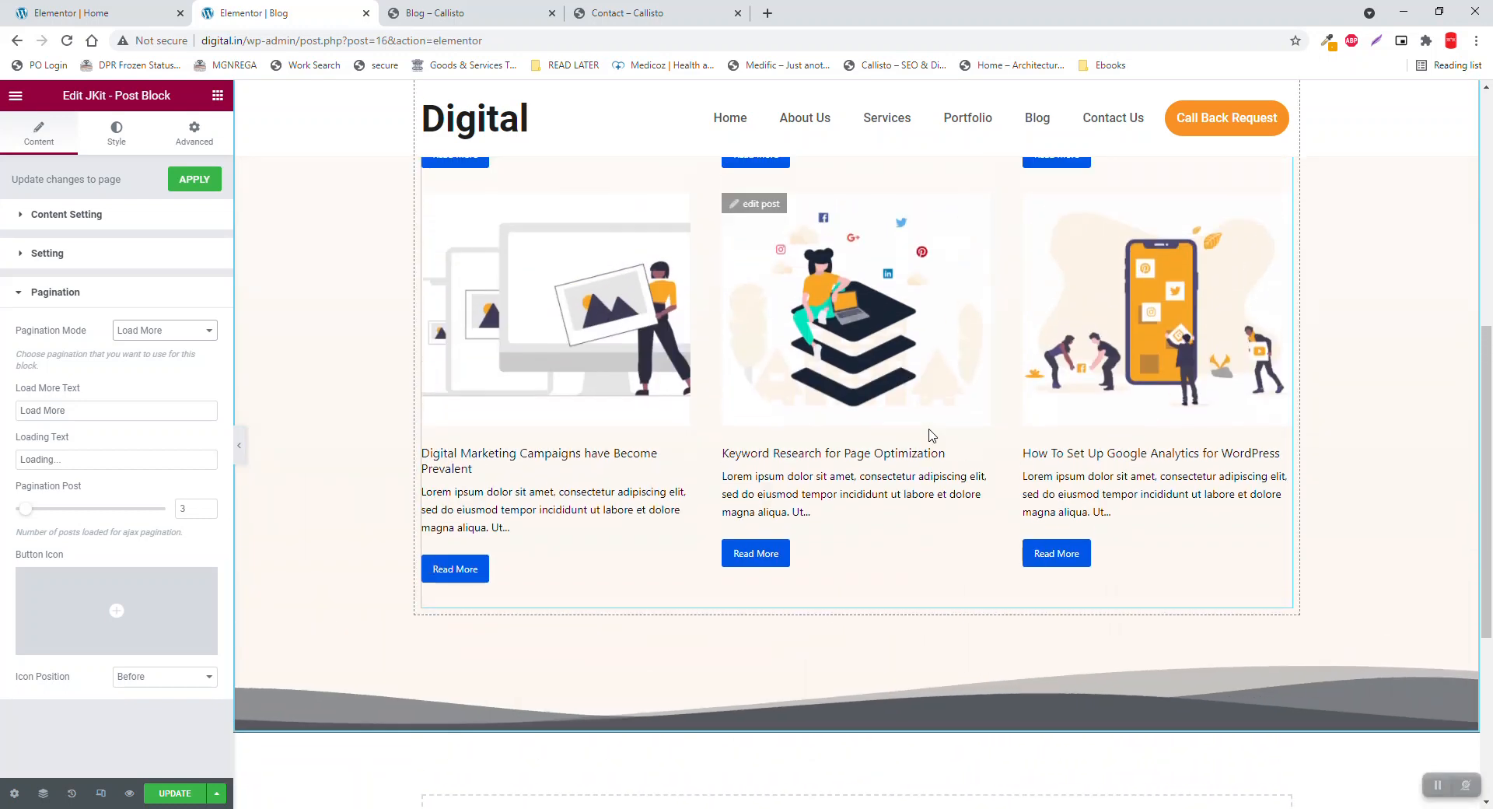
scroll(down, 3)
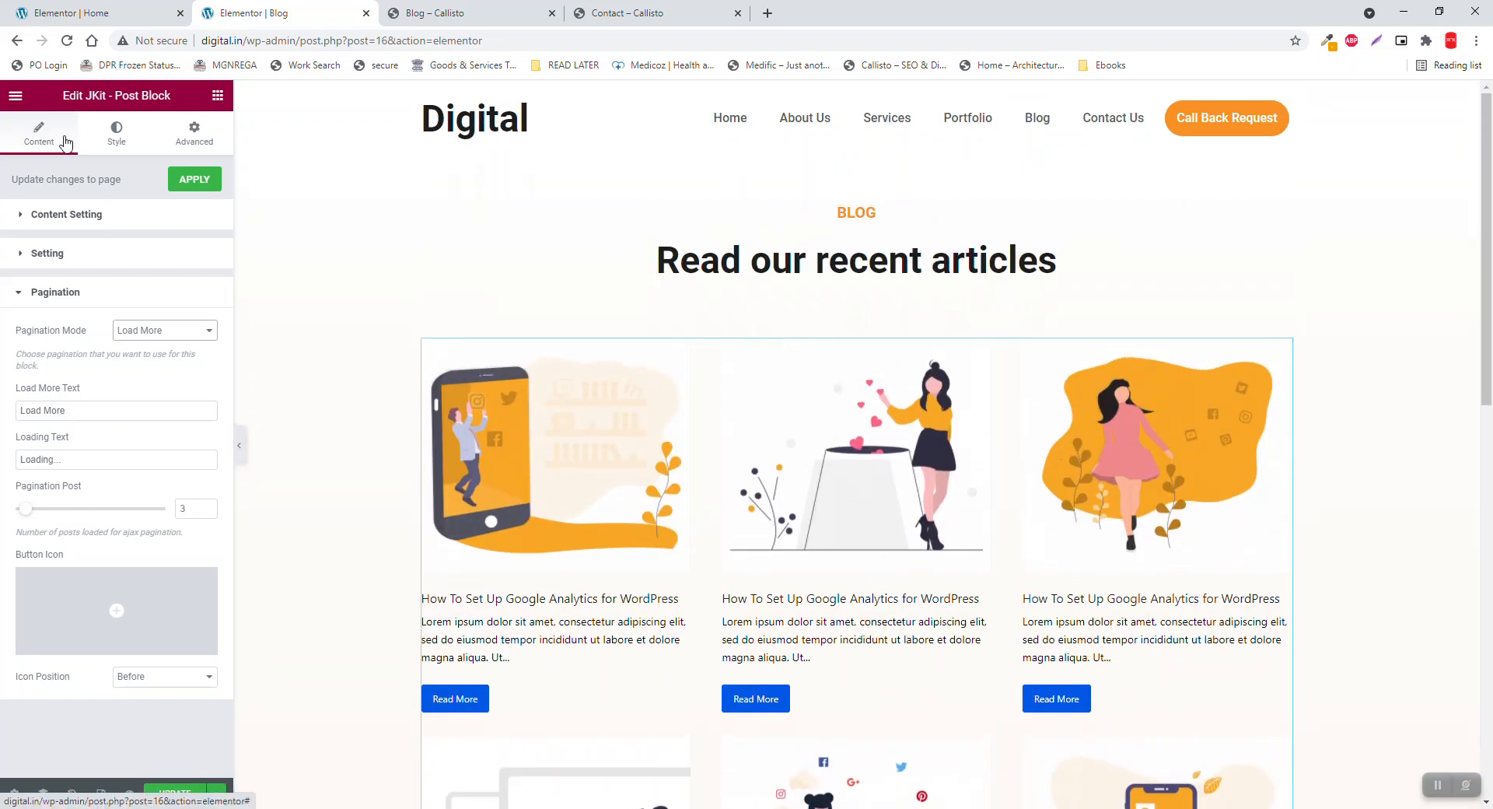
- Set the post title typography weight to 600 in the Style tab
click(115, 132)
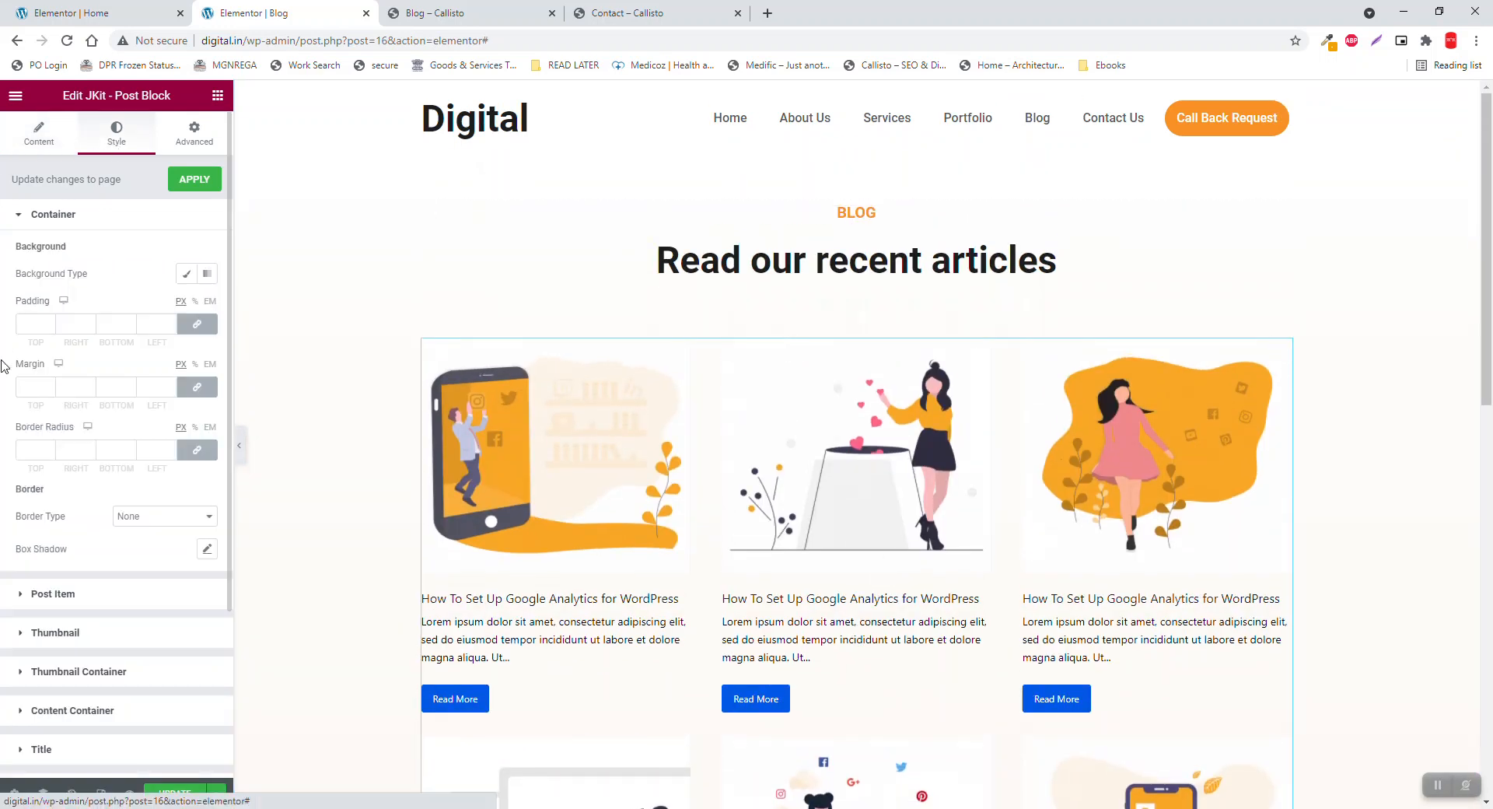
scroll(down, 3)
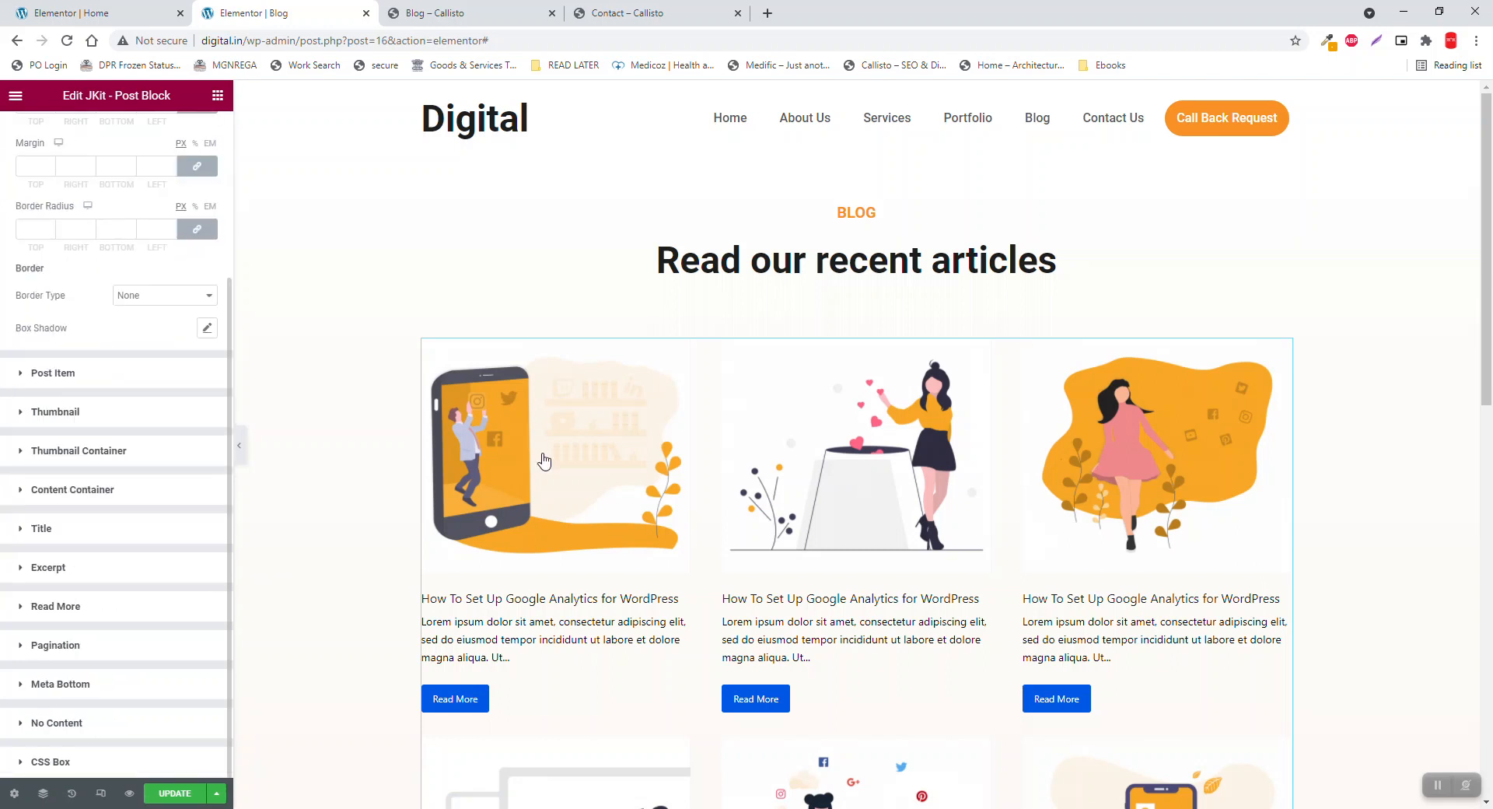
scroll(down, 3)
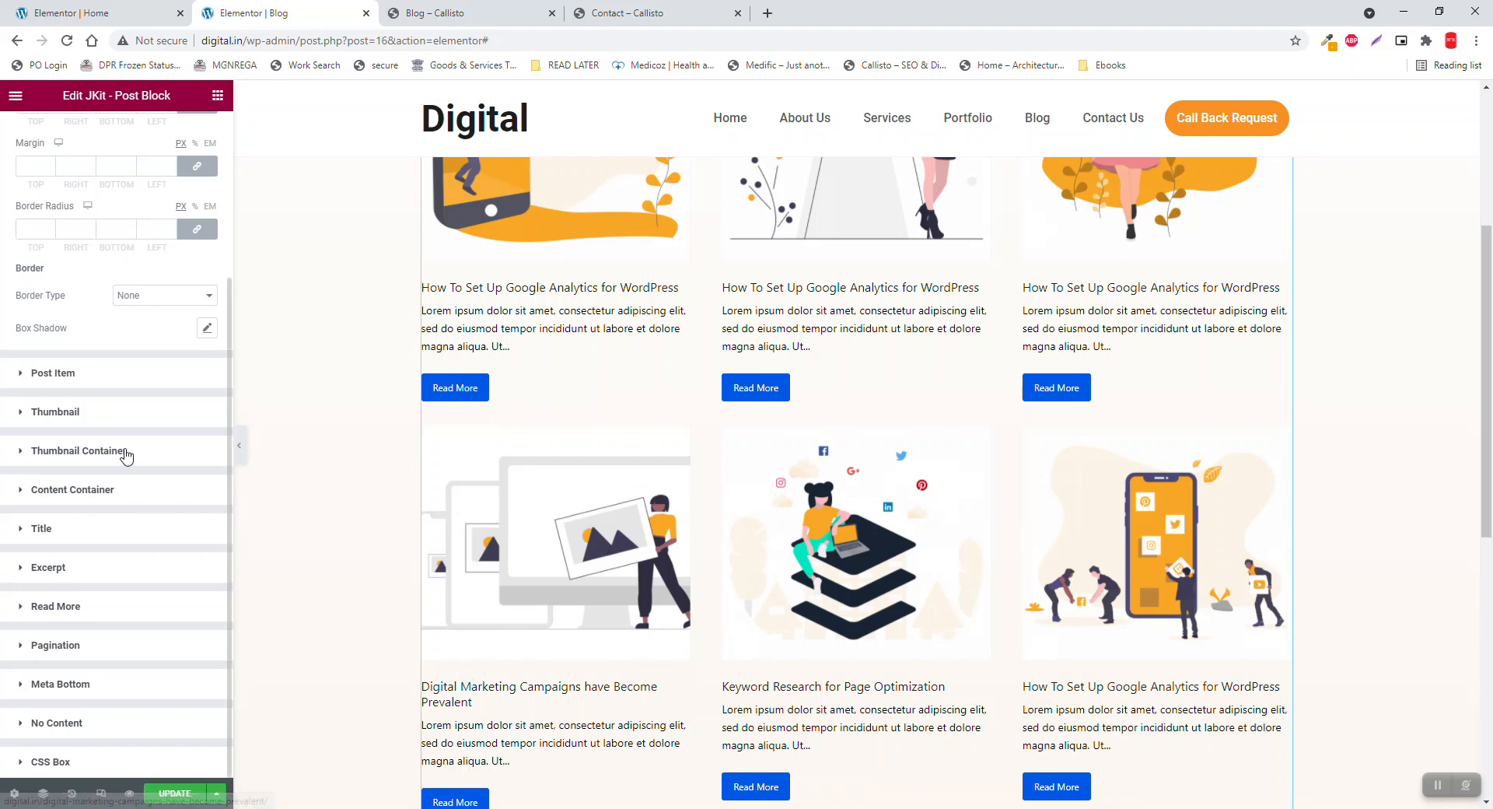
mouse_move(454, 690)
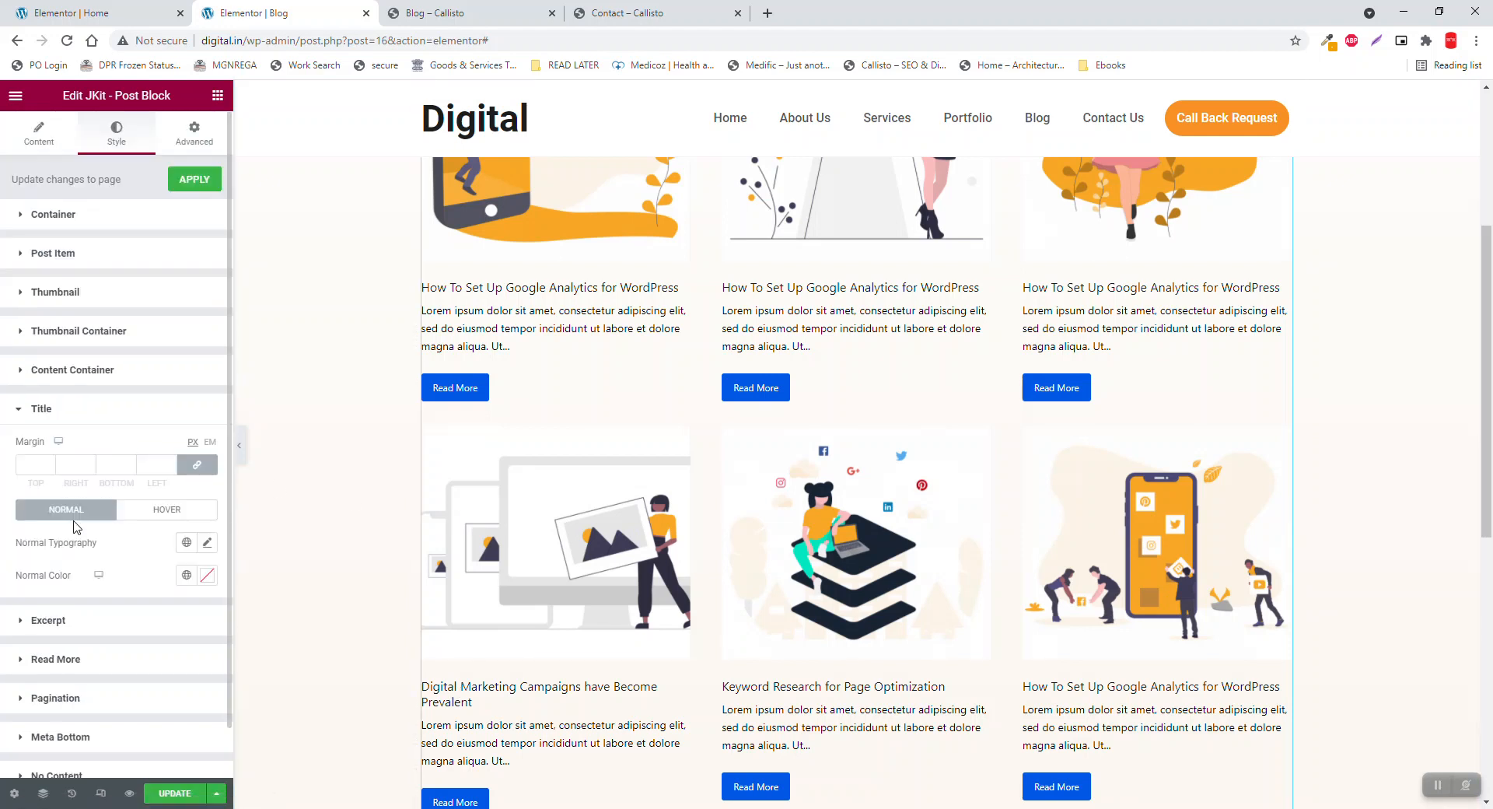
click(158, 697)
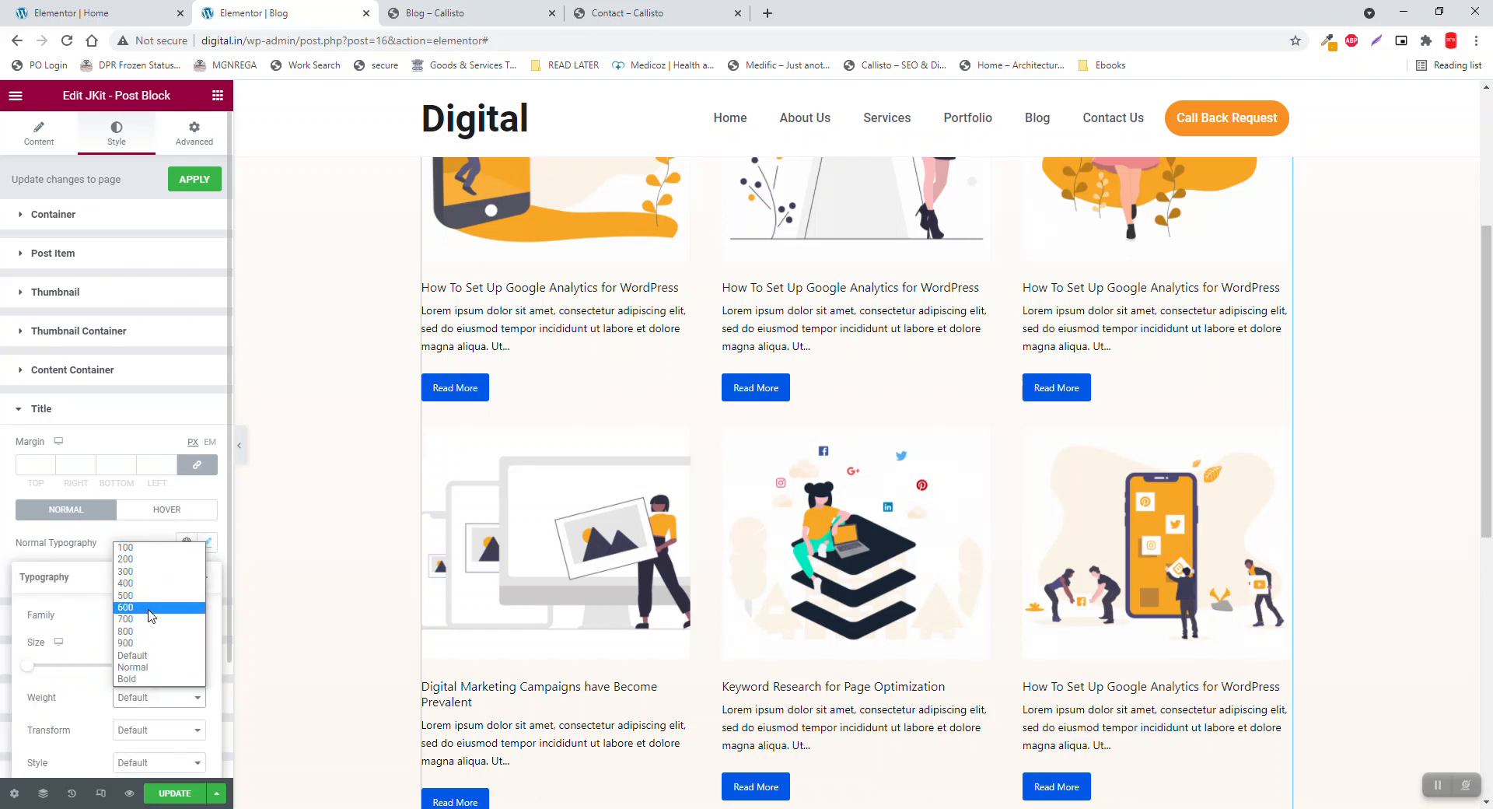
click(125, 607)
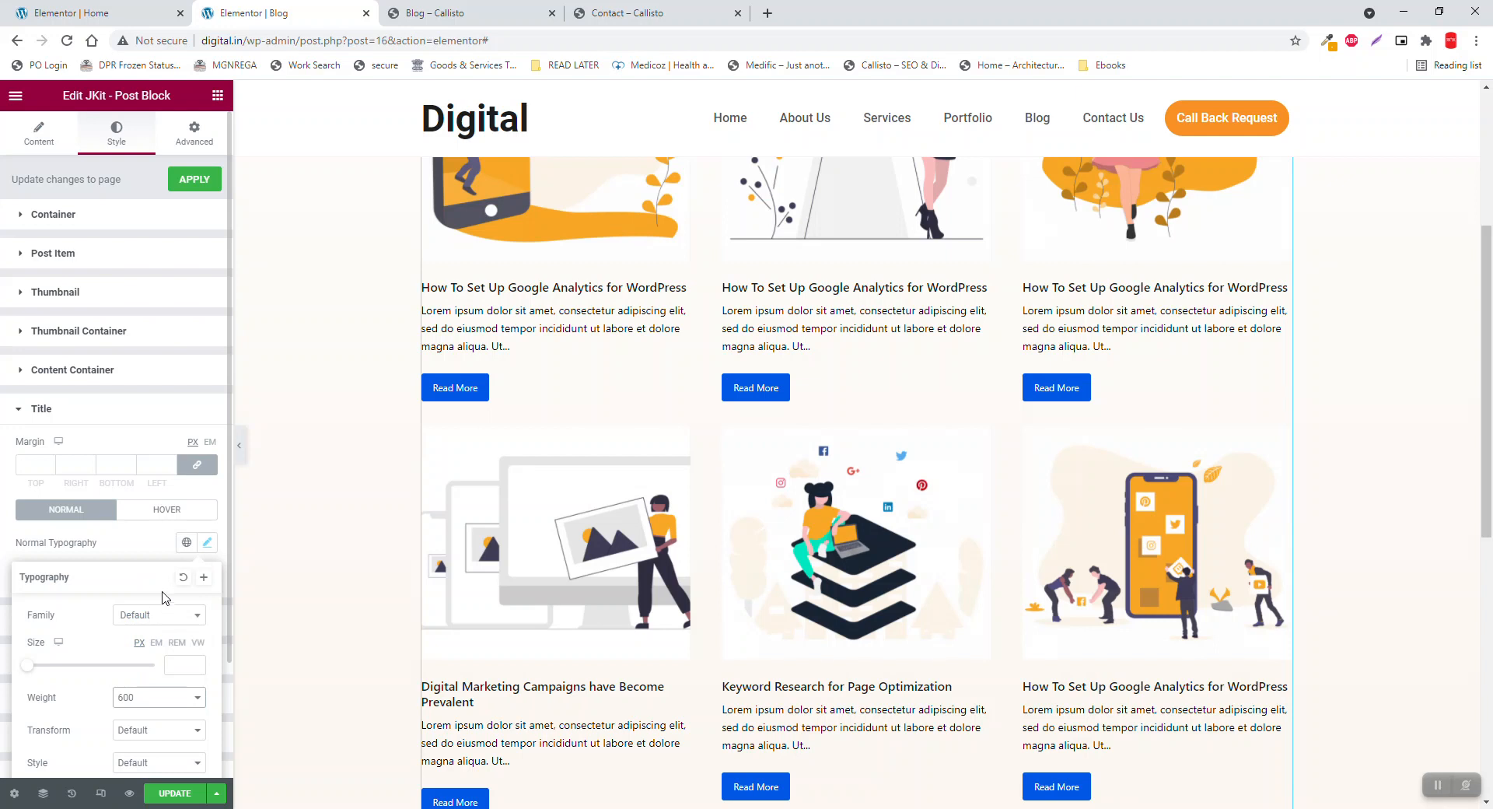
mouse_move(139, 431)
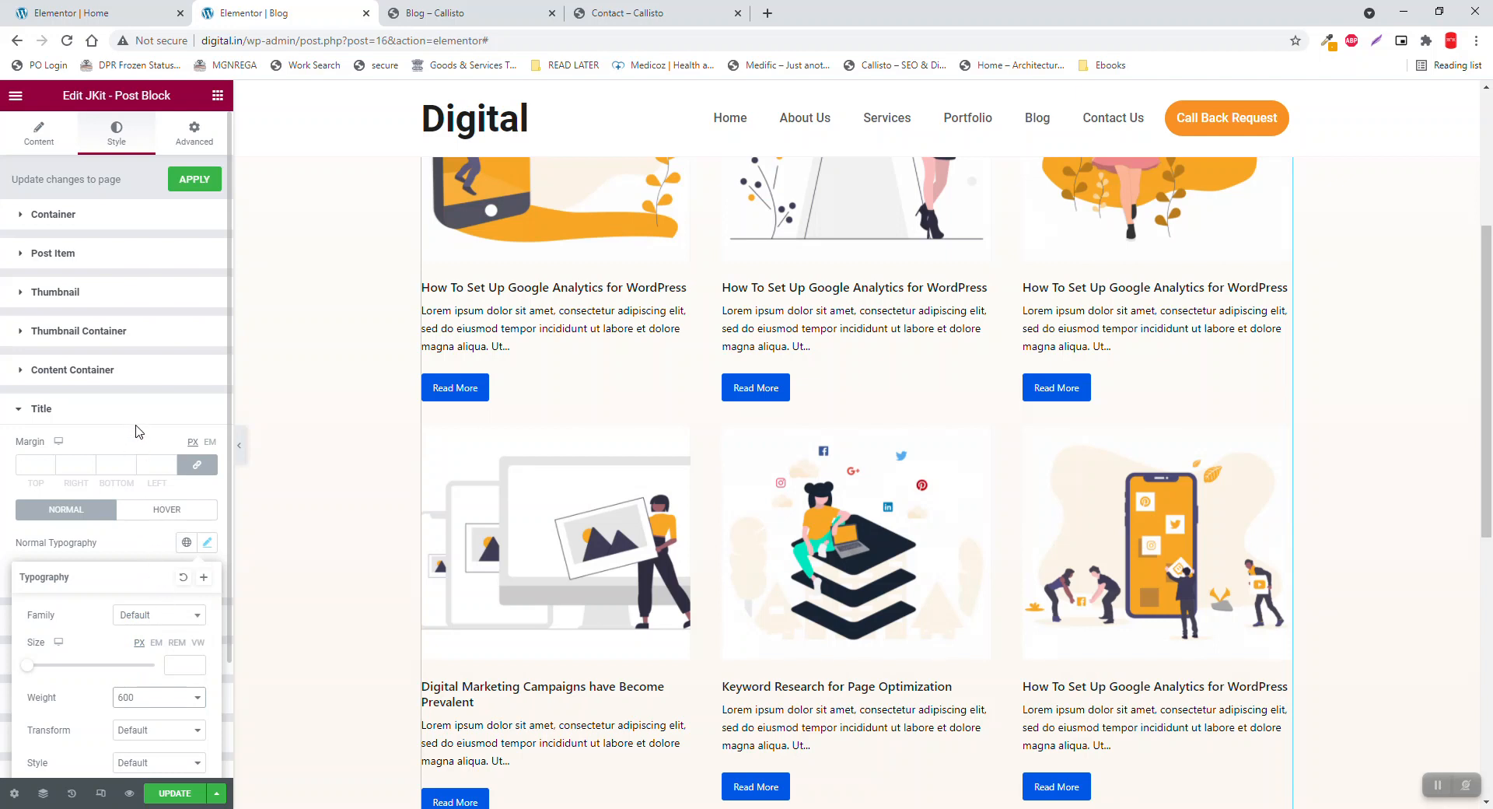
click(41, 407)
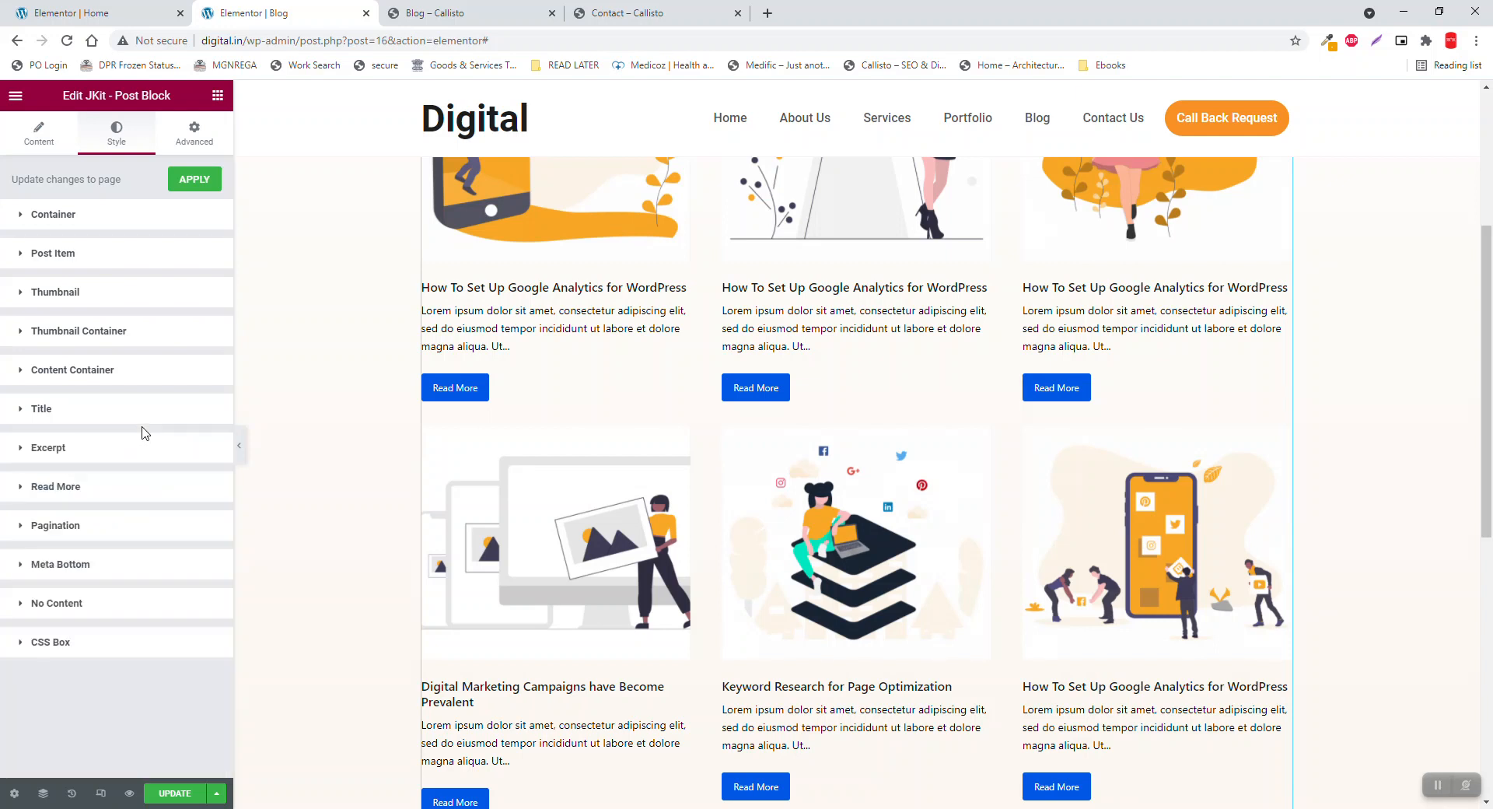
mouse_move(122, 505)
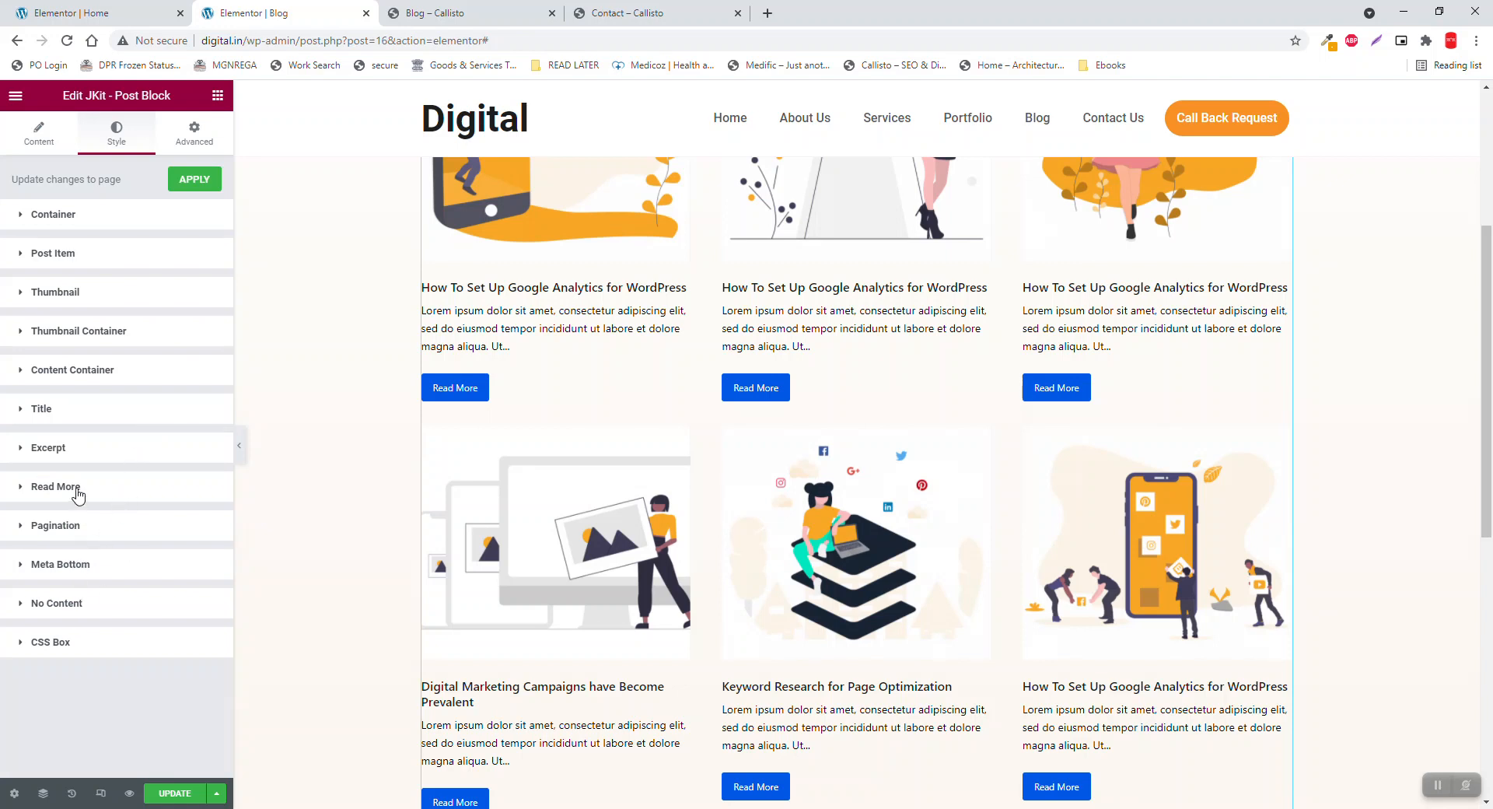
- Give the Read More buttons a Classic Normal background with an orange color
click(55, 486)
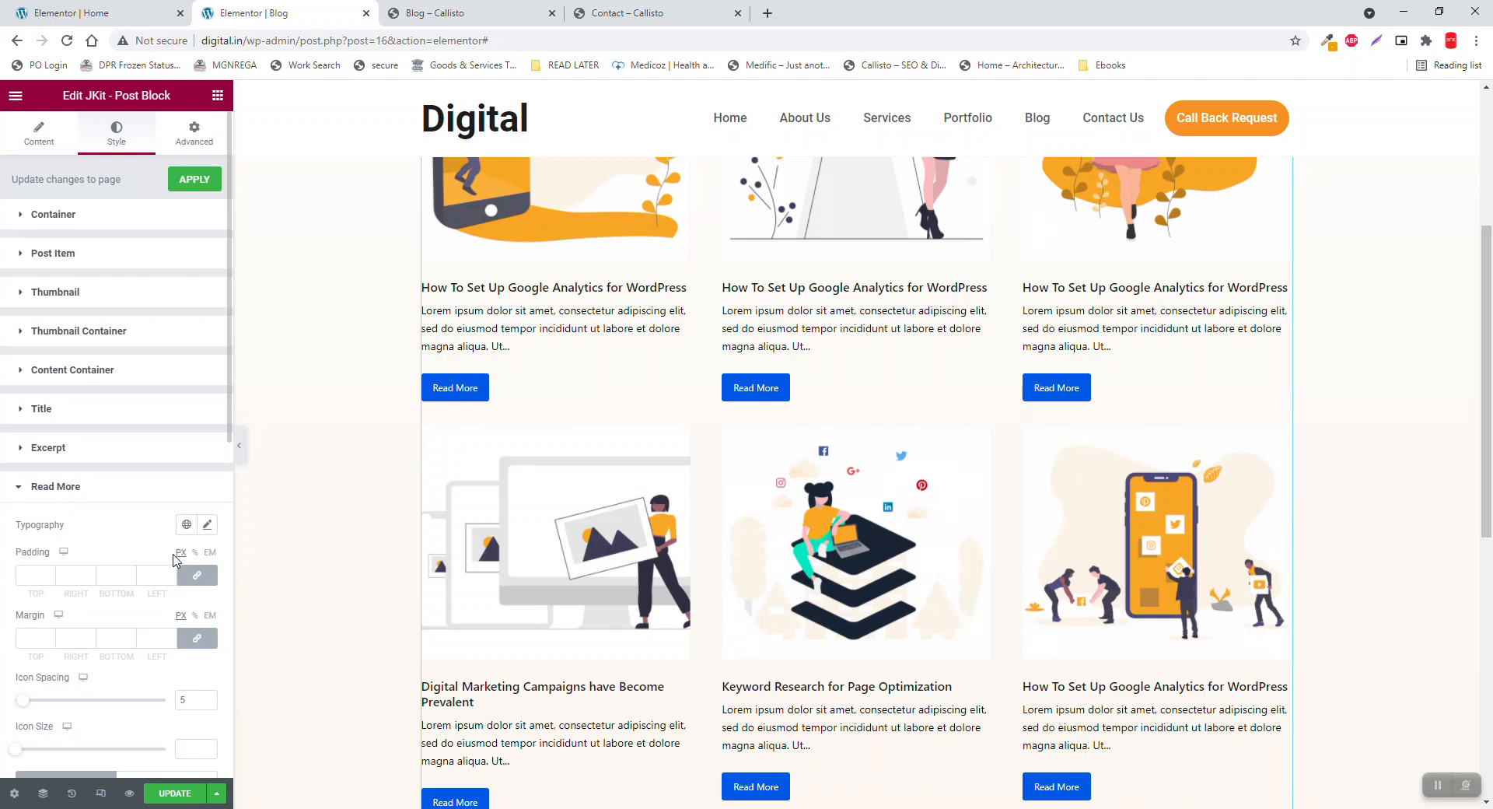
scroll(down, 3)
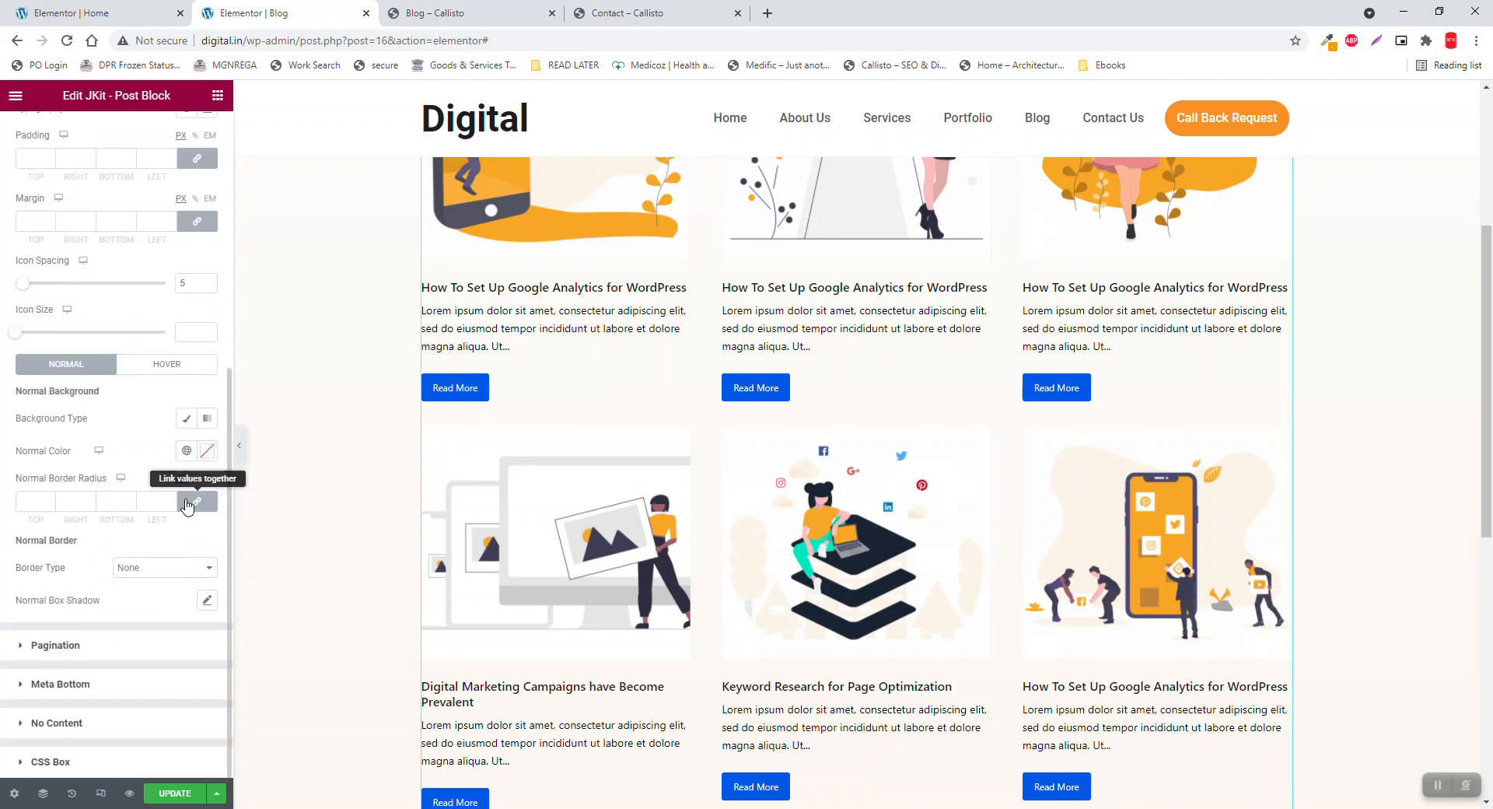
click(187, 419)
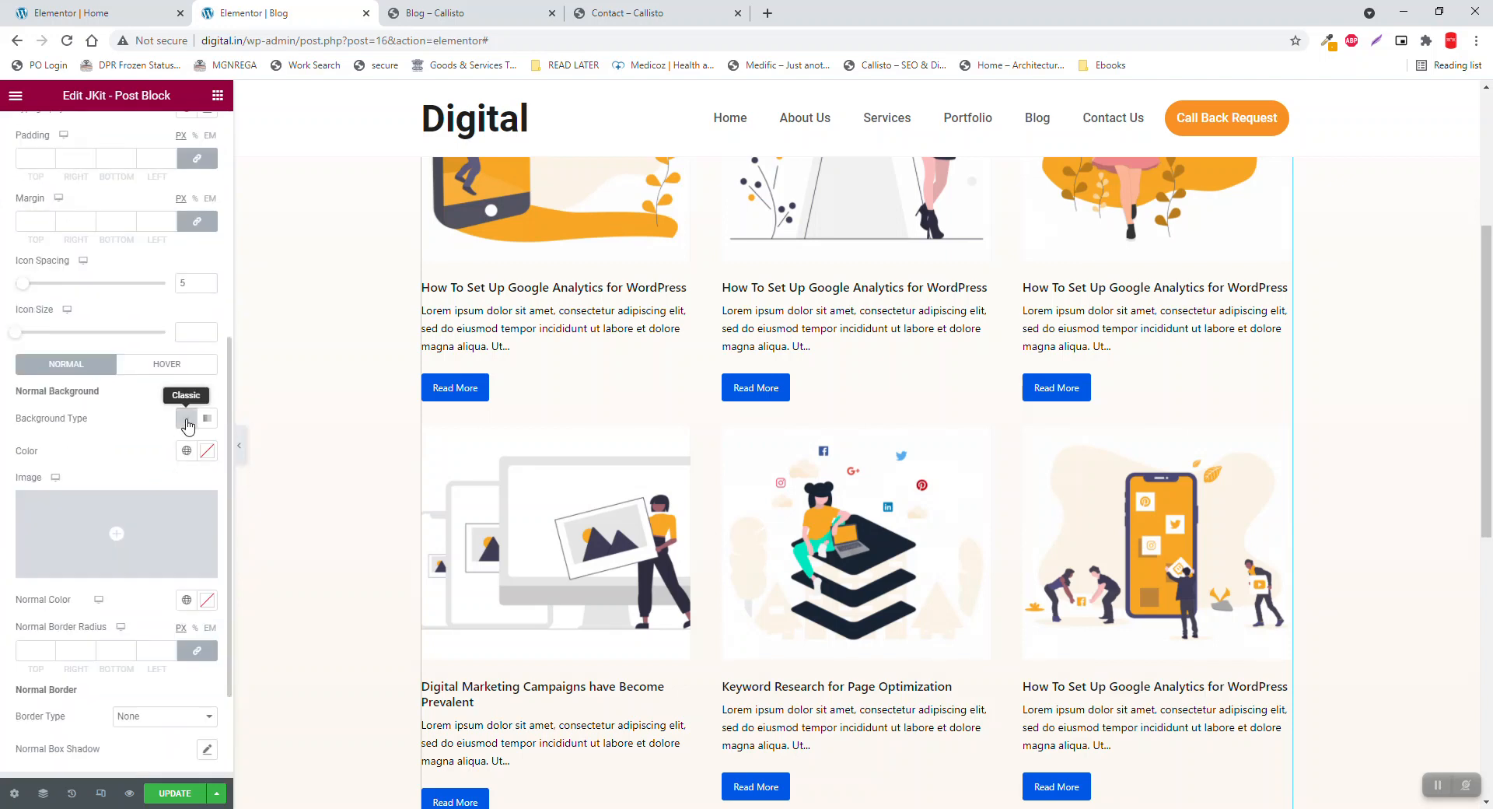
click(187, 419)
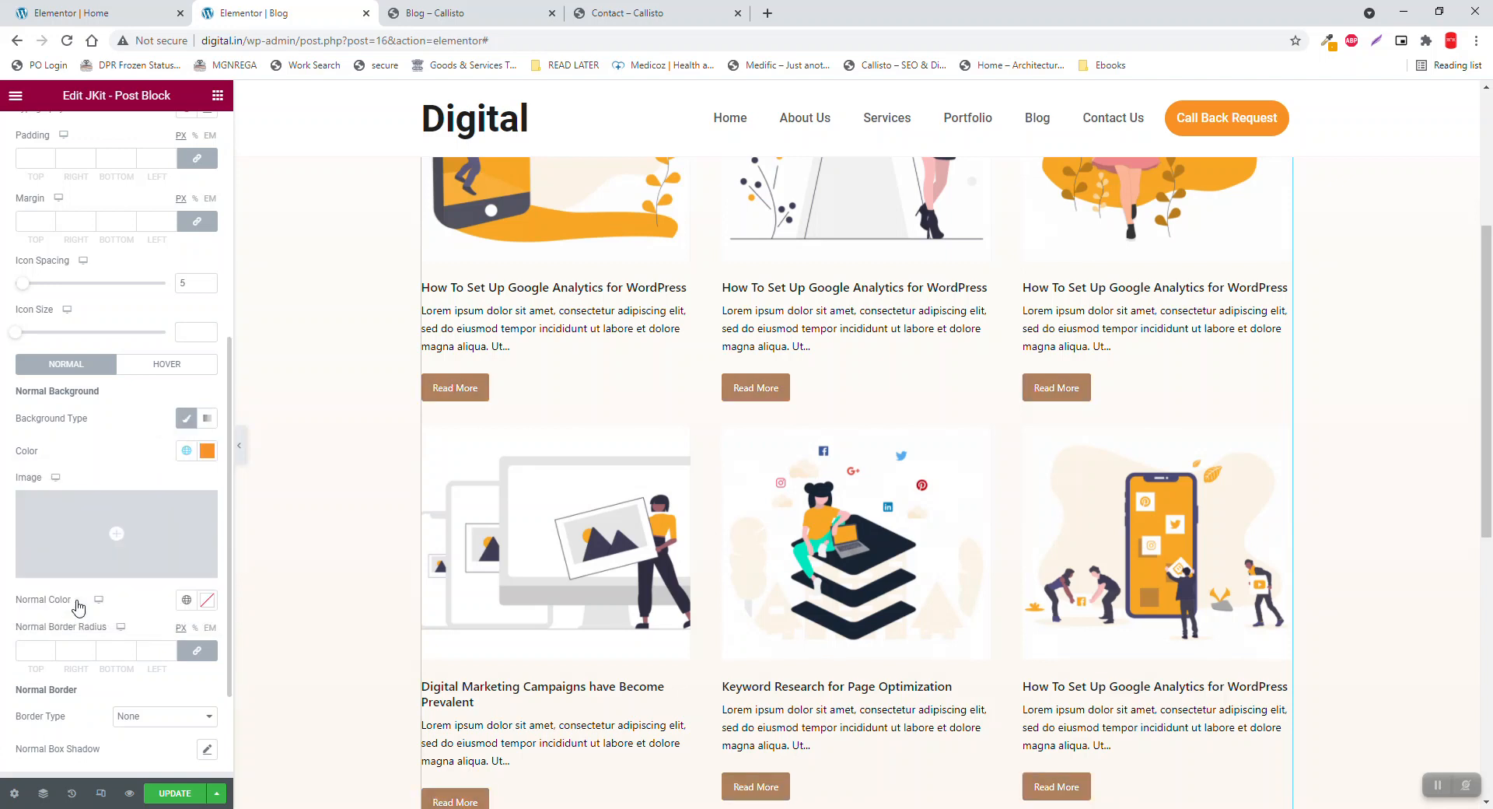
scroll(down, 3)
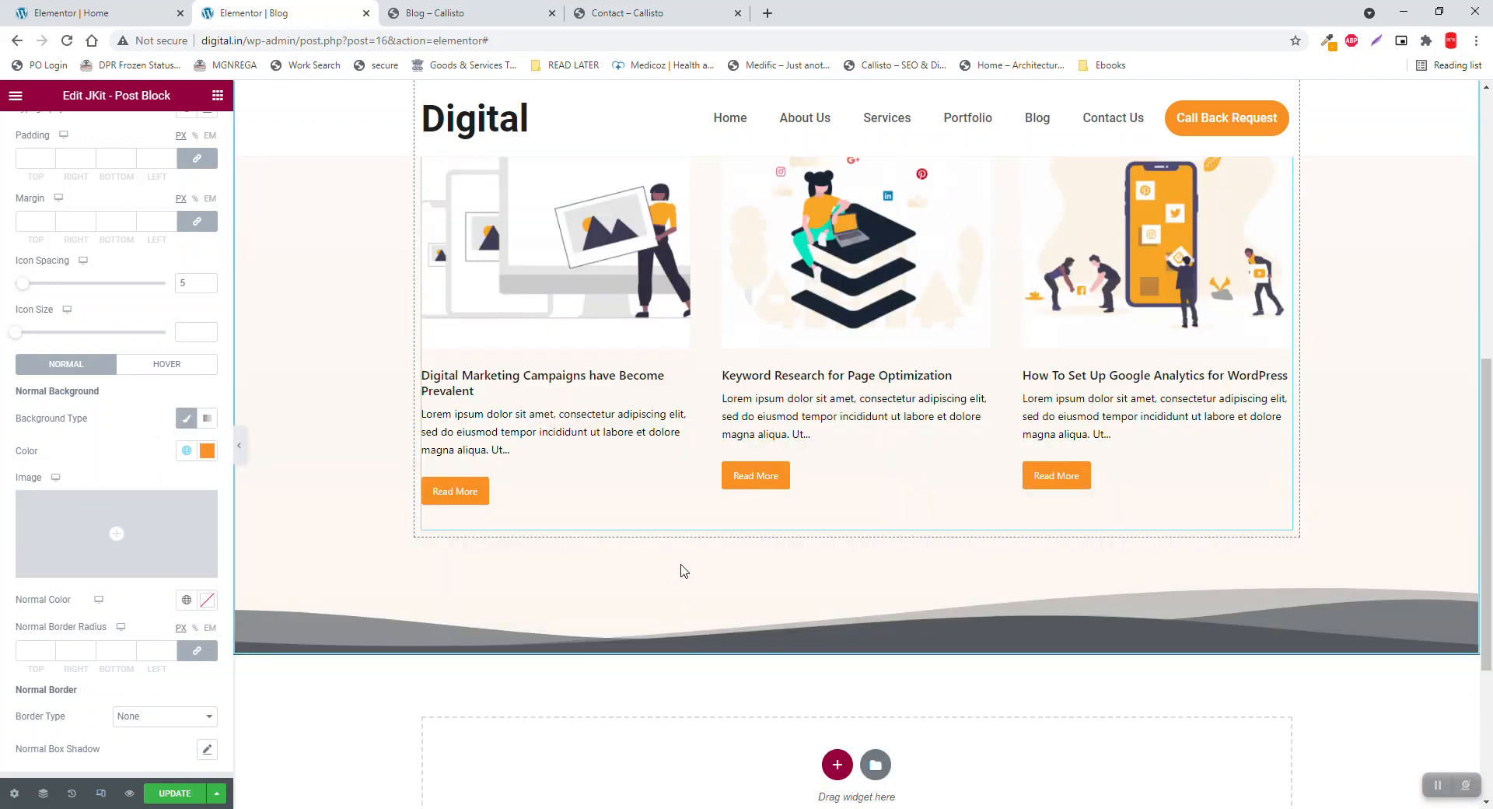
click(173, 793)
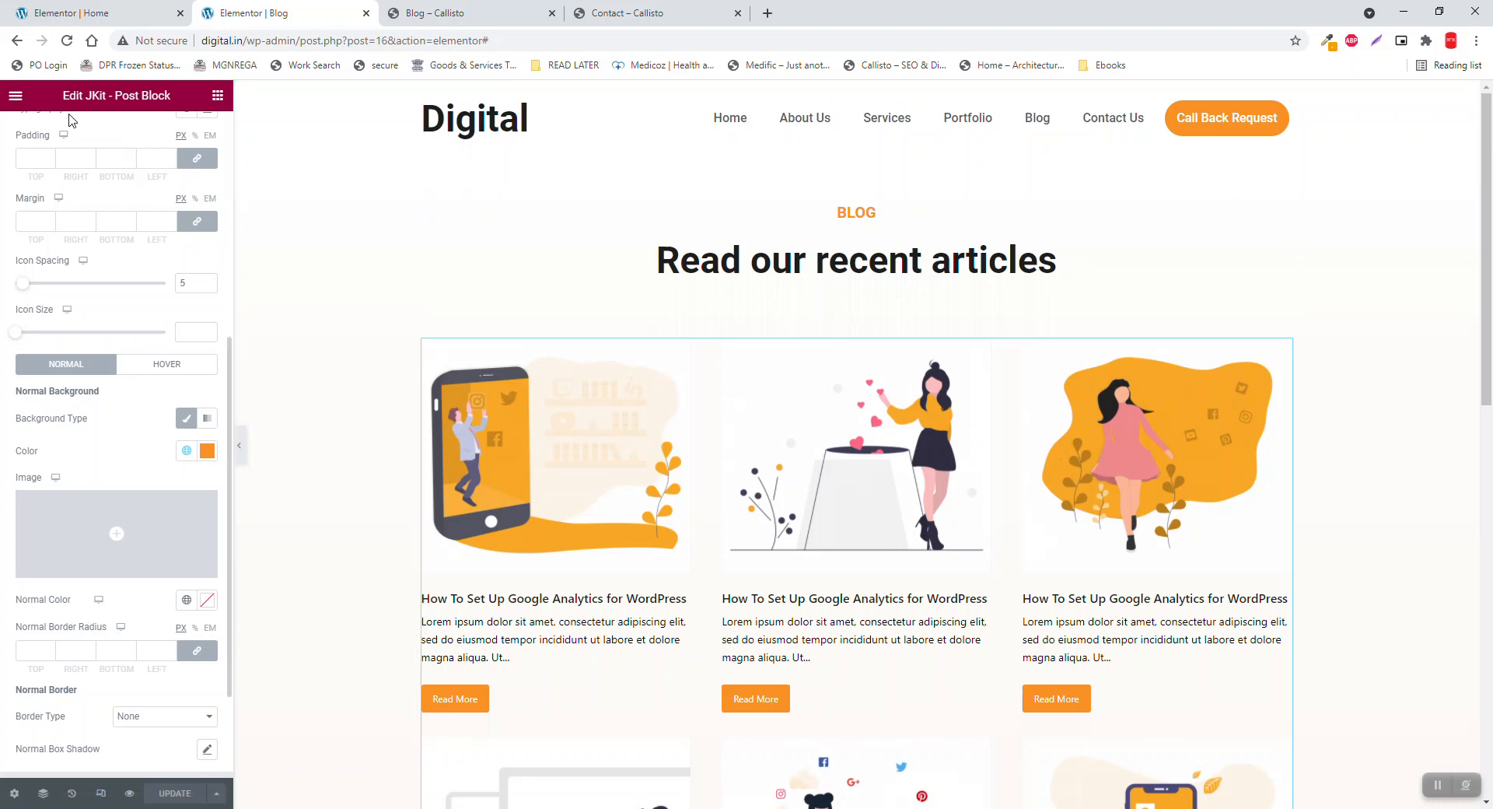
mouse_move(479, 99)
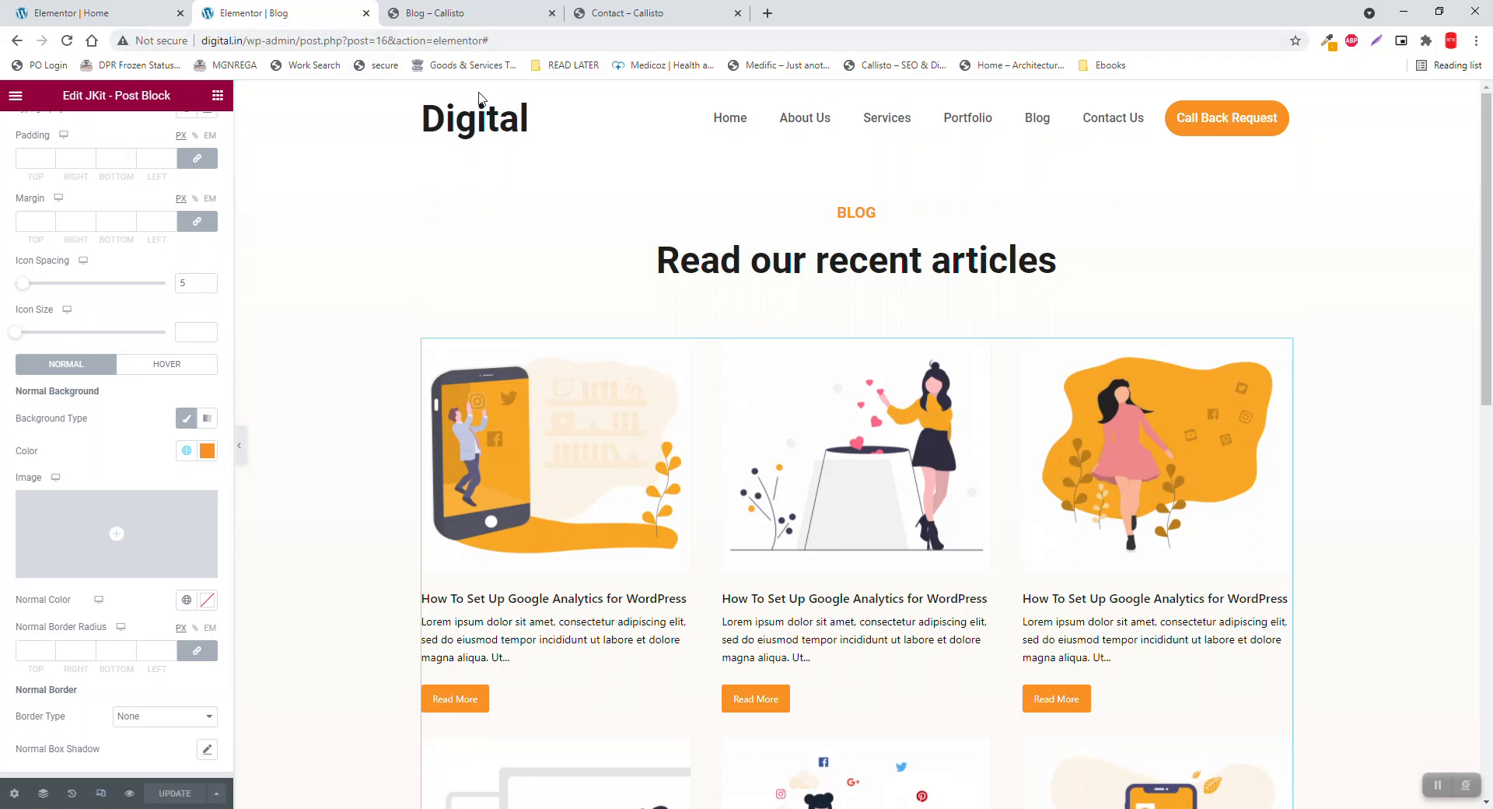
mouse_move(1112, 117)
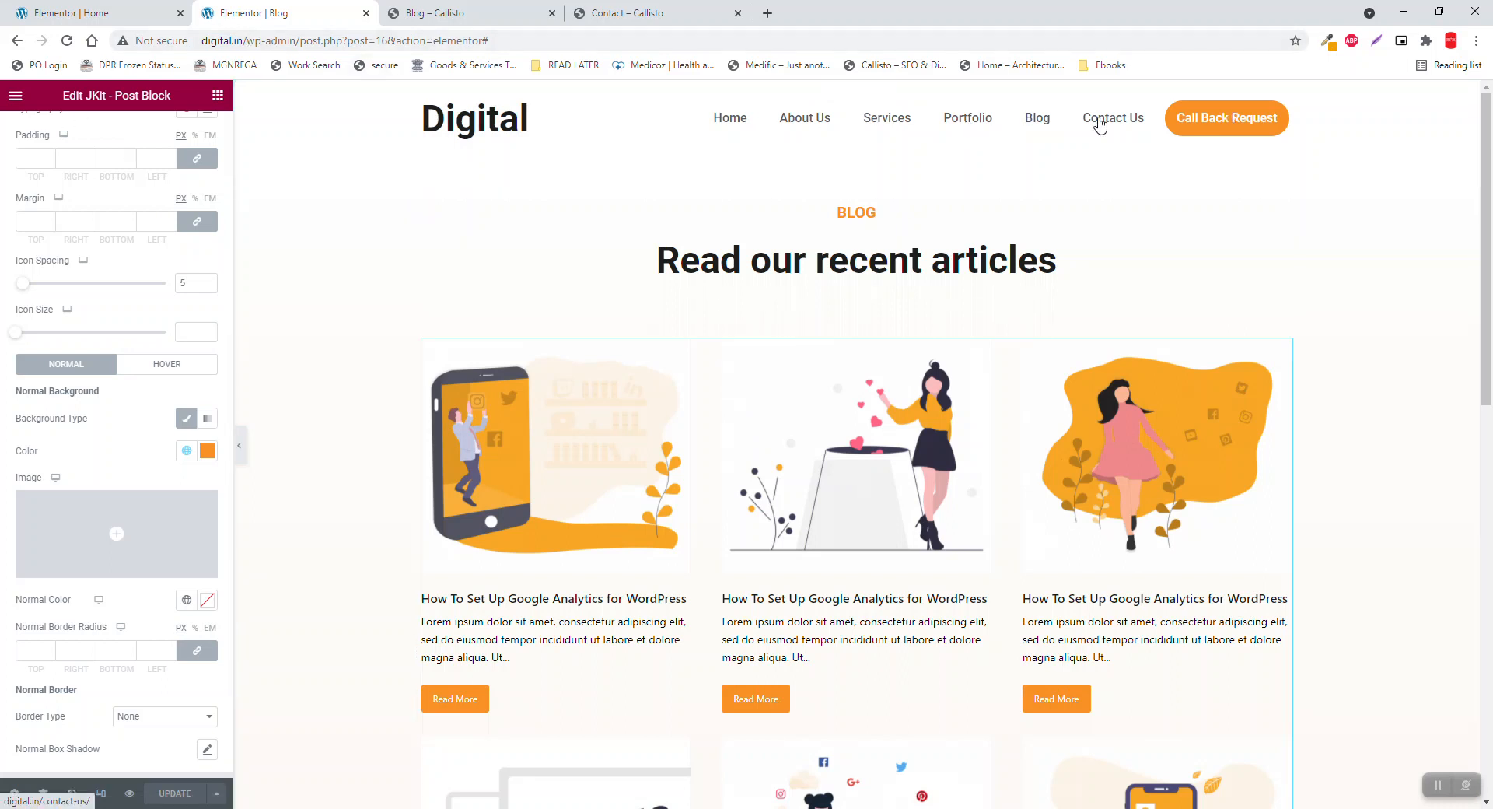
- Open the Contact Us page and bring up Copy on the Home page's About Us section
click(1112, 117)
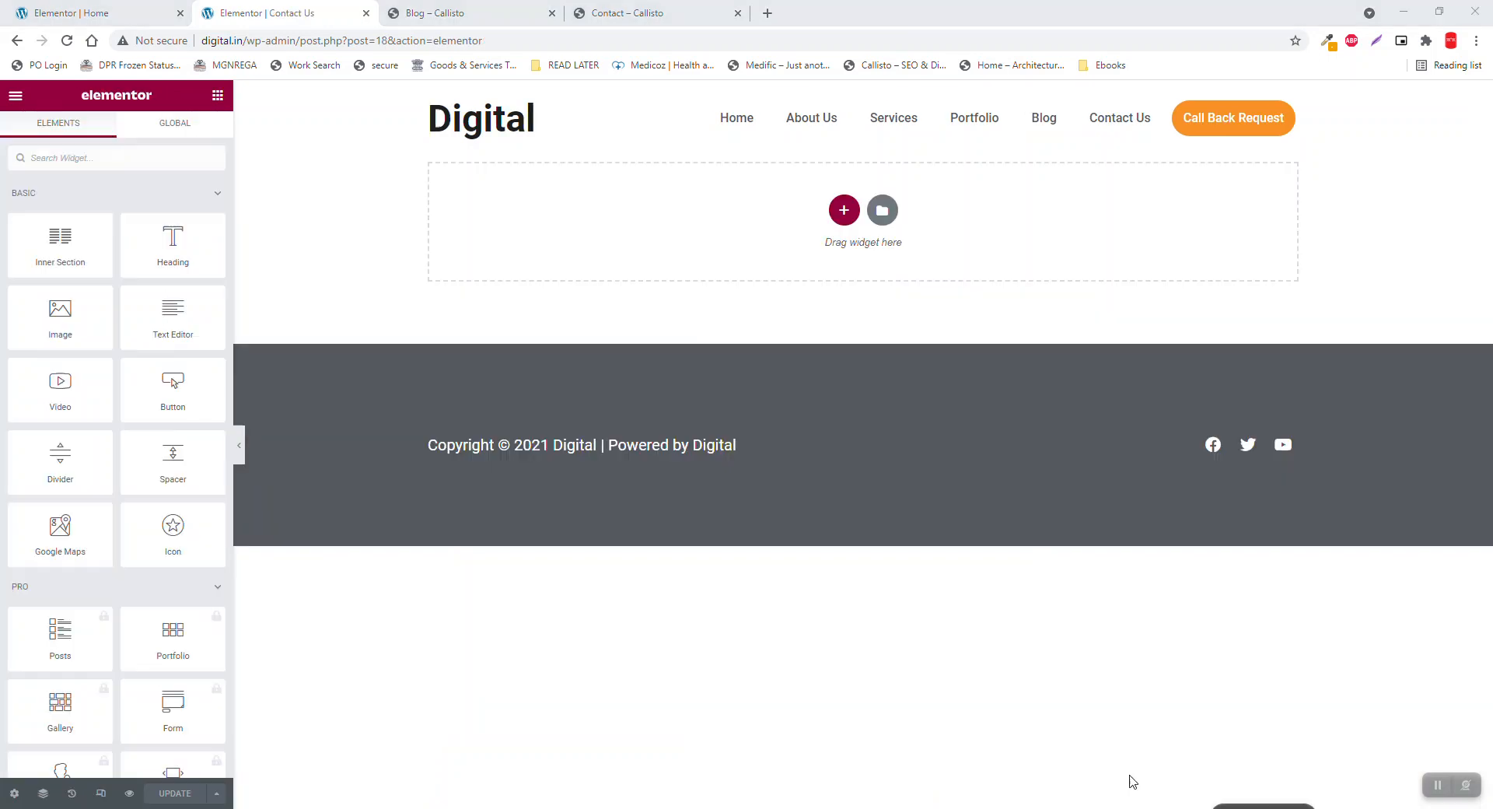
mouse_move(1141, 544)
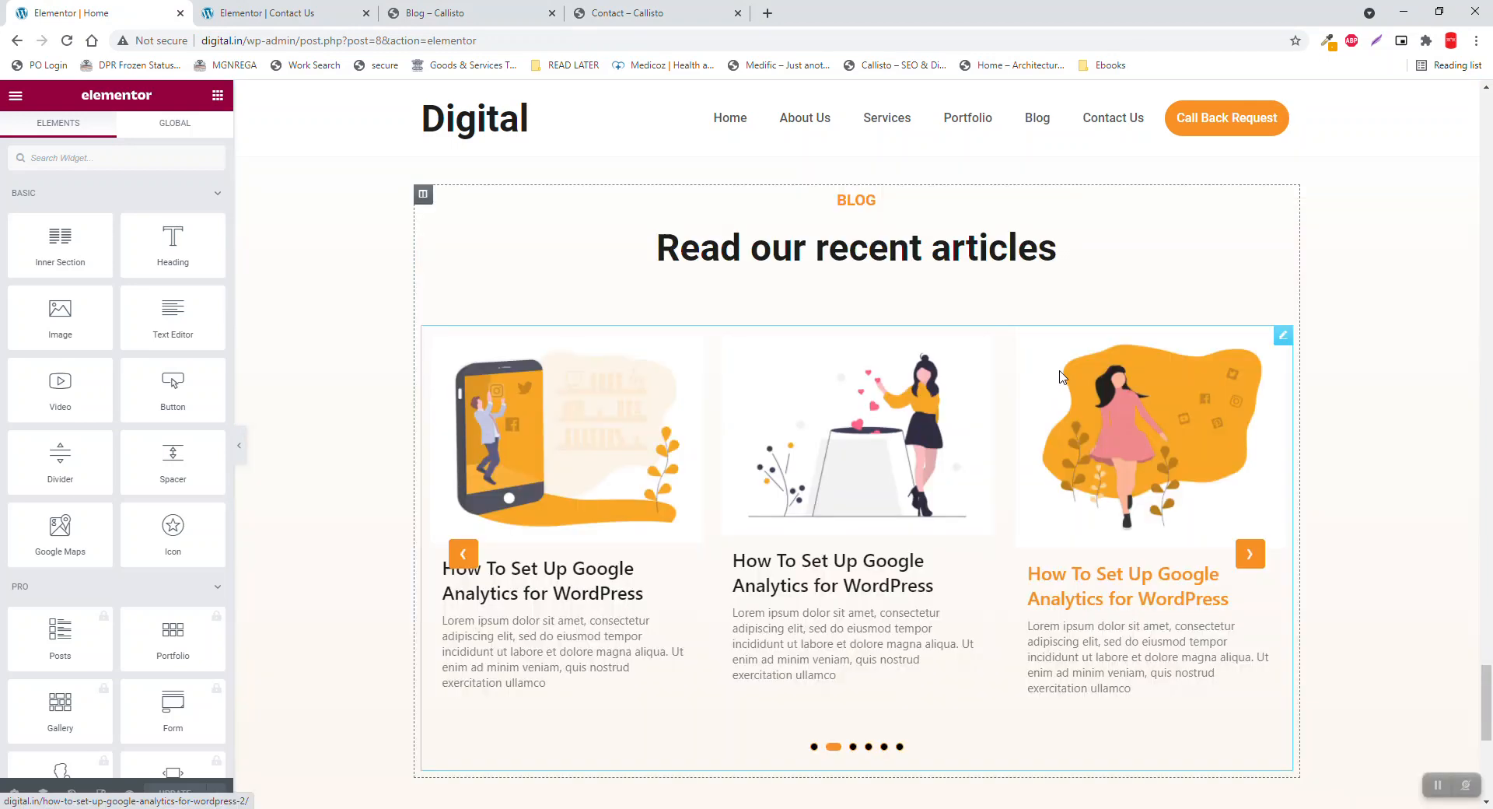
scroll(down, 3)
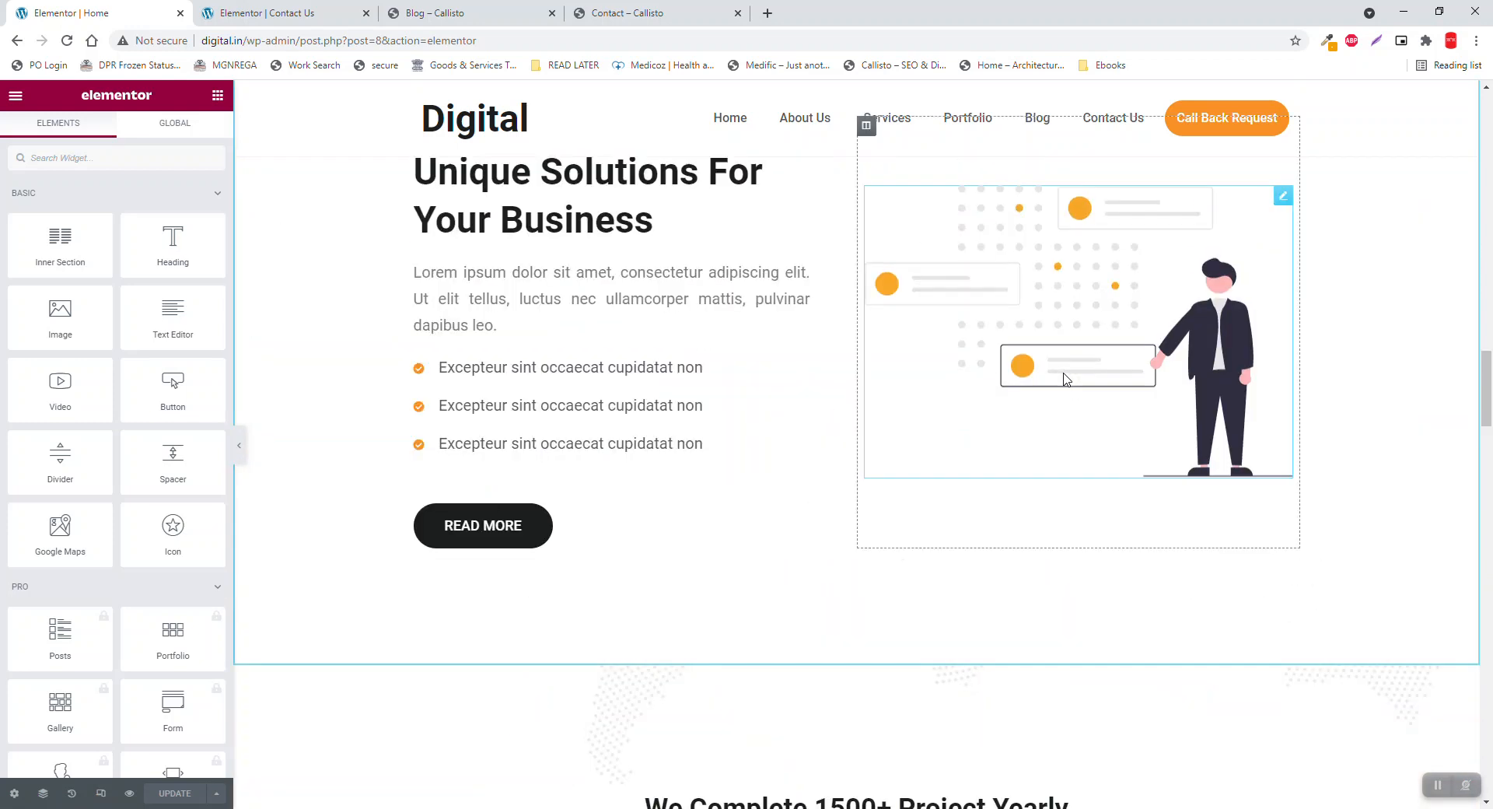
scroll(down, 3)
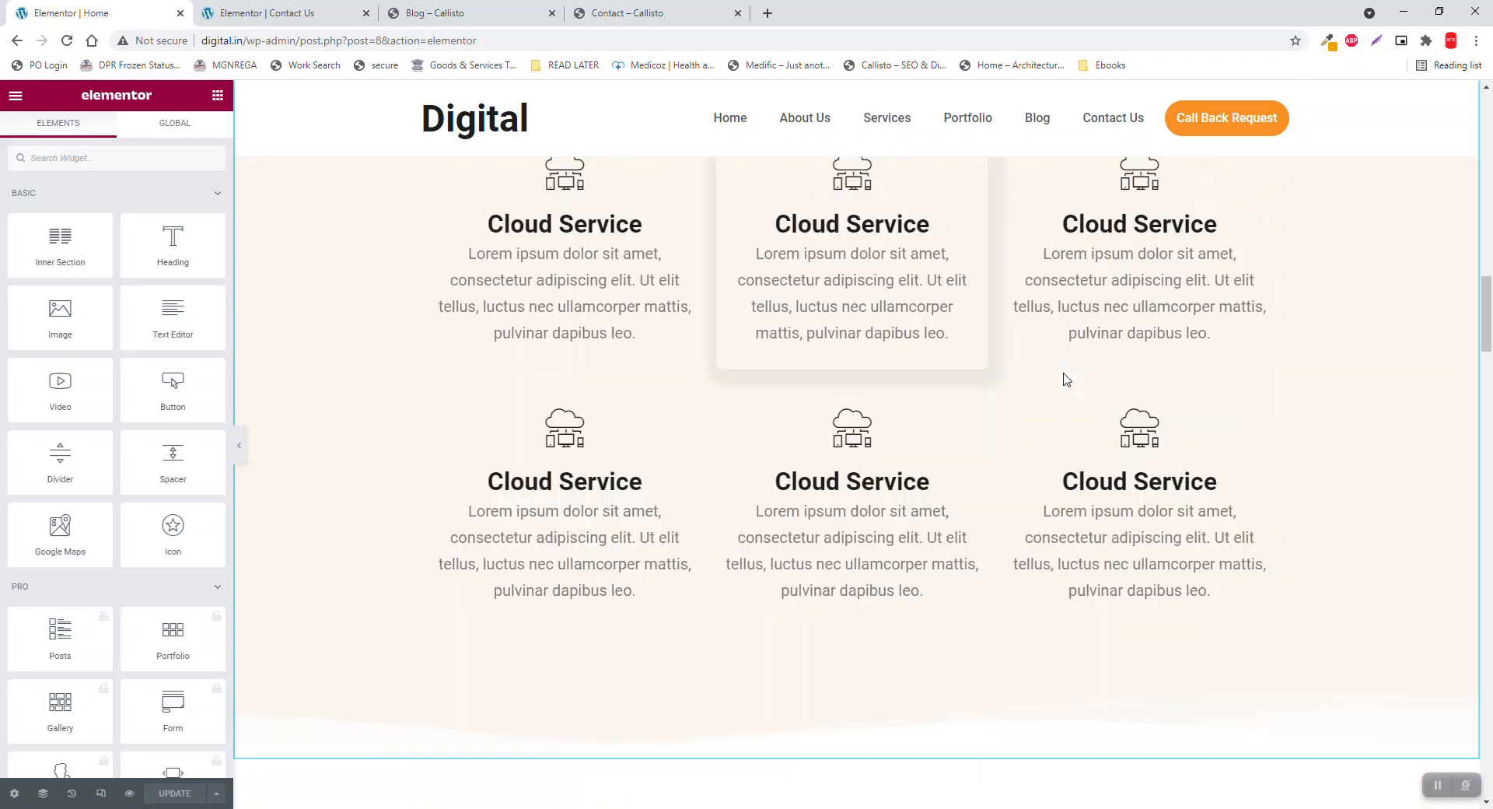
scroll(down, 3)
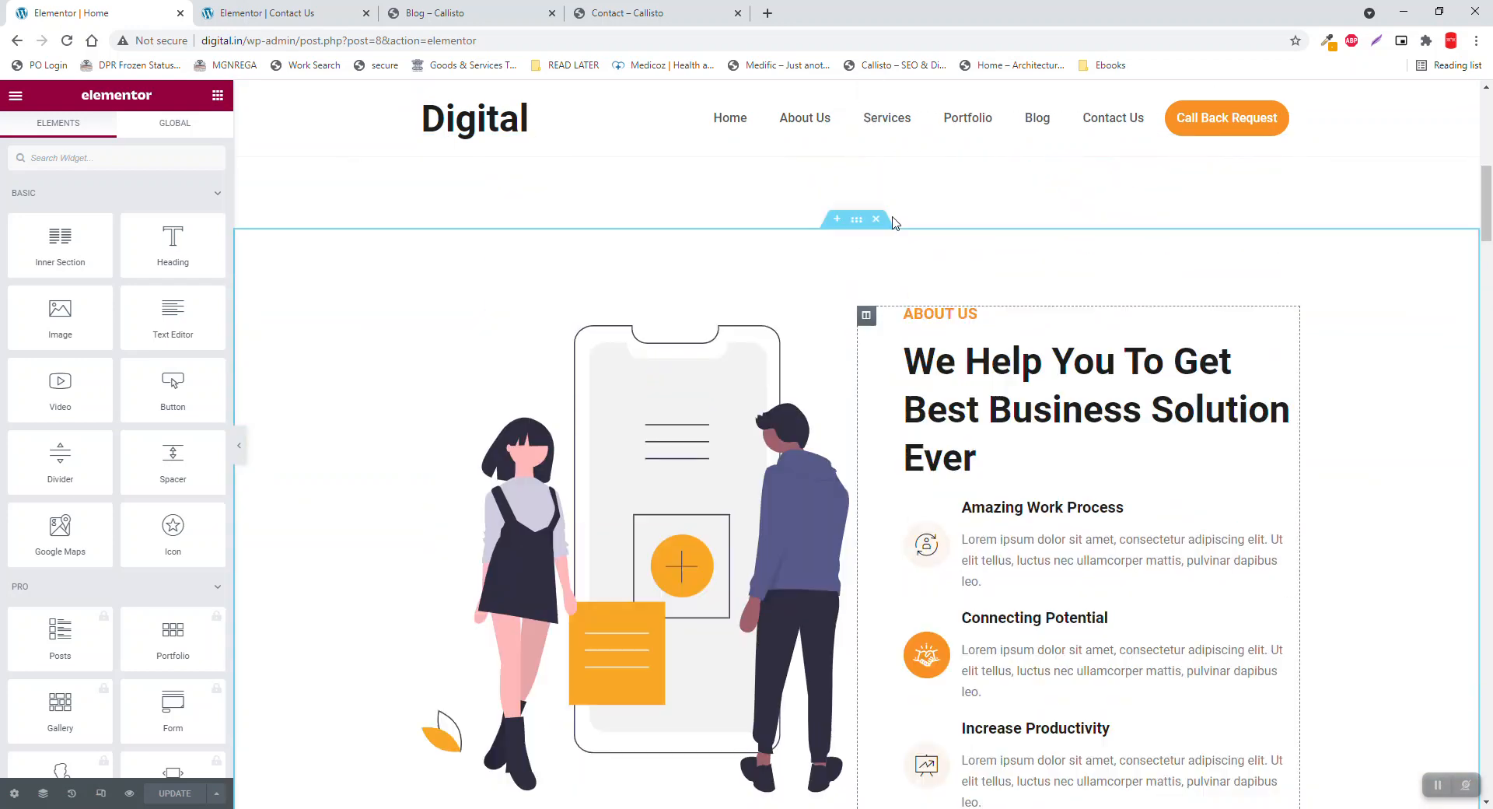
mouse_move(850, 220)
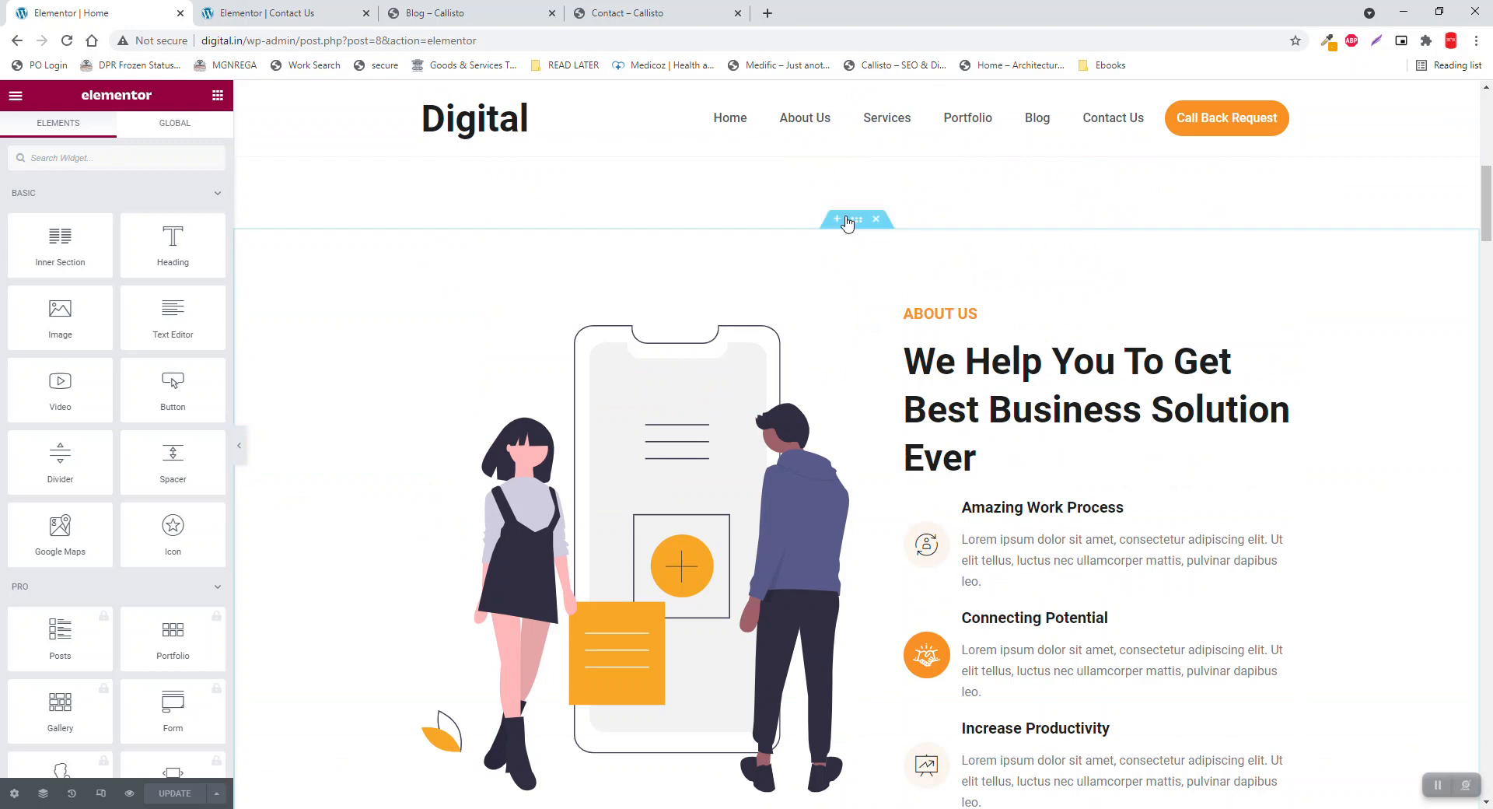
right_click(850, 220)
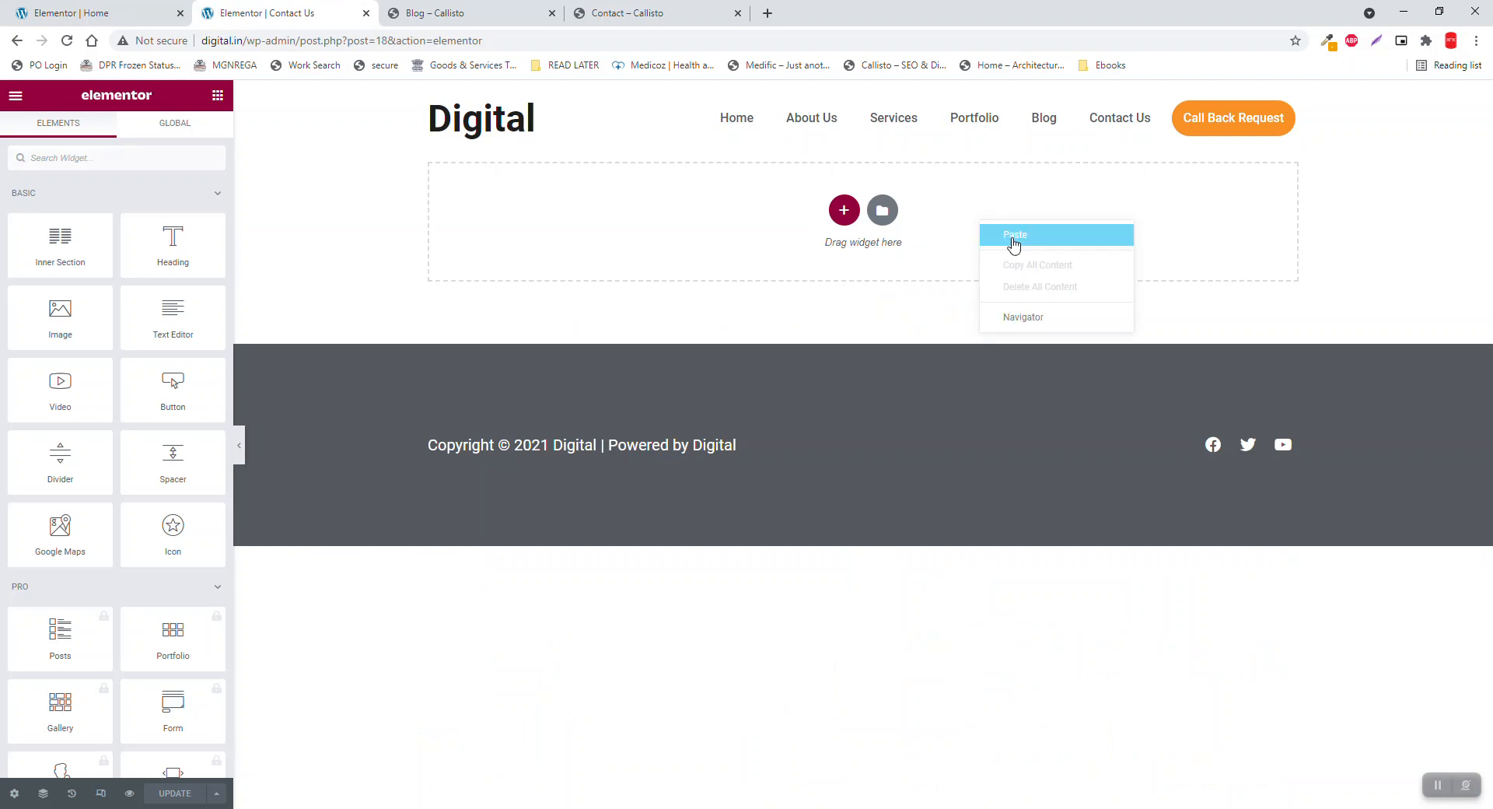
- Paste the About Us section, give it 250 top padding, and delete its illustration
click(1015, 236)
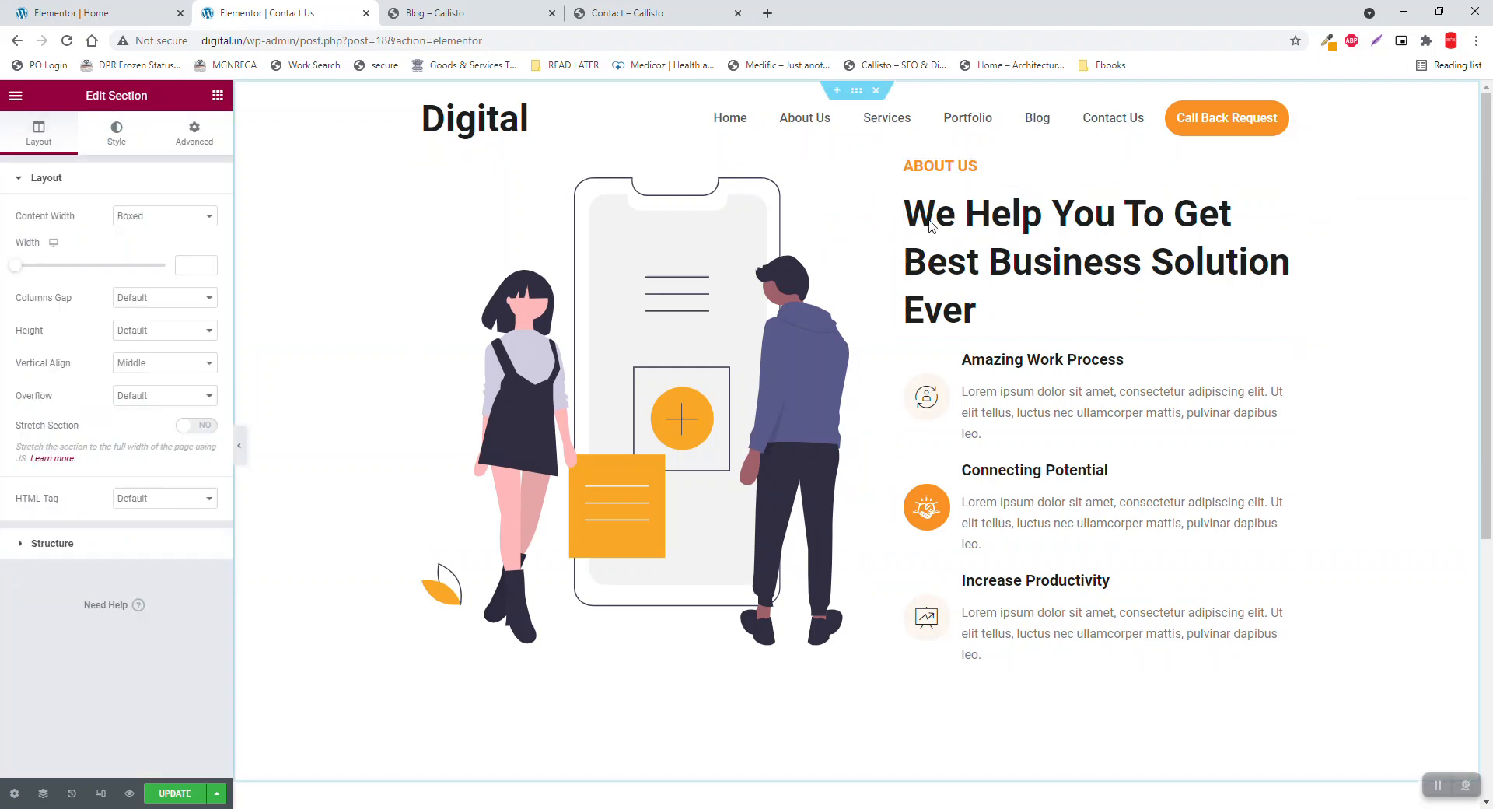
click(194, 131)
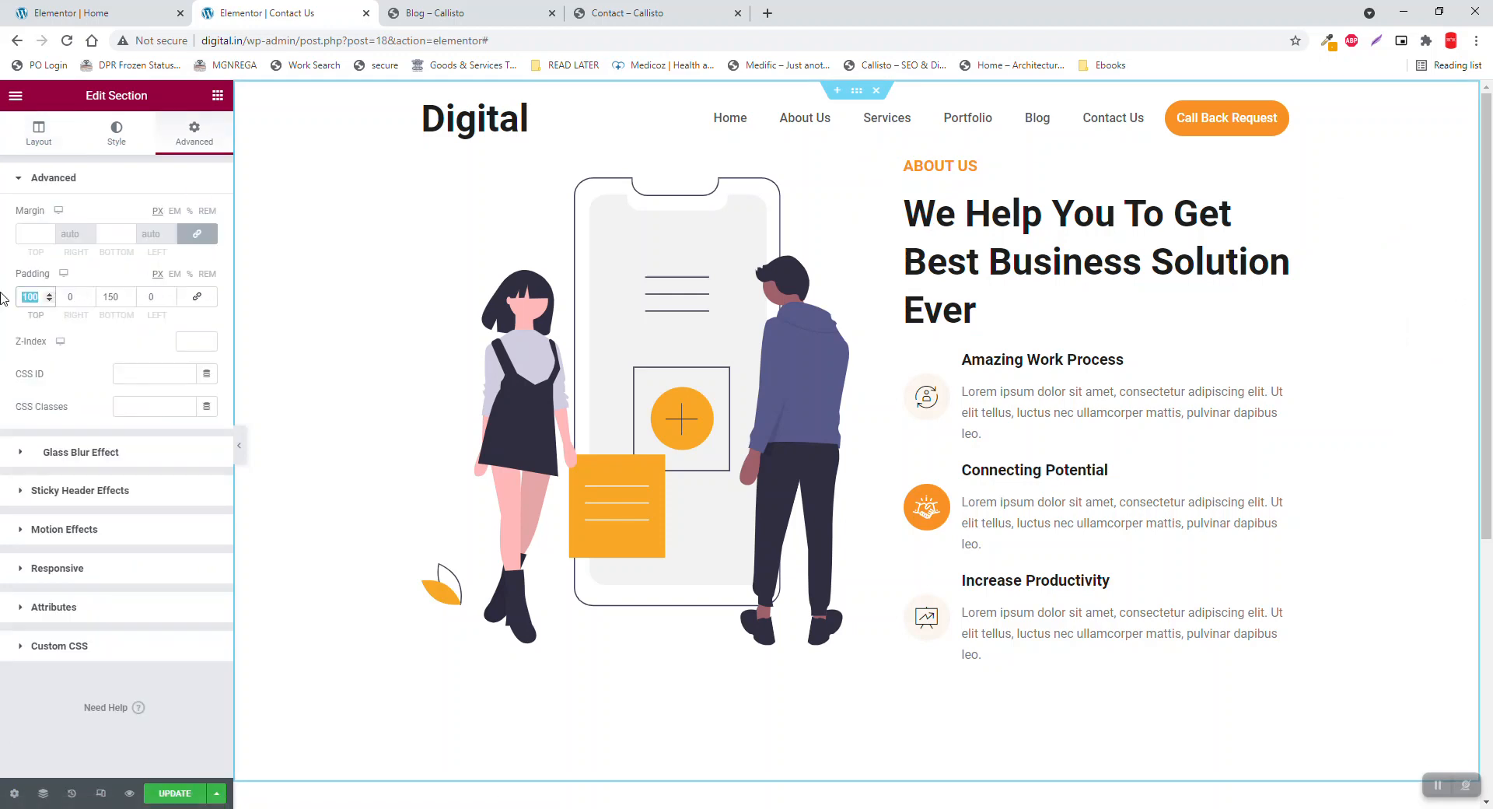
text(250)
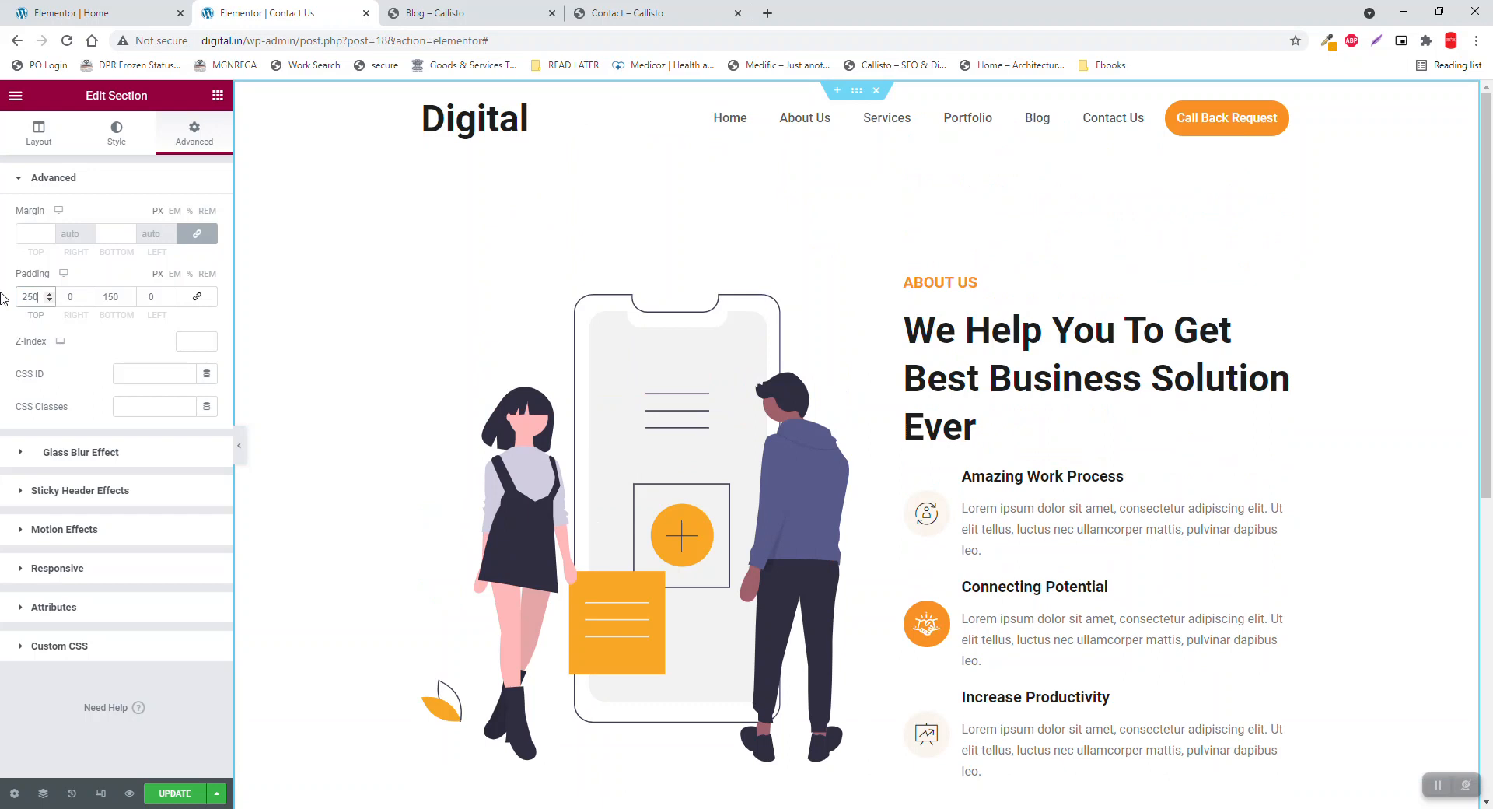
mouse_move(236, 443)
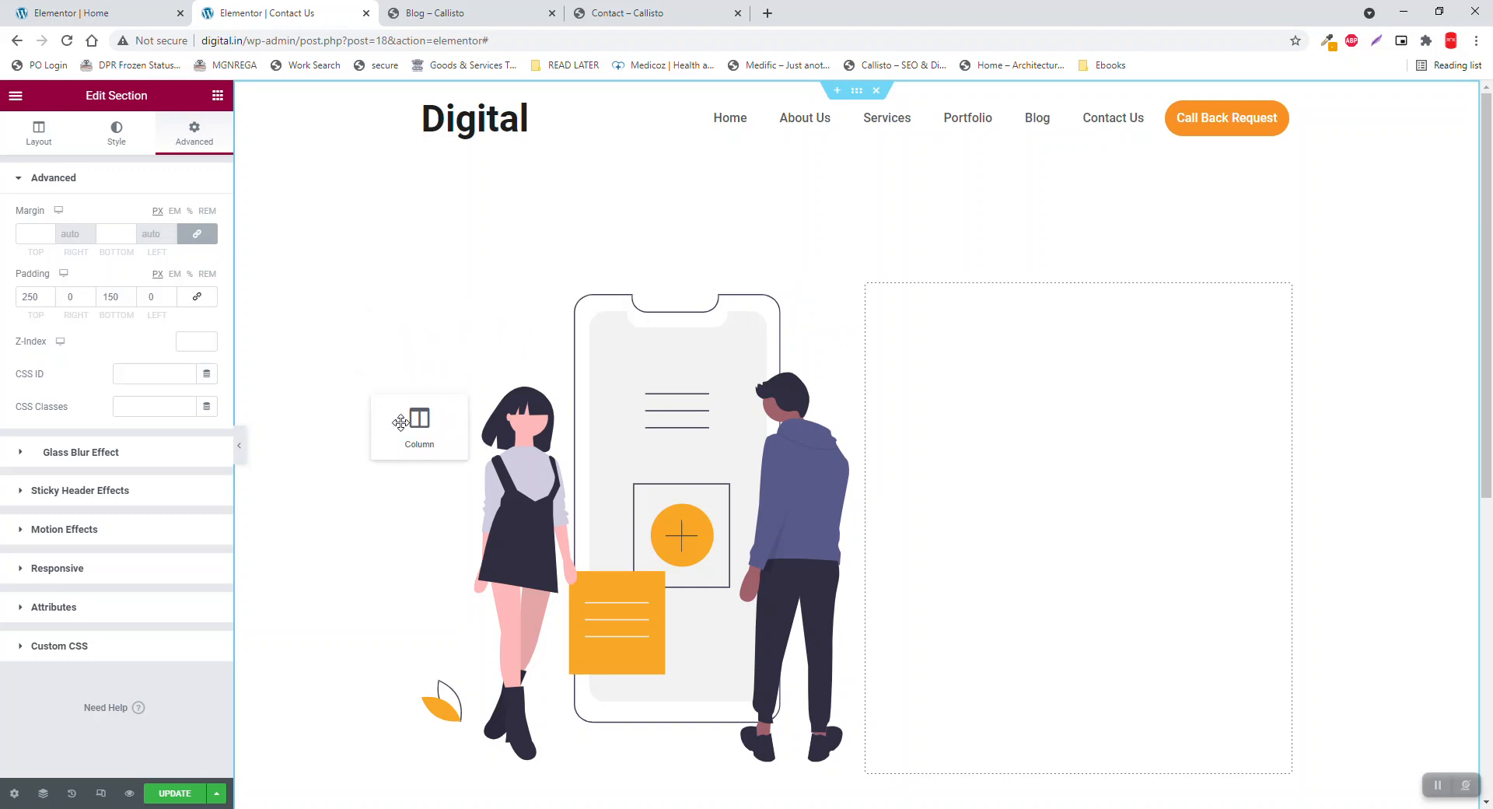
click(420, 427)
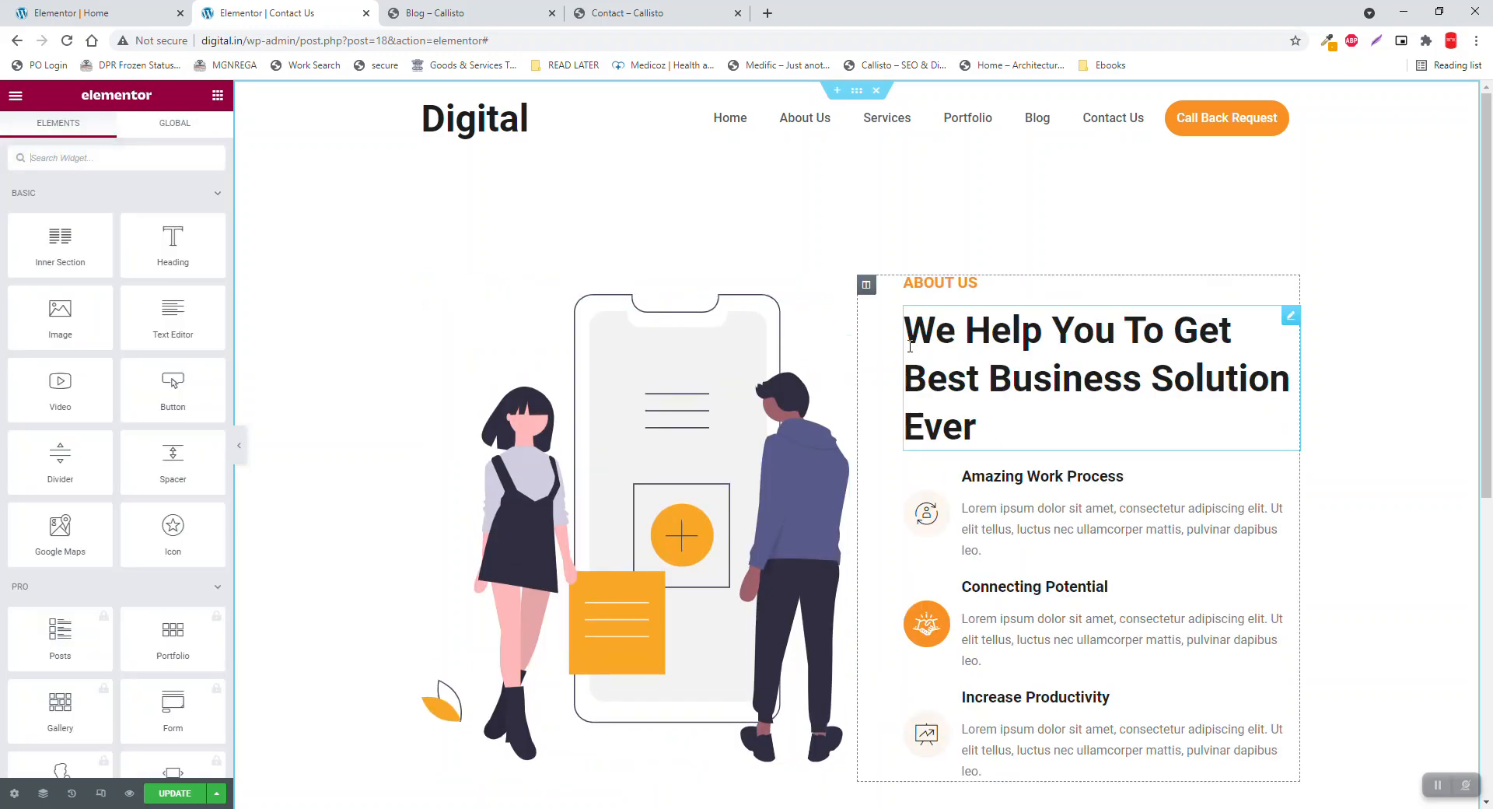
right_click(1095, 378)
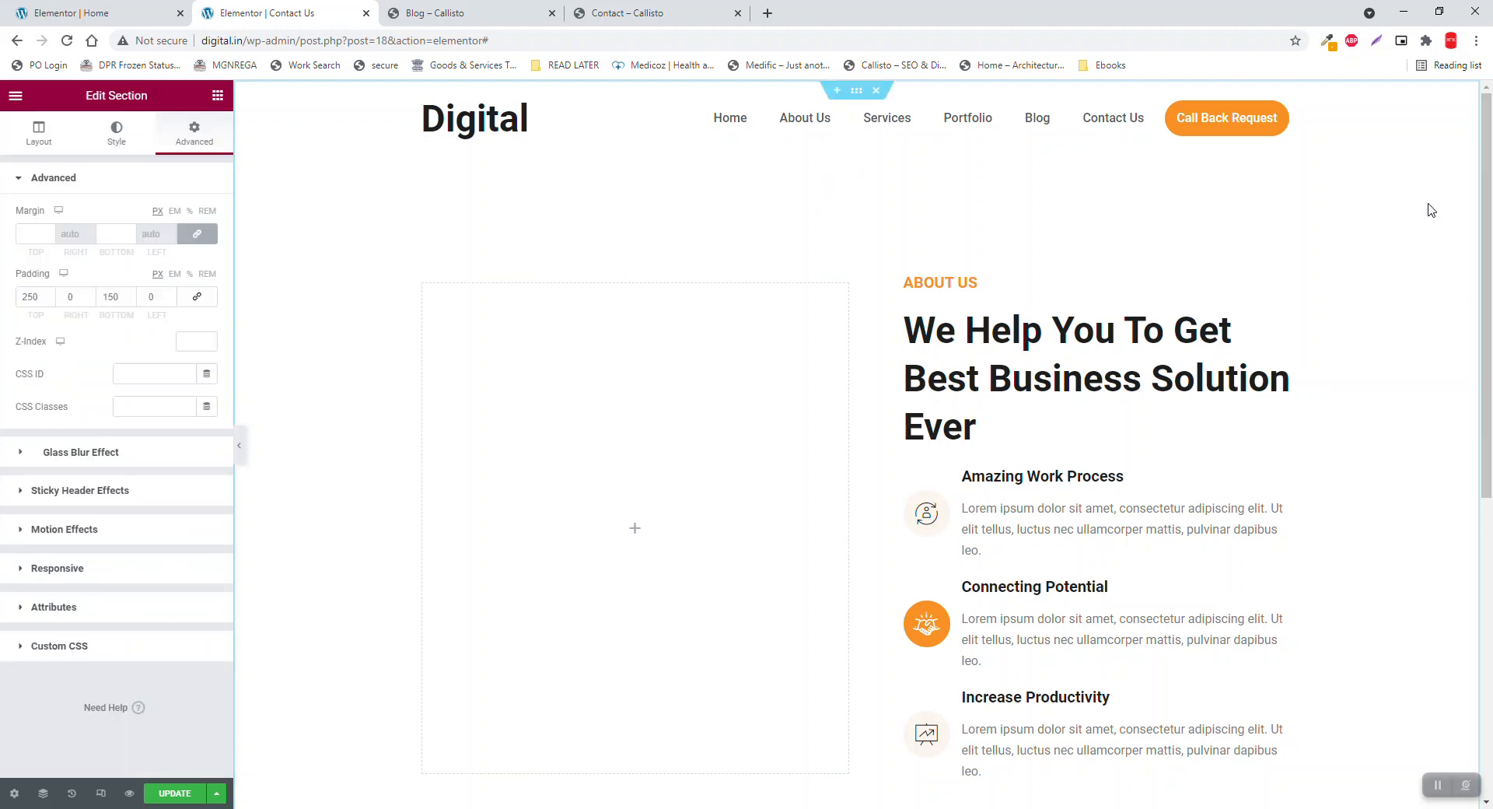
- Set a gradient background from white to the Accent colour adjusted to #FDEAD5
click(116, 132)
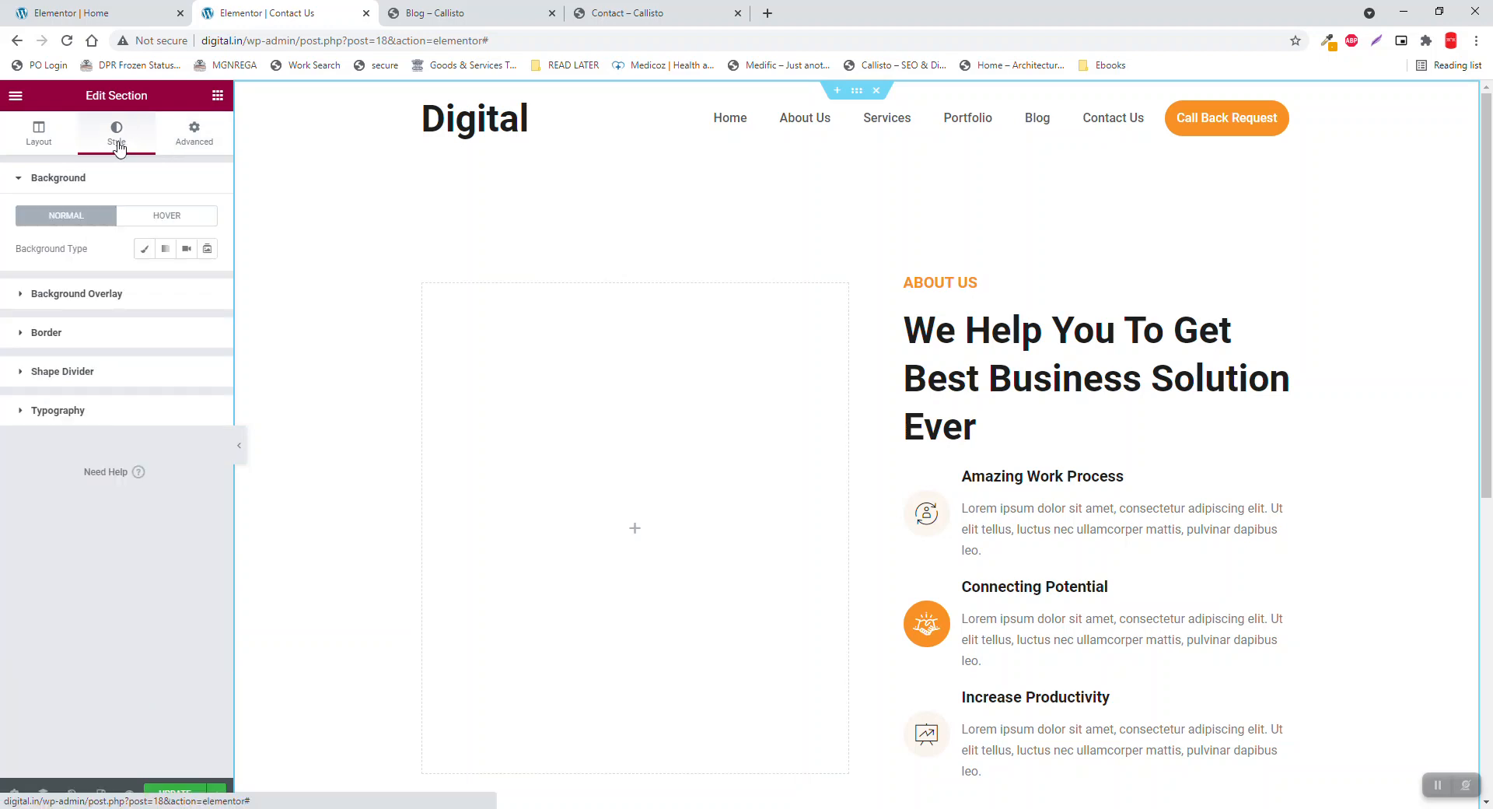
click(164, 249)
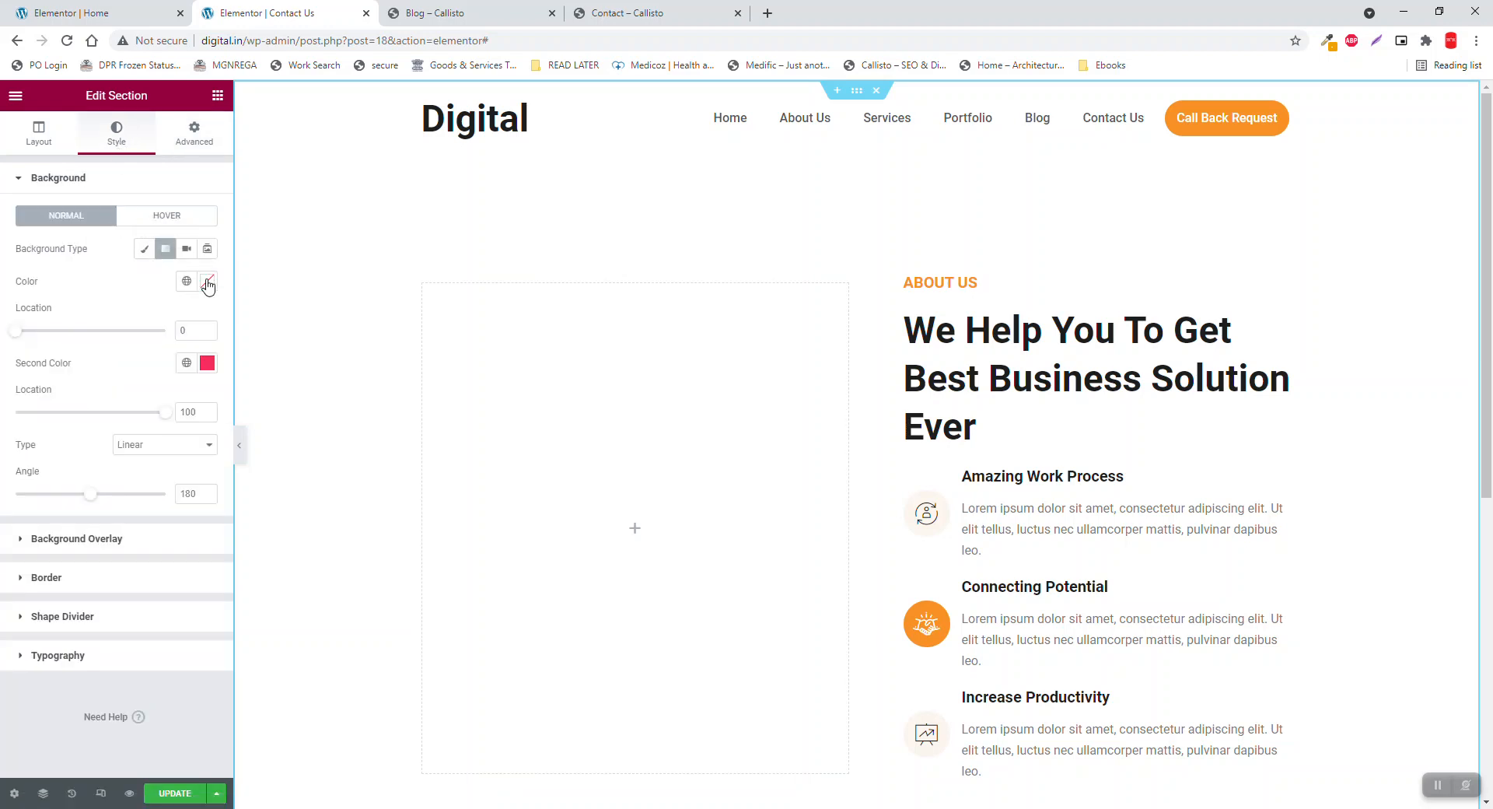
click(208, 283)
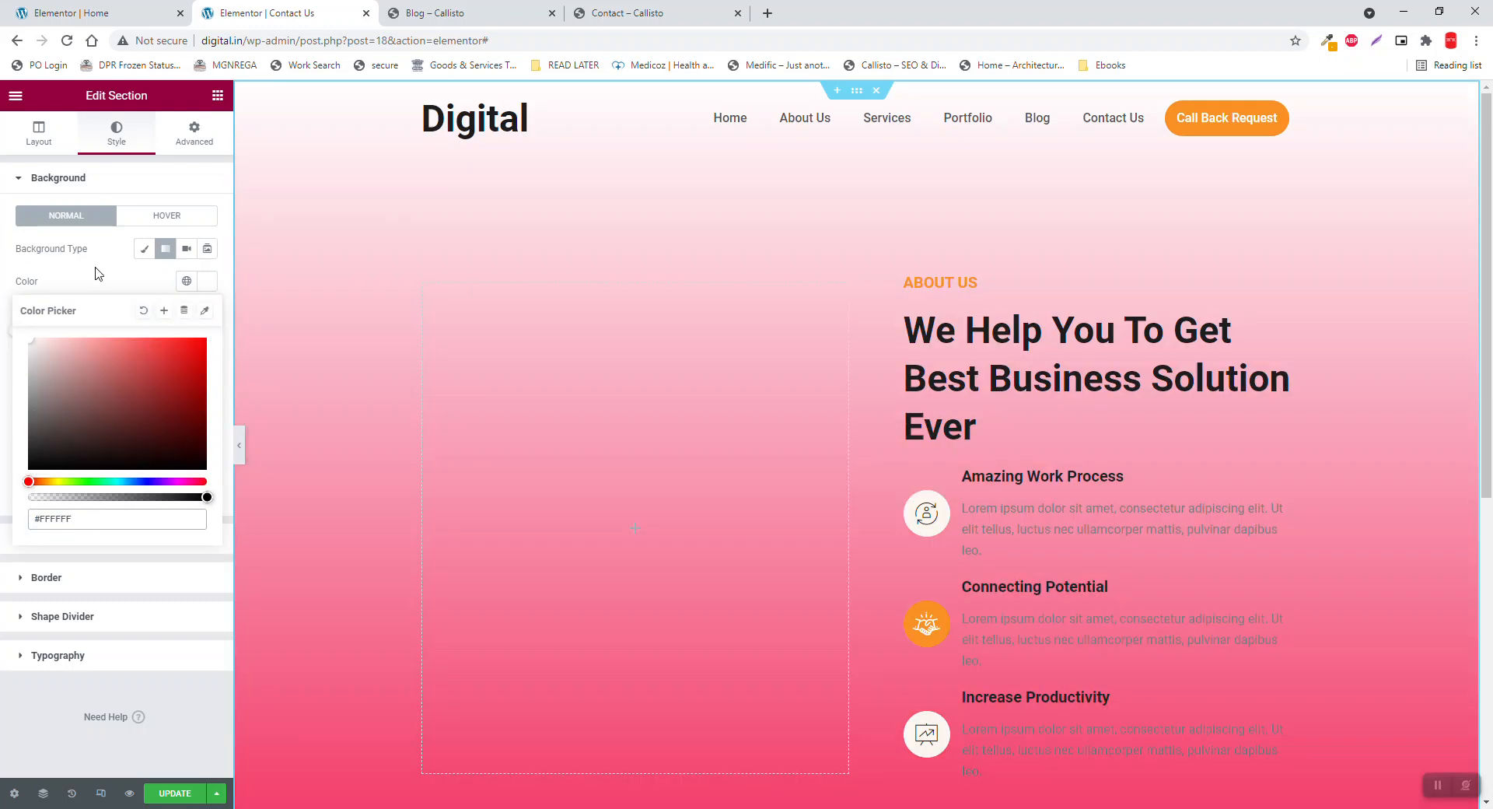
click(186, 365)
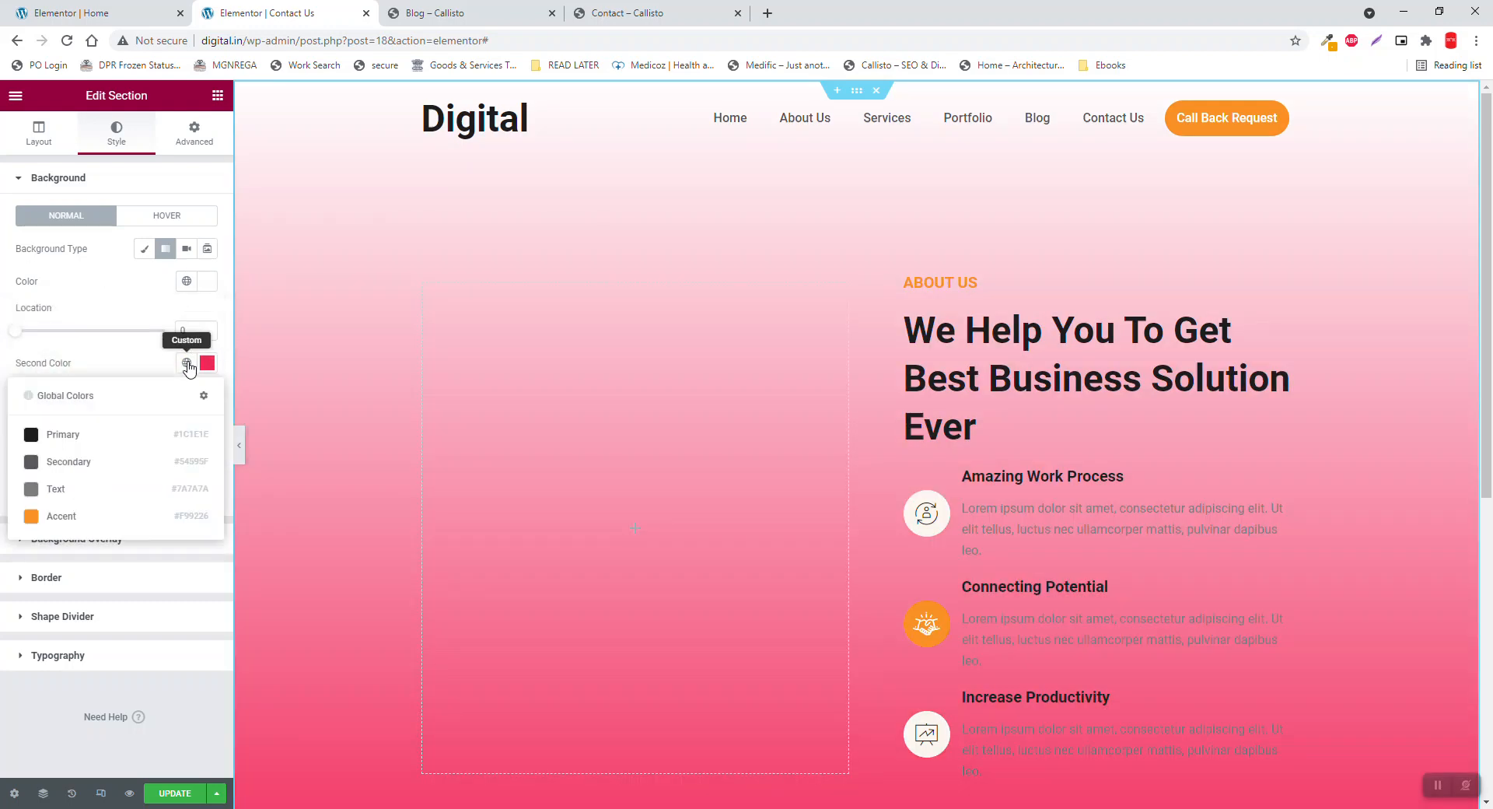
click(60, 516)
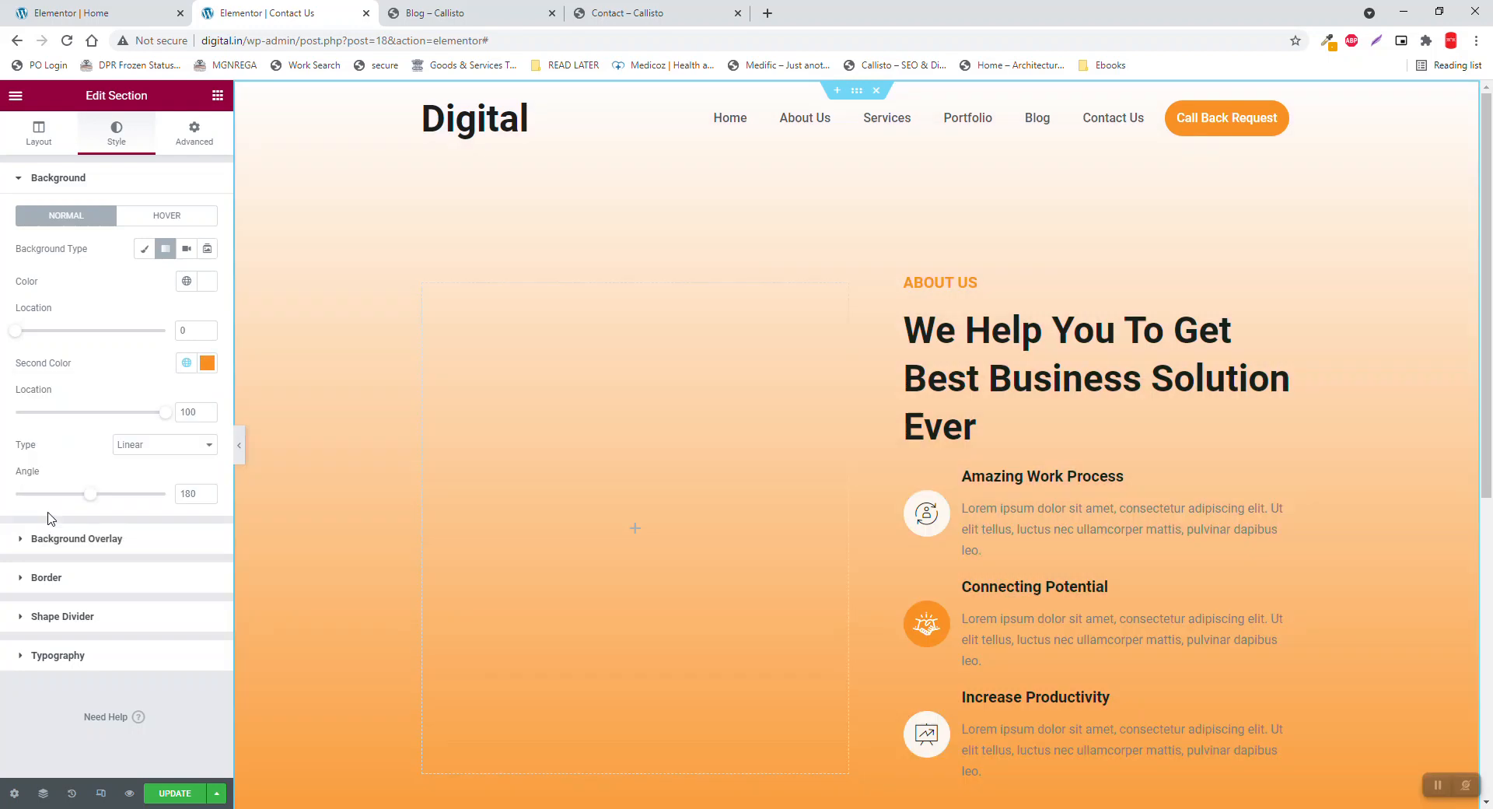
click(207, 363)
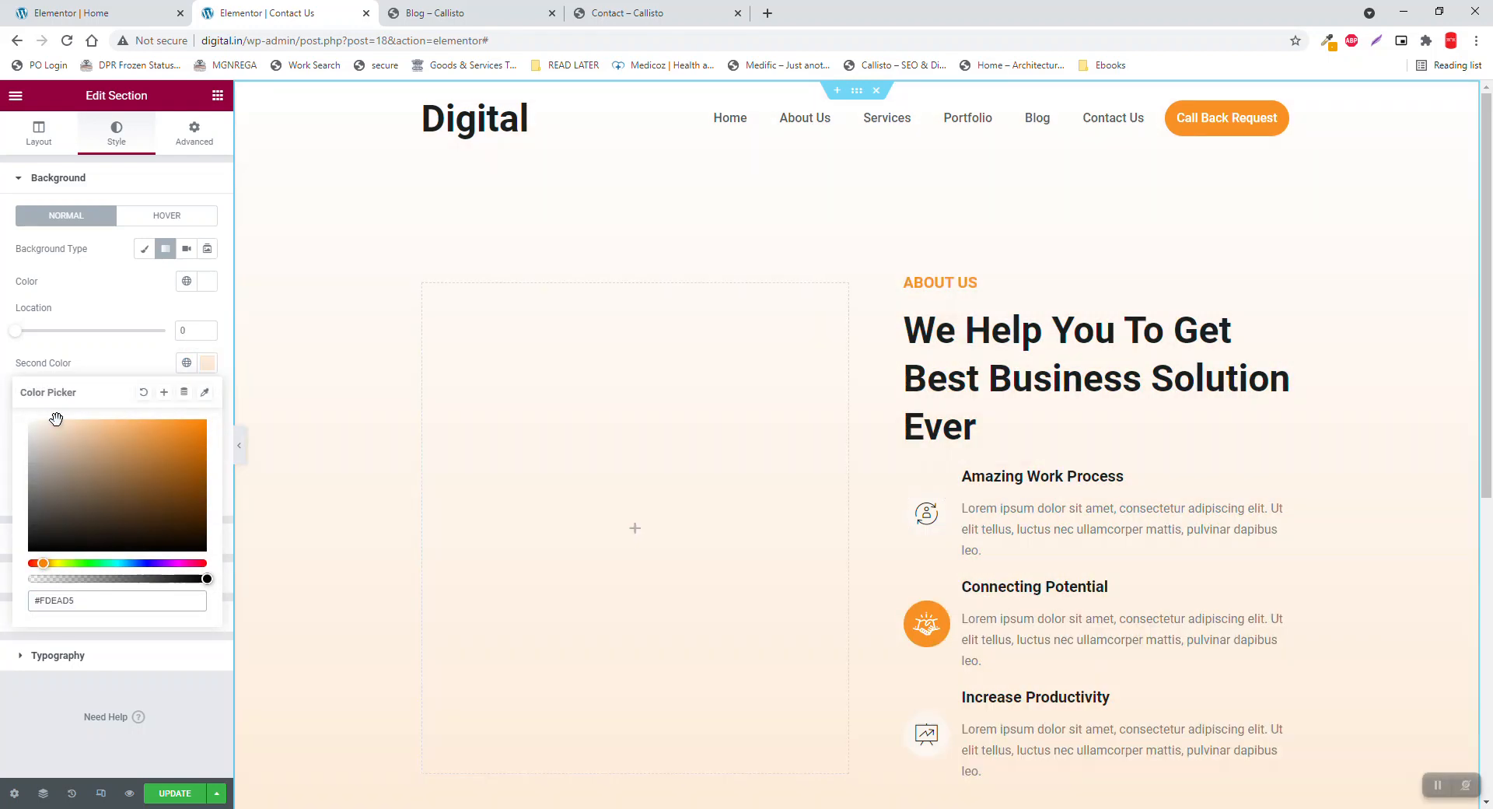
scroll(down, 3)
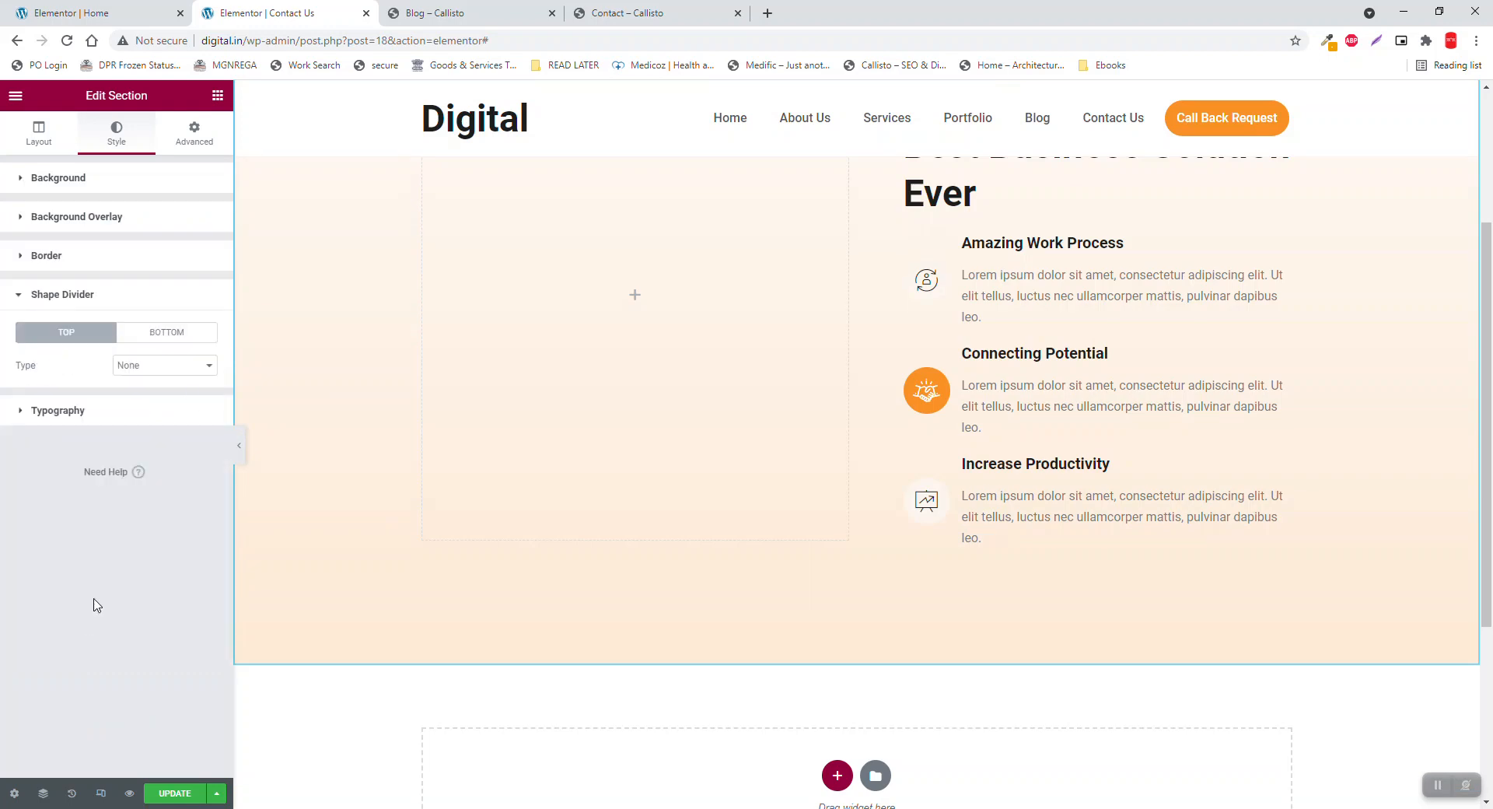
- Add a dark grey Mountains bottom shape divider, widened and made taller
click(162, 364)
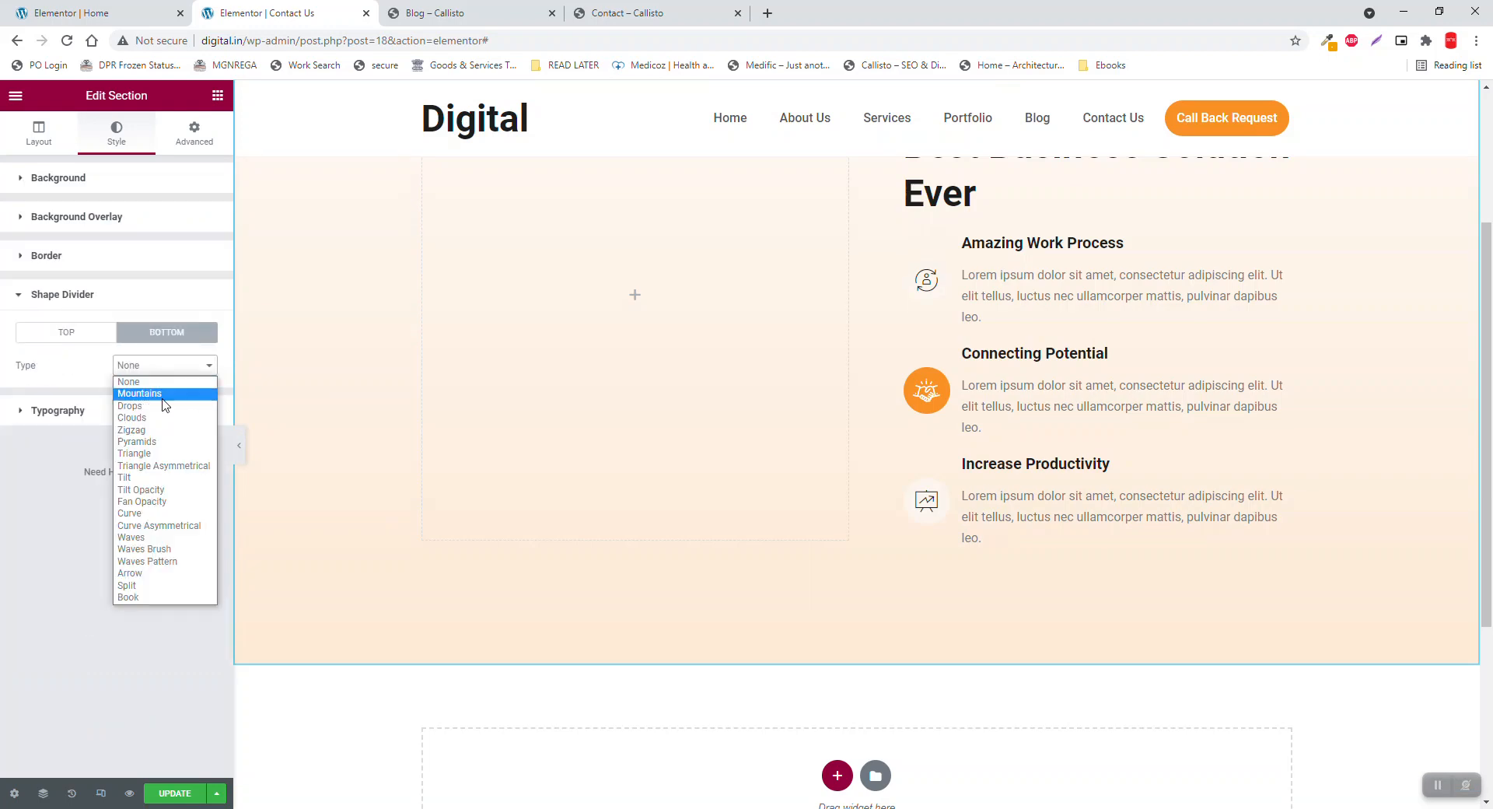
click(140, 393)
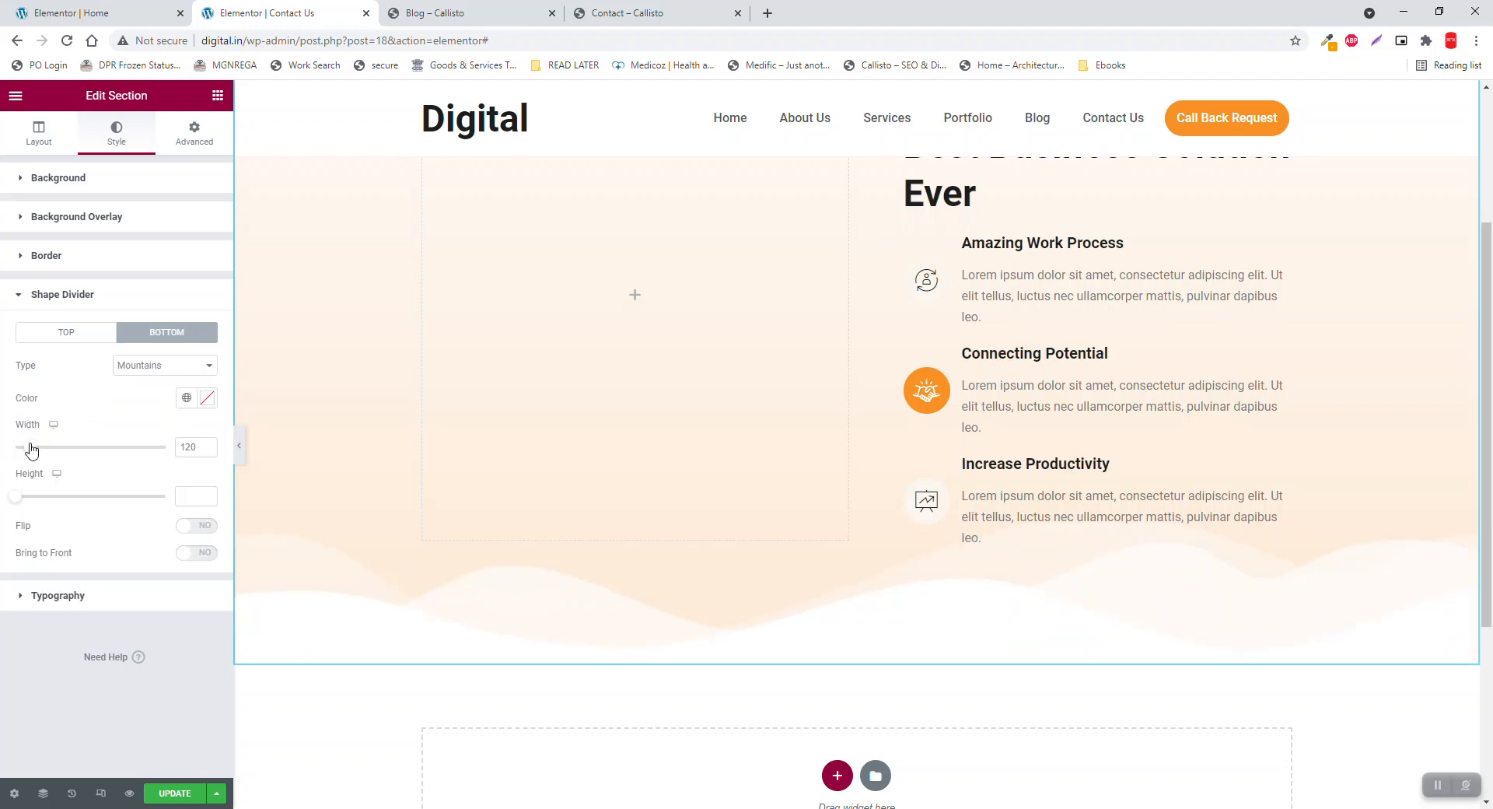
click(187, 397)
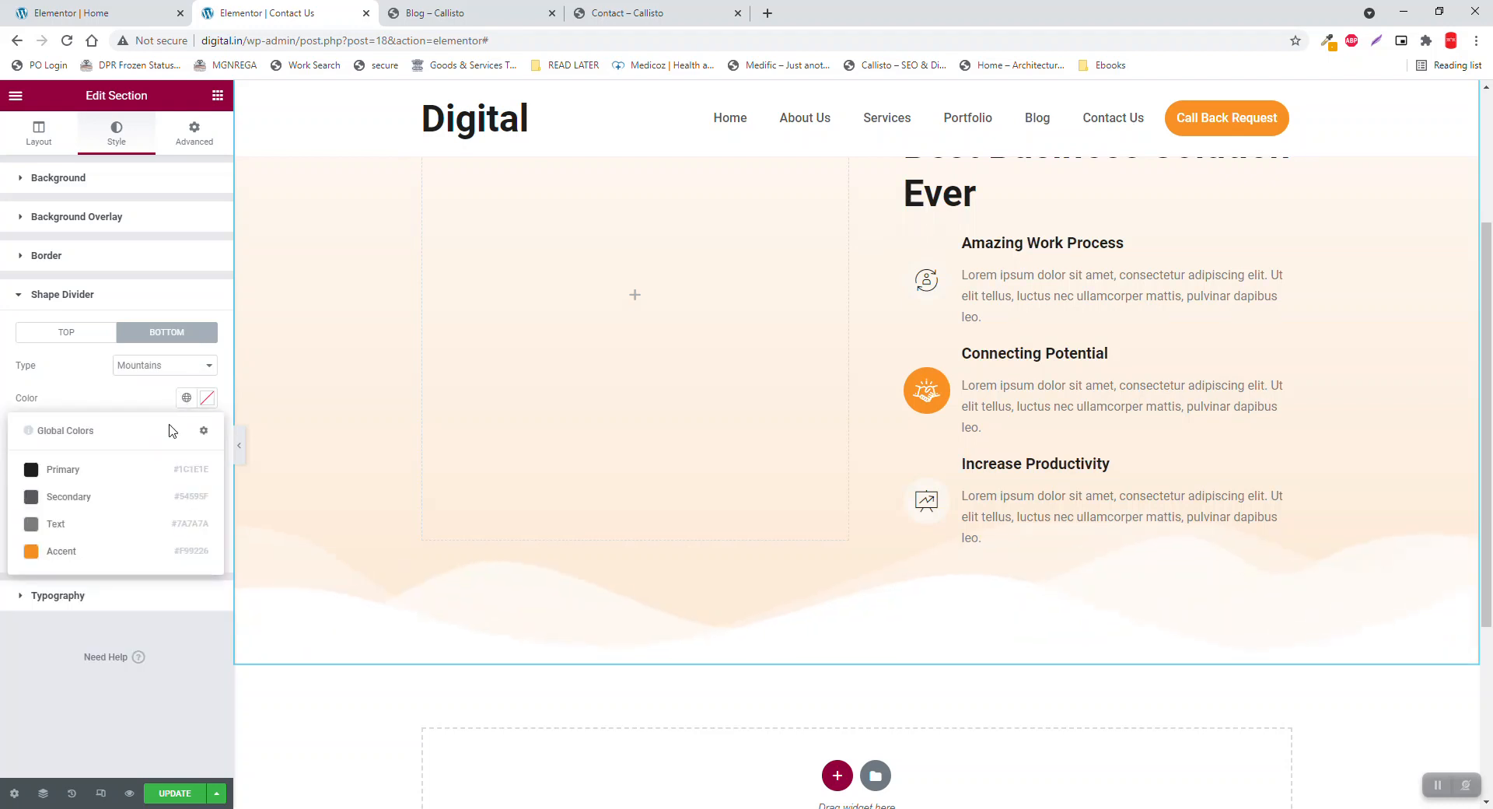
click(63, 469)
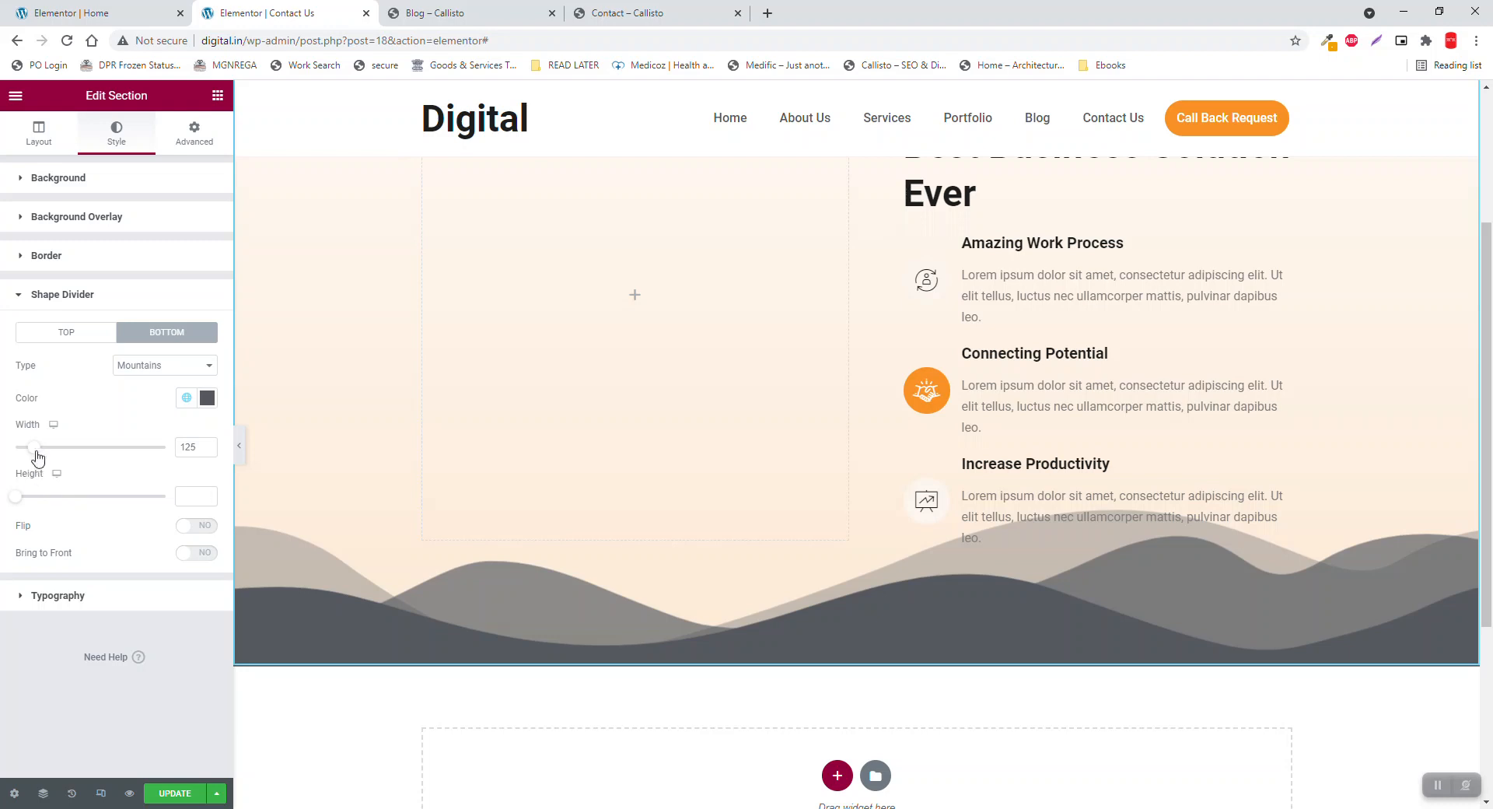
drag(21, 447, 118, 447)
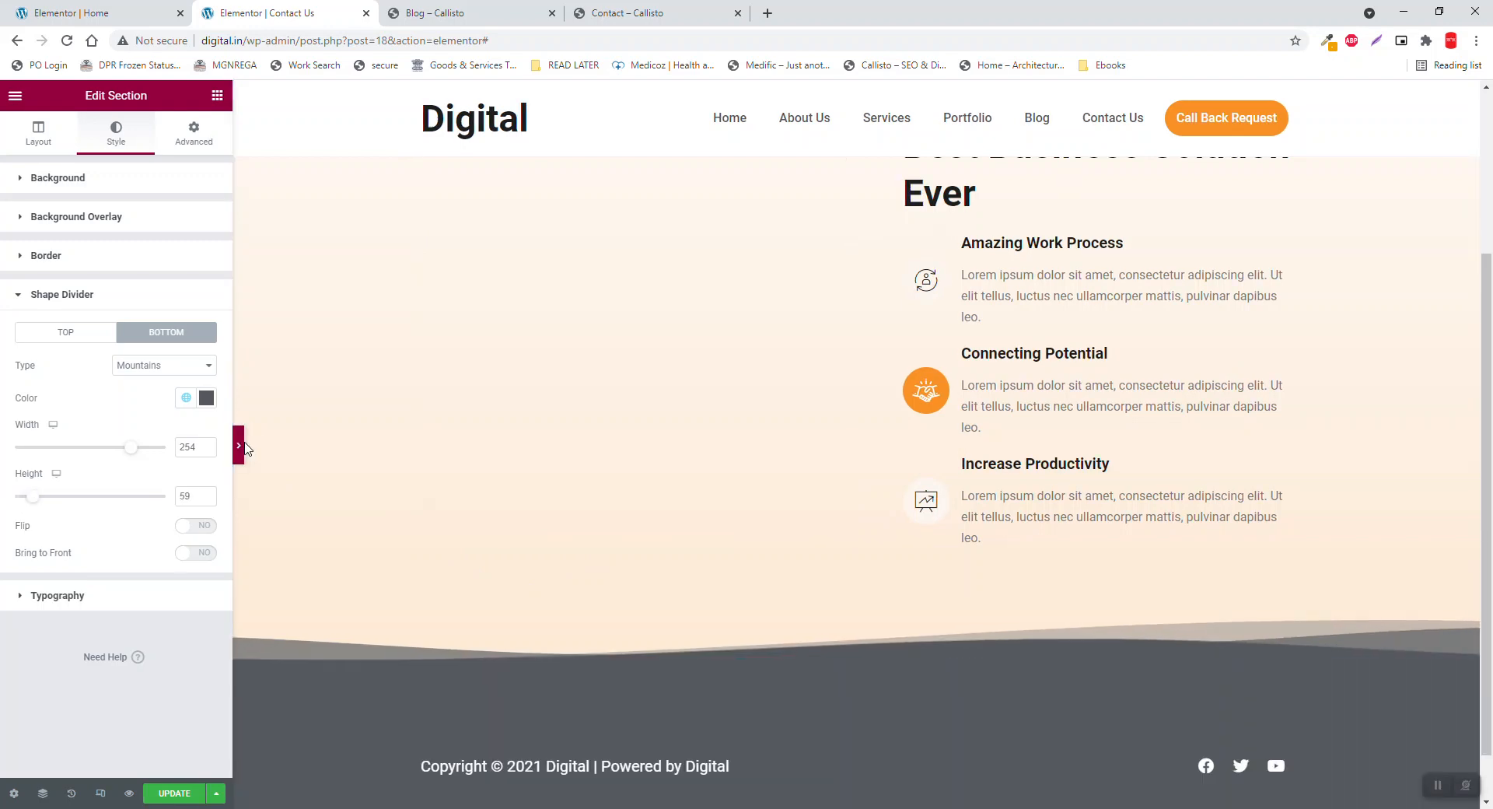
click(239, 445)
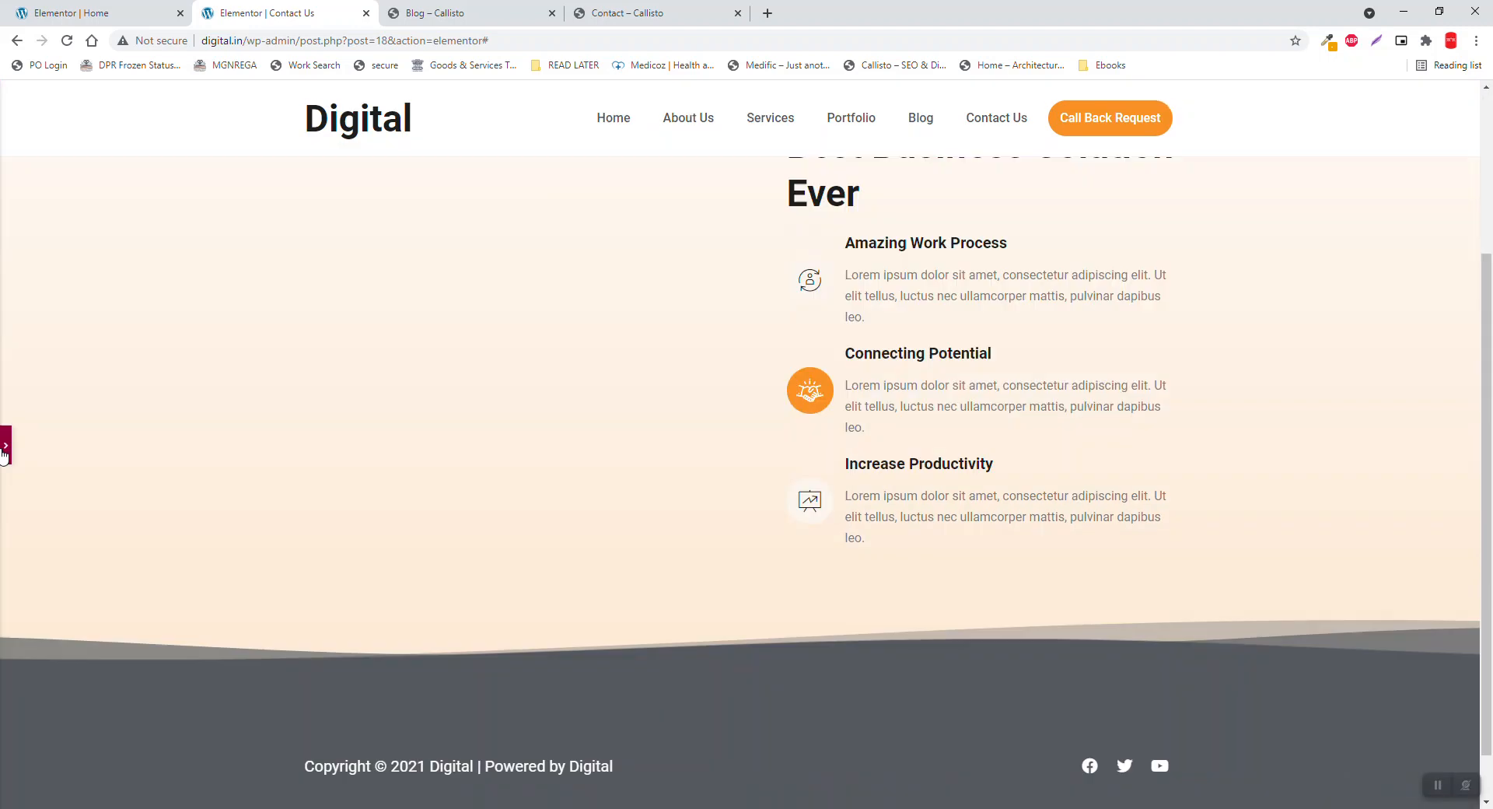
click(7, 445)
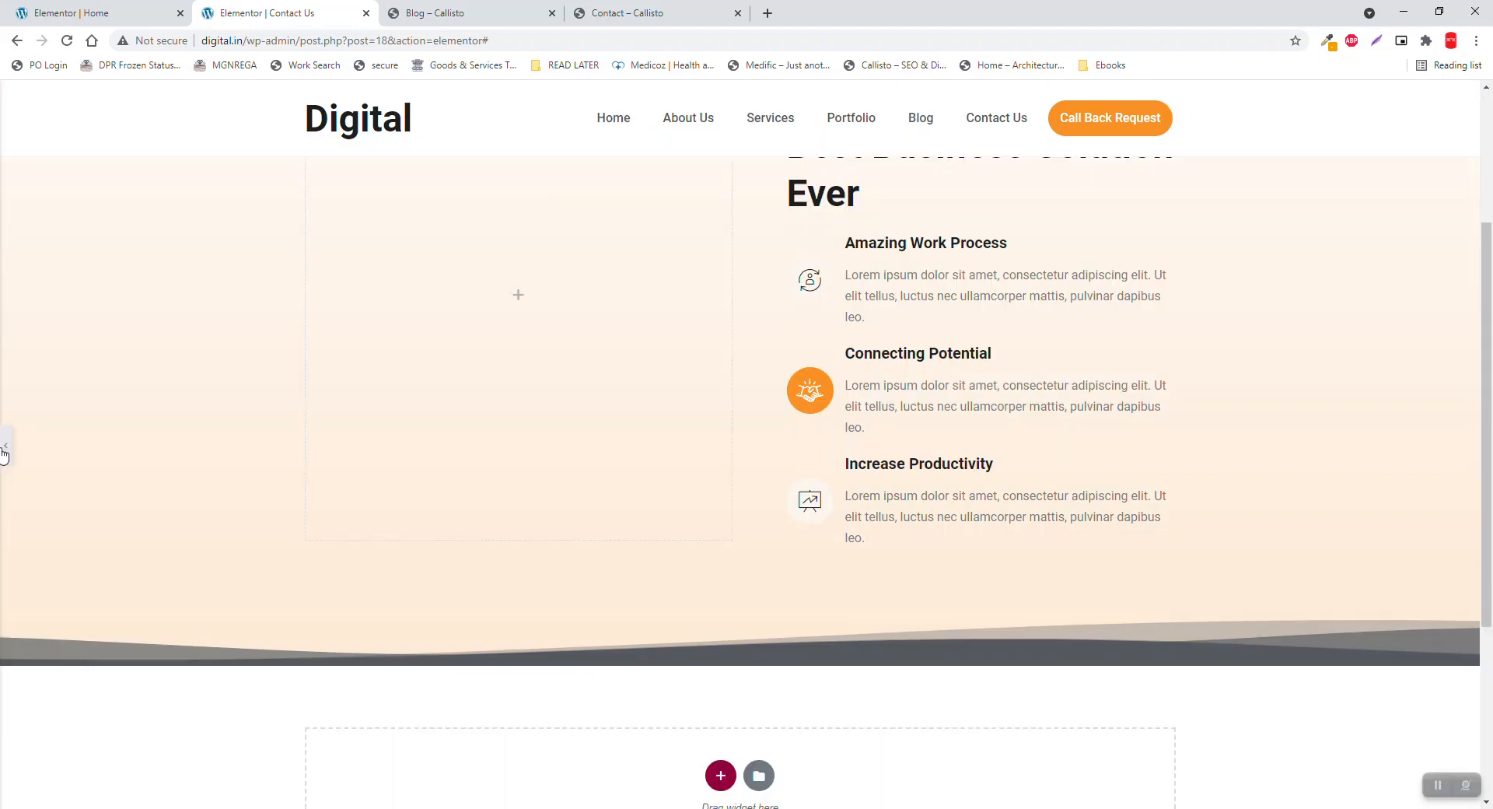
click(6, 447)
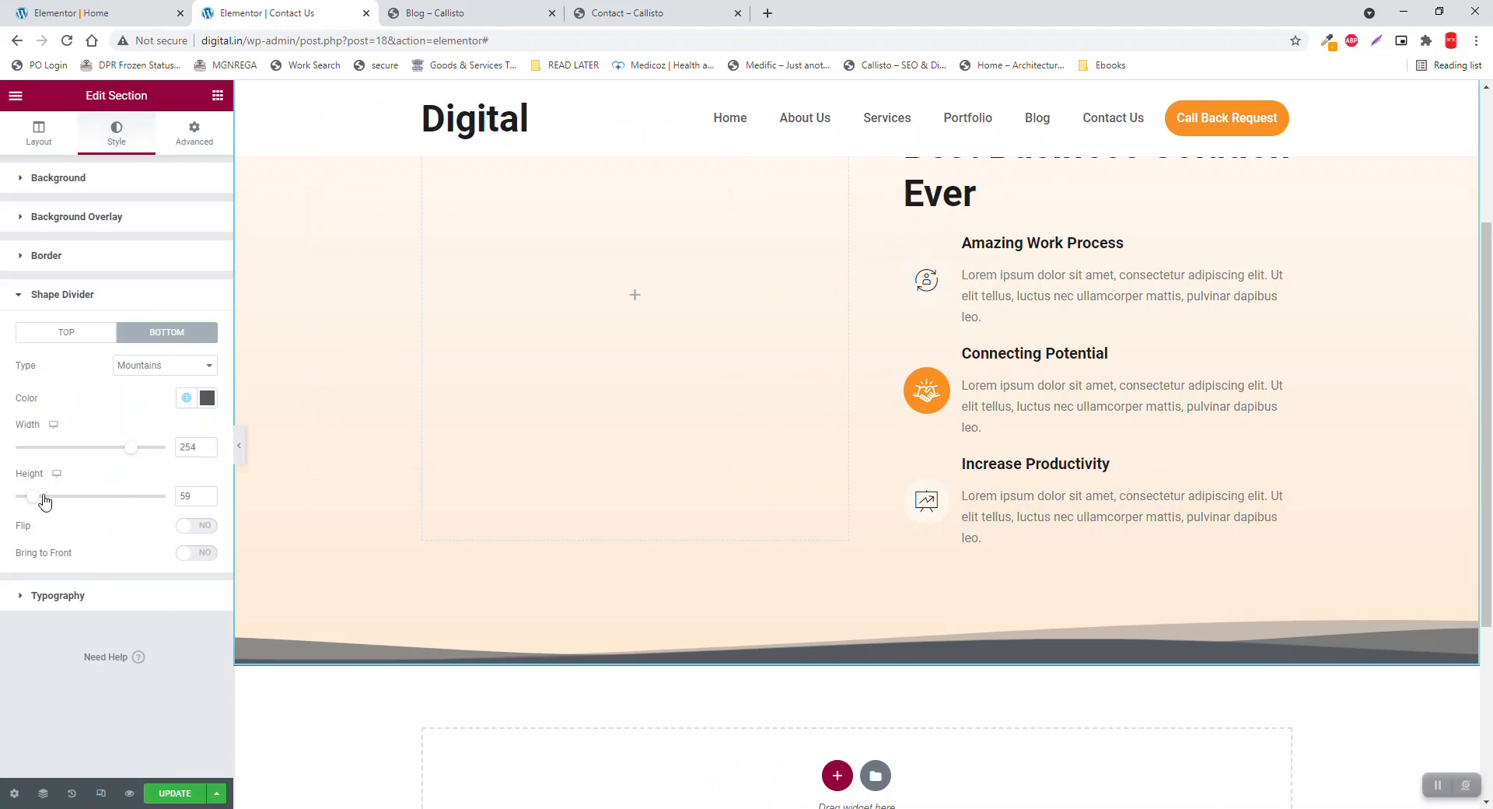
drag(45, 496, 50, 495)
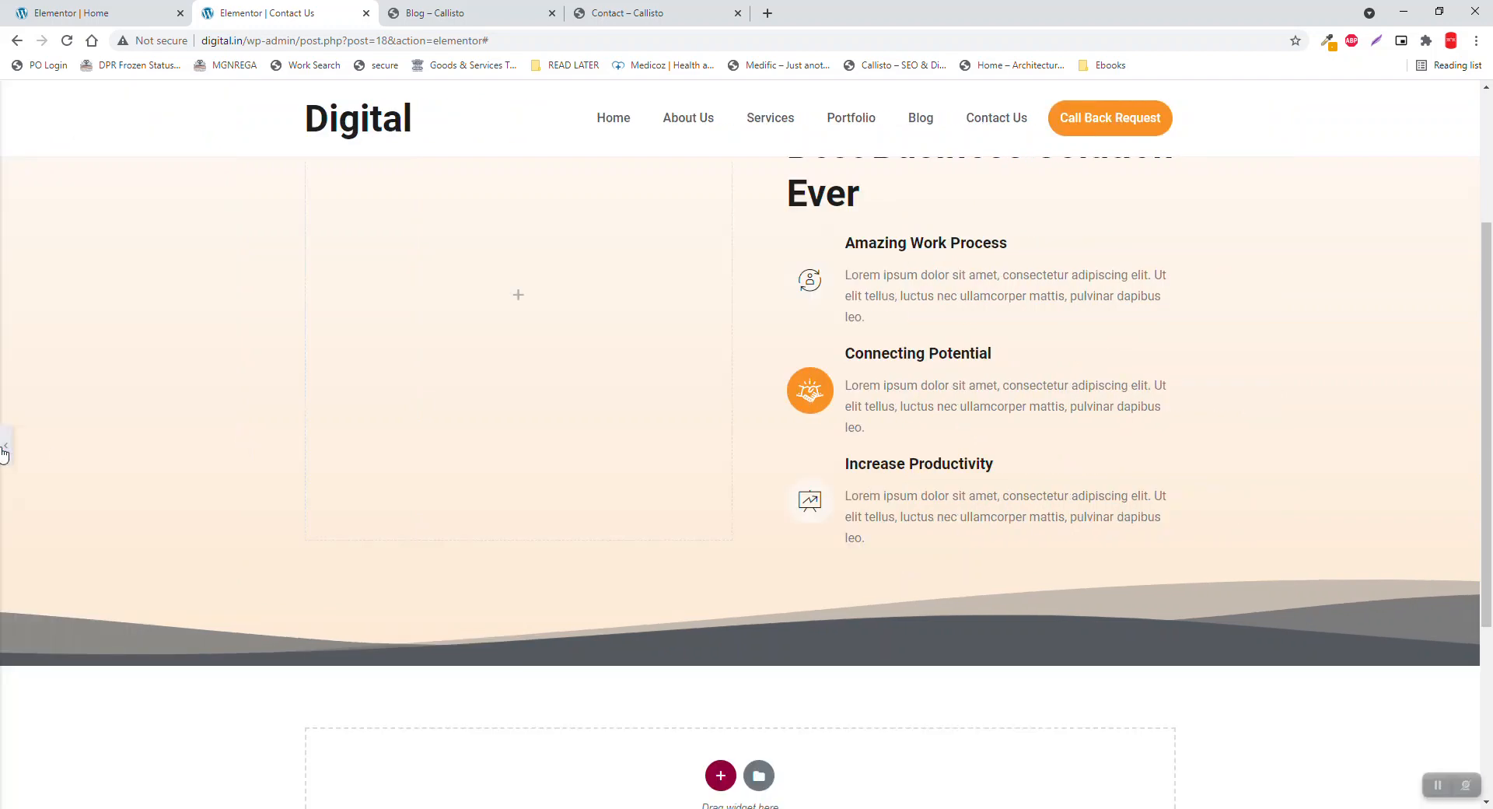
click(7, 448)
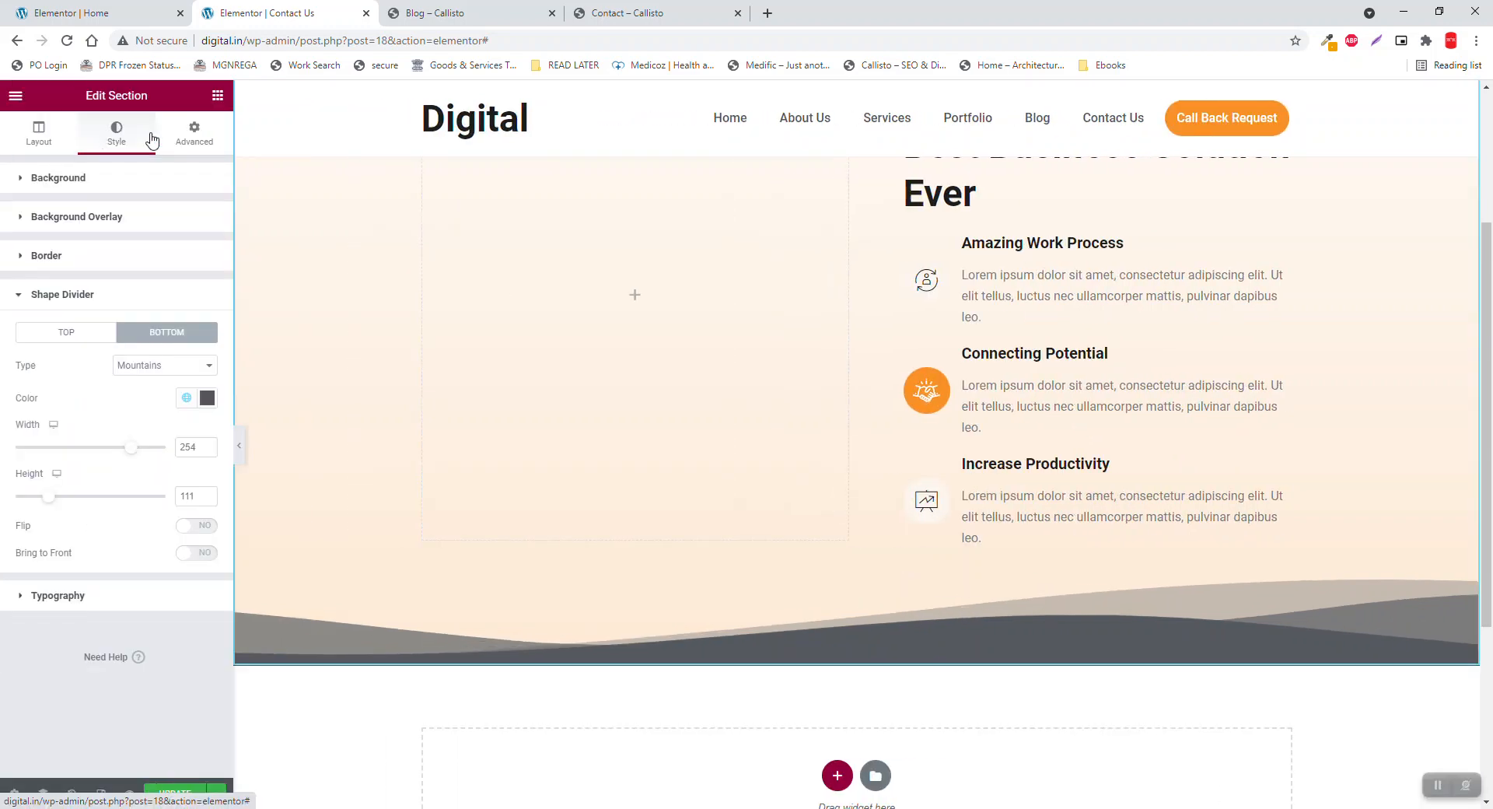
- Set the section's bottom padding to 250 and preview the result
click(194, 133)
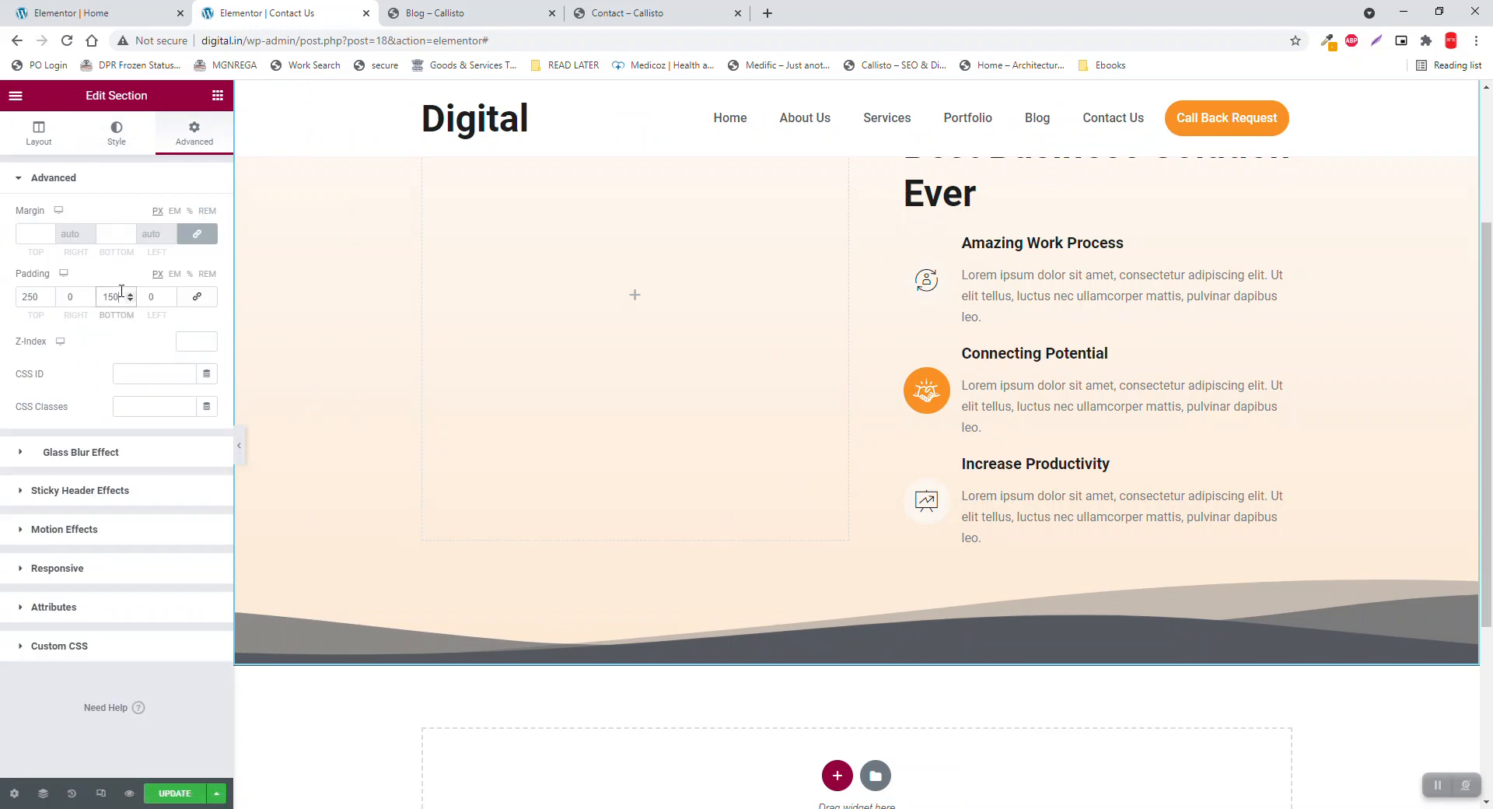
text(250)
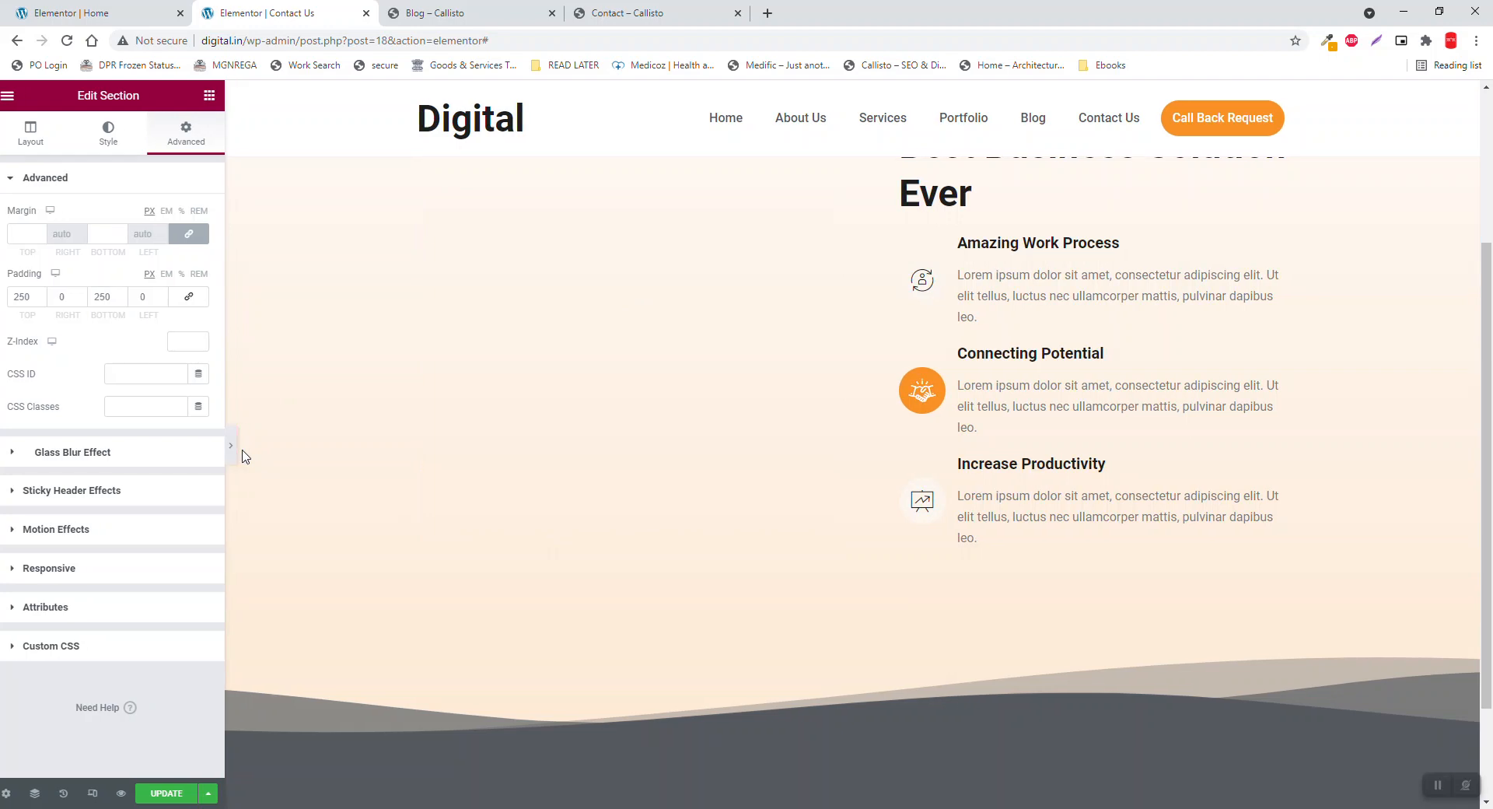
click(231, 445)
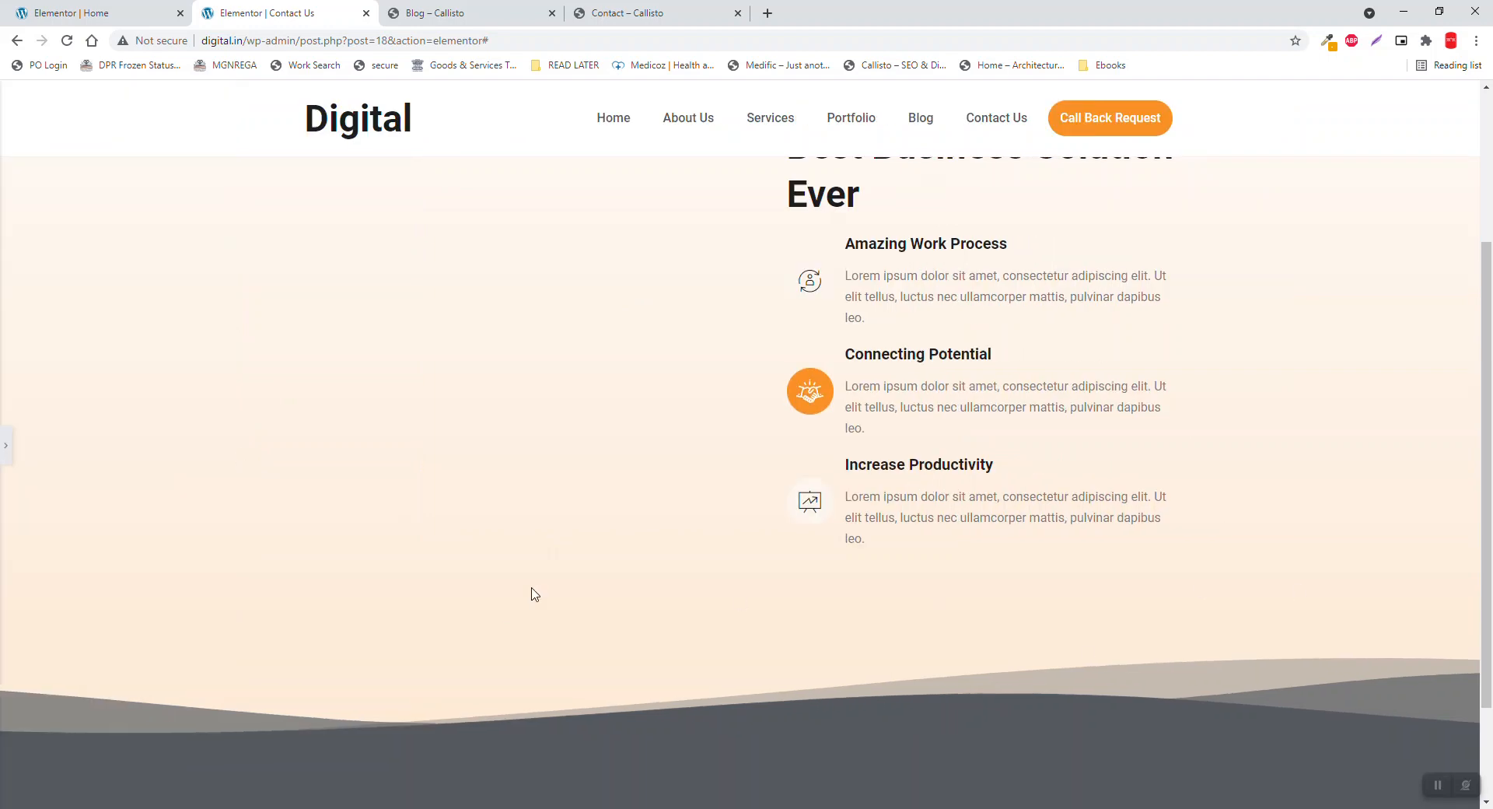
scroll(up, 3)
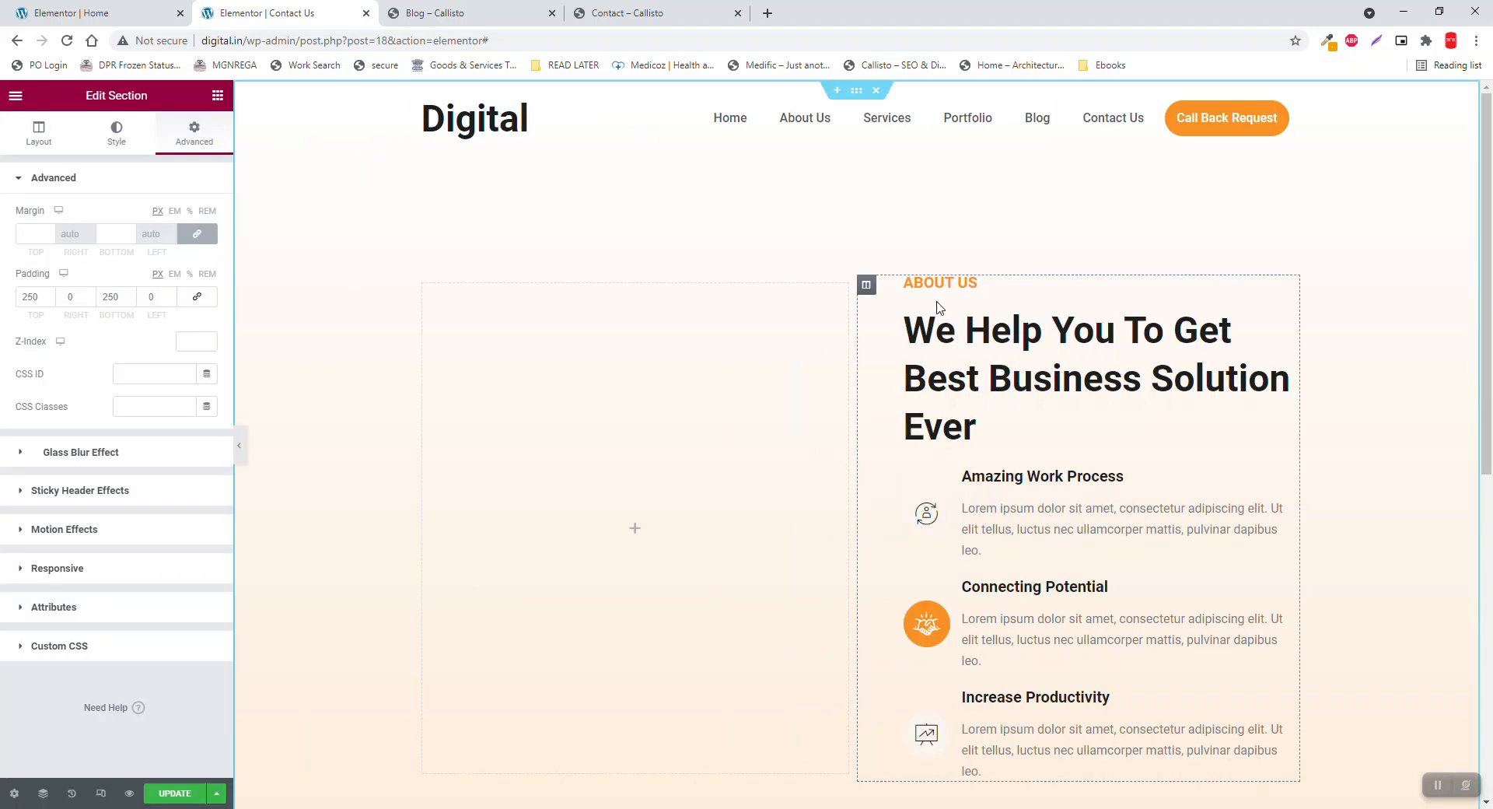
- Replace the ABOUT US label with CONTACT US and the heading with Stay in Touch
click(938, 282)
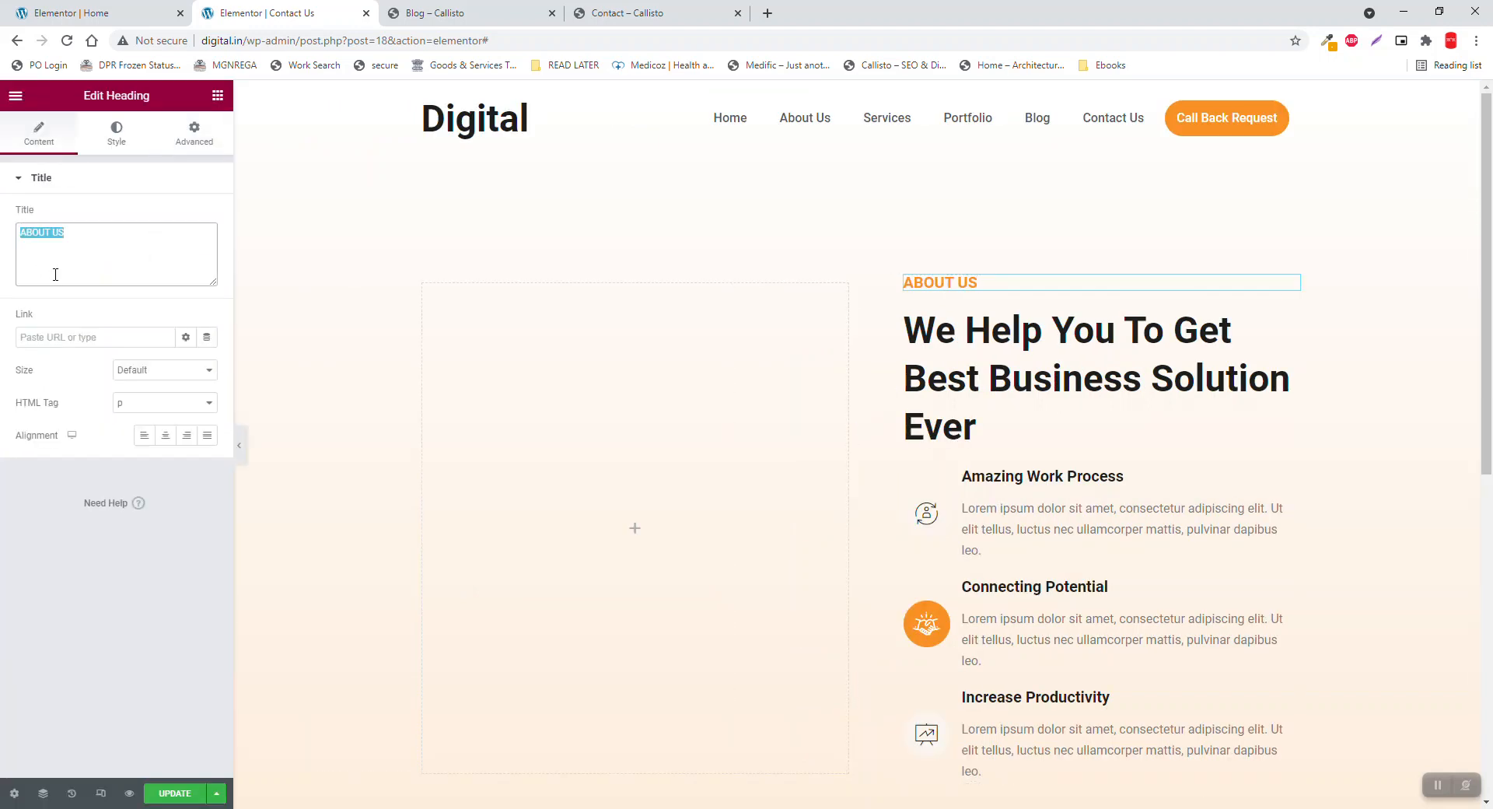
text(con)
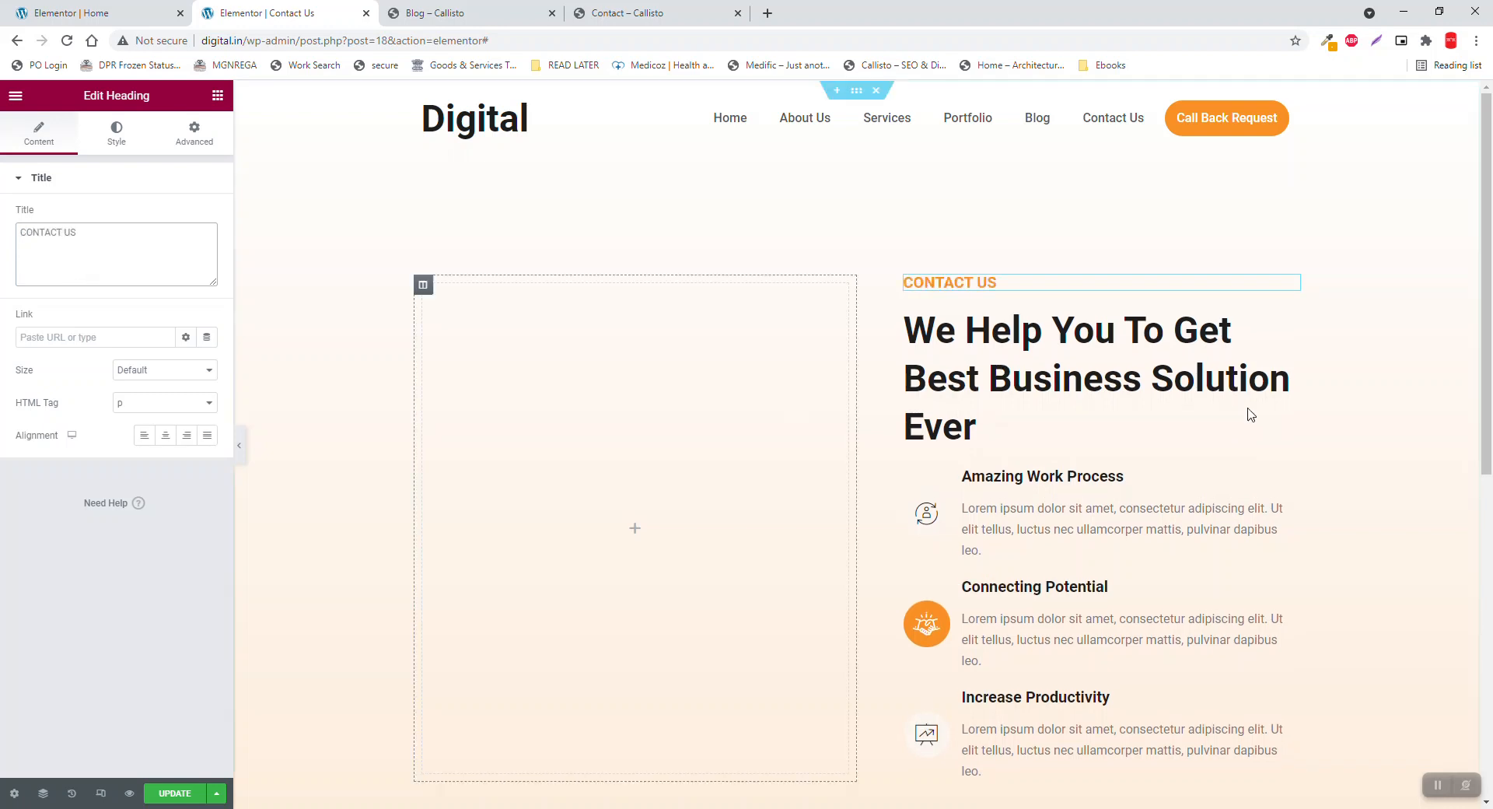
click(1095, 377)
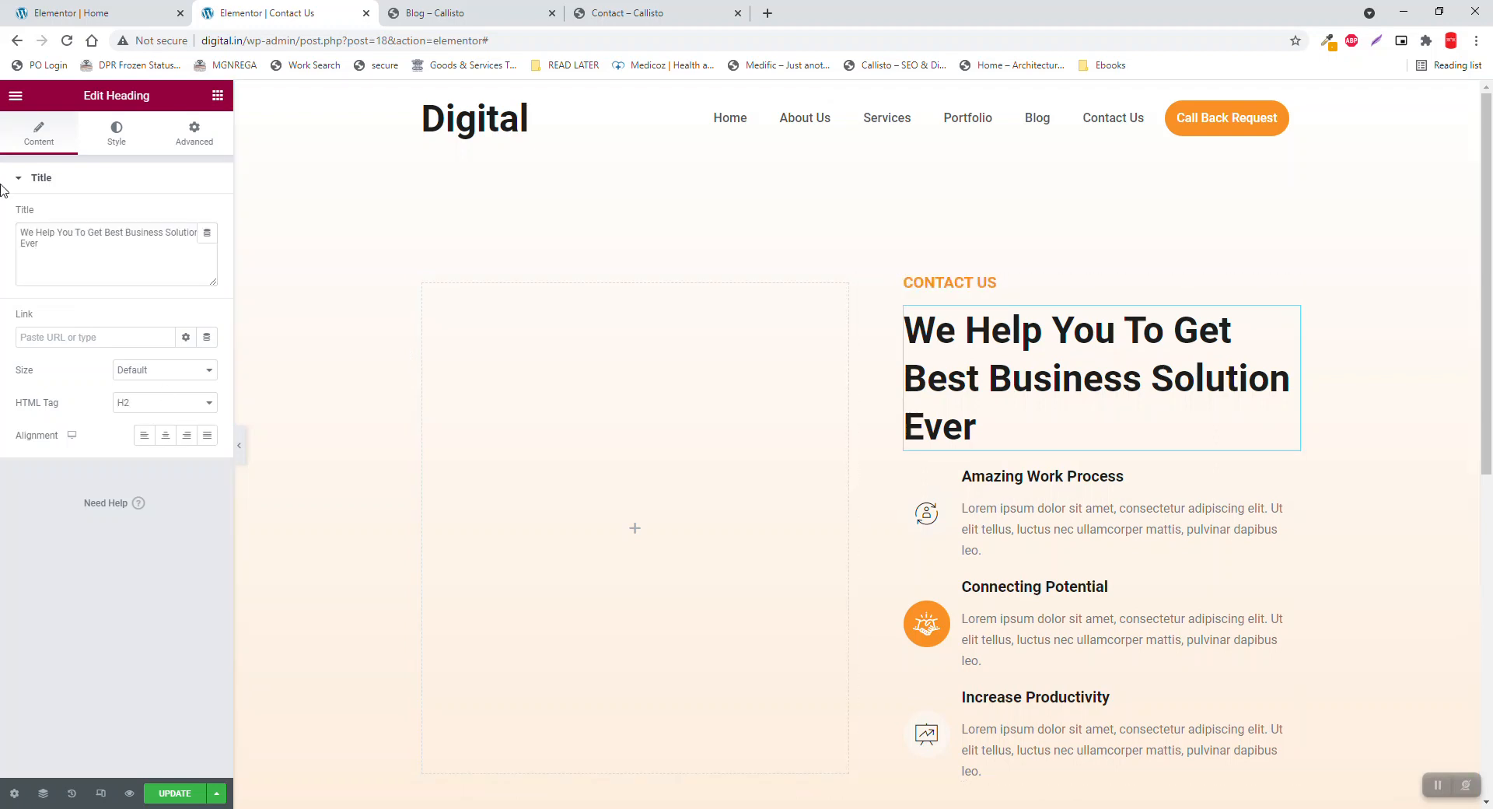
text(s)
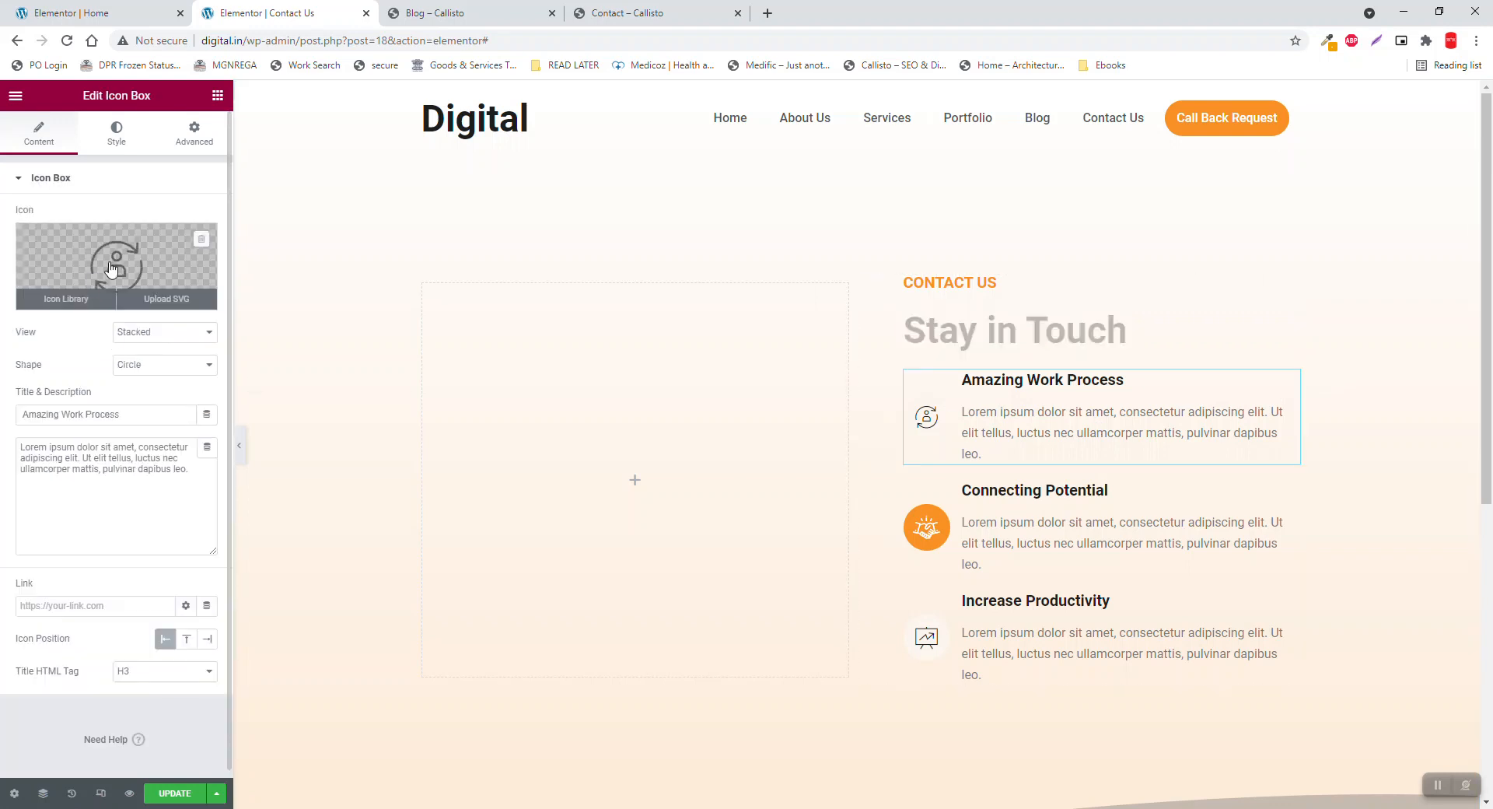
- Give the first icon box a house icon found by searching 'hom'
click(66, 298)
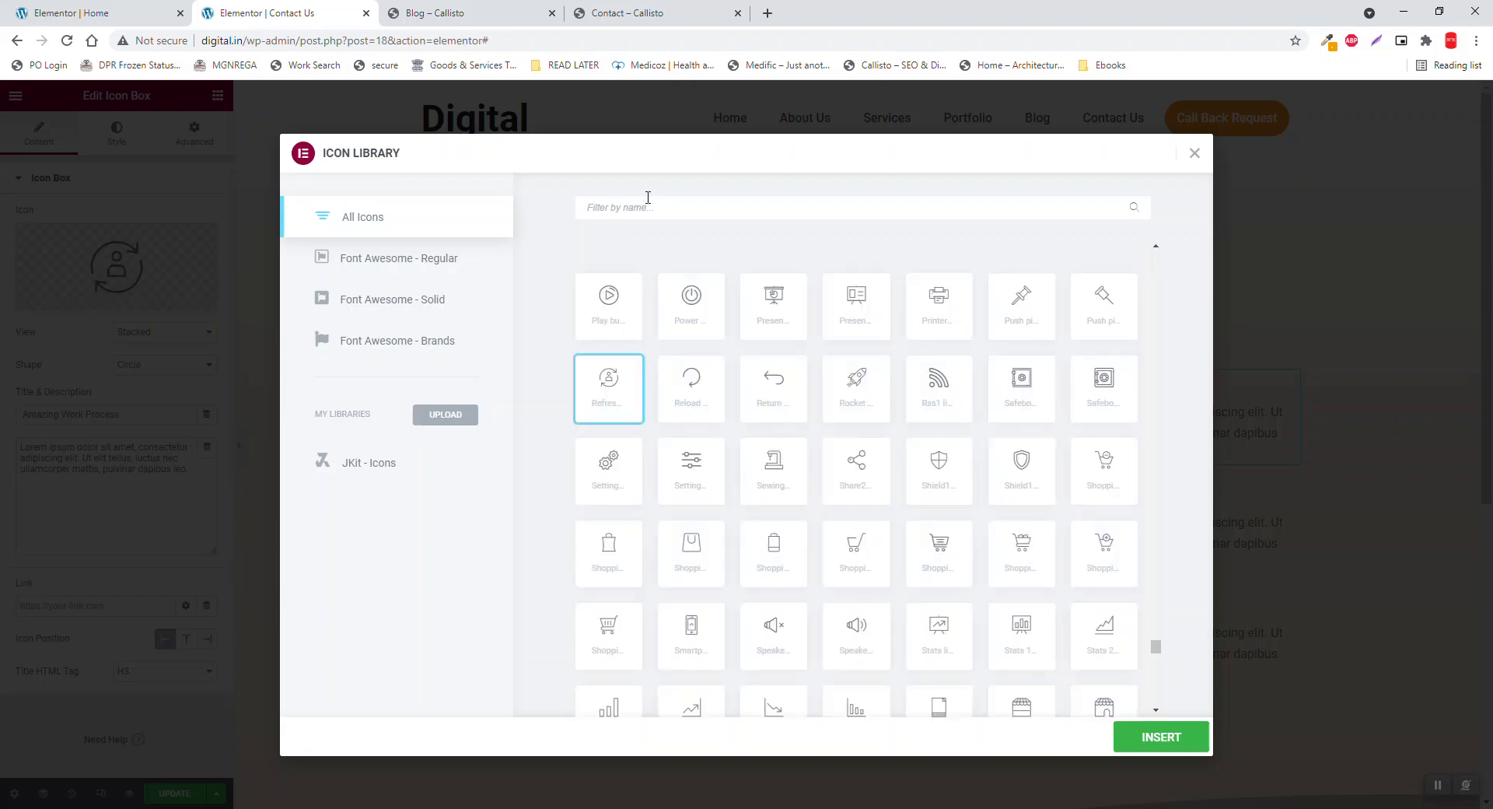
text(of)
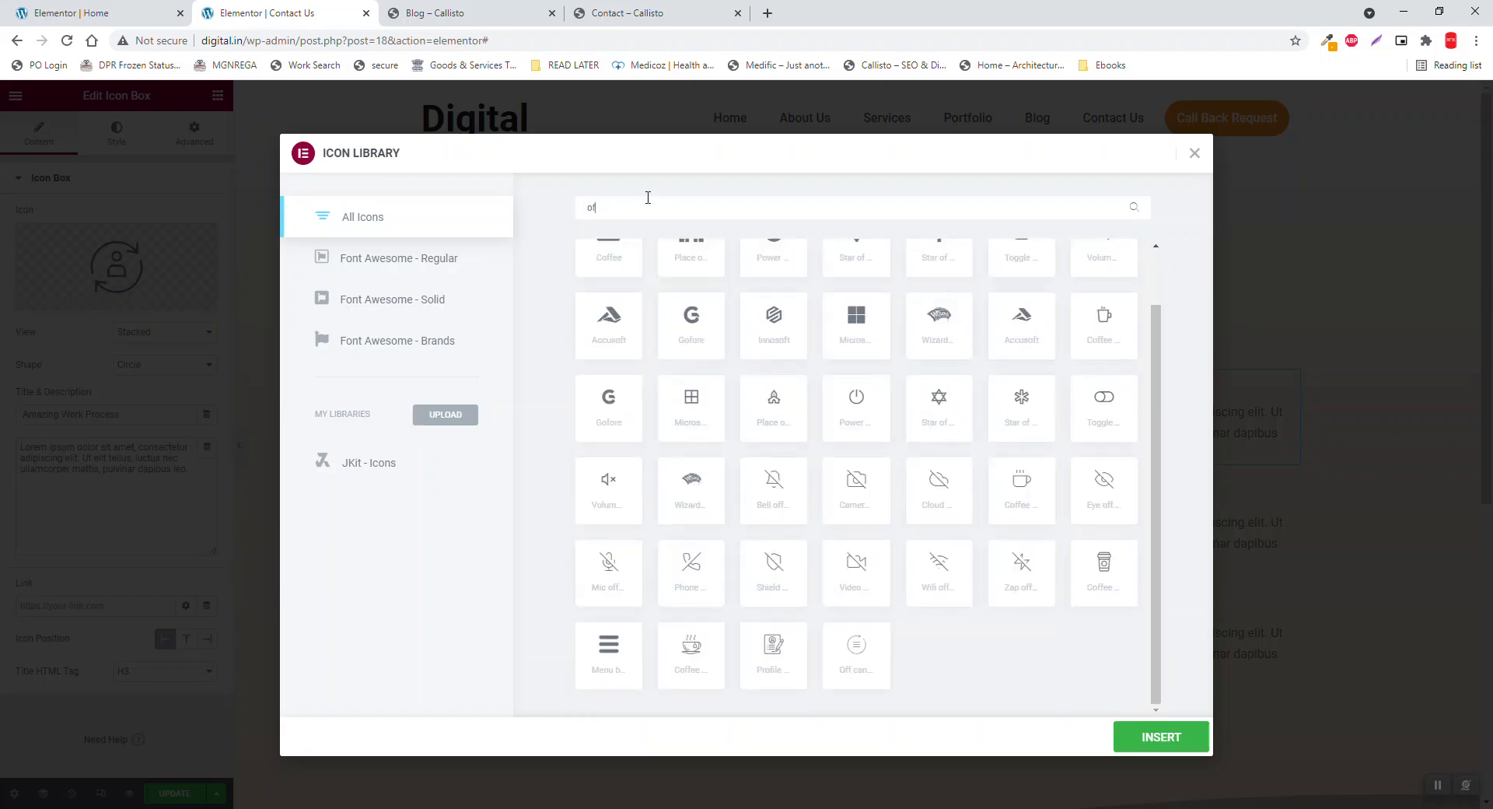
text(bu)
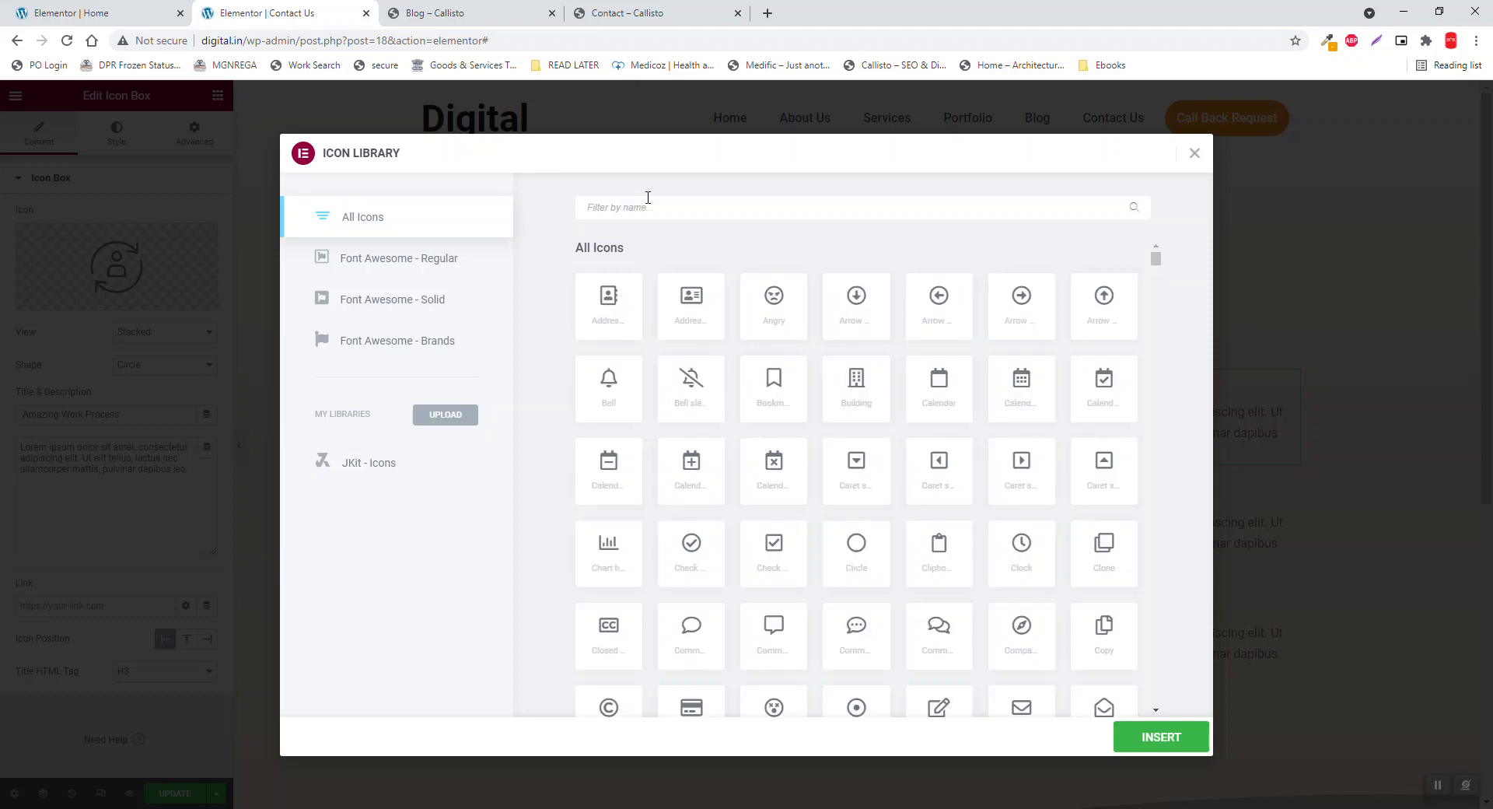
text(hom)
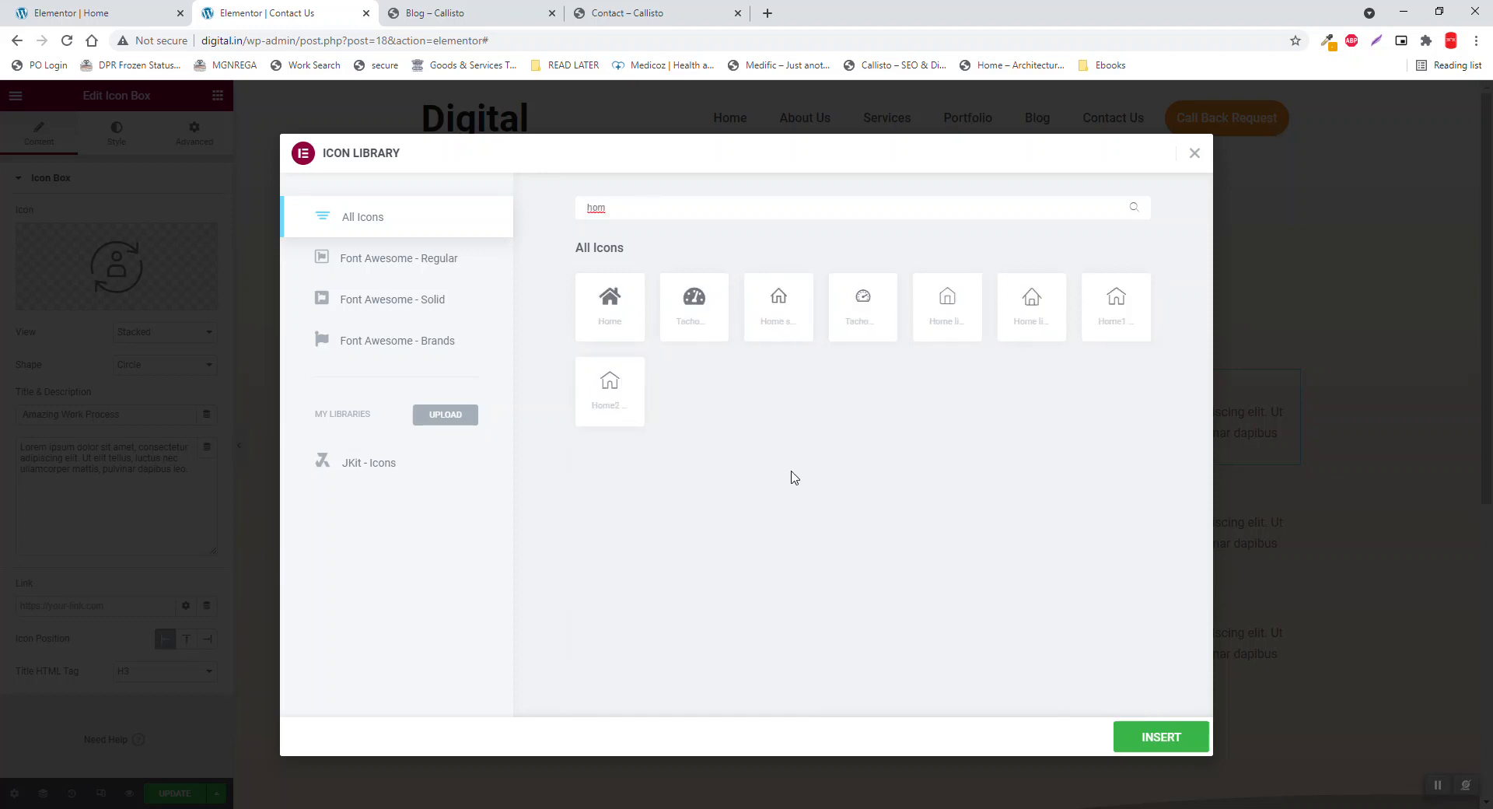
click(610, 390)
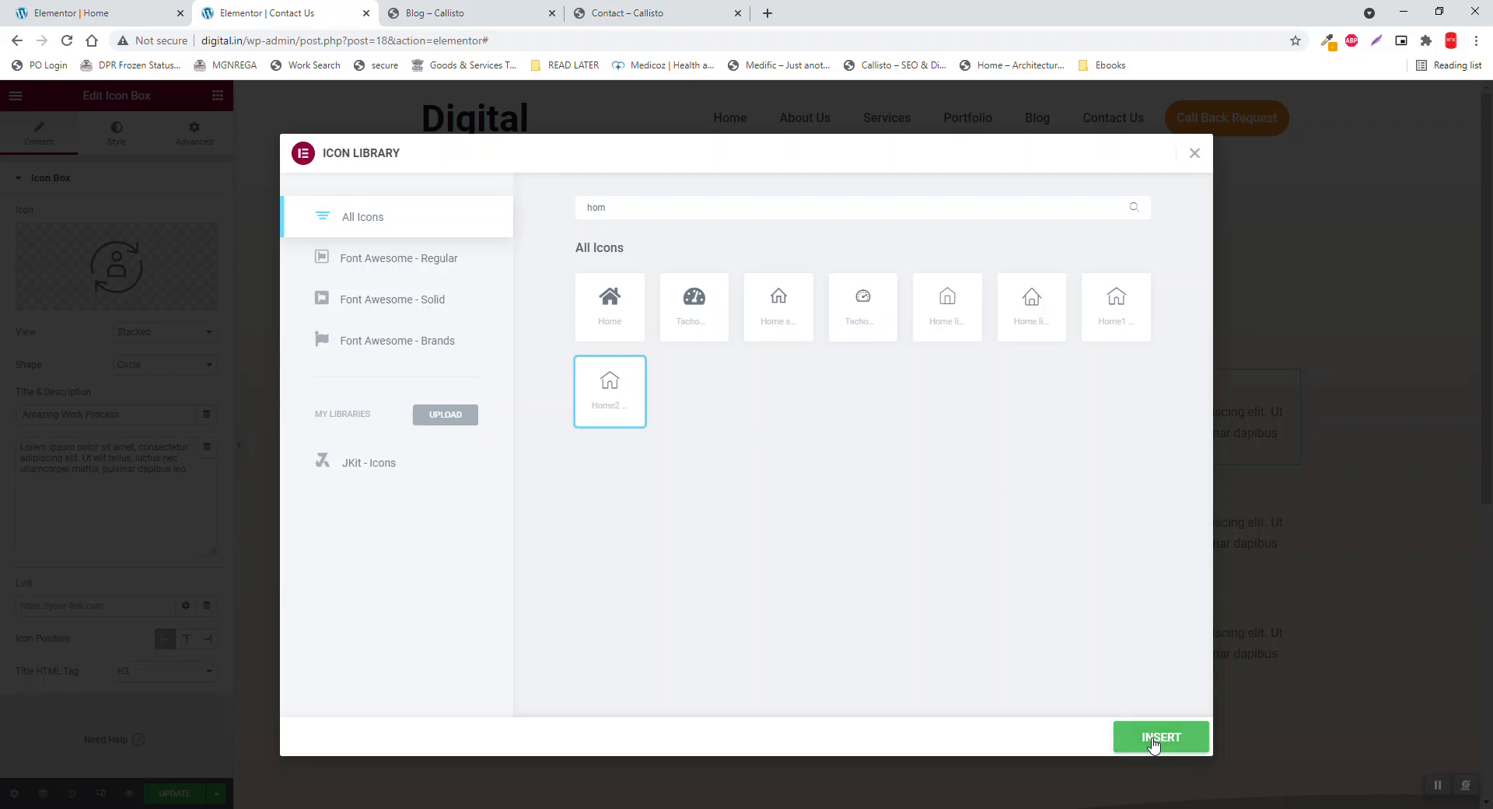
click(1159, 737)
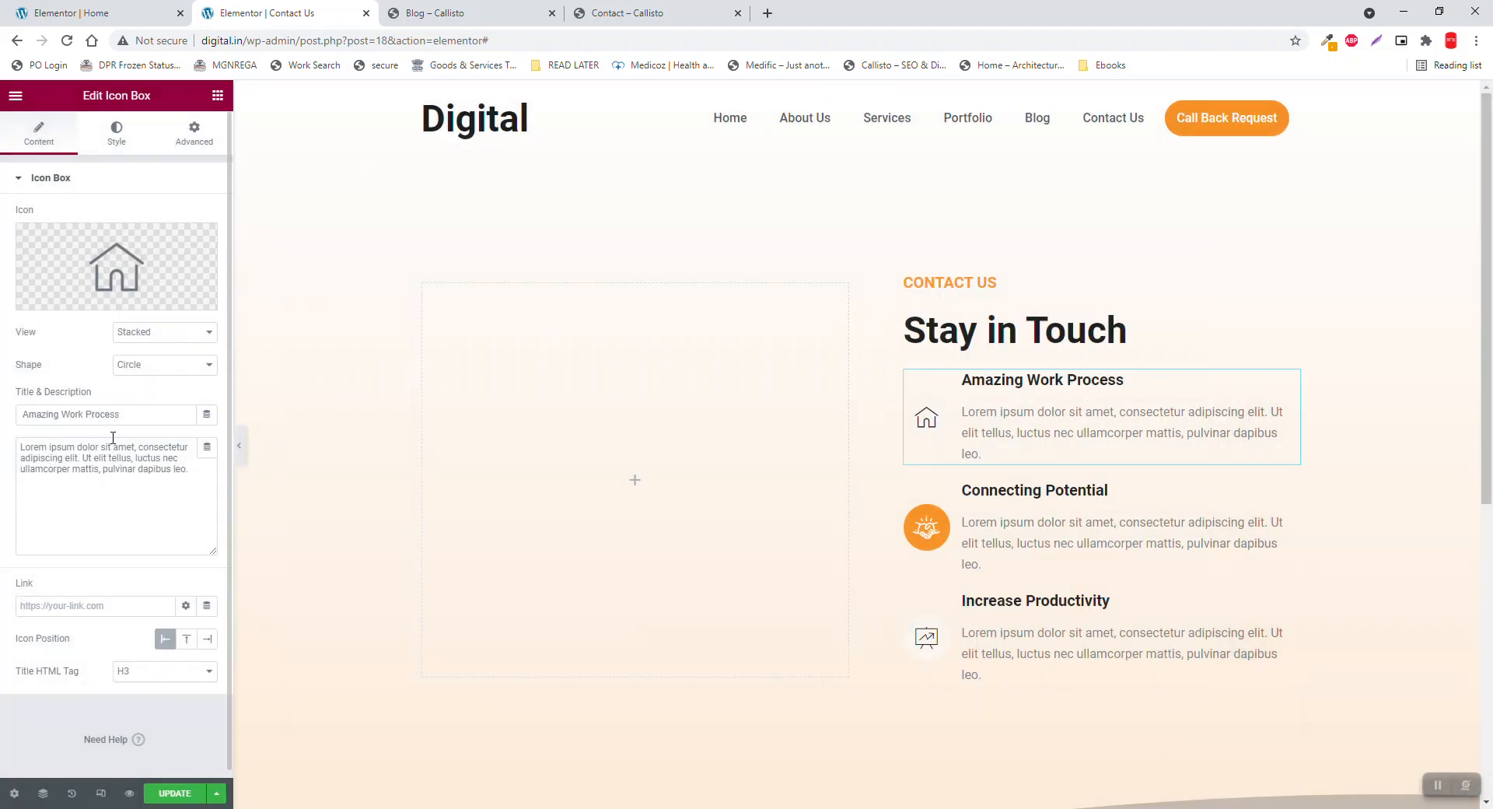
- Set the first item's title to Address and description to Imphal - 795001
text(A)
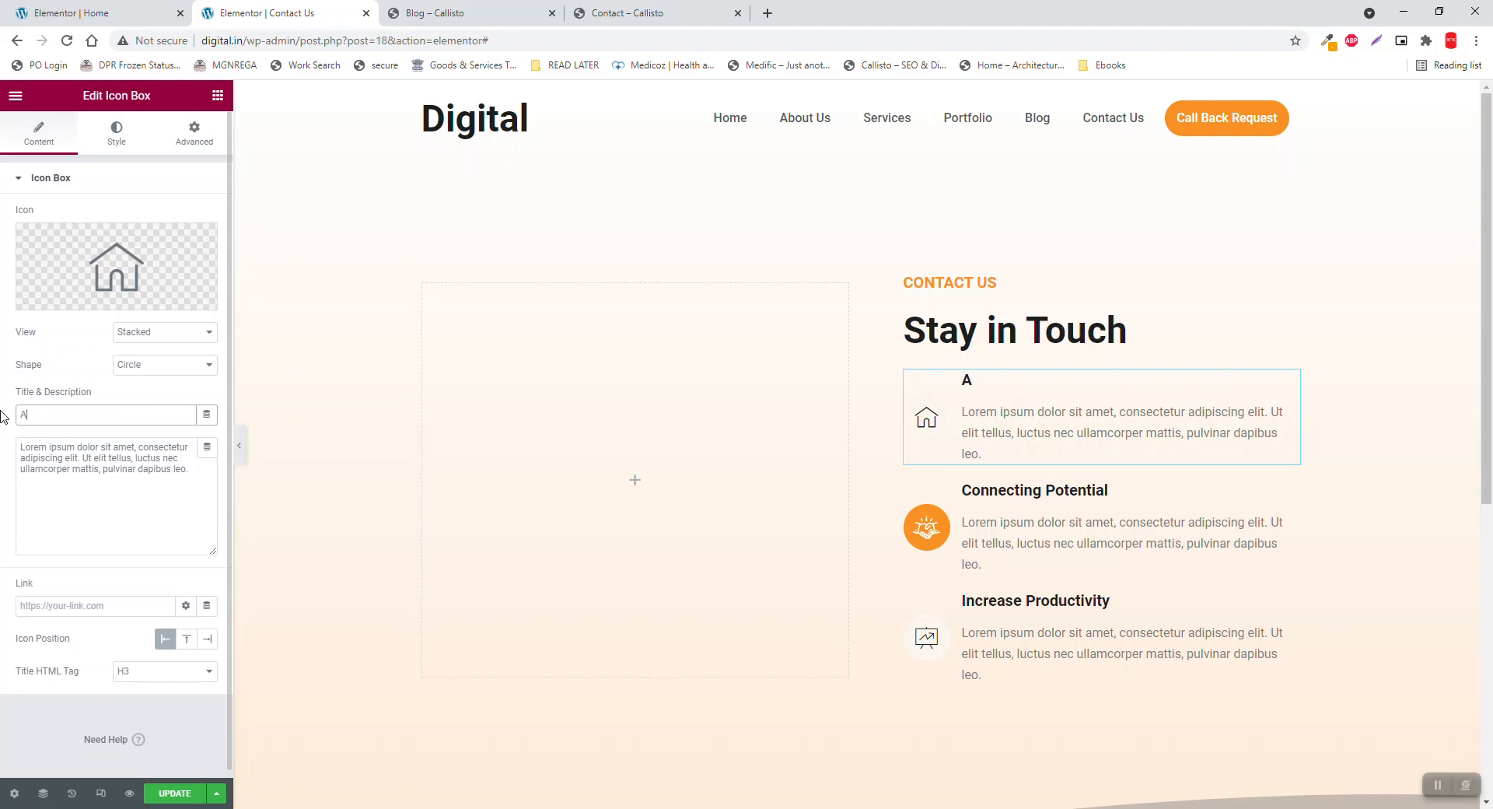
text(ddress)
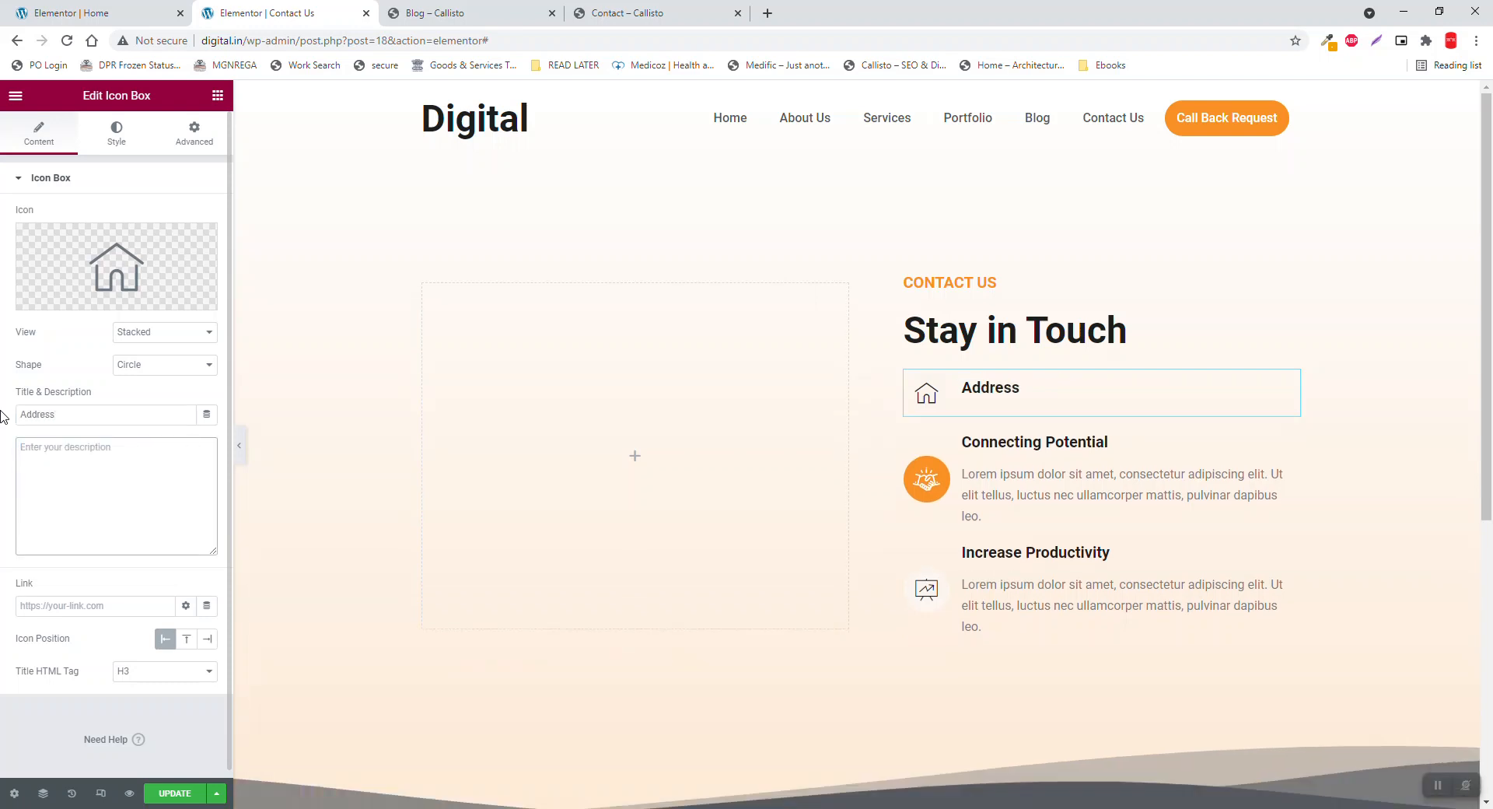
text(Imphal)
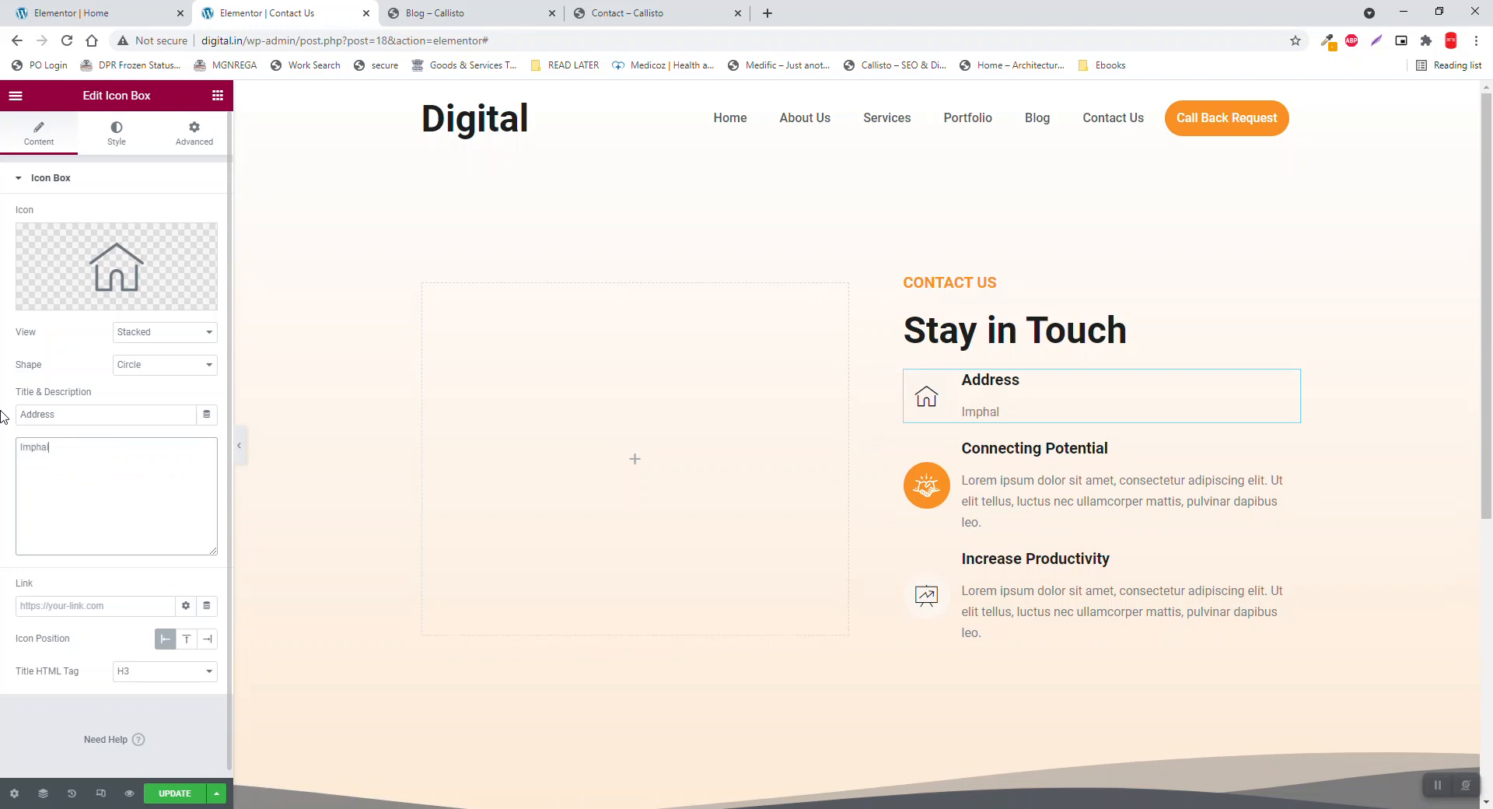
text(-)
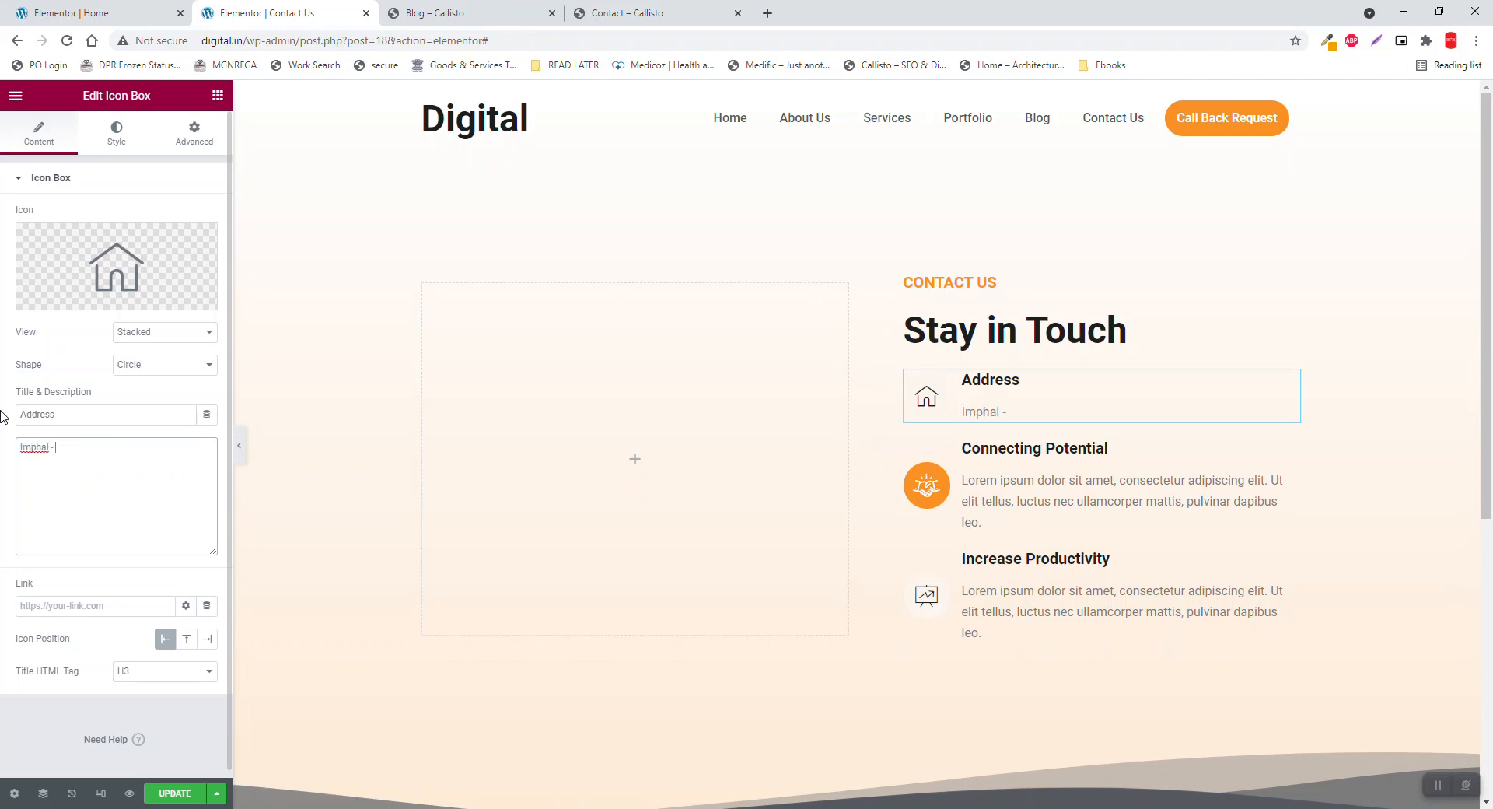
text(795001)
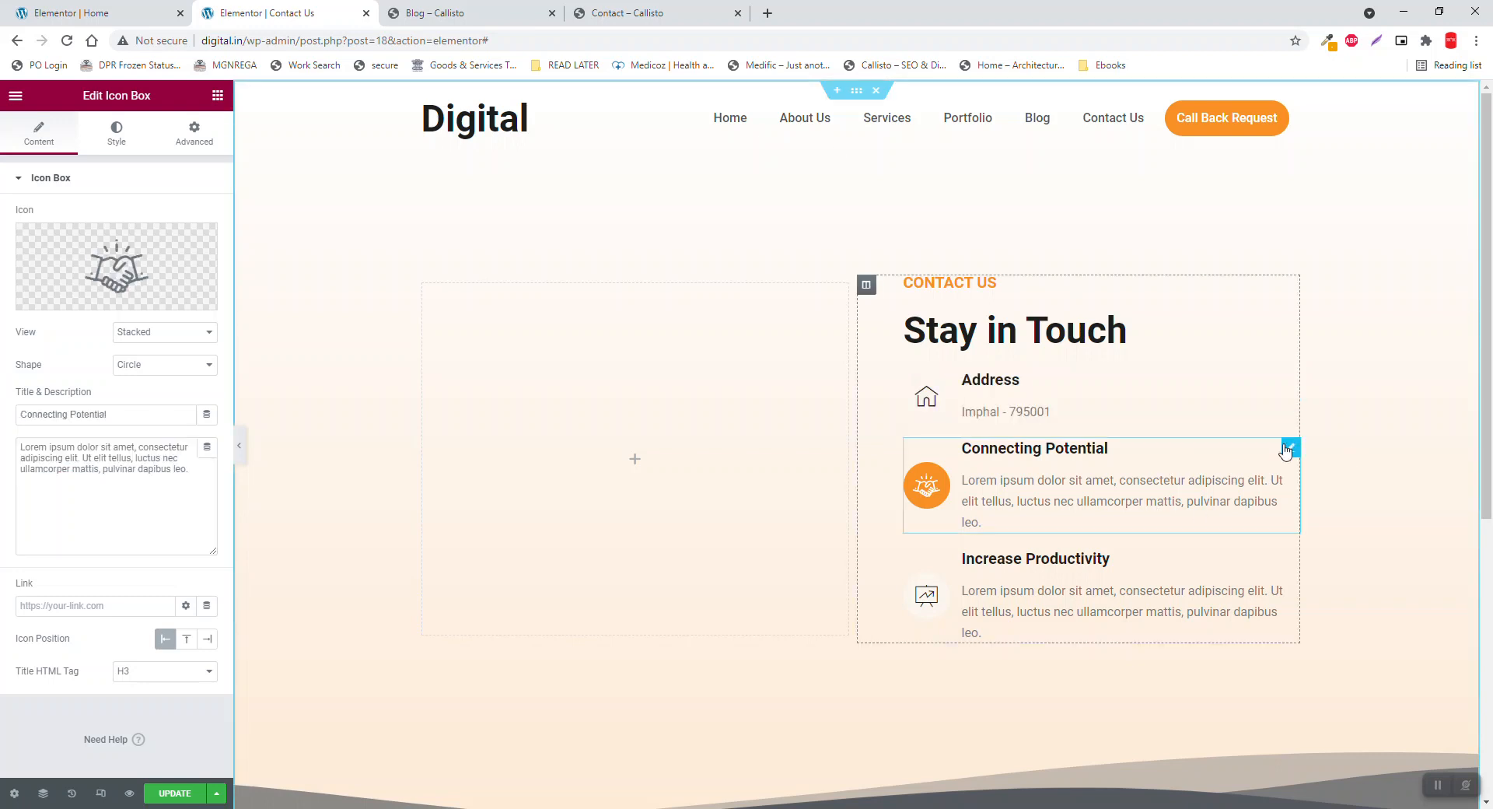
- Give the second icon box a classic telephone icon from the 'phone' search
click(115, 266)
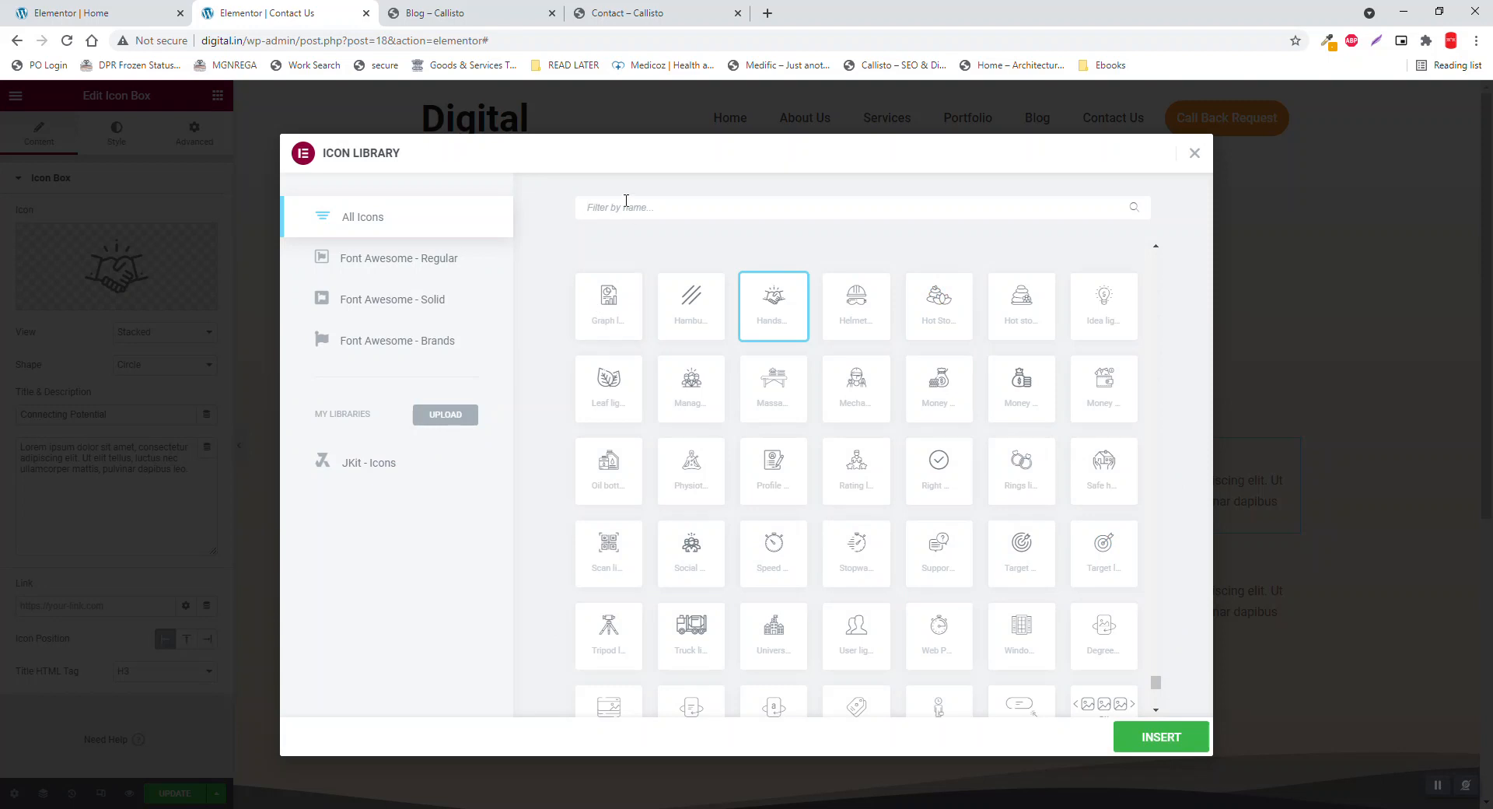
text(phone)
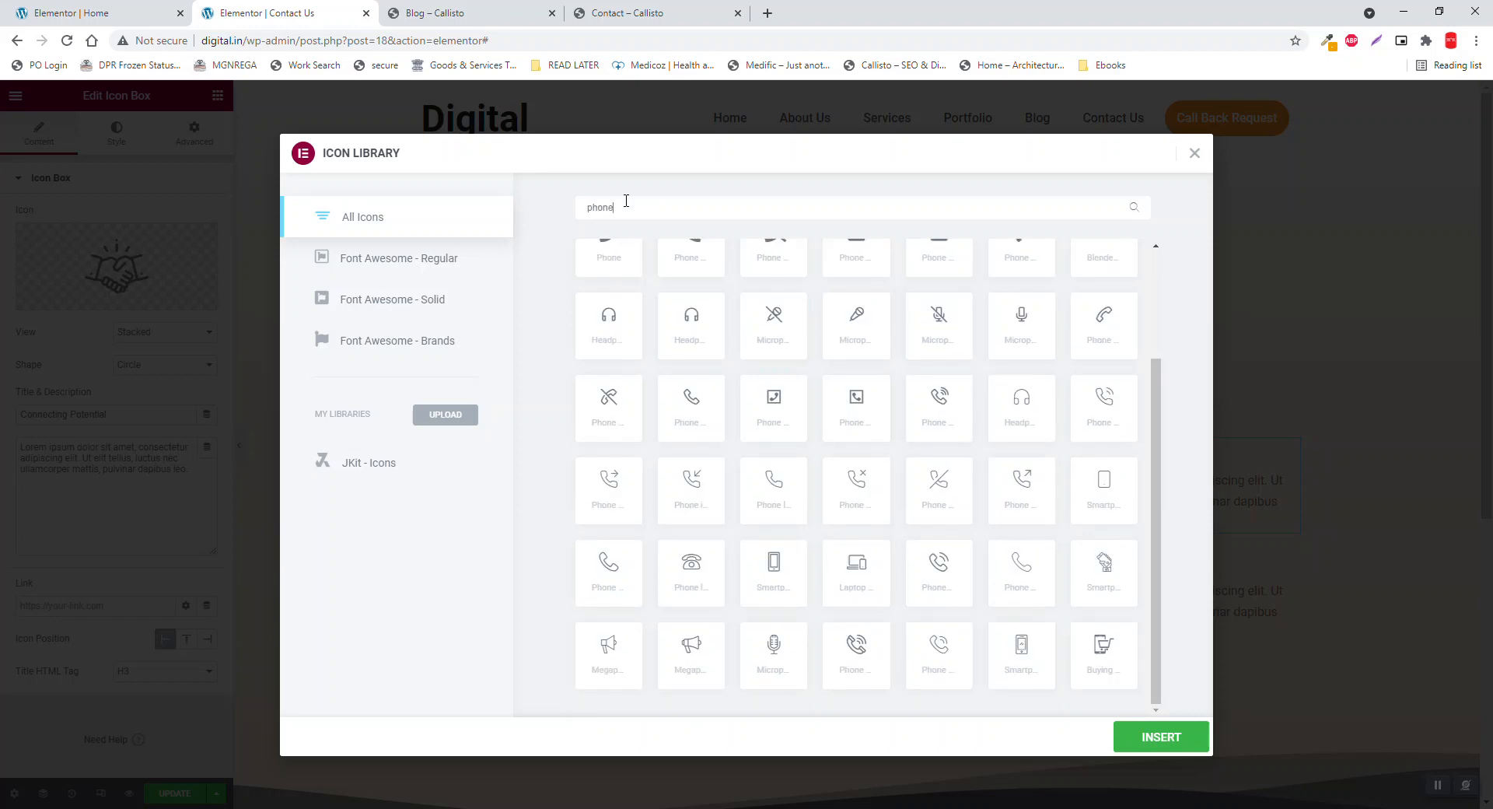
click(690, 572)
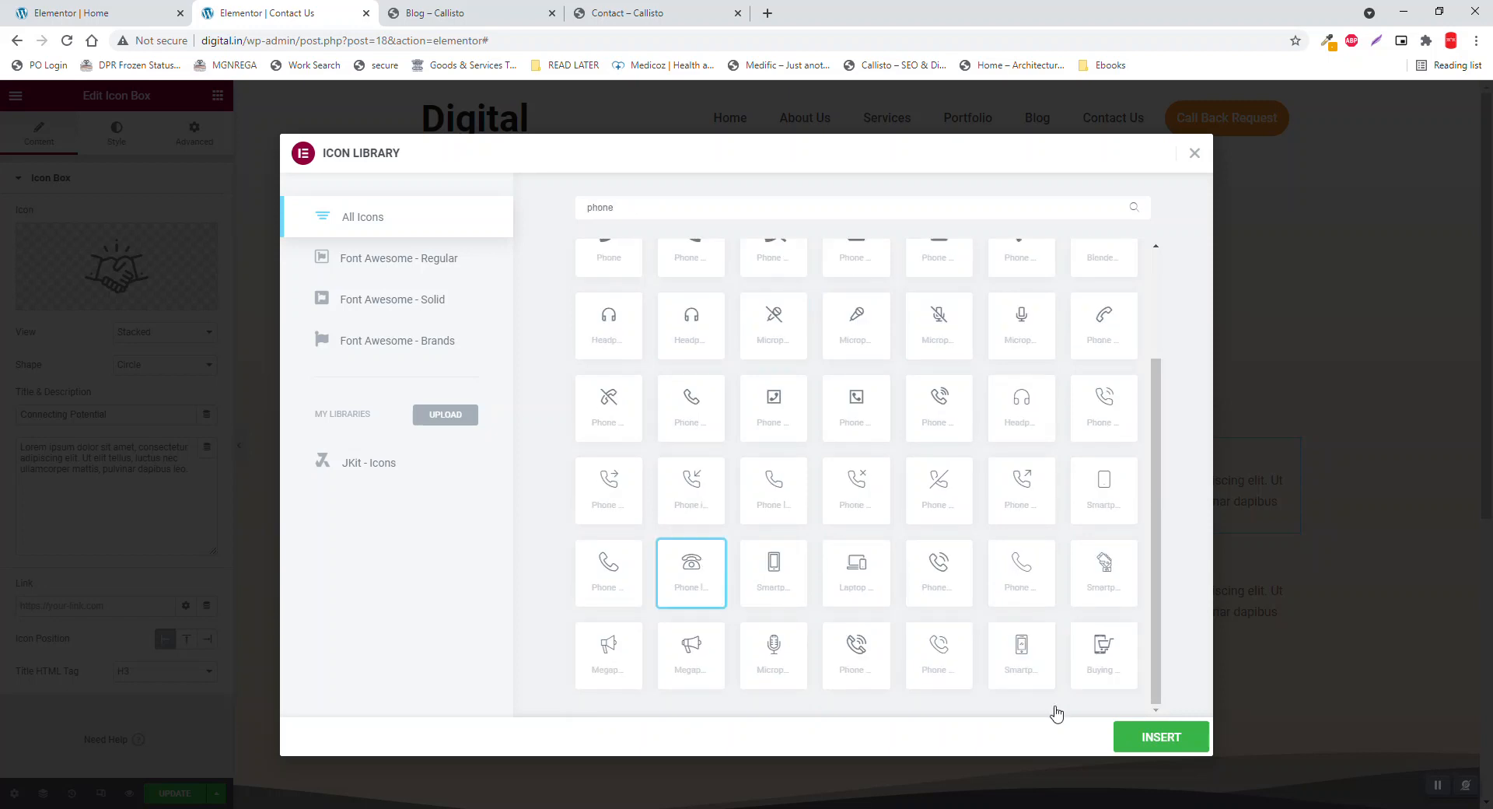
click(1160, 737)
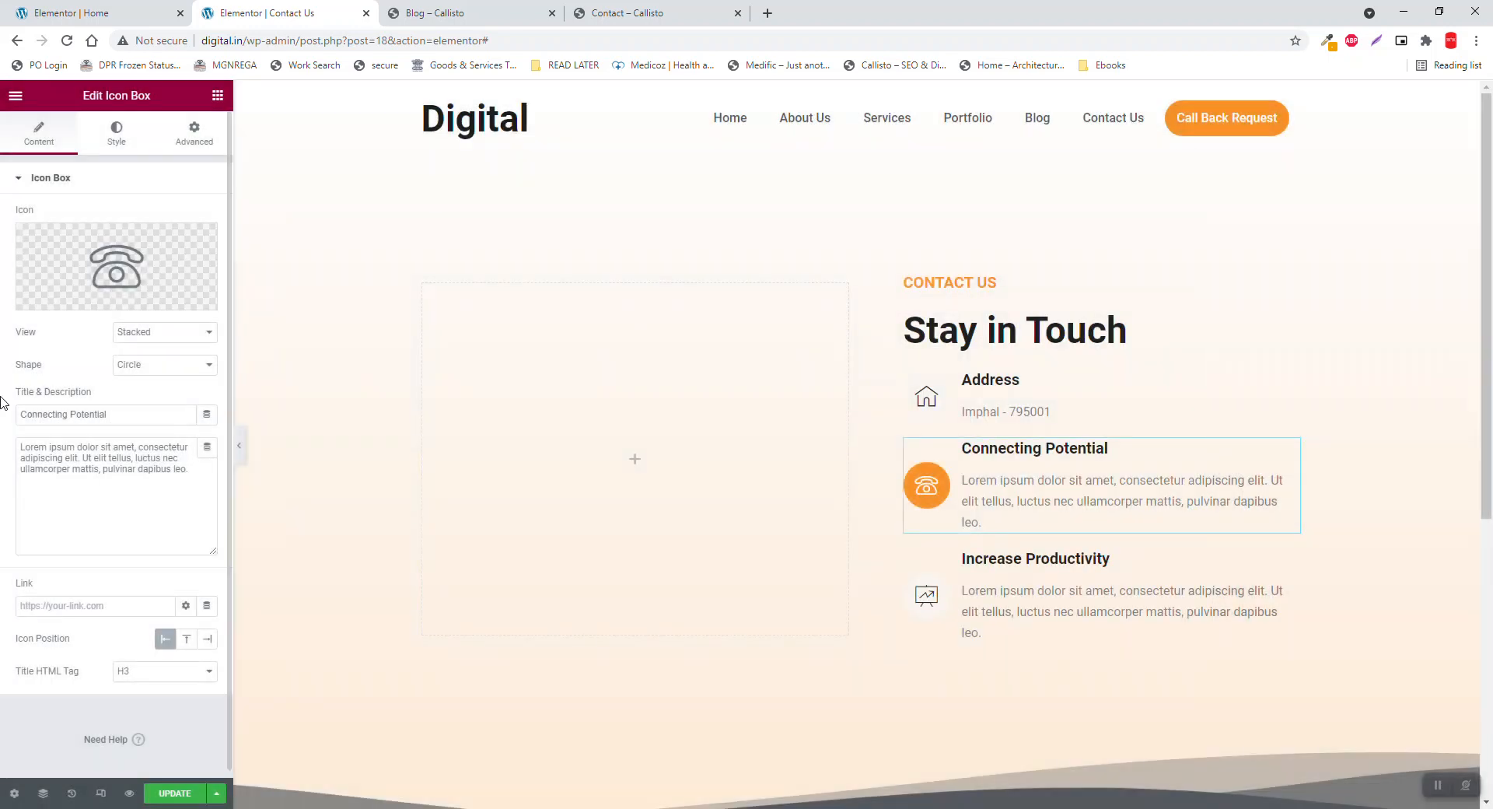
text(Phone)
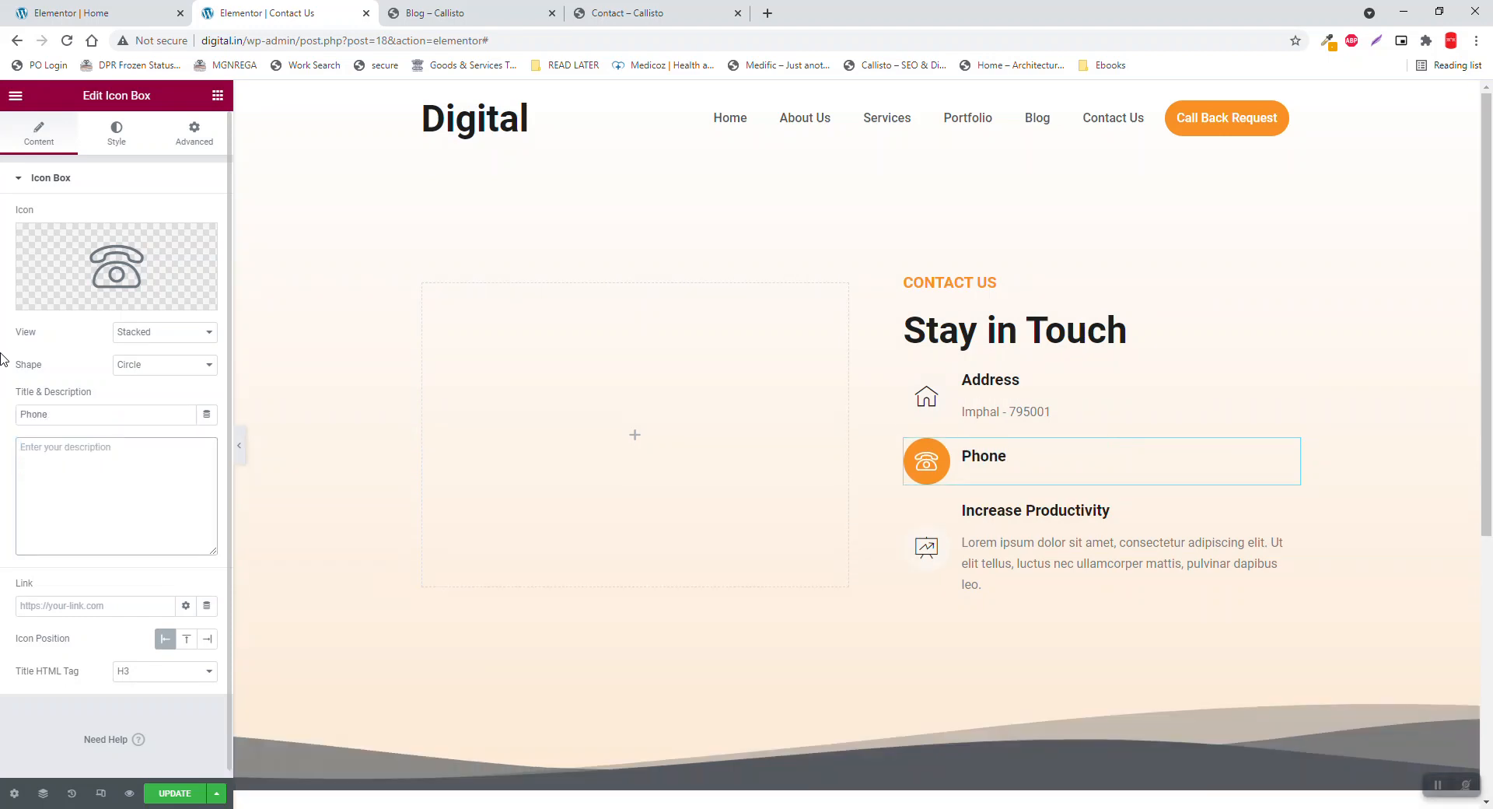
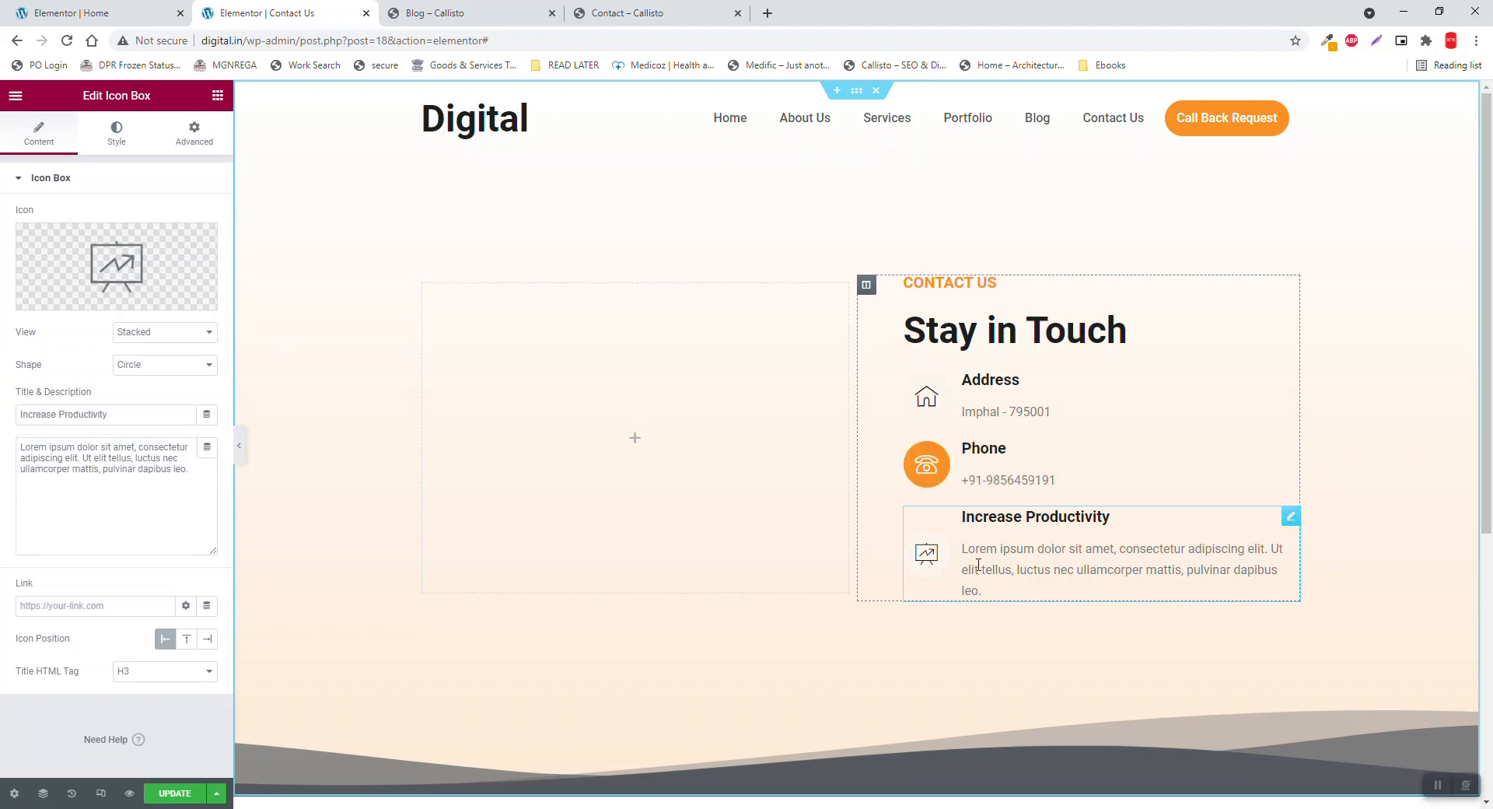
- Give the third icon box an envelope icon from the 'email' search
click(115, 265)
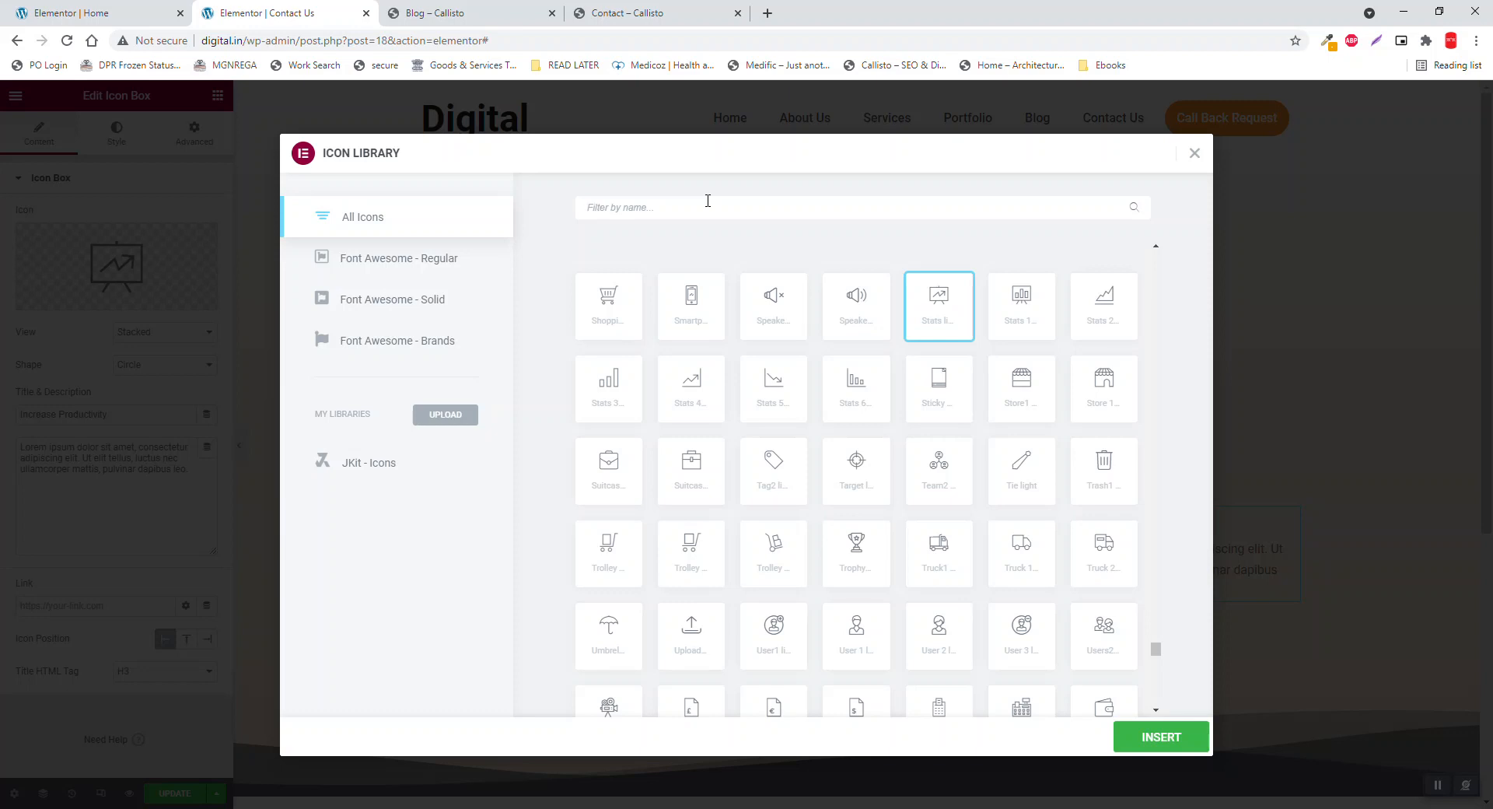
text(email)
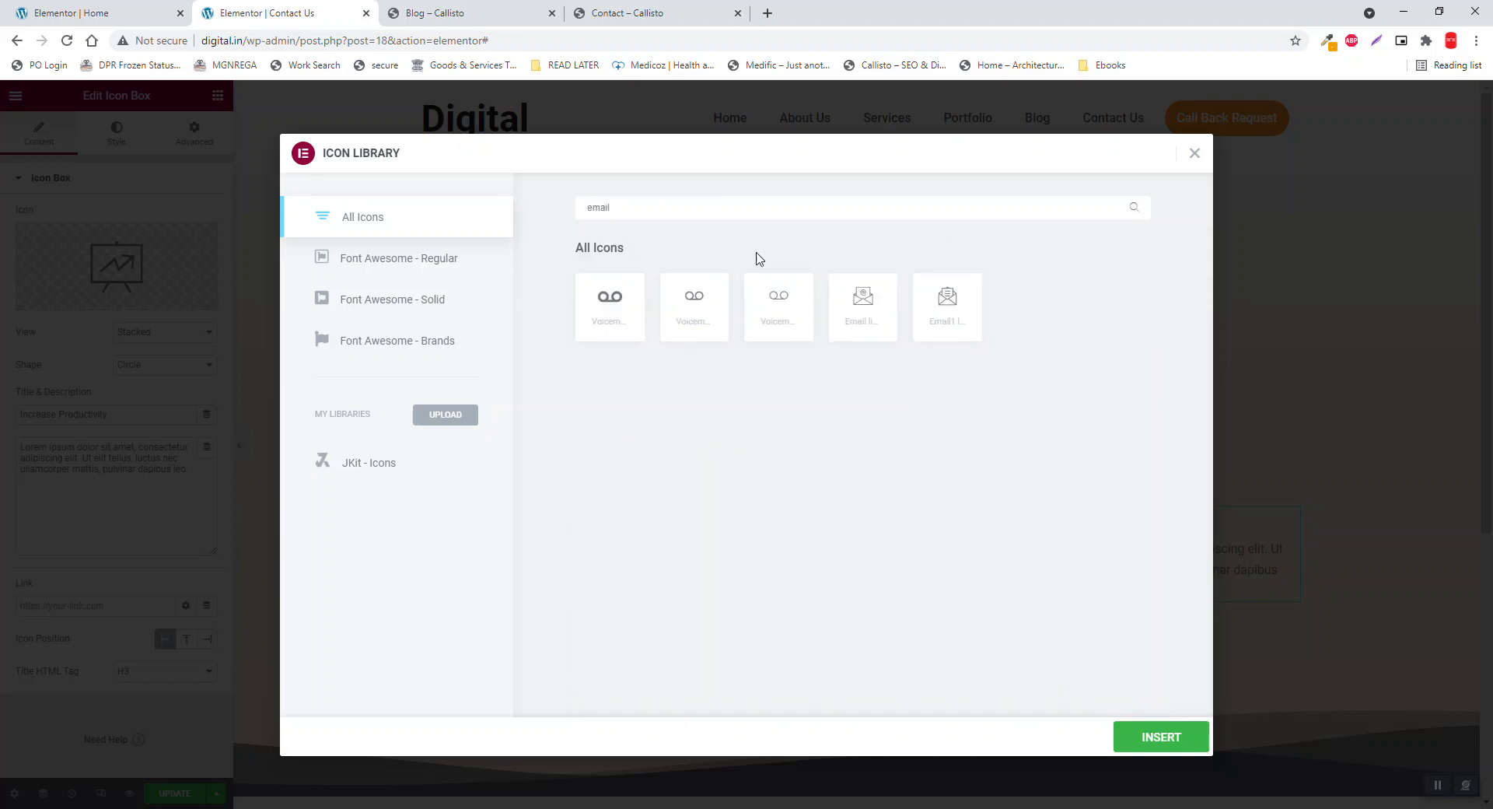
click(862, 306)
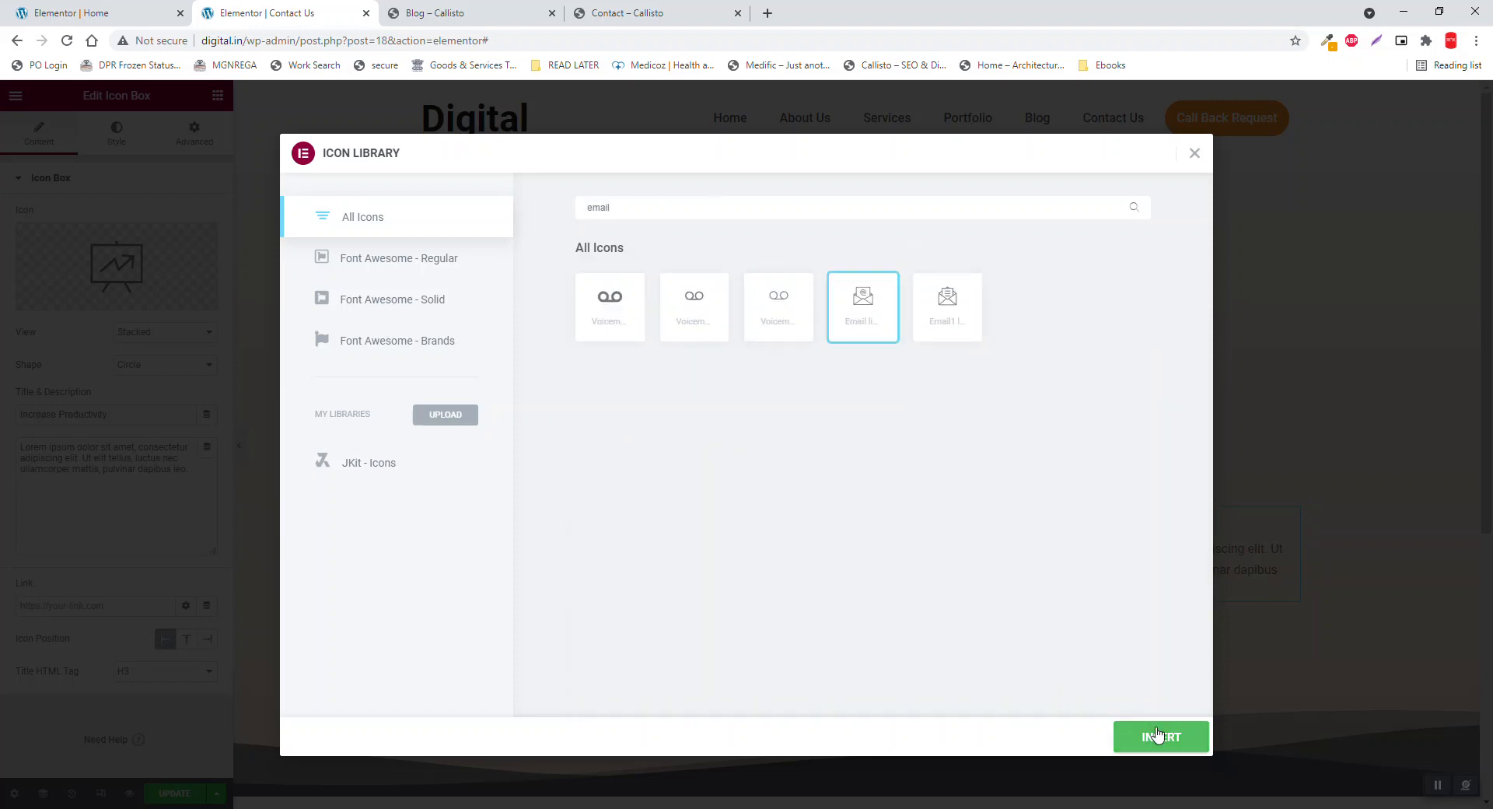
click(1161, 736)
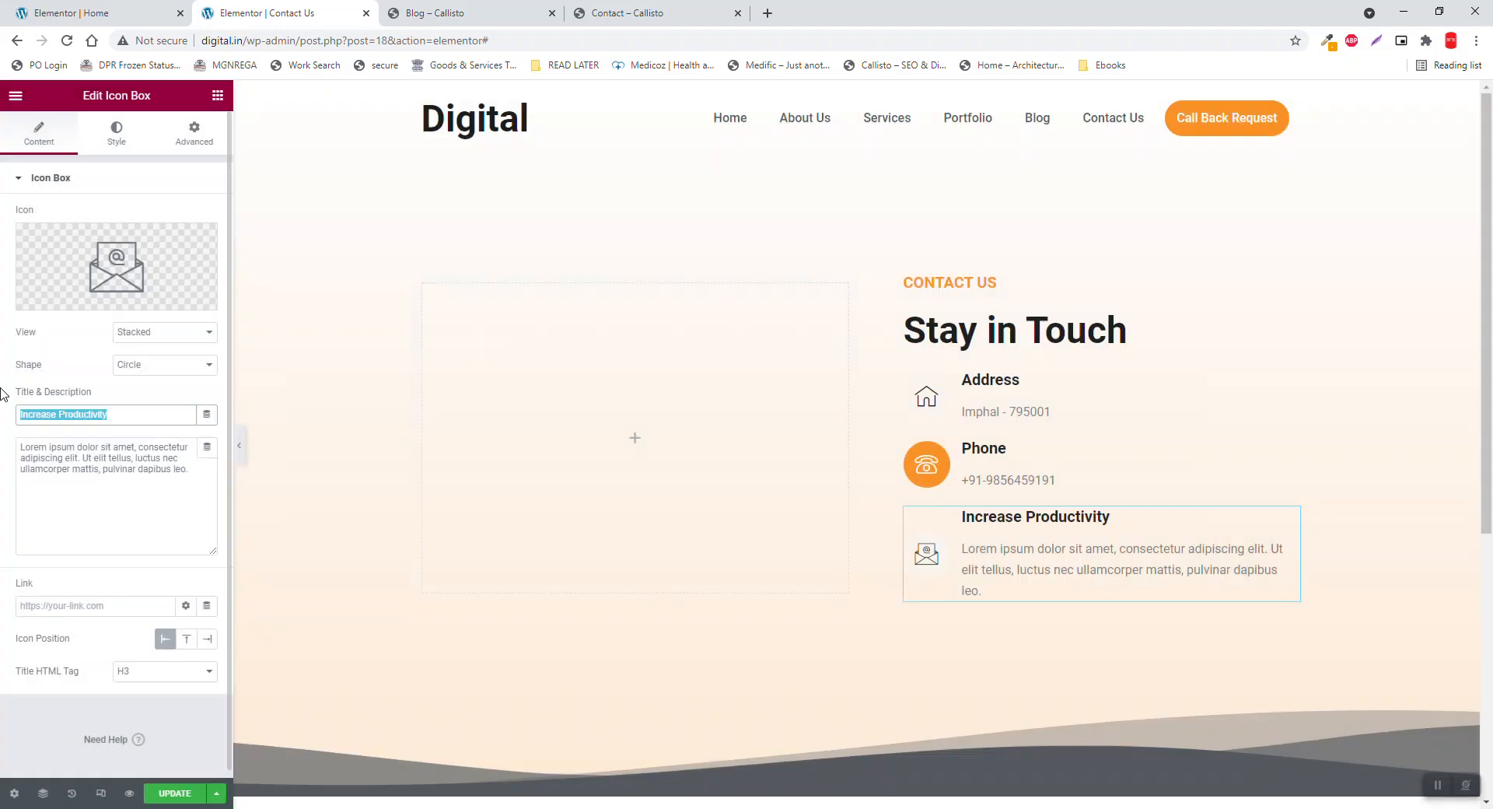
text(Email)
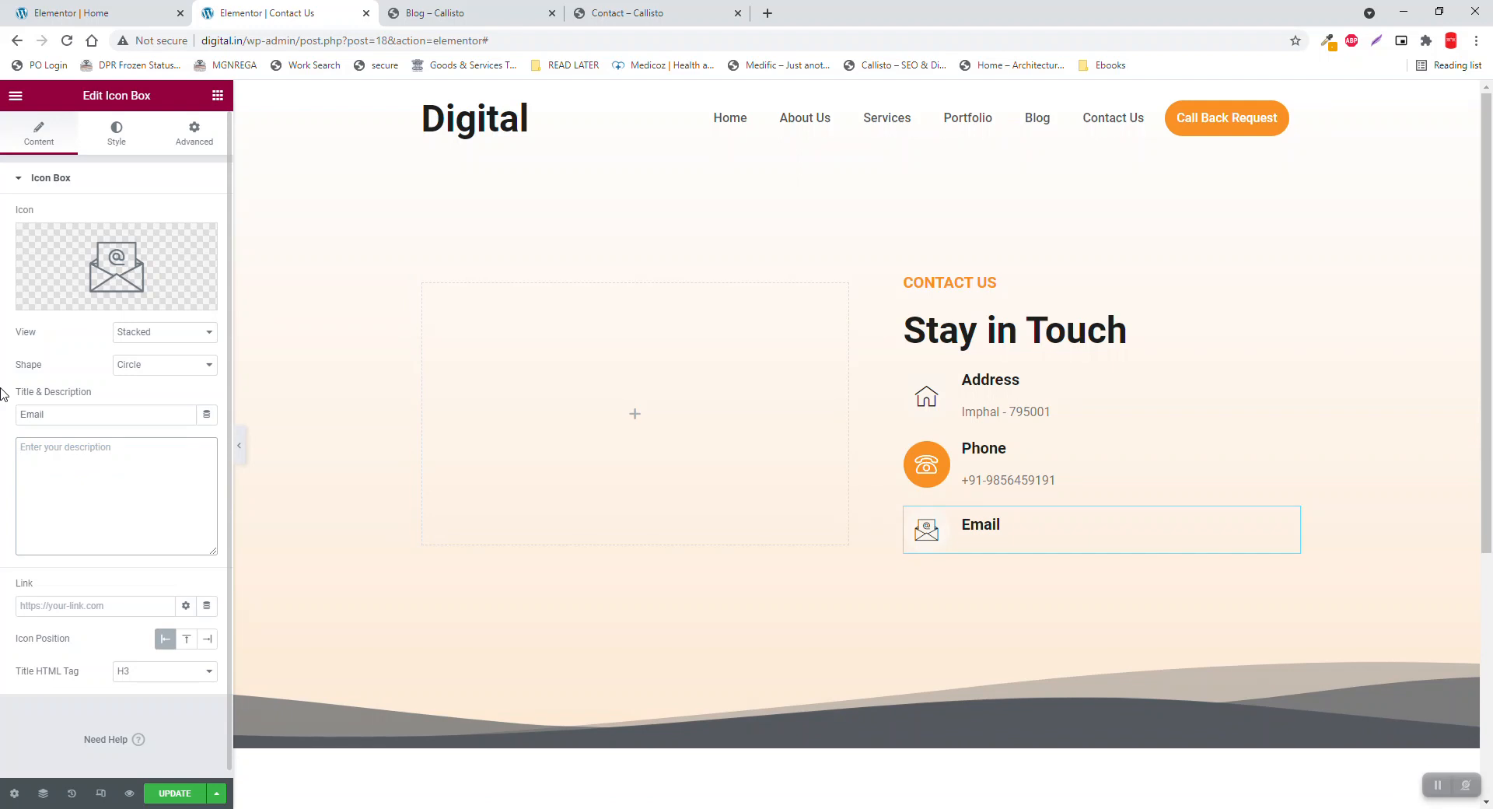
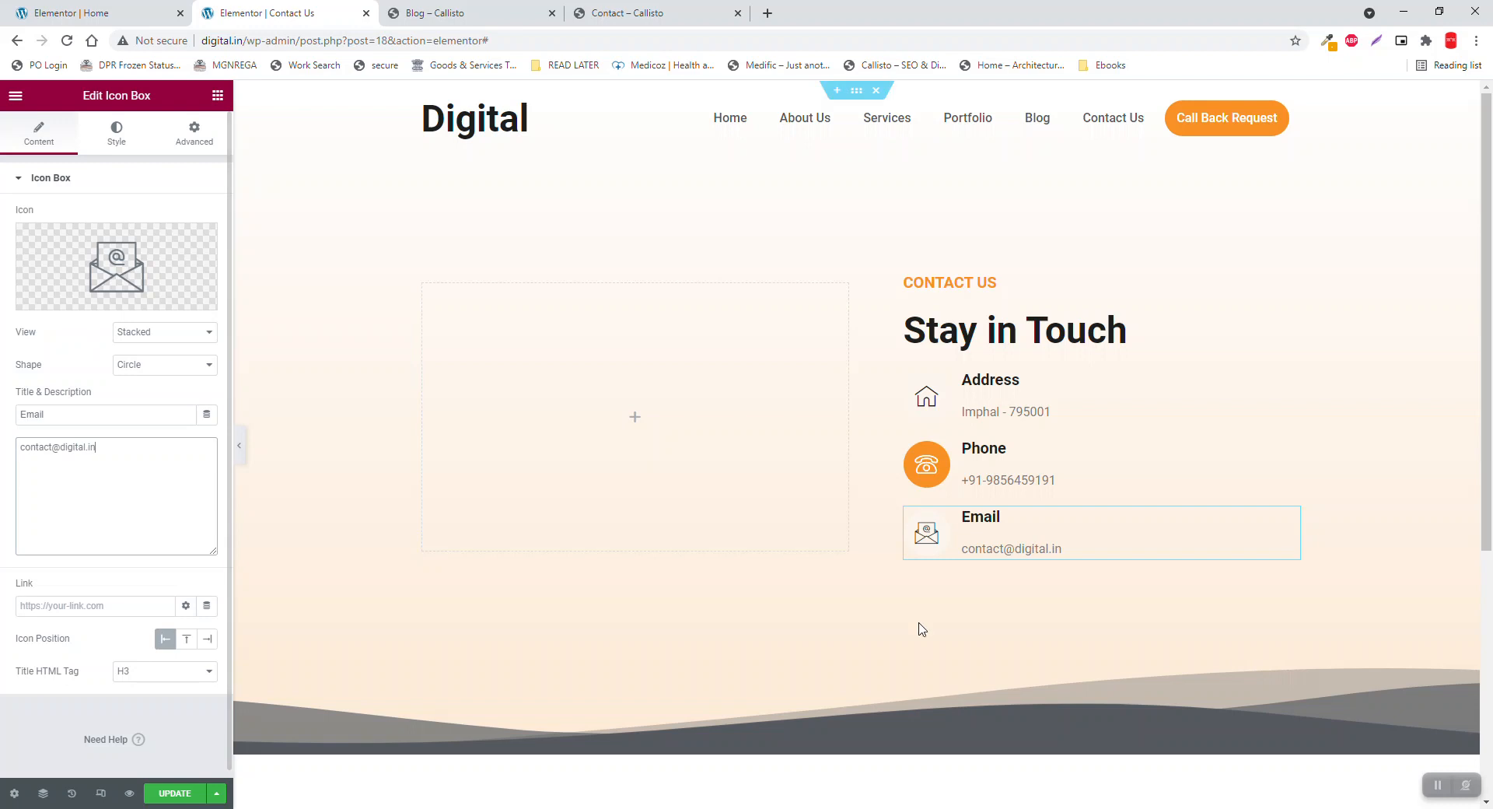
mouse_move(219, 143)
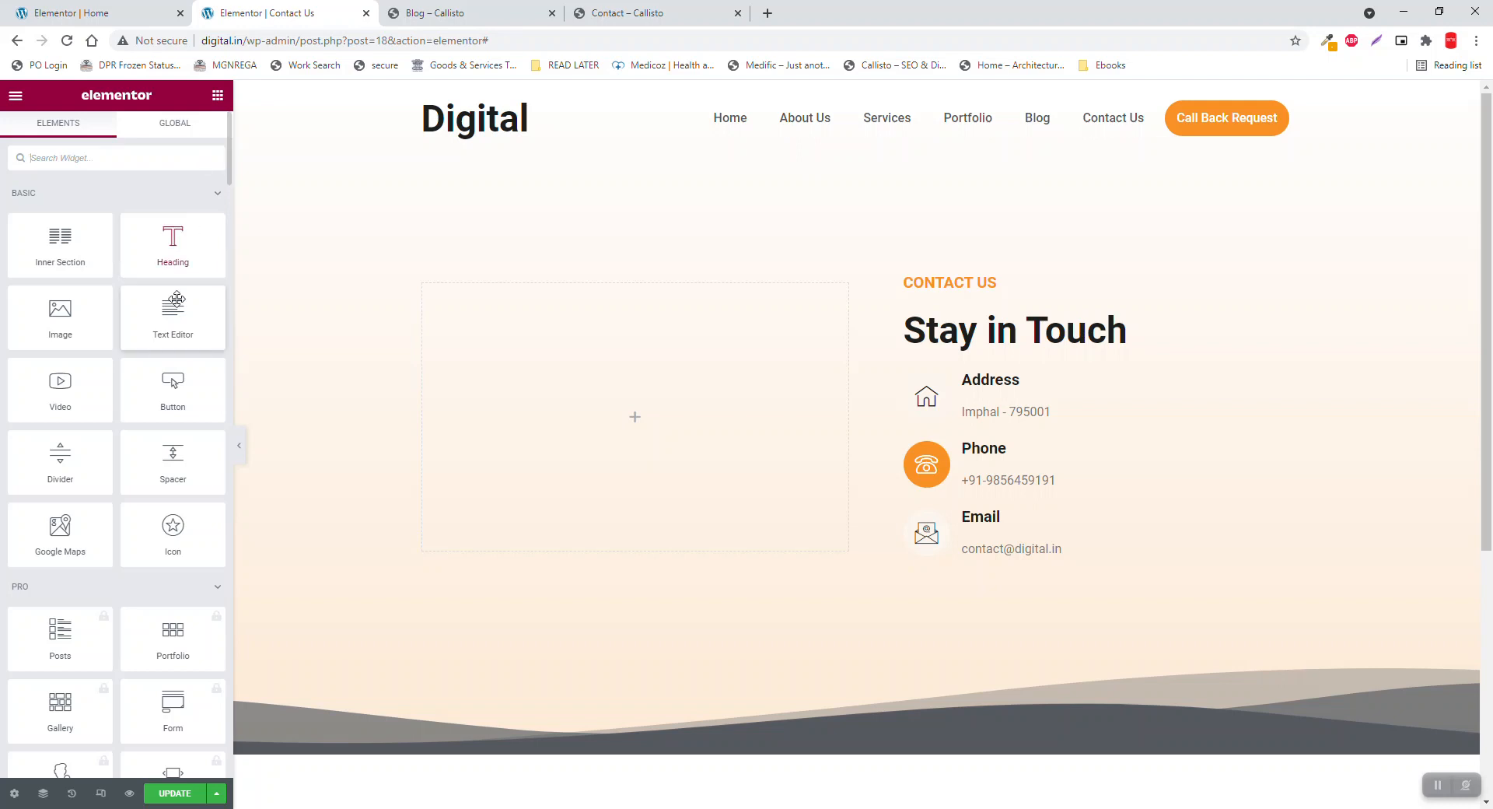
- Add a paragraph under Stay in Touch and search widgets for 'met' to place MetForm
click(1014, 330)
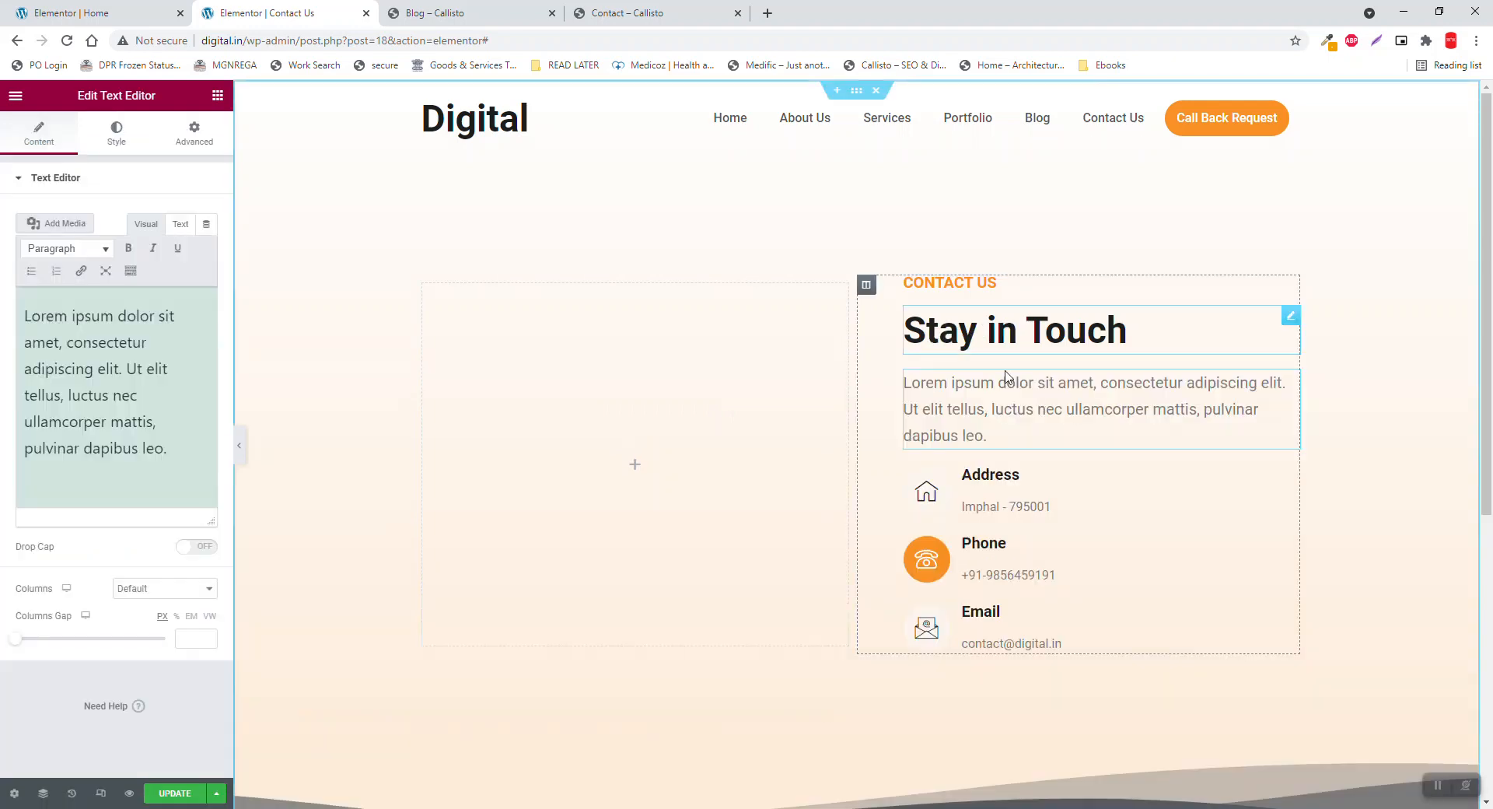
click(115, 133)
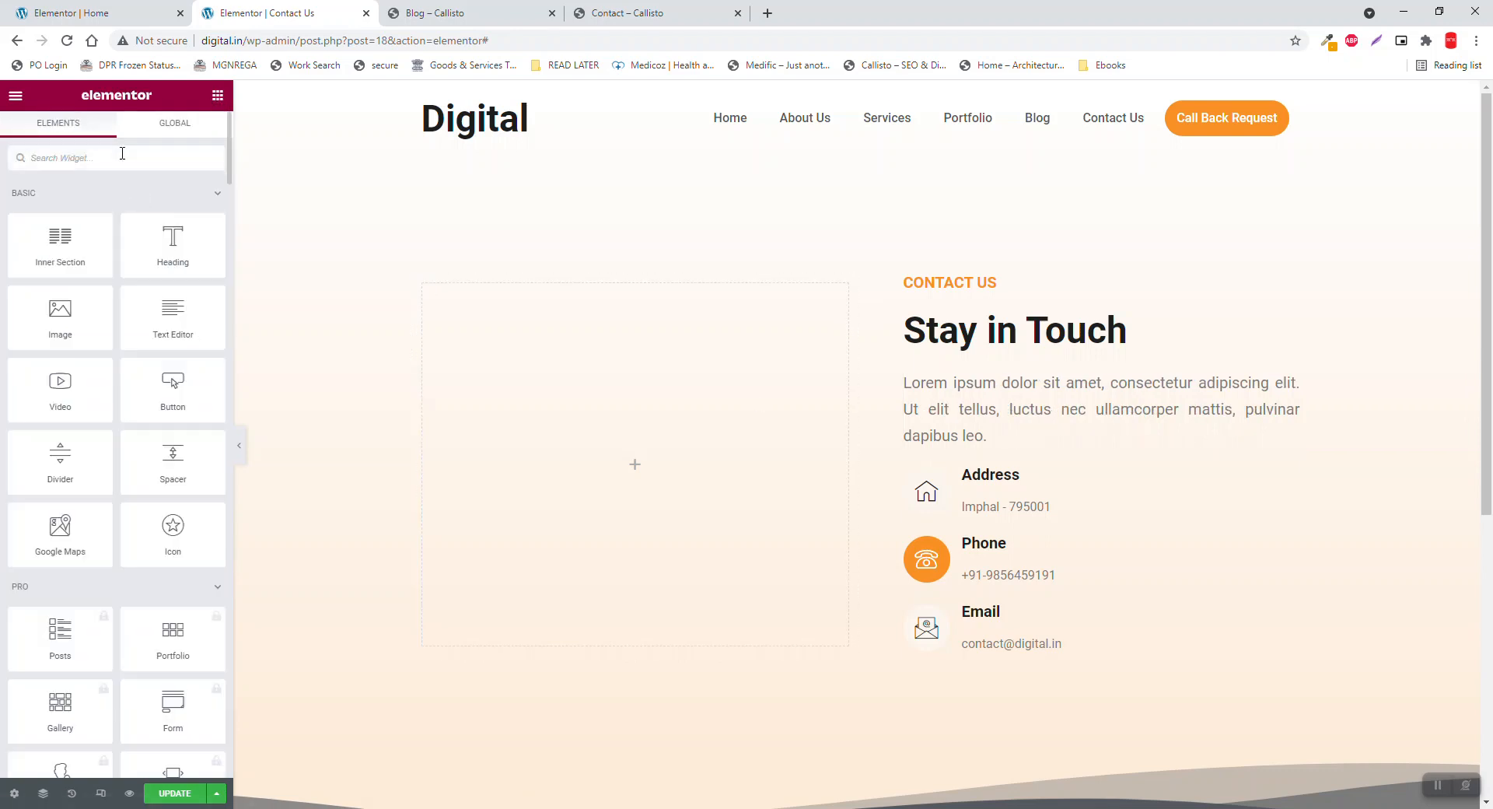
text(met)
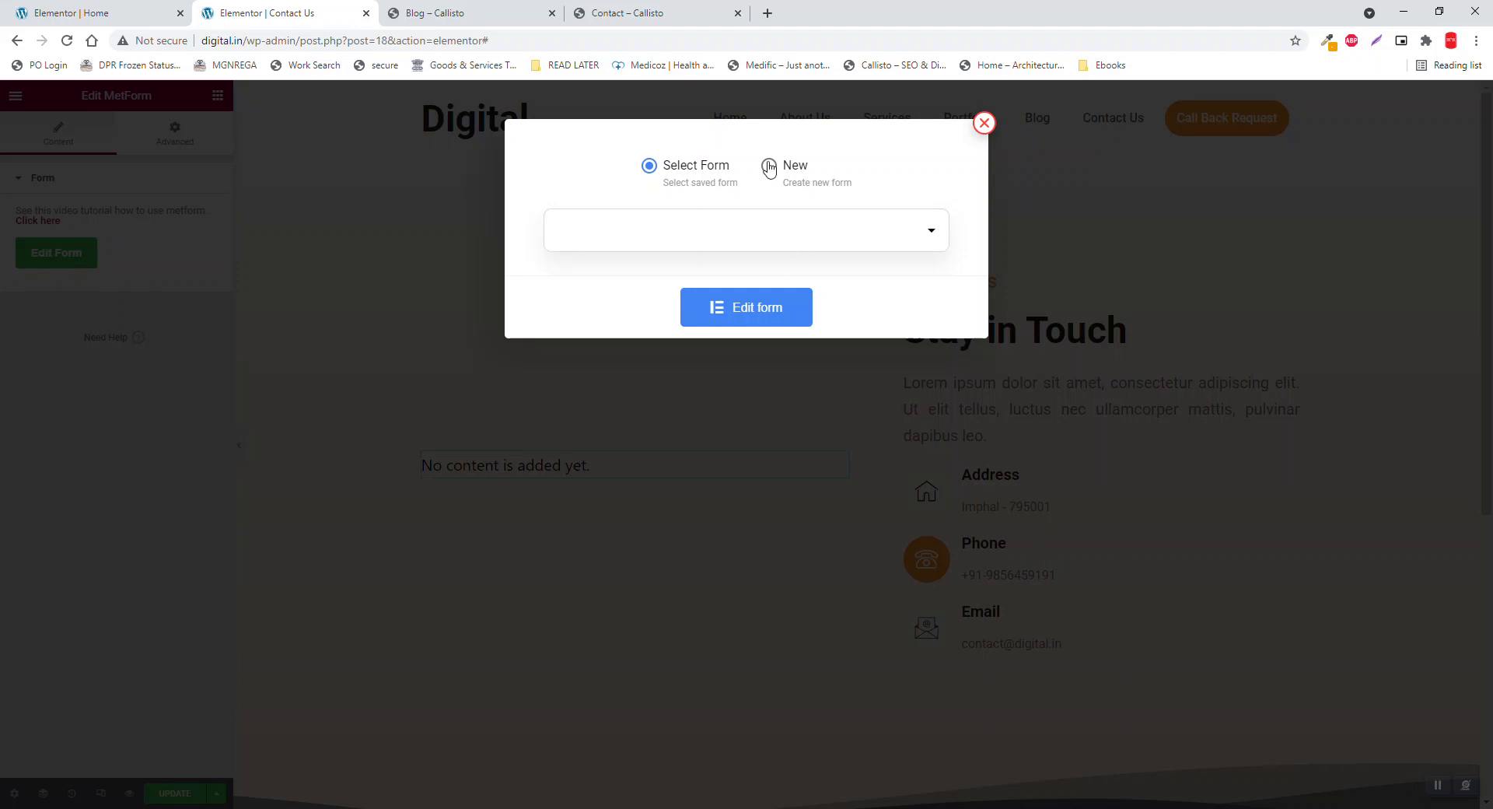
- Create a new blank MetForm named 'Contact' and open it for editing
click(768, 165)
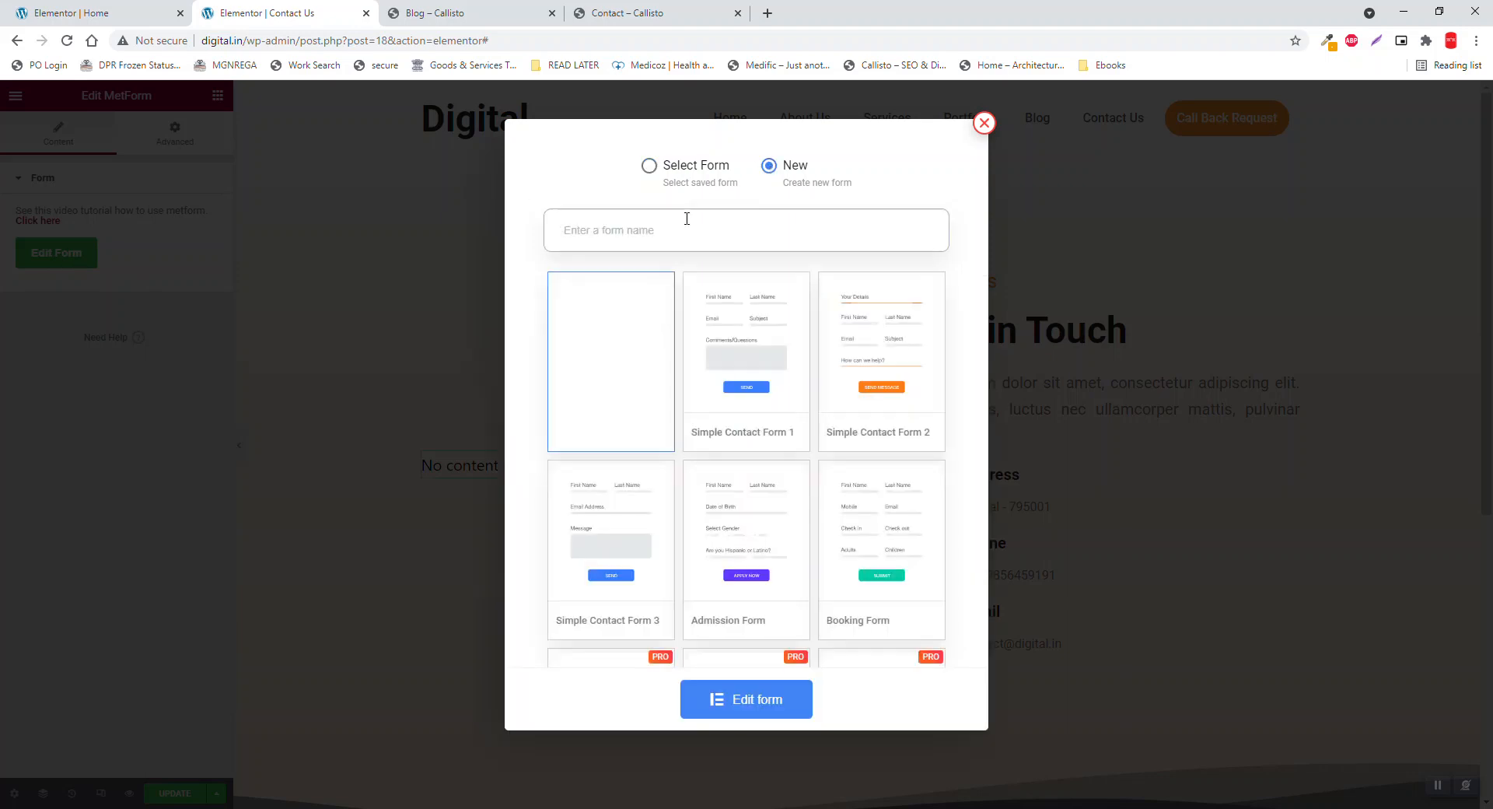
text(Contact)
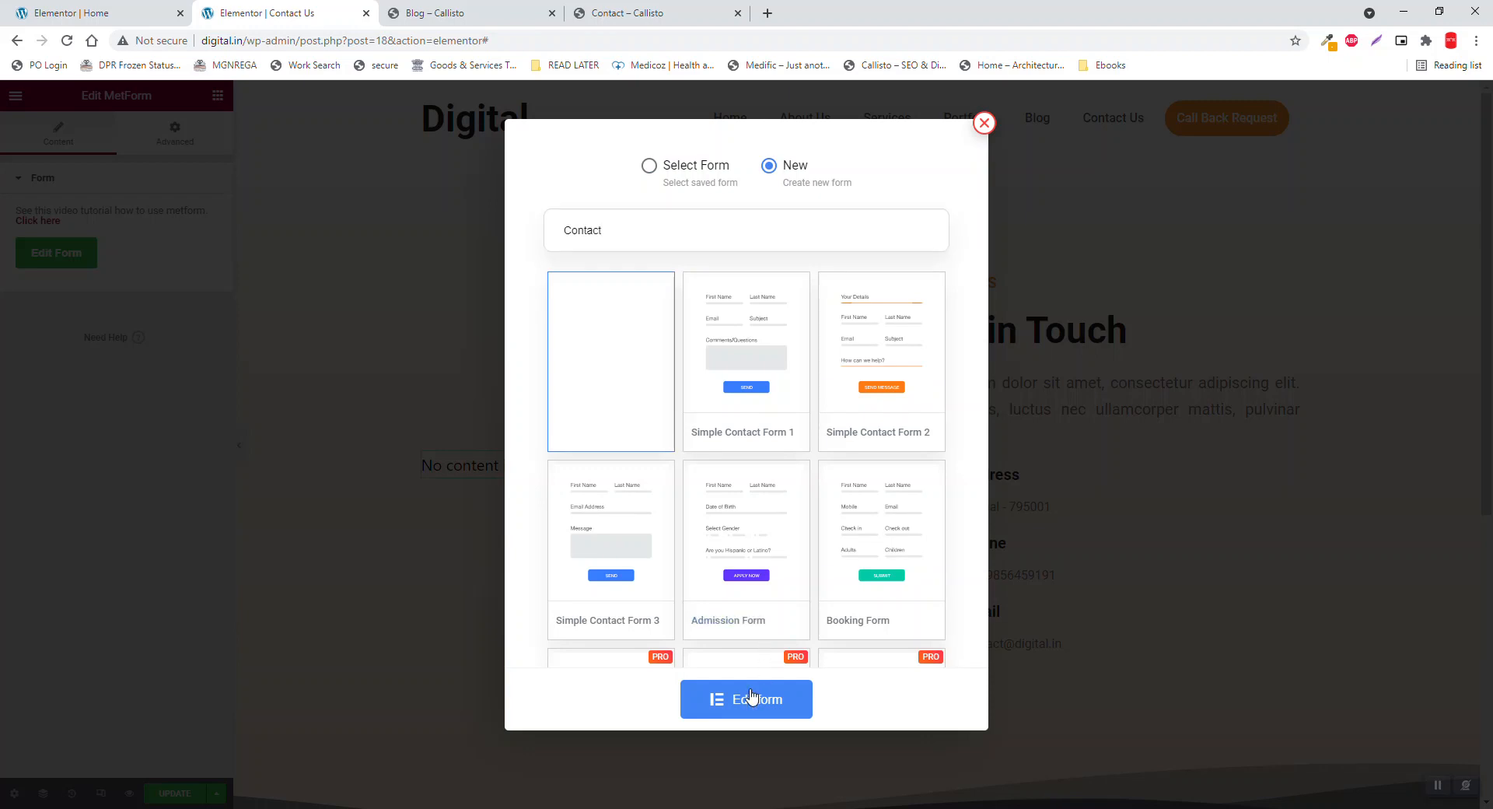
click(746, 699)
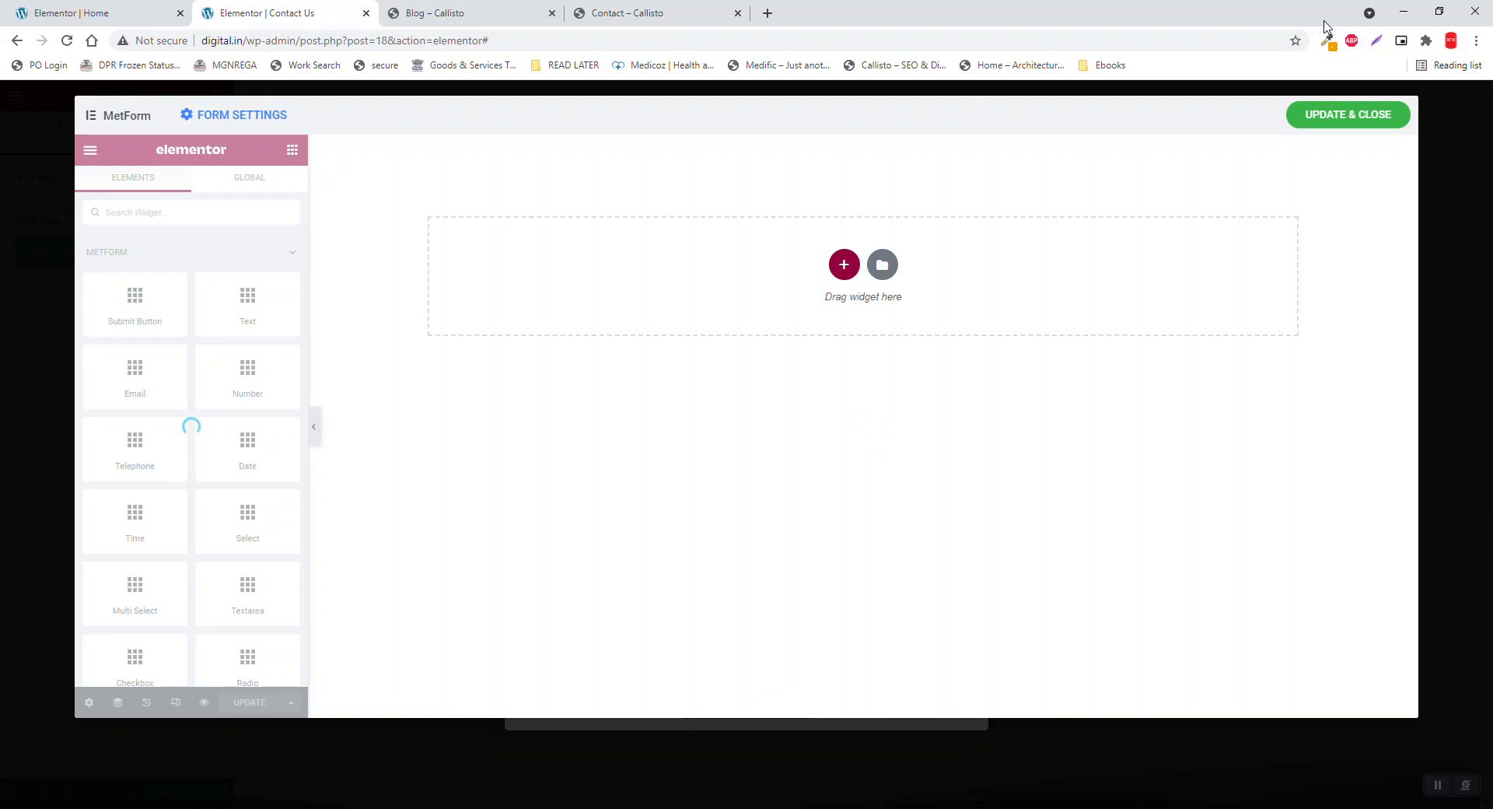
- Add a single-column section with a label-free Name text field, placeholder 'Your Name'
click(843, 266)
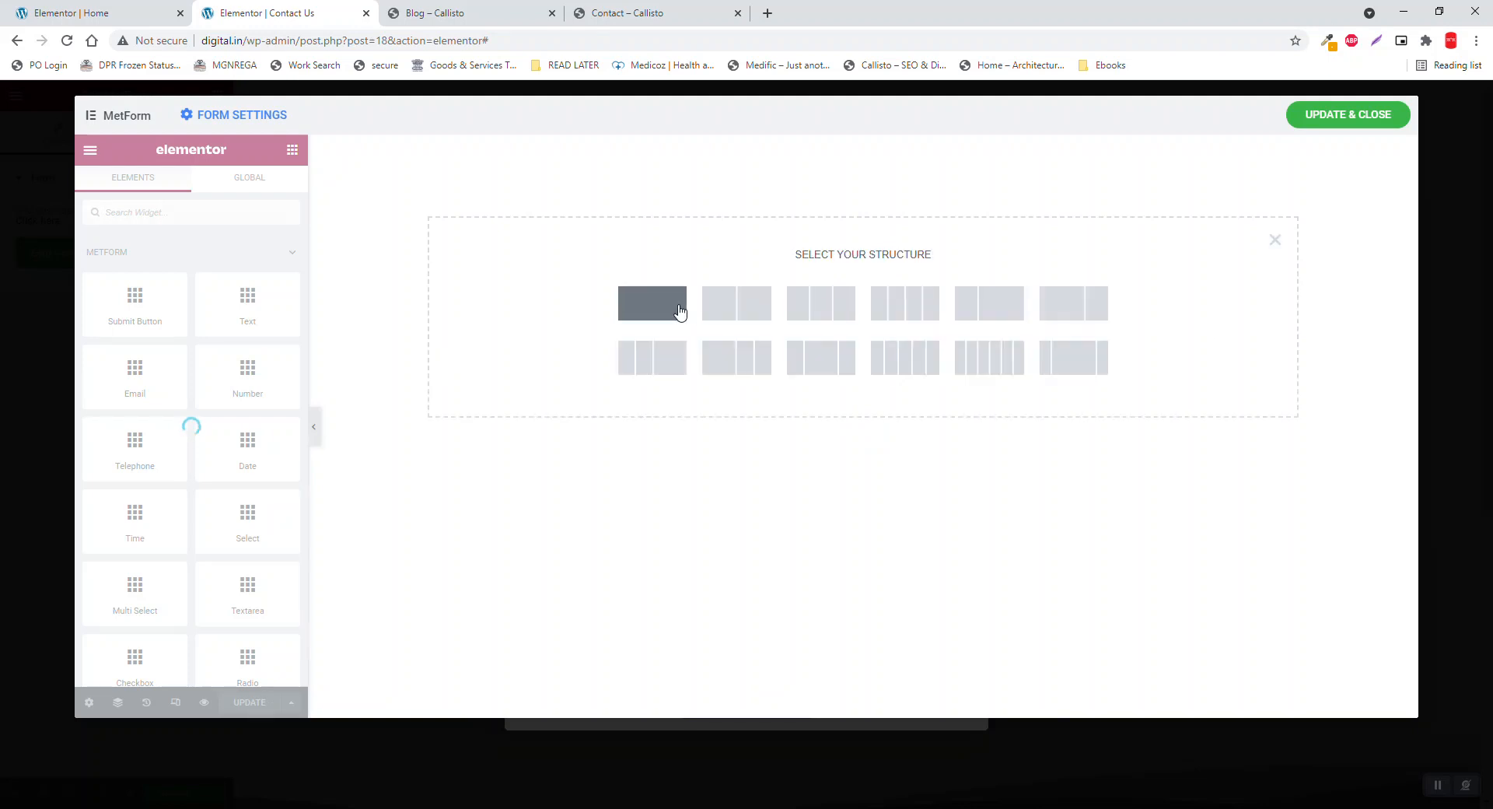
click(652, 303)
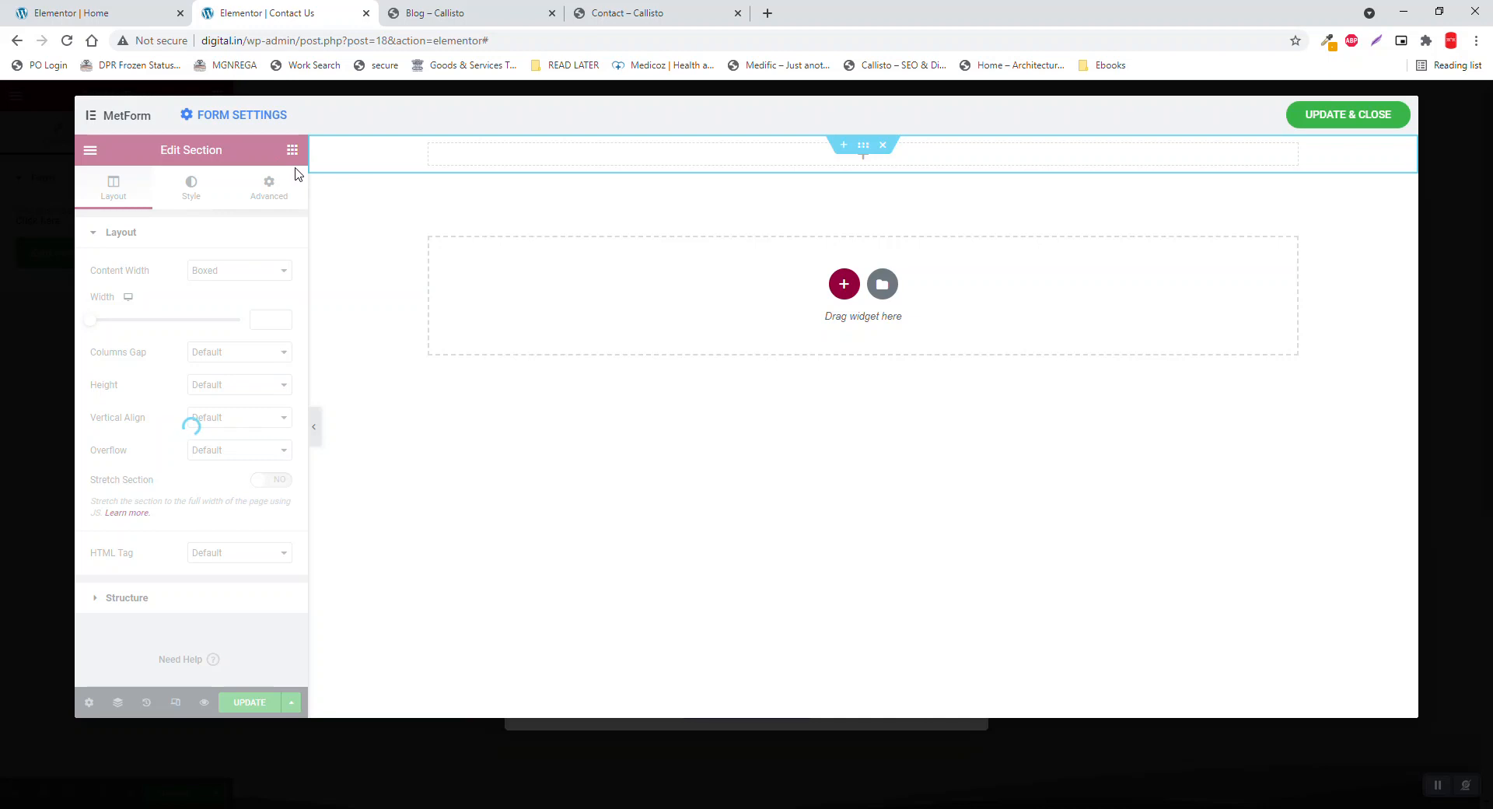
mouse_move(1195, 633)
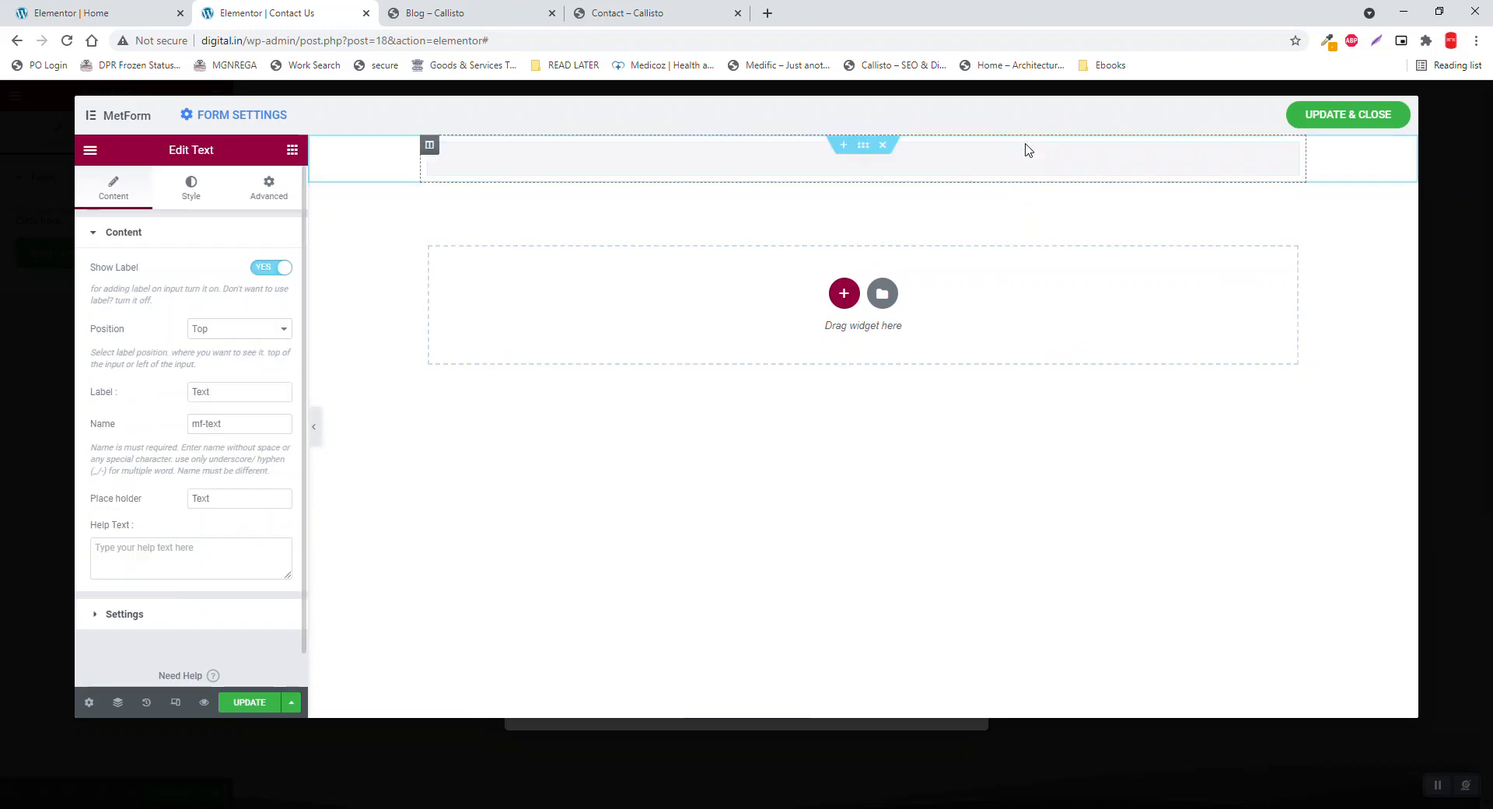
click(271, 268)
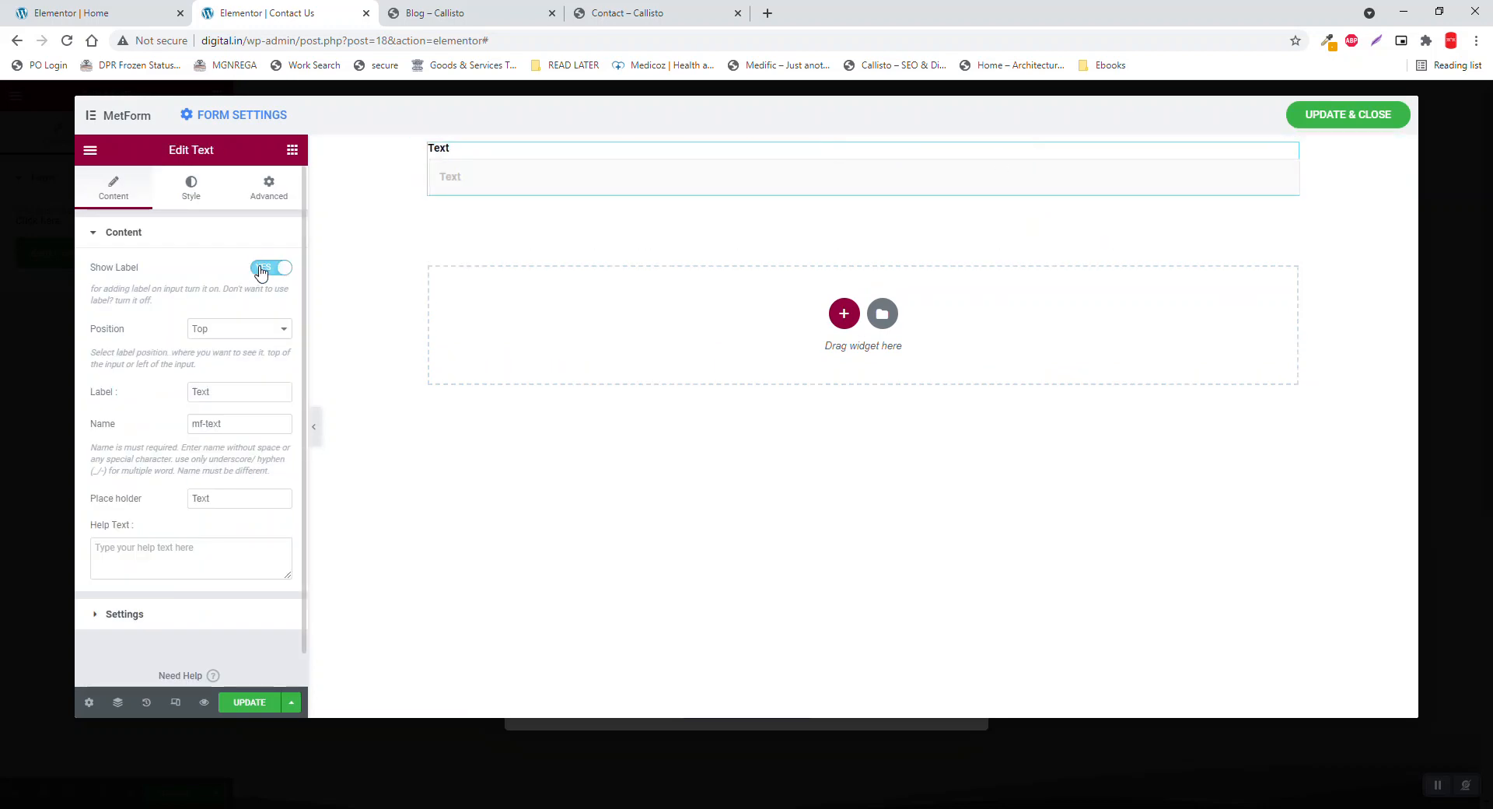
click(271, 267)
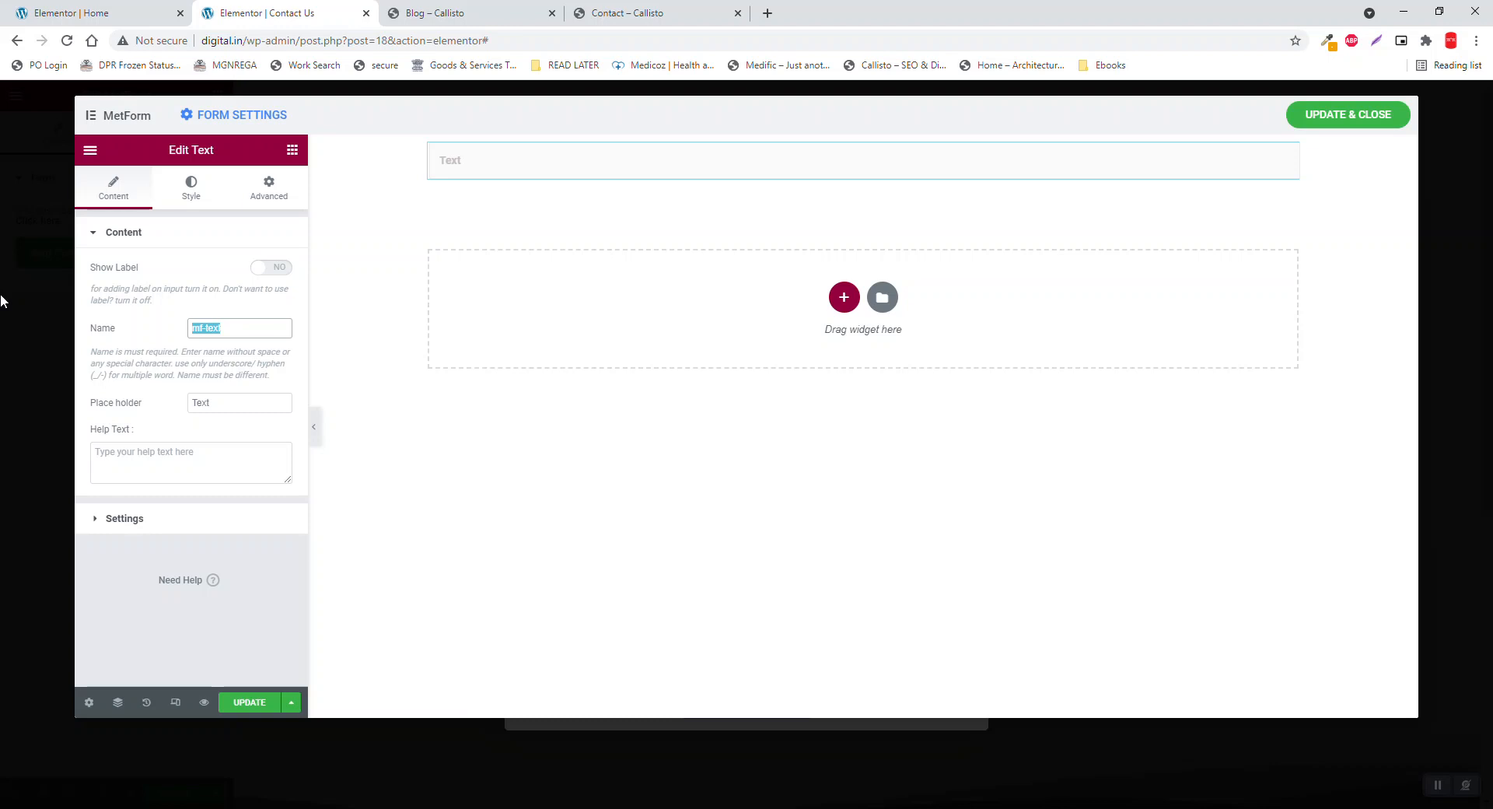
click(239, 402)
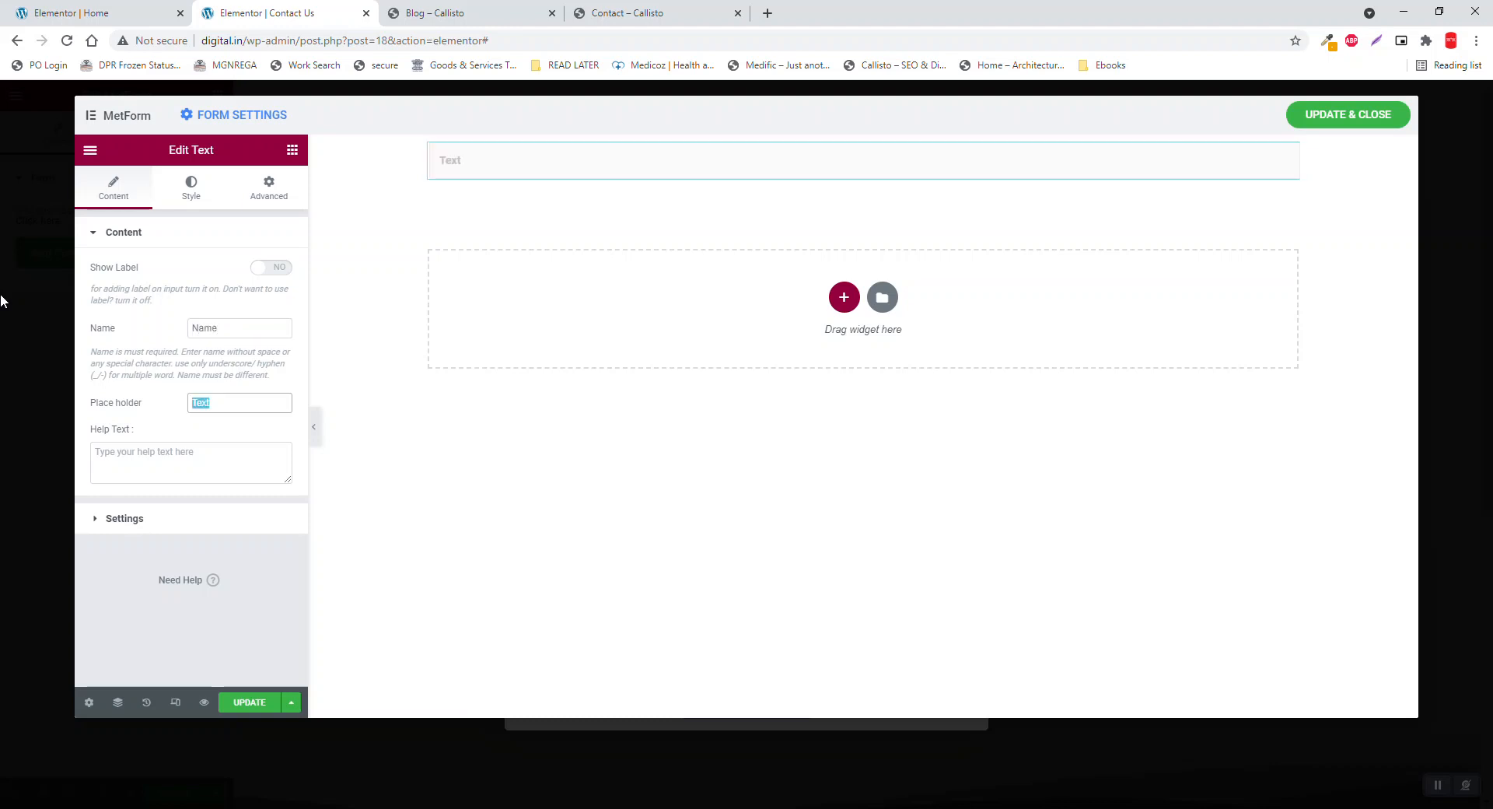
text(Your Name)
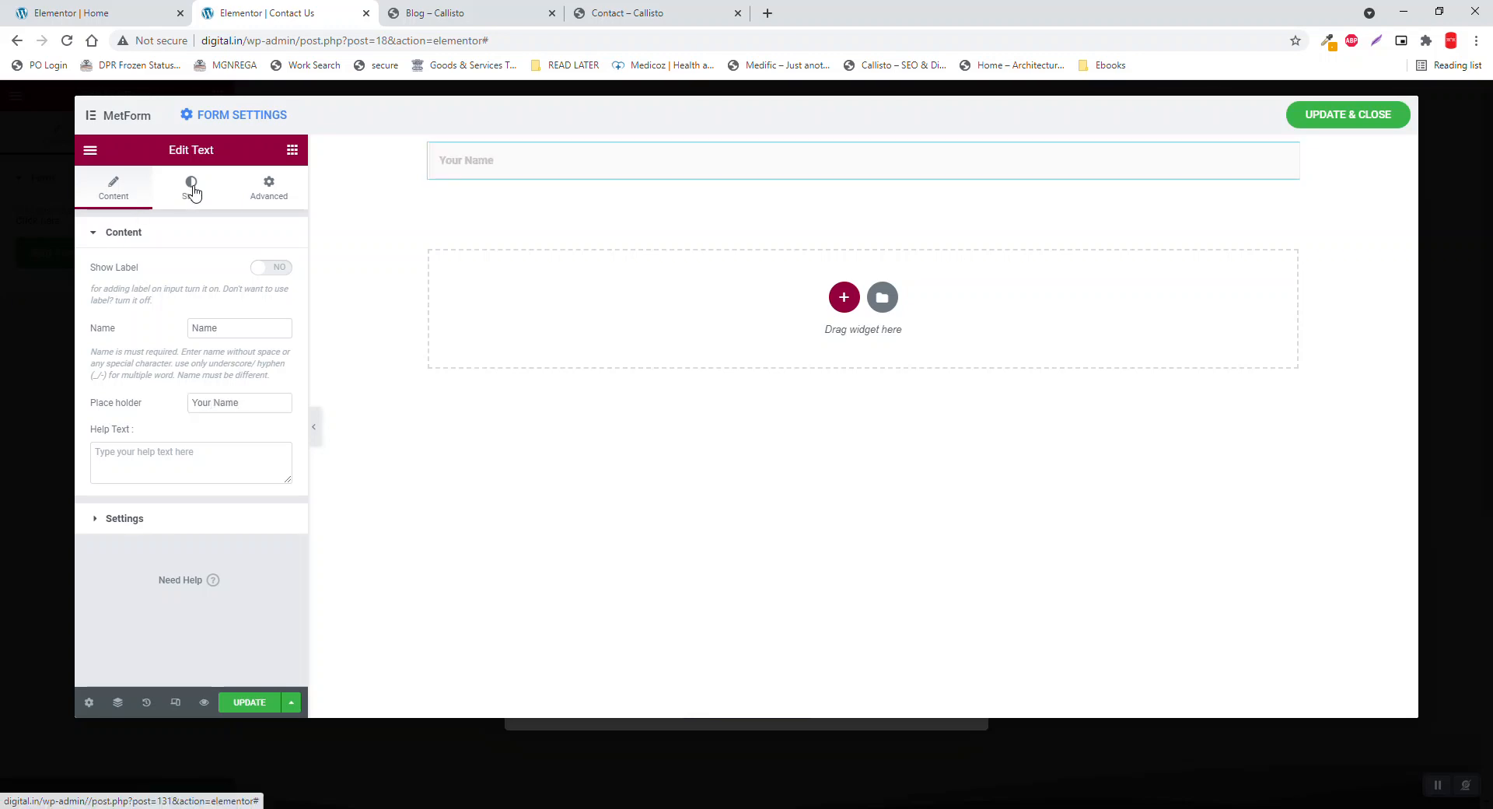
- Give the Name input 20px padding and a white background colour
click(190, 187)
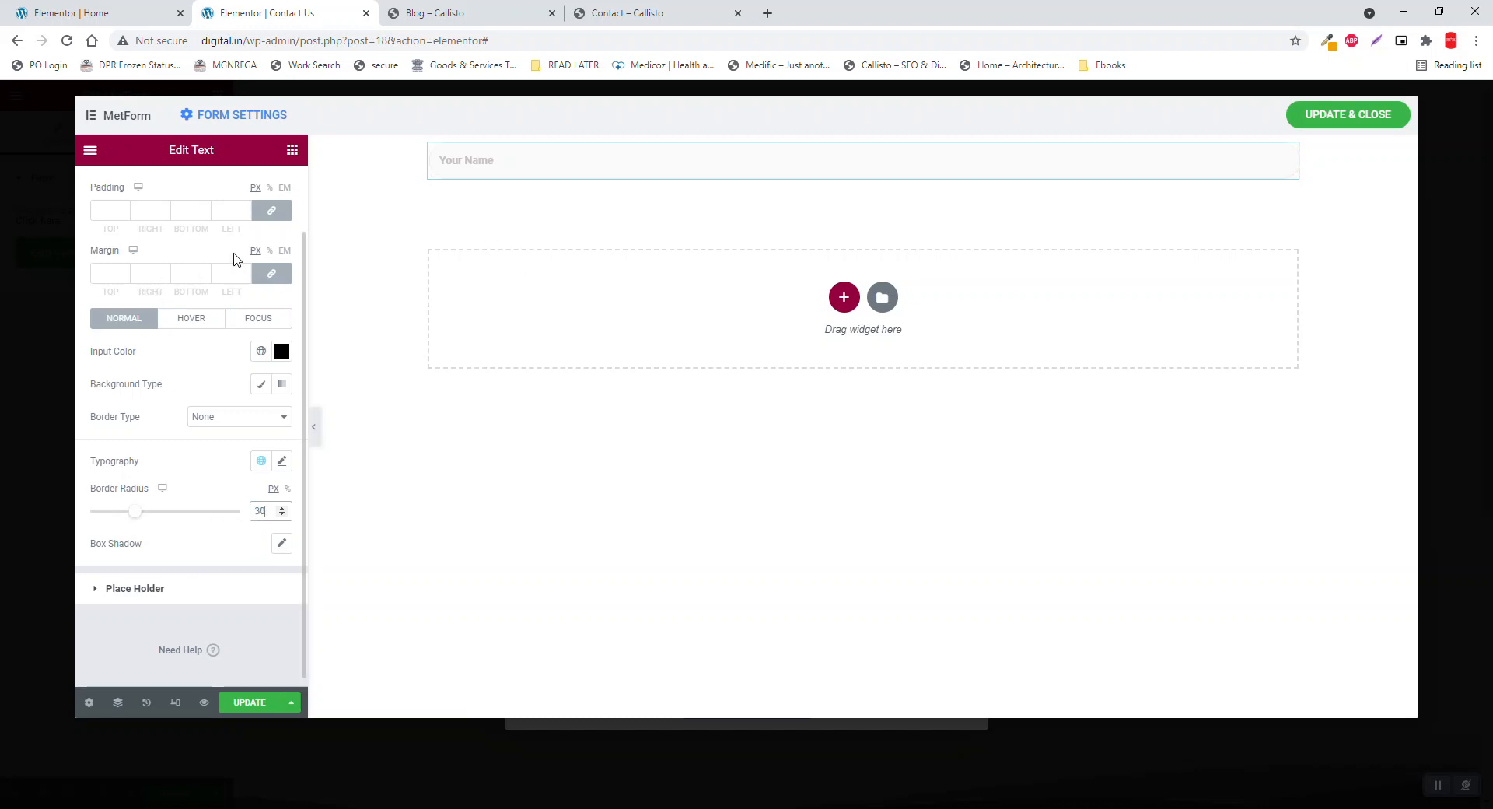
text(20)
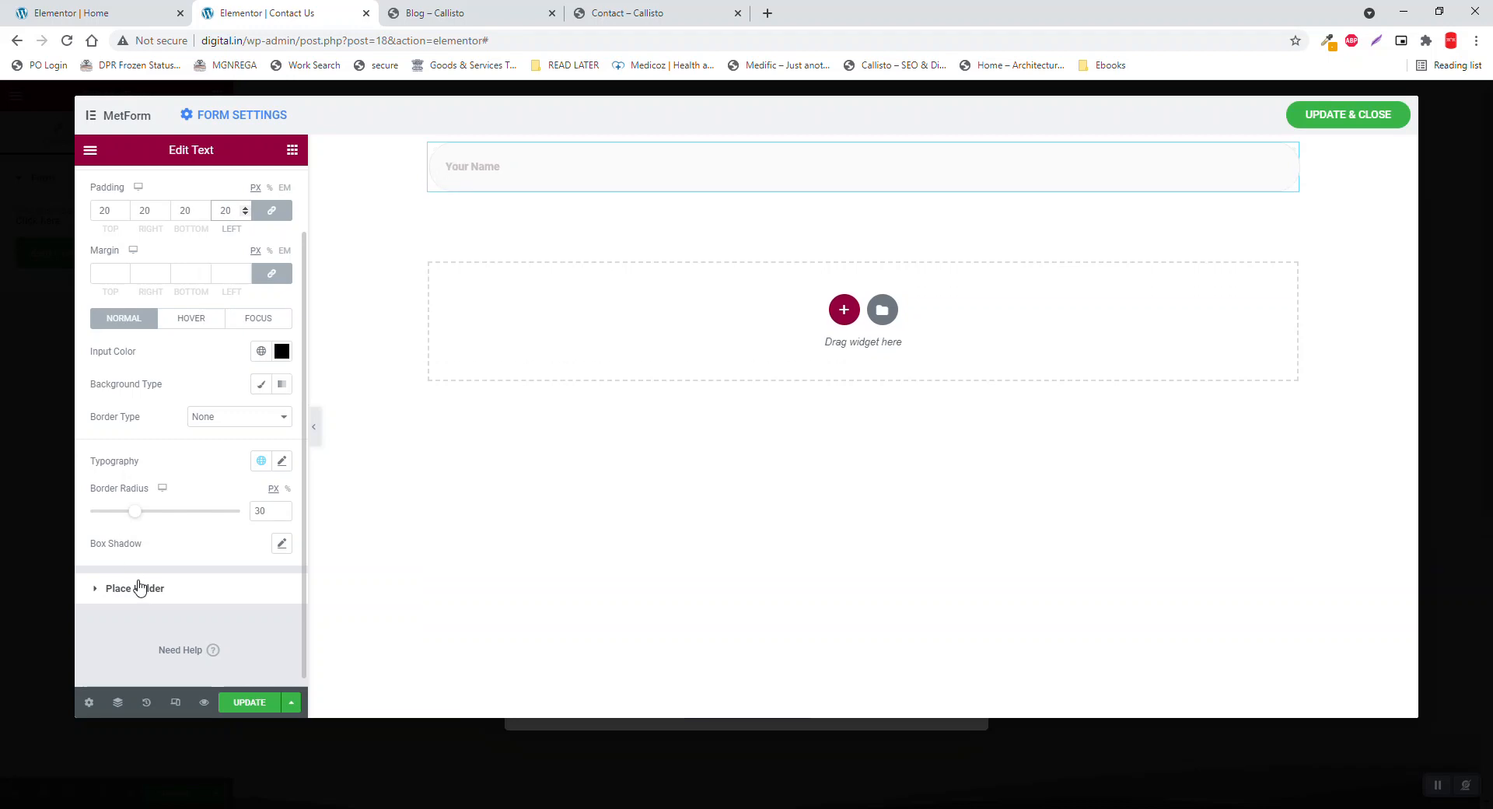
click(134, 588)
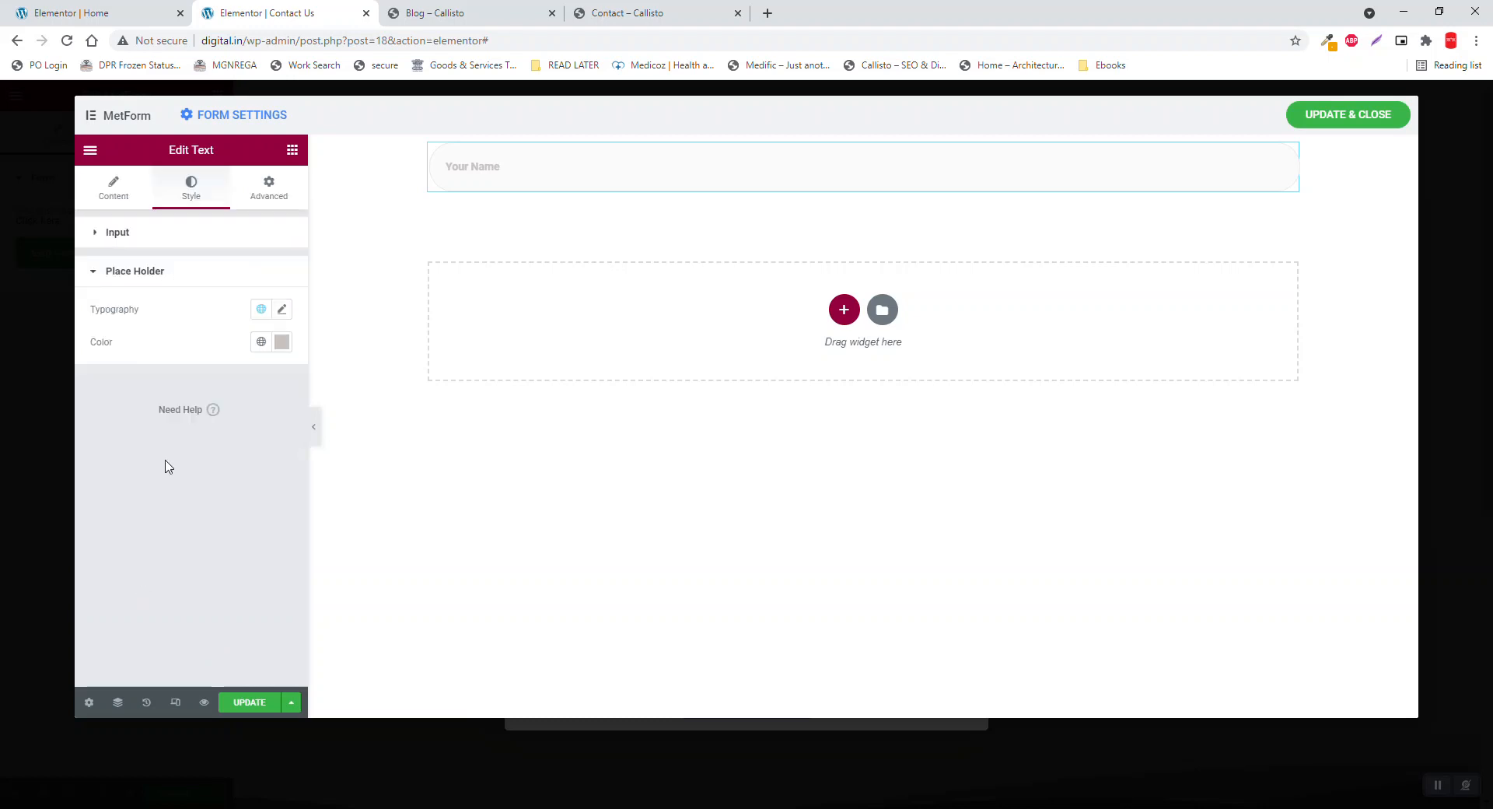
click(118, 232)
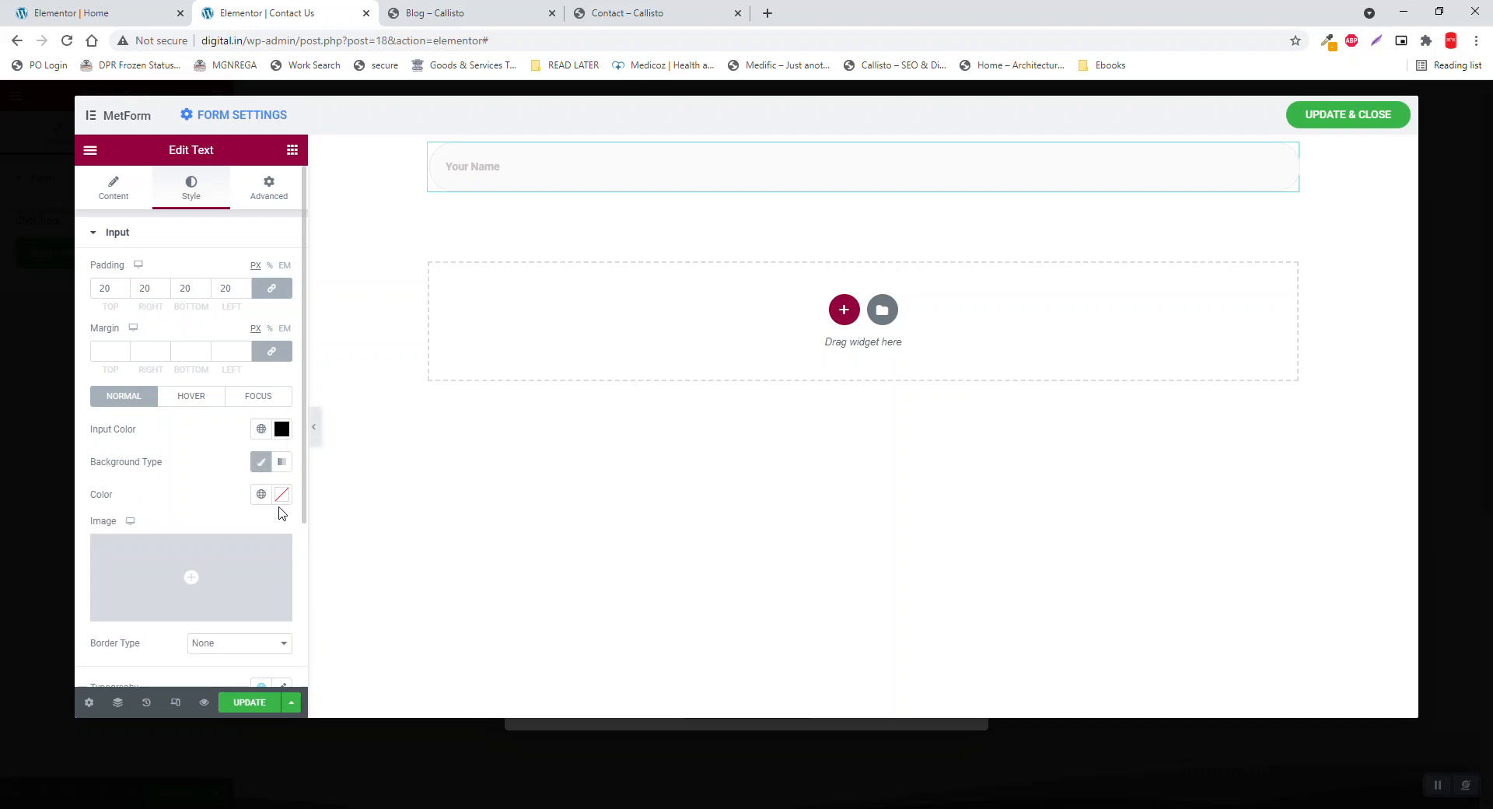
click(281, 494)
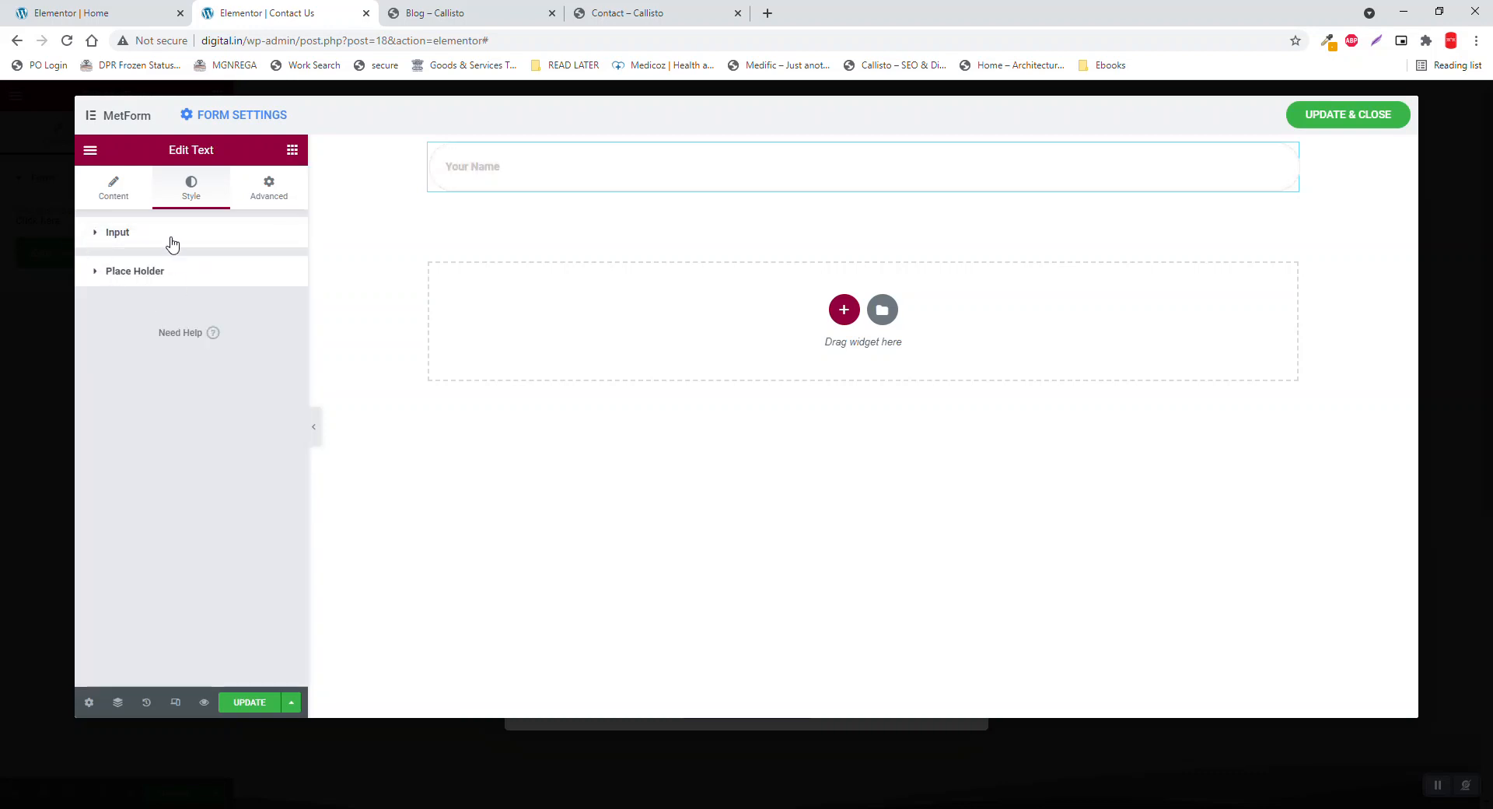
click(117, 232)
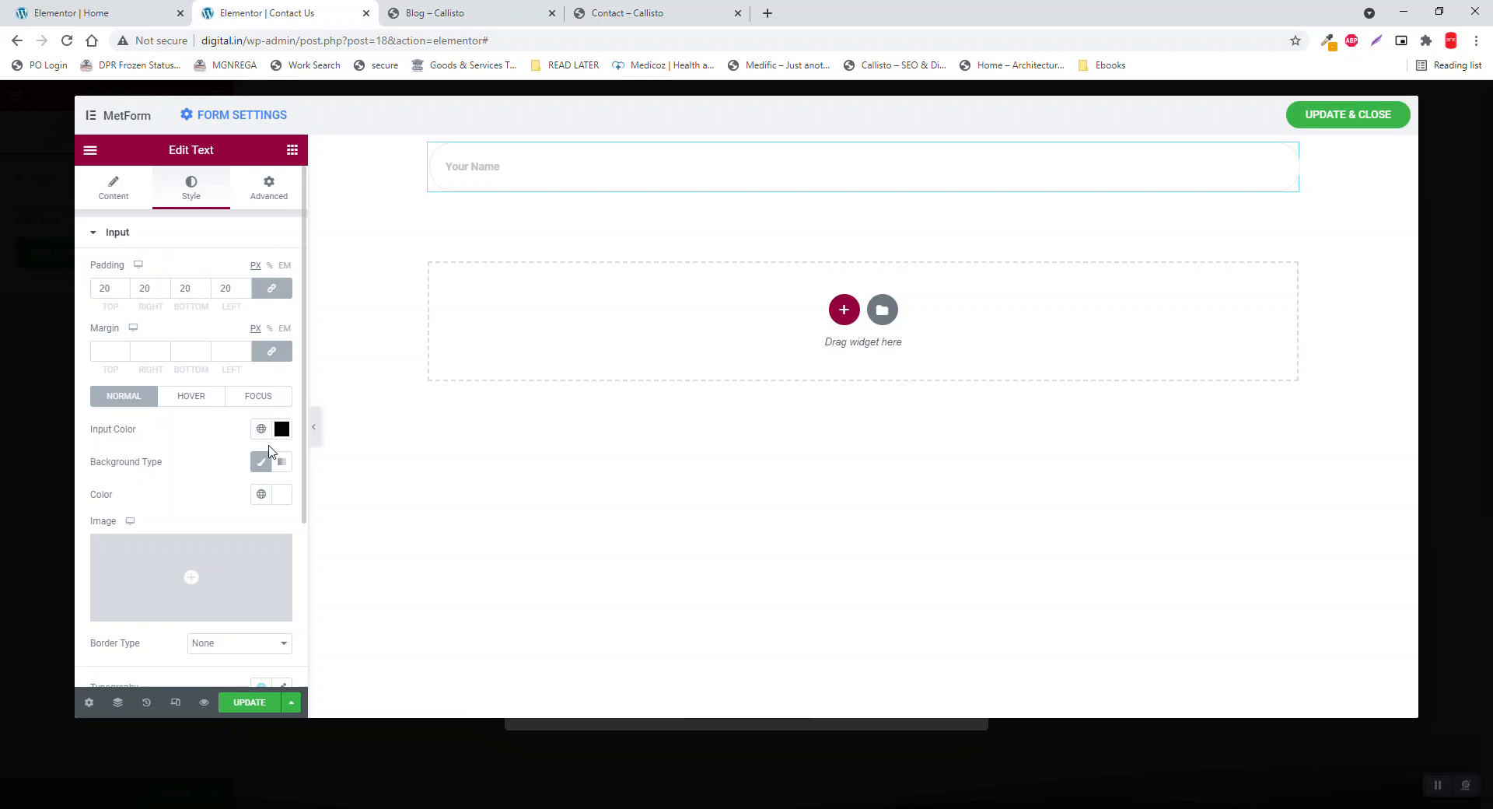
scroll(down, 3)
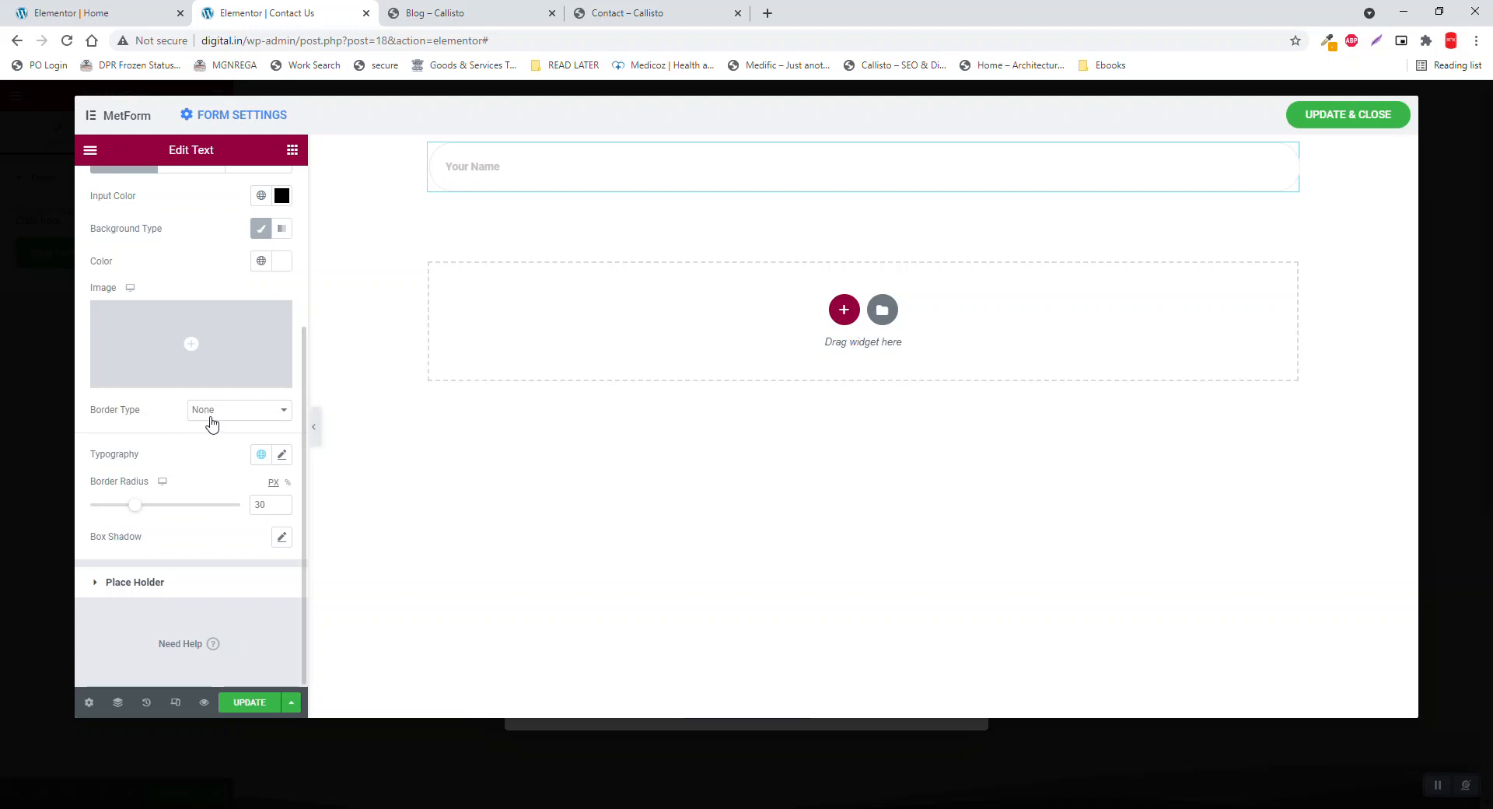
- Give the Name input a solid border with border colour #FFFFFF
click(238, 410)
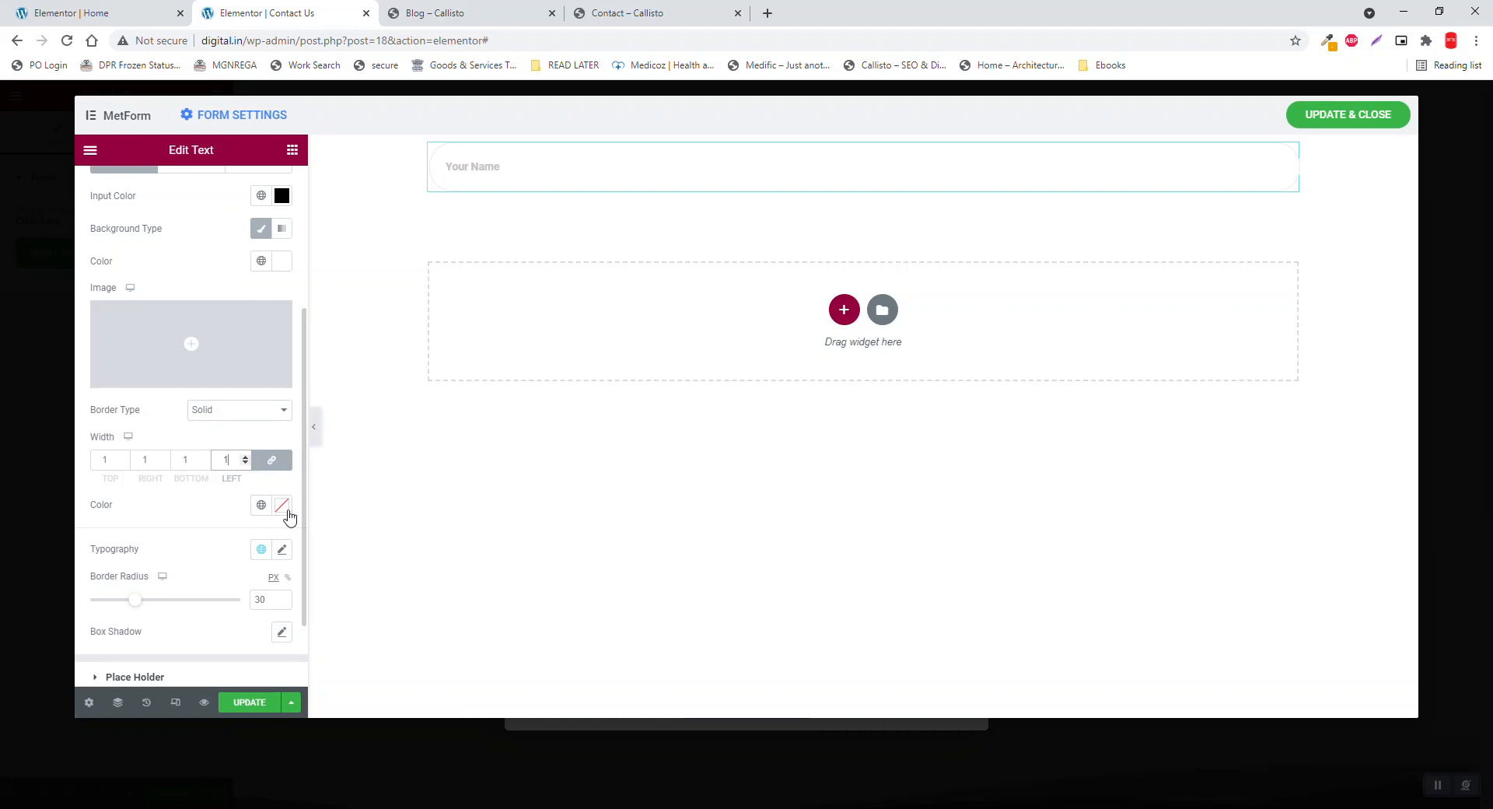
click(280, 504)
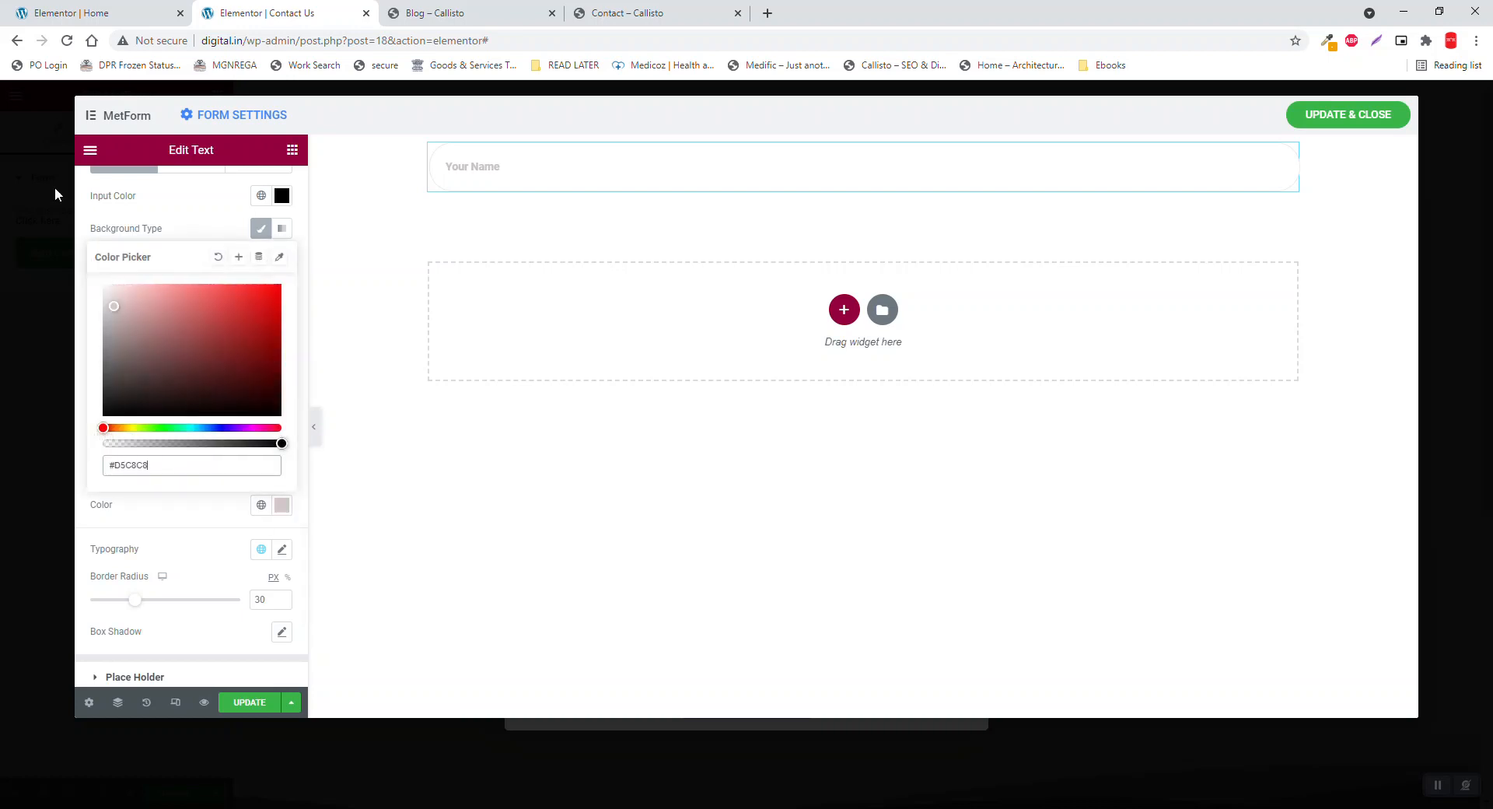
click(127, 293)
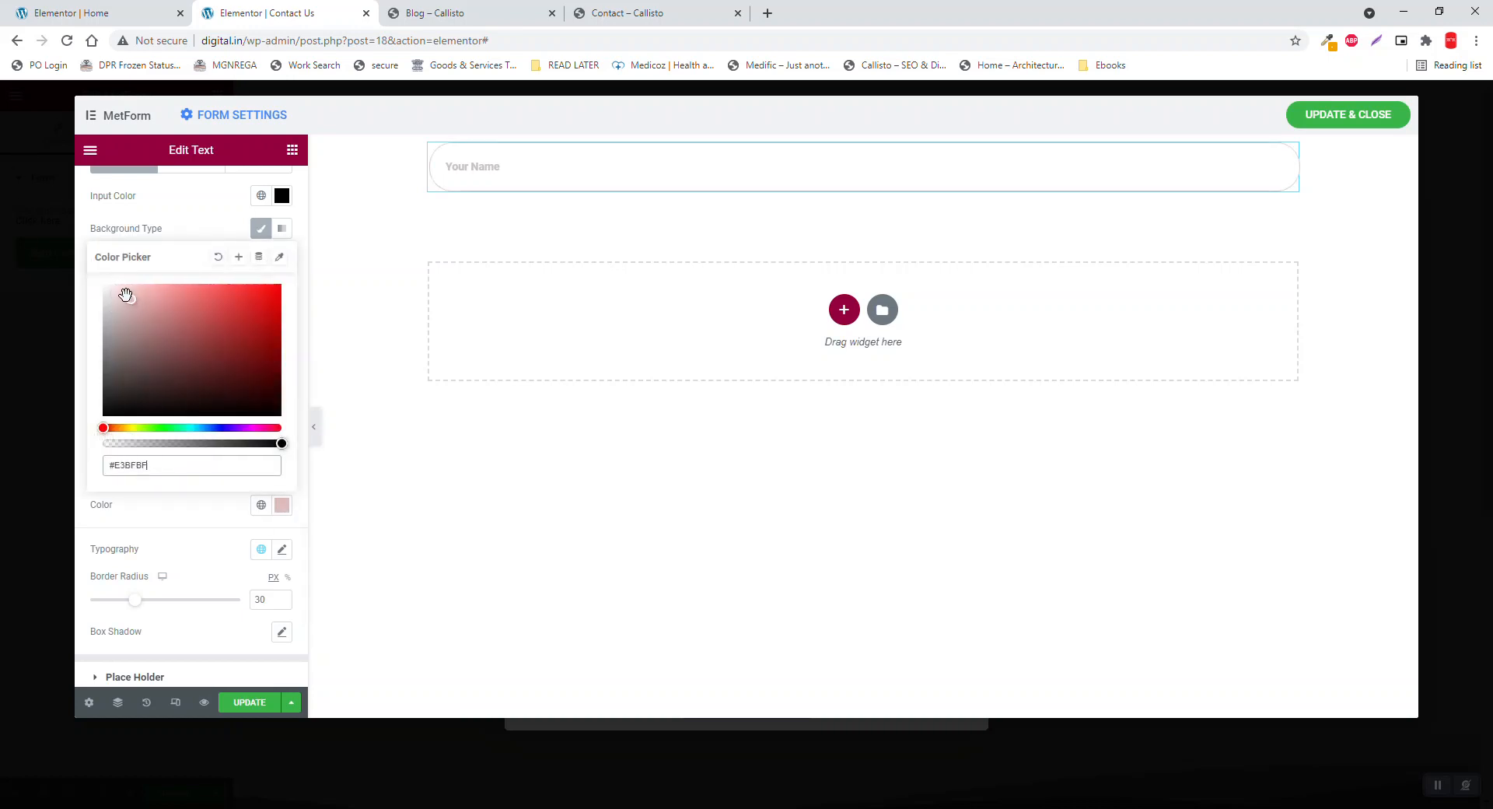
click(140, 411)
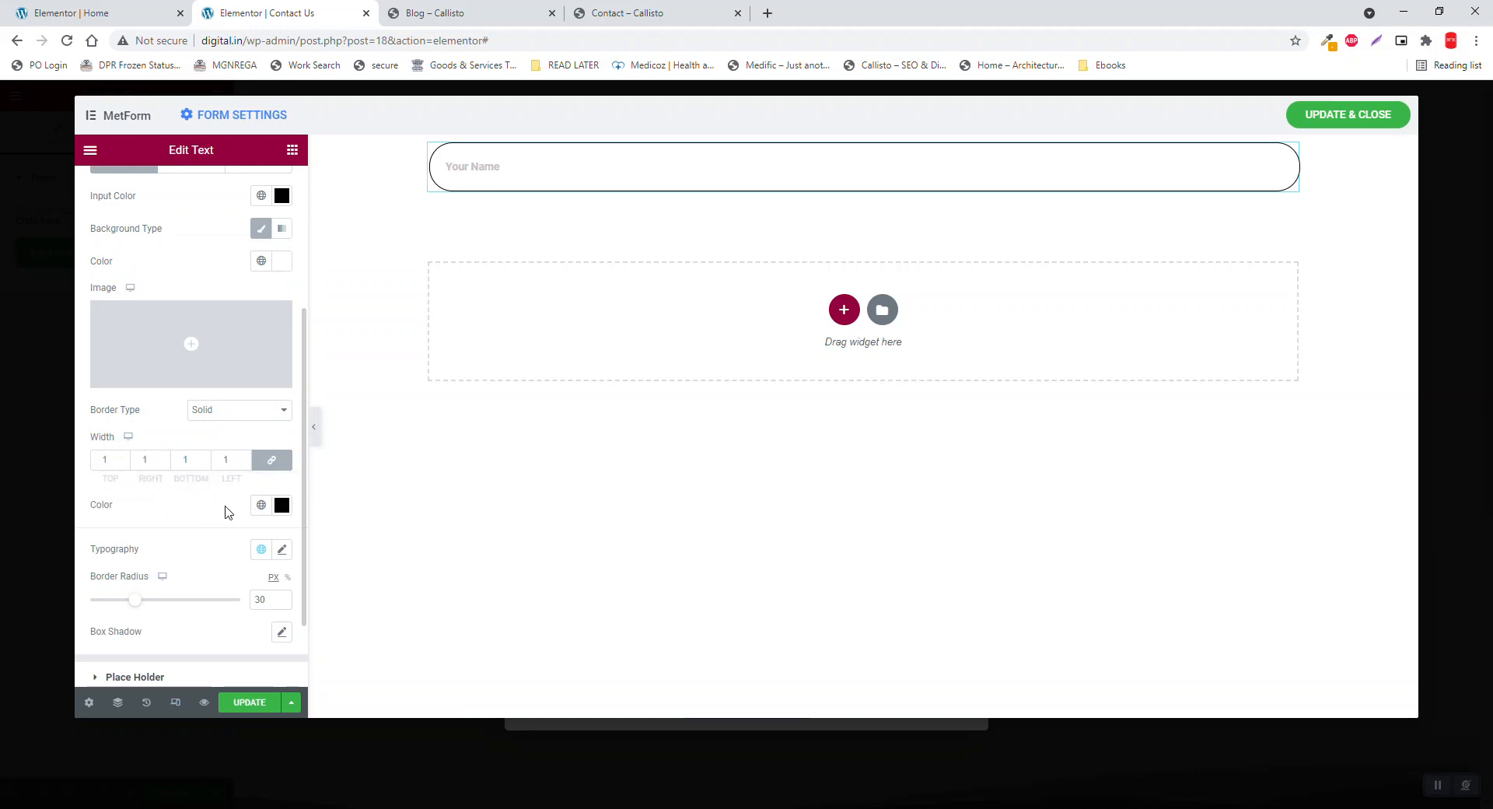
click(281, 260)
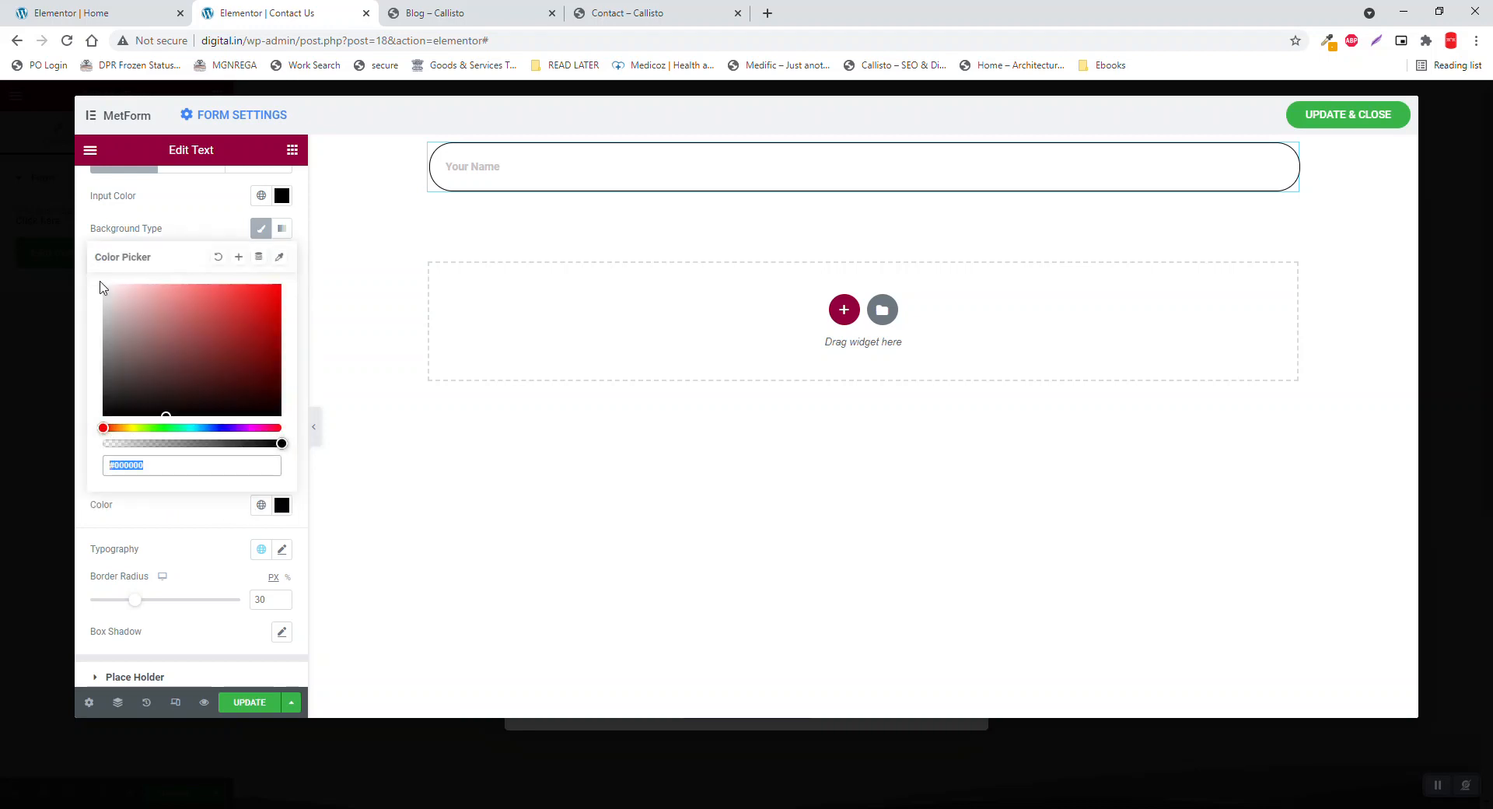
text(FFFFFF)
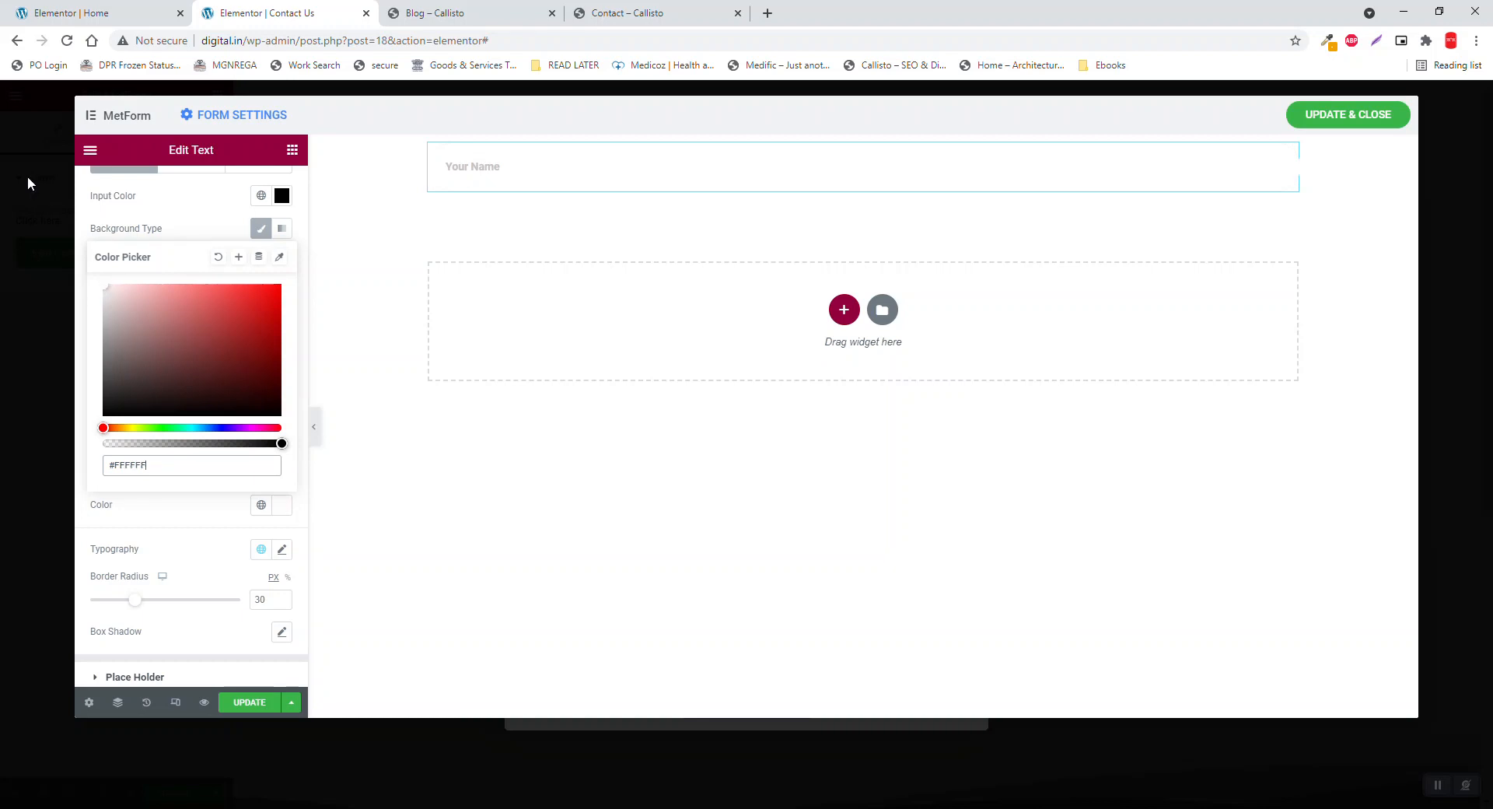
text(#FBE2E2)
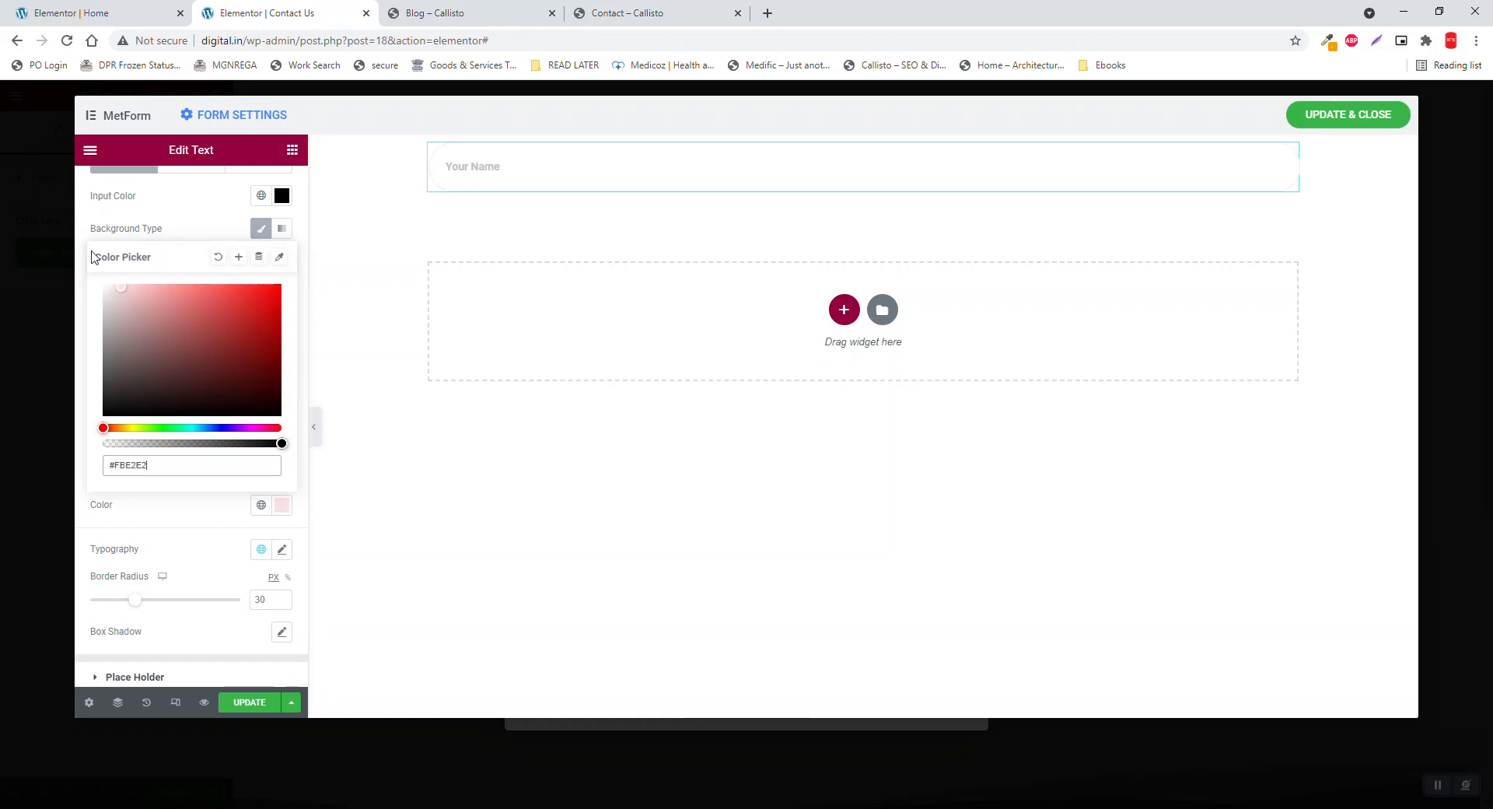
text(#FFFFFF)
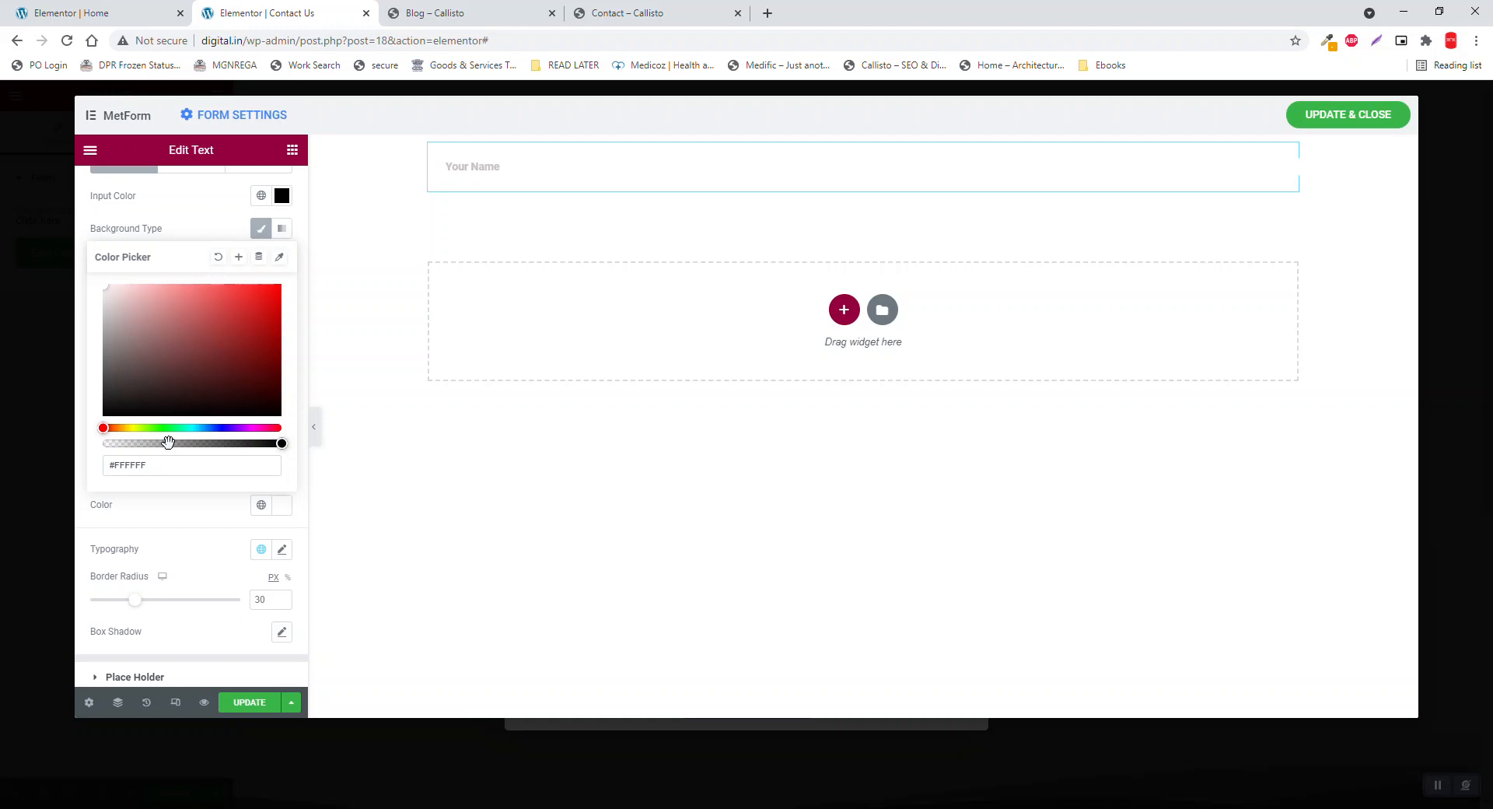
click(281, 229)
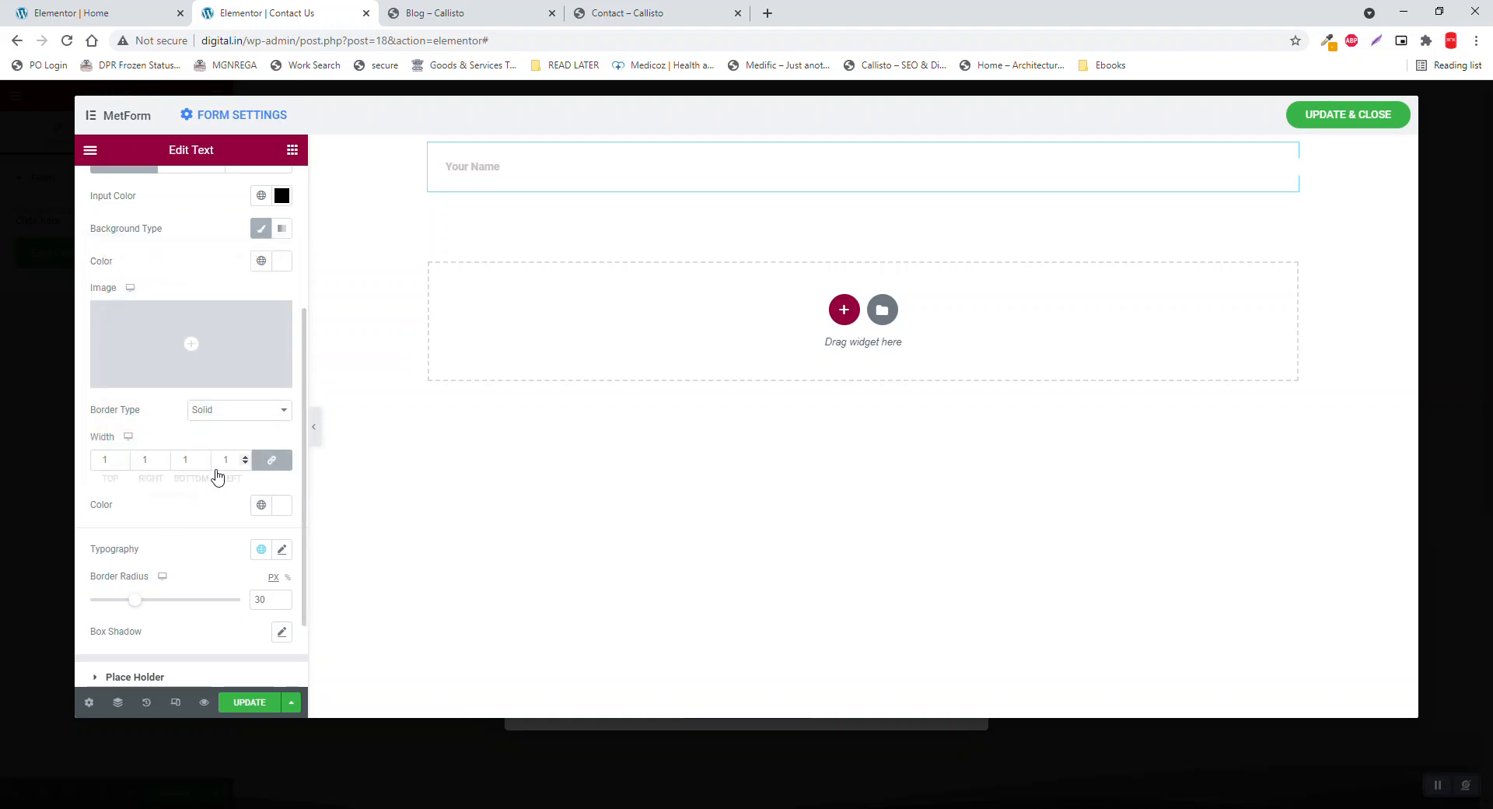
scroll(down, 3)
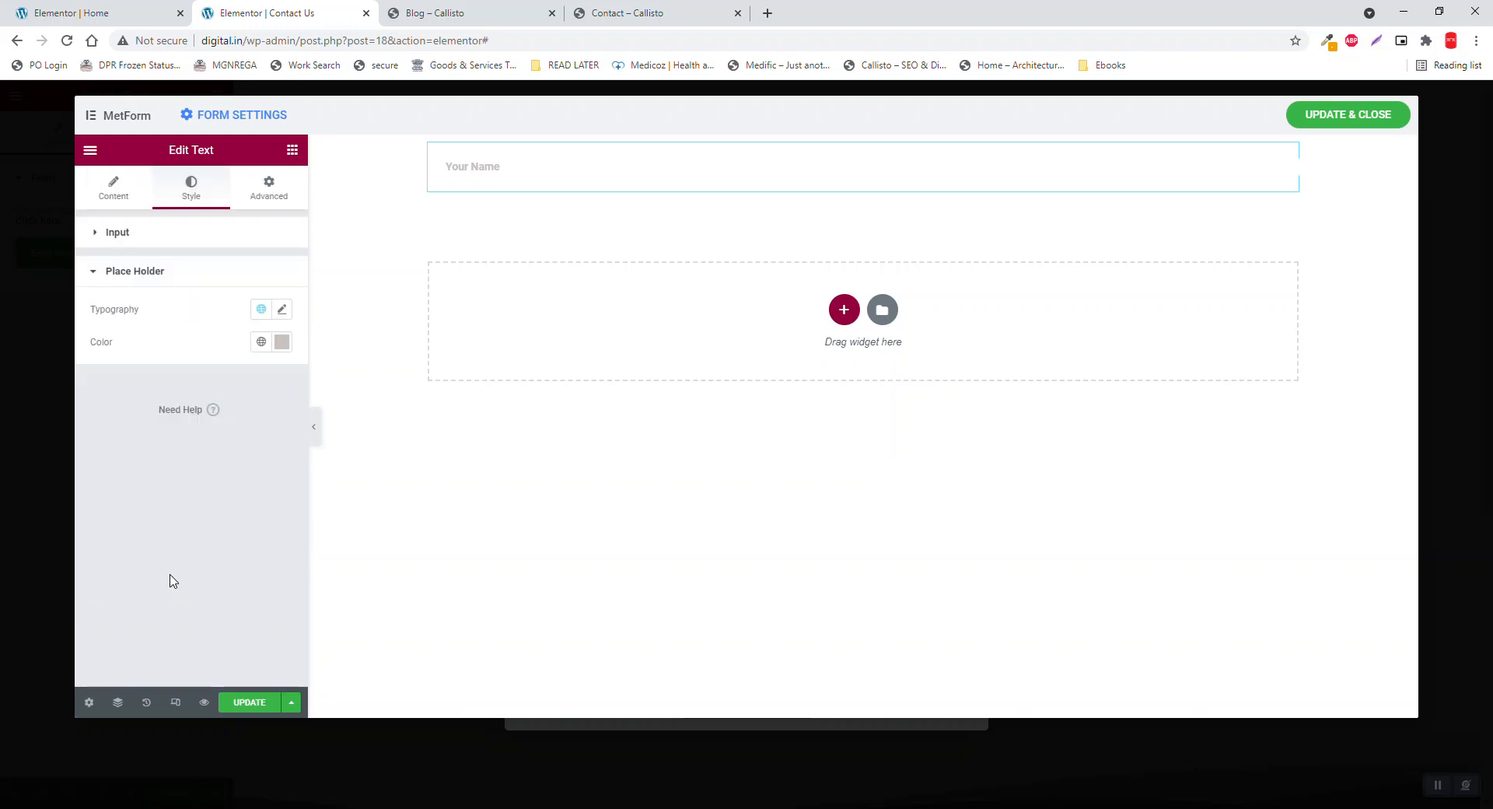
- Change the Your Name placeholder colour to a darker grey swatch
click(280, 342)
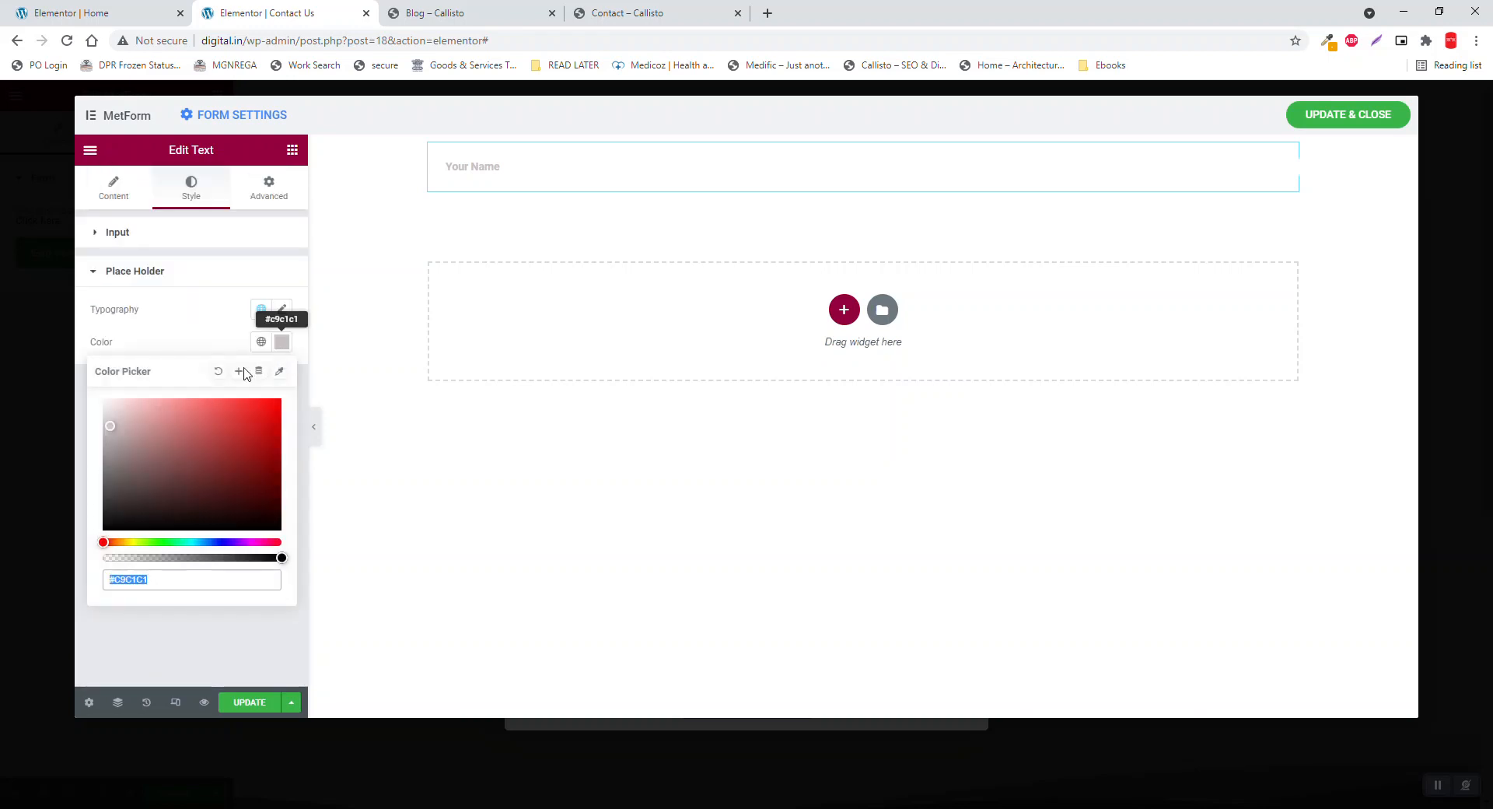
click(260, 341)
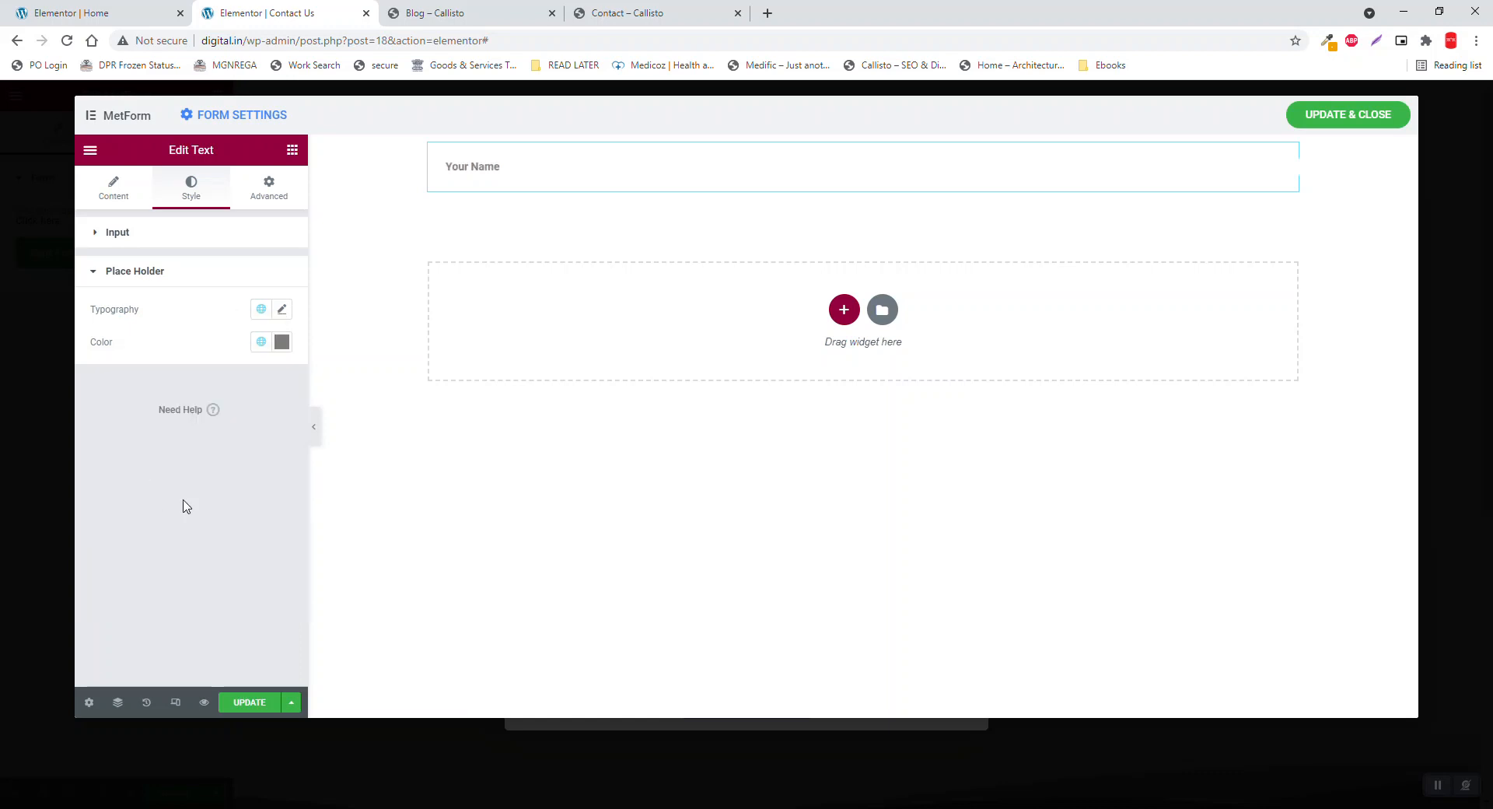
mouse_move(598, 321)
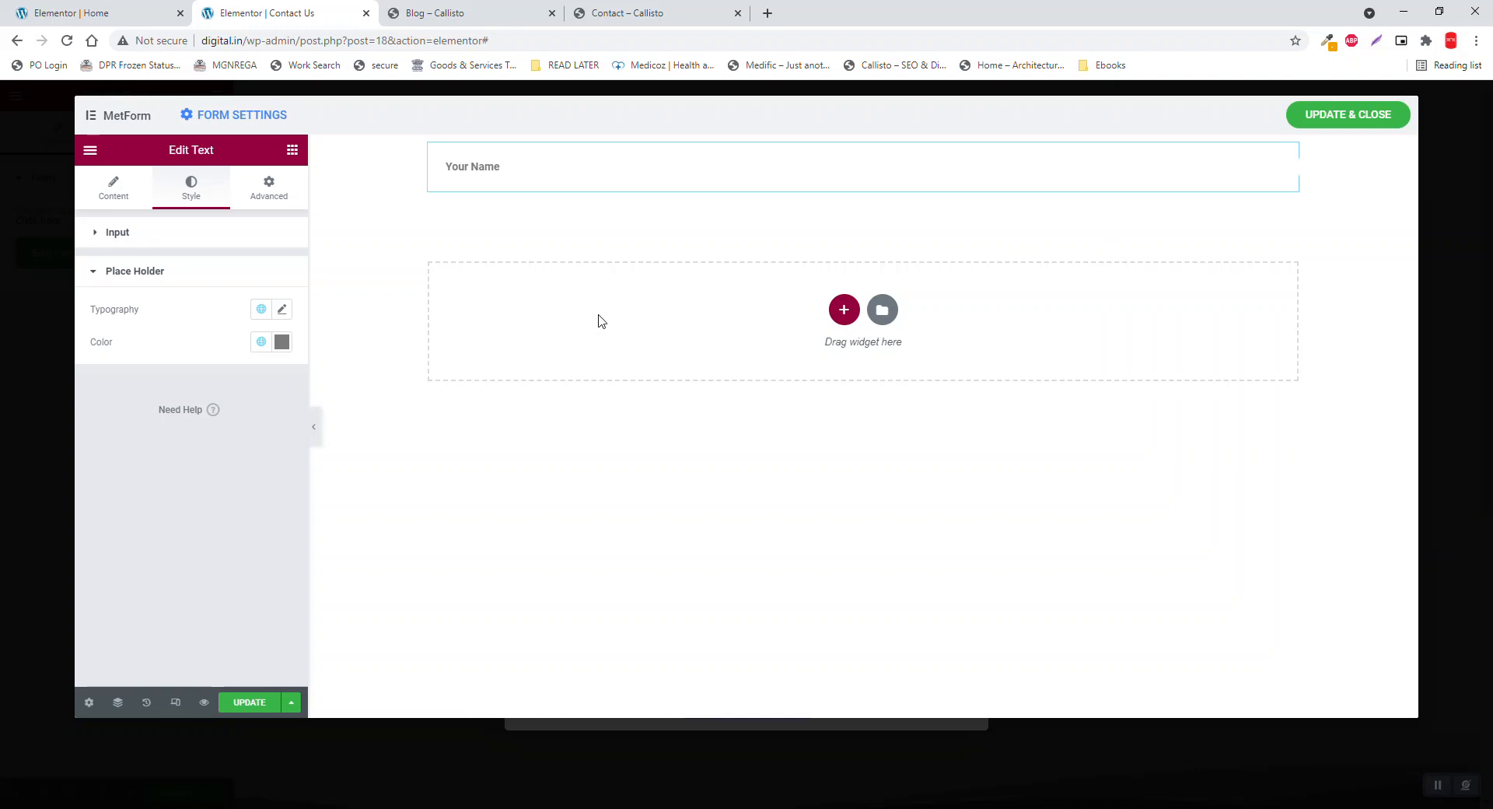
- Duplicate the Your Name field and rename the copy to Subject
right_click(1290, 161)
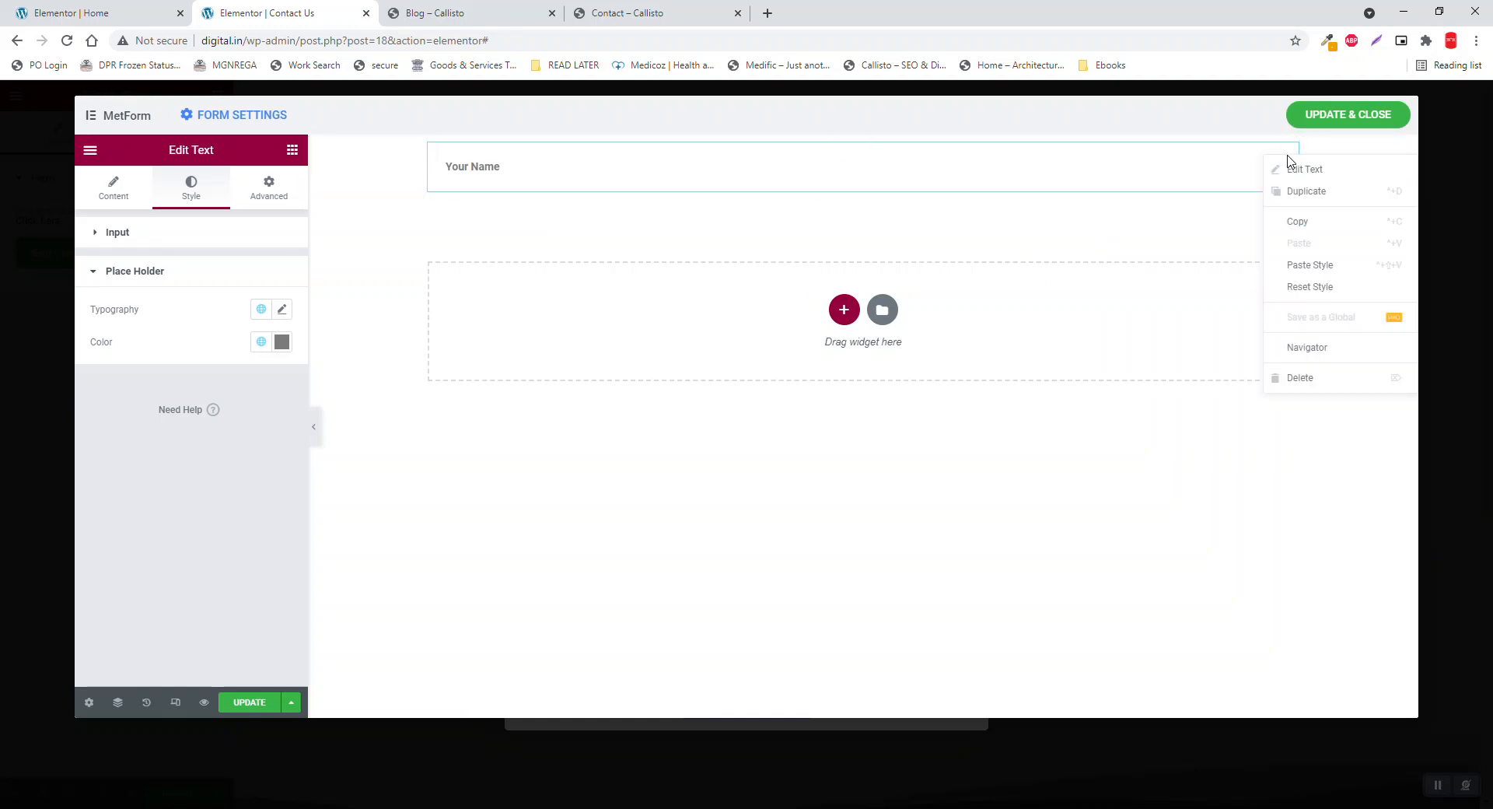
click(1305, 169)
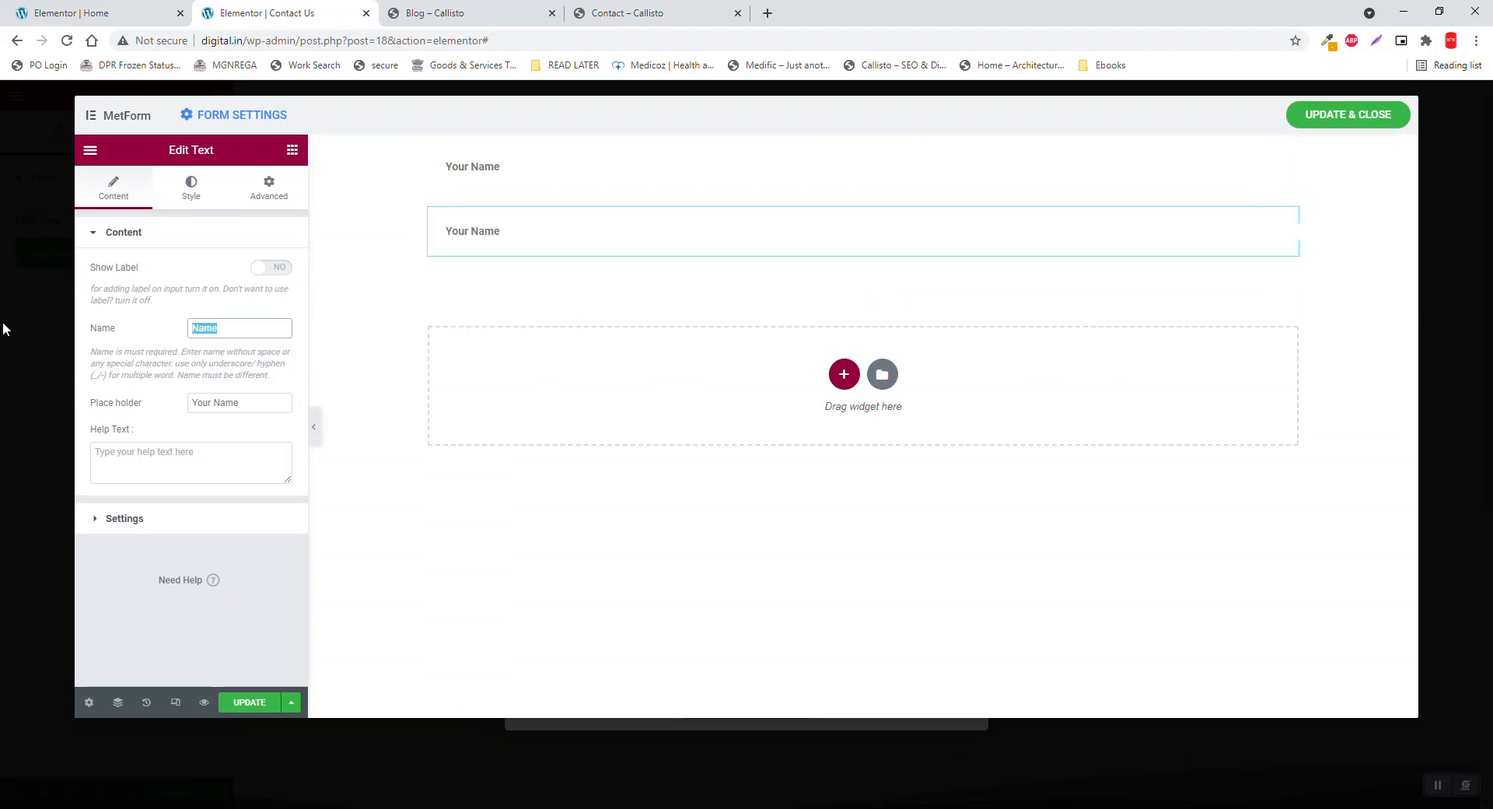
text(Subject)
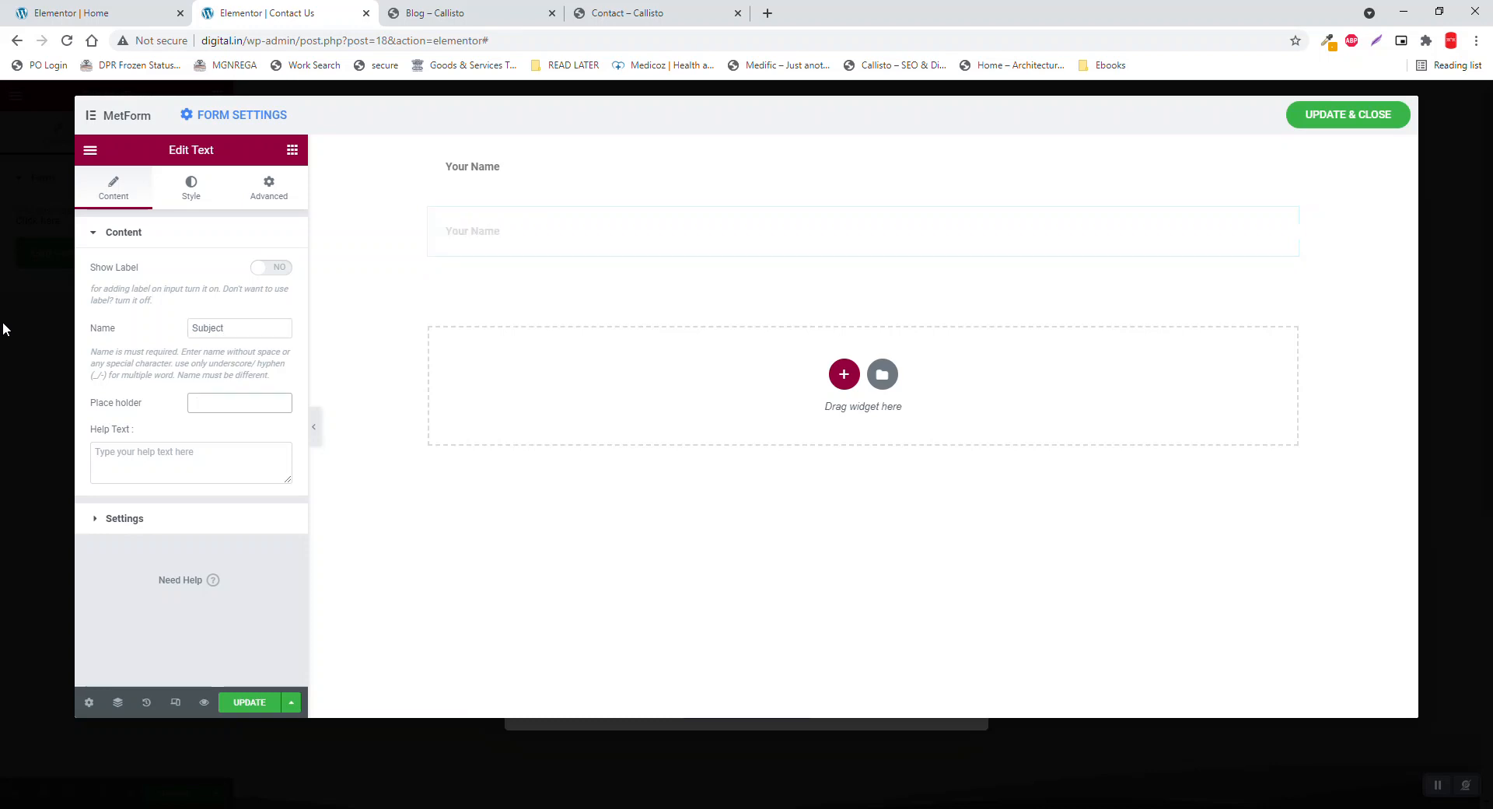
text(Subject)
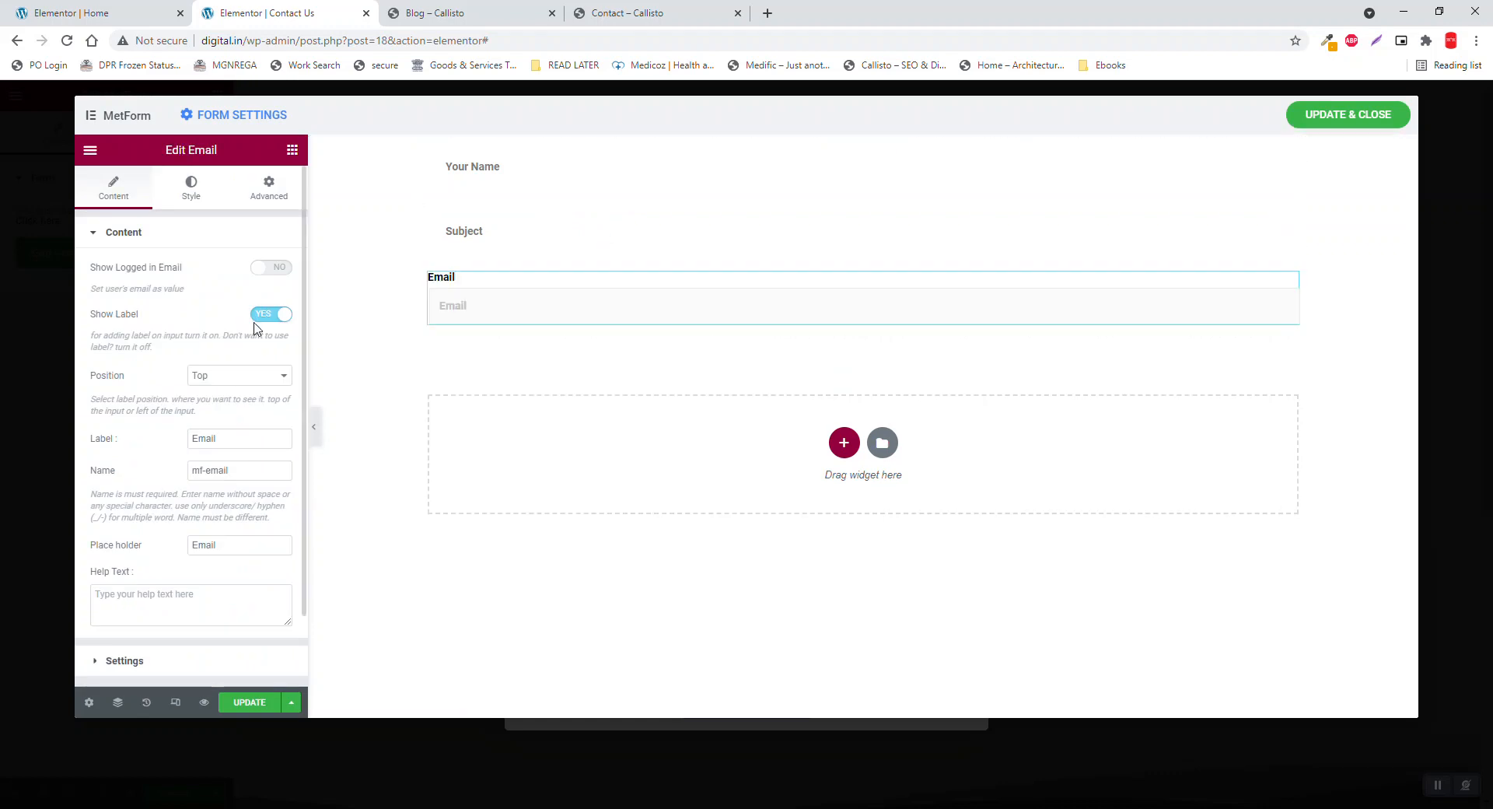
- Add an Email field with its label hidden, named Email, and apply the copied styling
click(272, 314)
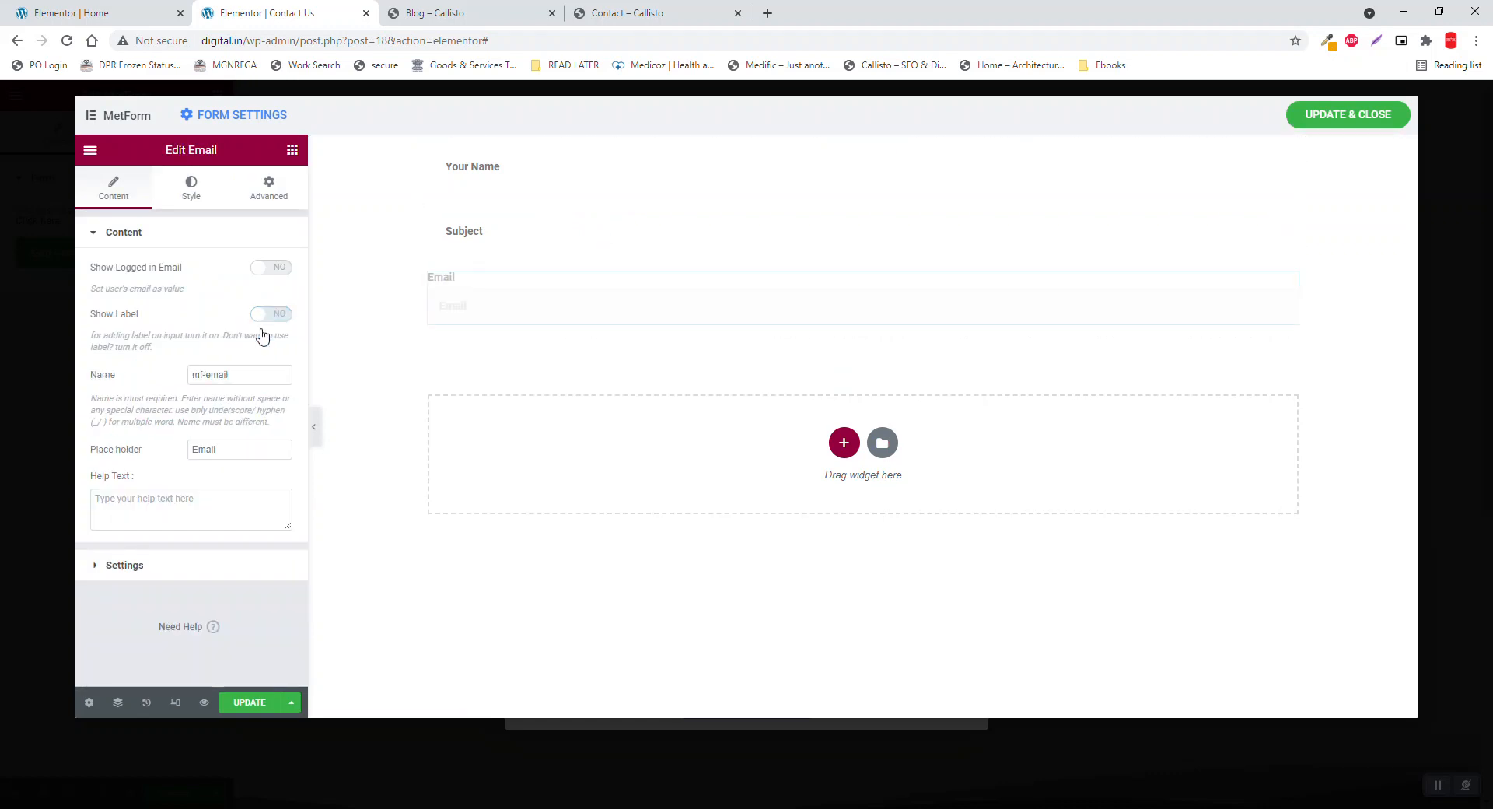
text(Em)
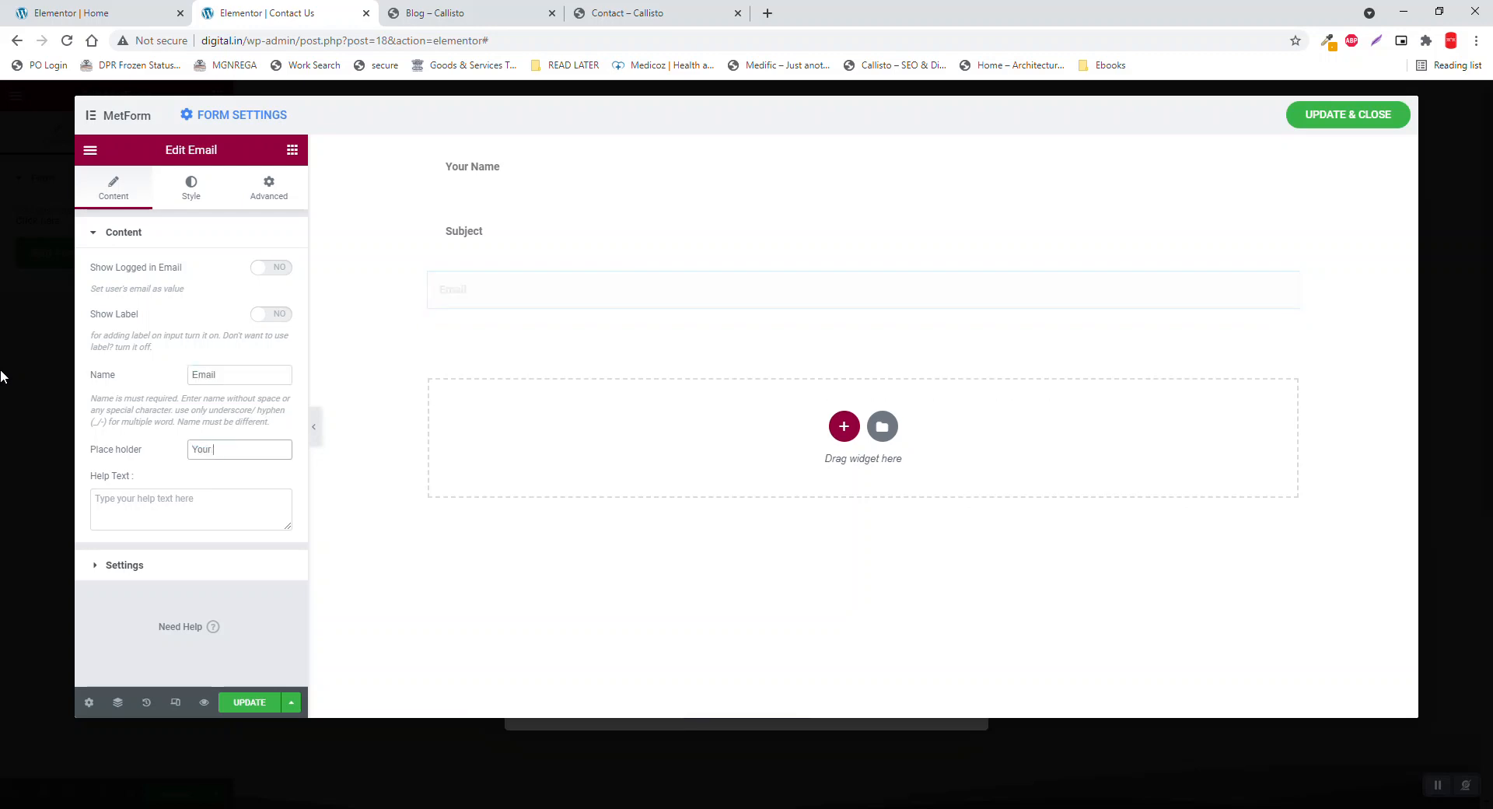
text(Email)
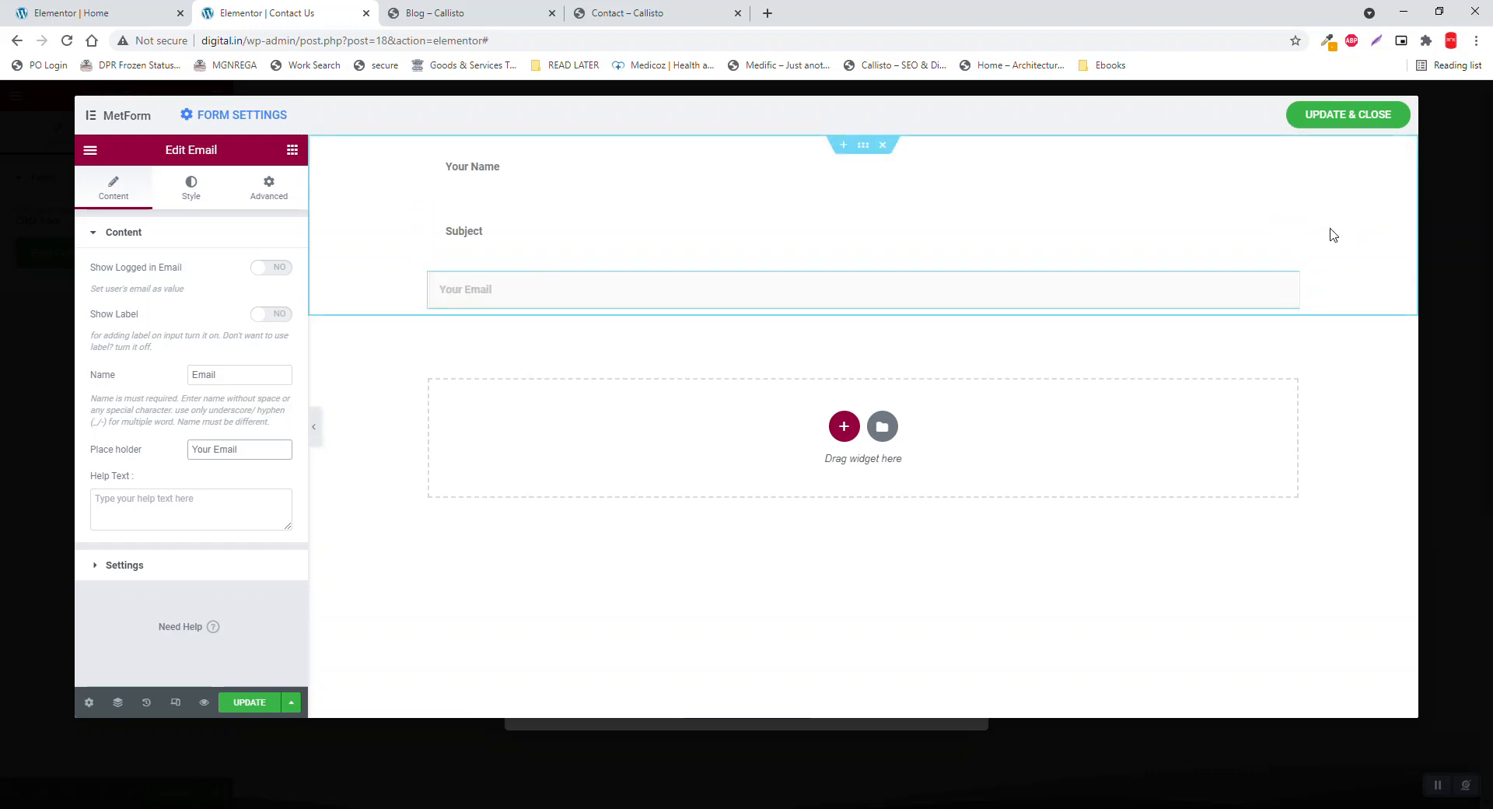
right_click(862, 288)
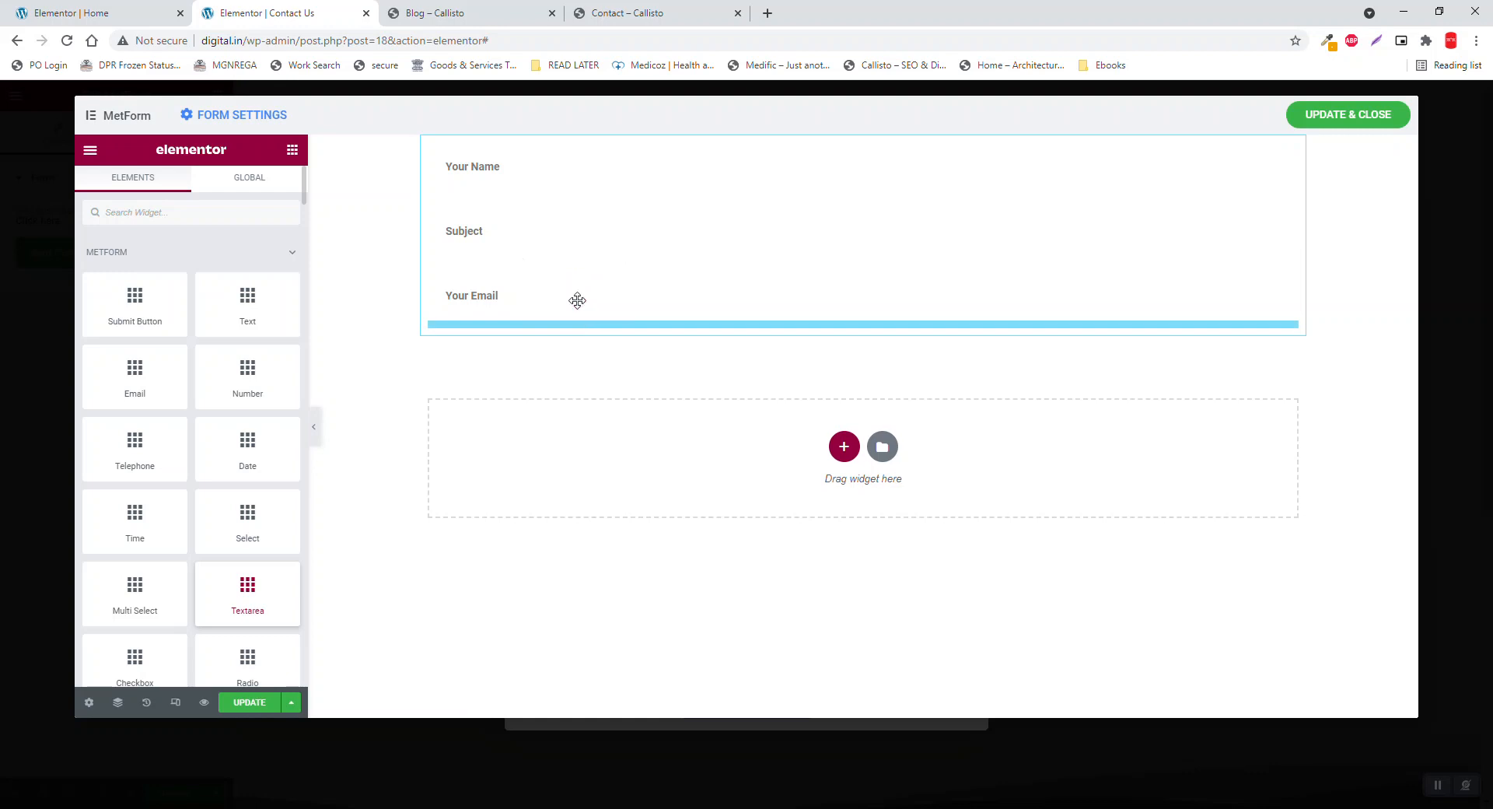
- Add a label-free Message textarea with pasted field styling and placeholder 'Your Message'
click(578, 301)
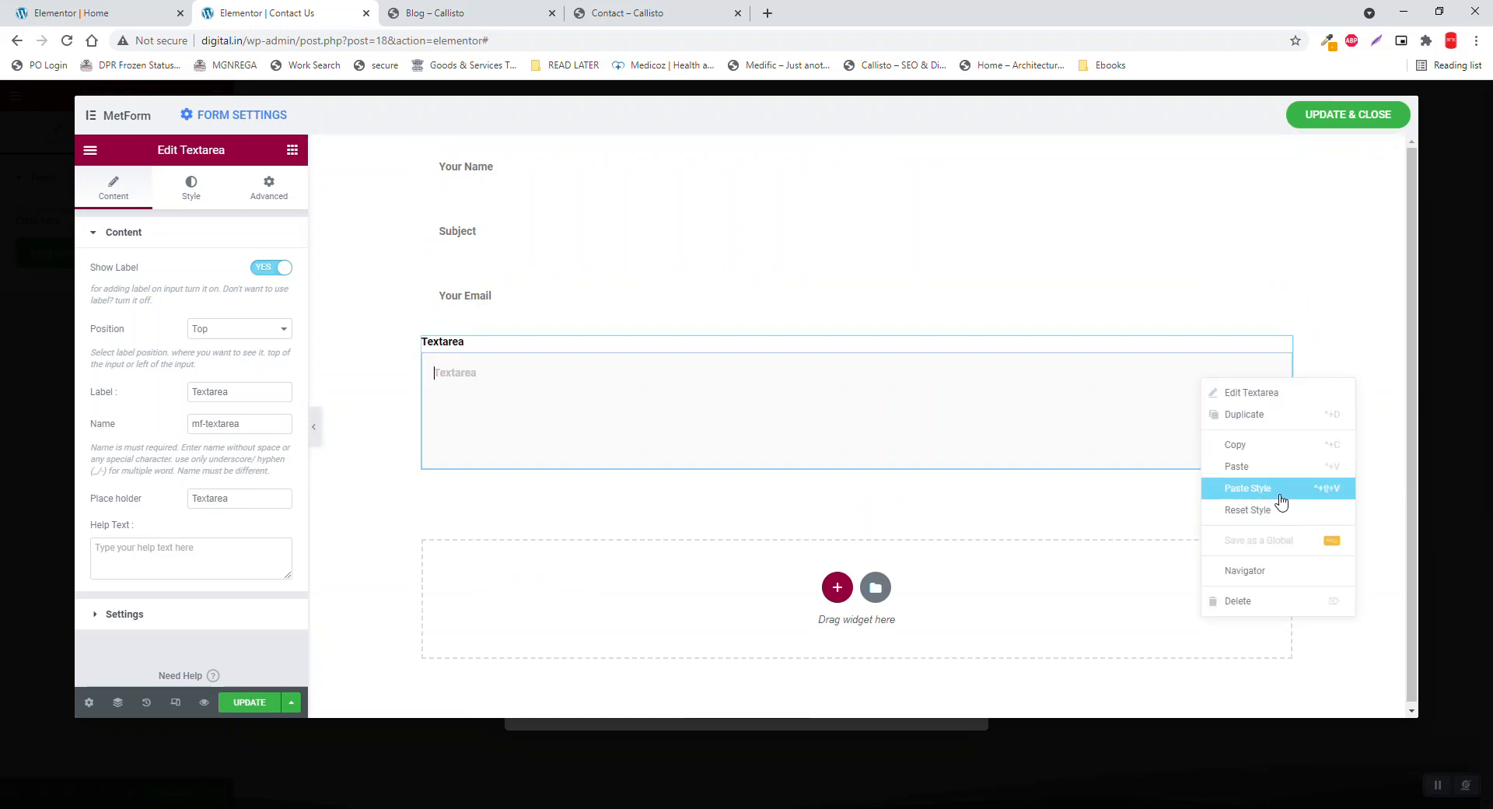
click(972, 427)
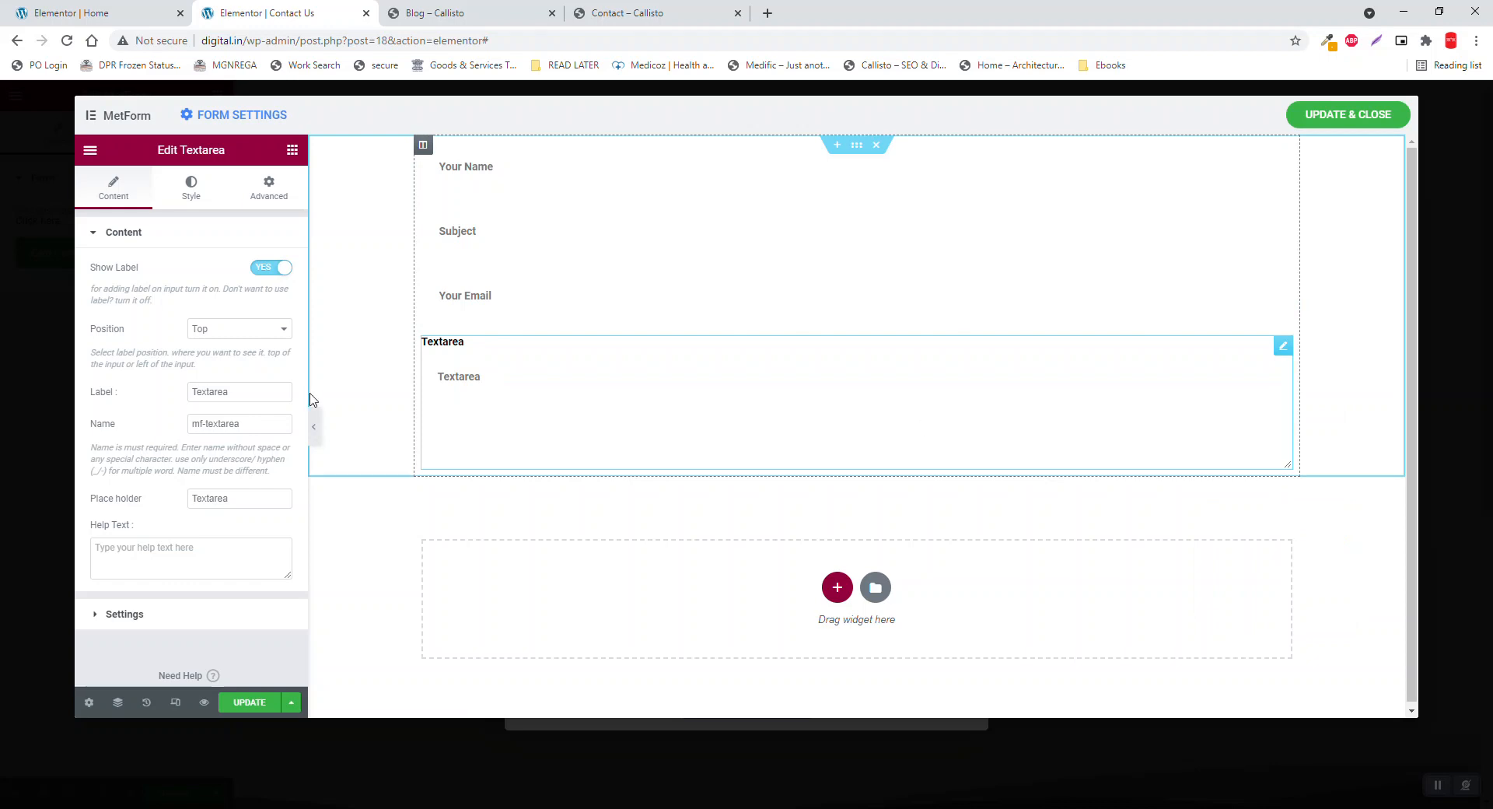
click(271, 267)
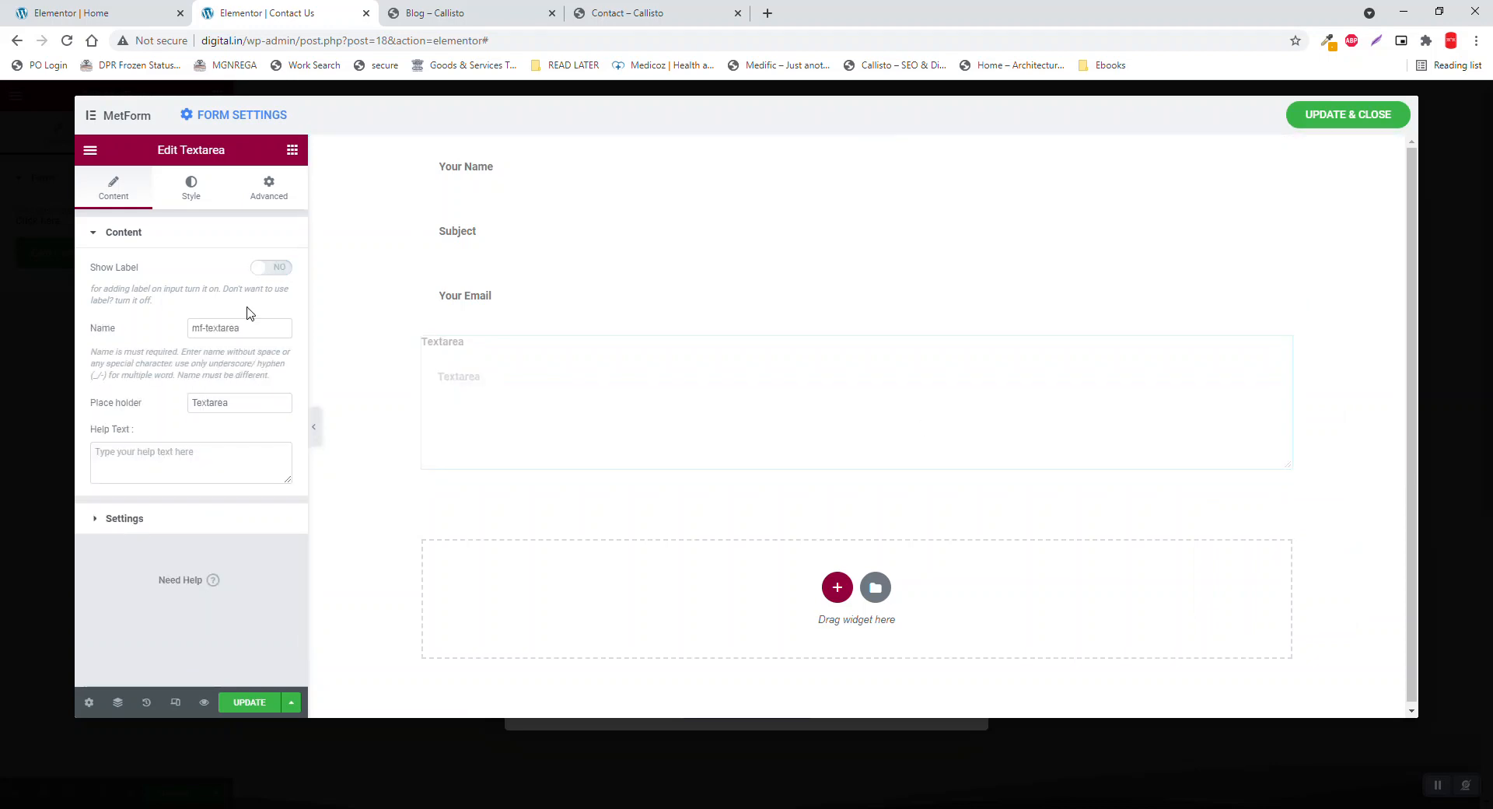
triple_click(239, 328)
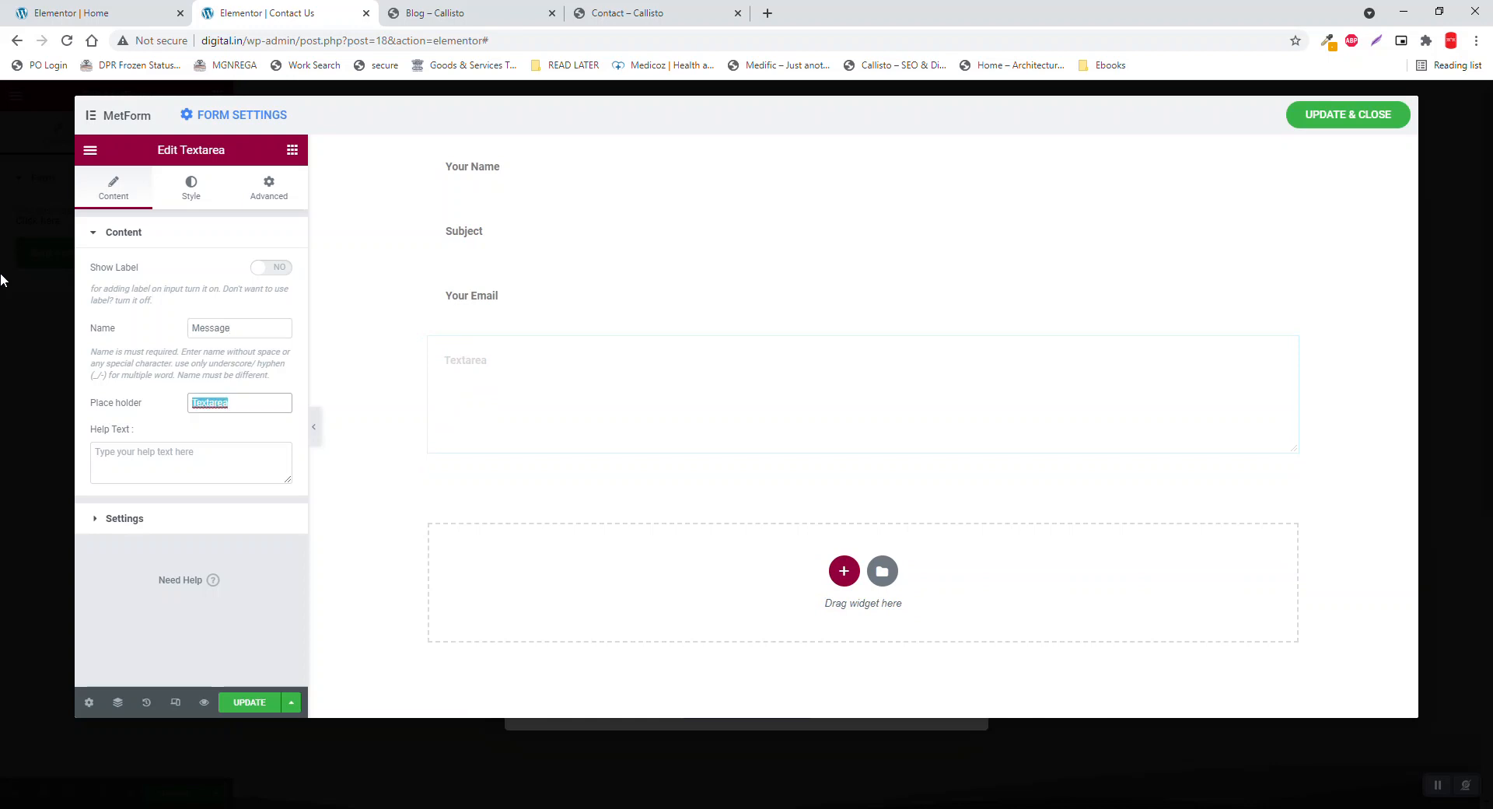
text(Your Message)
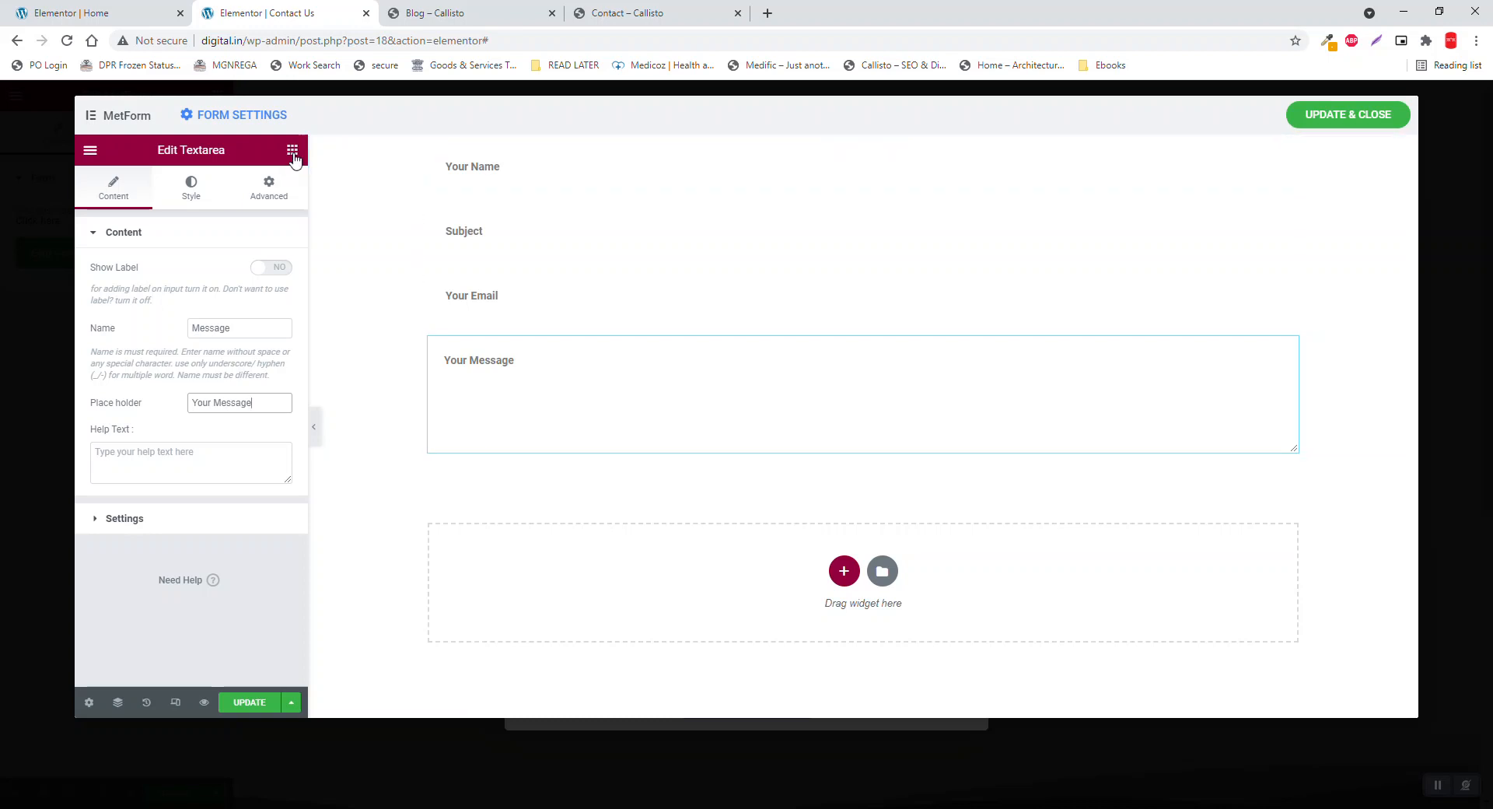
click(292, 150)
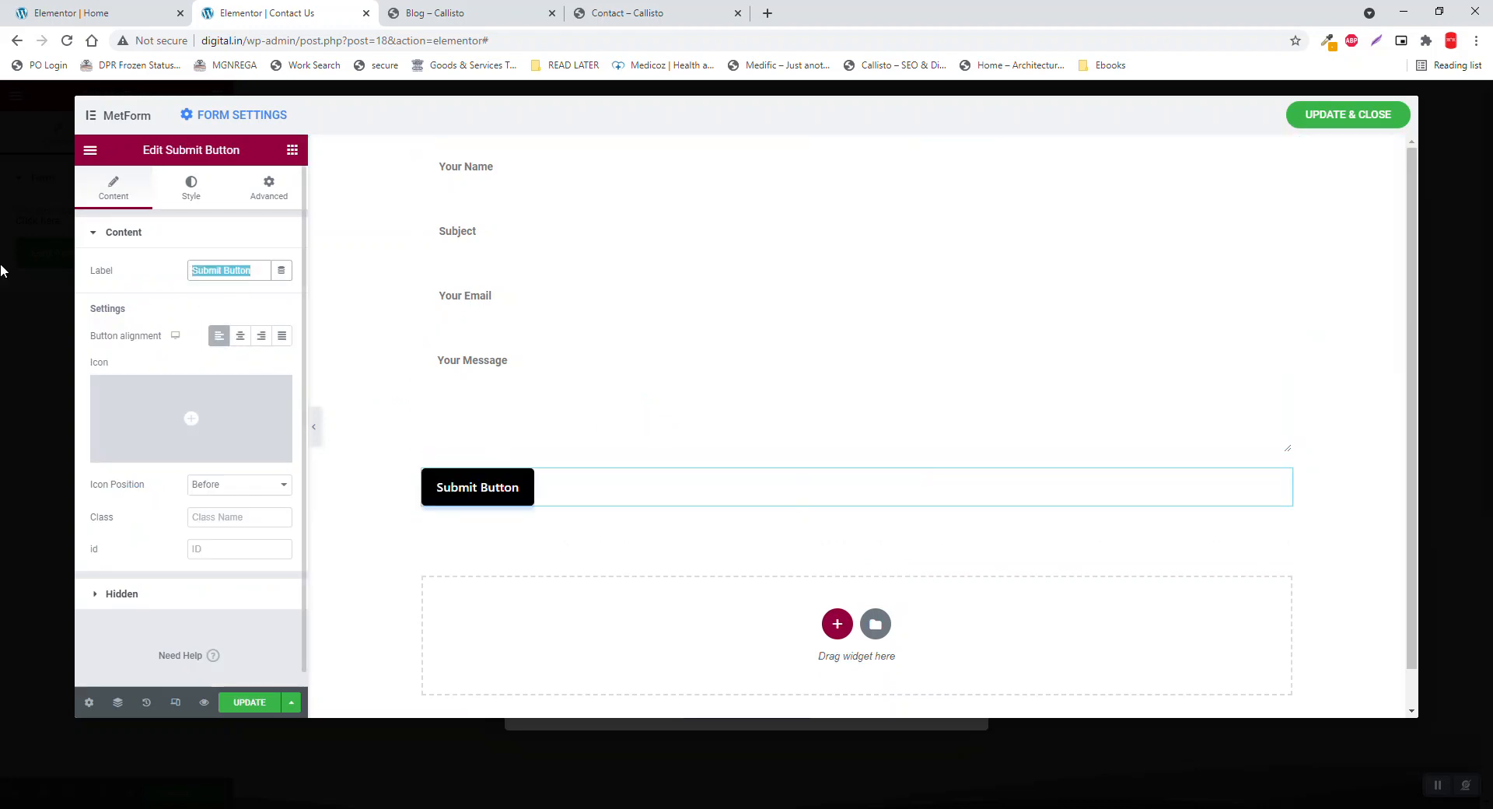
- Label the submit button SEND MESSAGE and give it a classic orange background
text(SEND MESSAGE)
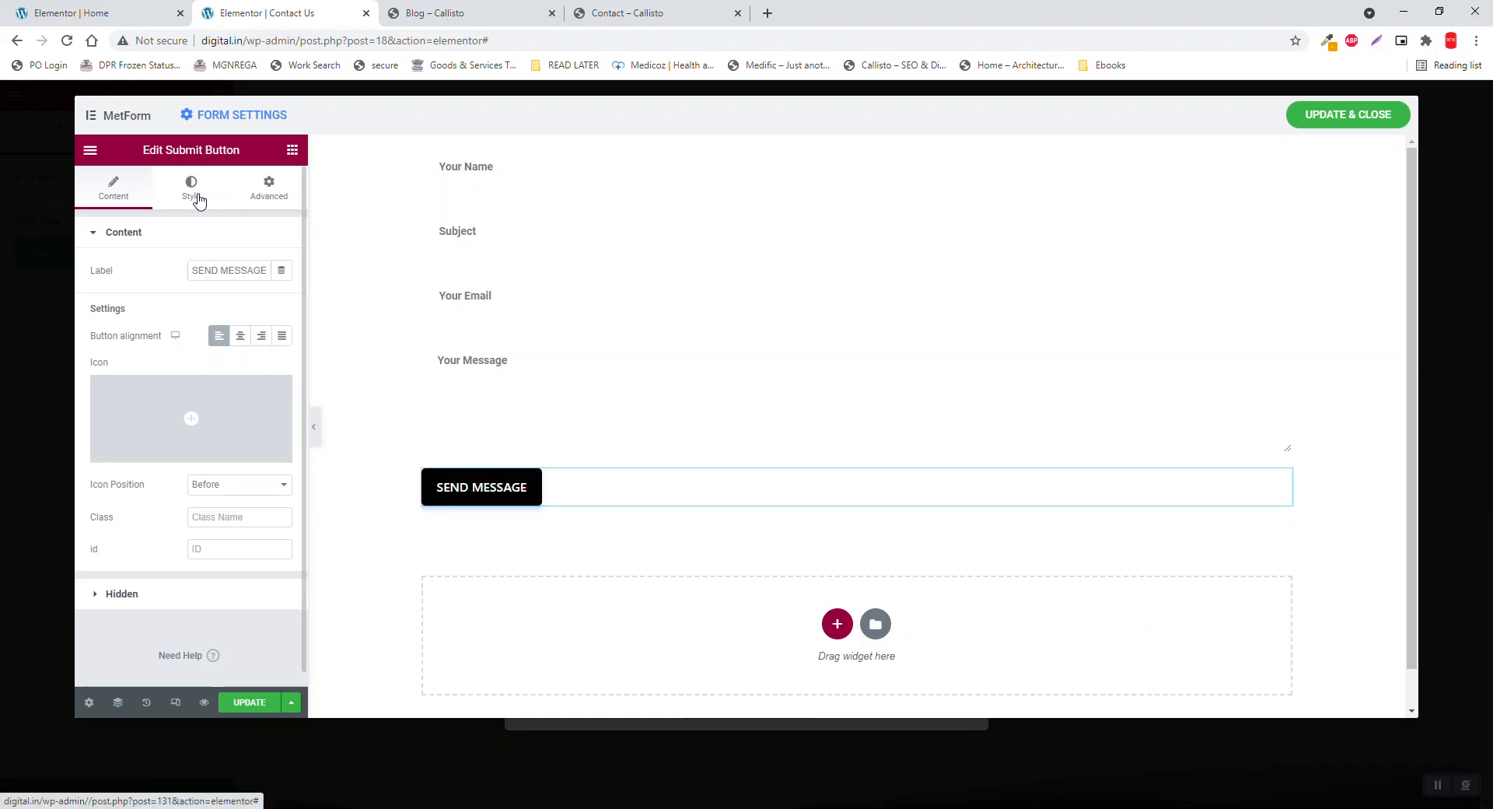
click(191, 186)
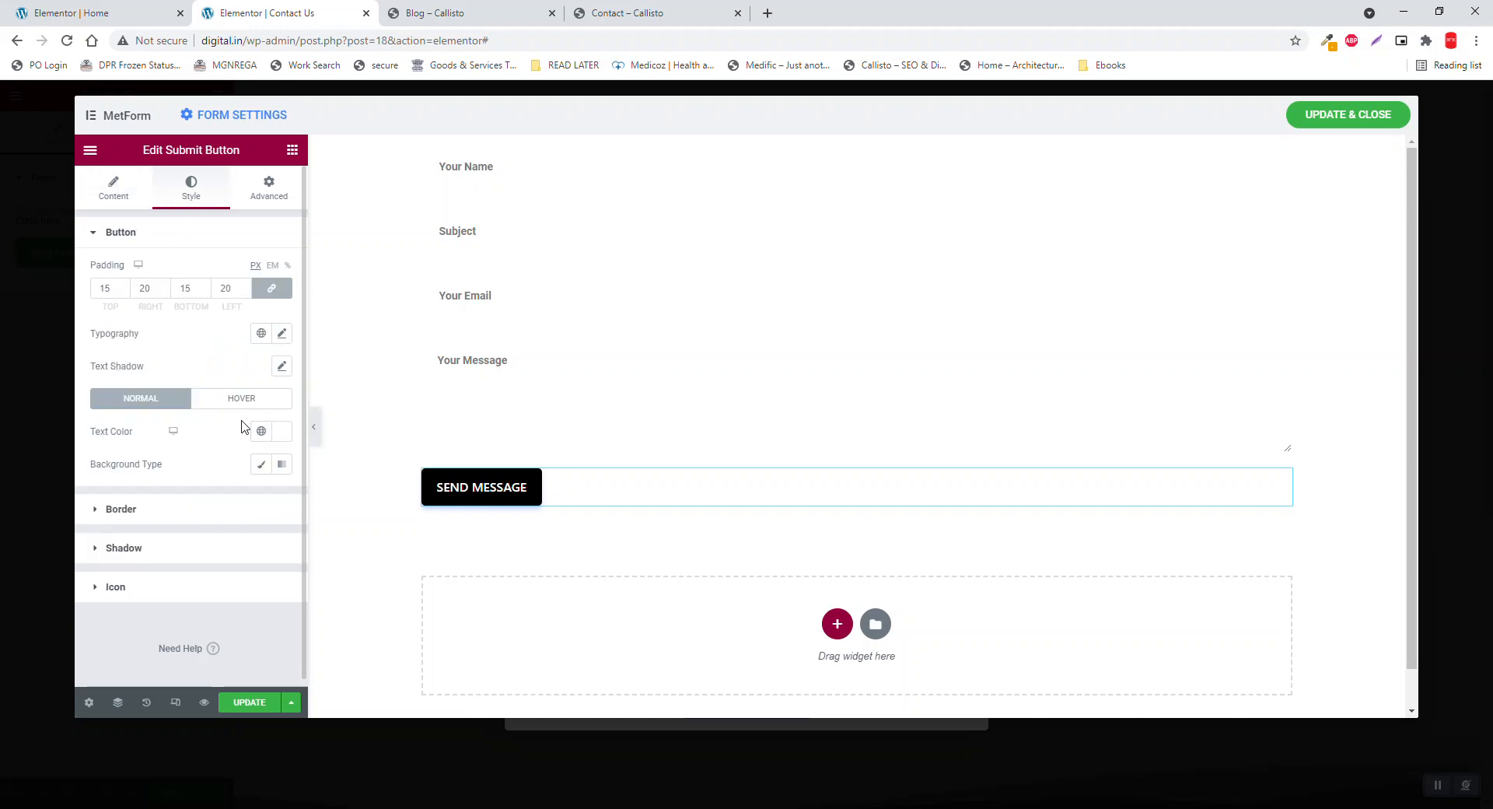
click(262, 464)
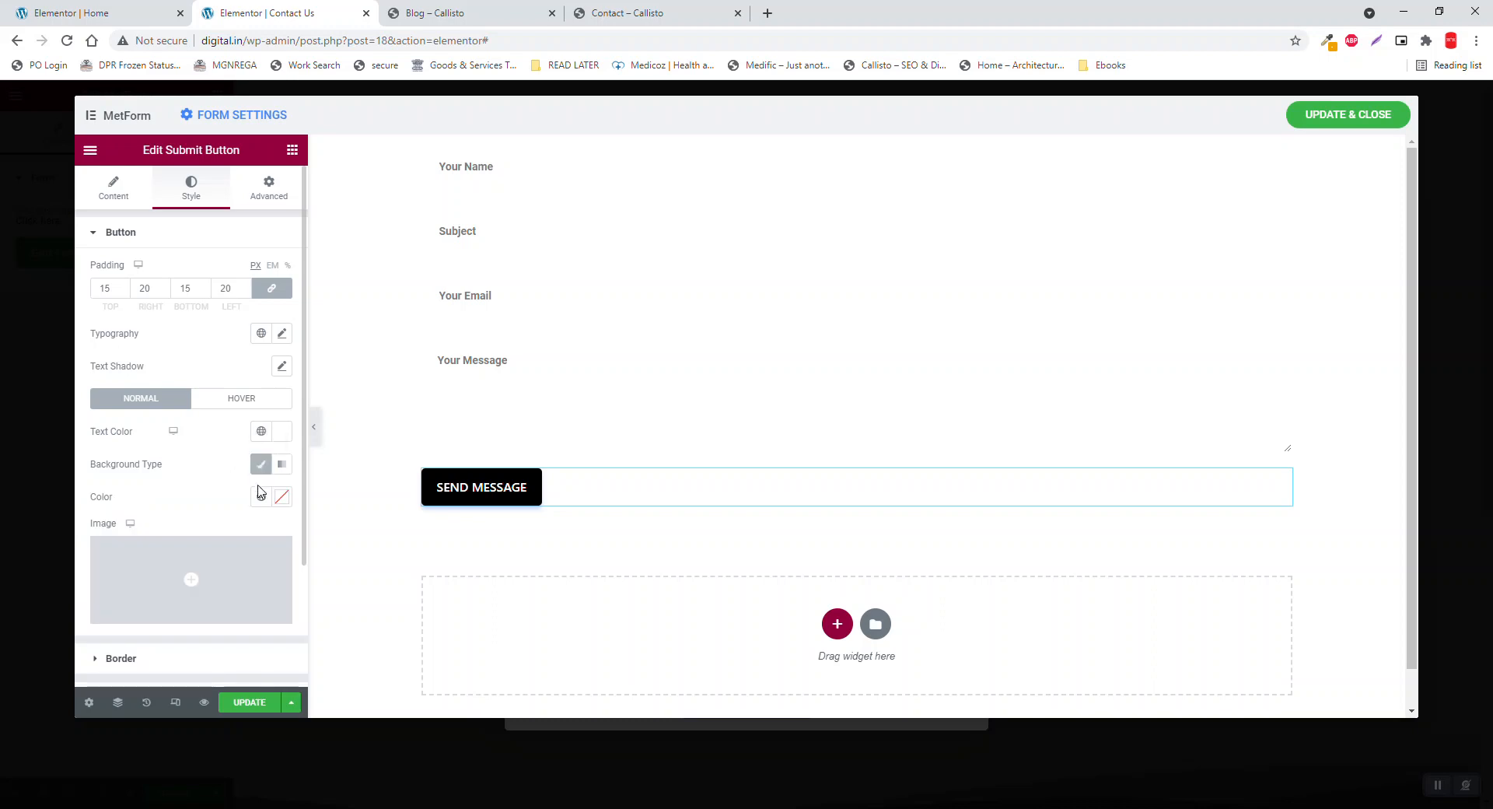
click(281, 496)
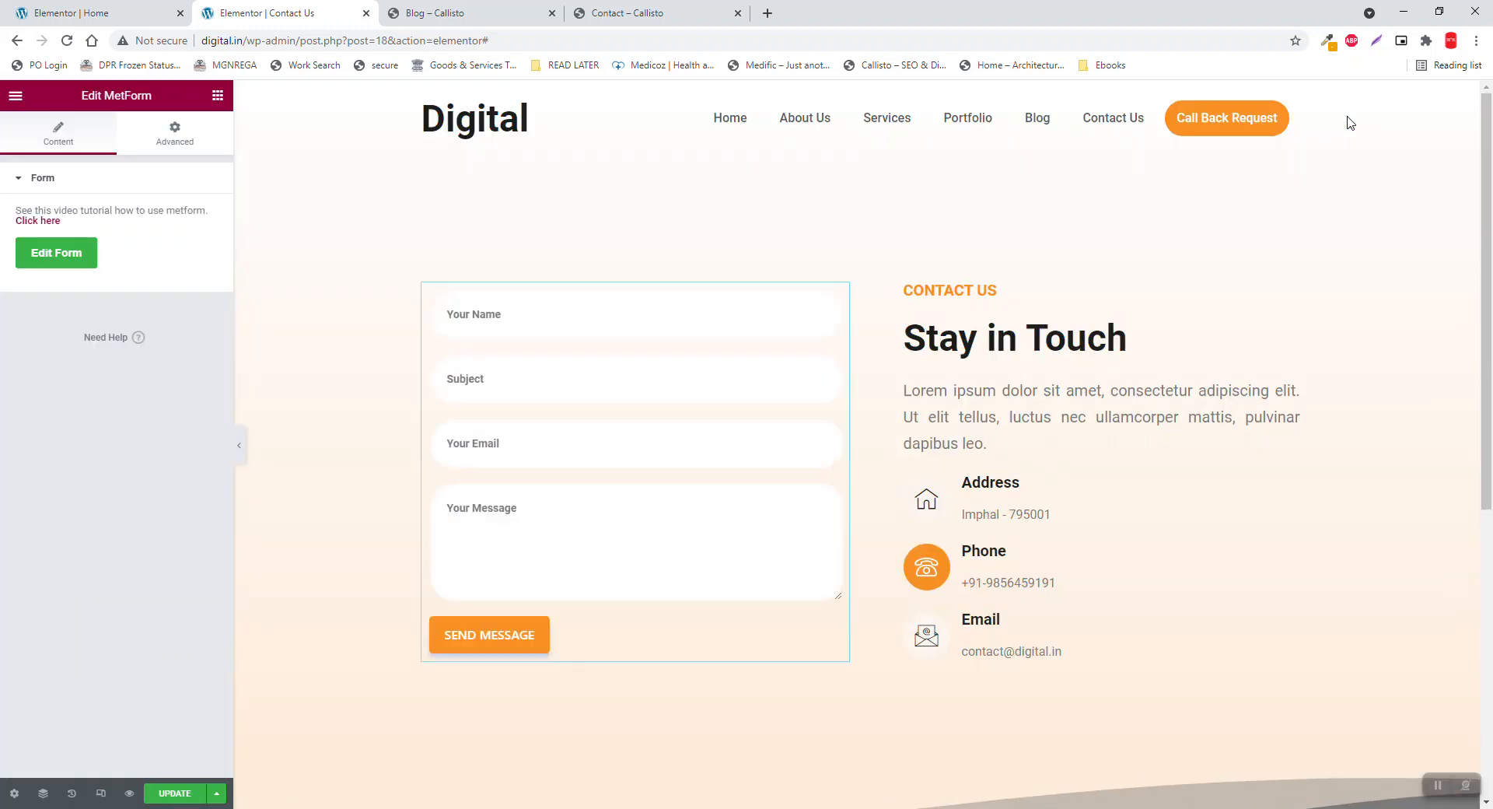
- Scroll through the finished contact form, then save the Contact Us page with Update
scroll(down, 3)
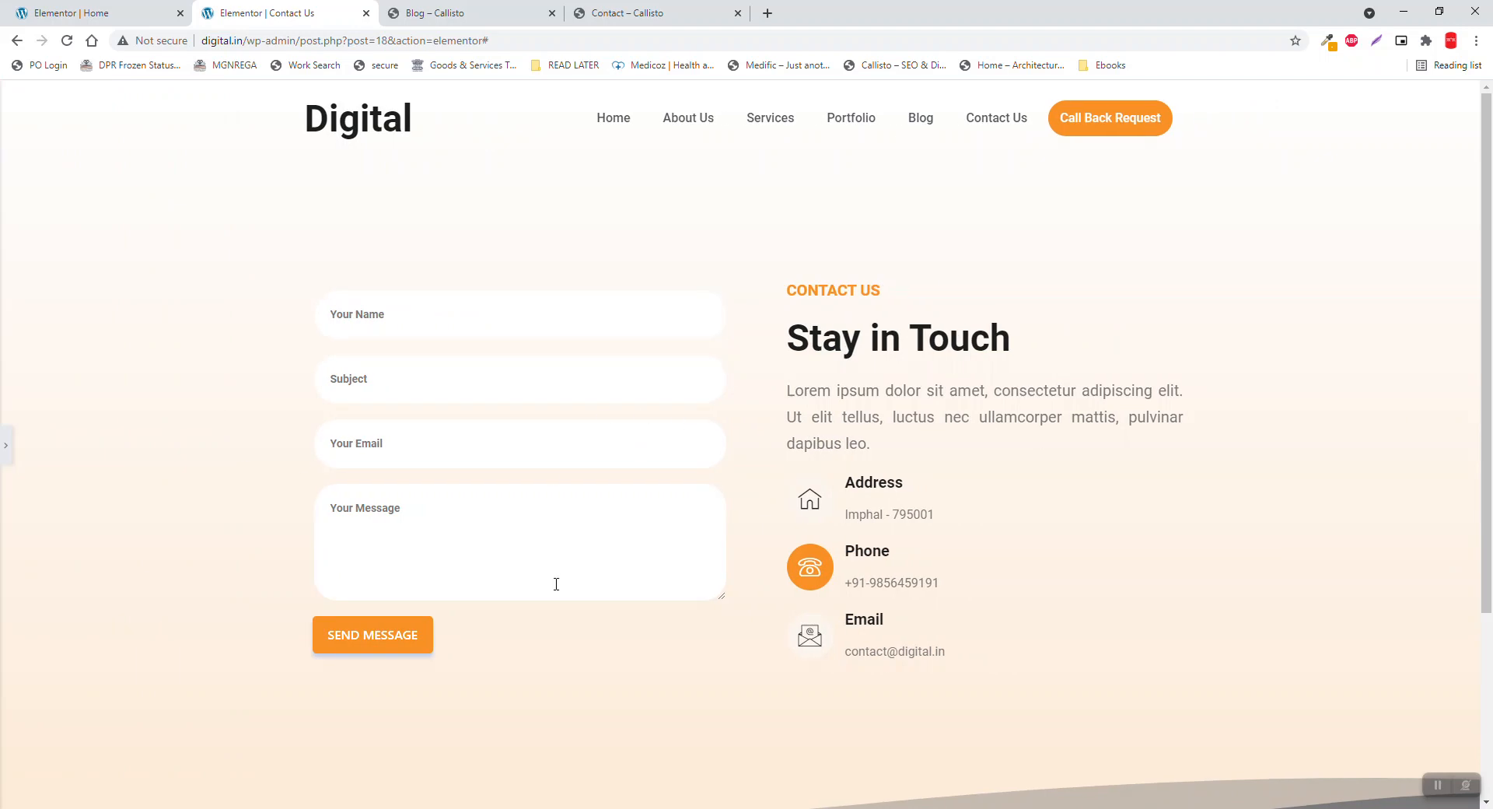
scroll(down, 3)
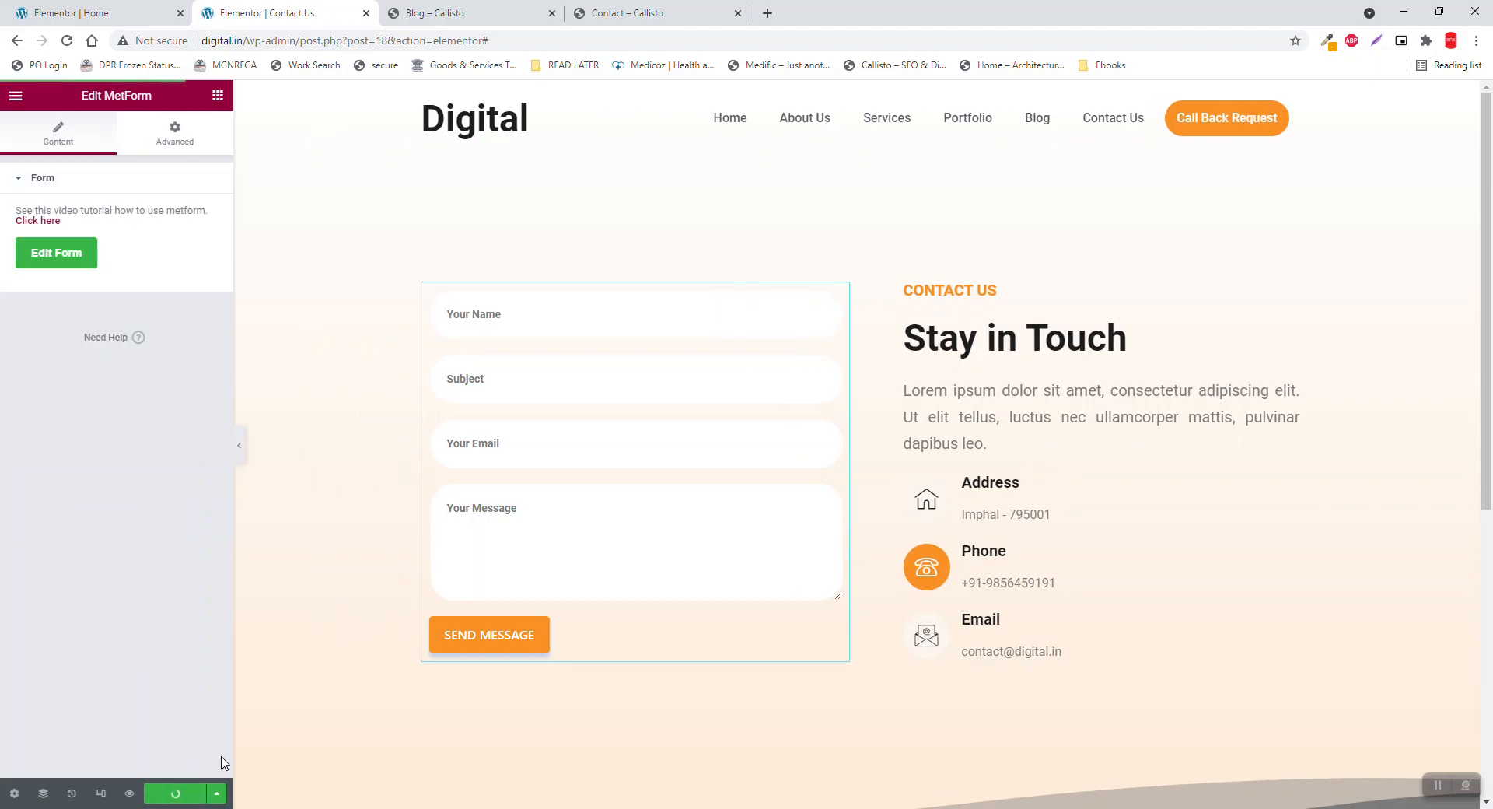
click(174, 792)
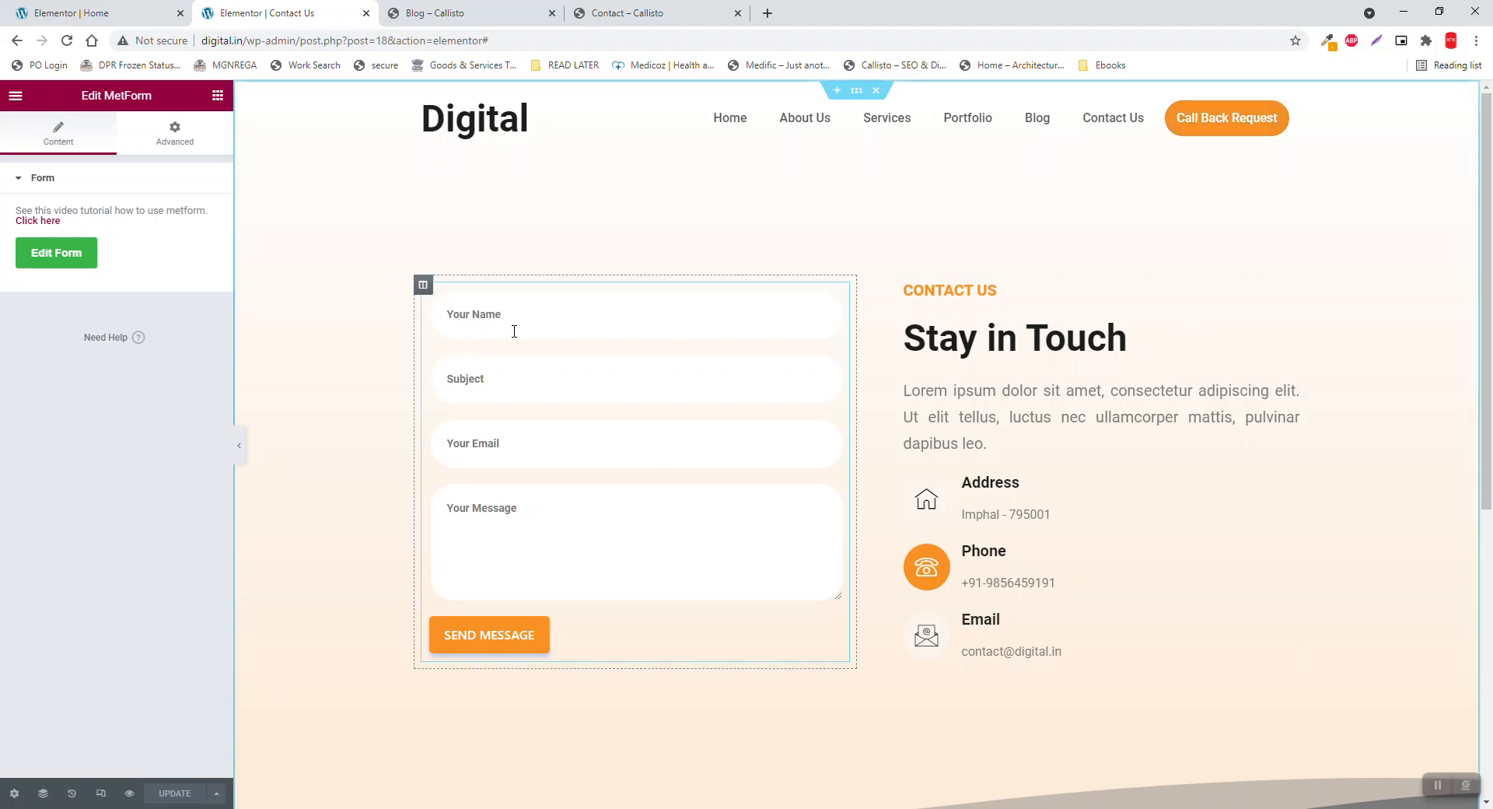
mouse_move(544, 482)
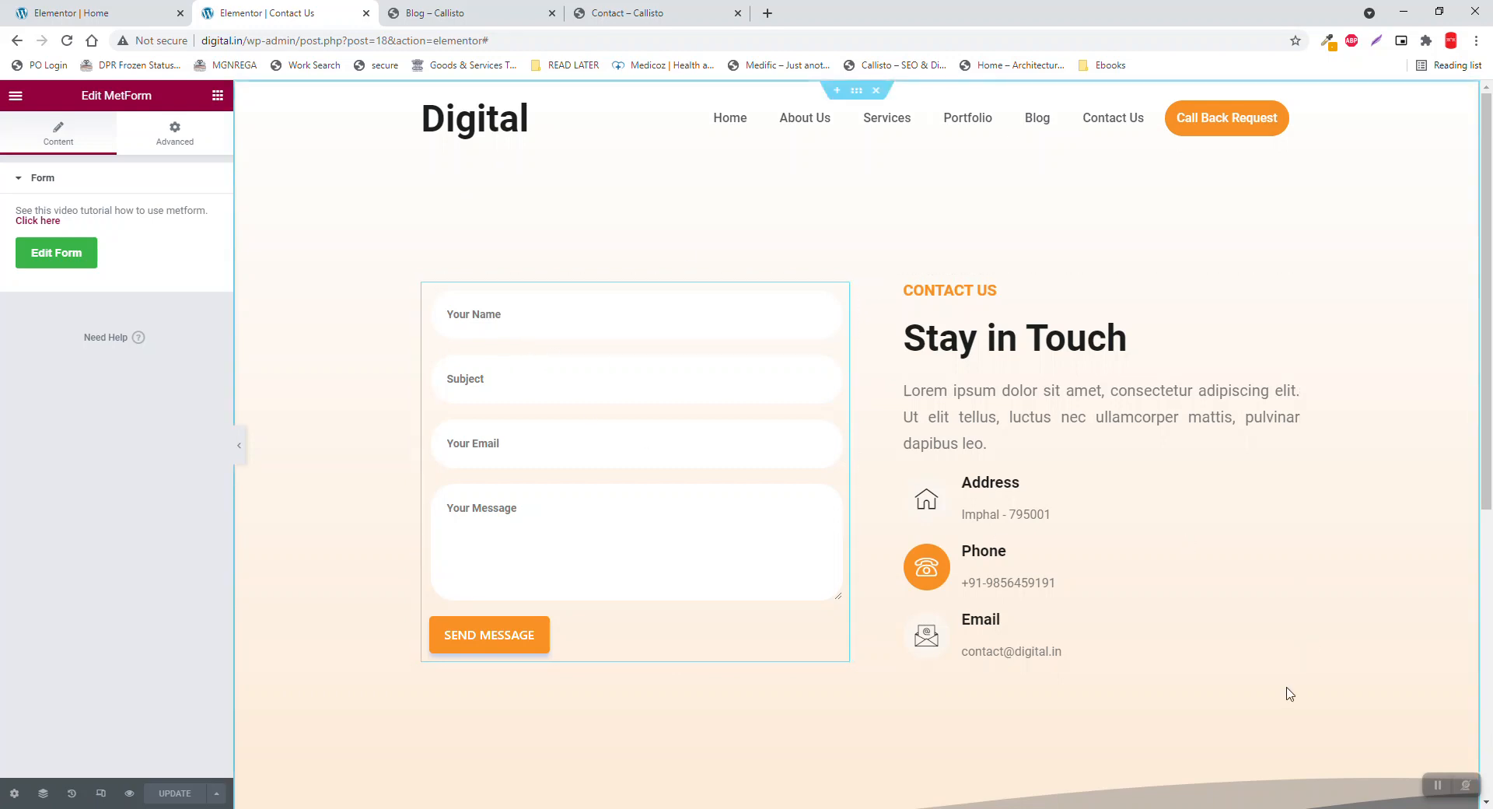
mouse_move(1426, 773)
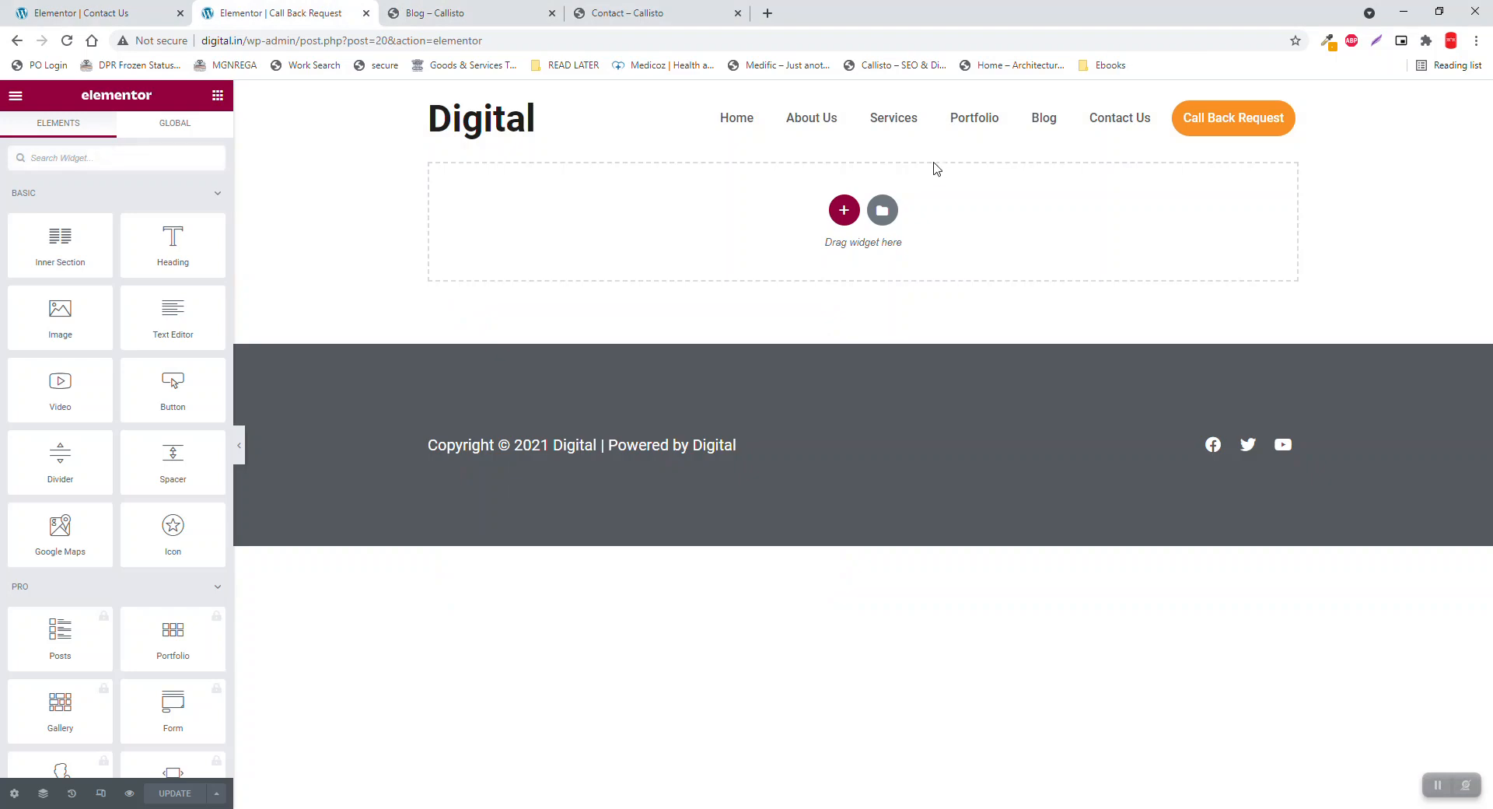
- Return to the Contact Us page and open the contact form's editor
click(86, 12)
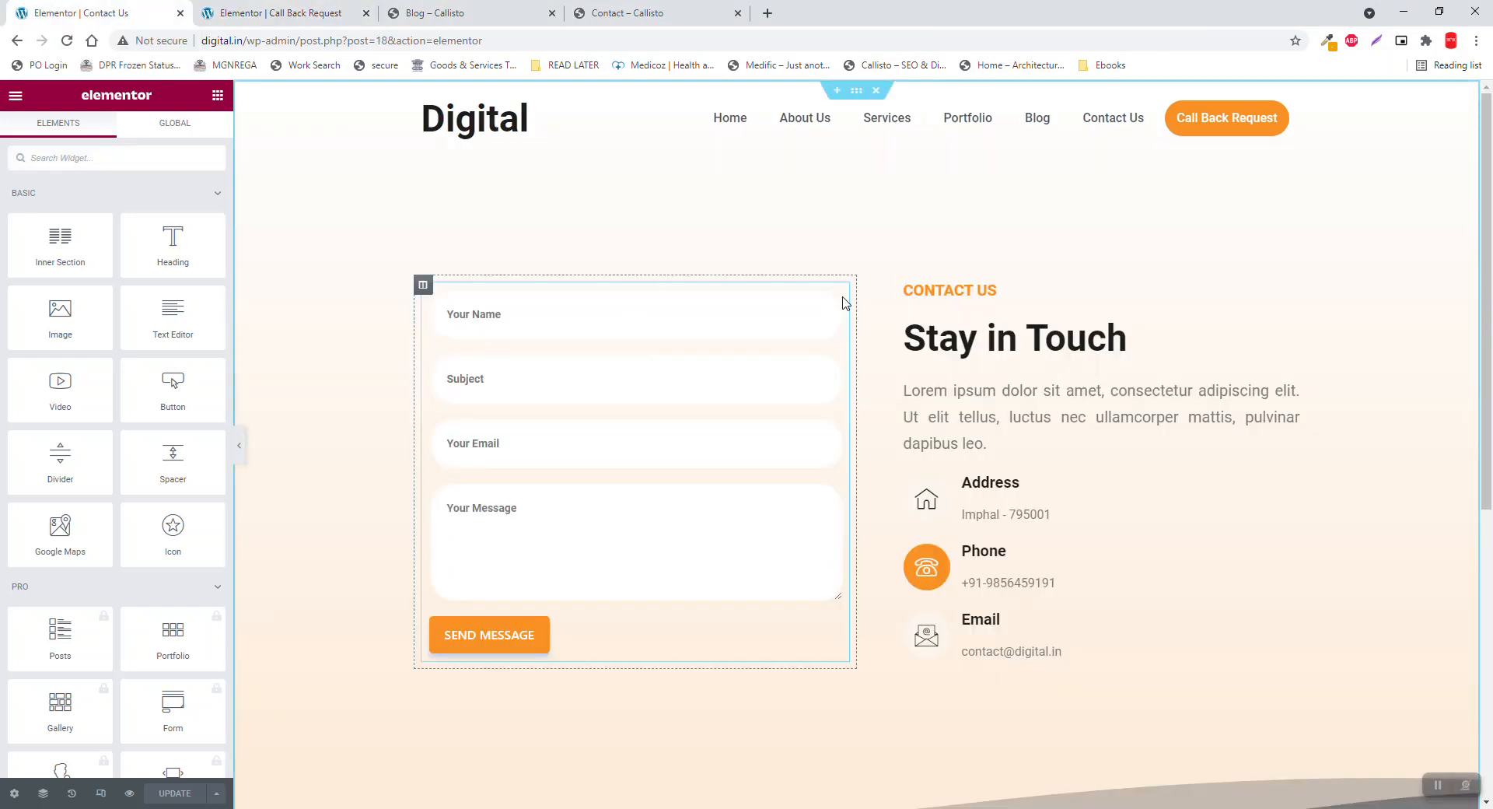
mouse_move(628, 483)
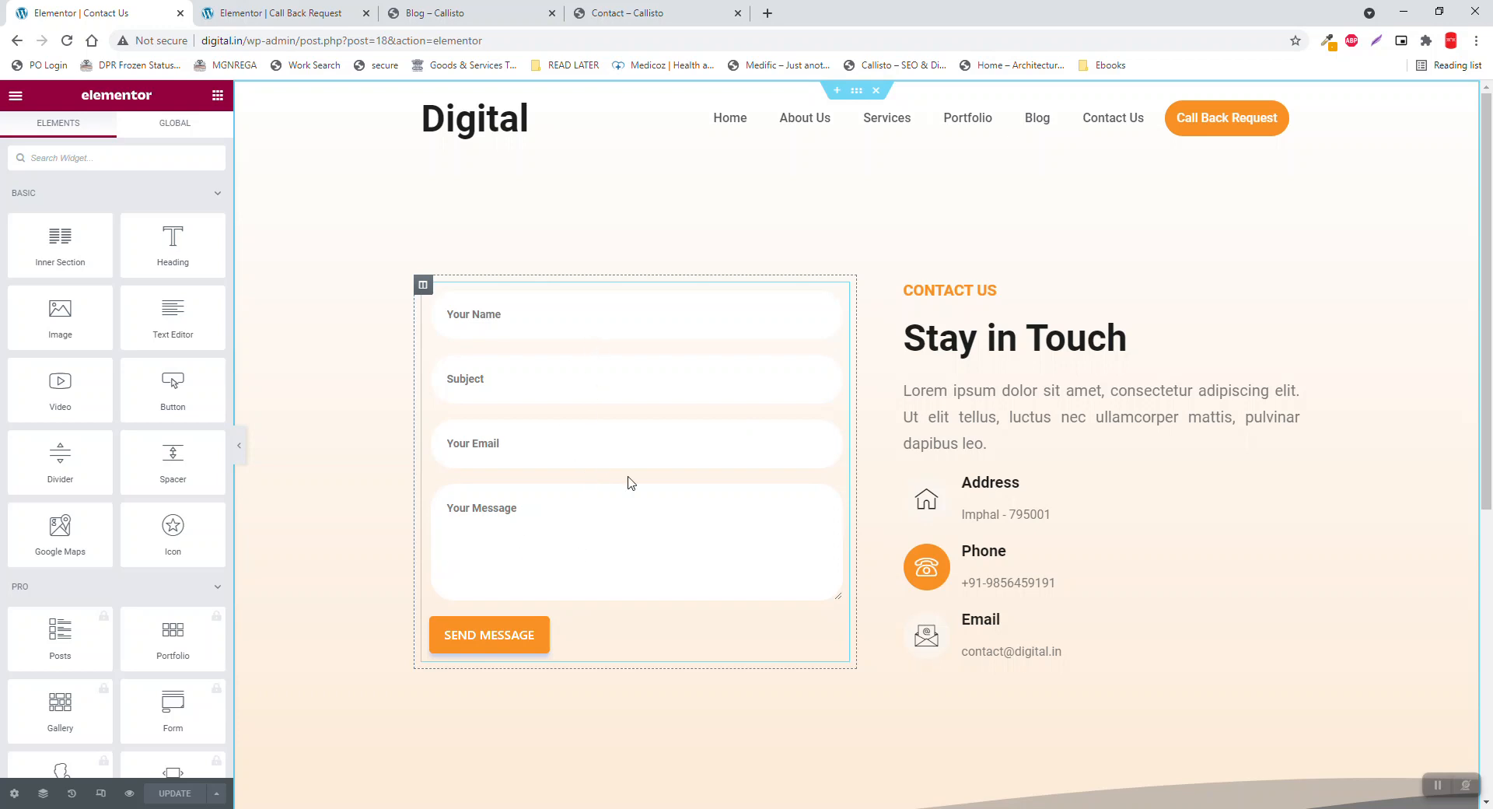
click(635, 466)
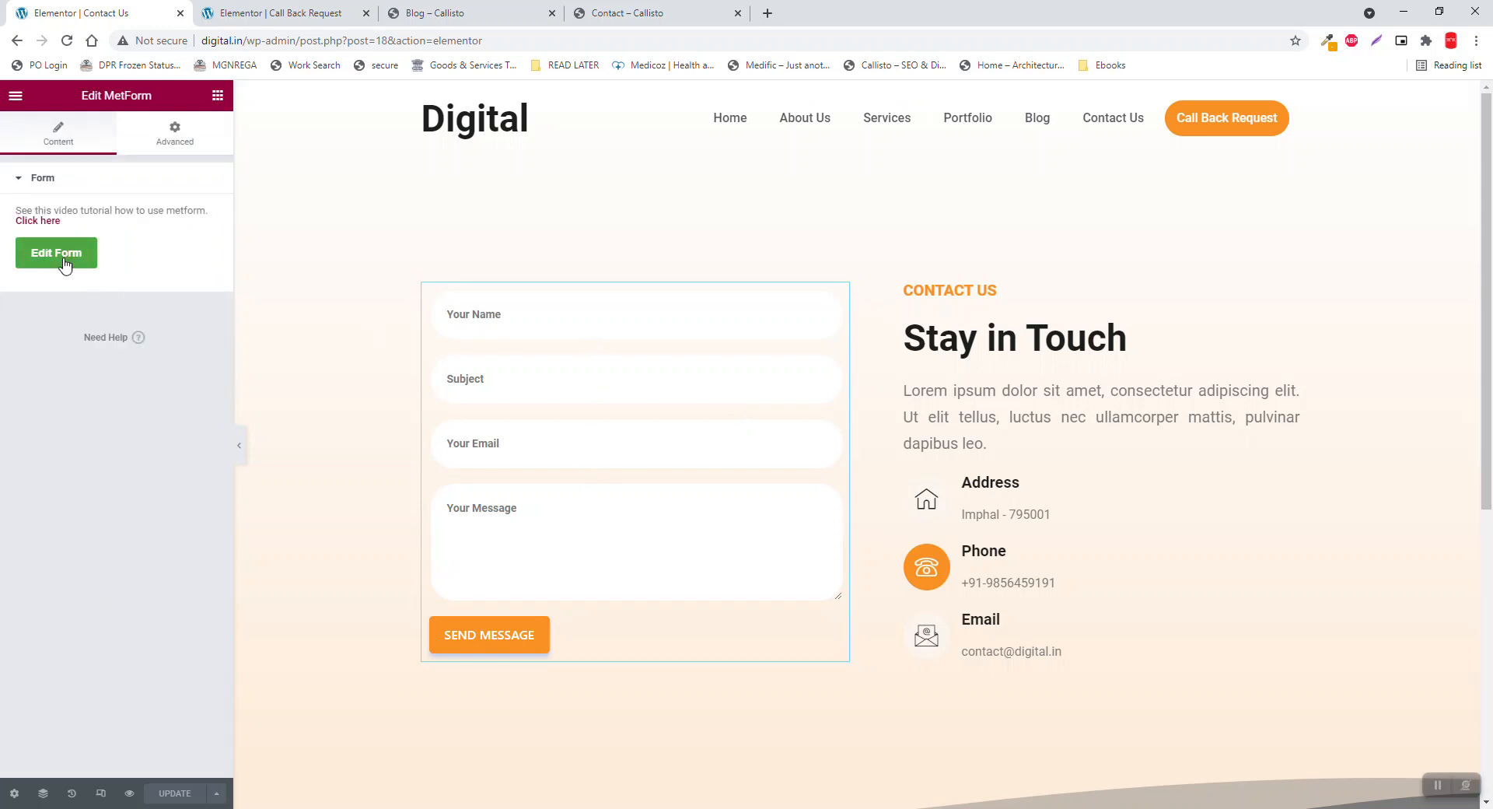
click(55, 253)
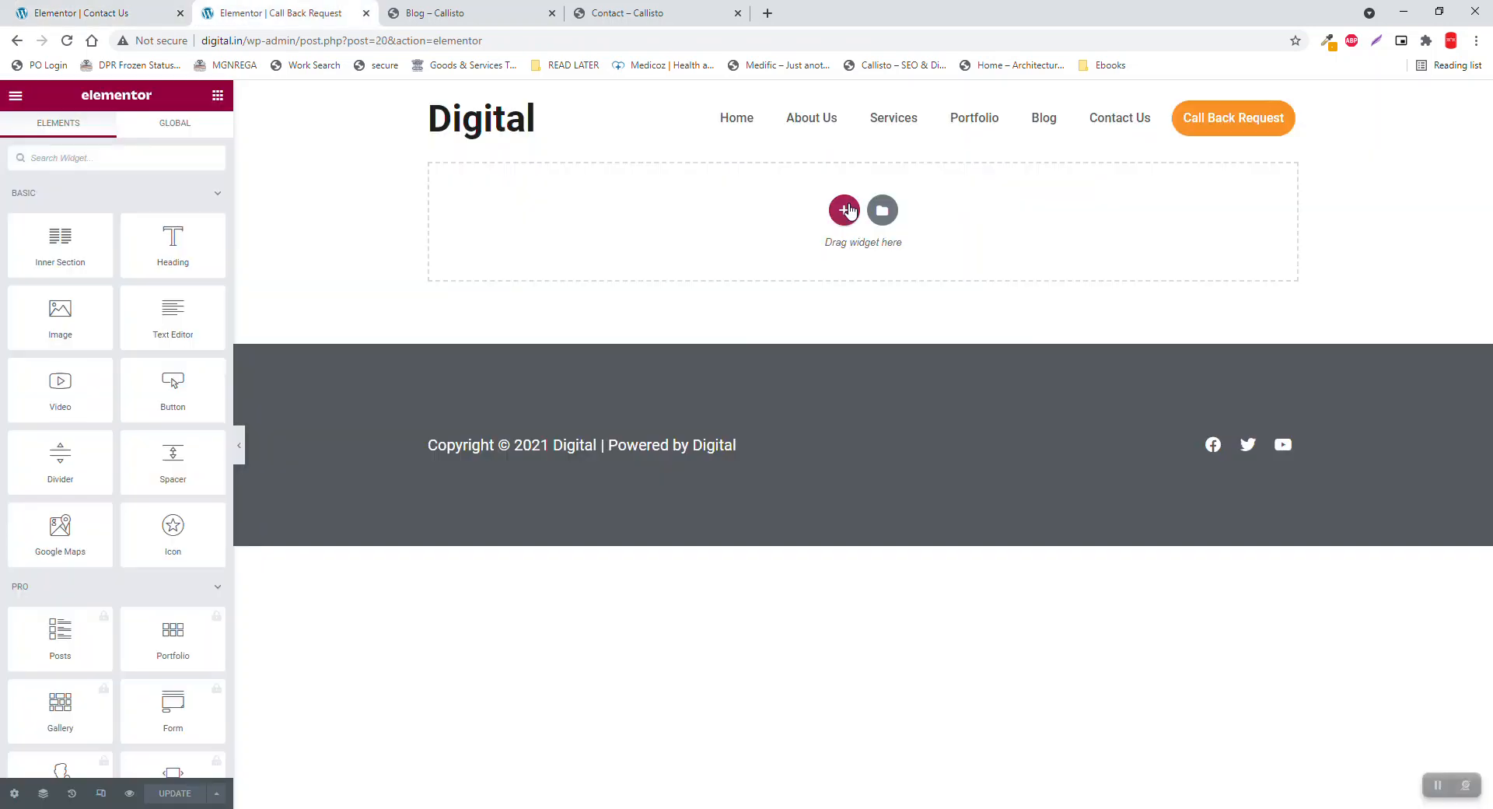
- Add a one-column section to Call Back Request with 250 px top and bottom padding
click(844, 209)
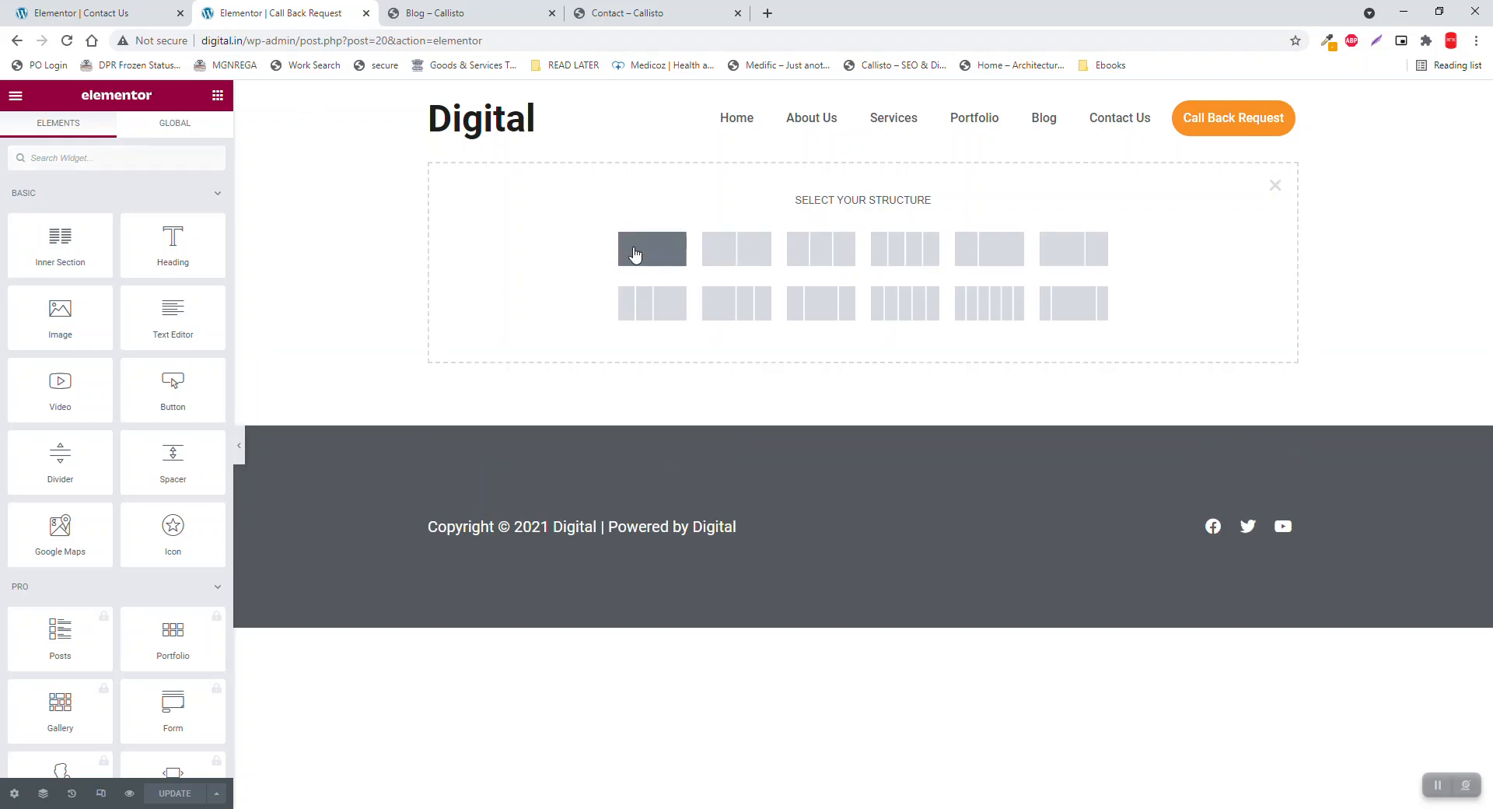
click(652, 249)
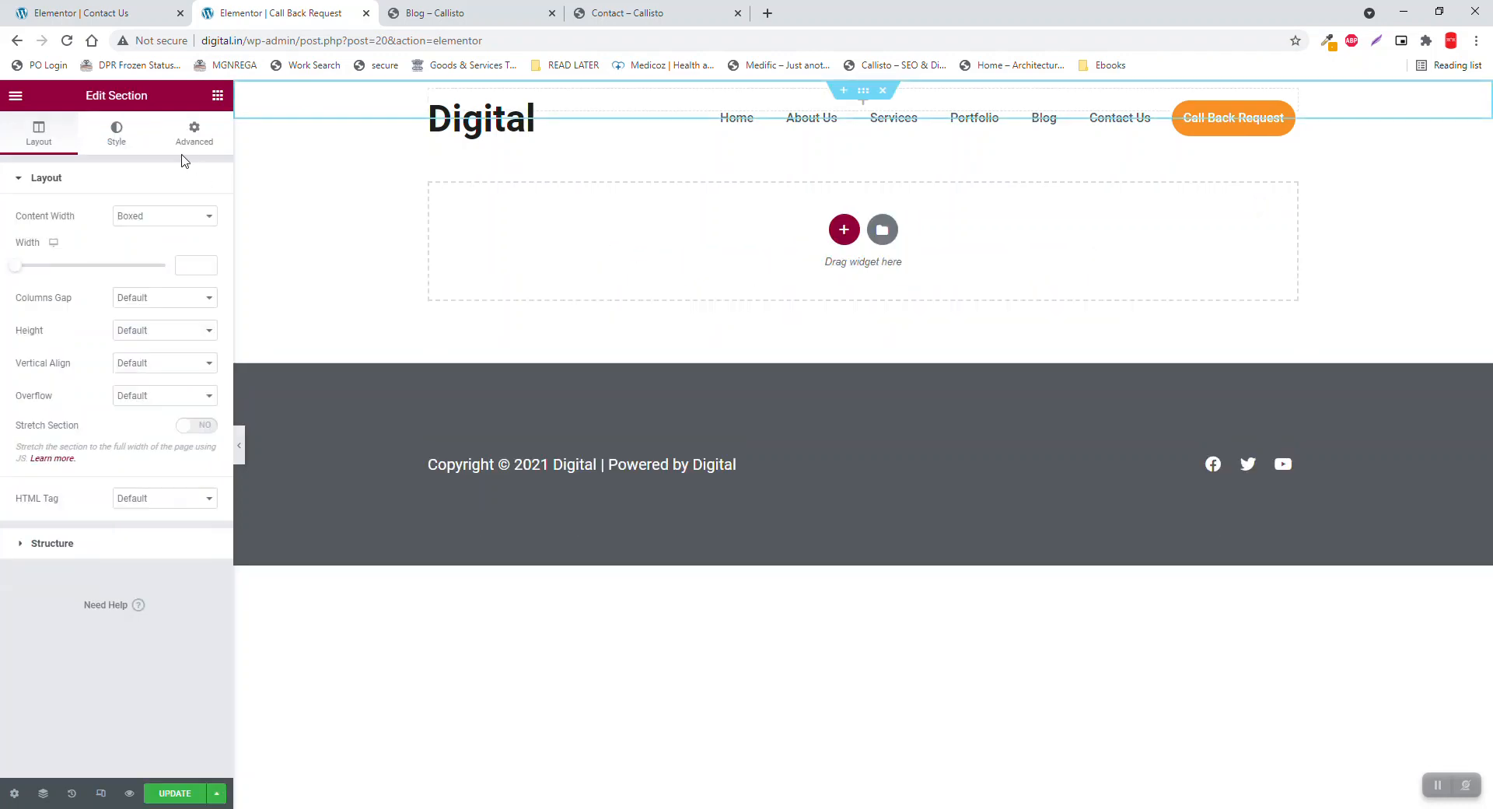
click(193, 132)
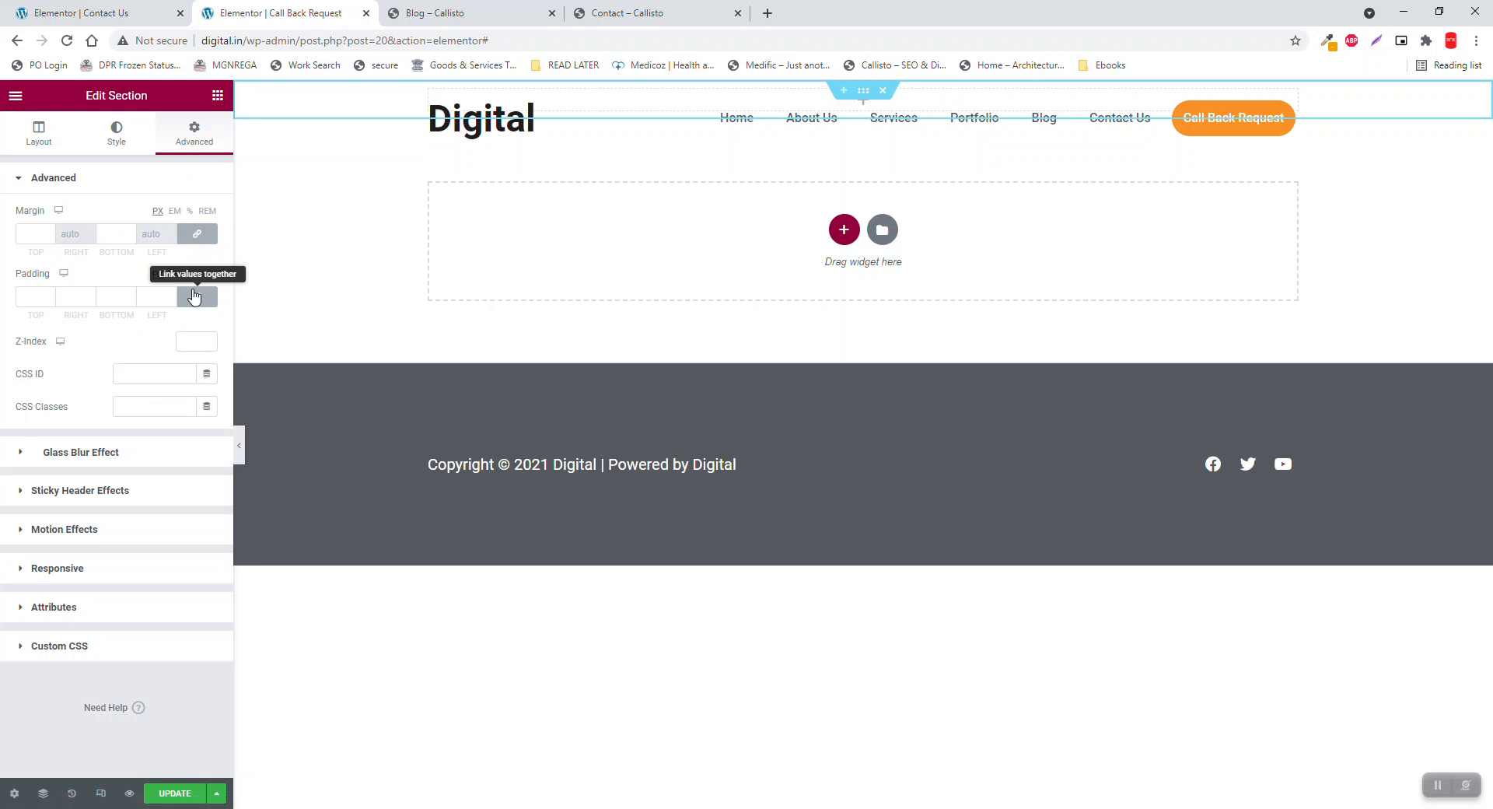
text(25)
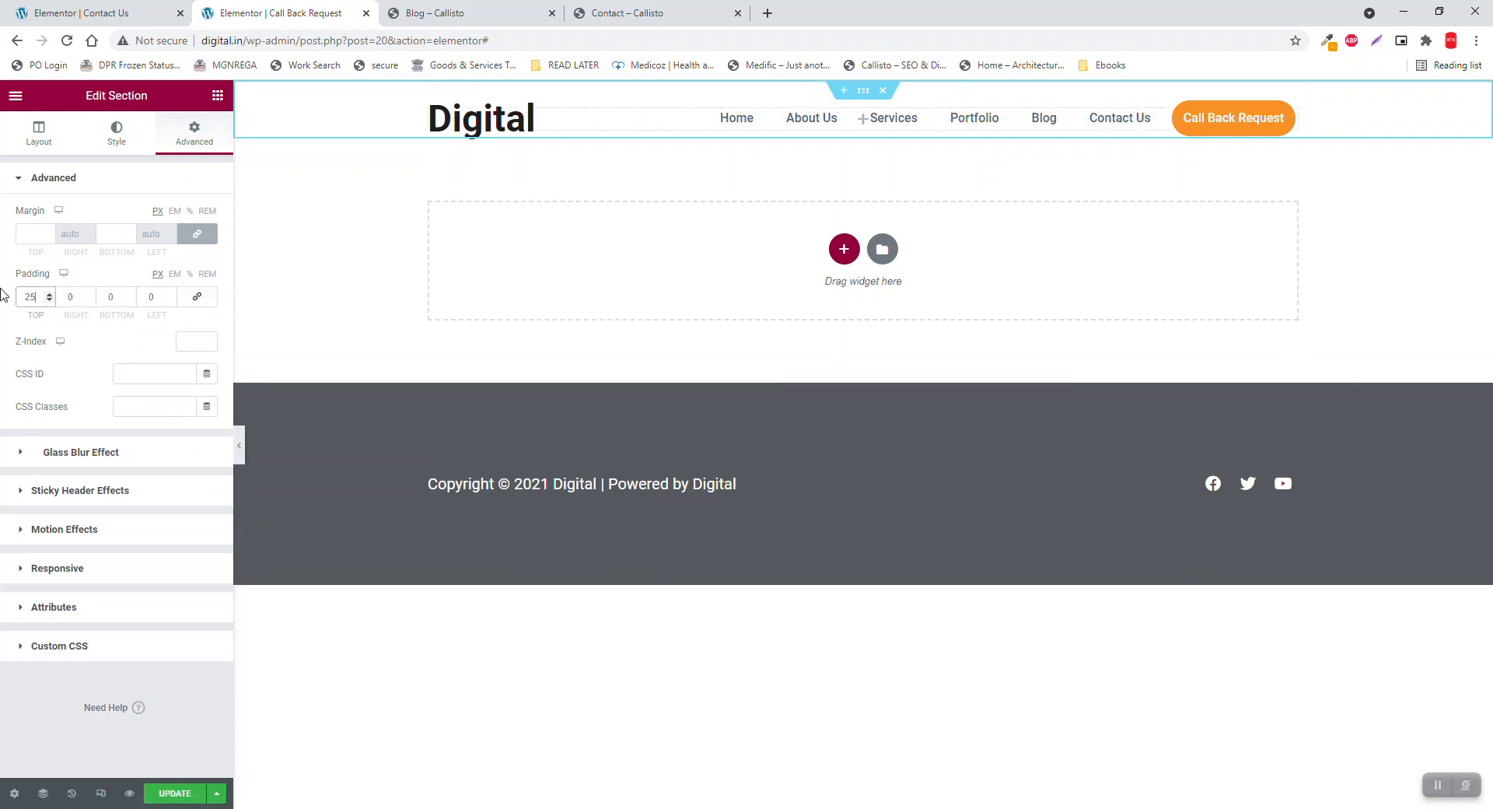
text(250)
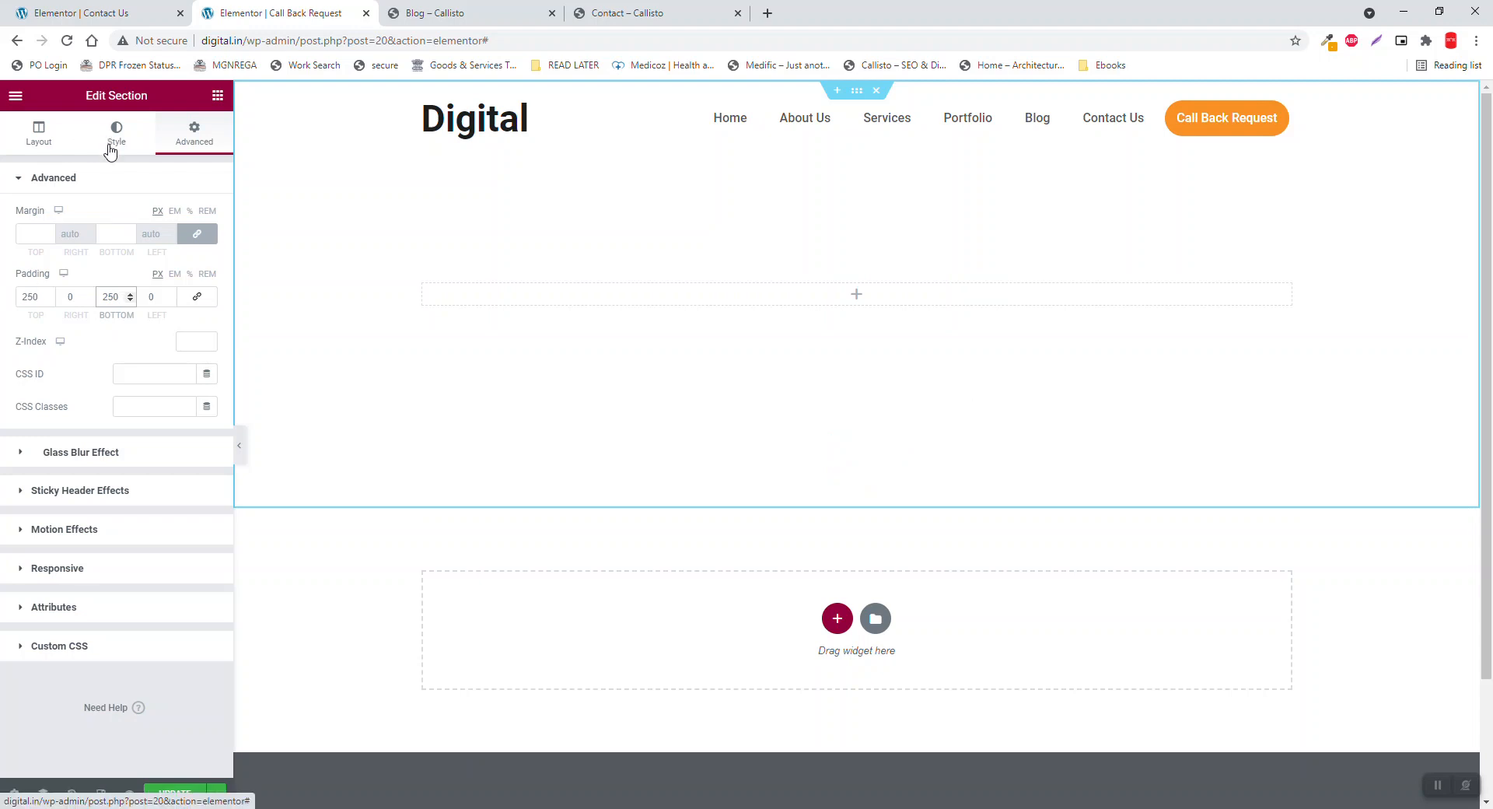
mouse_move(35, 473)
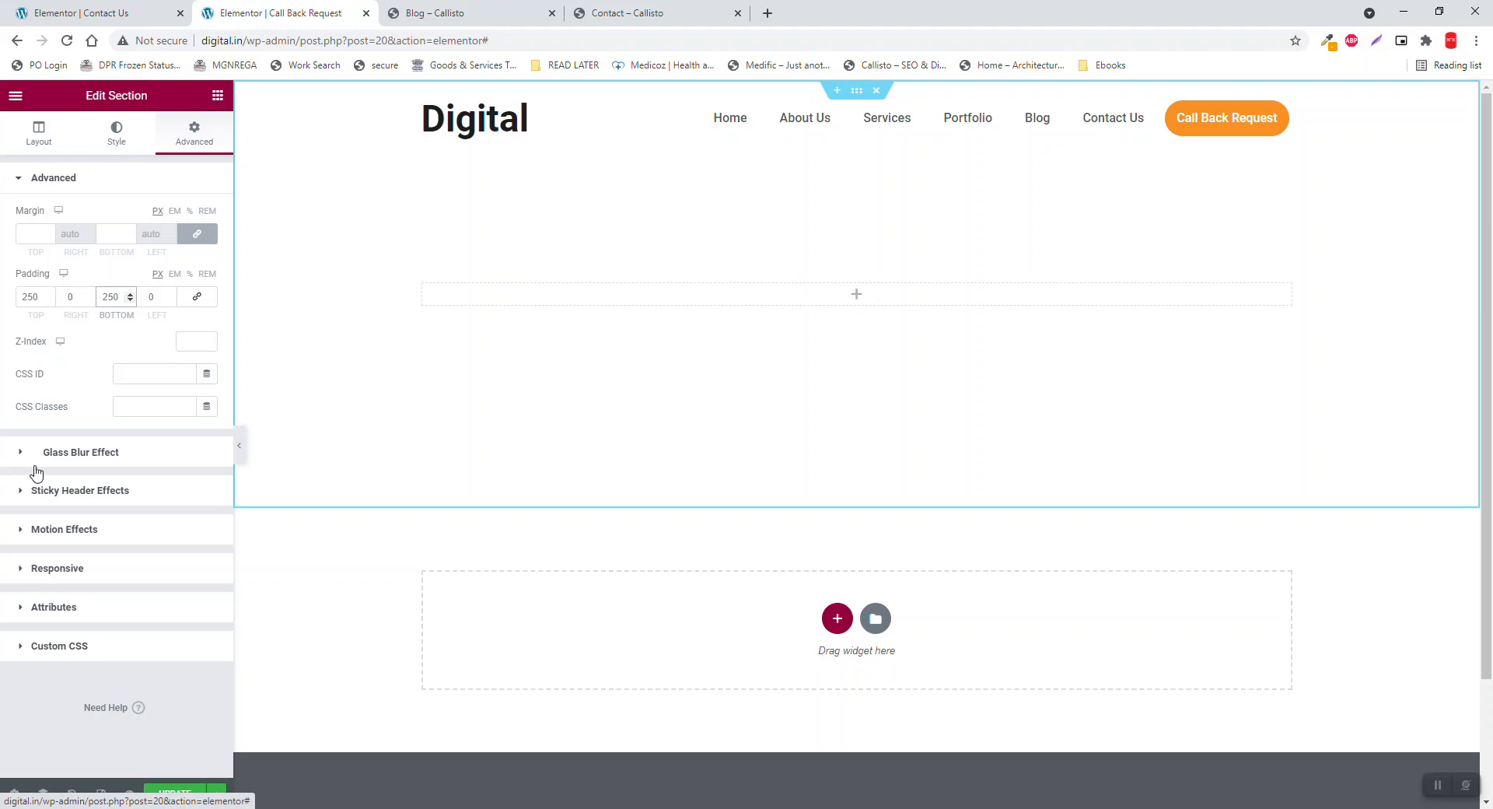
click(110, 297)
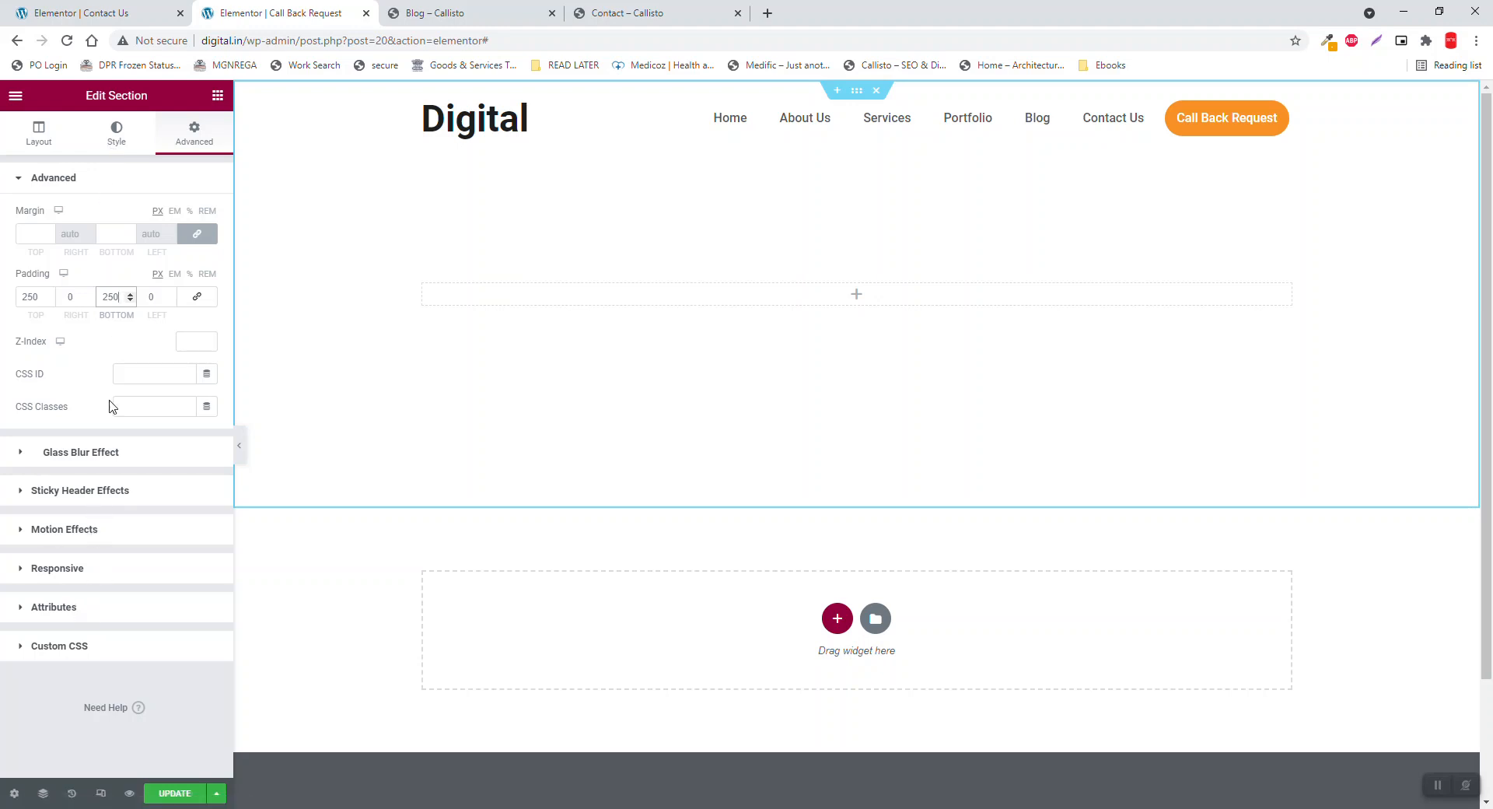
click(116, 131)
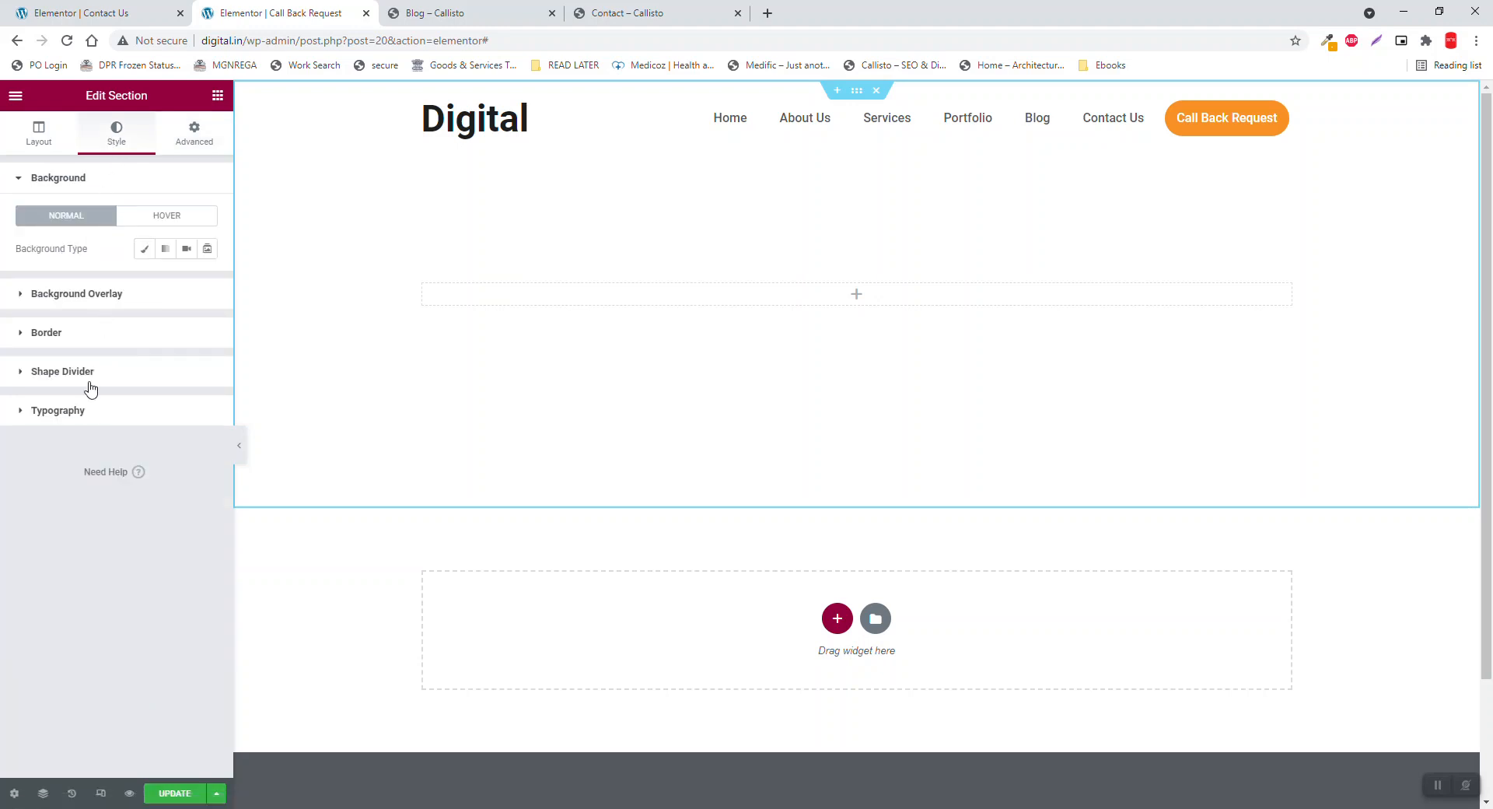
- Add a Mountains bottom divider in the Secondary colour, width 257 and height 101
click(63, 371)
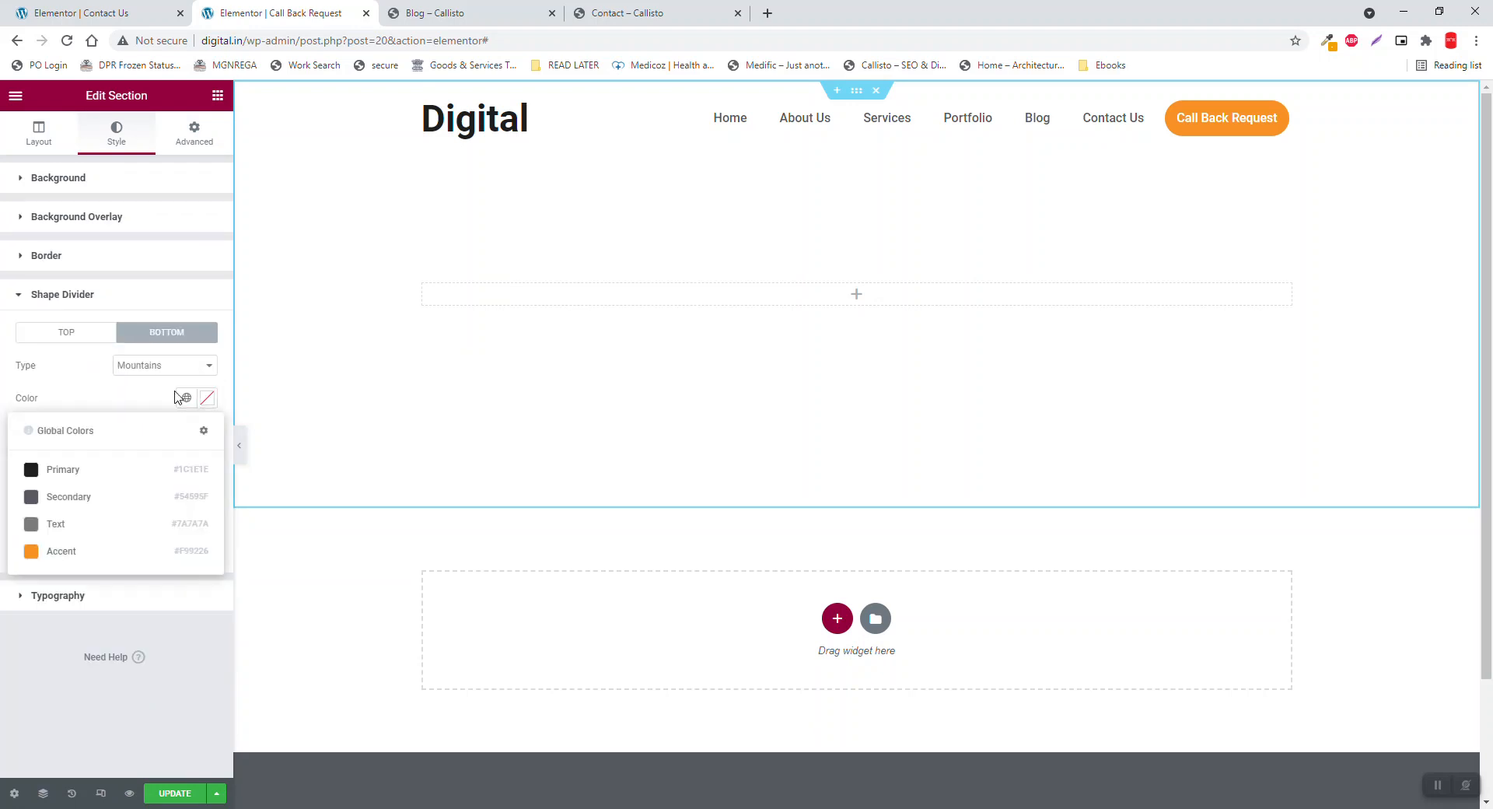
click(30, 469)
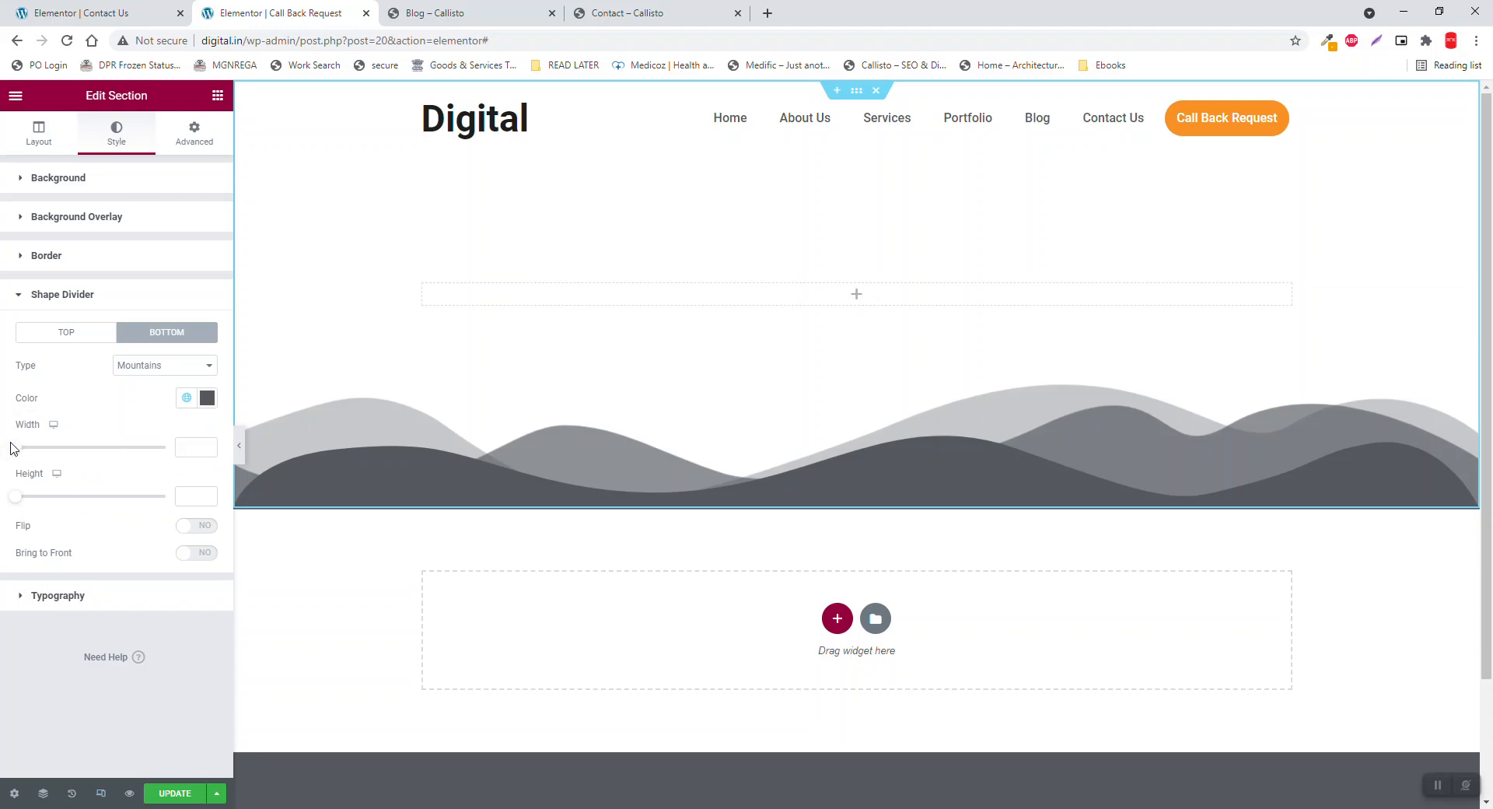
drag(14, 447, 133, 447)
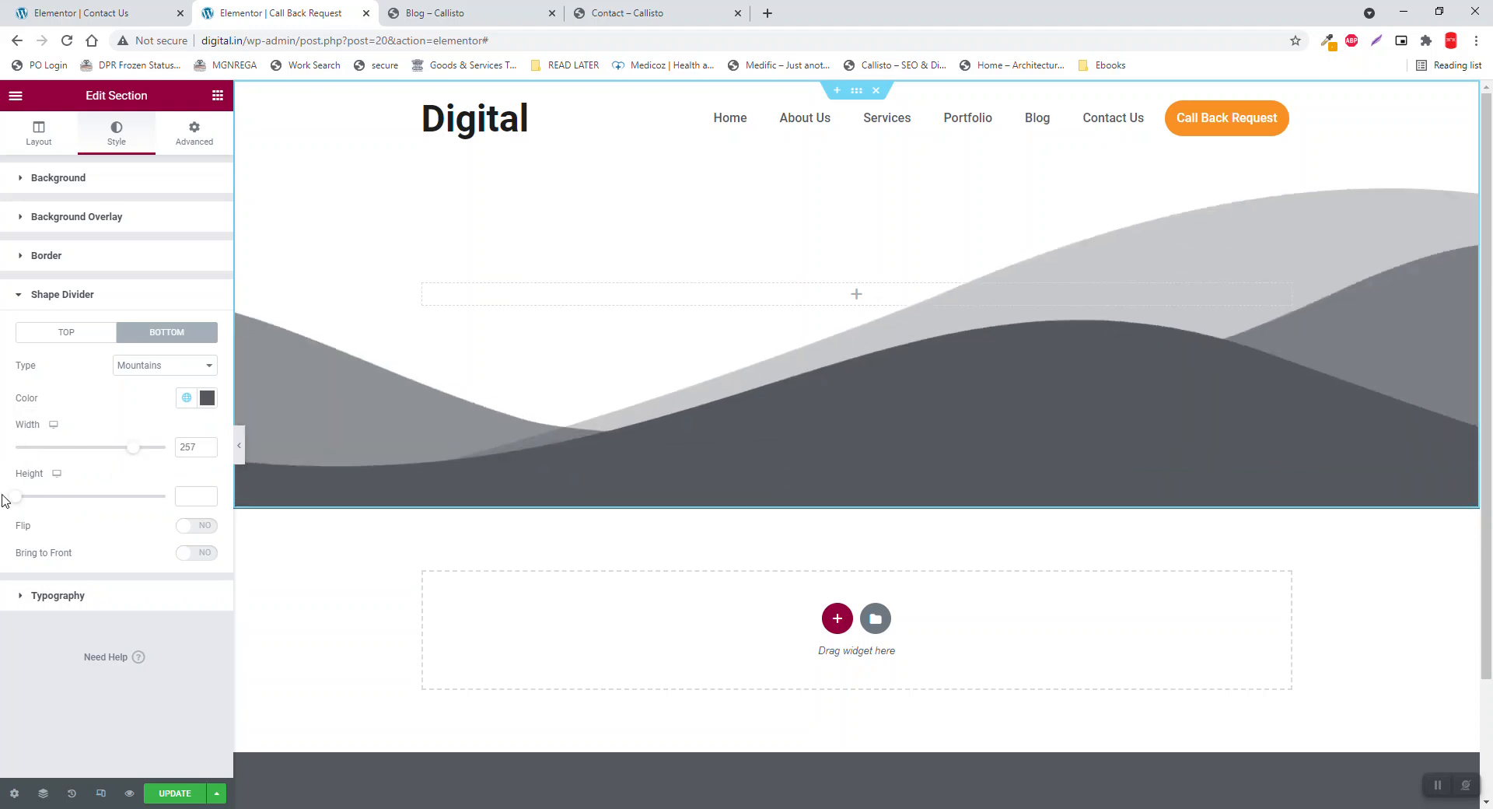
drag(14, 496, 46, 496)
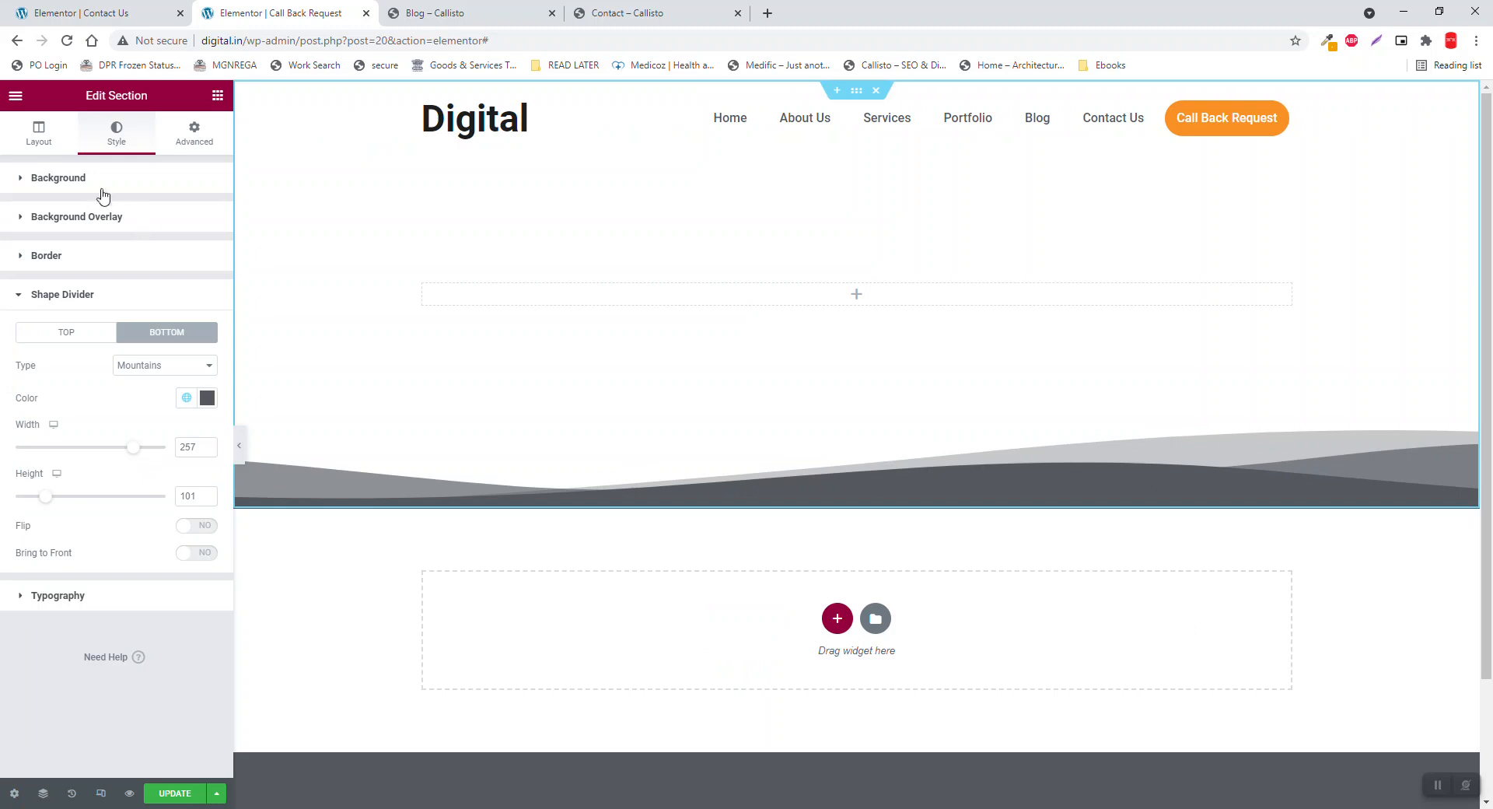
click(58, 177)
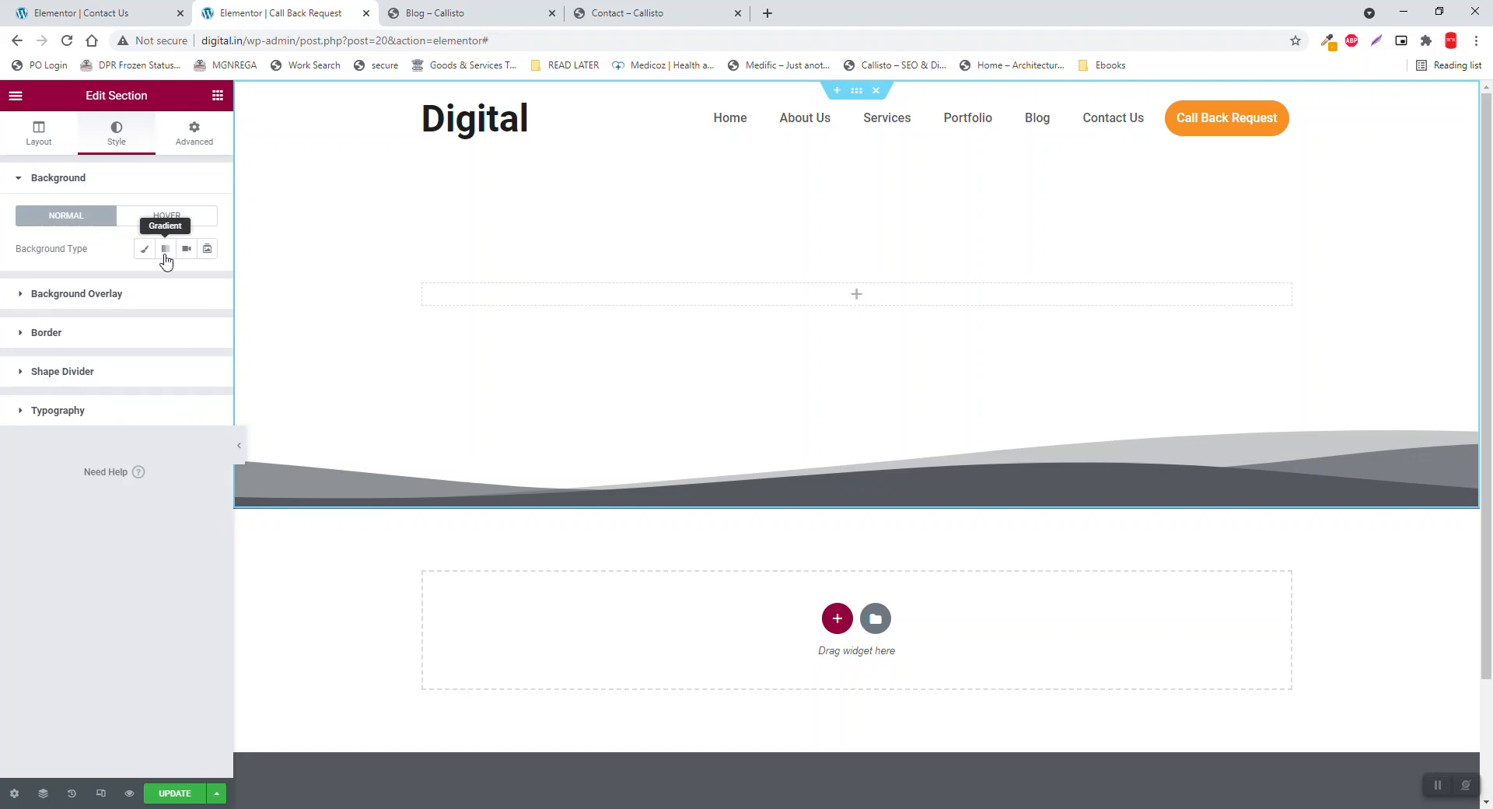
- Set the section background to a gradient from orange to a white (#FFFFFF) second colour
click(165, 249)
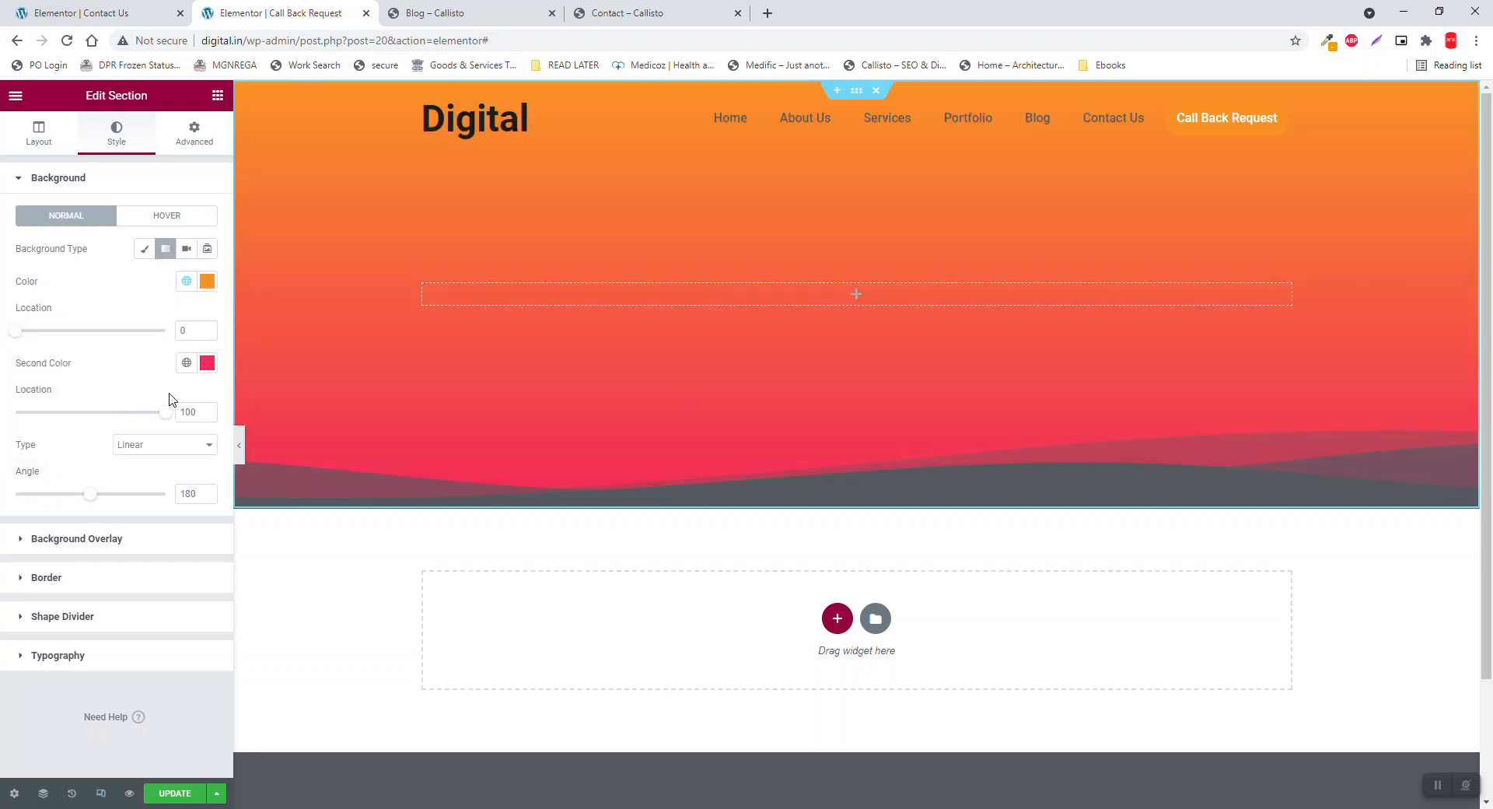
click(206, 361)
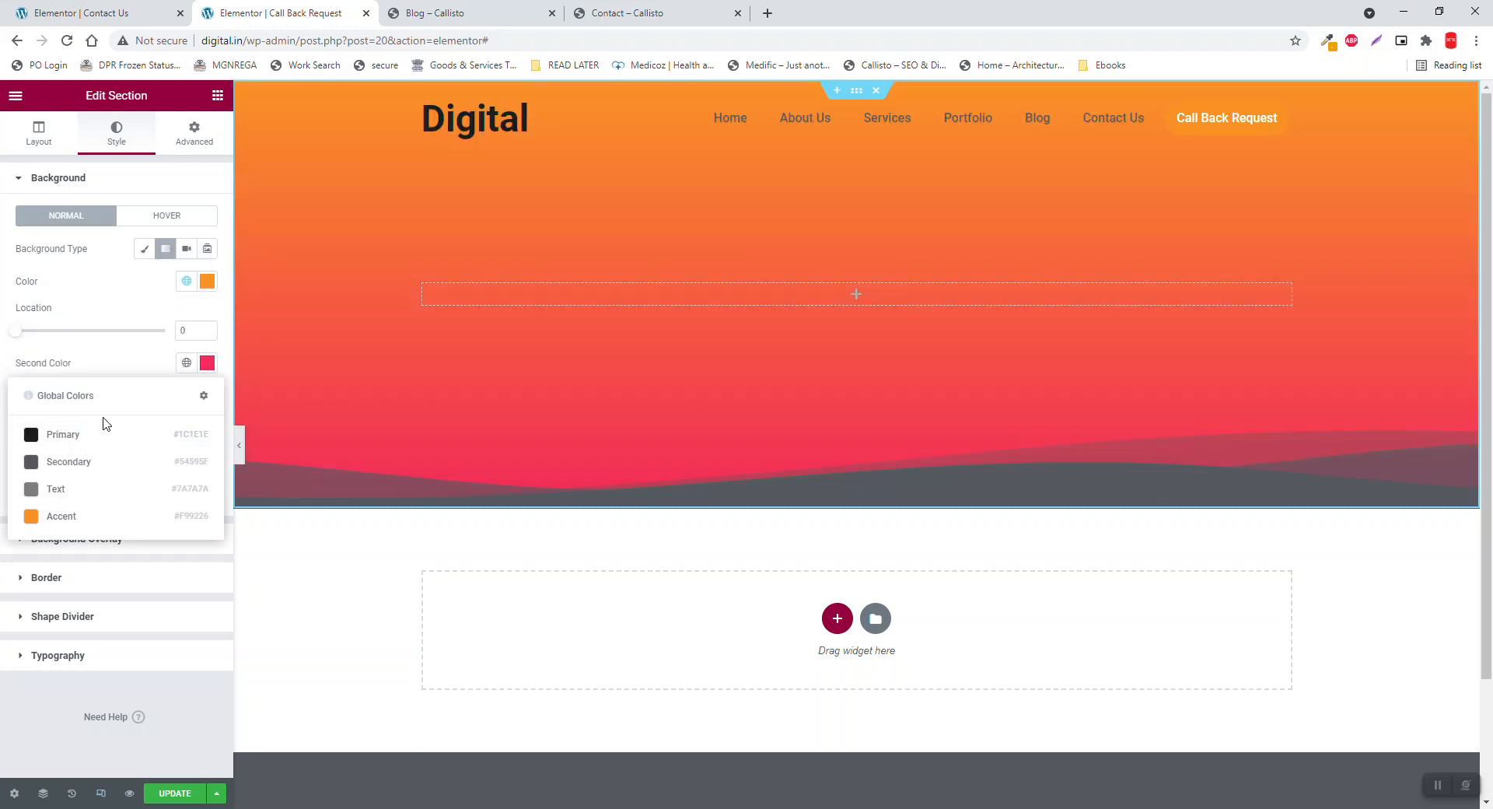
click(207, 364)
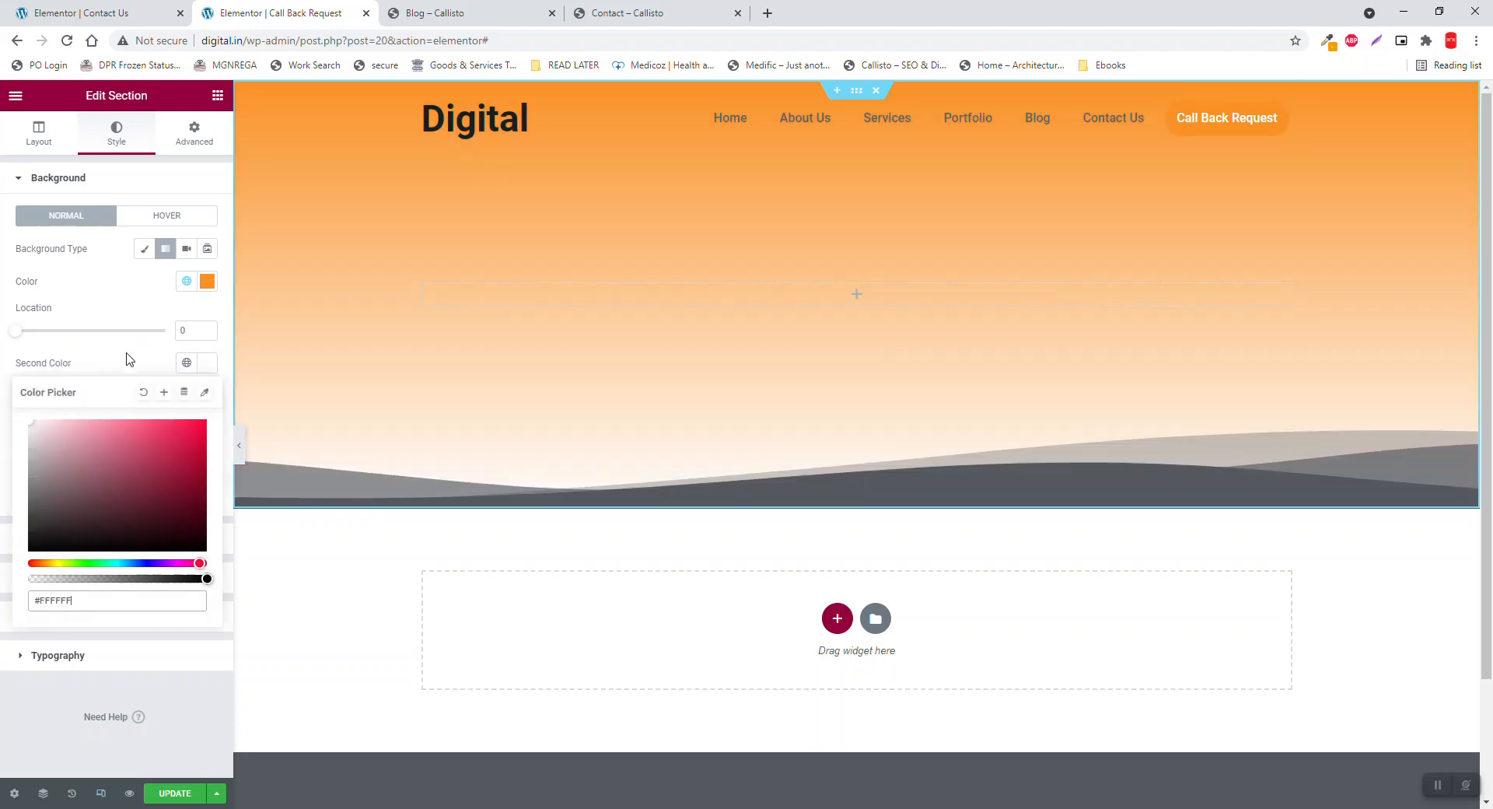
click(187, 249)
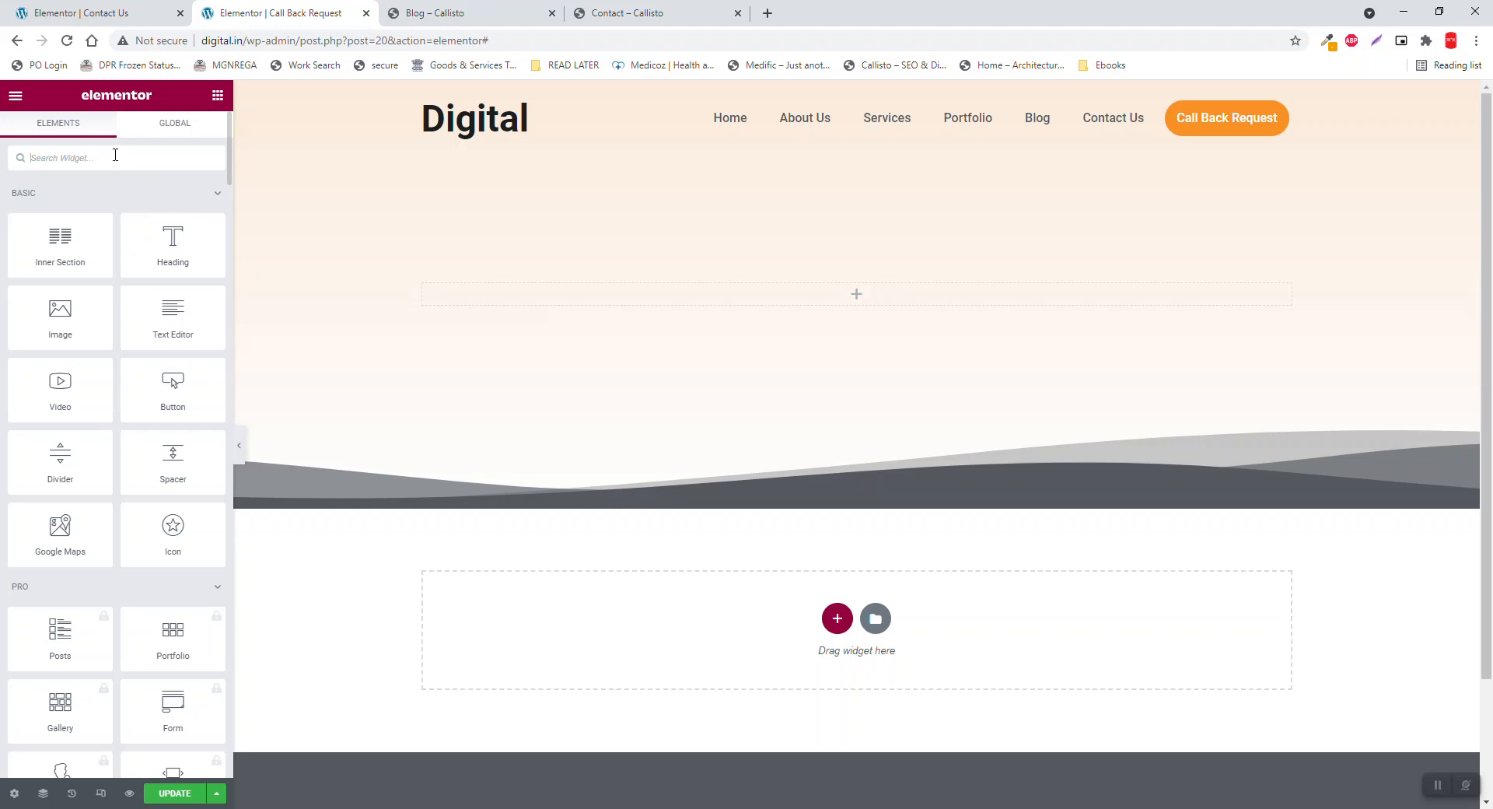
- Add a MetForm widget and create a new blank callback form, opening it in the editor
text(MET)
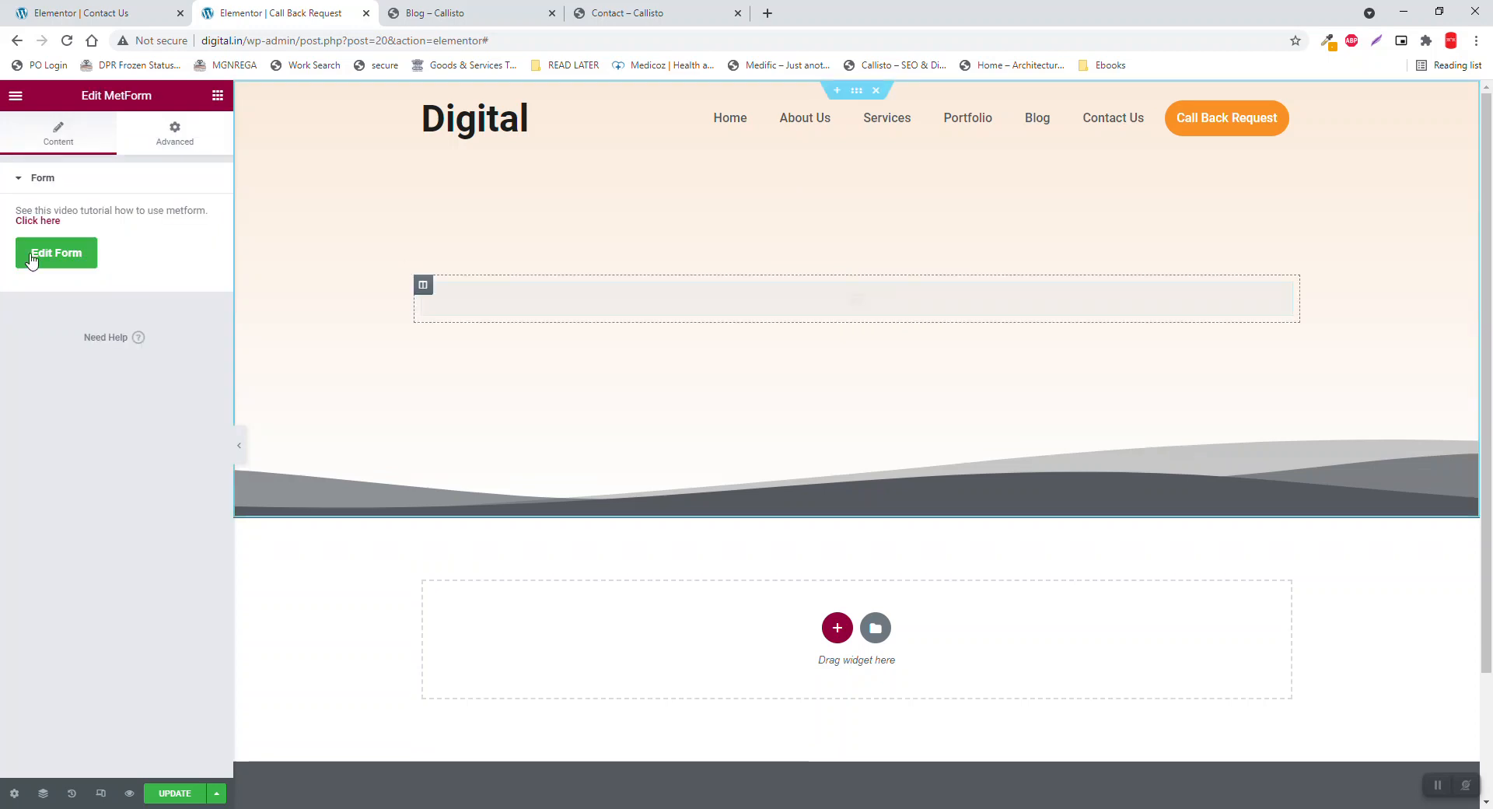
click(56, 253)
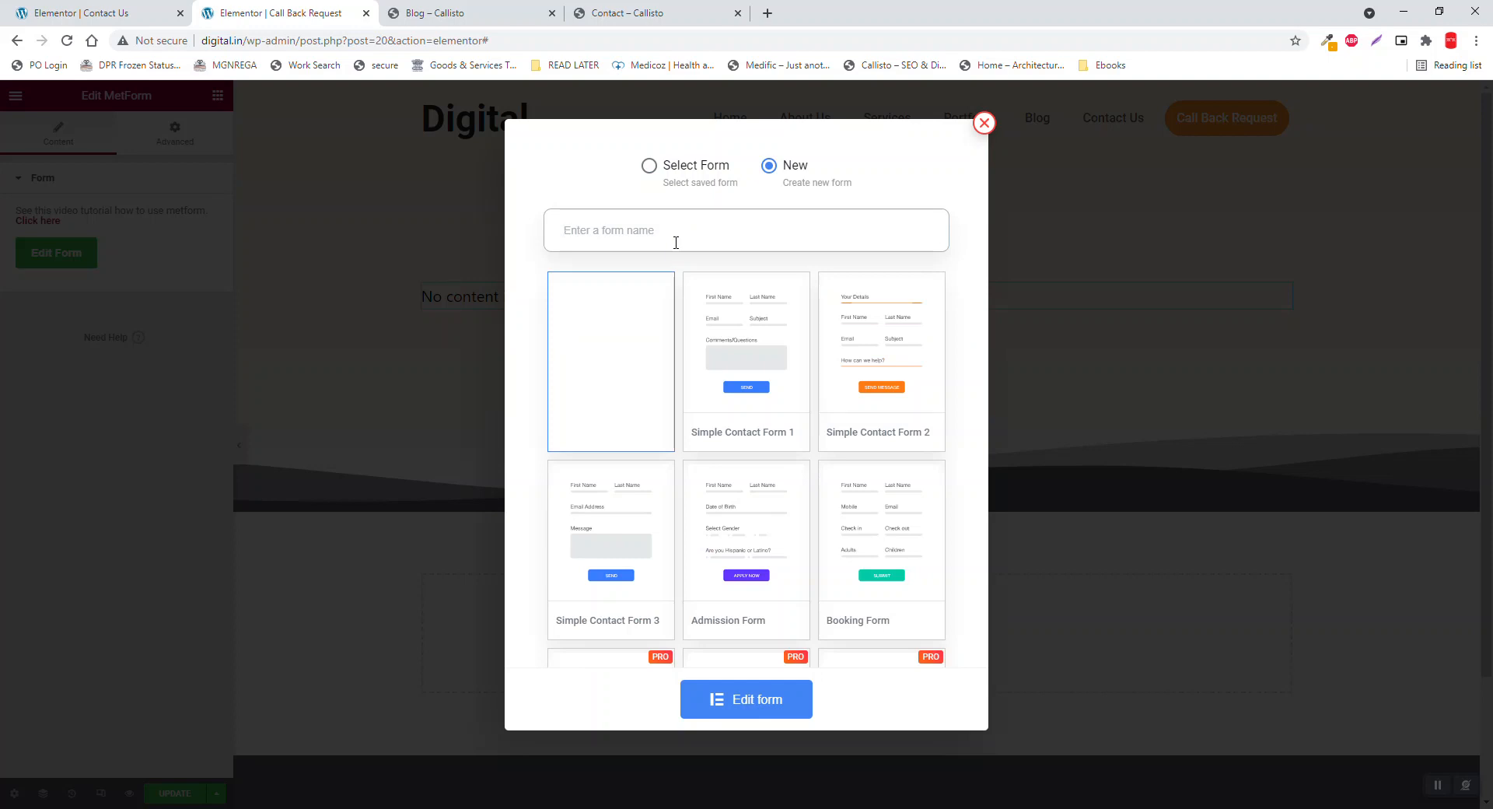
text(CALL bACK)
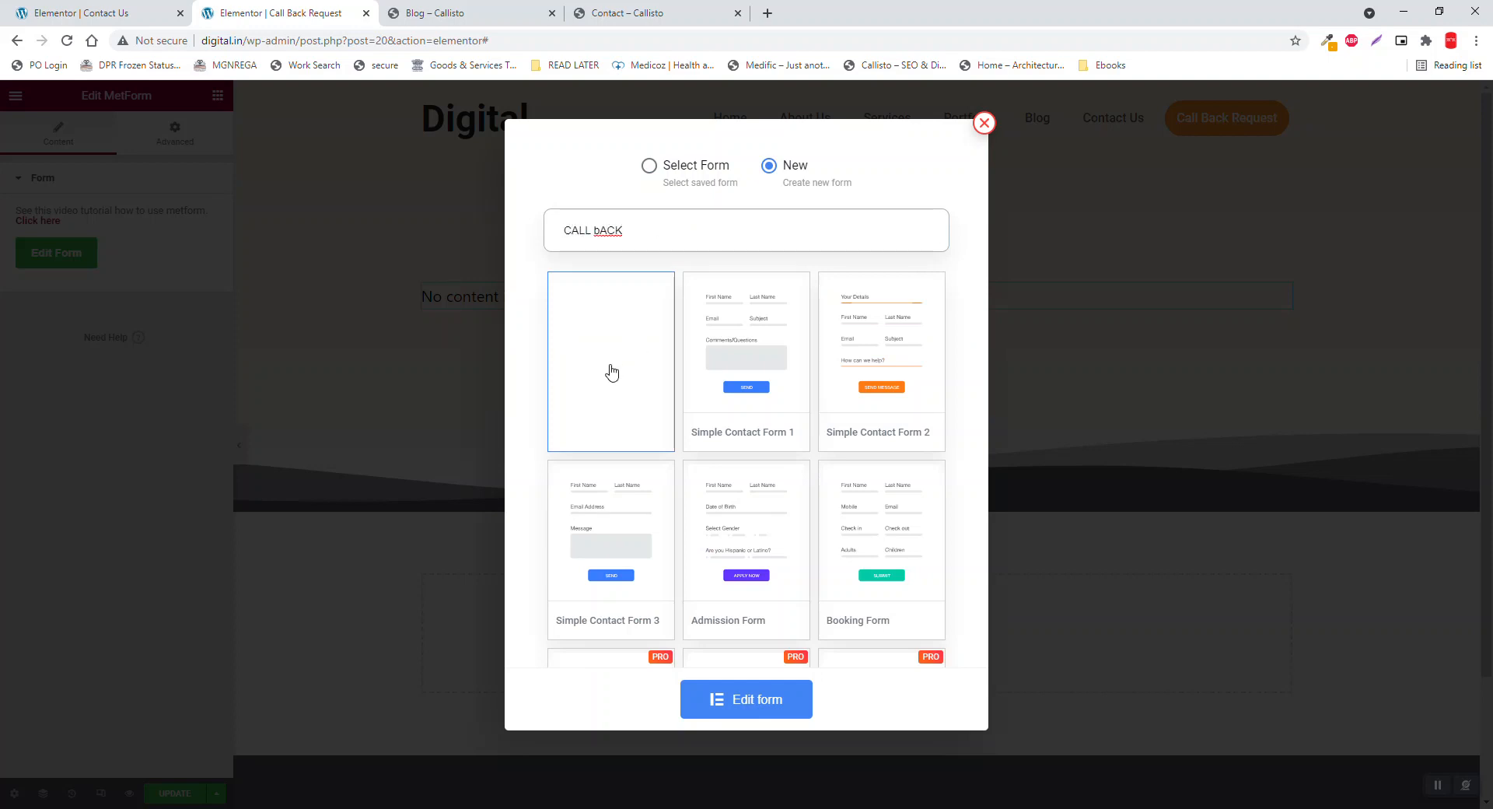
scroll(down, 3)
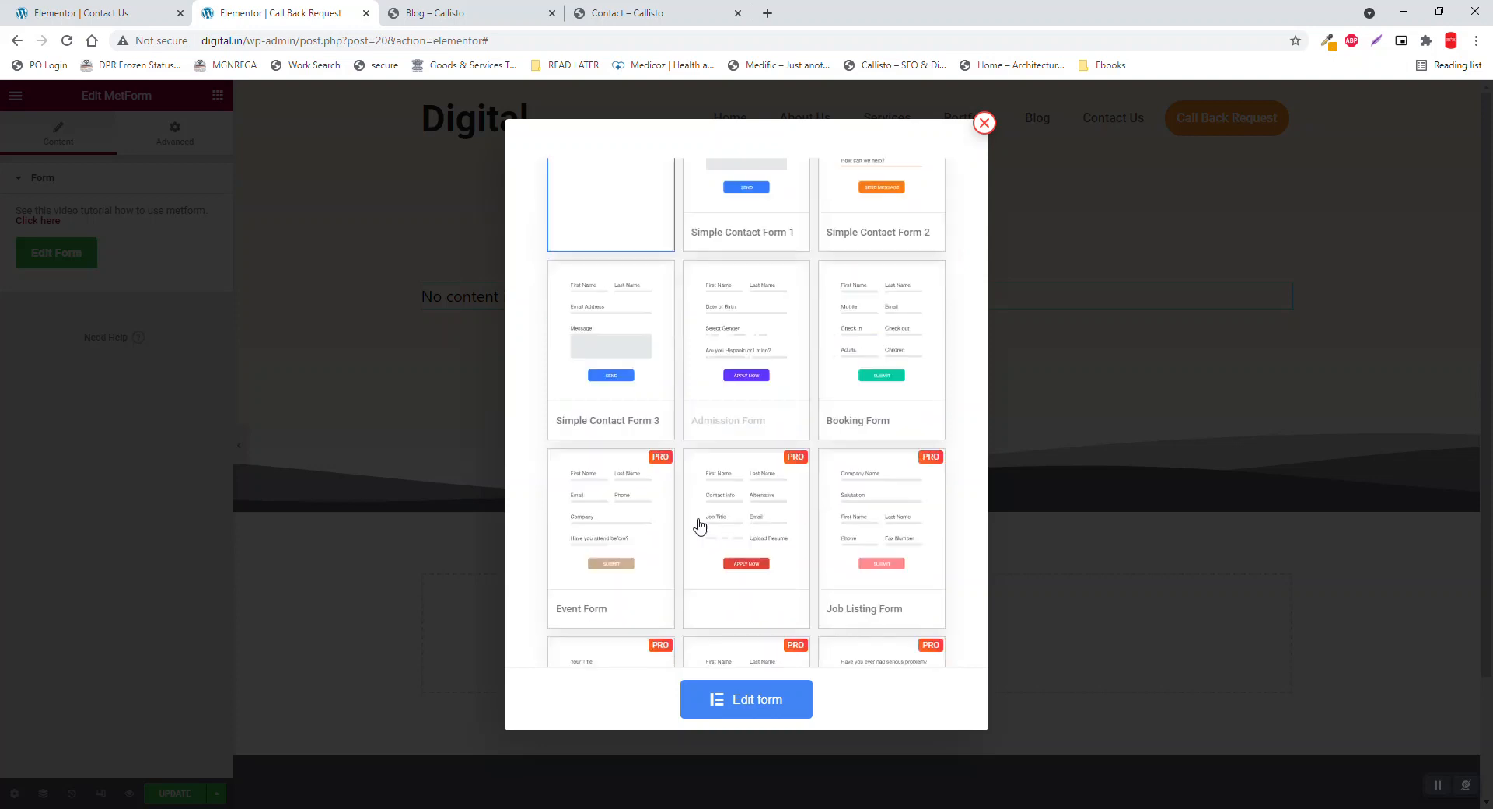
scroll(down, 3)
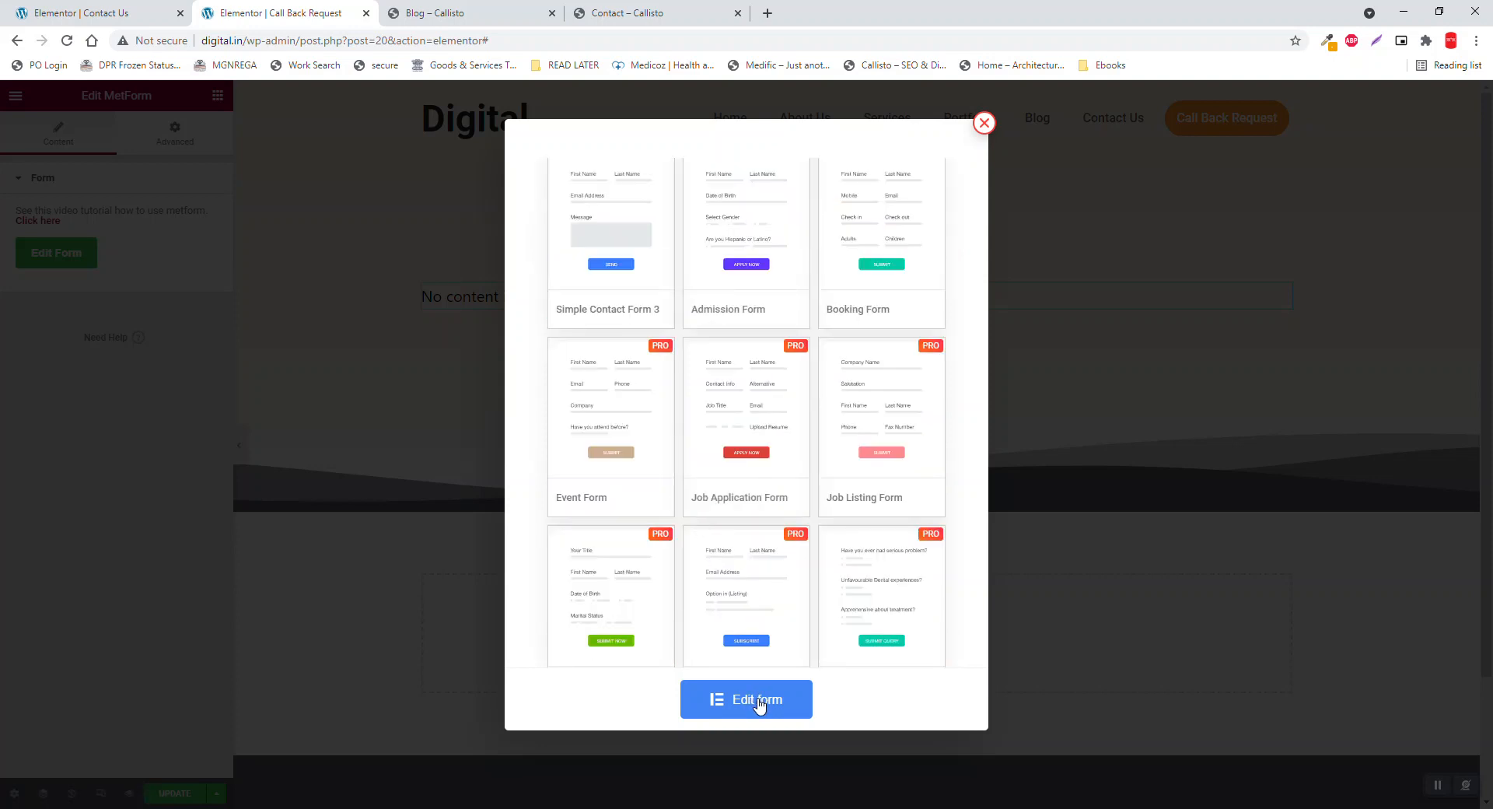
click(745, 699)
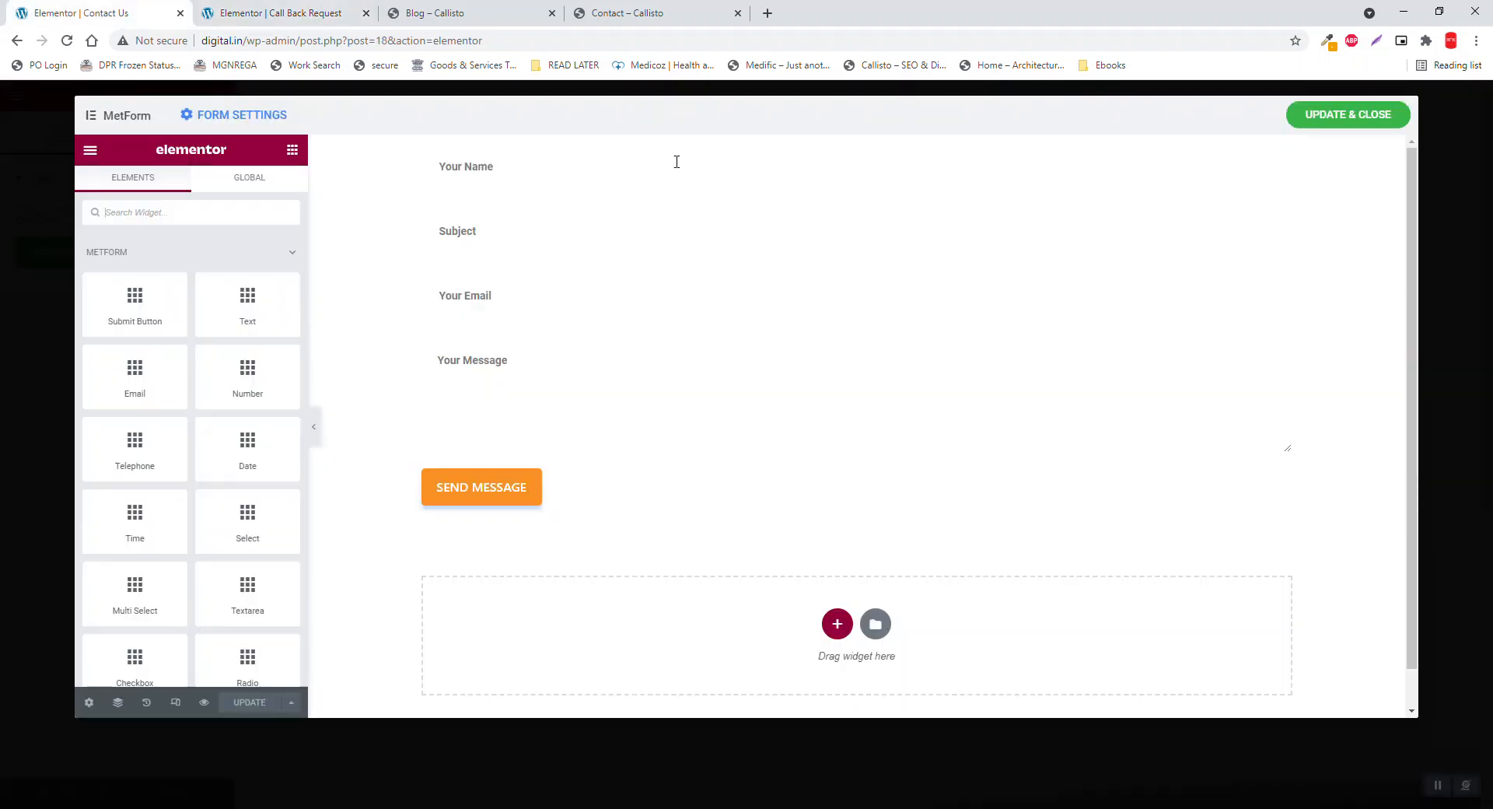
- Copy the contact form section and paste it into the blank Call Back Request form
click(857, 145)
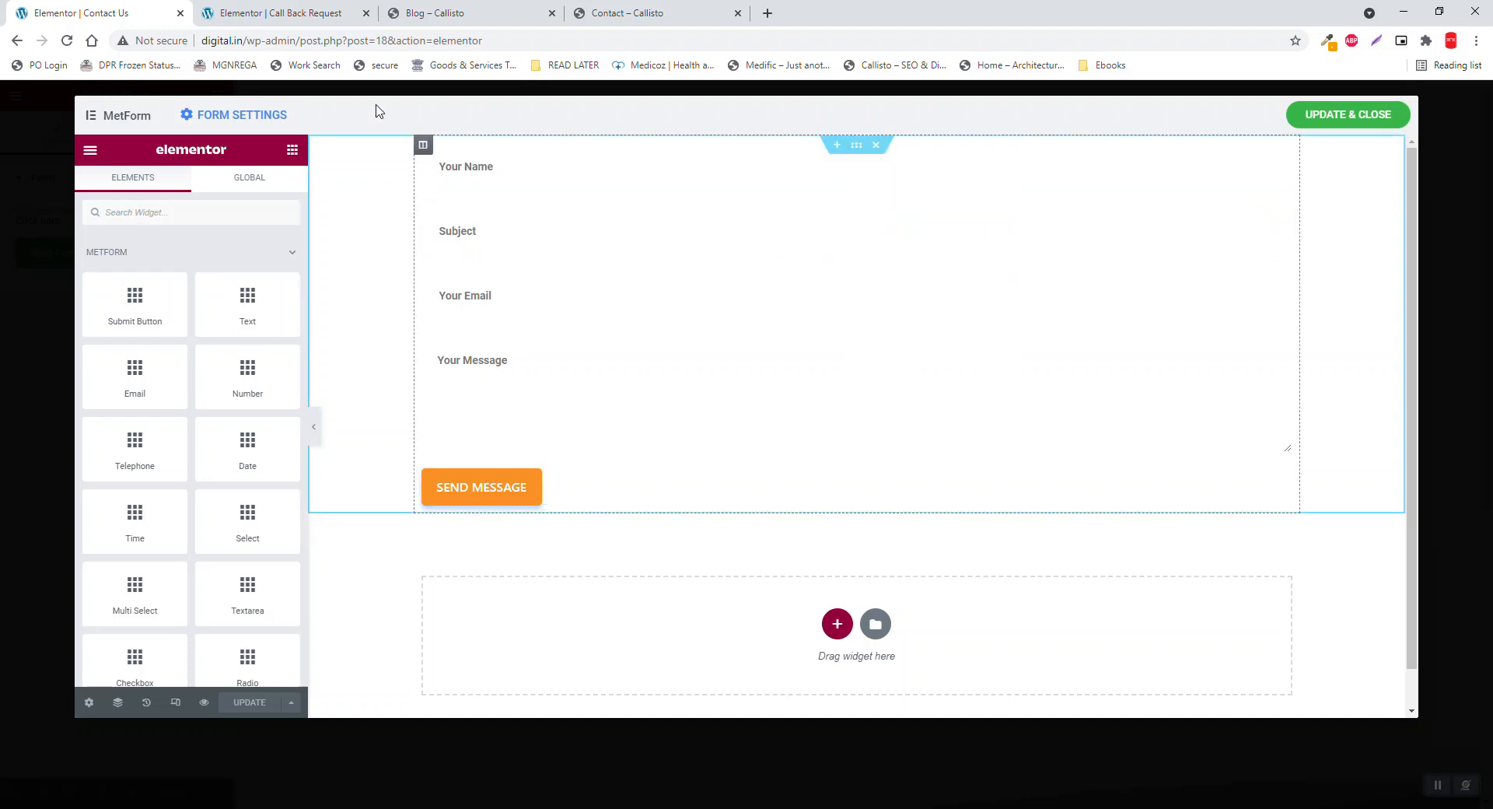
click(276, 13)
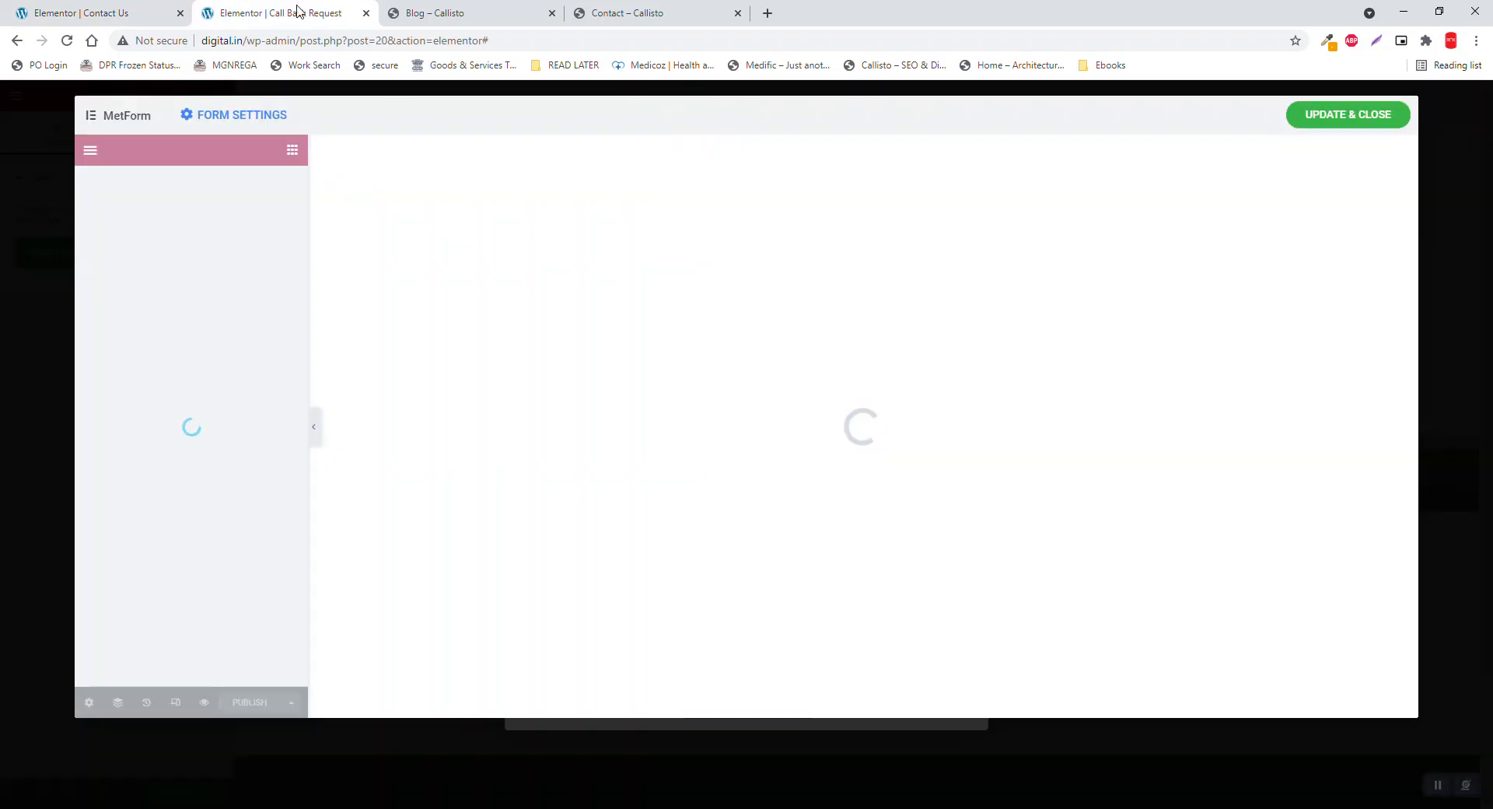
mouse_move(796, 294)
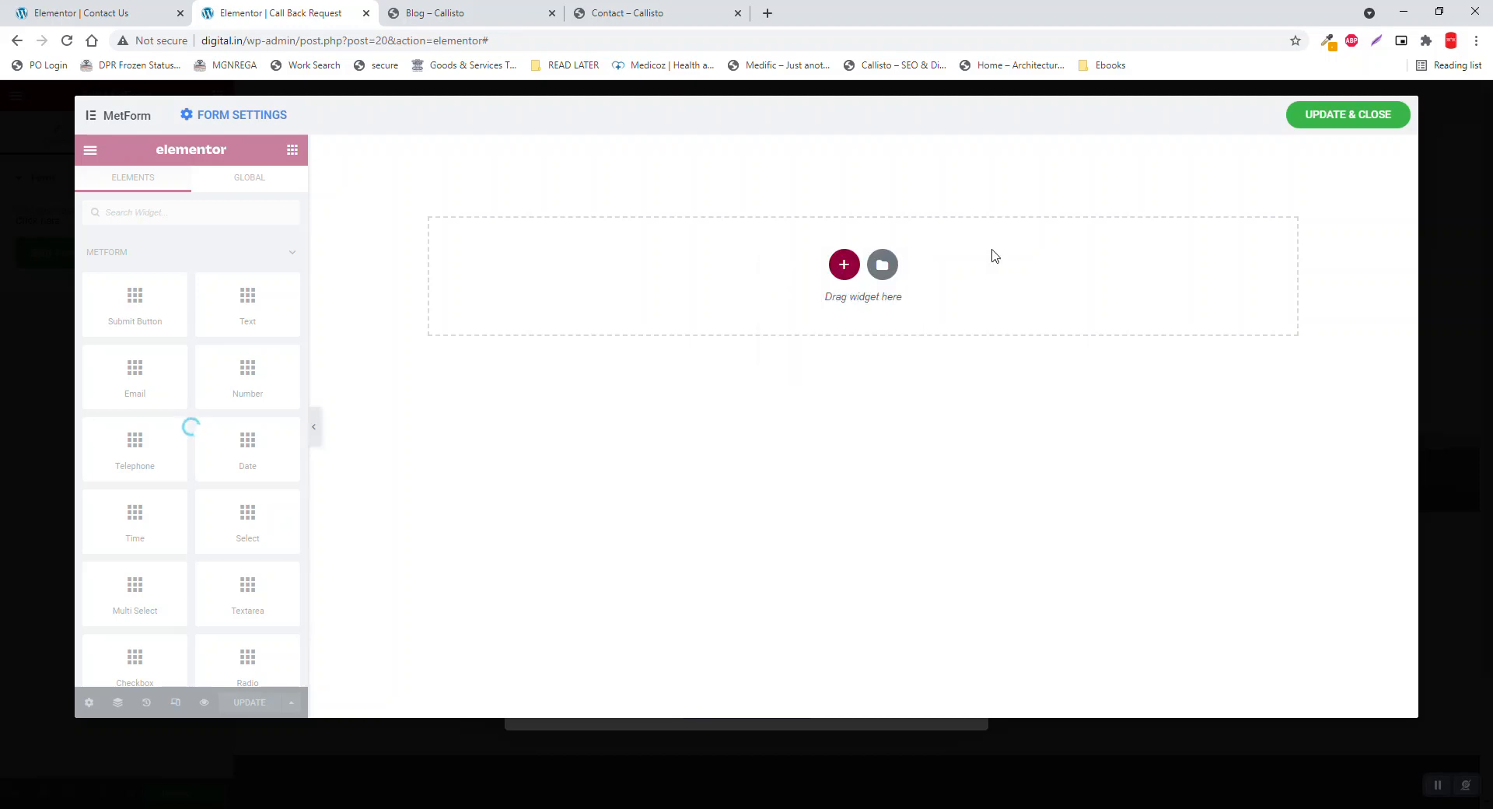
mouse_move(1344, 744)
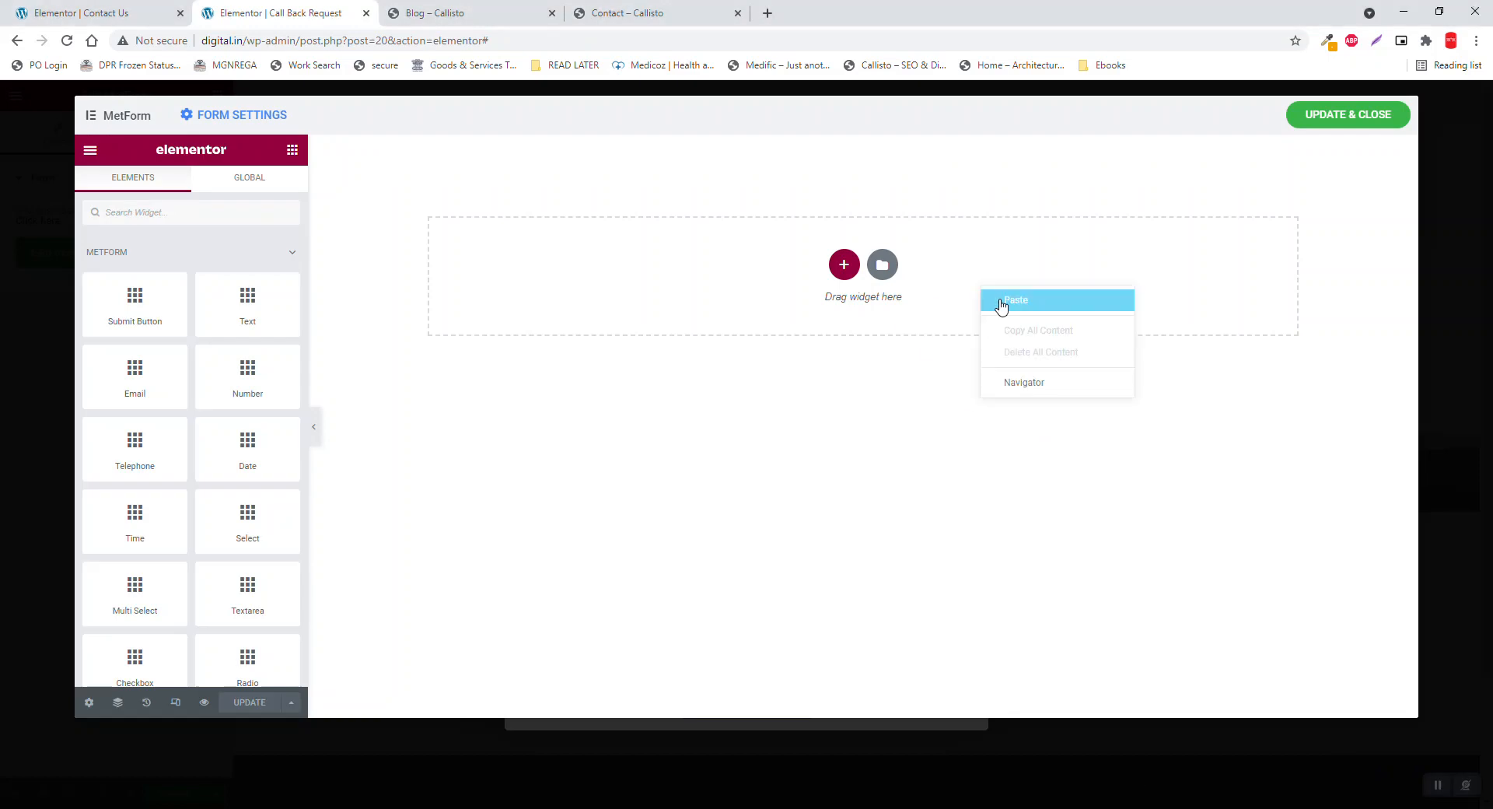
click(1013, 300)
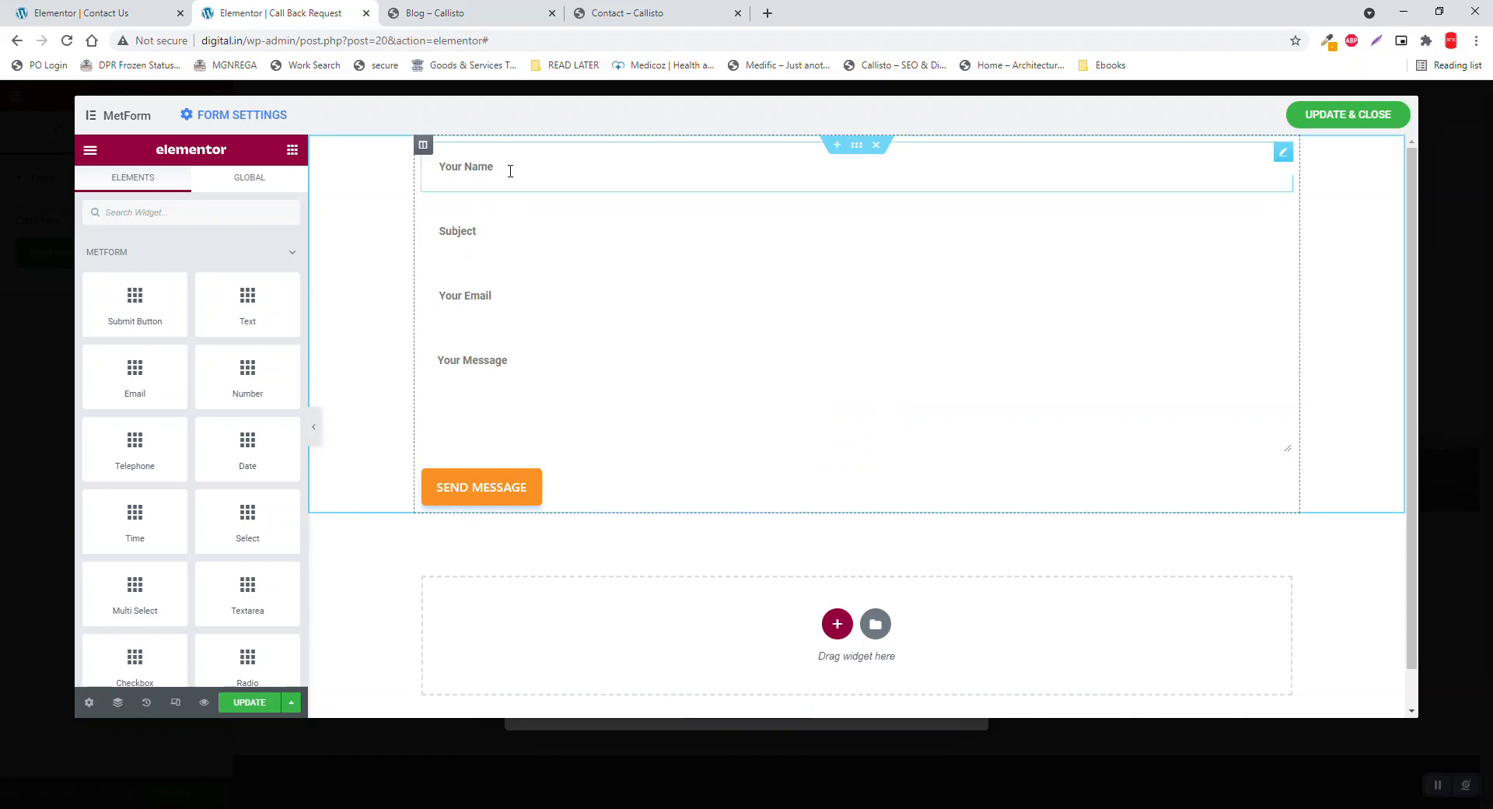
- Give the Your Email field a custom width of 50% under Advanced positioning
click(588, 241)
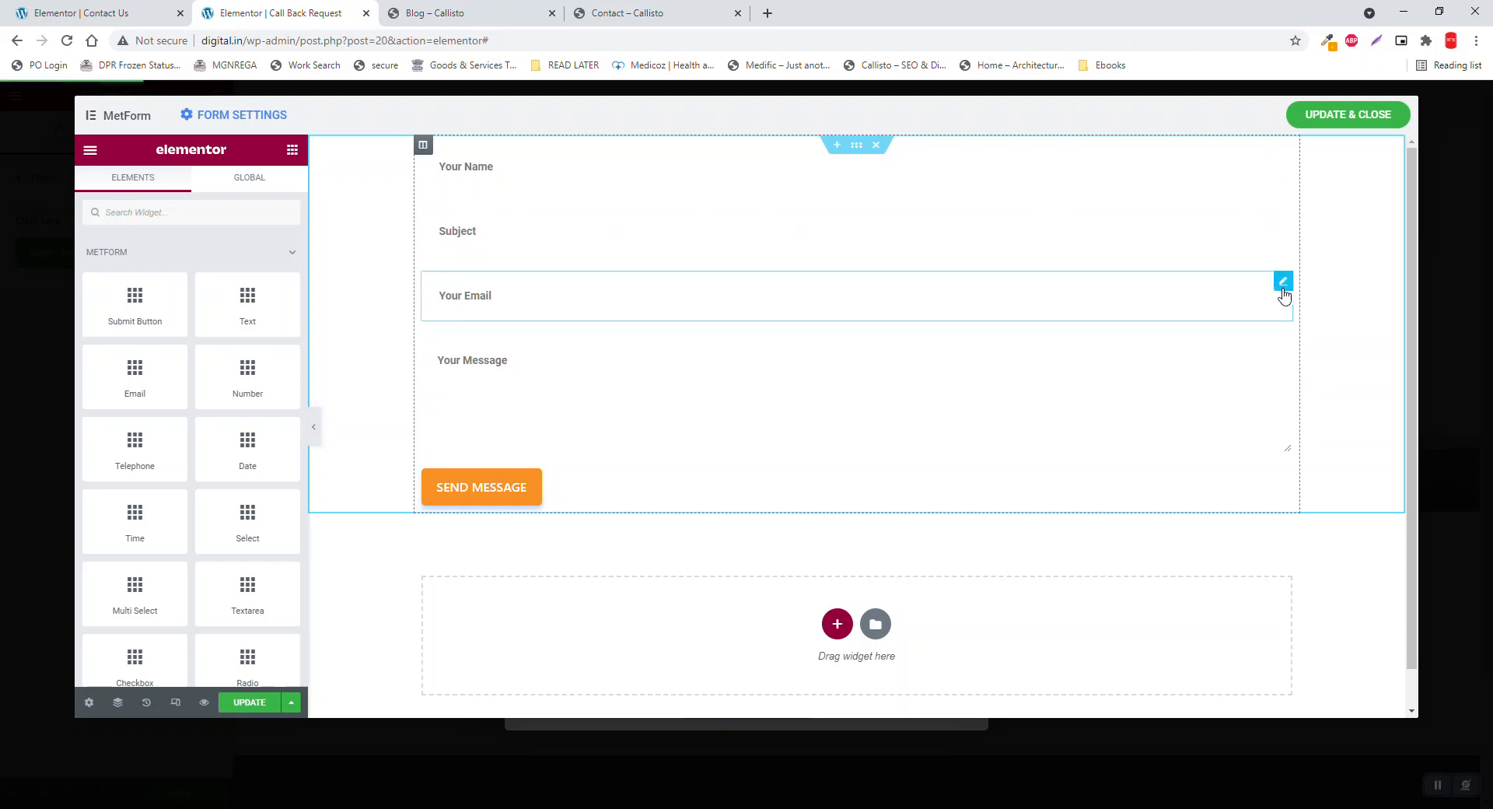
click(1284, 282)
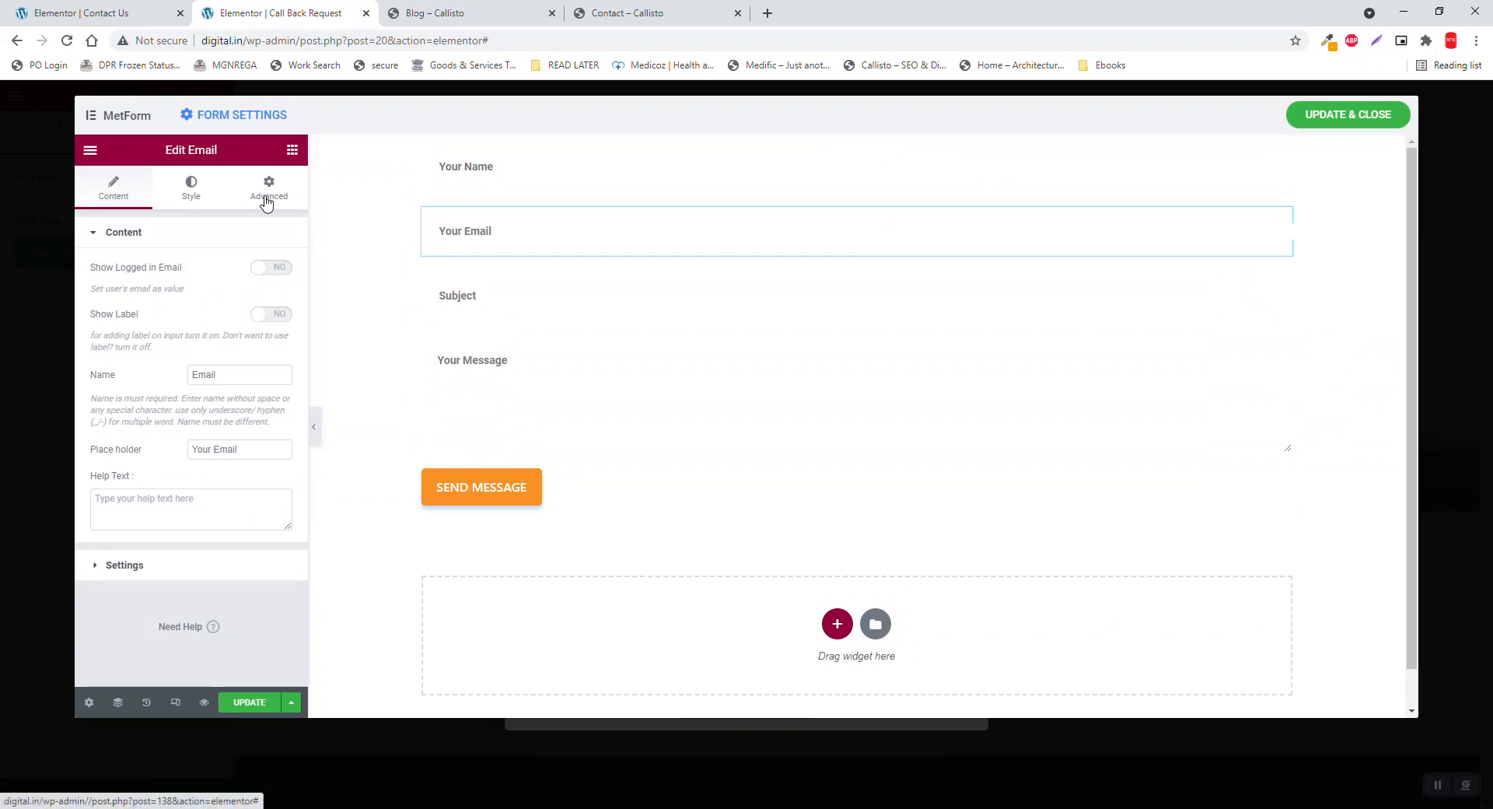
click(268, 187)
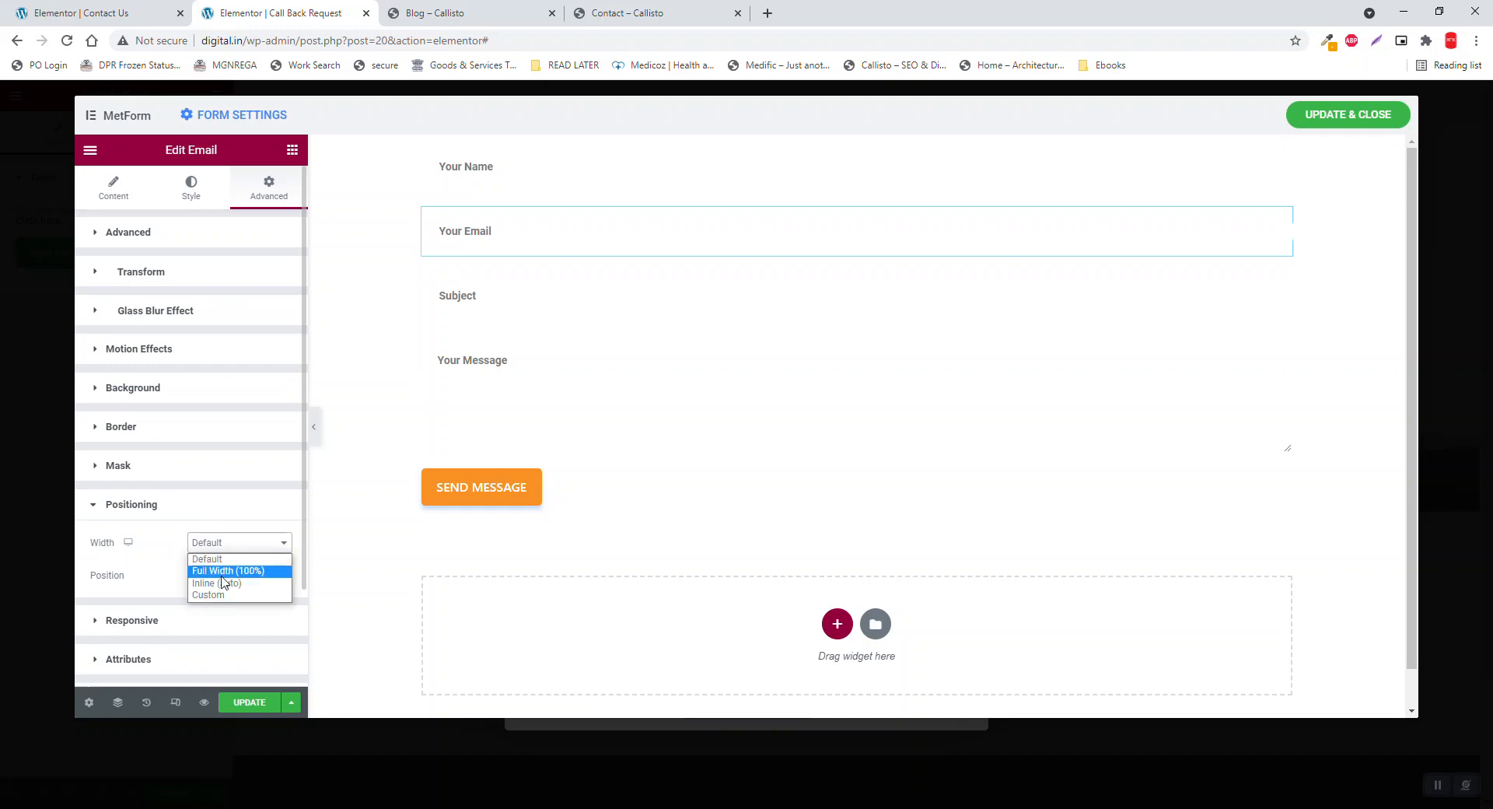
click(207, 559)
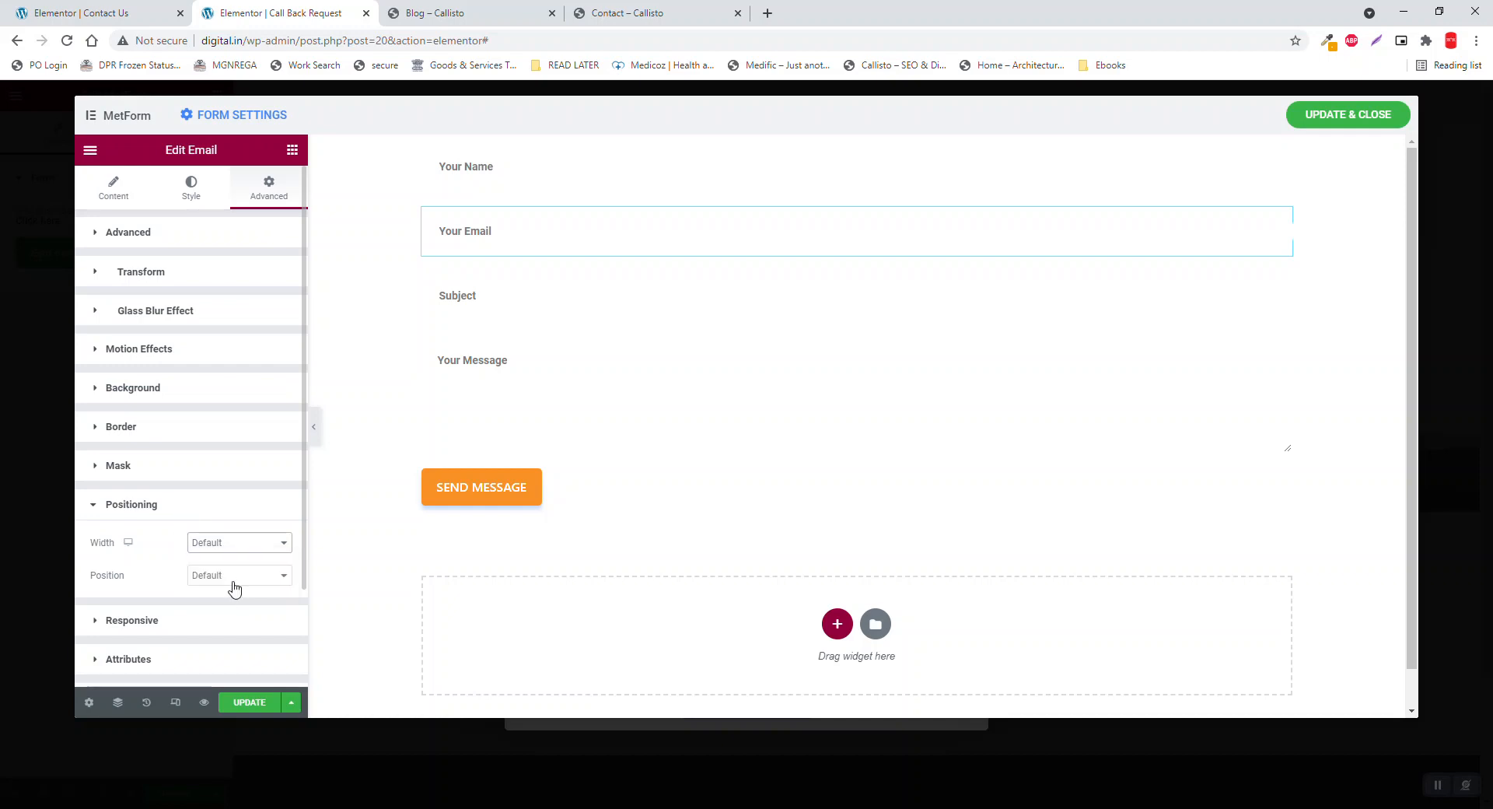
click(238, 542)
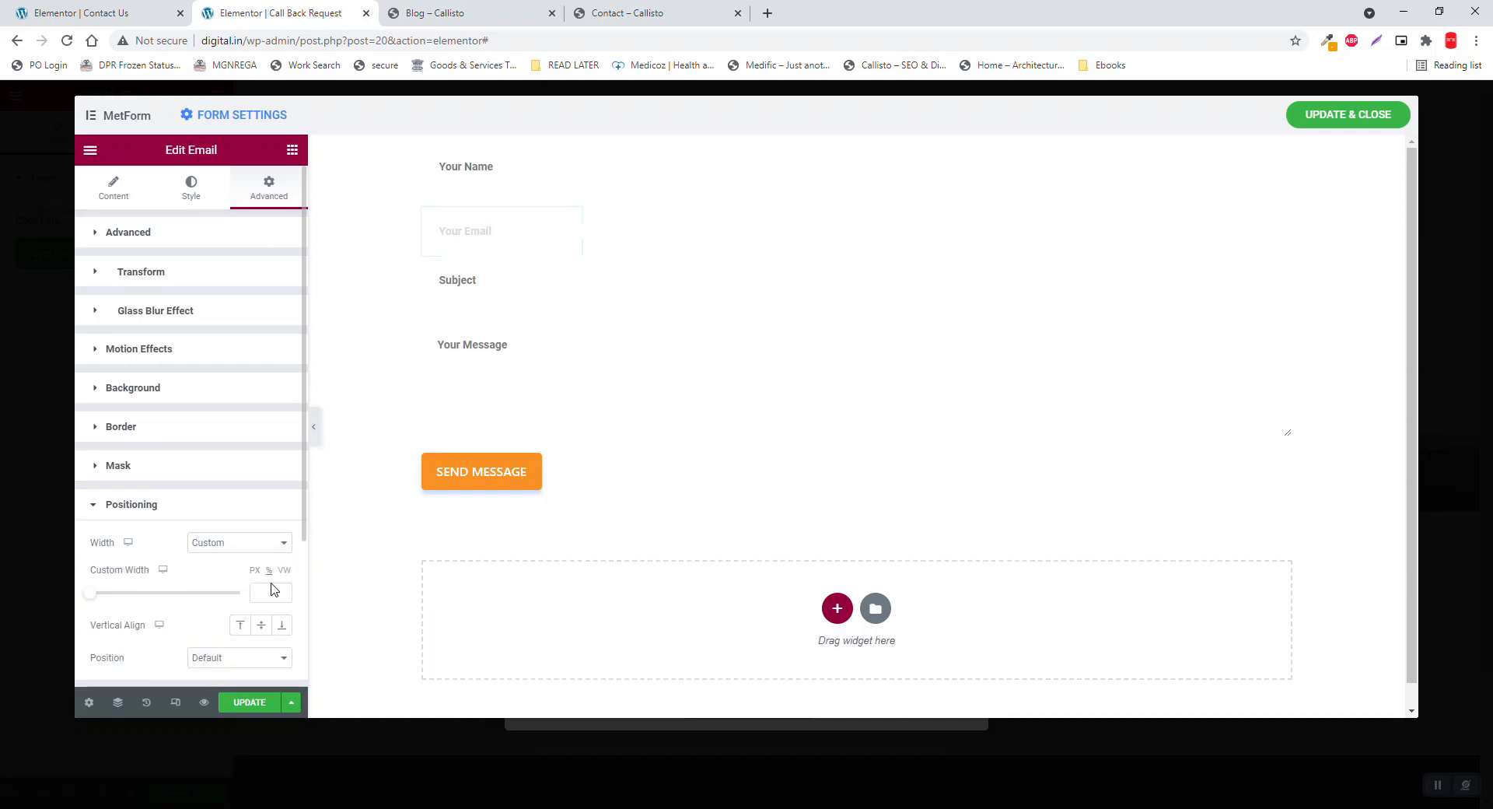
text(50)
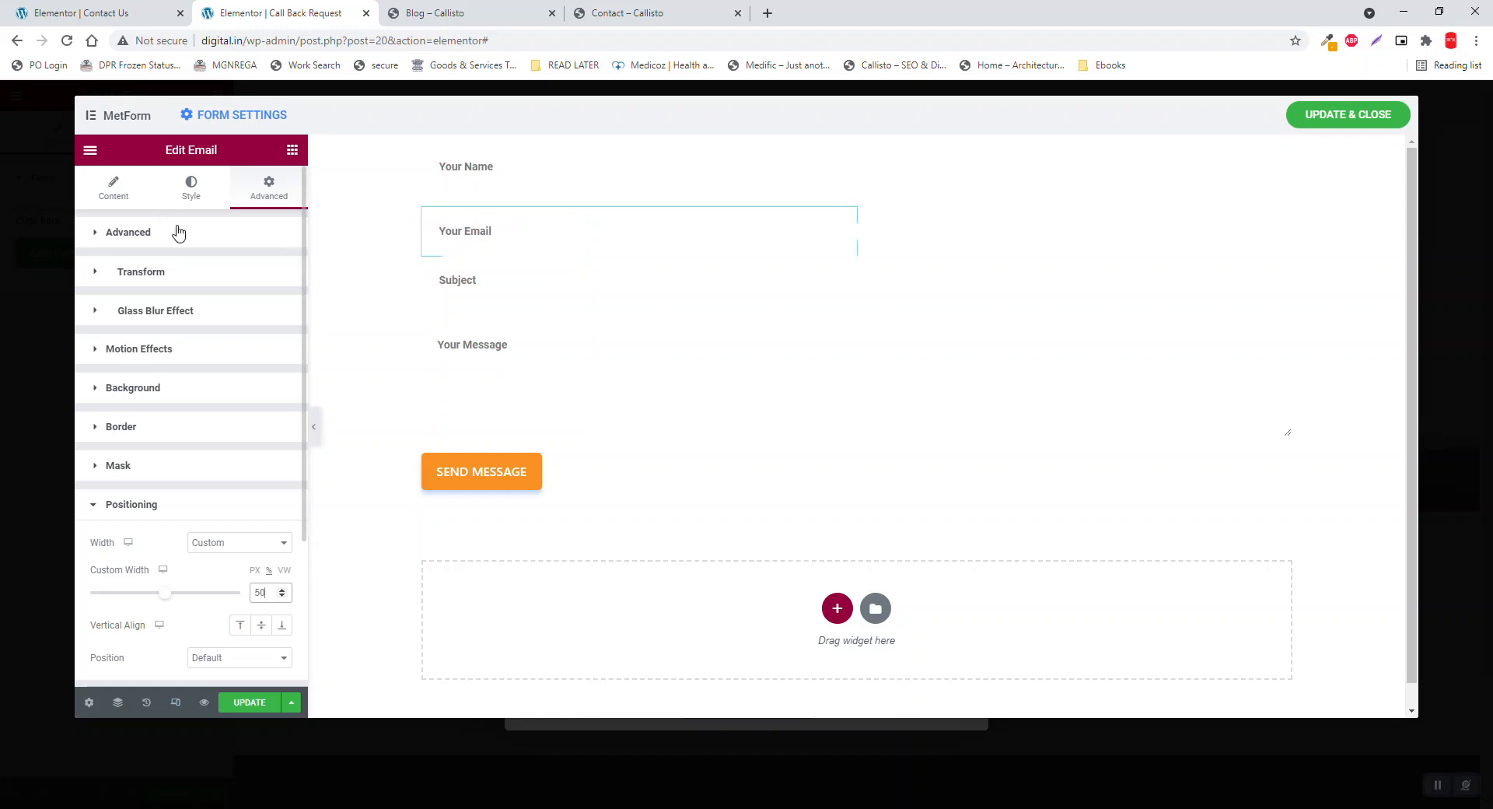
- Unlink the email field's margins and set a right margin of 10
click(127, 231)
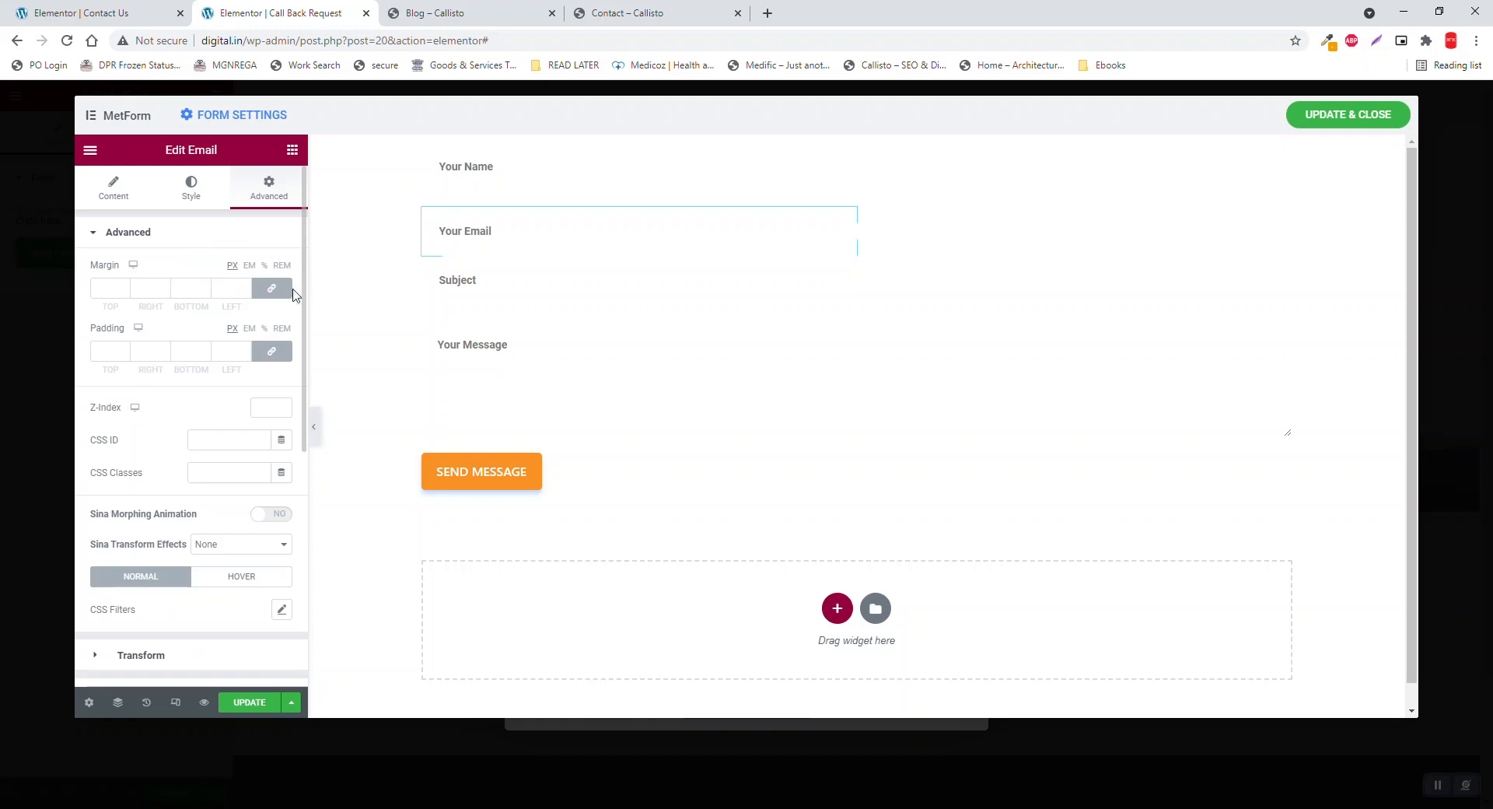
click(272, 287)
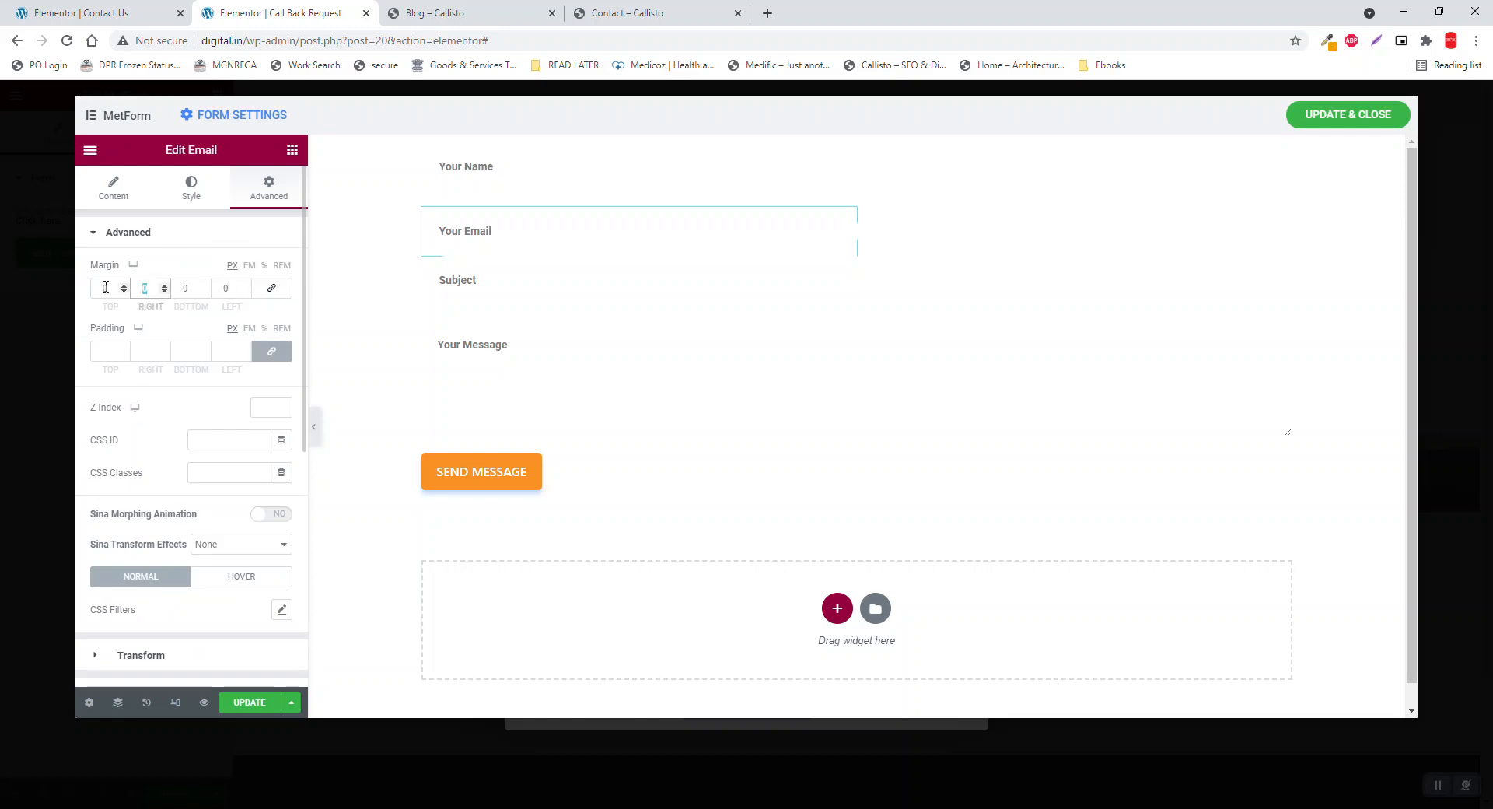
text(10)
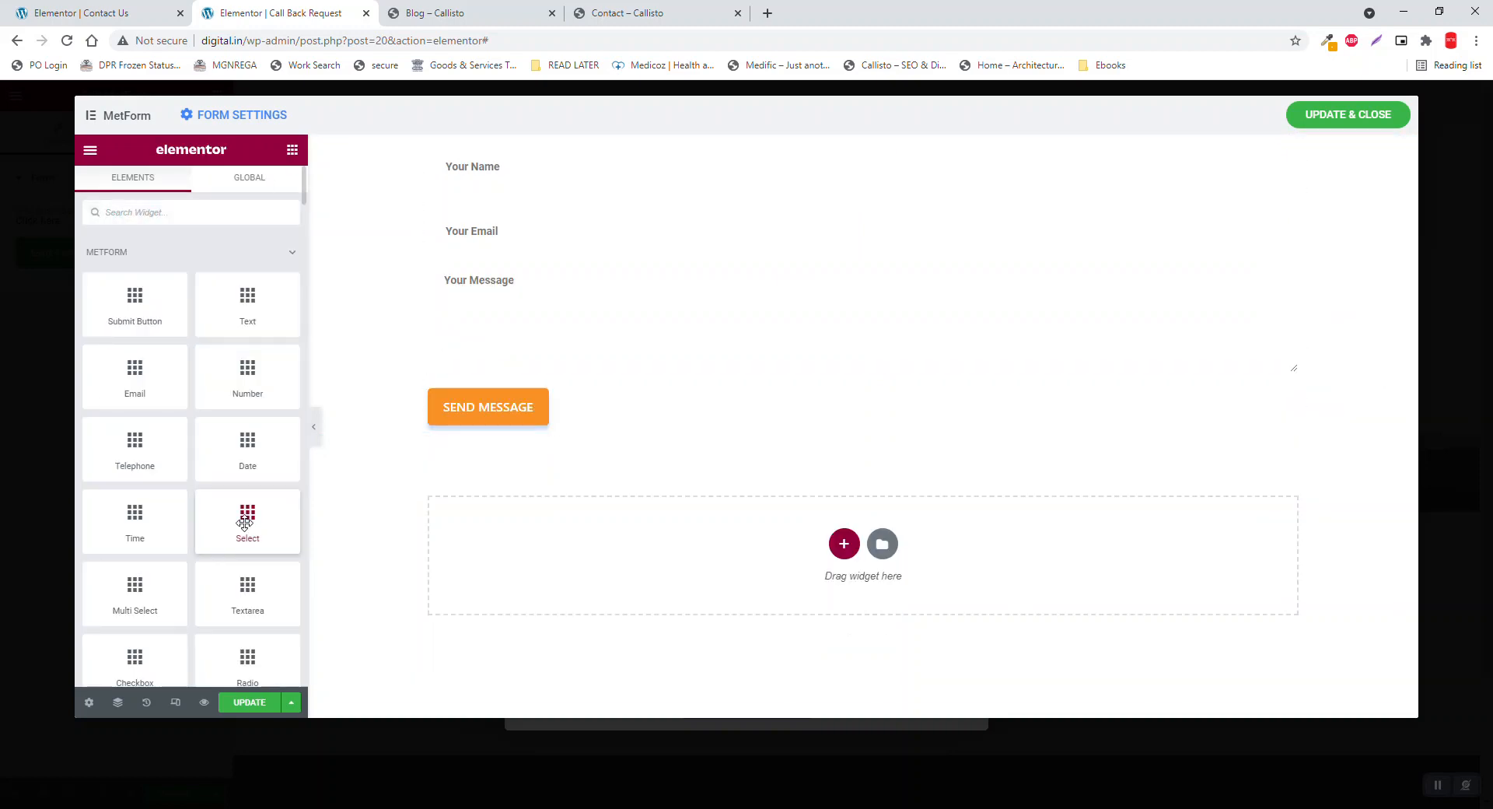
- Drag a Select dropdown and a MetForm Telephone field into the form above Your Message
drag(247, 521, 526, 257)
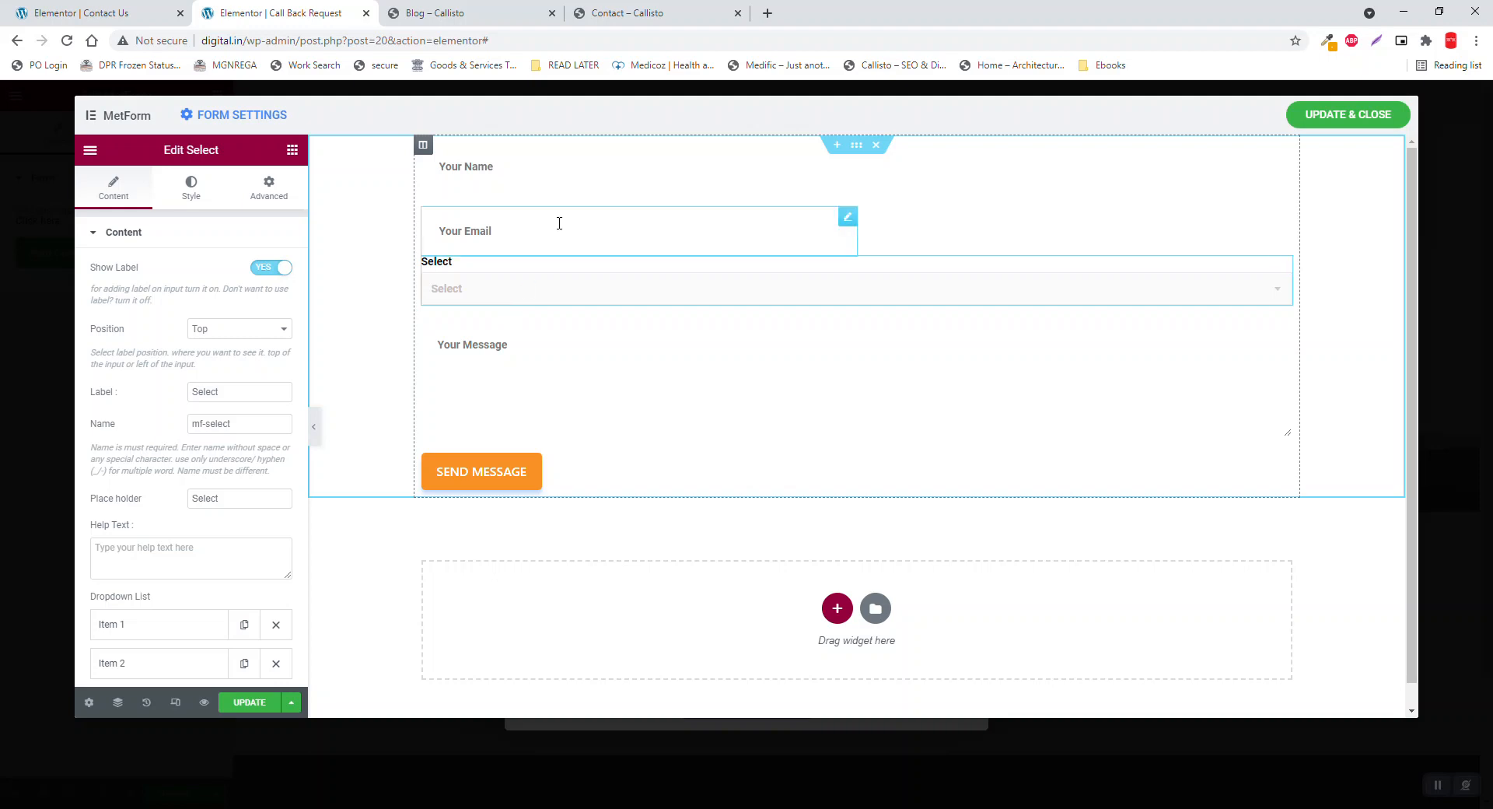
mouse_move(831, 209)
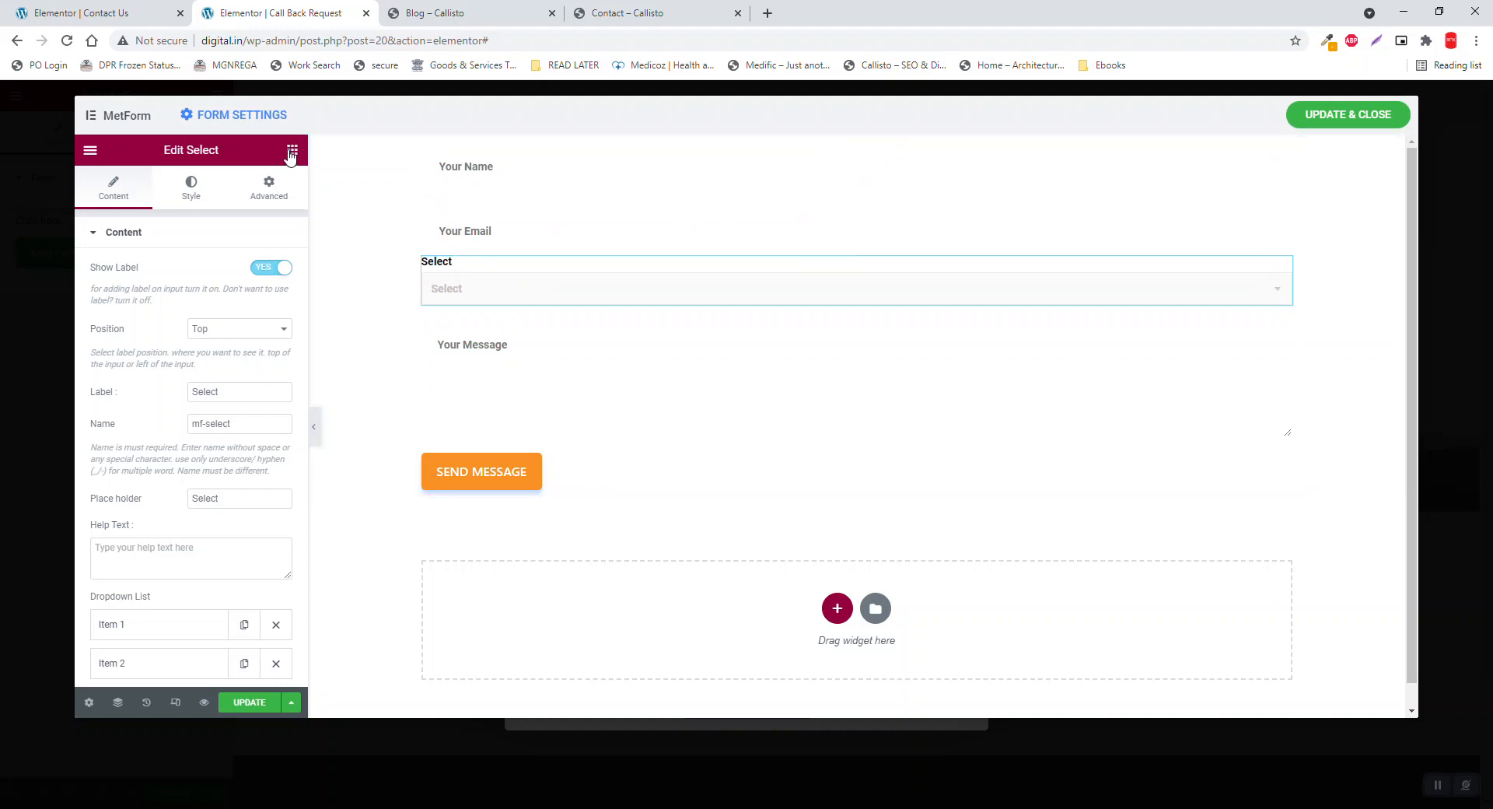
click(292, 149)
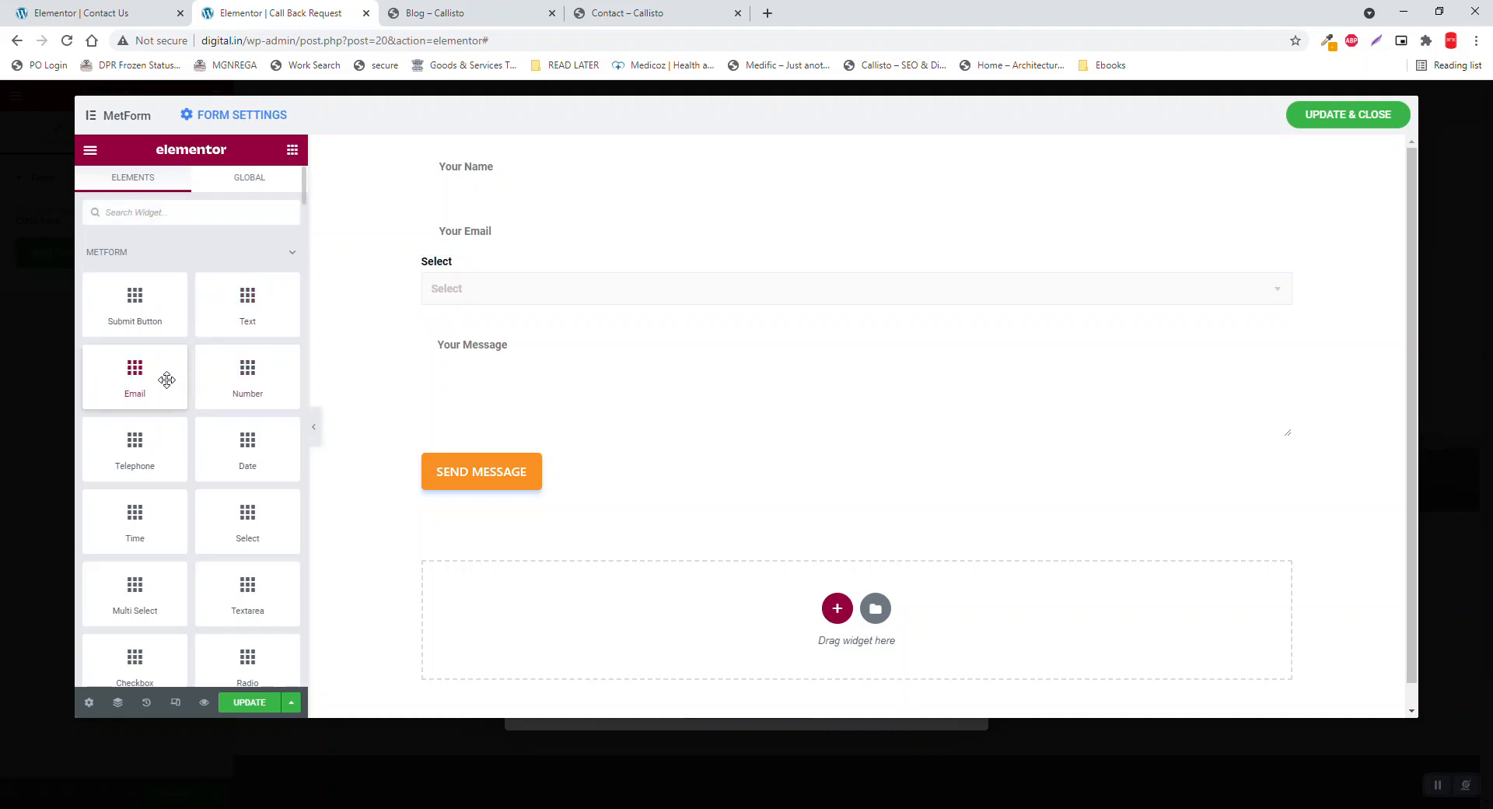
drag(134, 448, 641, 253)
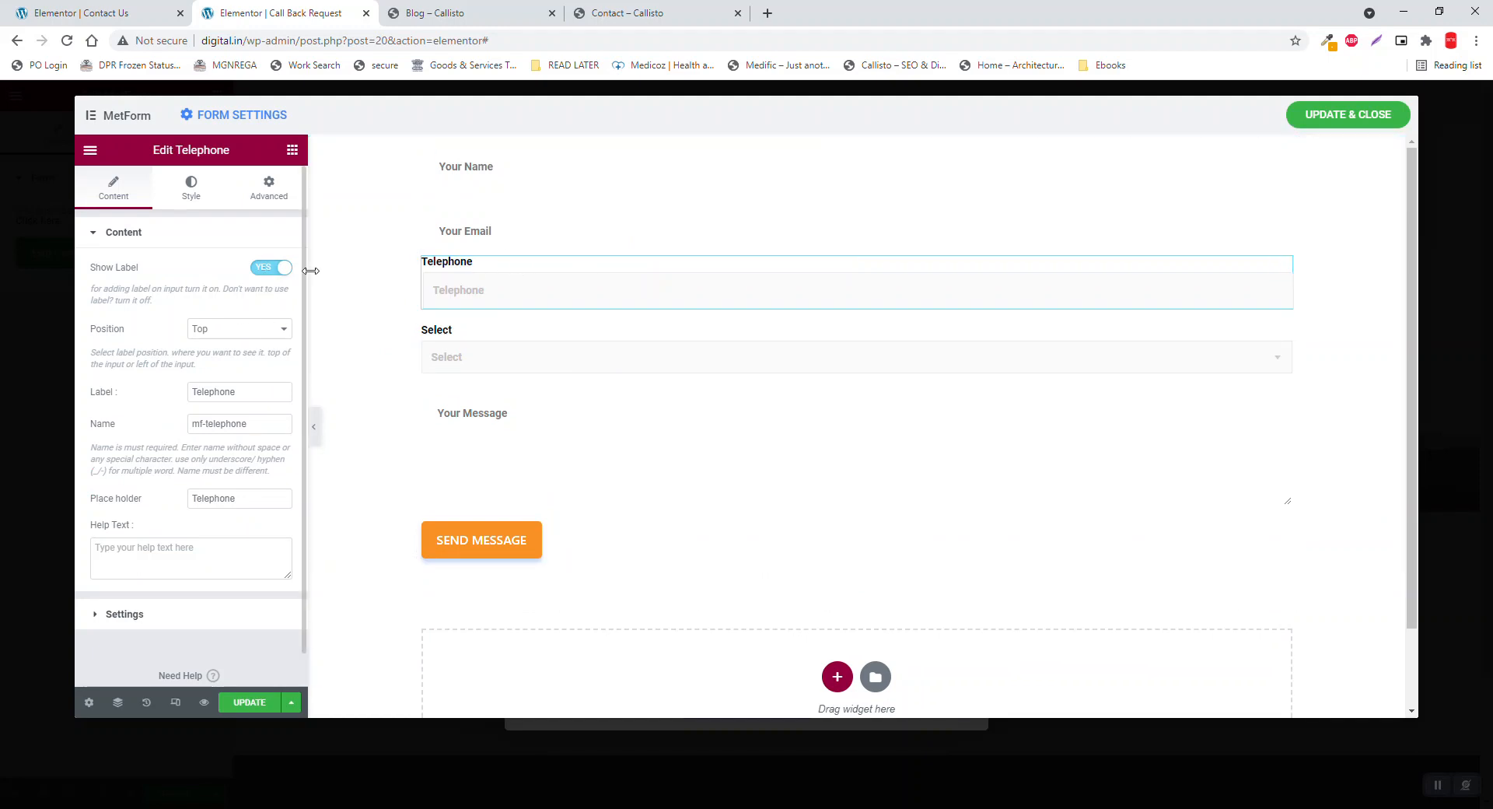
- Move Telephone beside Email, hide its label, name it Phone Number, placeholder Your Phone Number
right_click(552, 262)
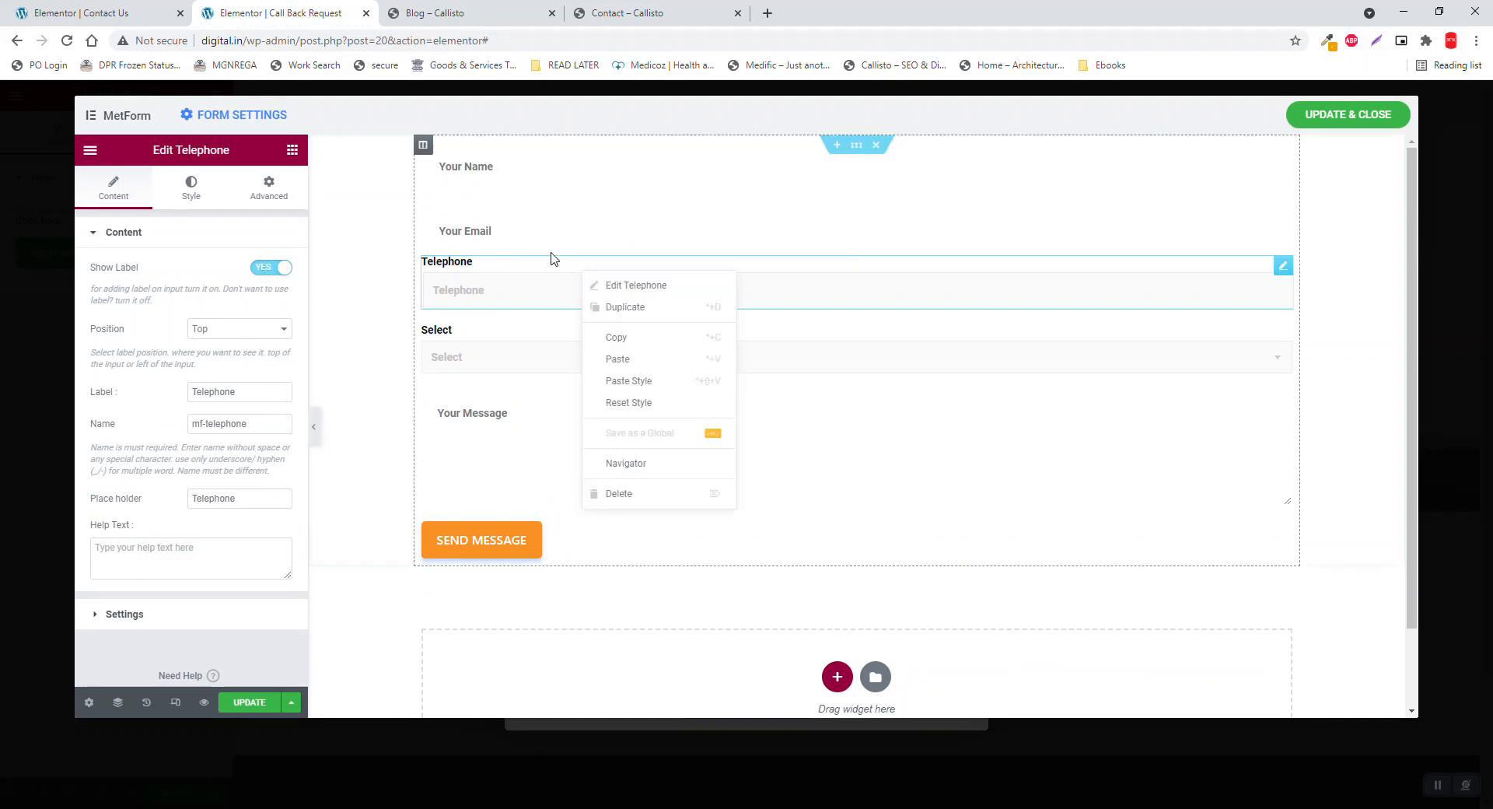
click(610, 291)
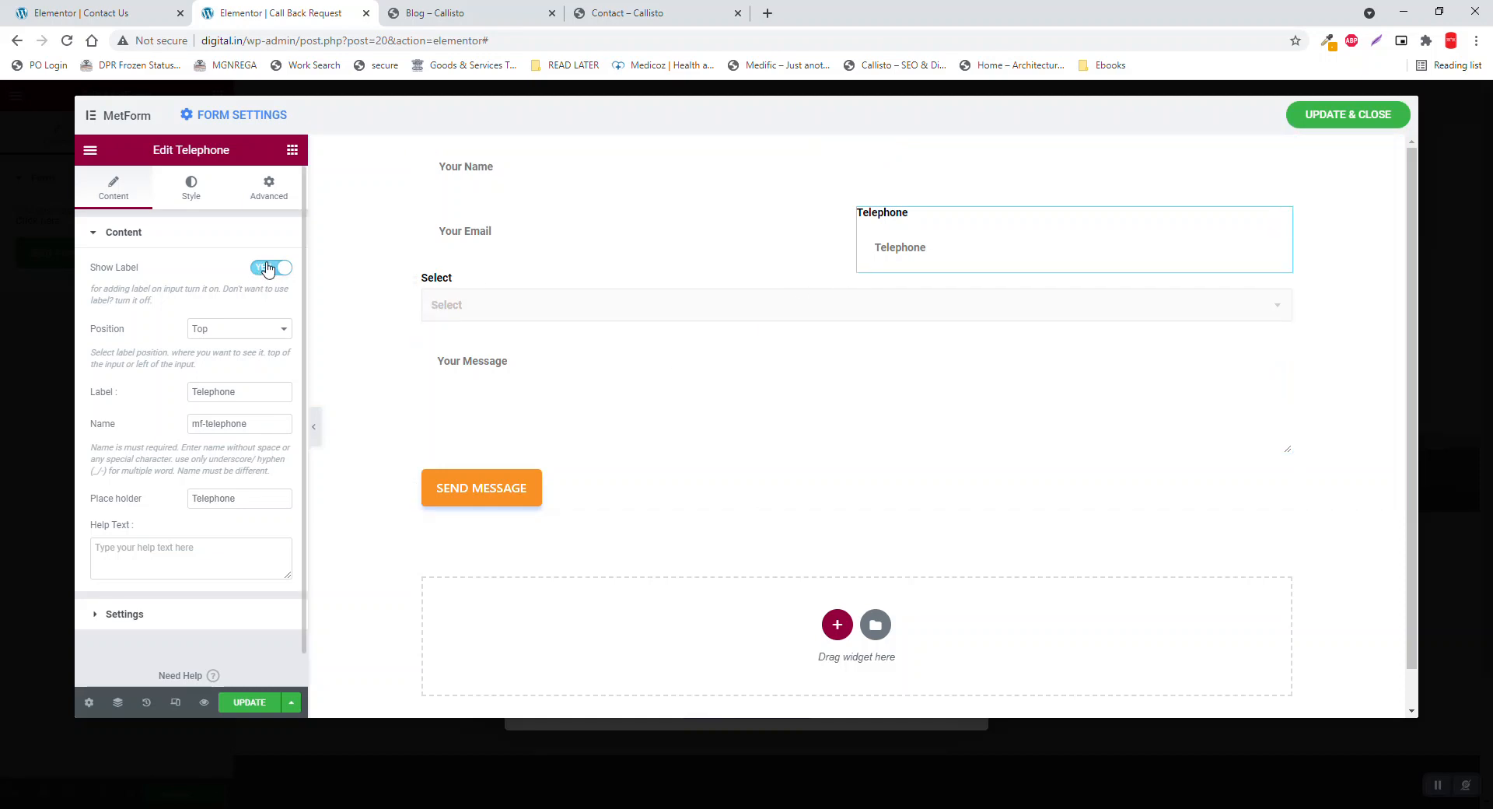
click(271, 267)
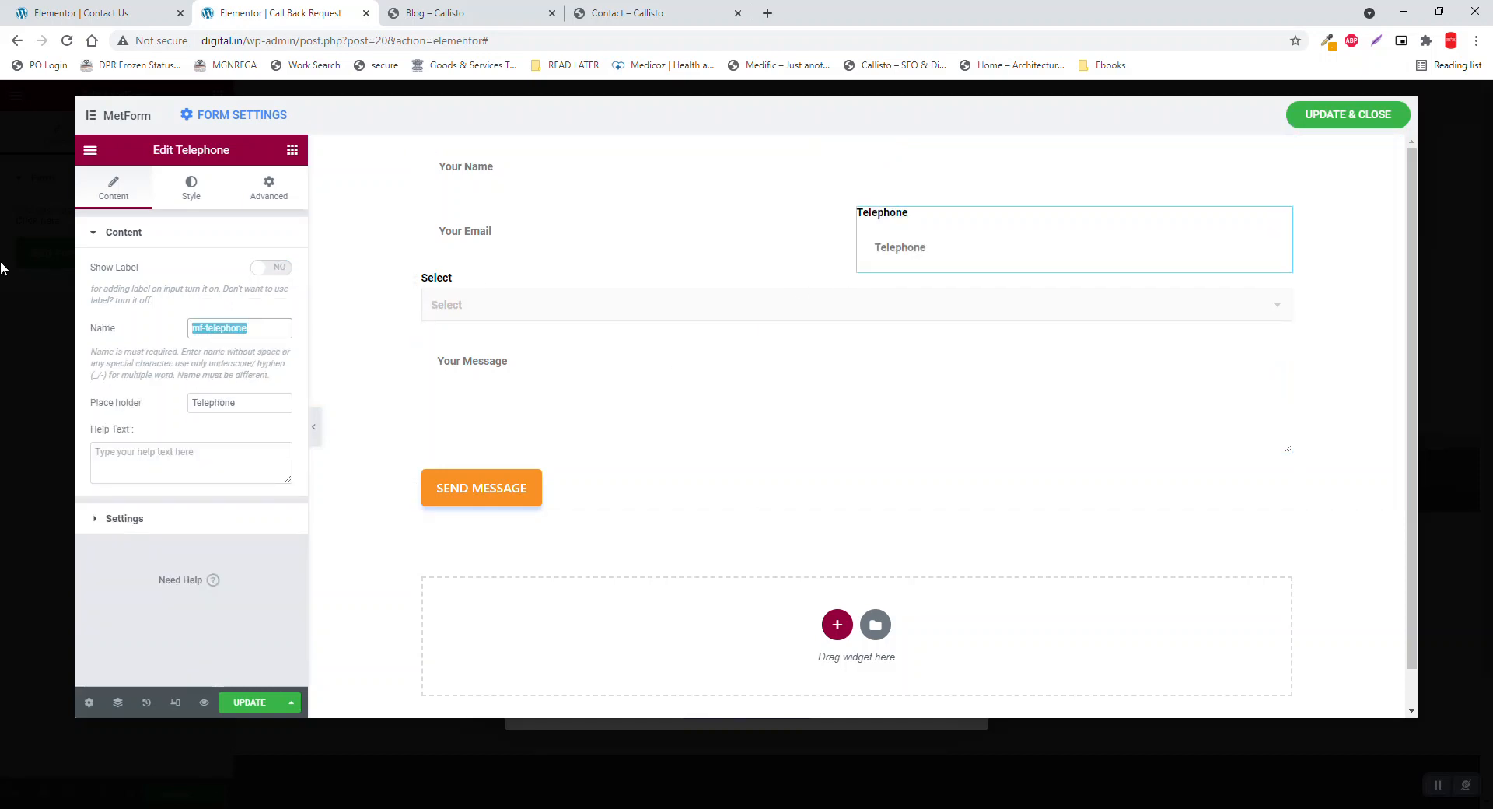
text(pH)
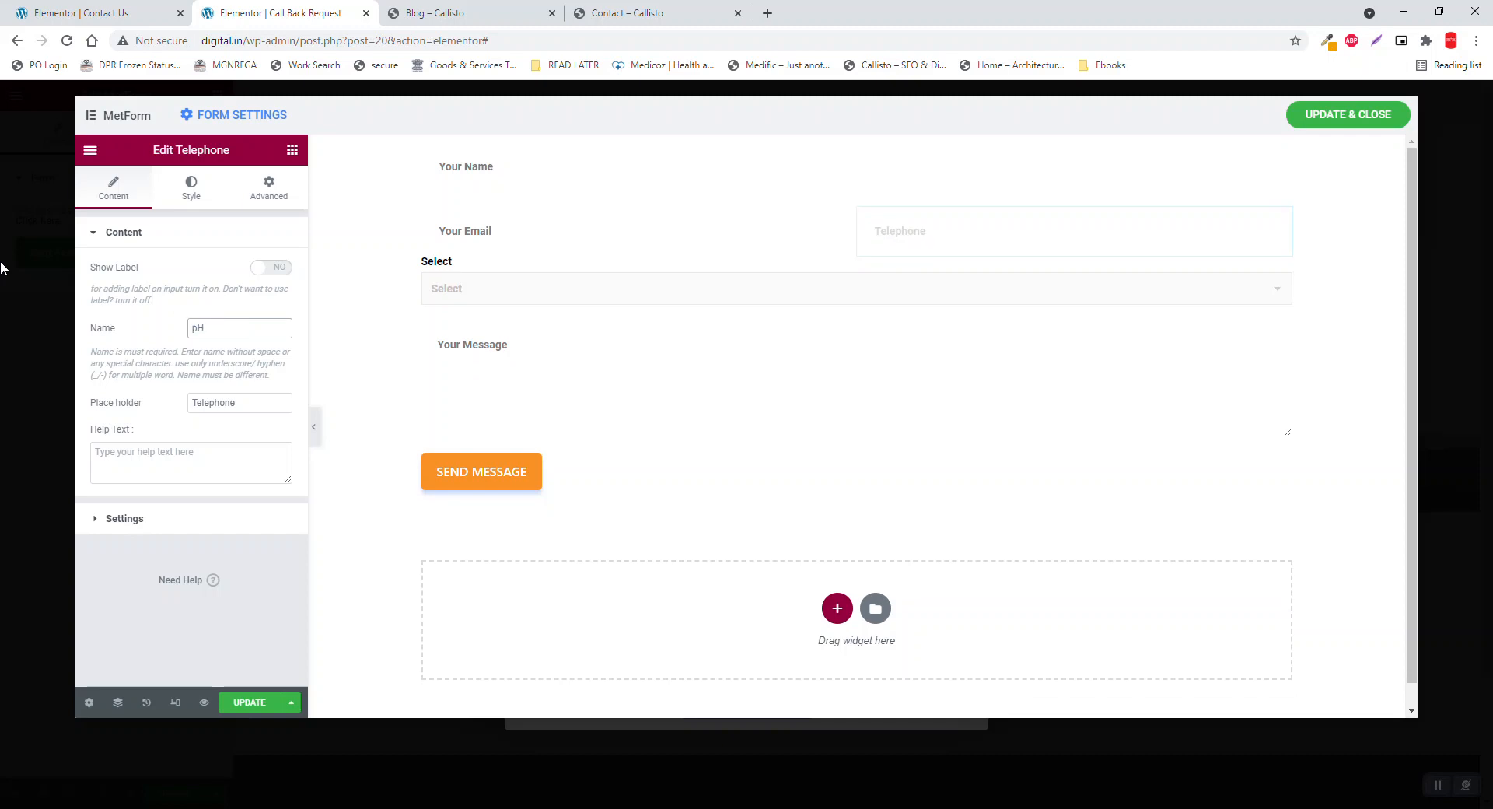
text(Phone Number)
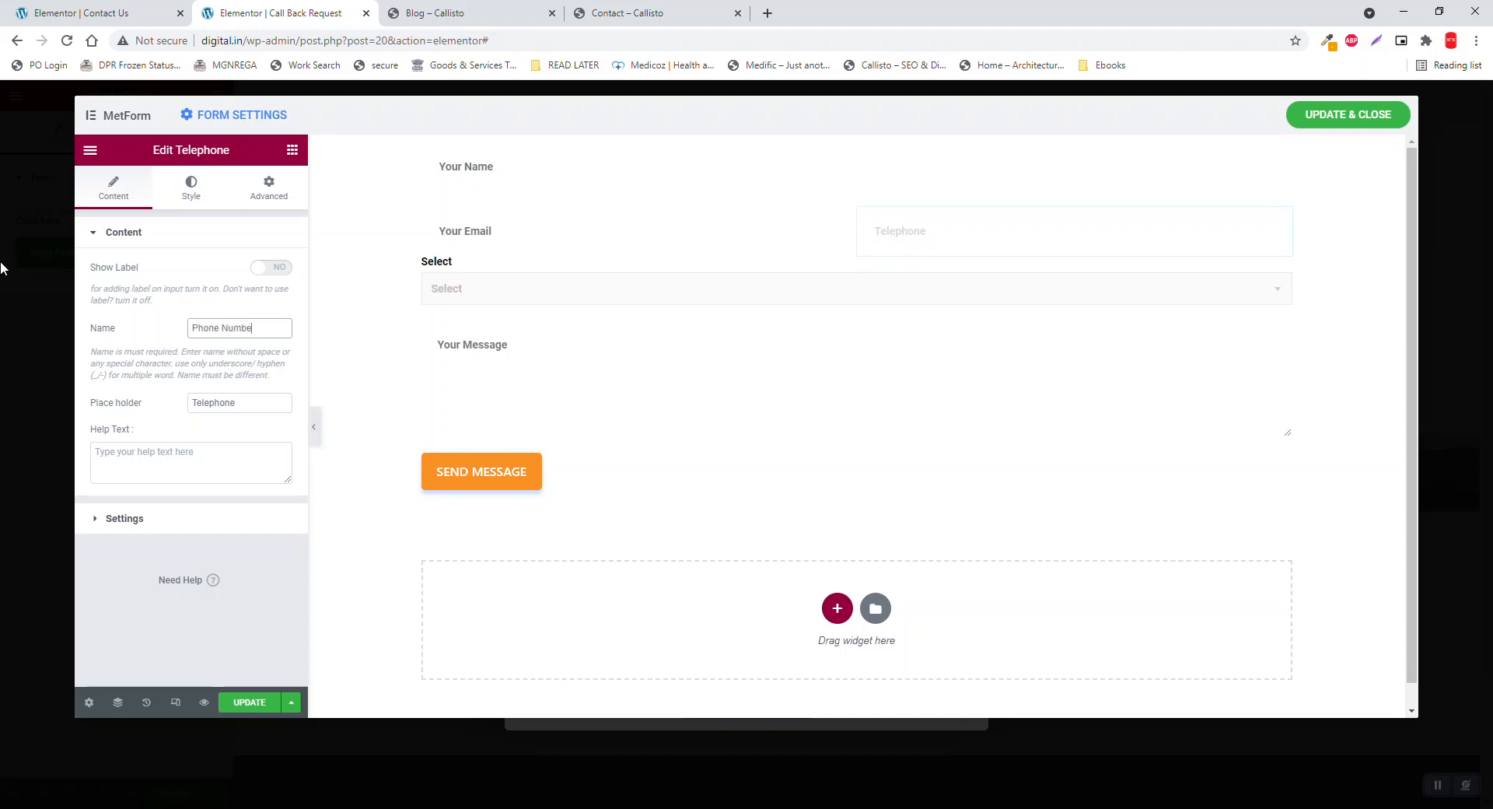
text(Your Ph)
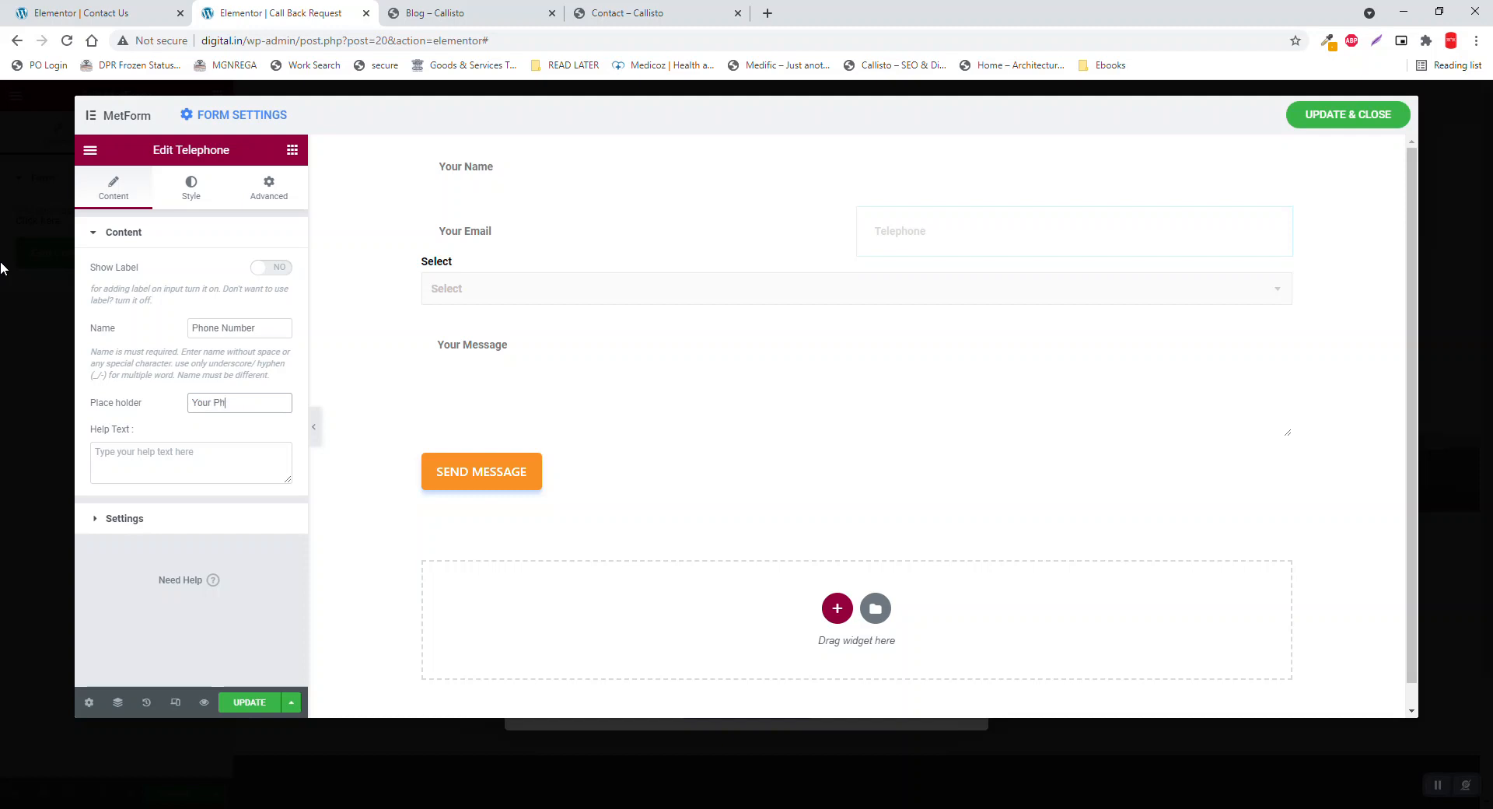
text(one Number)
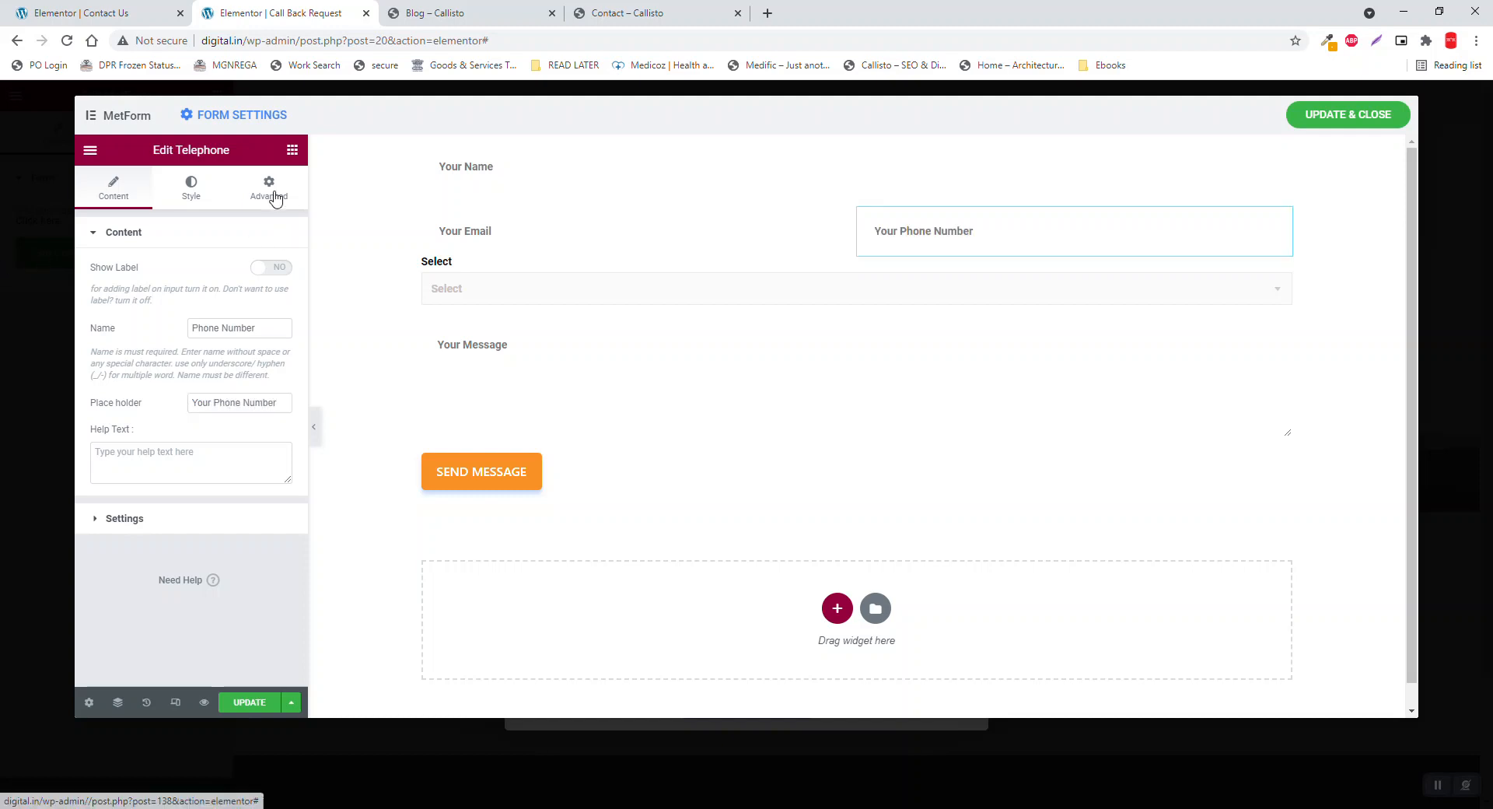
- Open the telephone field's advanced settings, then the action menus of the dropdown and form fields
click(267, 187)
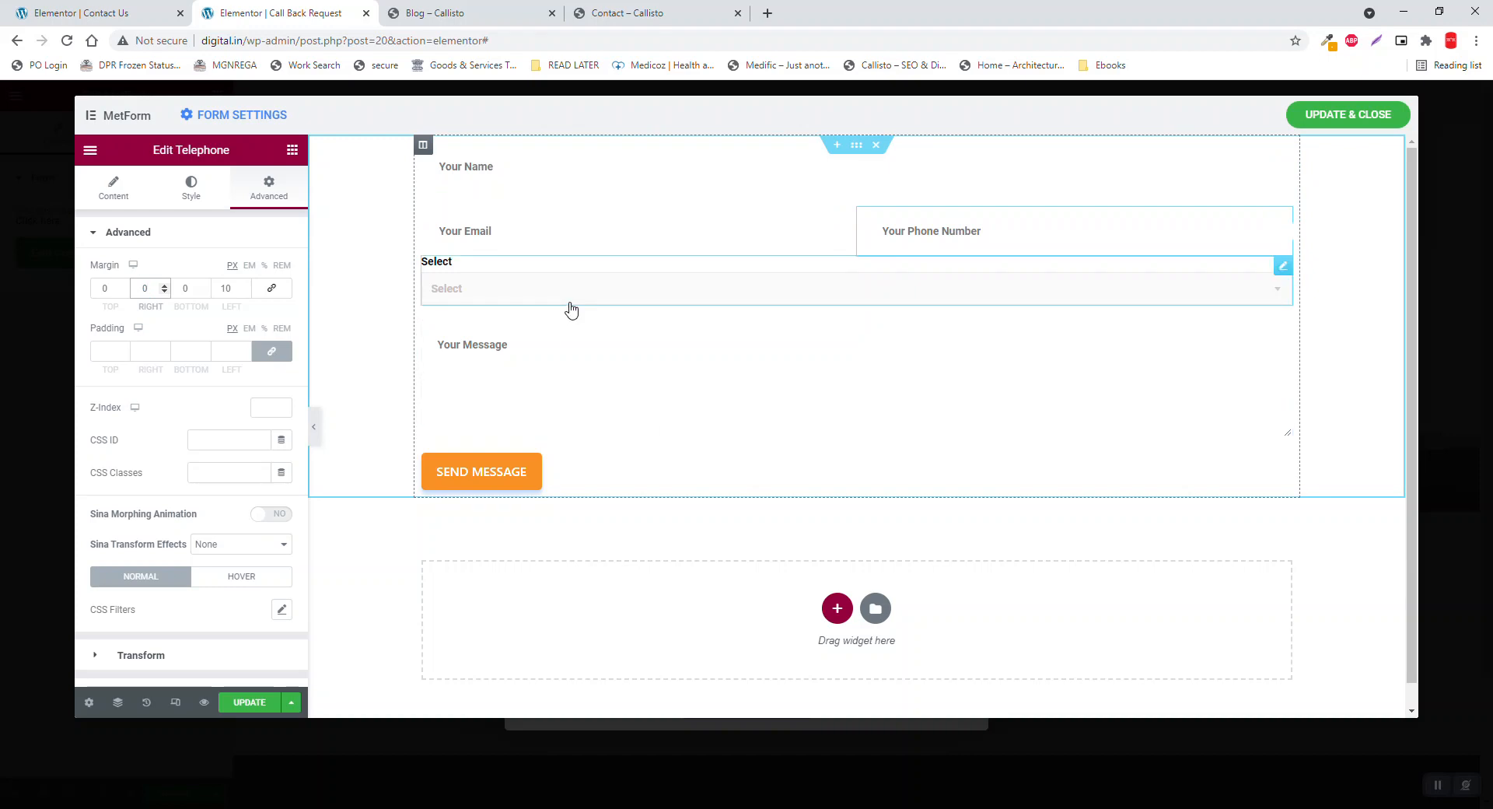
right_click(572, 288)
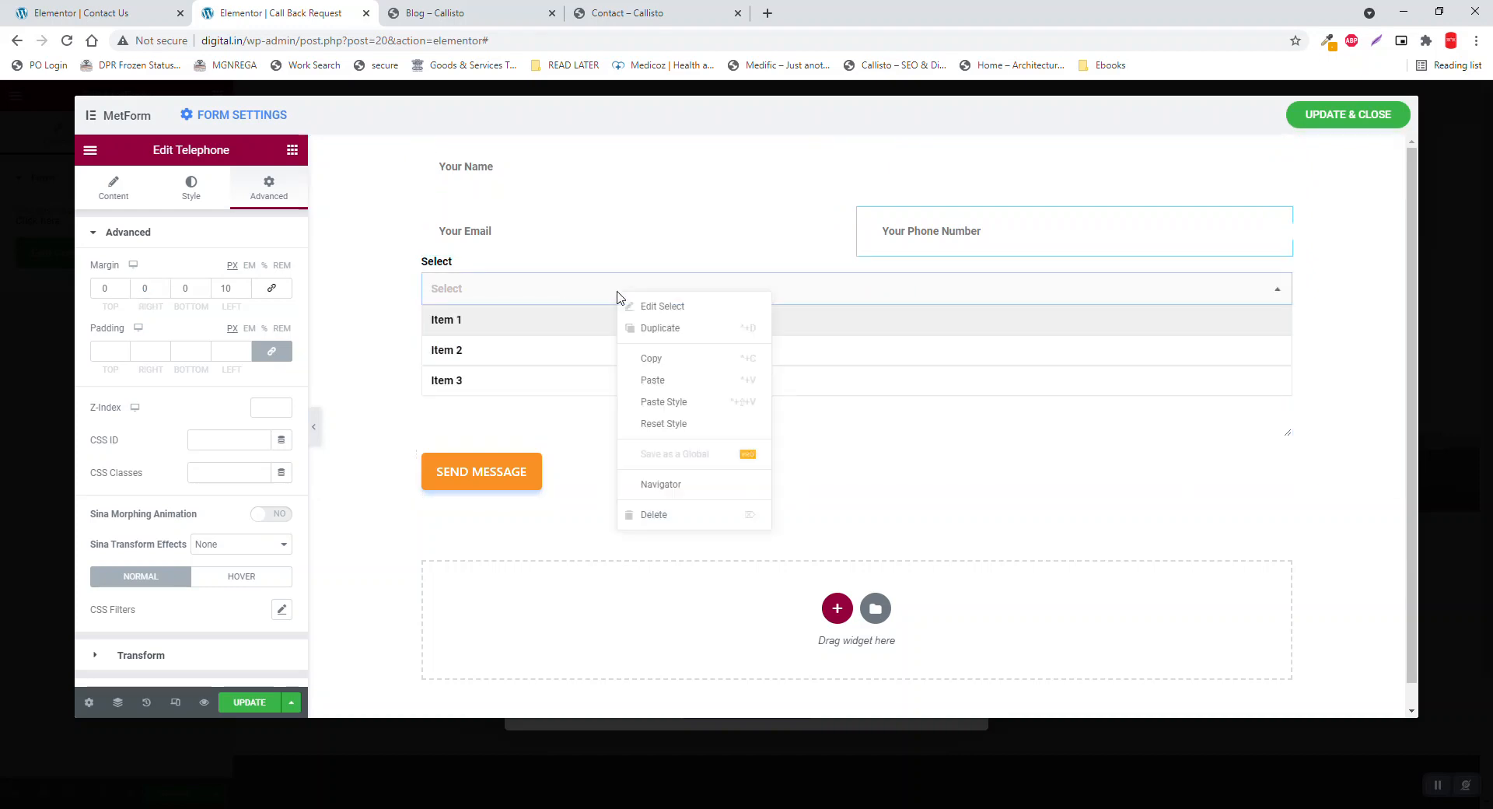
mouse_move(681, 402)
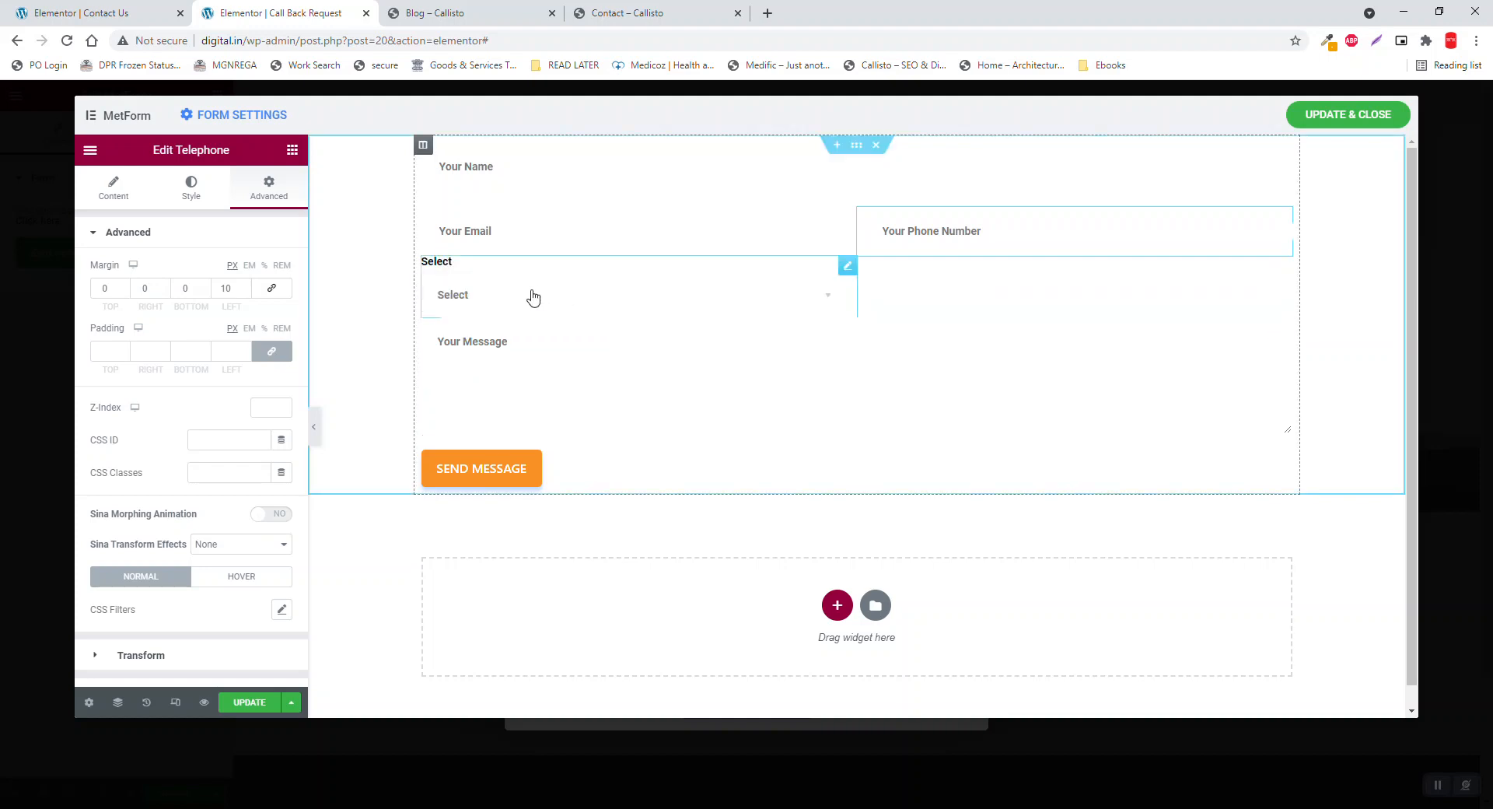
right_click(847, 265)
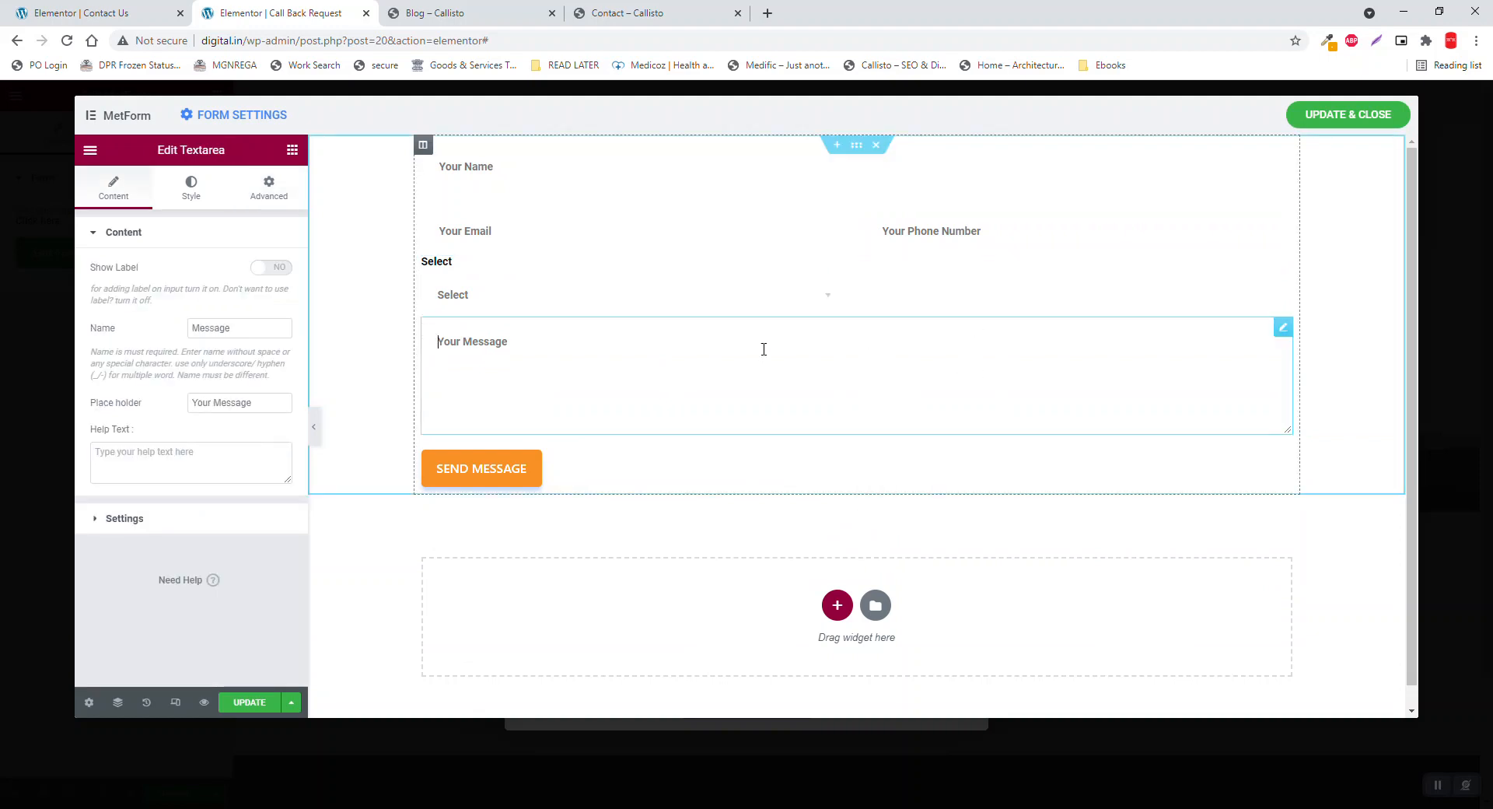
mouse_move(589, 303)
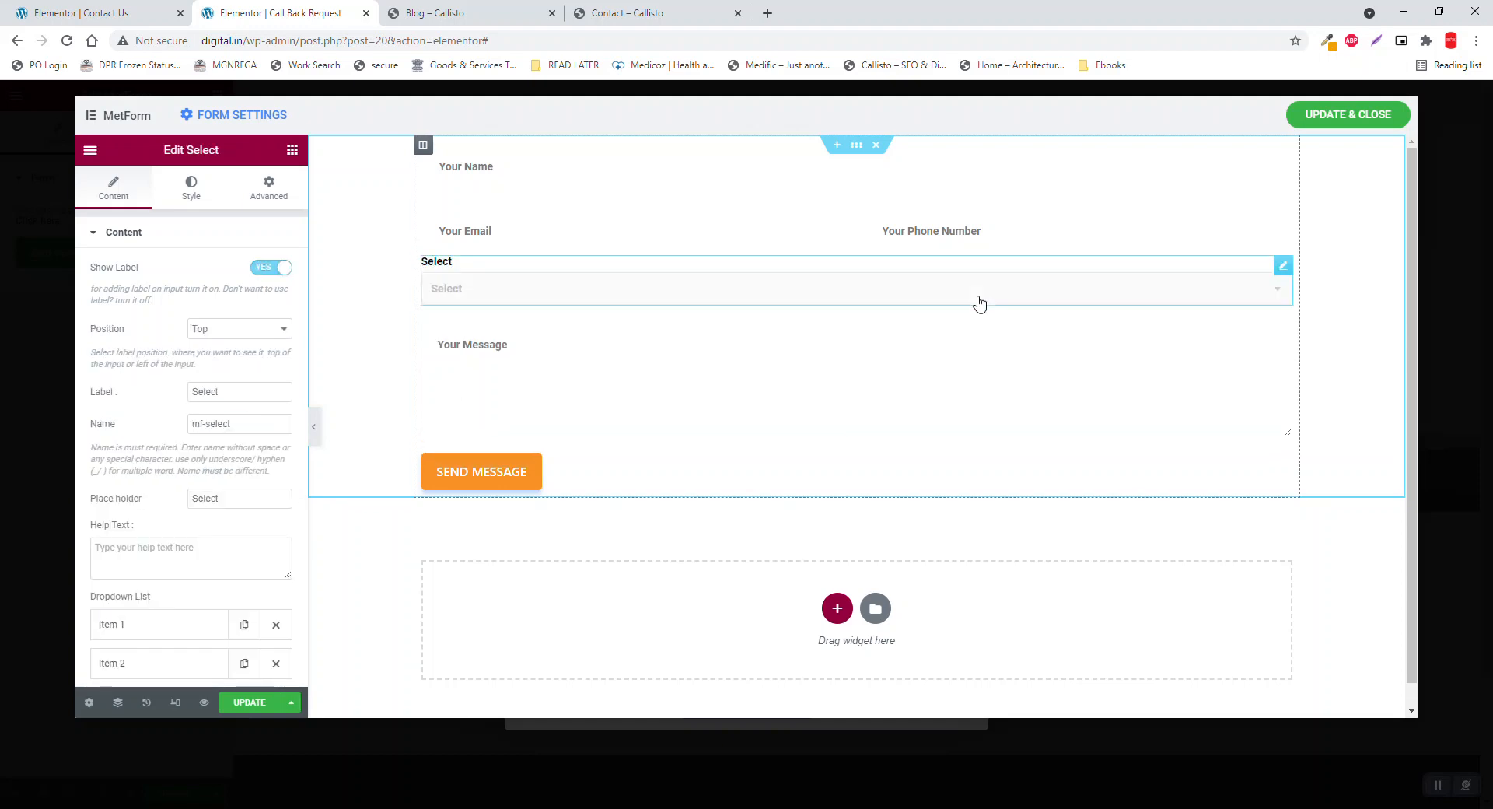
right_click(980, 303)
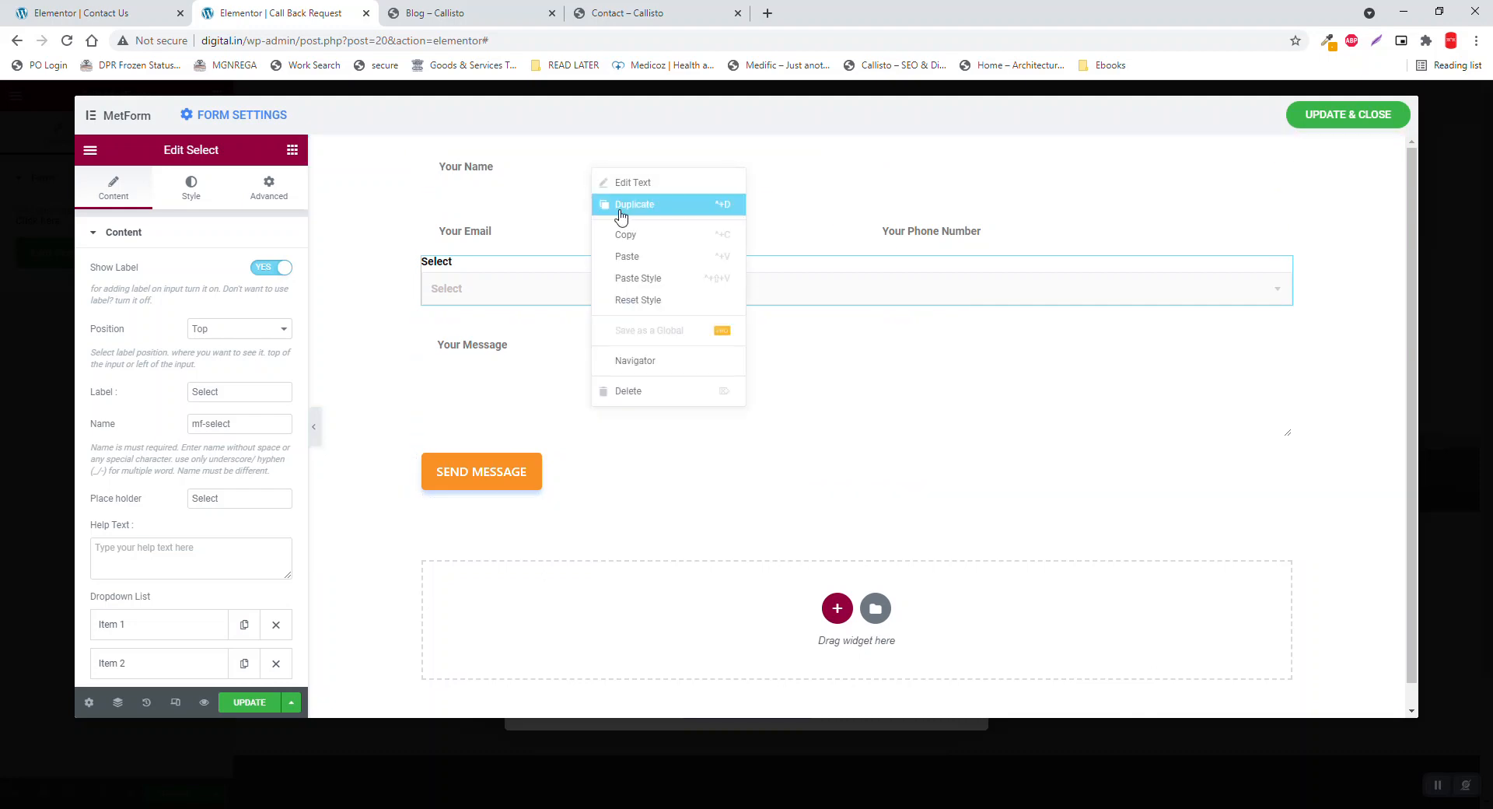
click(618, 290)
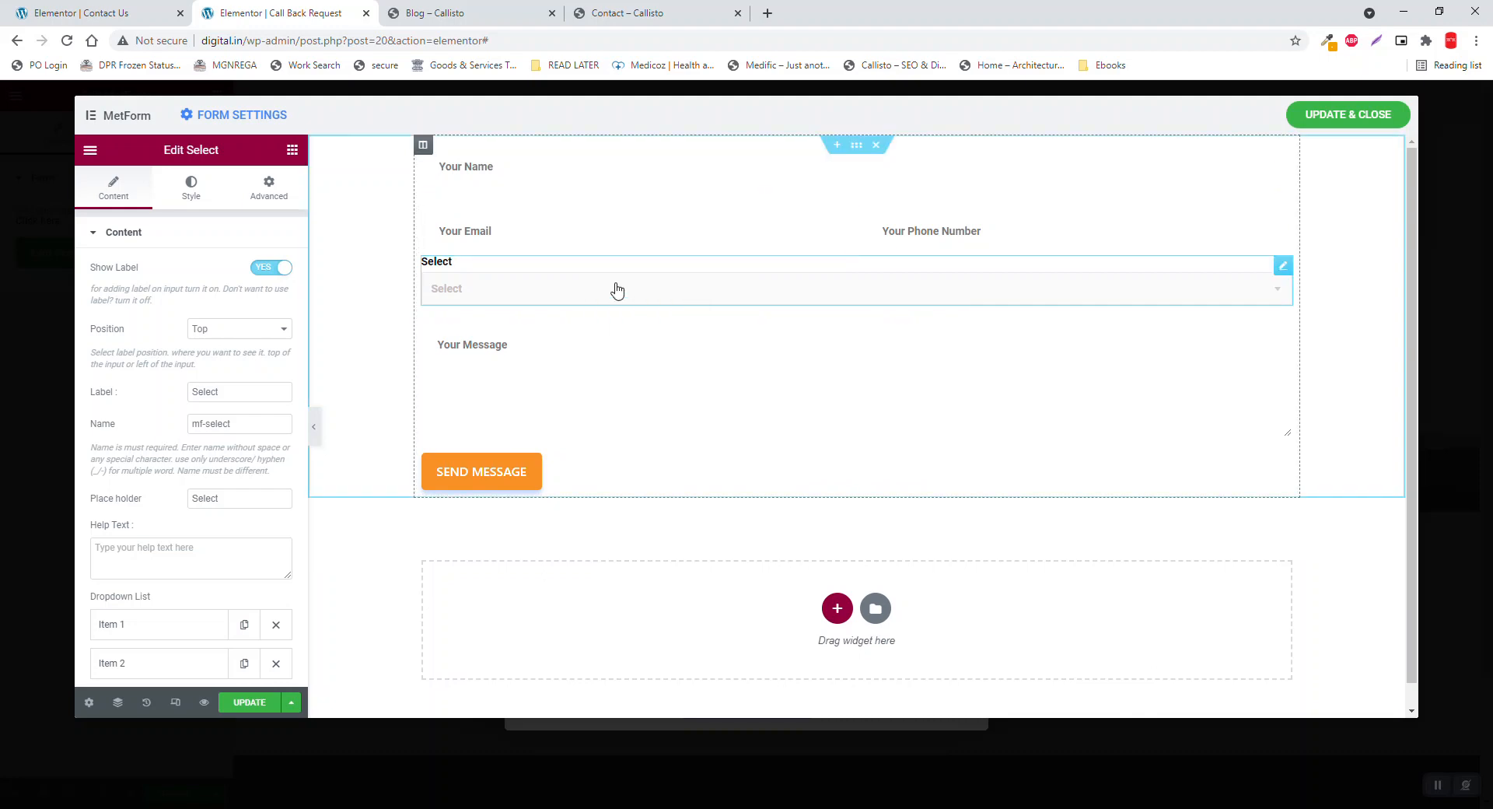
right_click(616, 290)
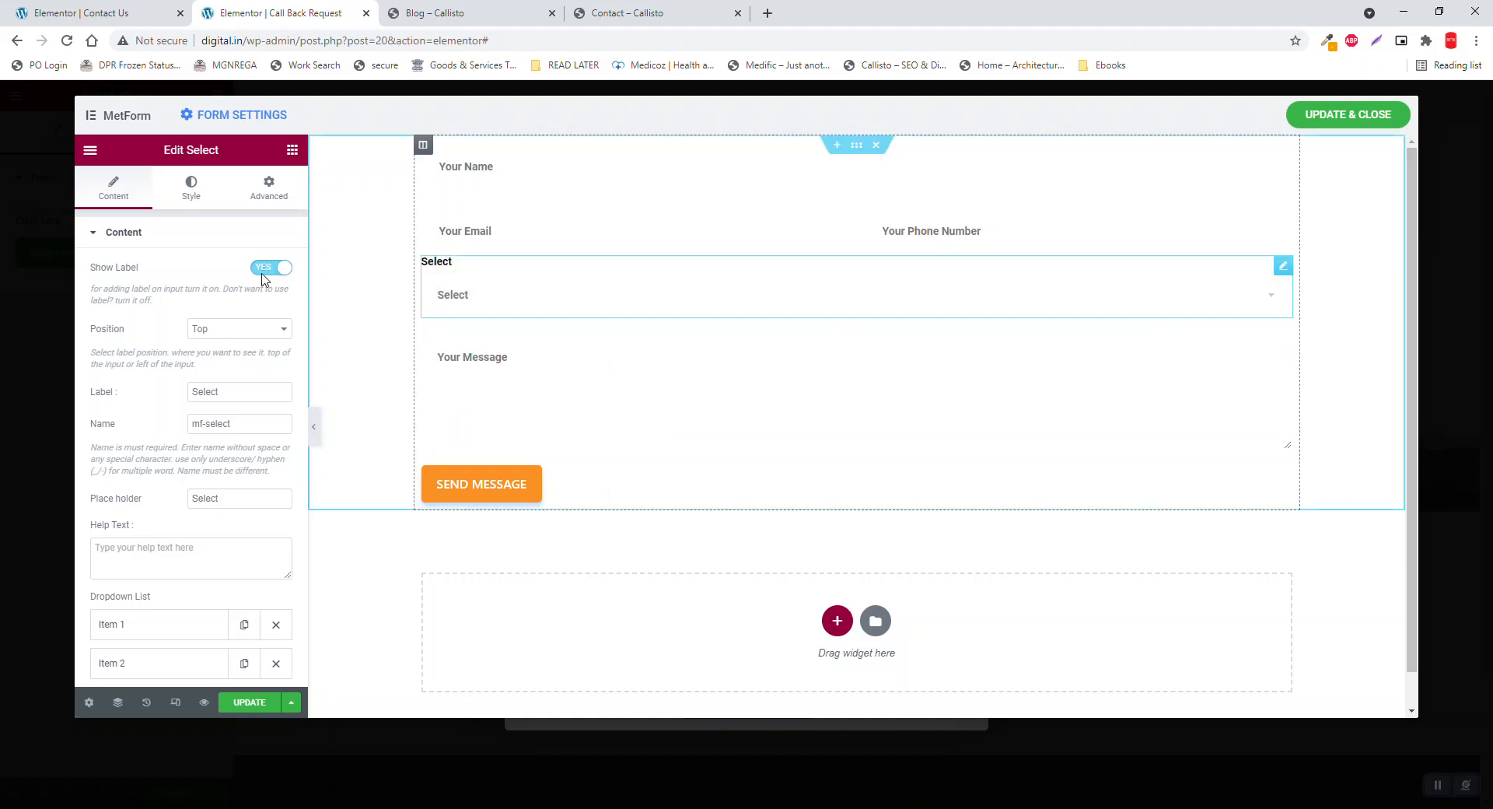
- Hide the Select dropdown's label, name it Subject, and set placeholder 'Choose a Subject'
click(271, 267)
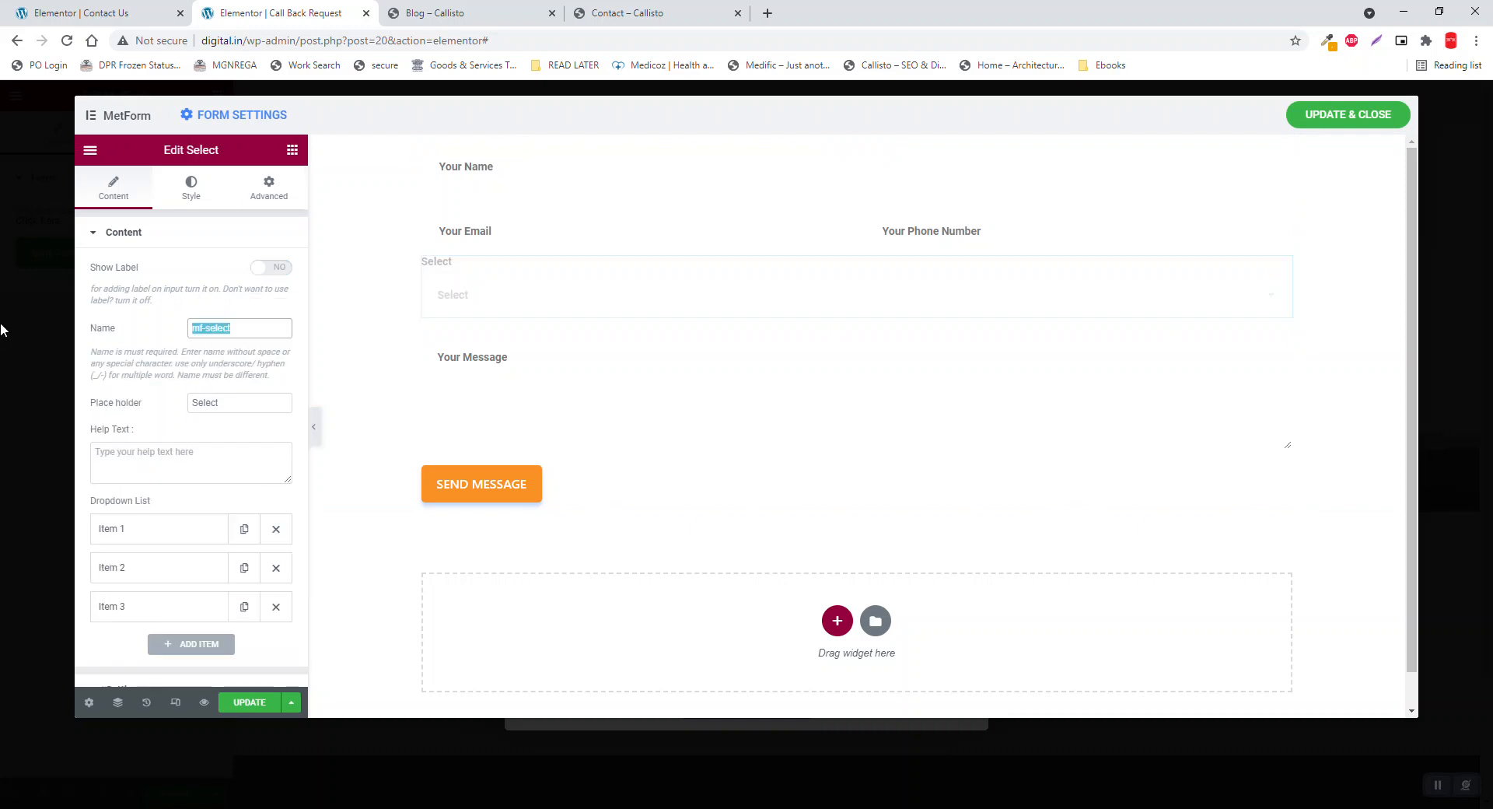
text(S)
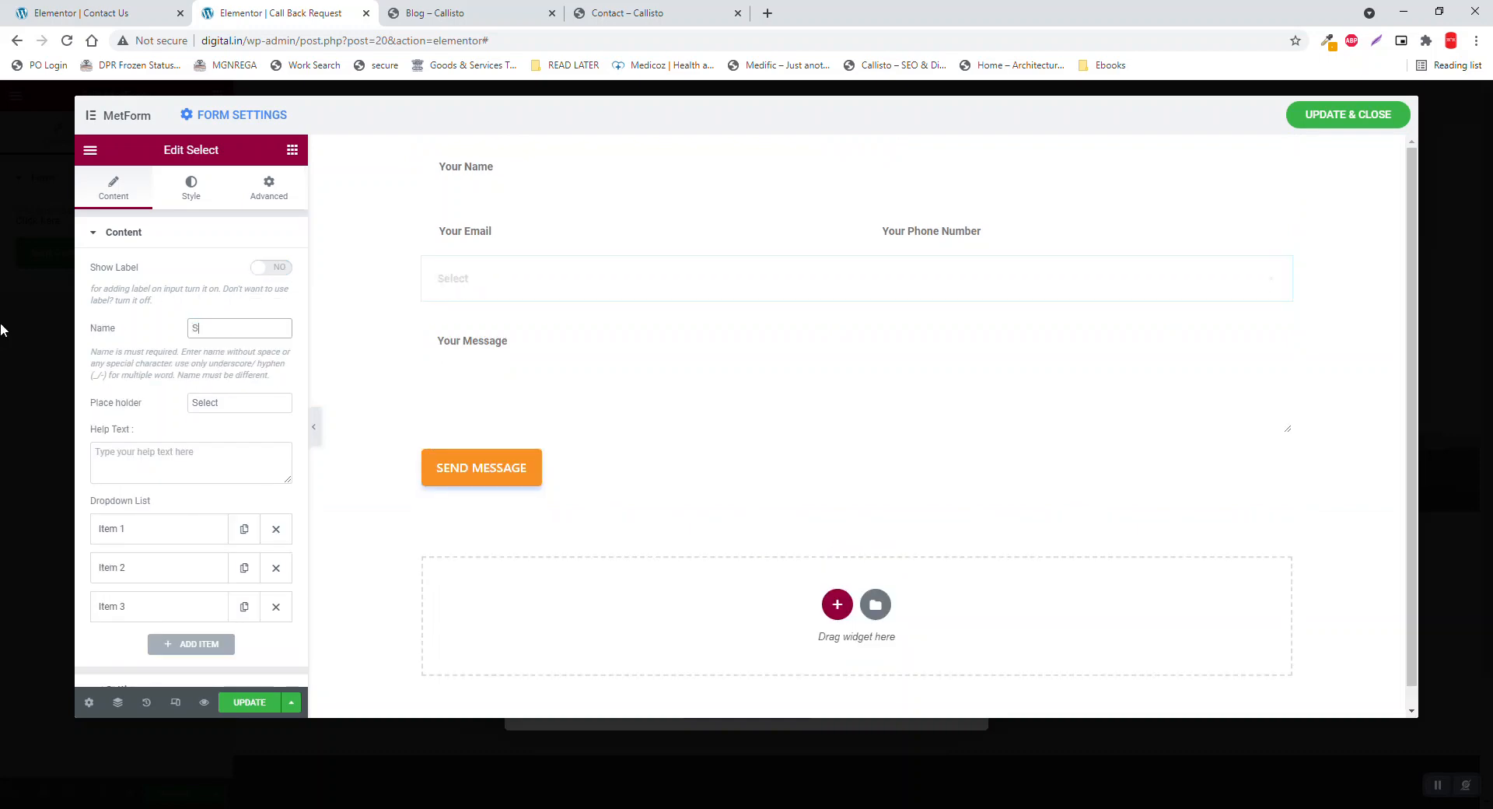
text(Choose a)
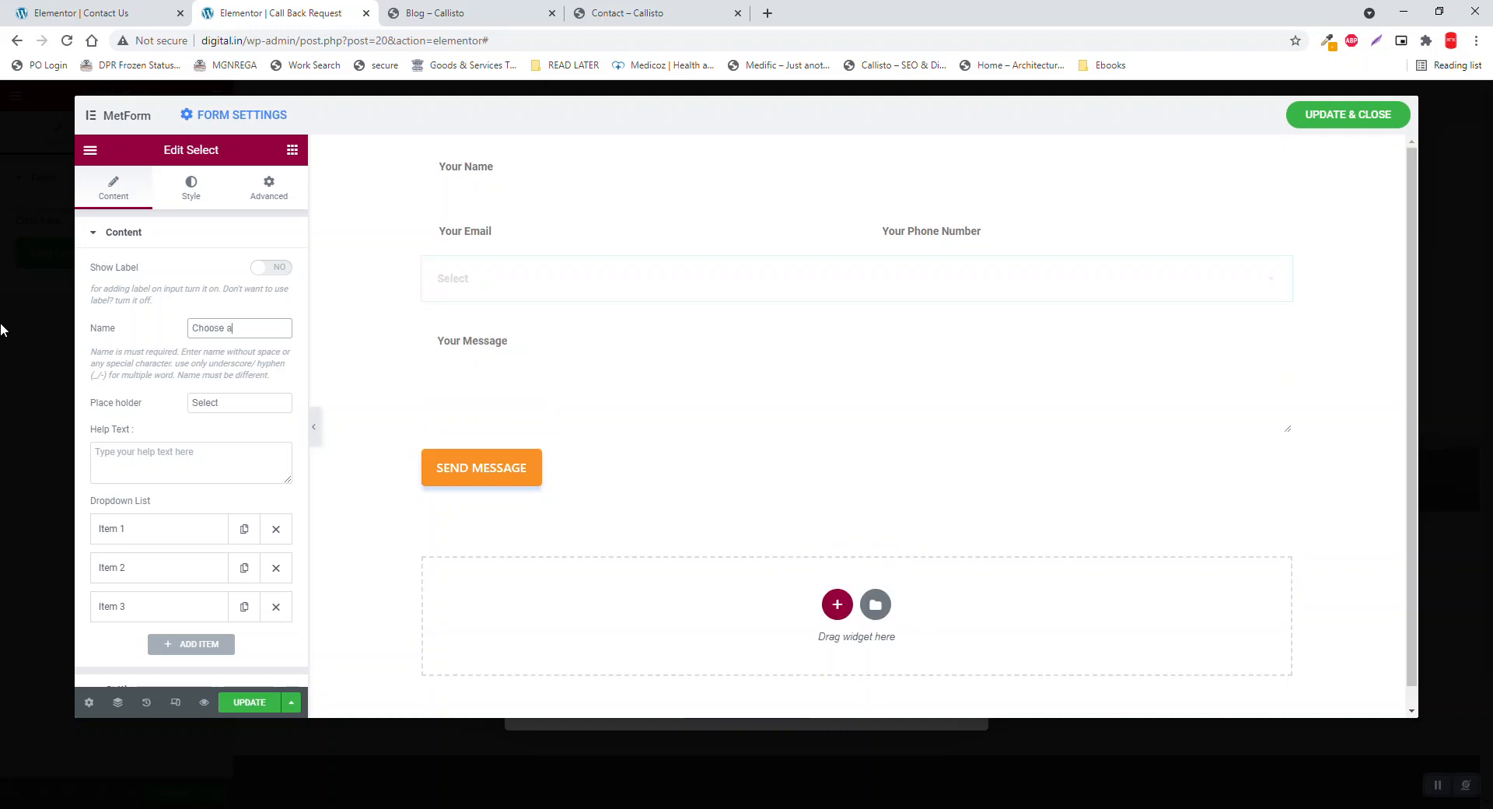
text(Subject)
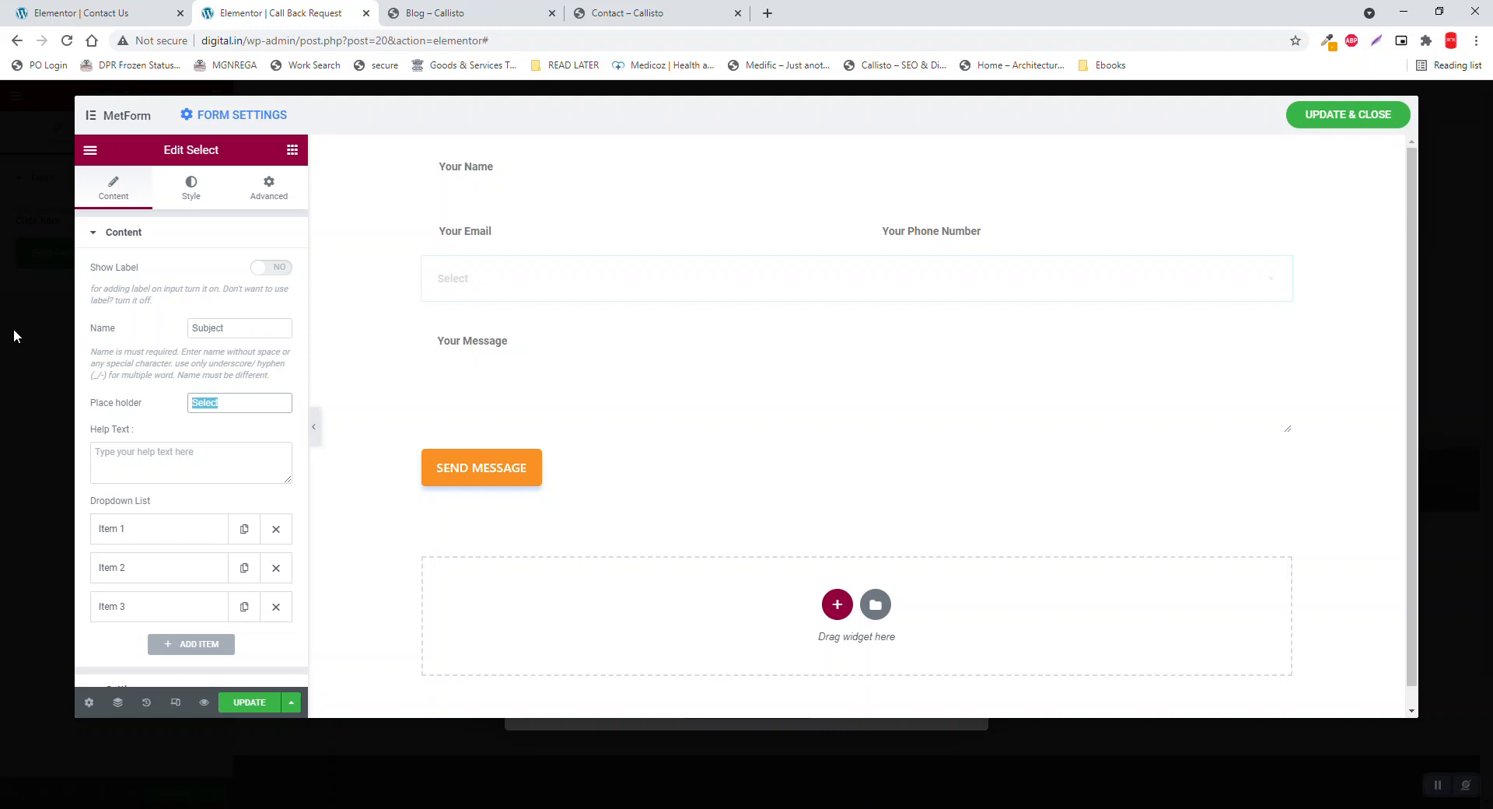
text(Choose a Subj)
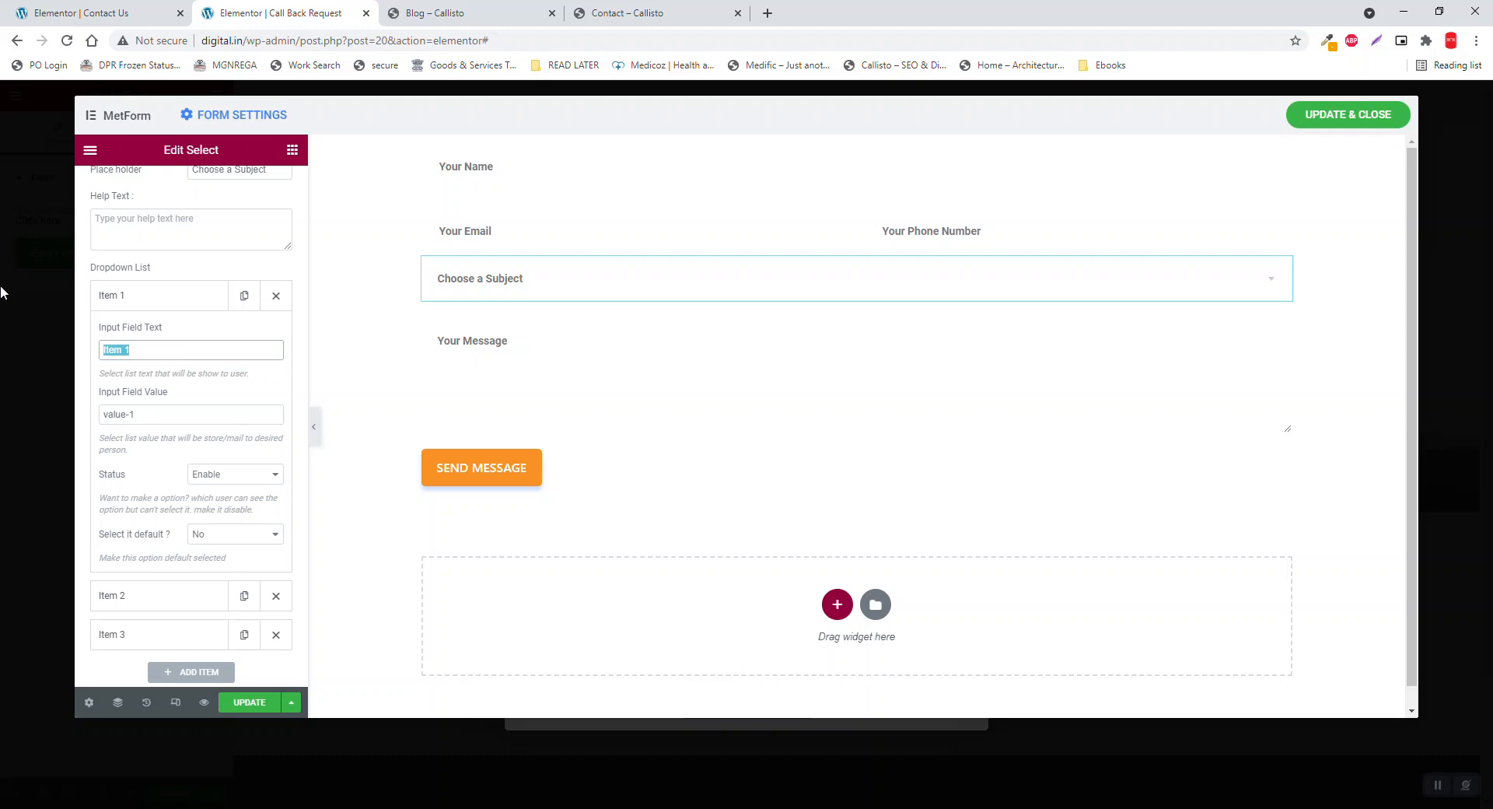
- Set the first two dropdown options to SEO (value seo) and Facebook Marketing
text(SE)
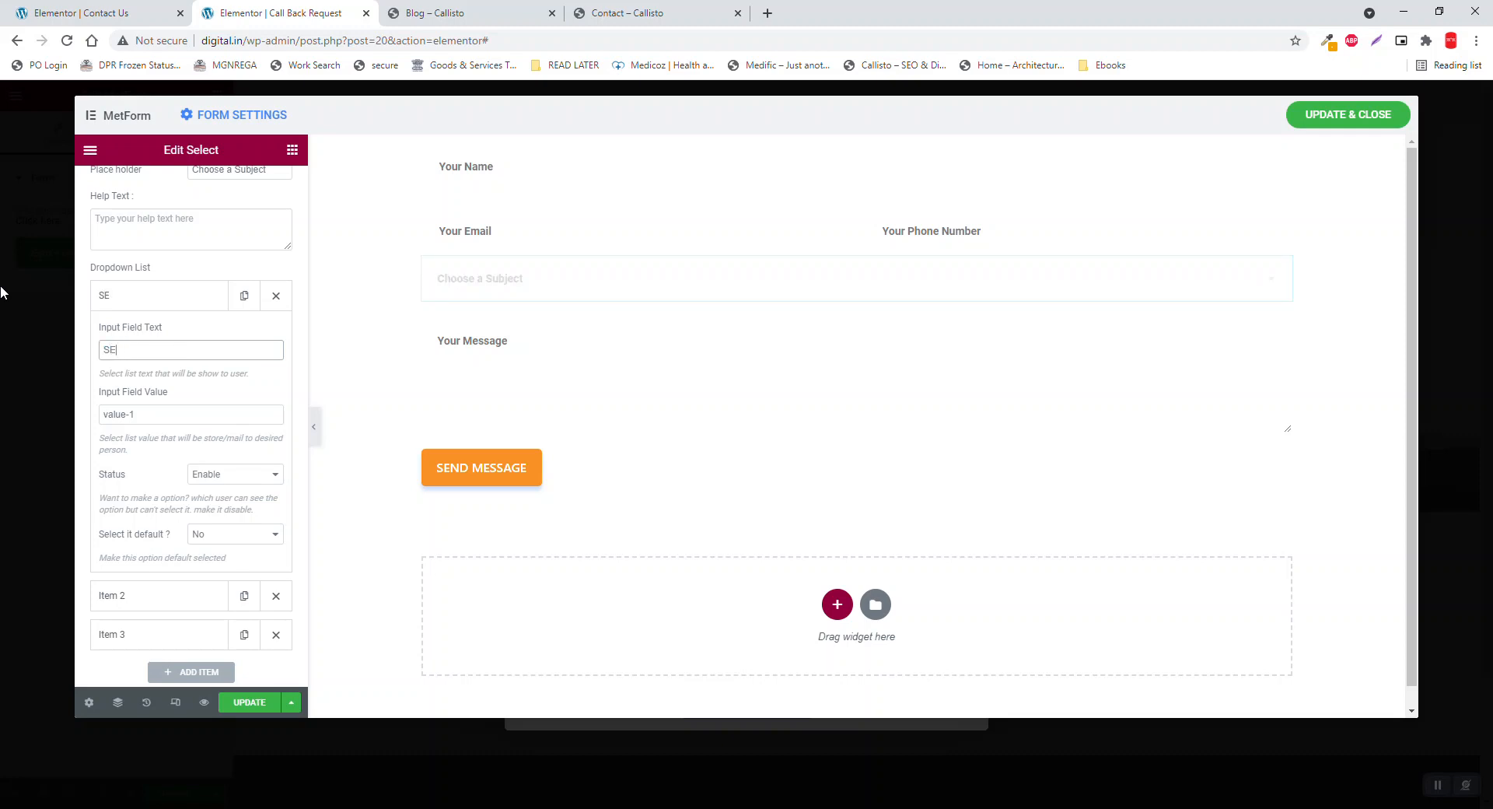
text(O)
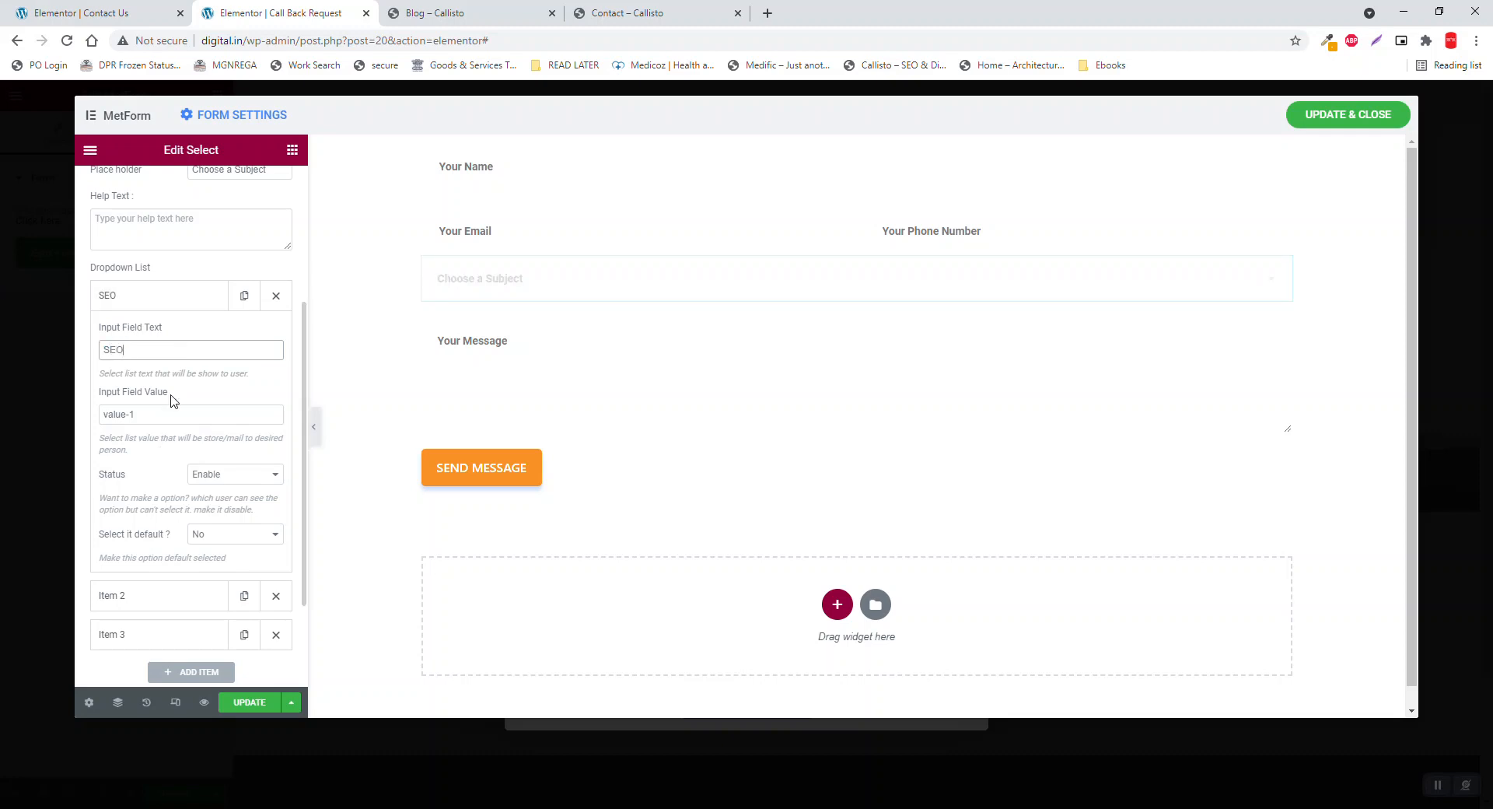
text(seo)
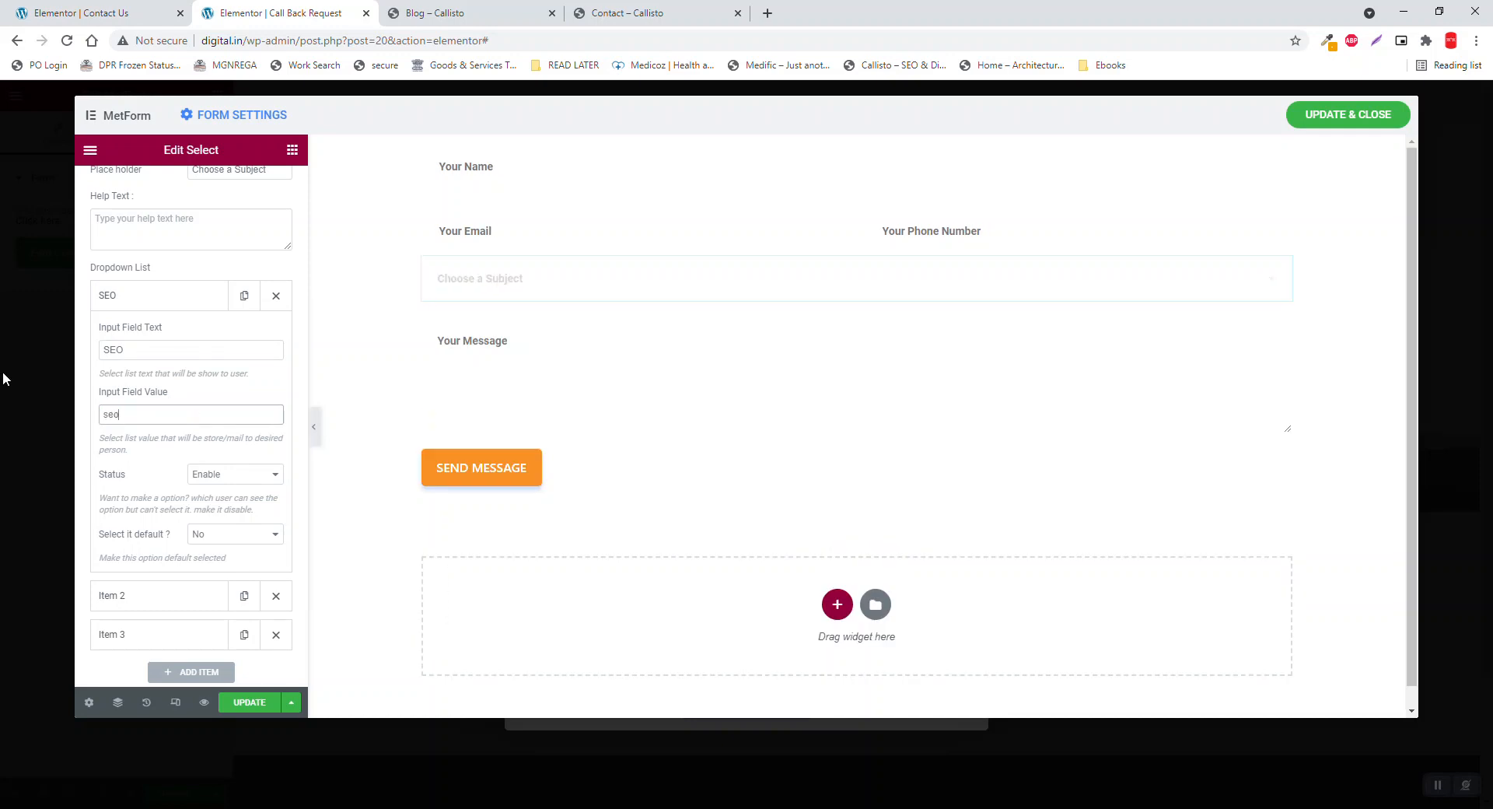
click(111, 334)
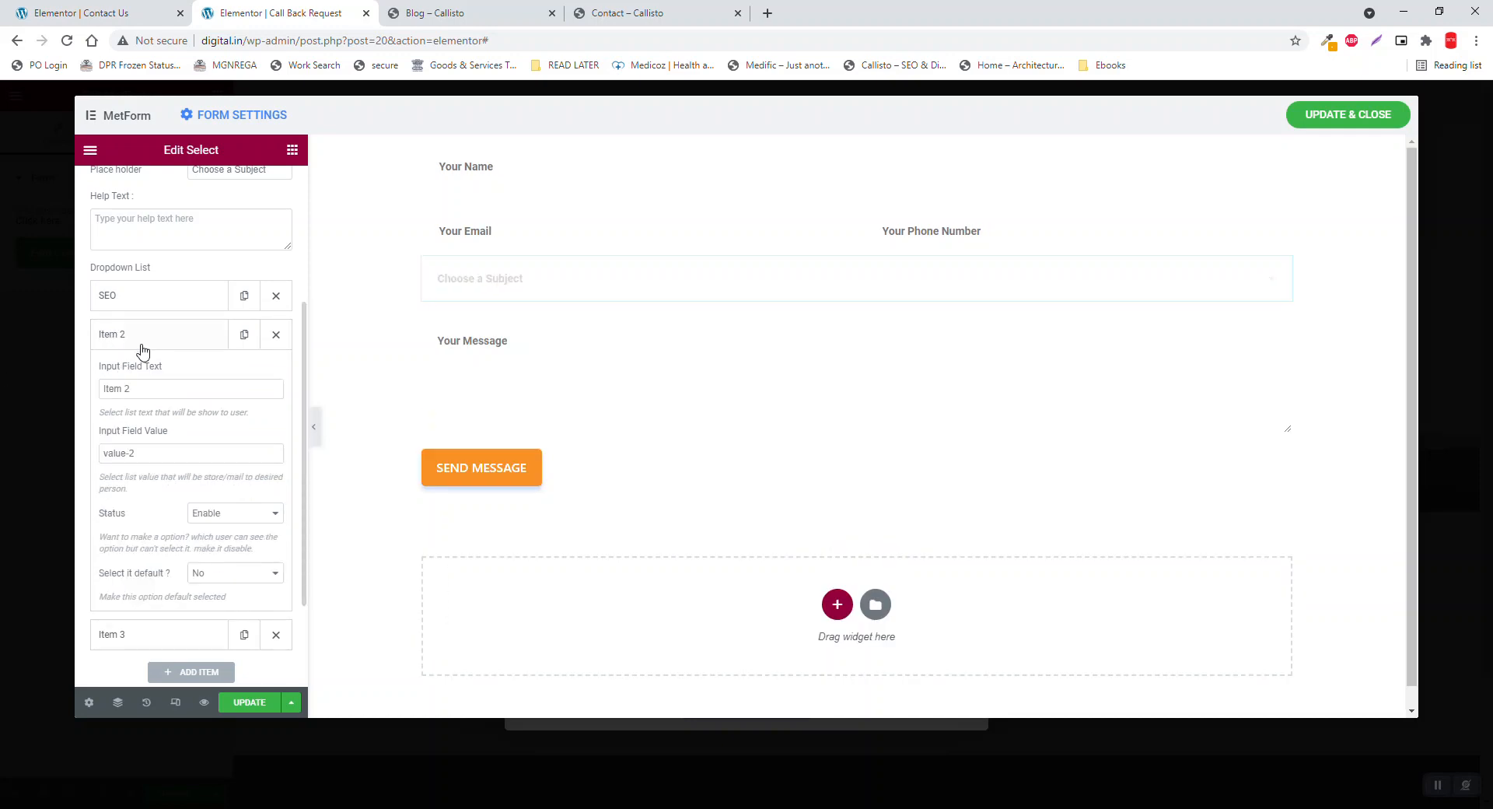
text(Facebook Marketing)
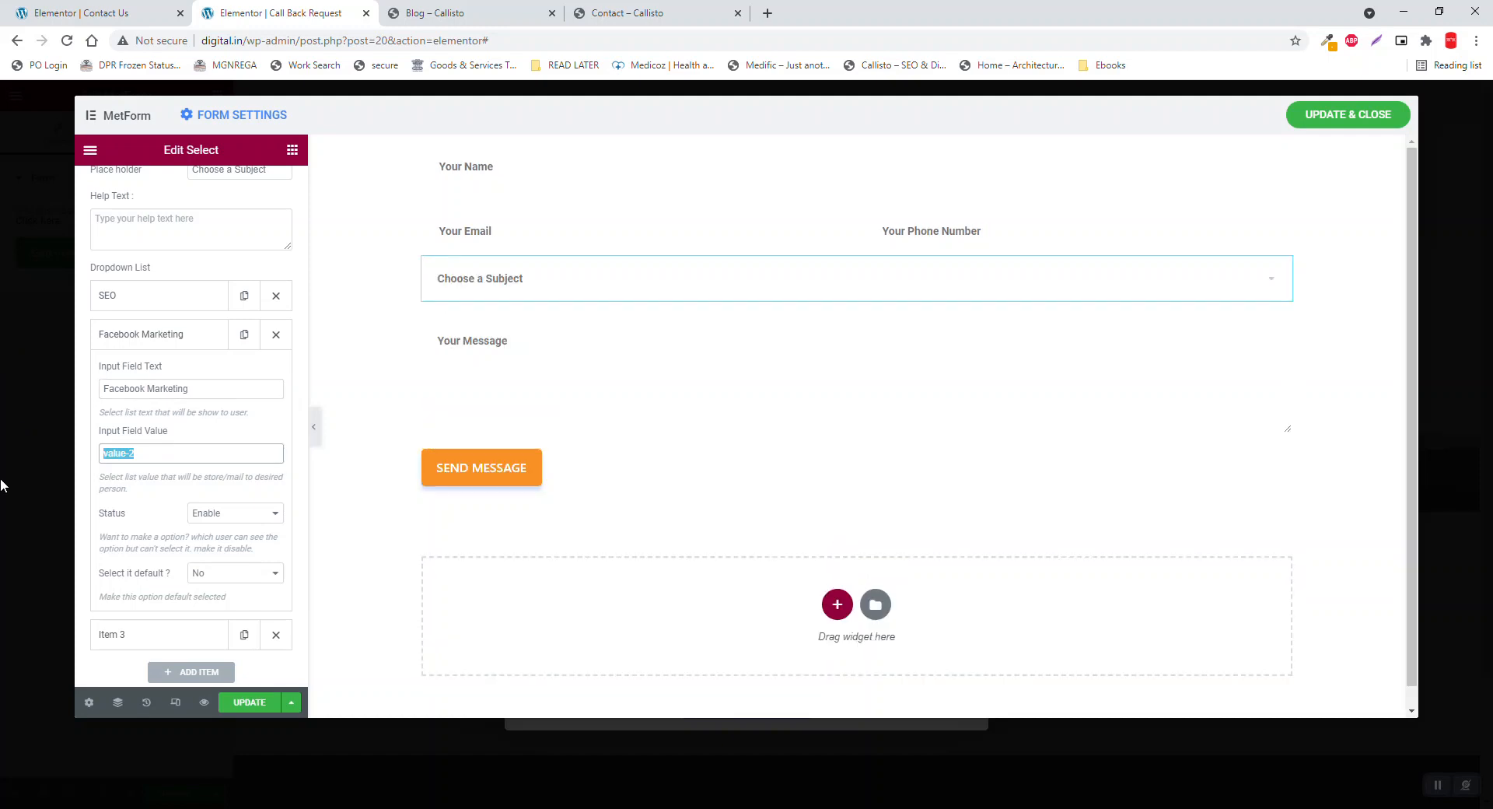
text(facebook marek)
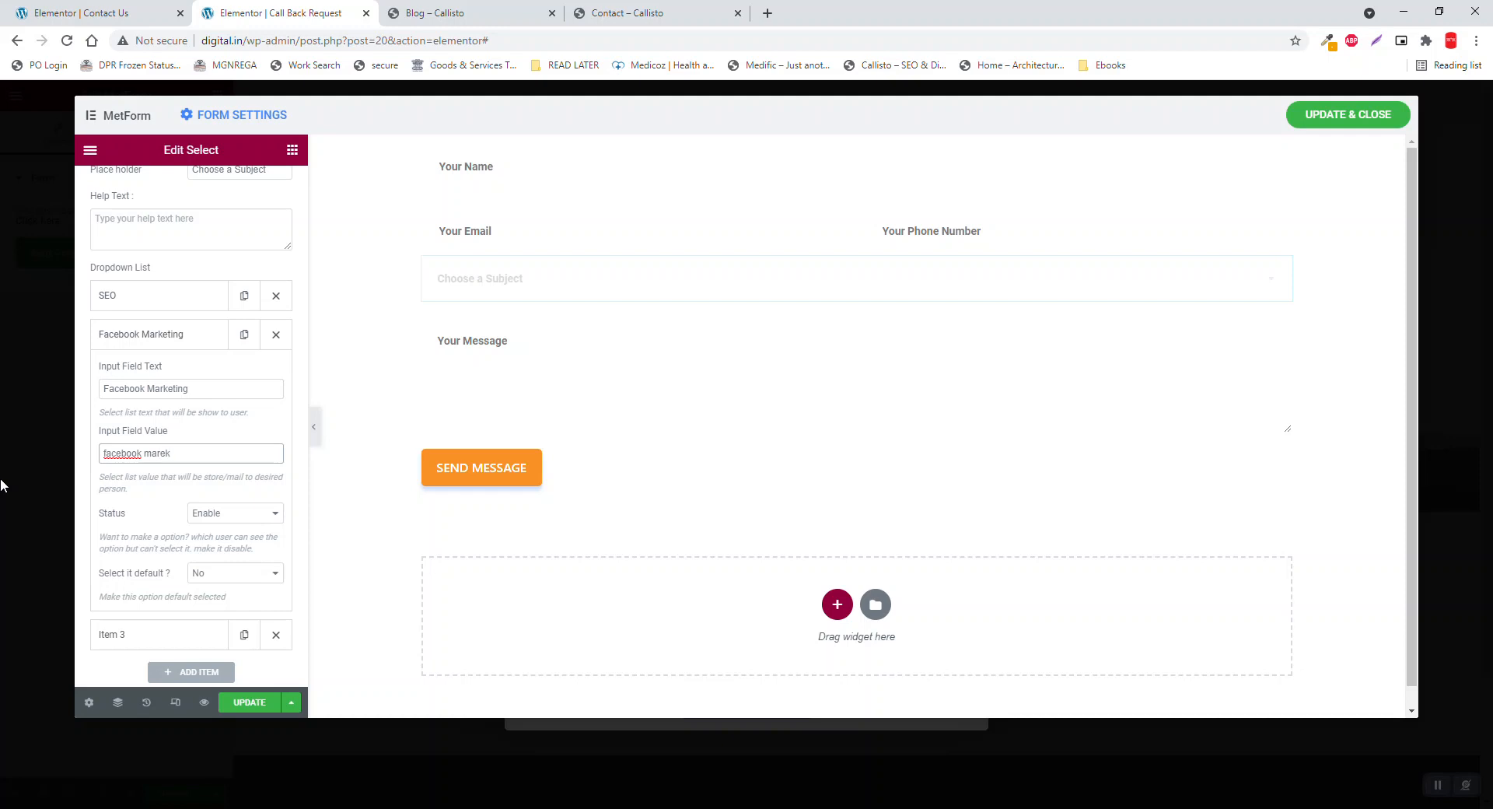
text(marketing)
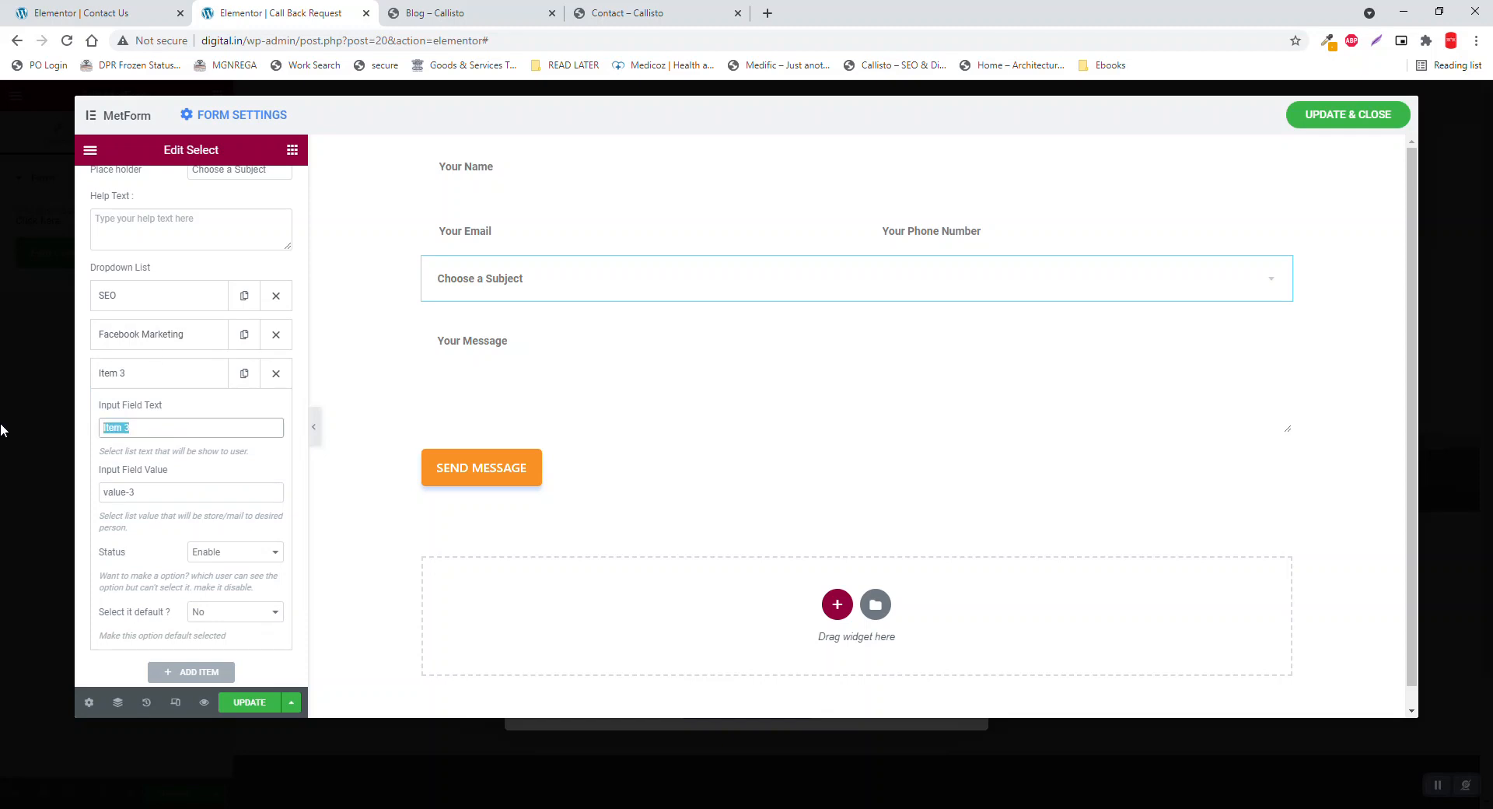
- Set the third option's text to 'Google Adwards' with value 'google ads'
text(Gooa)
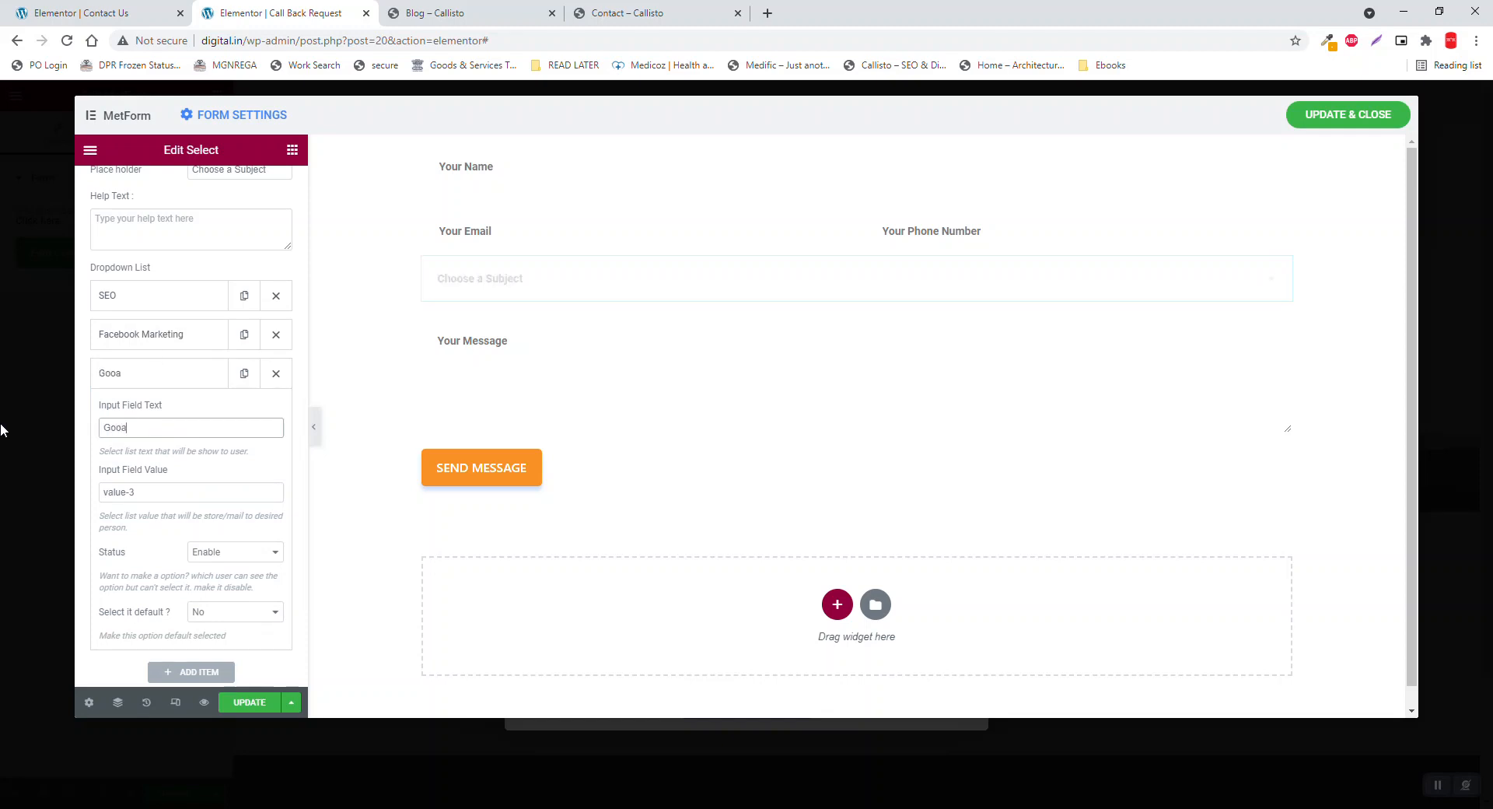
text(Google A)
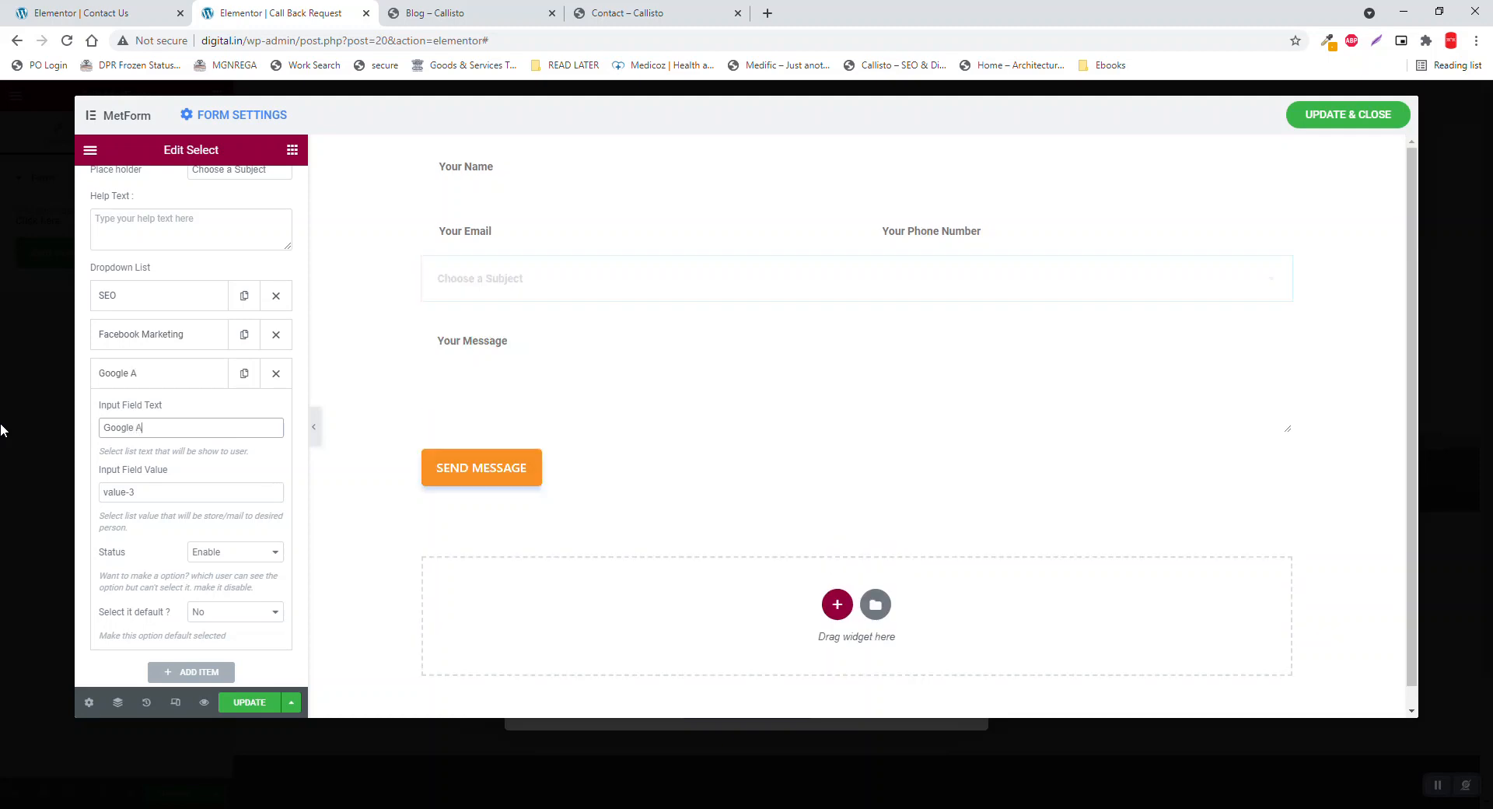
text(dwards)
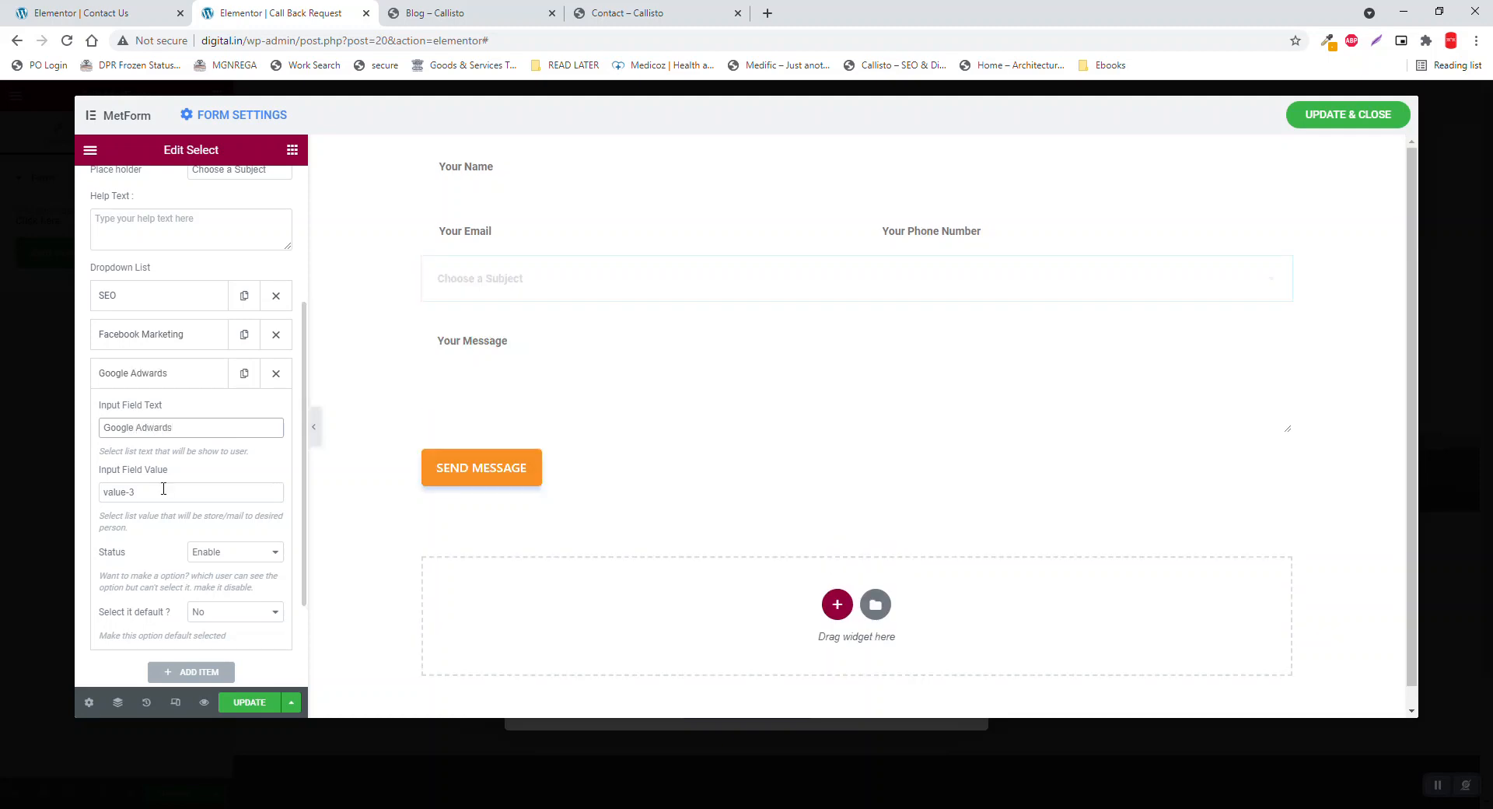
text(good)
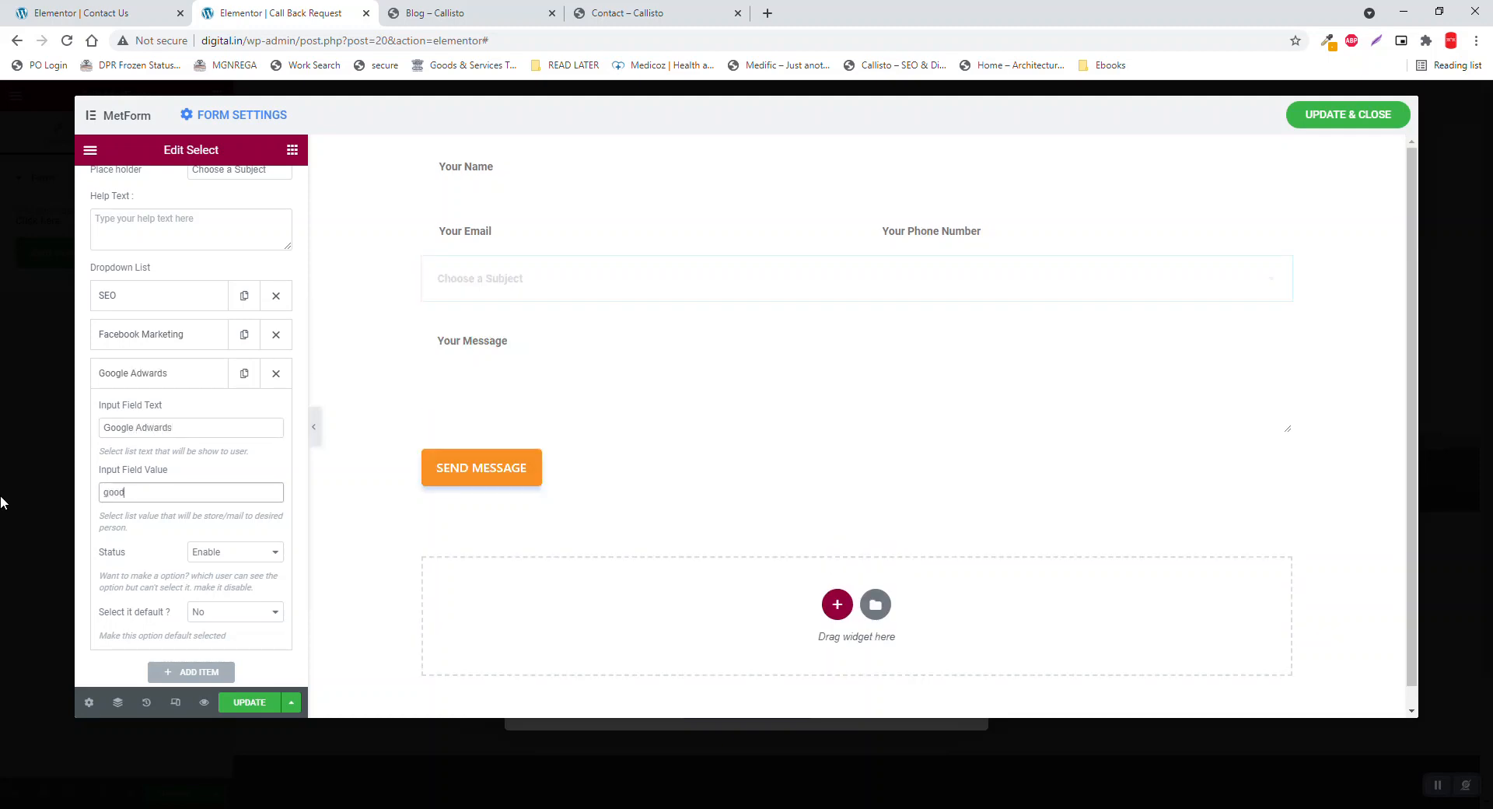
text(google ads)
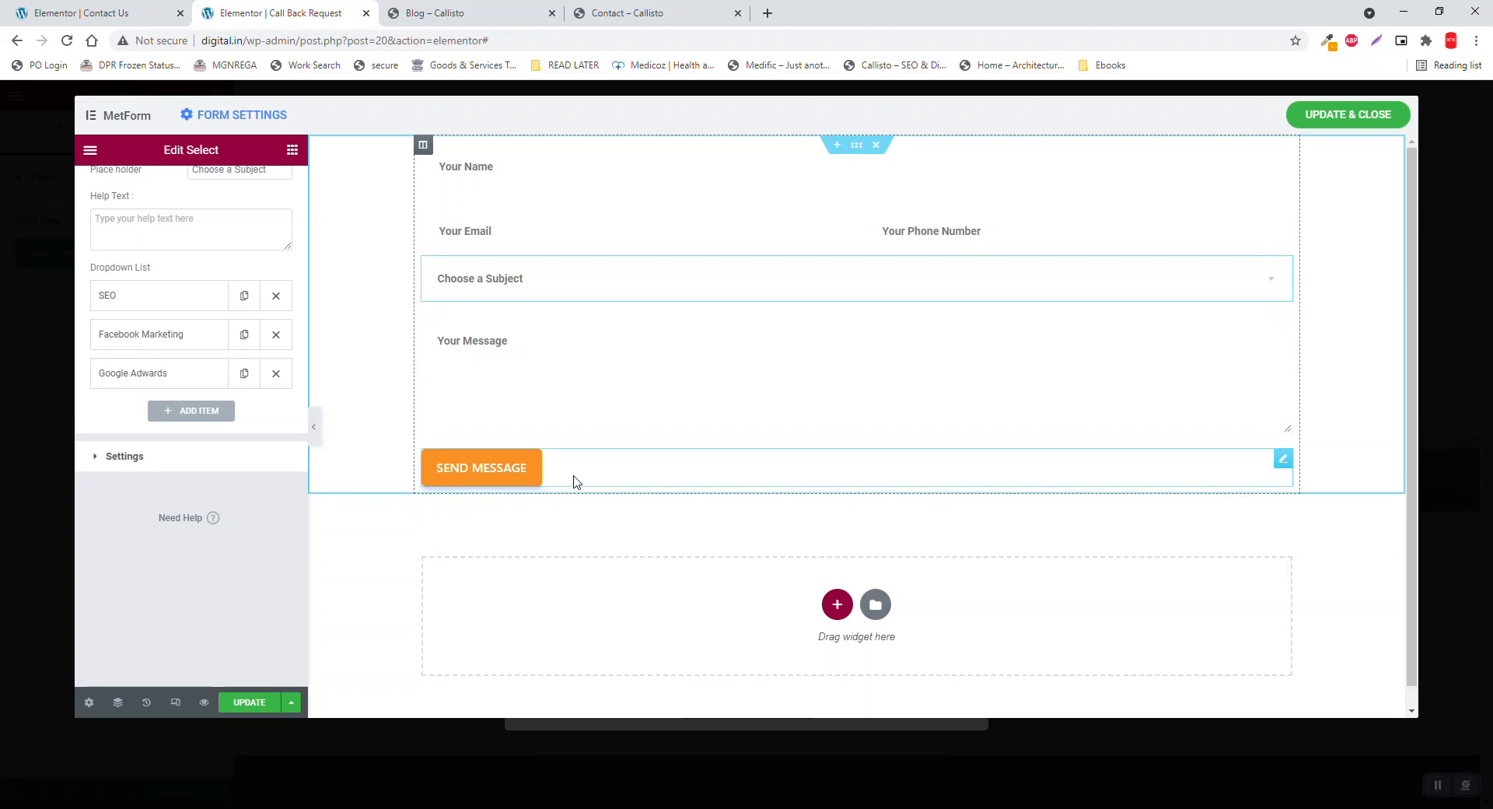
mouse_move(1284, 461)
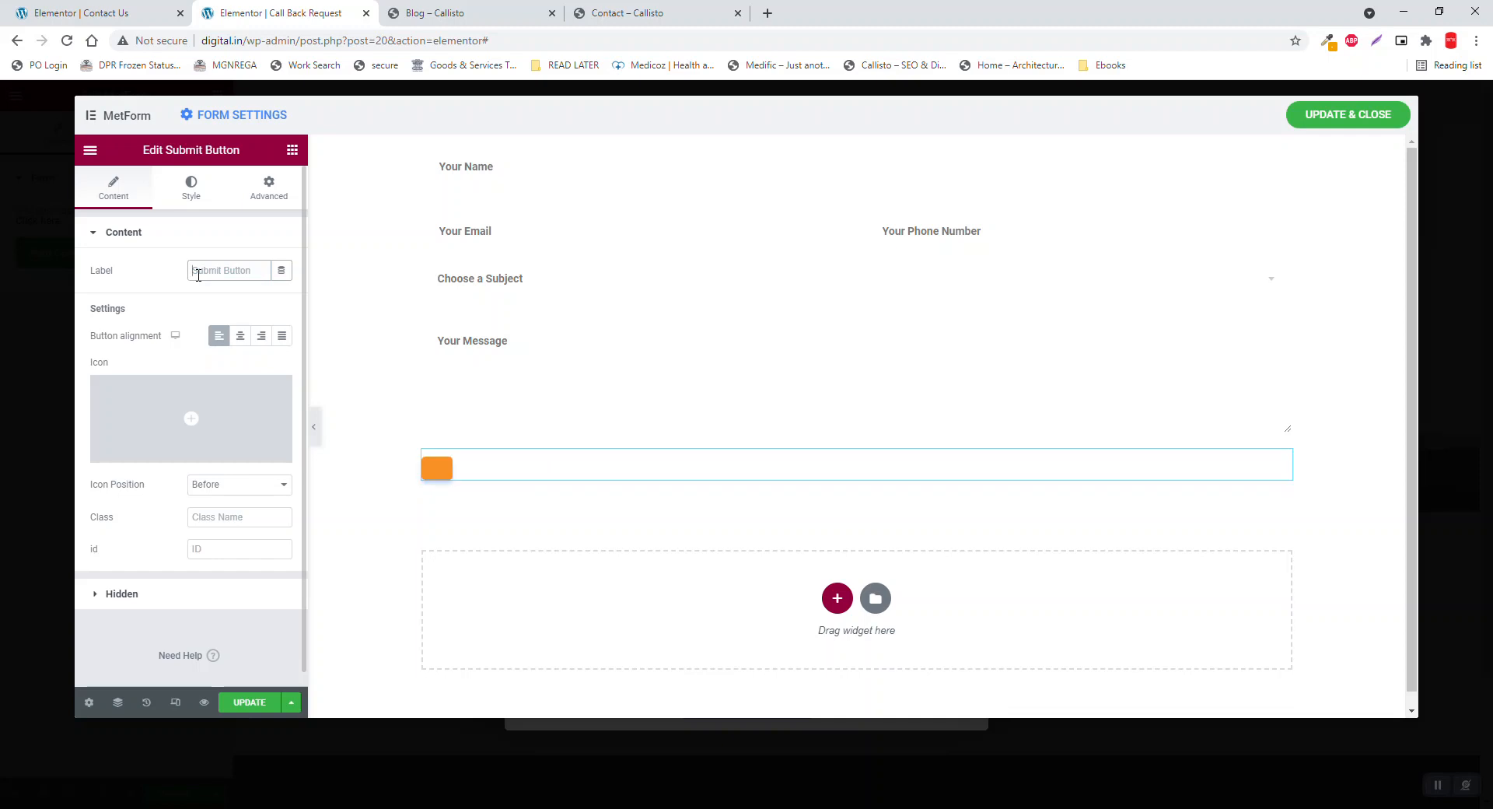
- Enter 'SEND CALL BACK REQUEST' as the submit button's label
text(SEND CALL BACK)
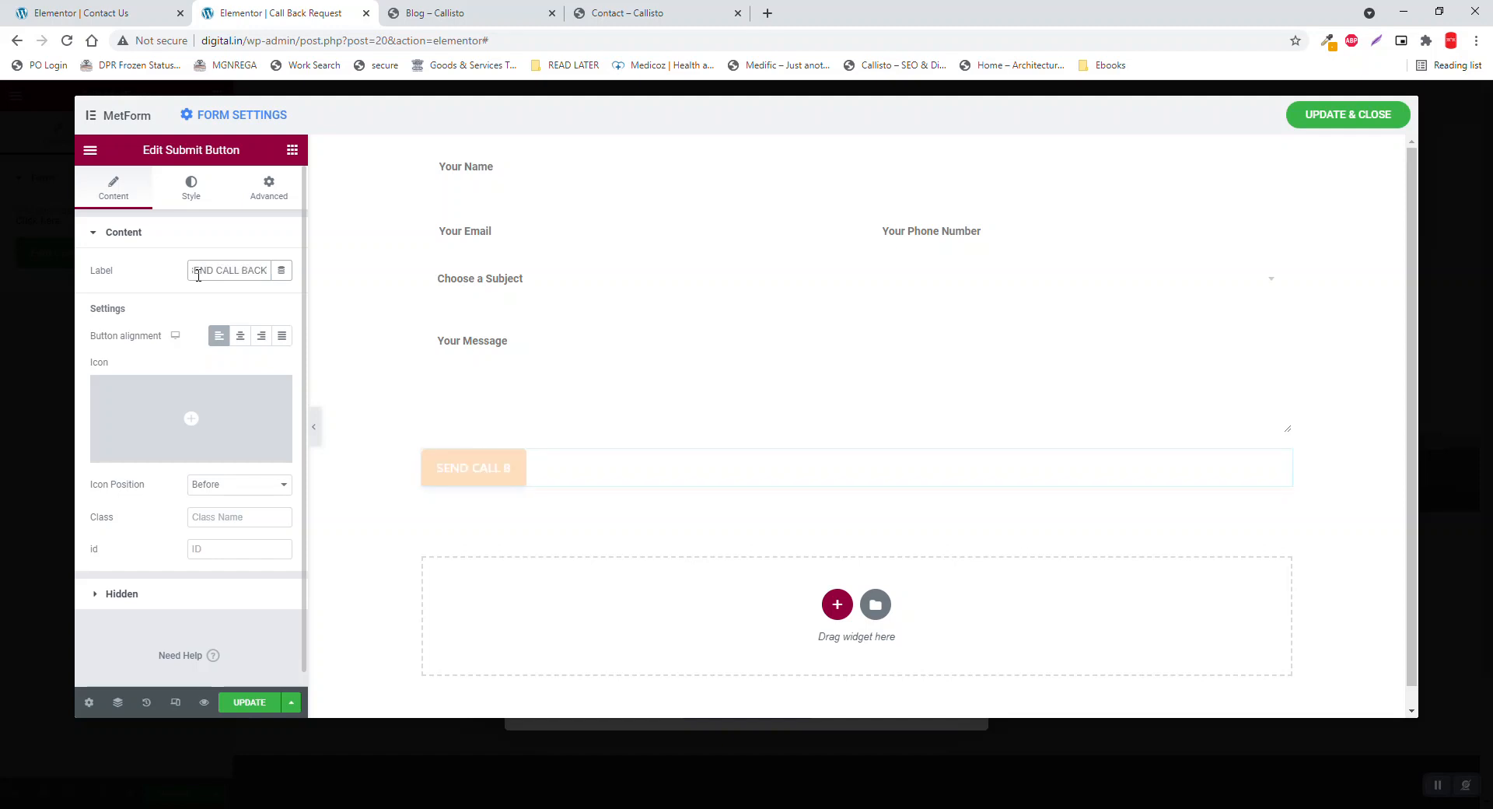
text(REQUEST)
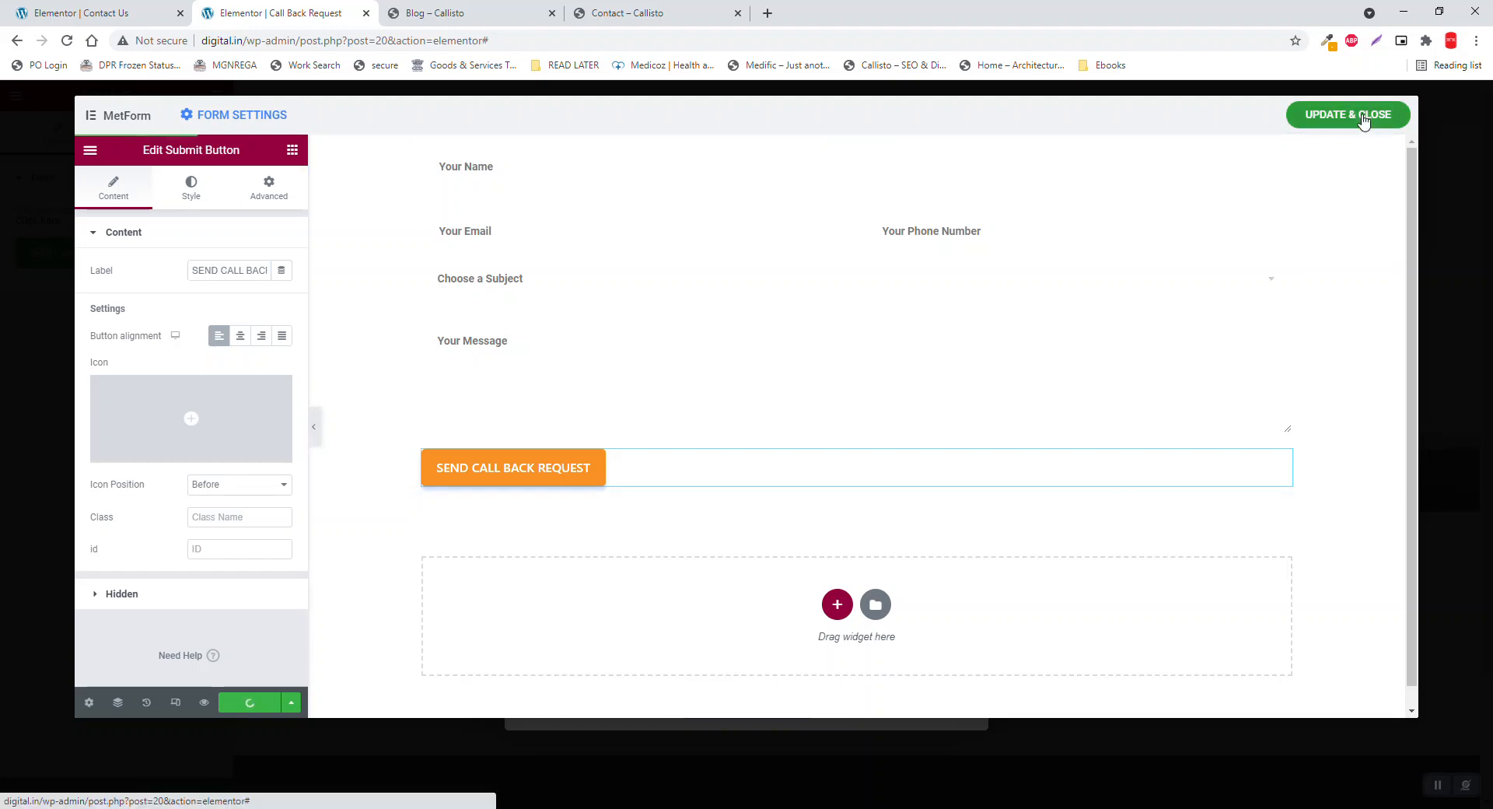
- Save the callback form with UPDATE & CLOSE and reopen it through Edit Form
click(1346, 114)
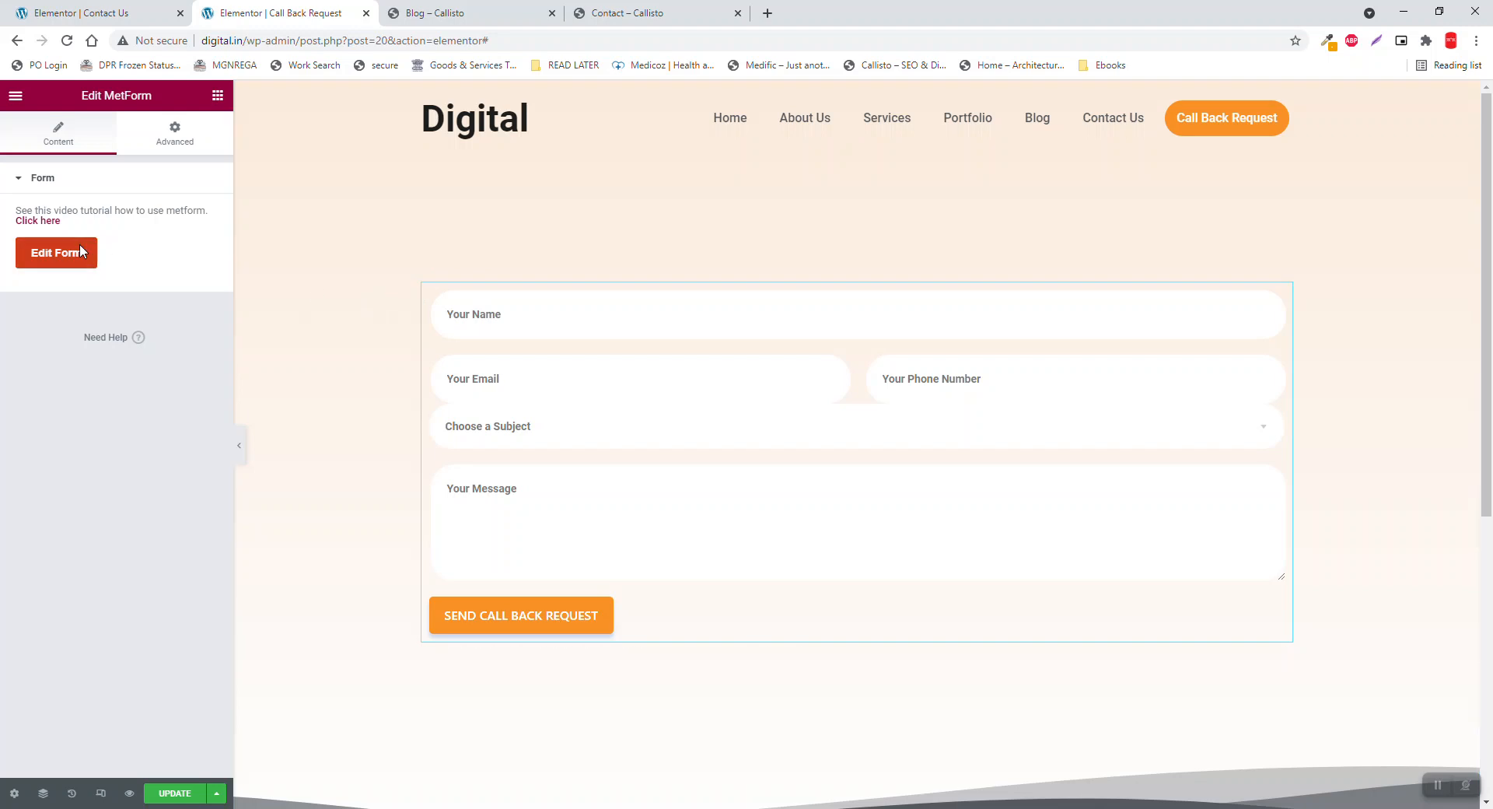
click(56, 252)
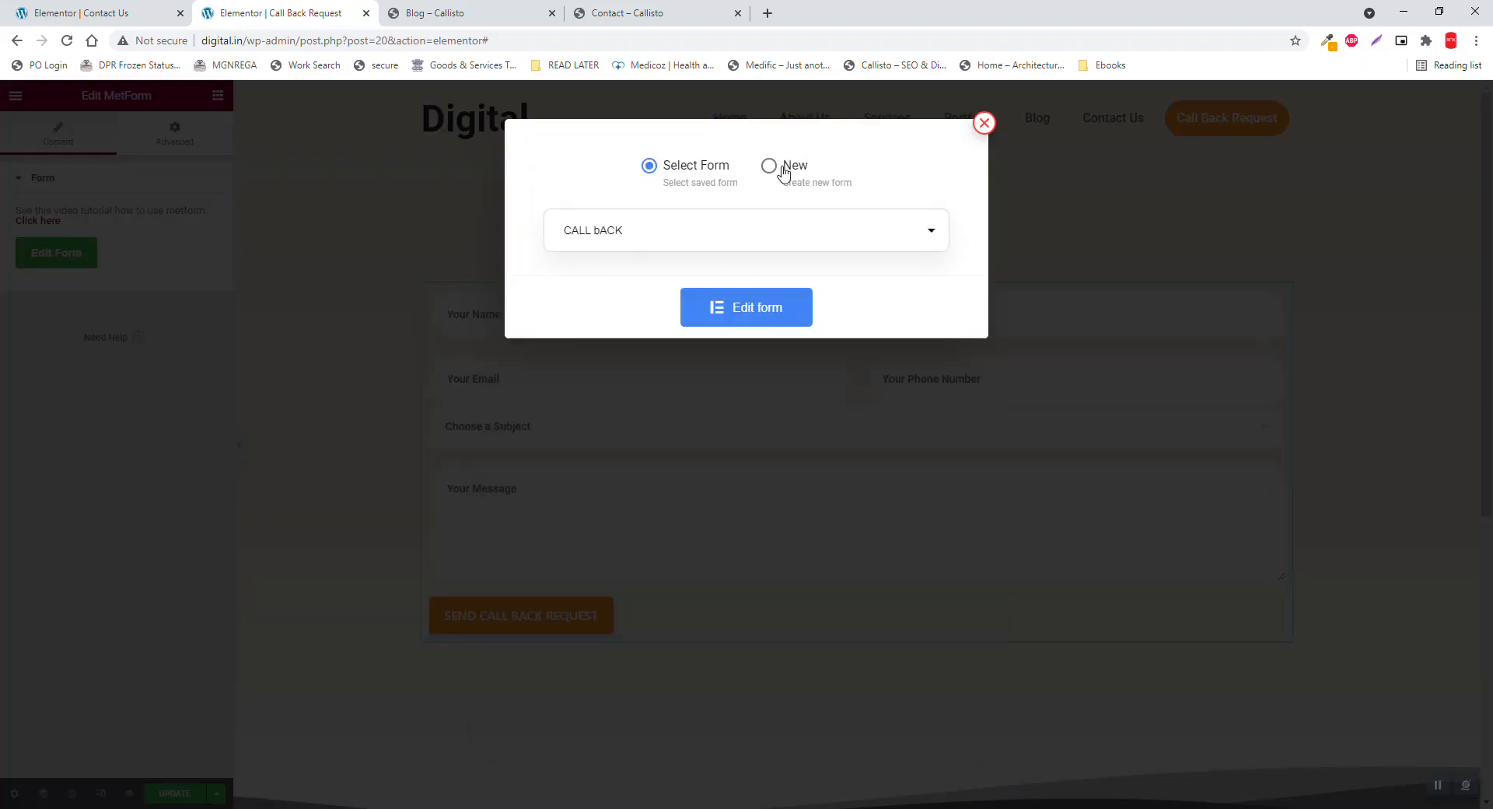
click(746, 306)
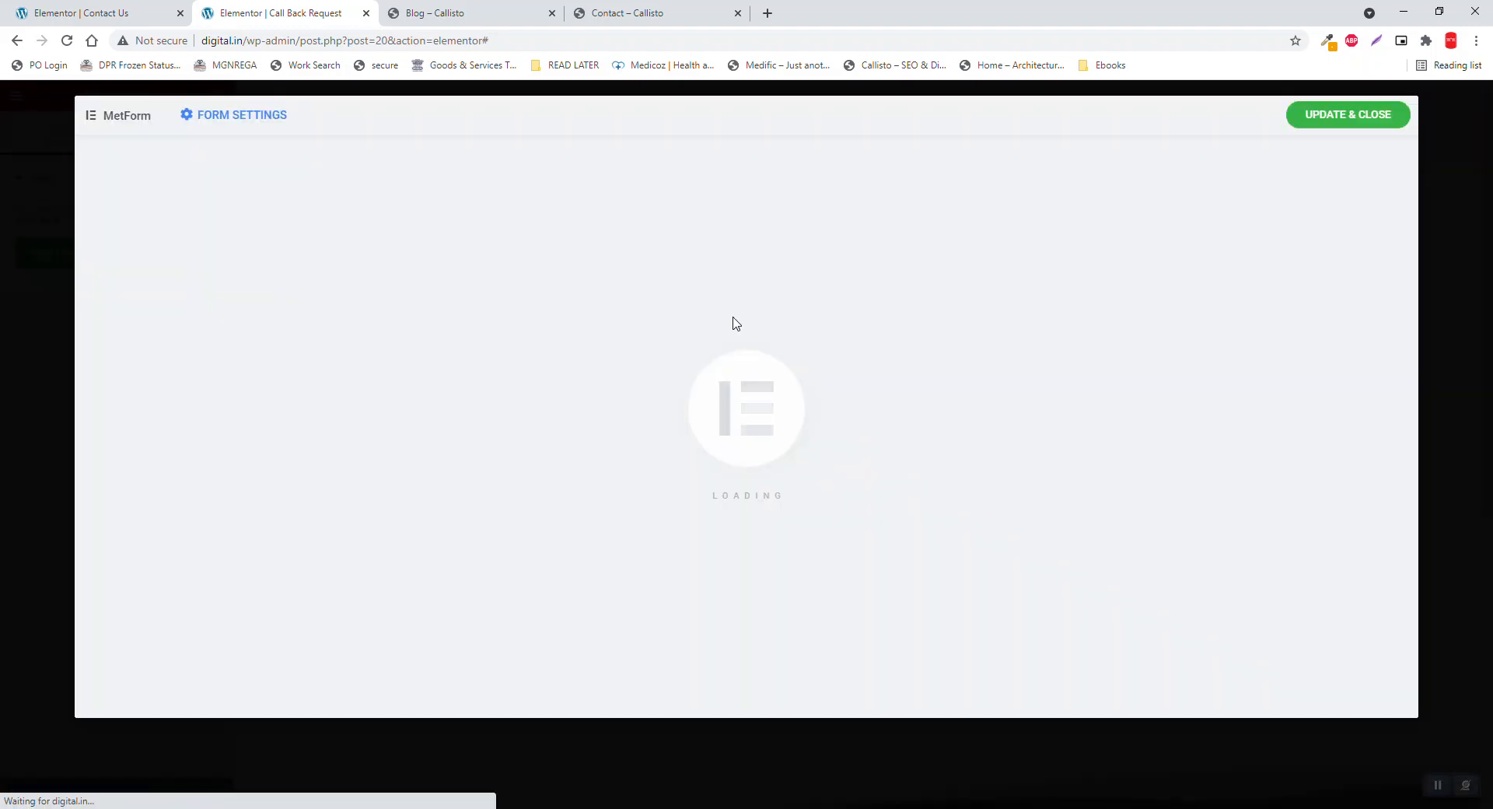
mouse_move(743, 321)
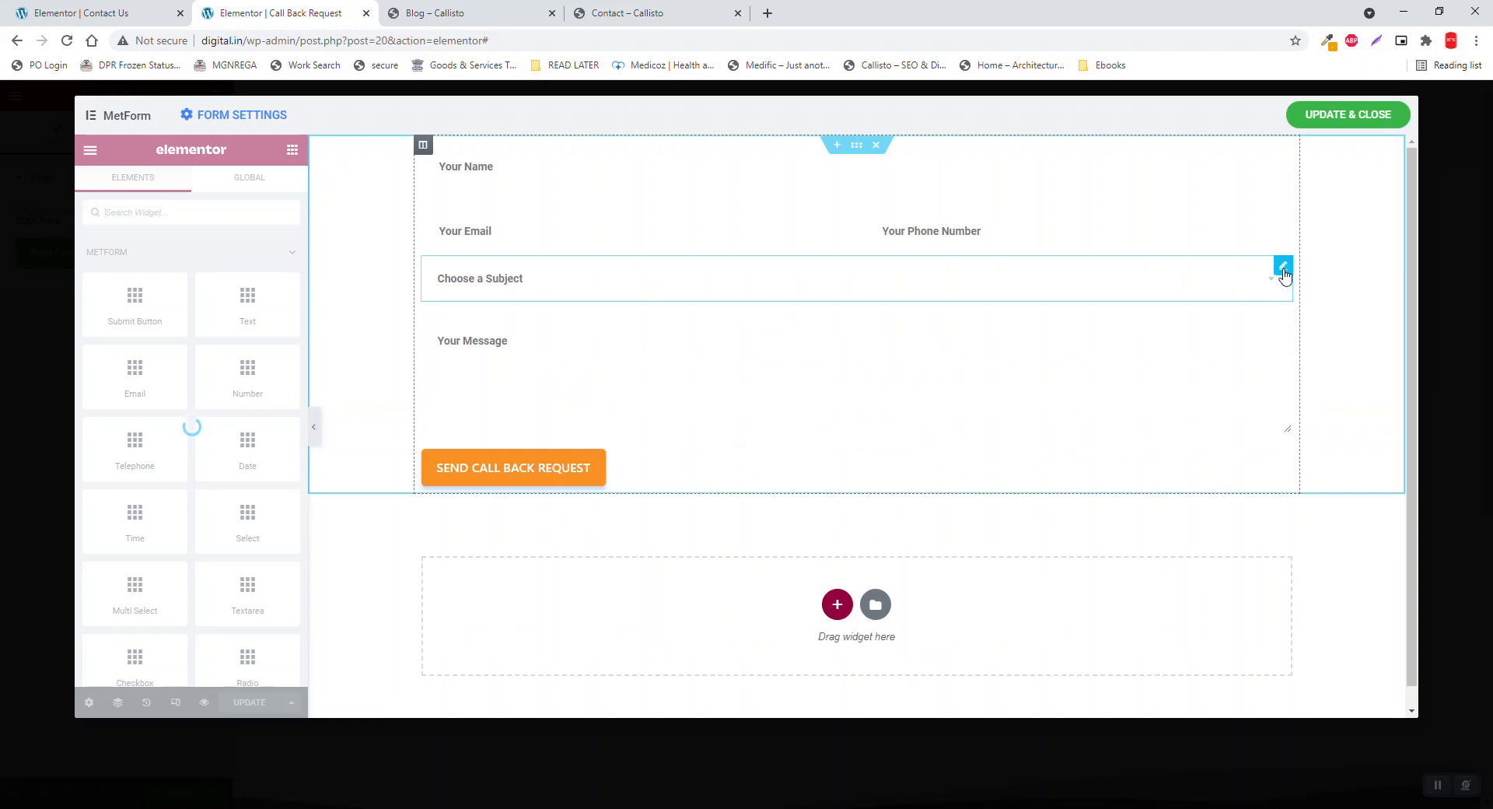
- In the Subject dropdown's Advanced settings, enter a top margin of 20
click(1283, 267)
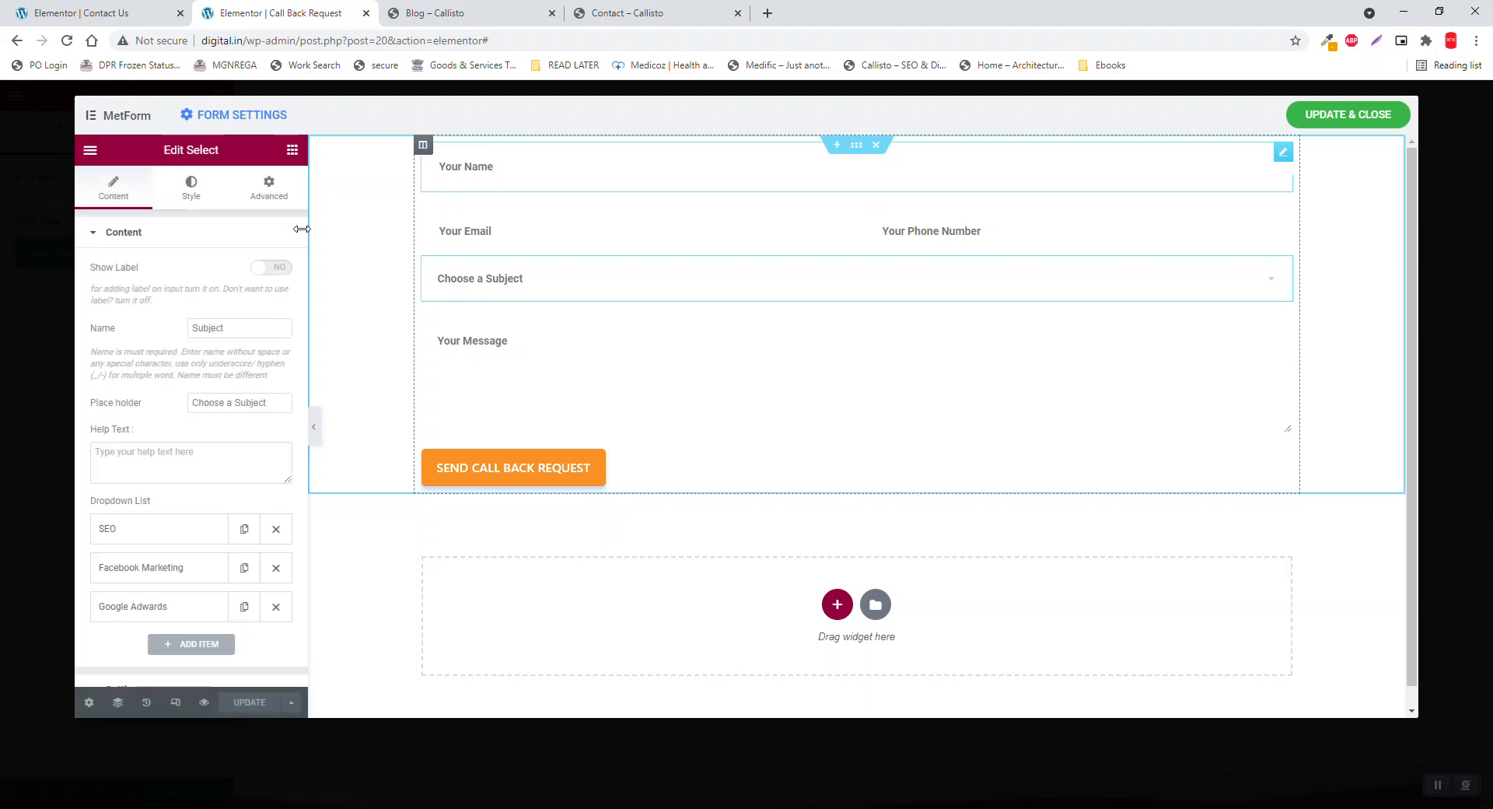
click(267, 187)
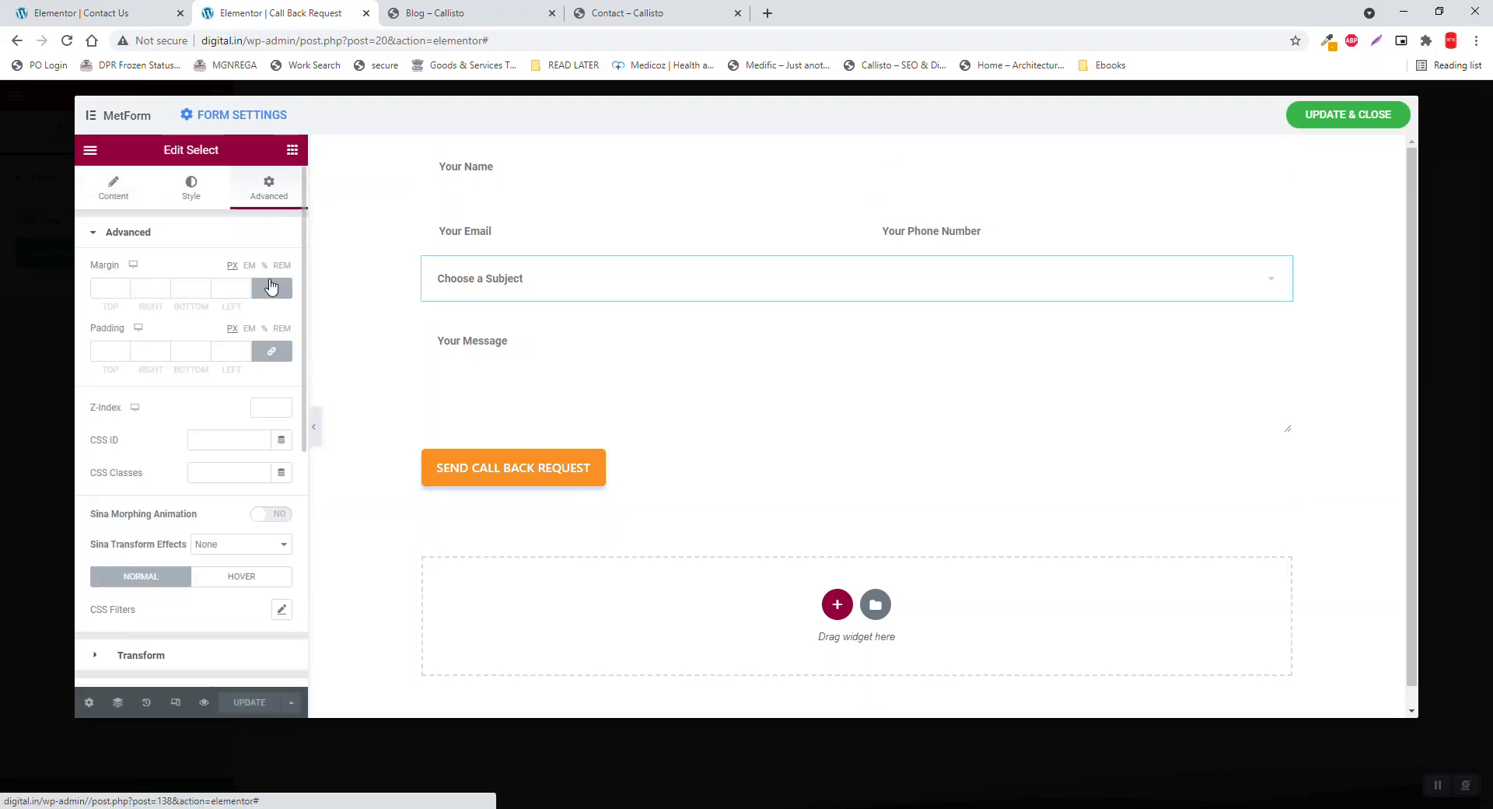
click(272, 288)
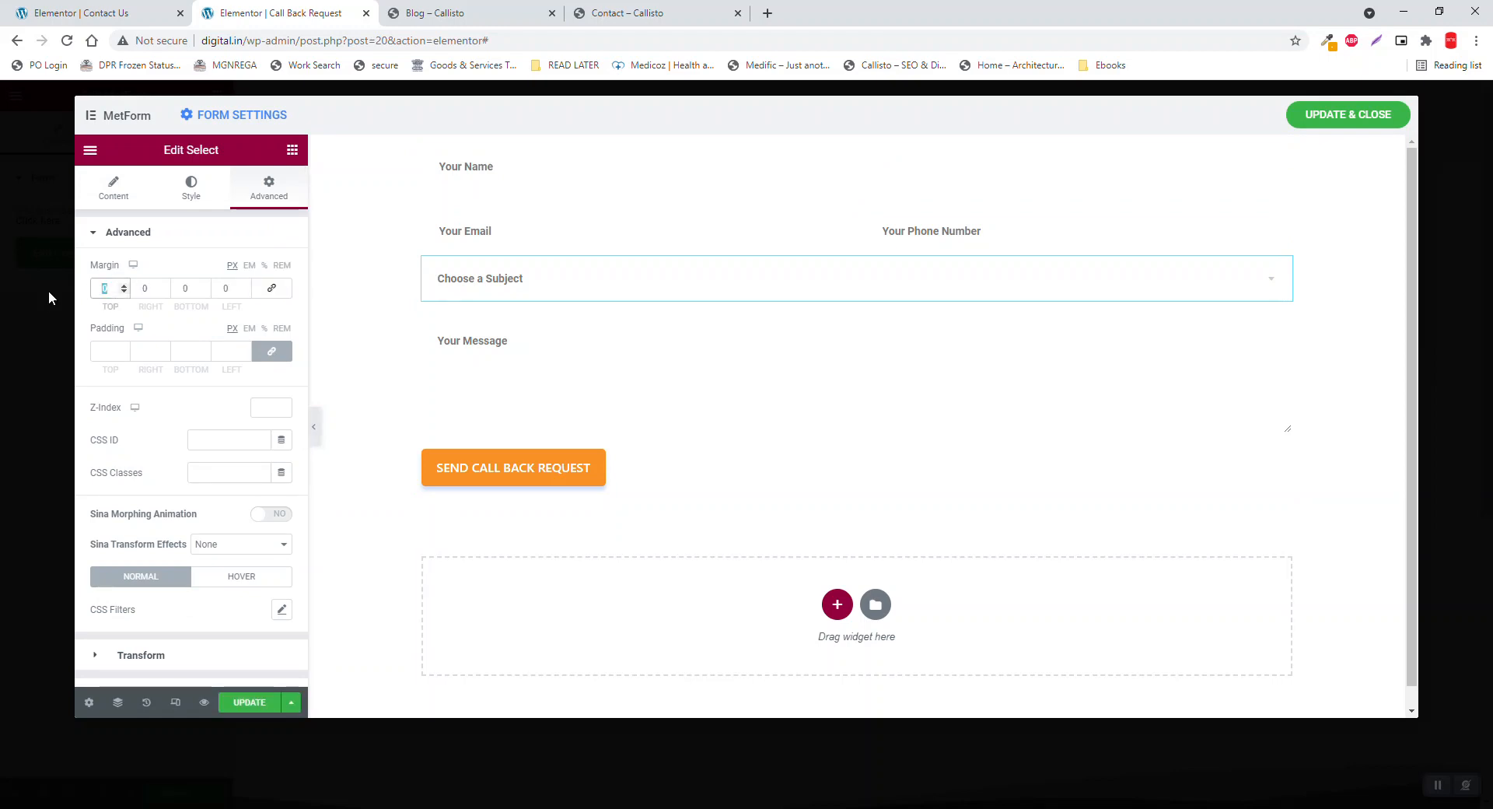
text(2)
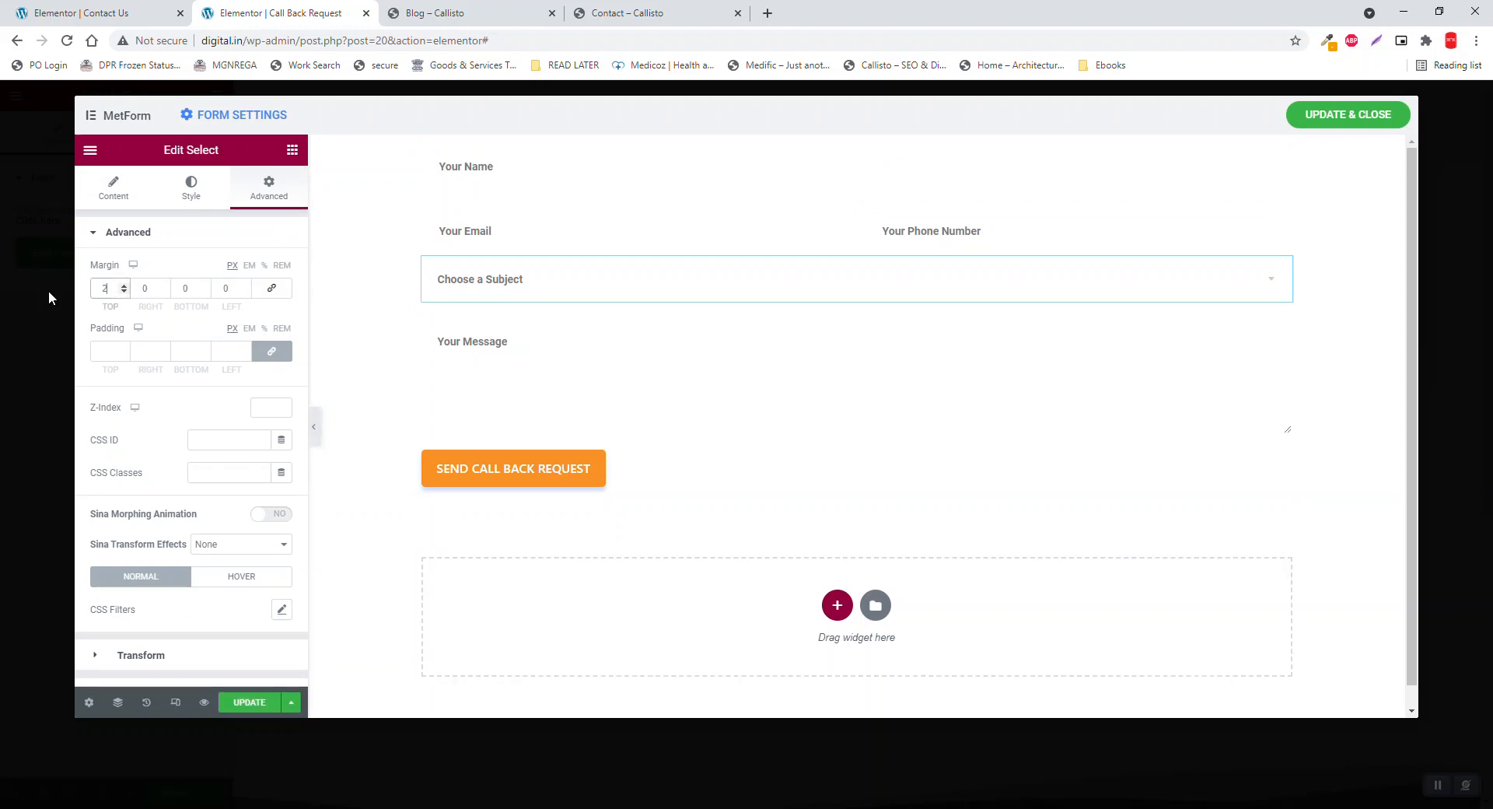
text(20)
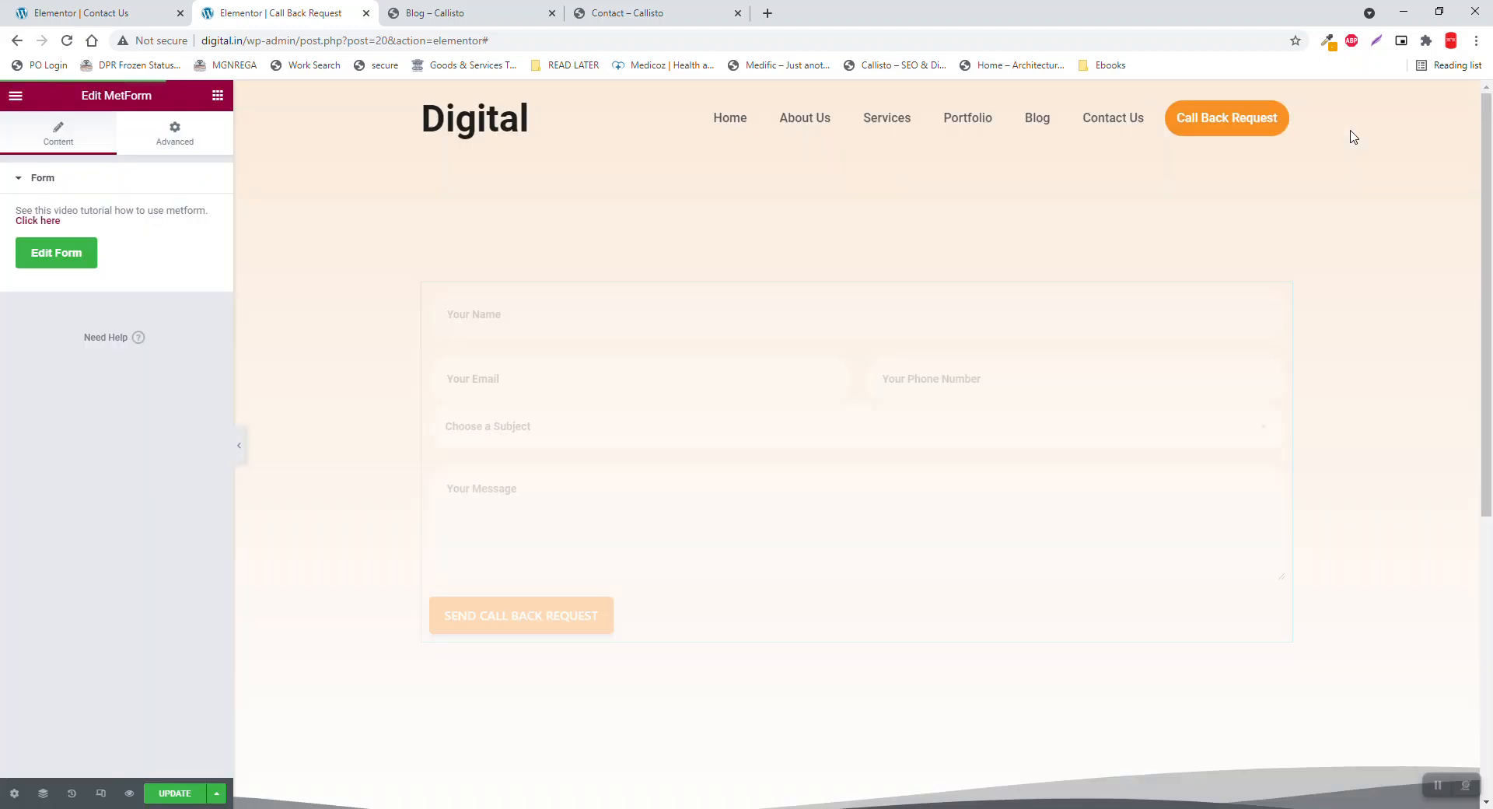
mouse_move(1357, 162)
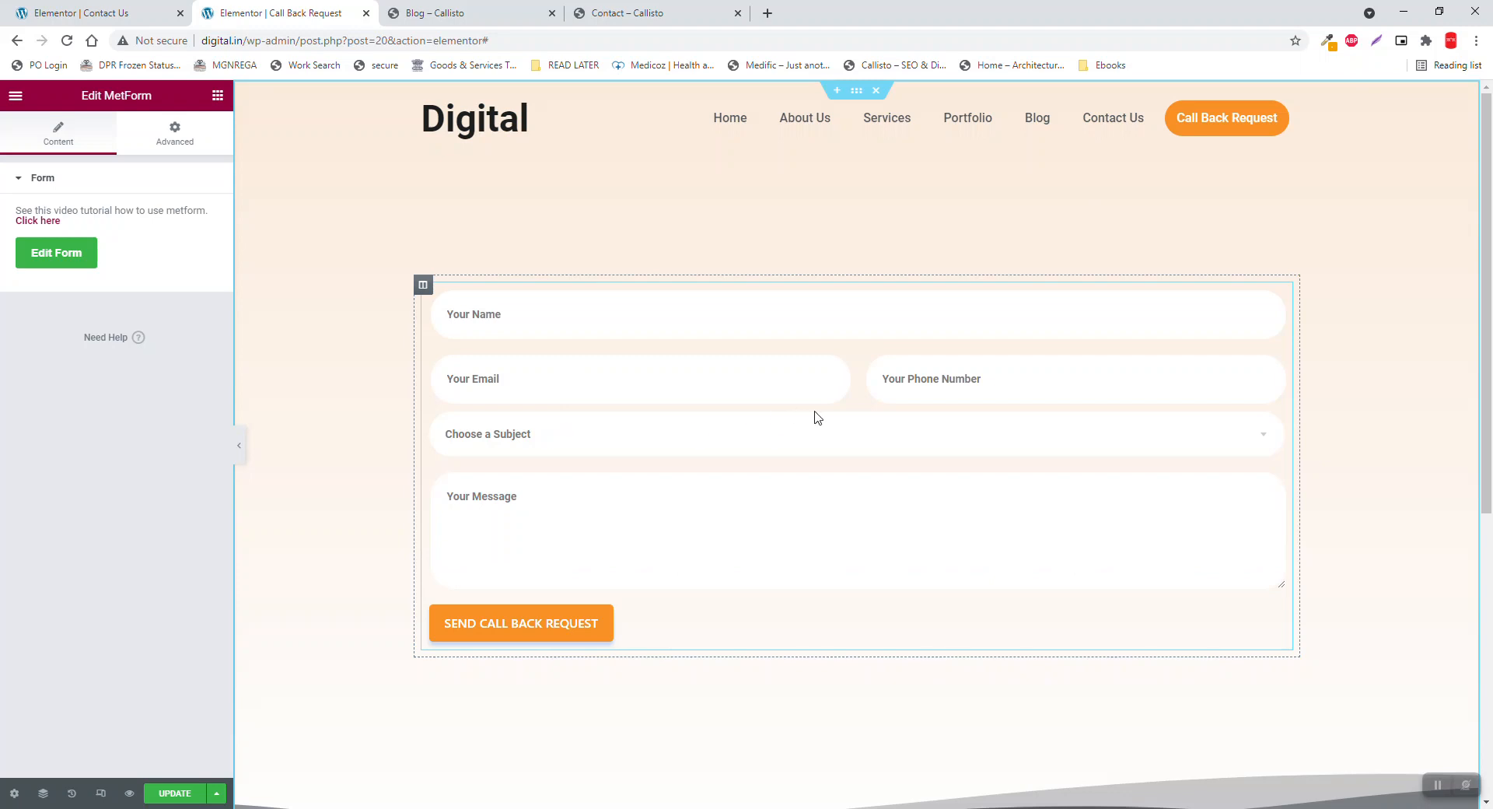
mouse_move(460, 418)
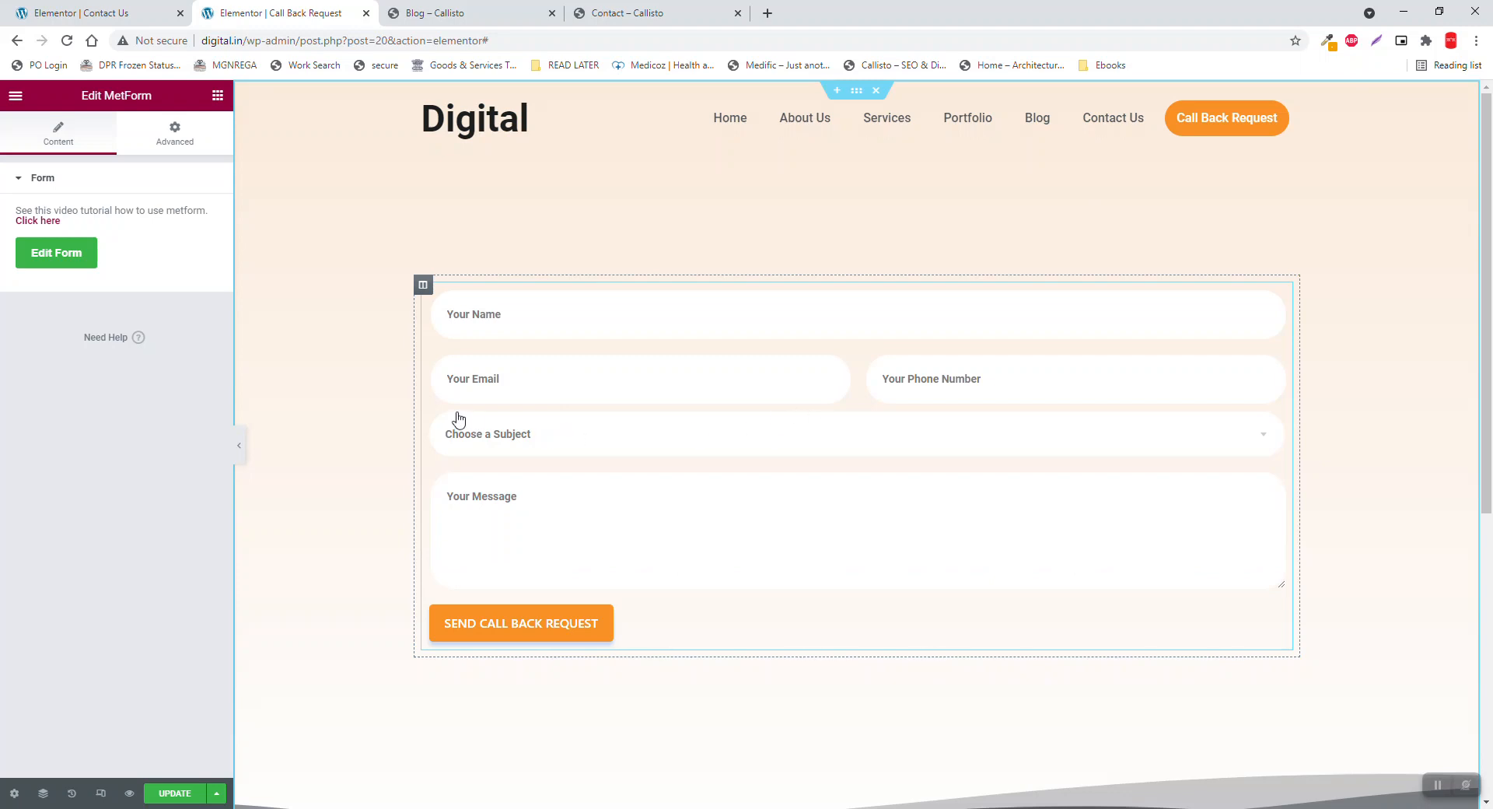
mouse_move(895, 421)
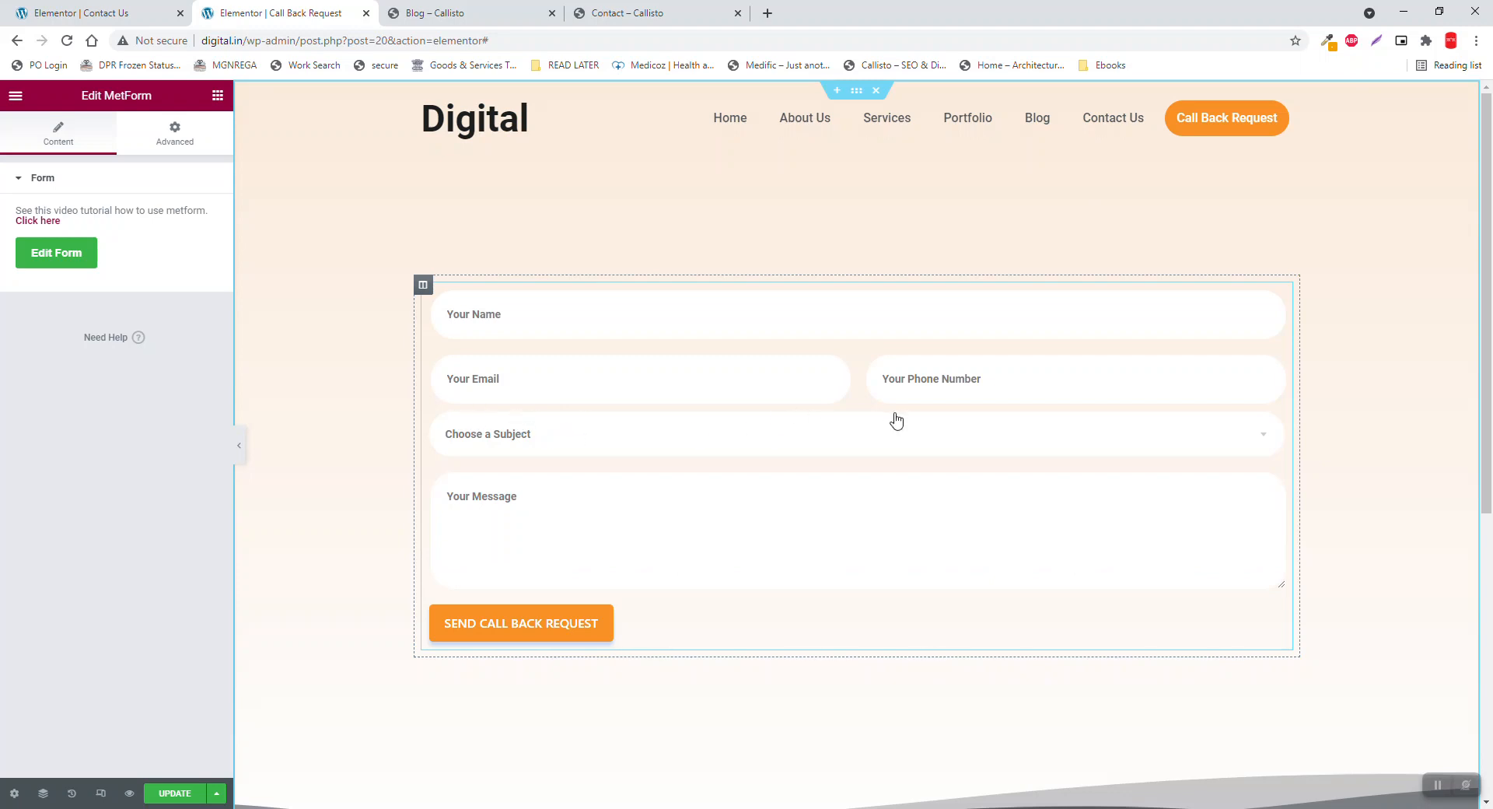
- Choose Edit Form in the MetForm panel and open the saved callback form
click(55, 253)
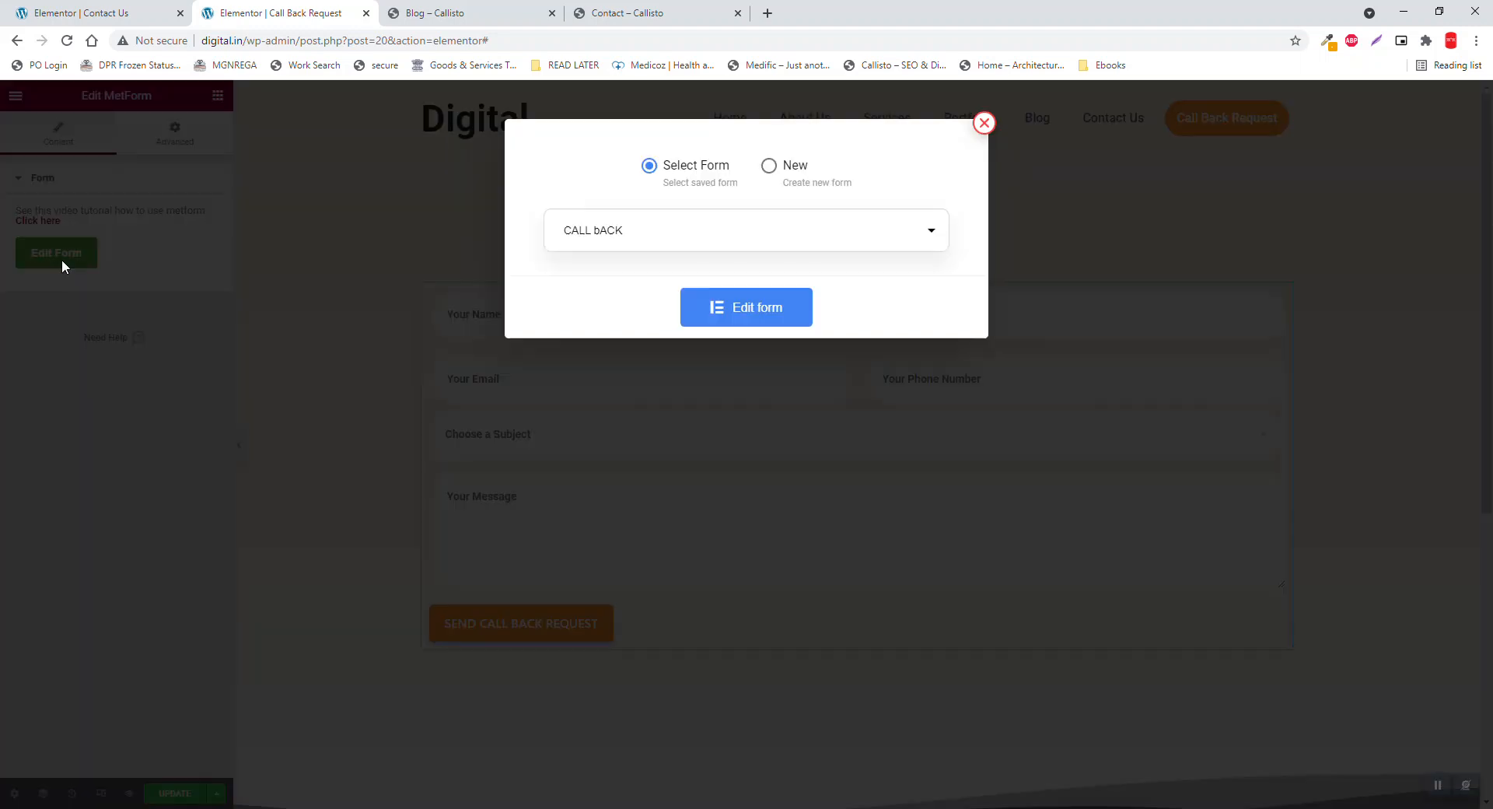
click(746, 306)
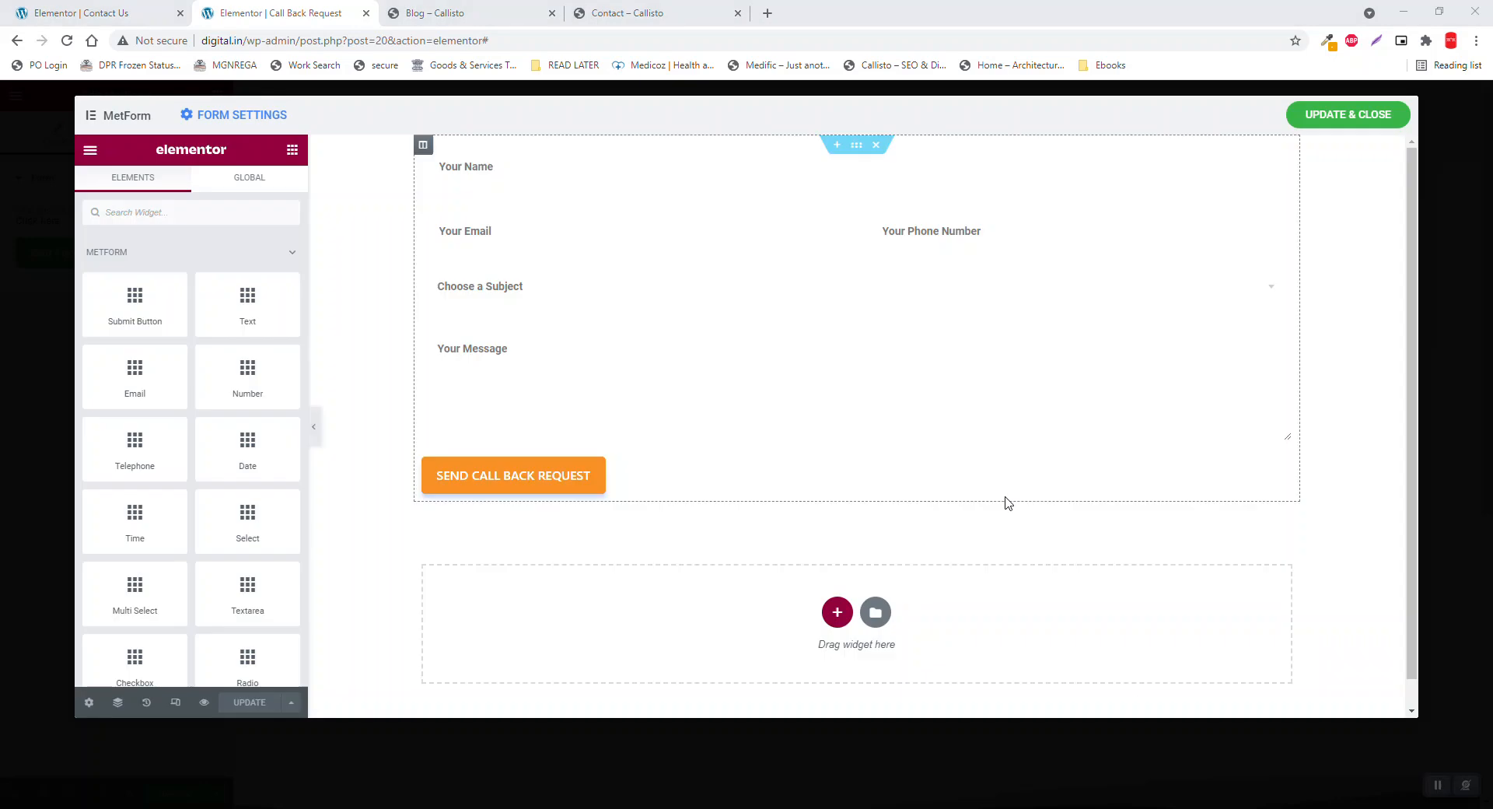
- Give the Subject dropdown a top margin of 20 and save with UPDATE & CLOSE
click(524, 285)
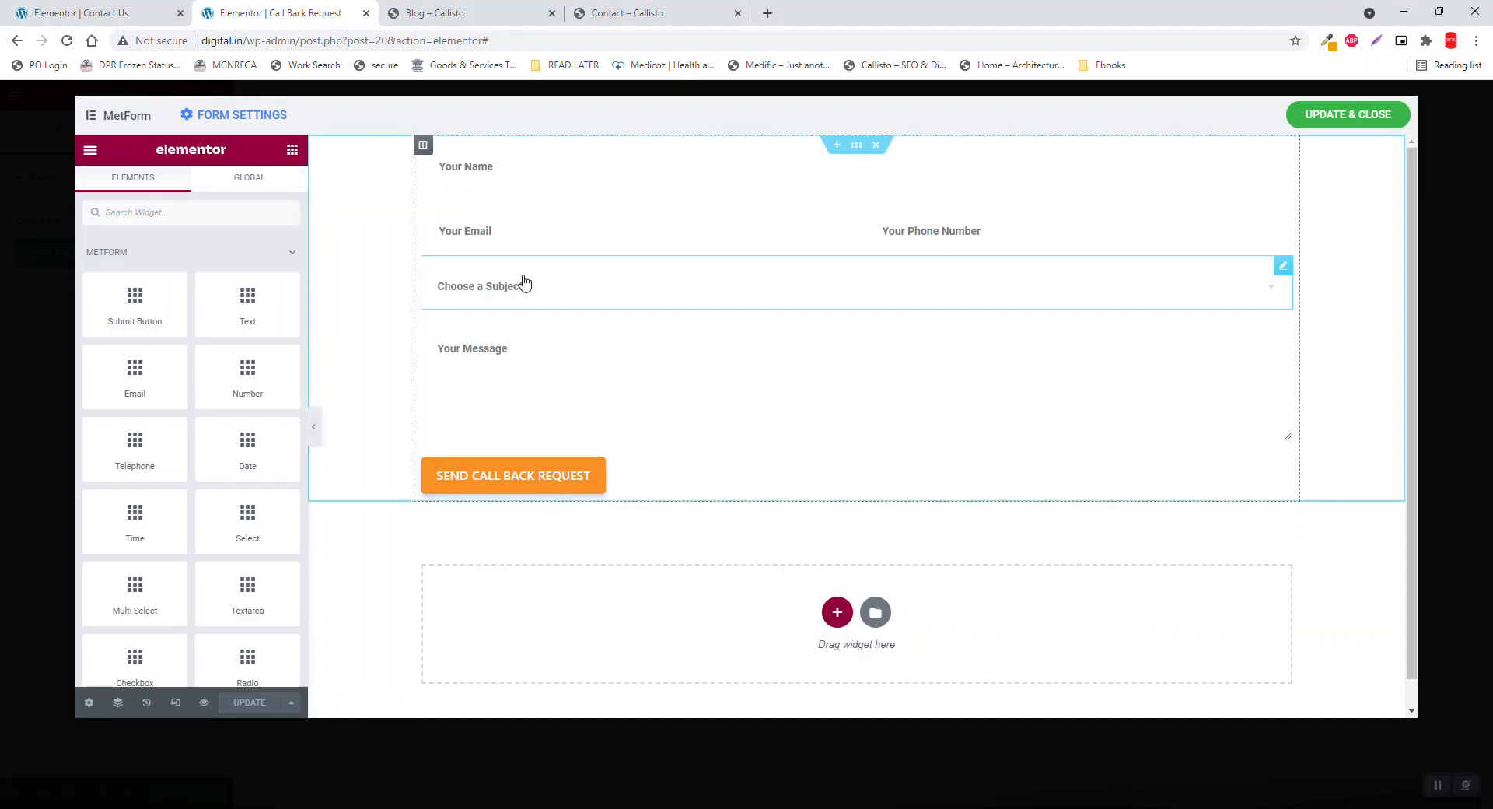
click(524, 285)
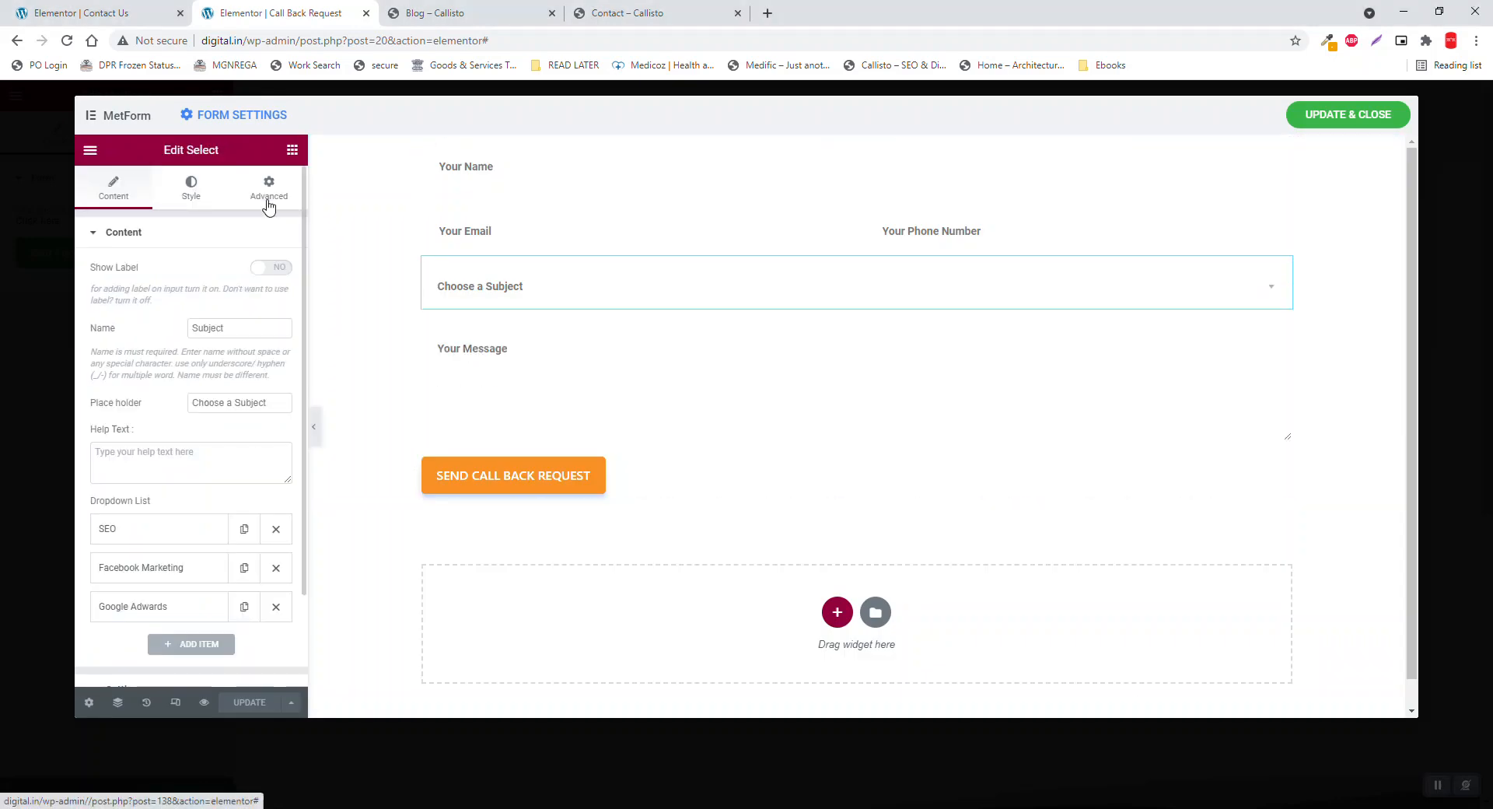
click(268, 187)
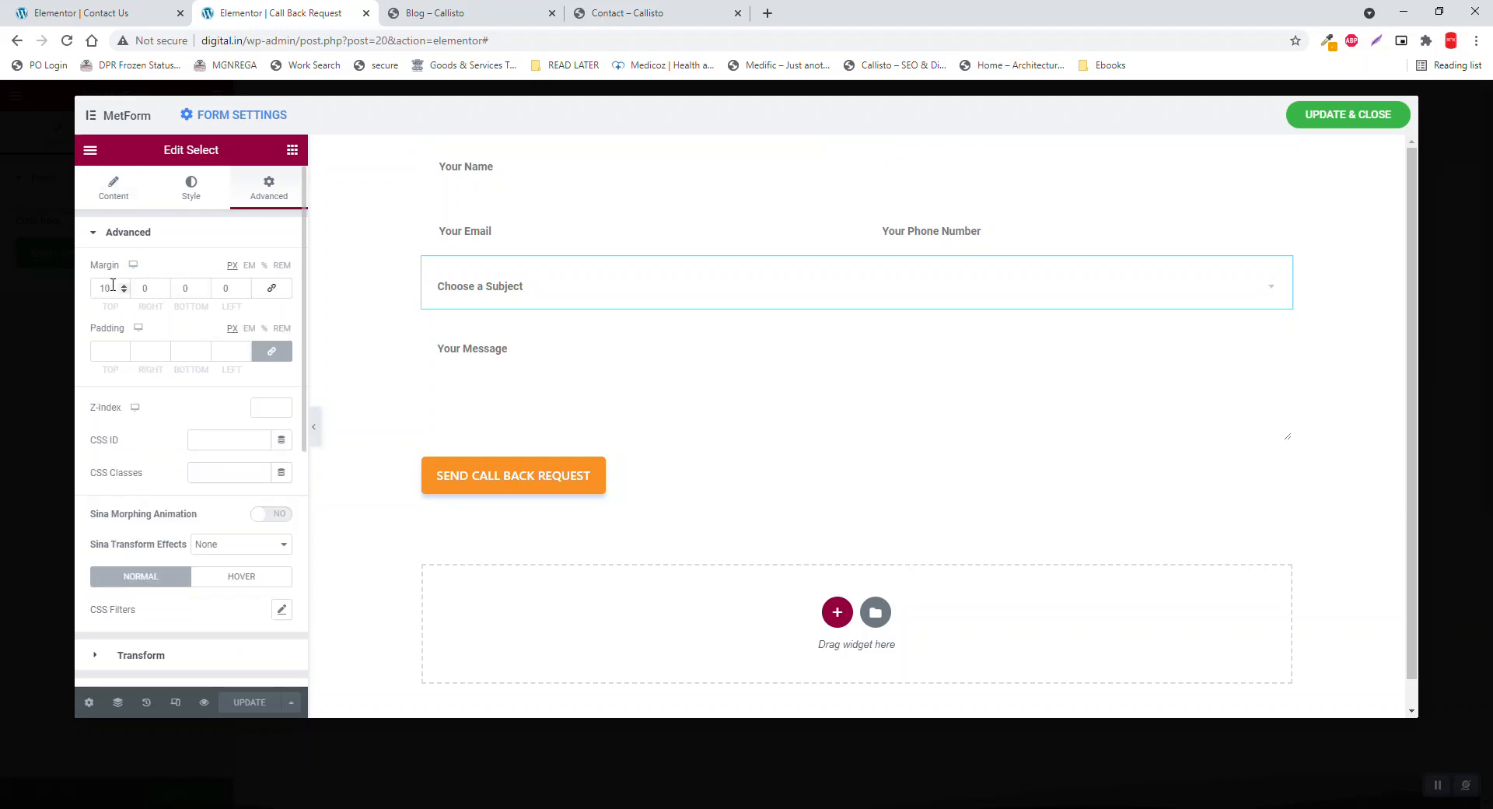
text(2)
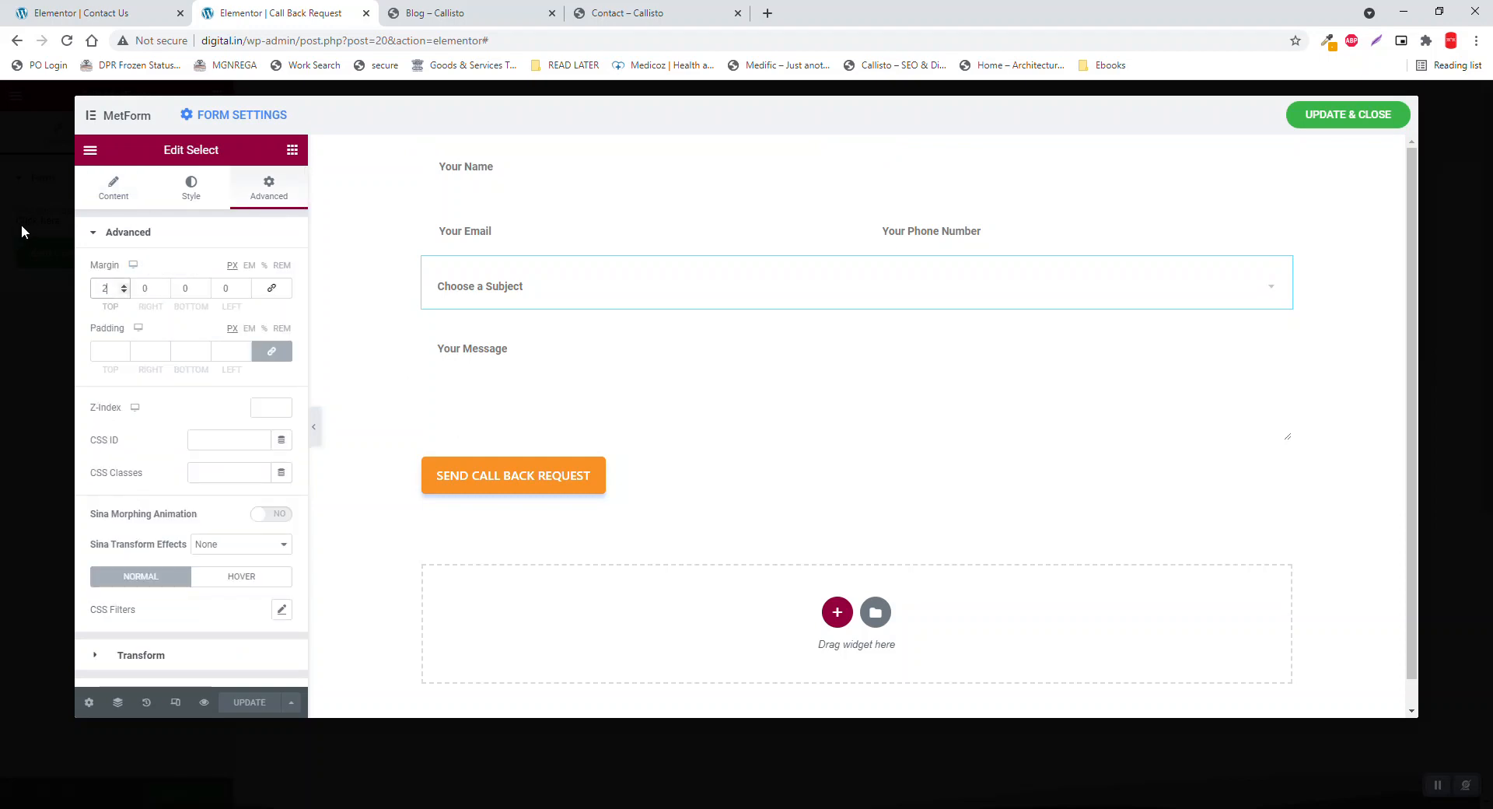
text(20)
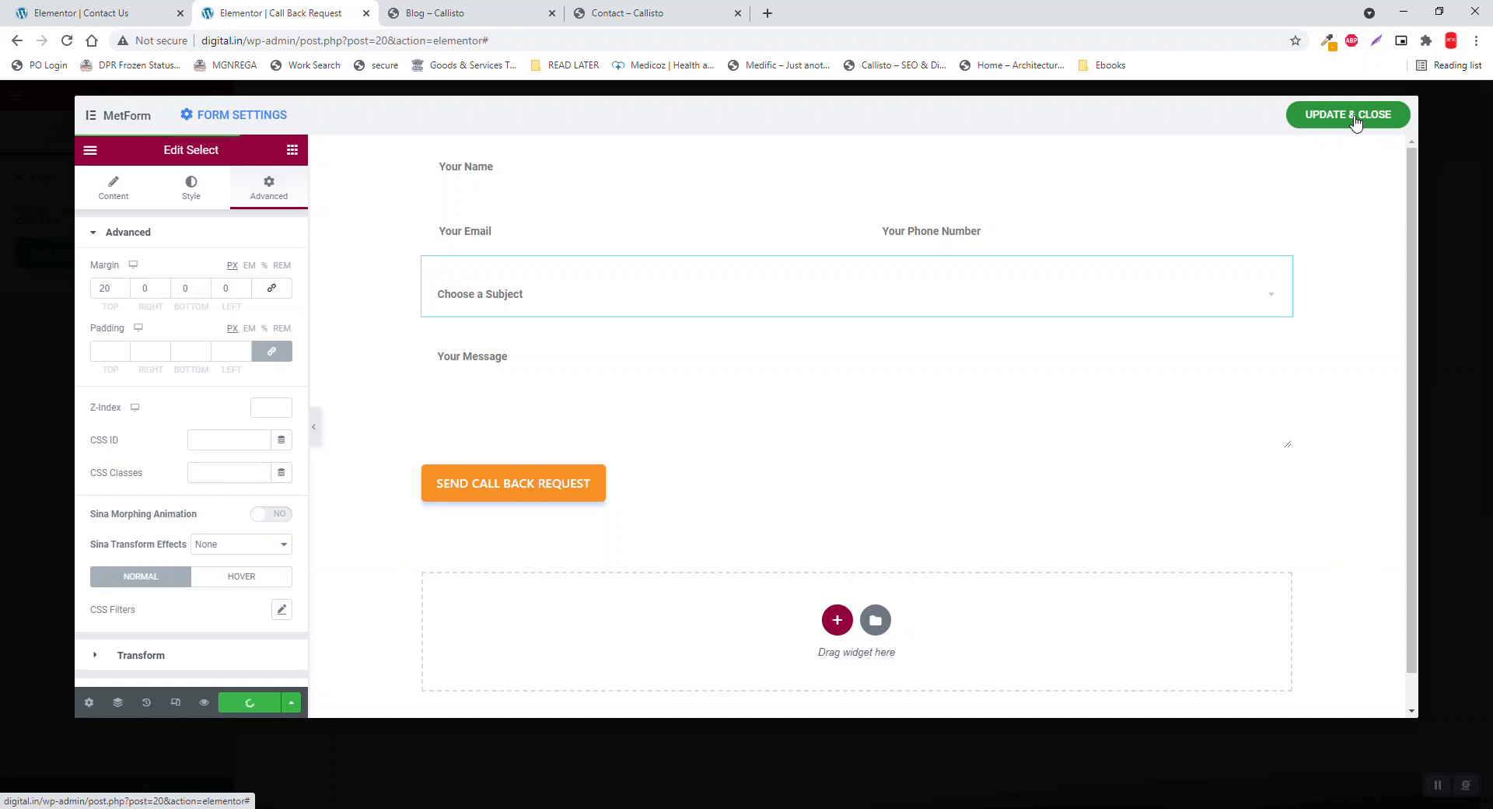
click(1346, 114)
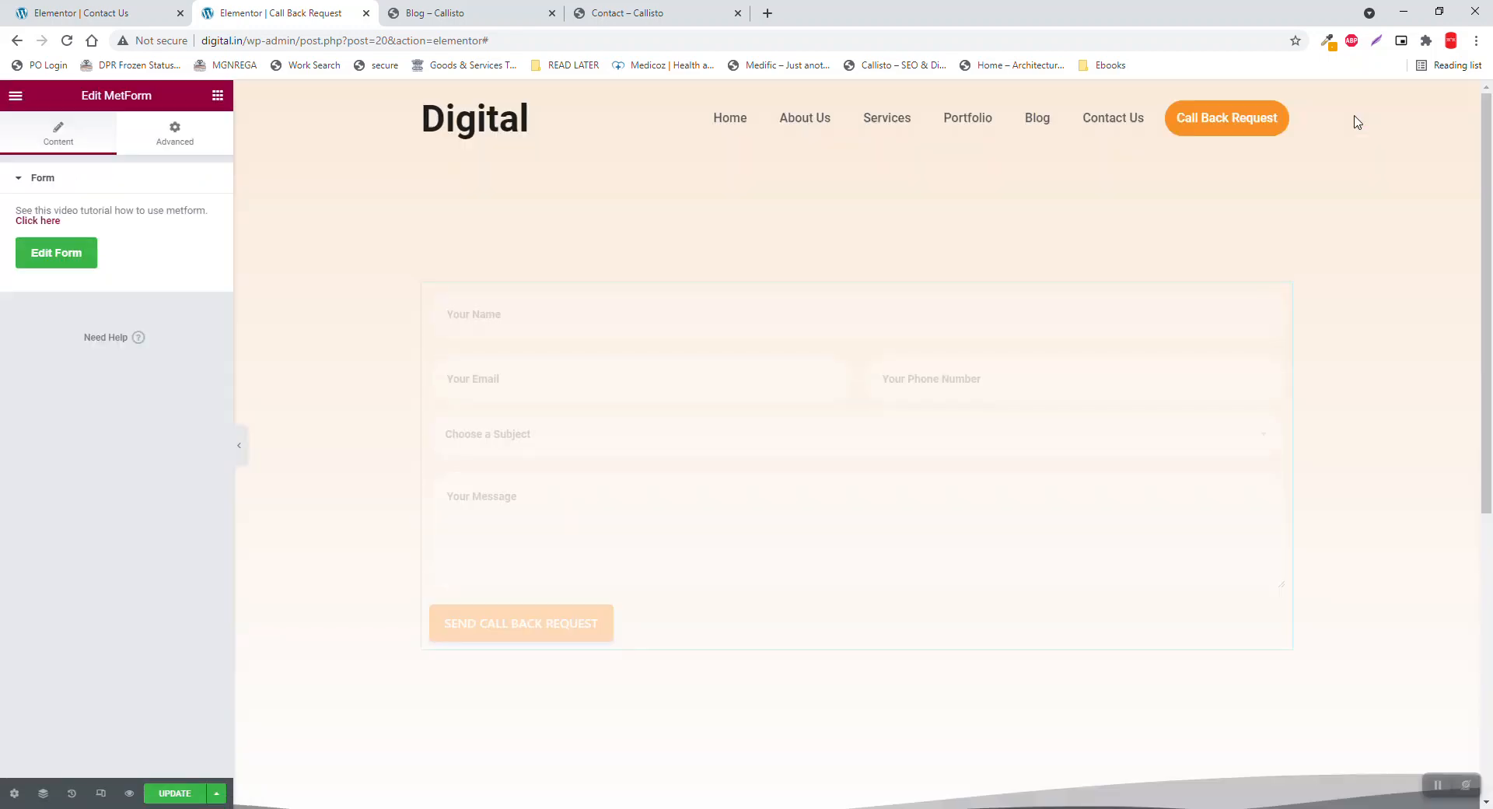